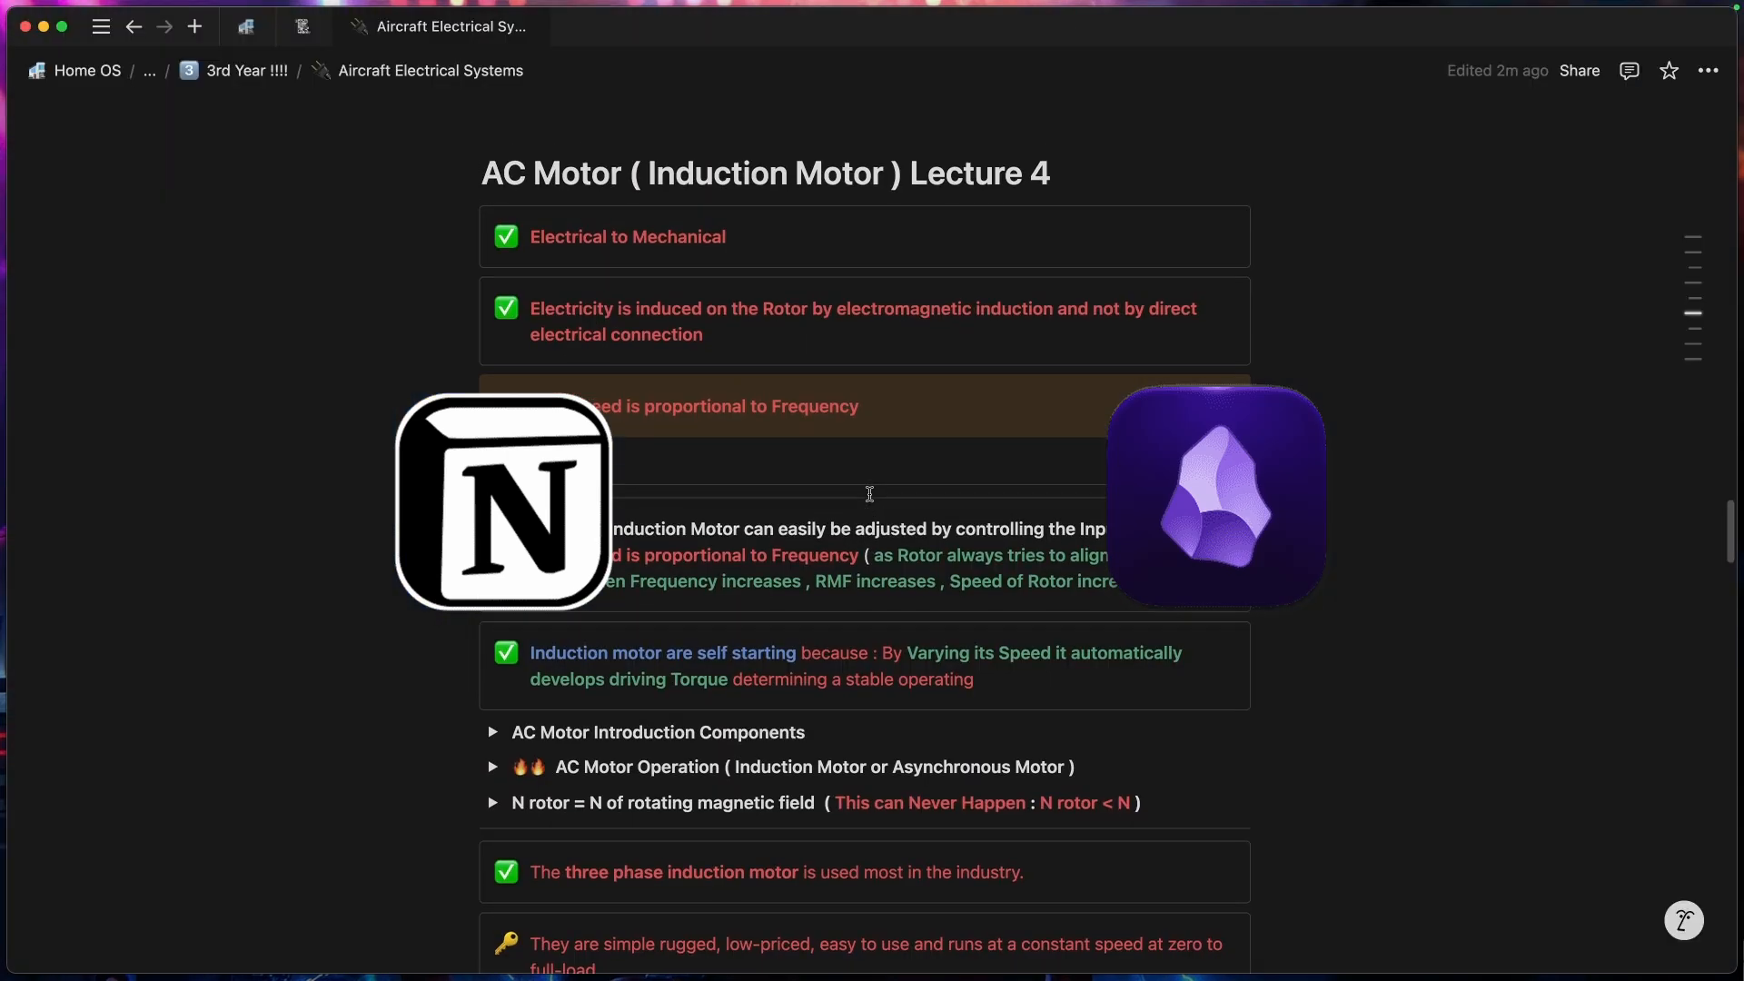
Step: Browse the lecture page and Obsidian note, then type 'Blablabla' as item 3 in Neovim
scroll(down, 3)
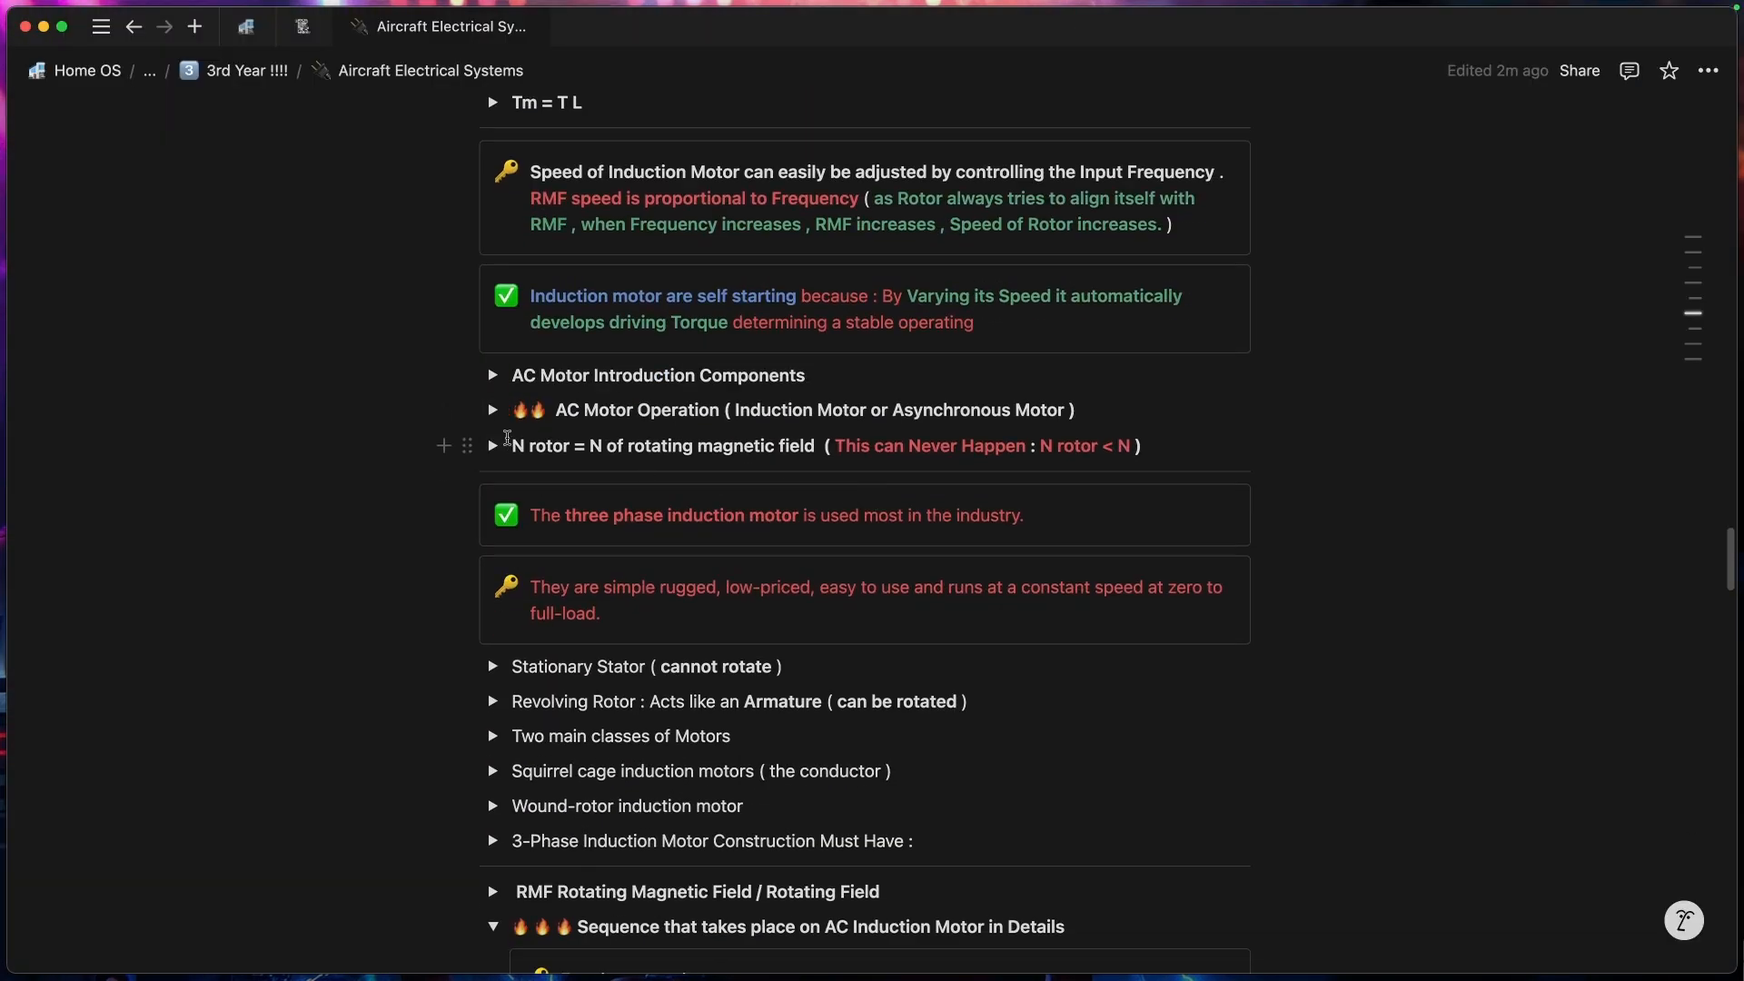
click(654, 27)
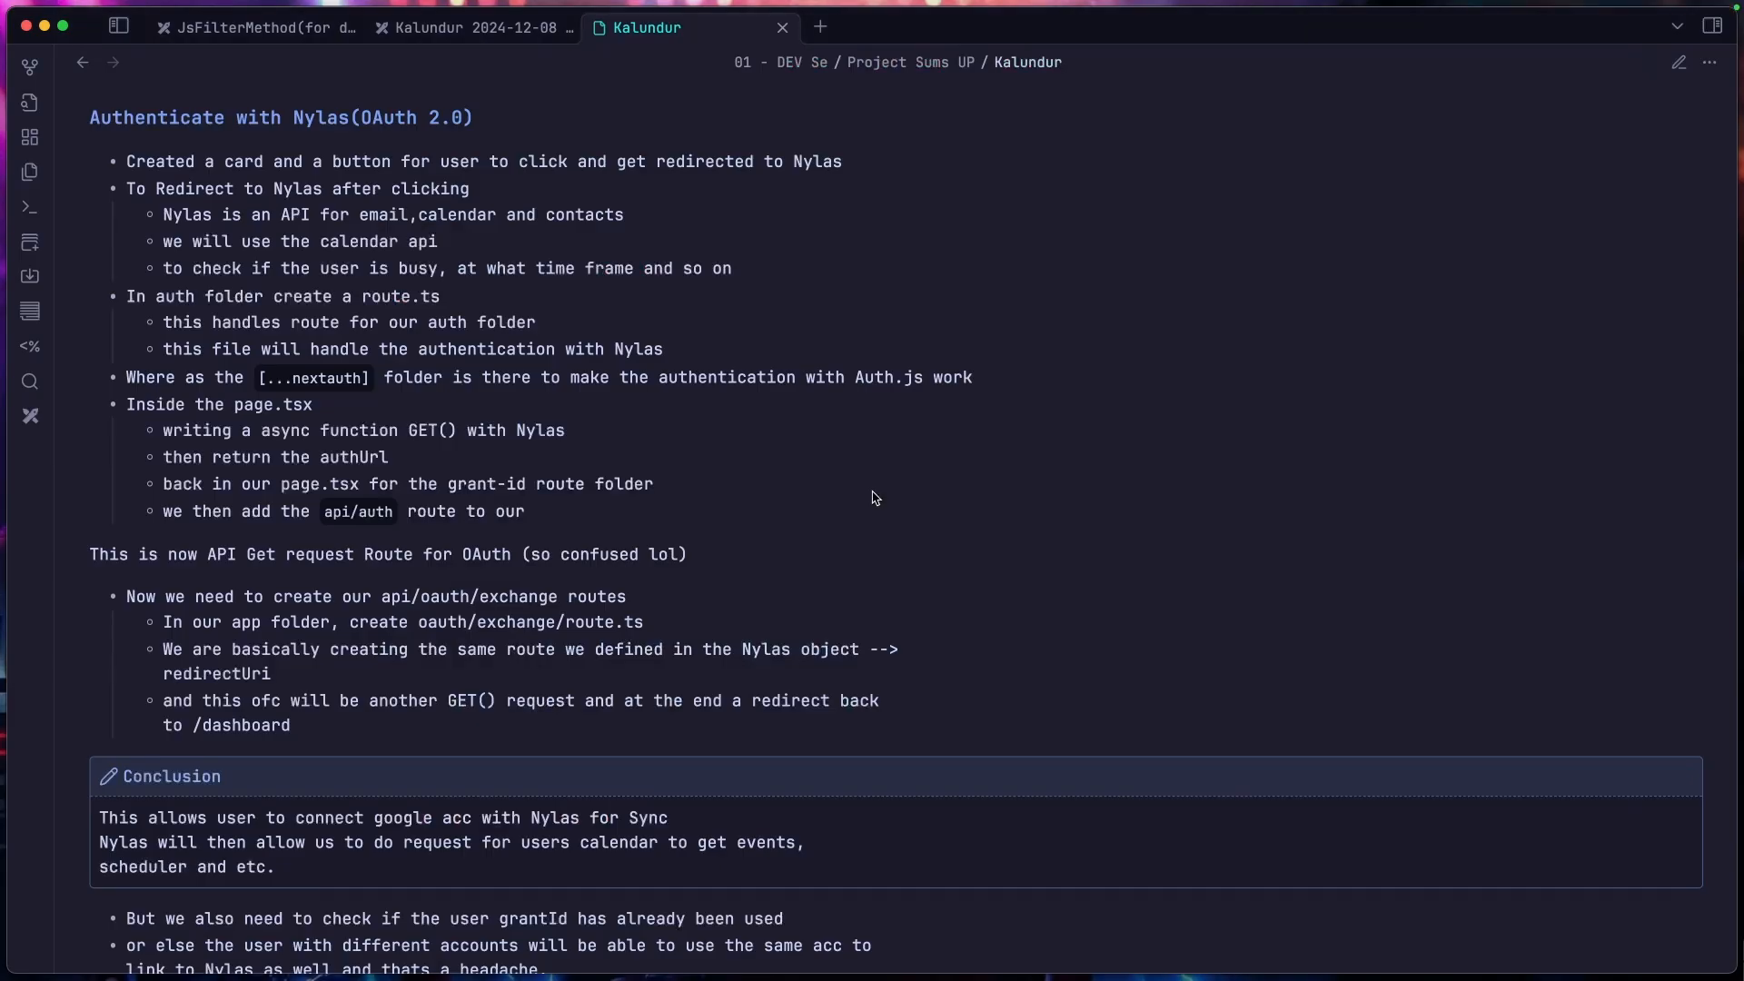
scroll(down, 3)
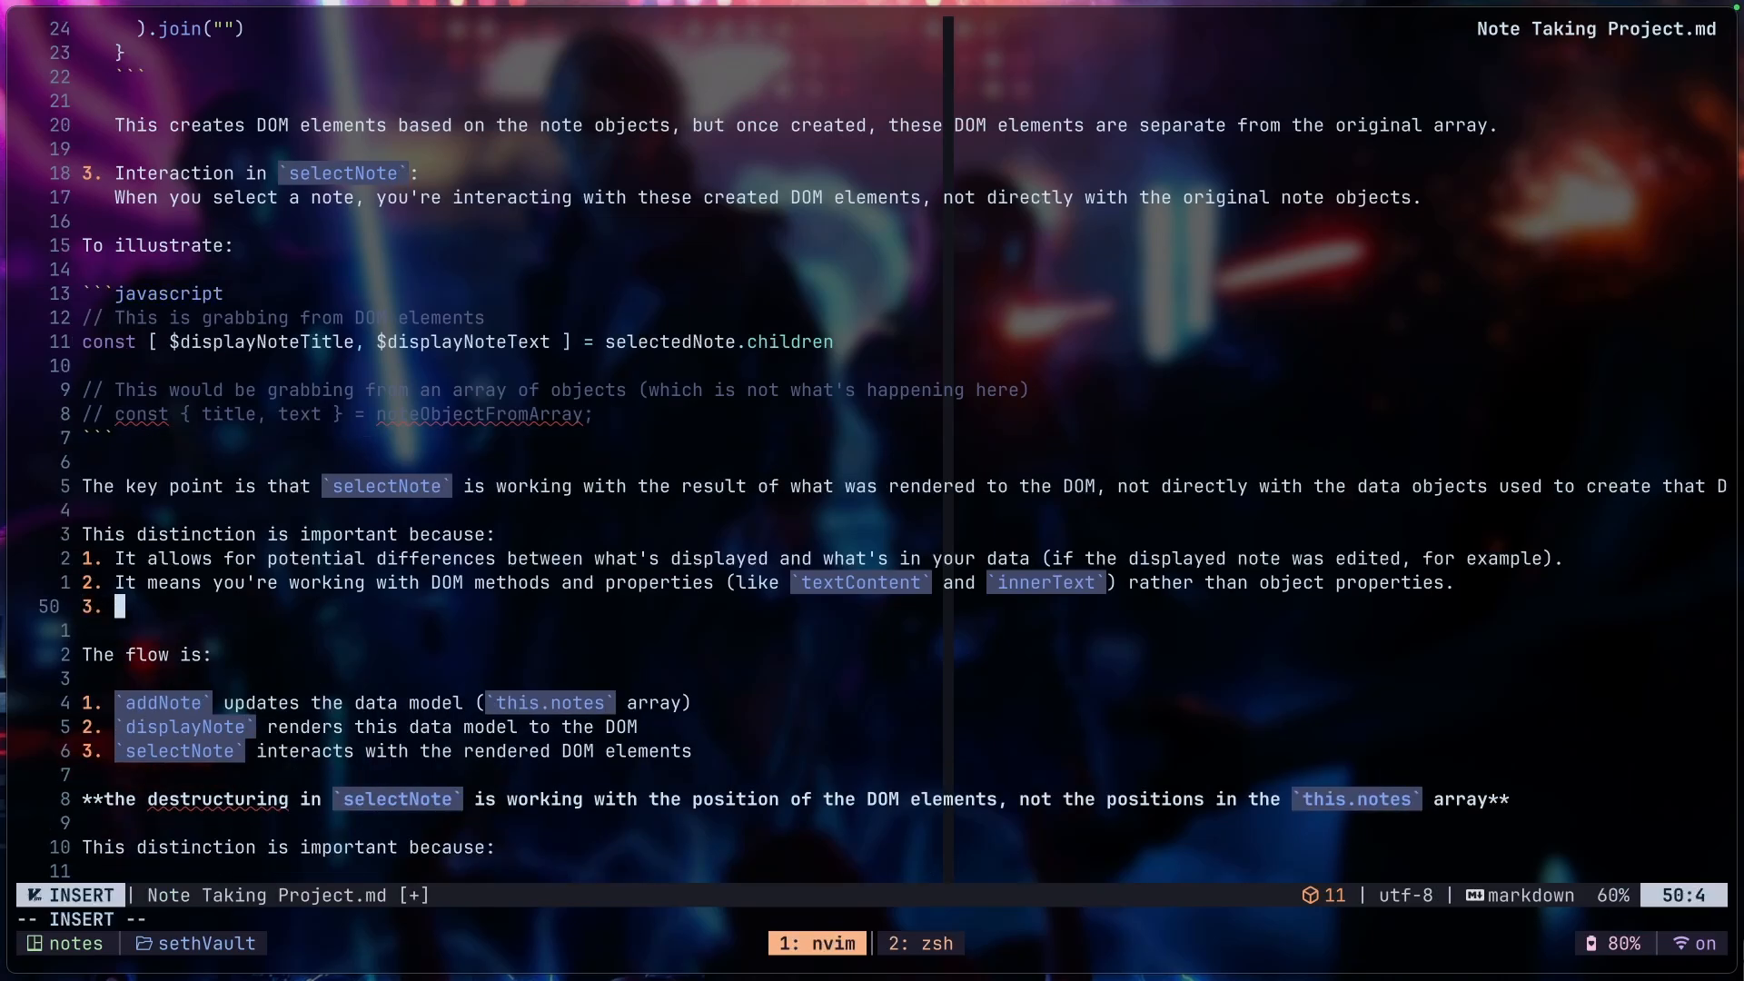
text(Blablabla)
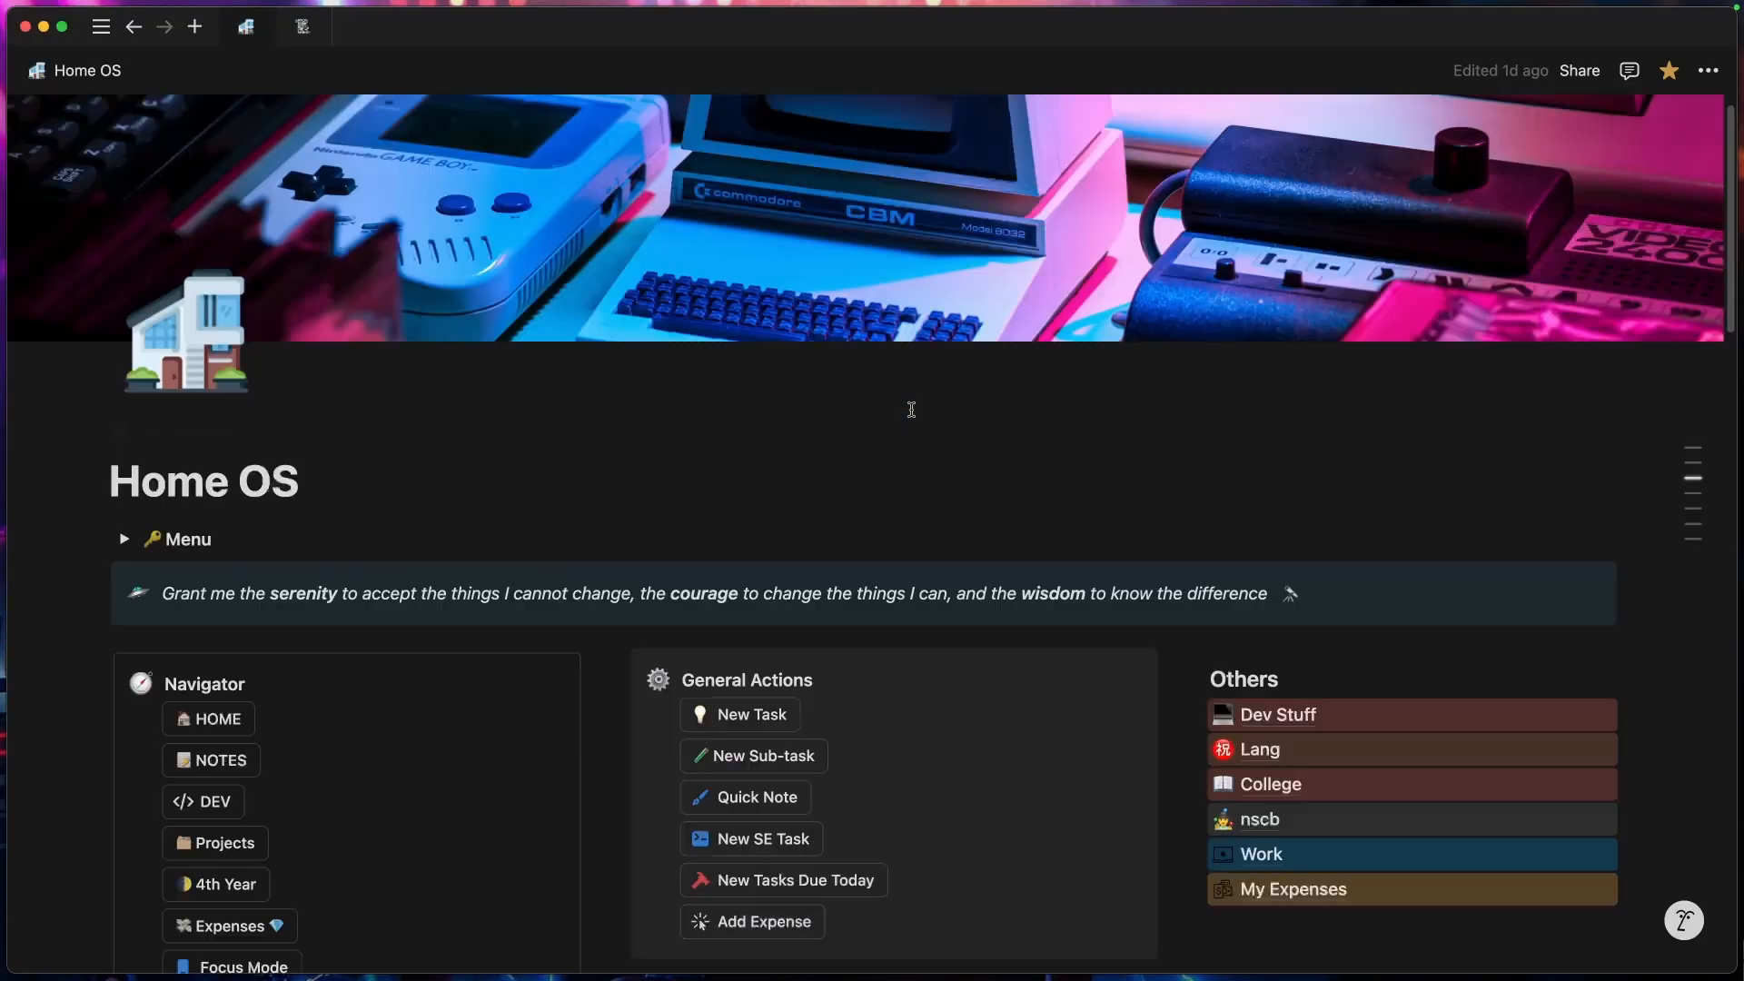
Step: Link the existing Task Manager database into the new empty view
scroll(down, 3)
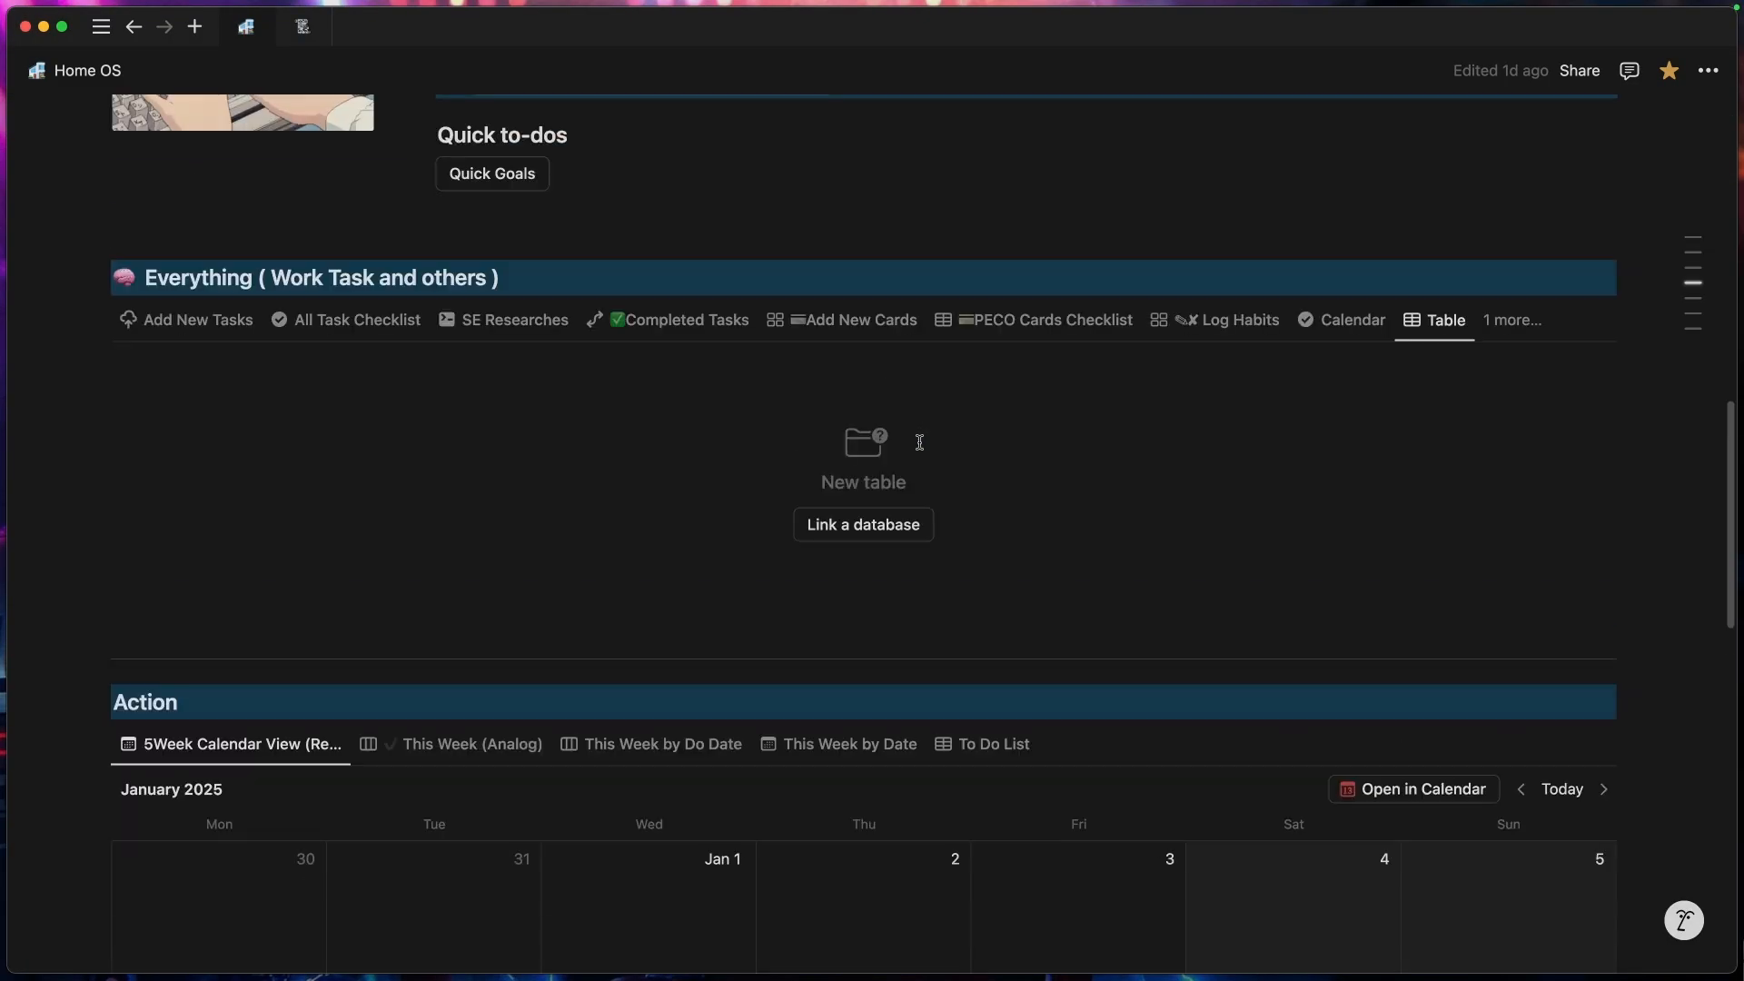
click(862, 524)
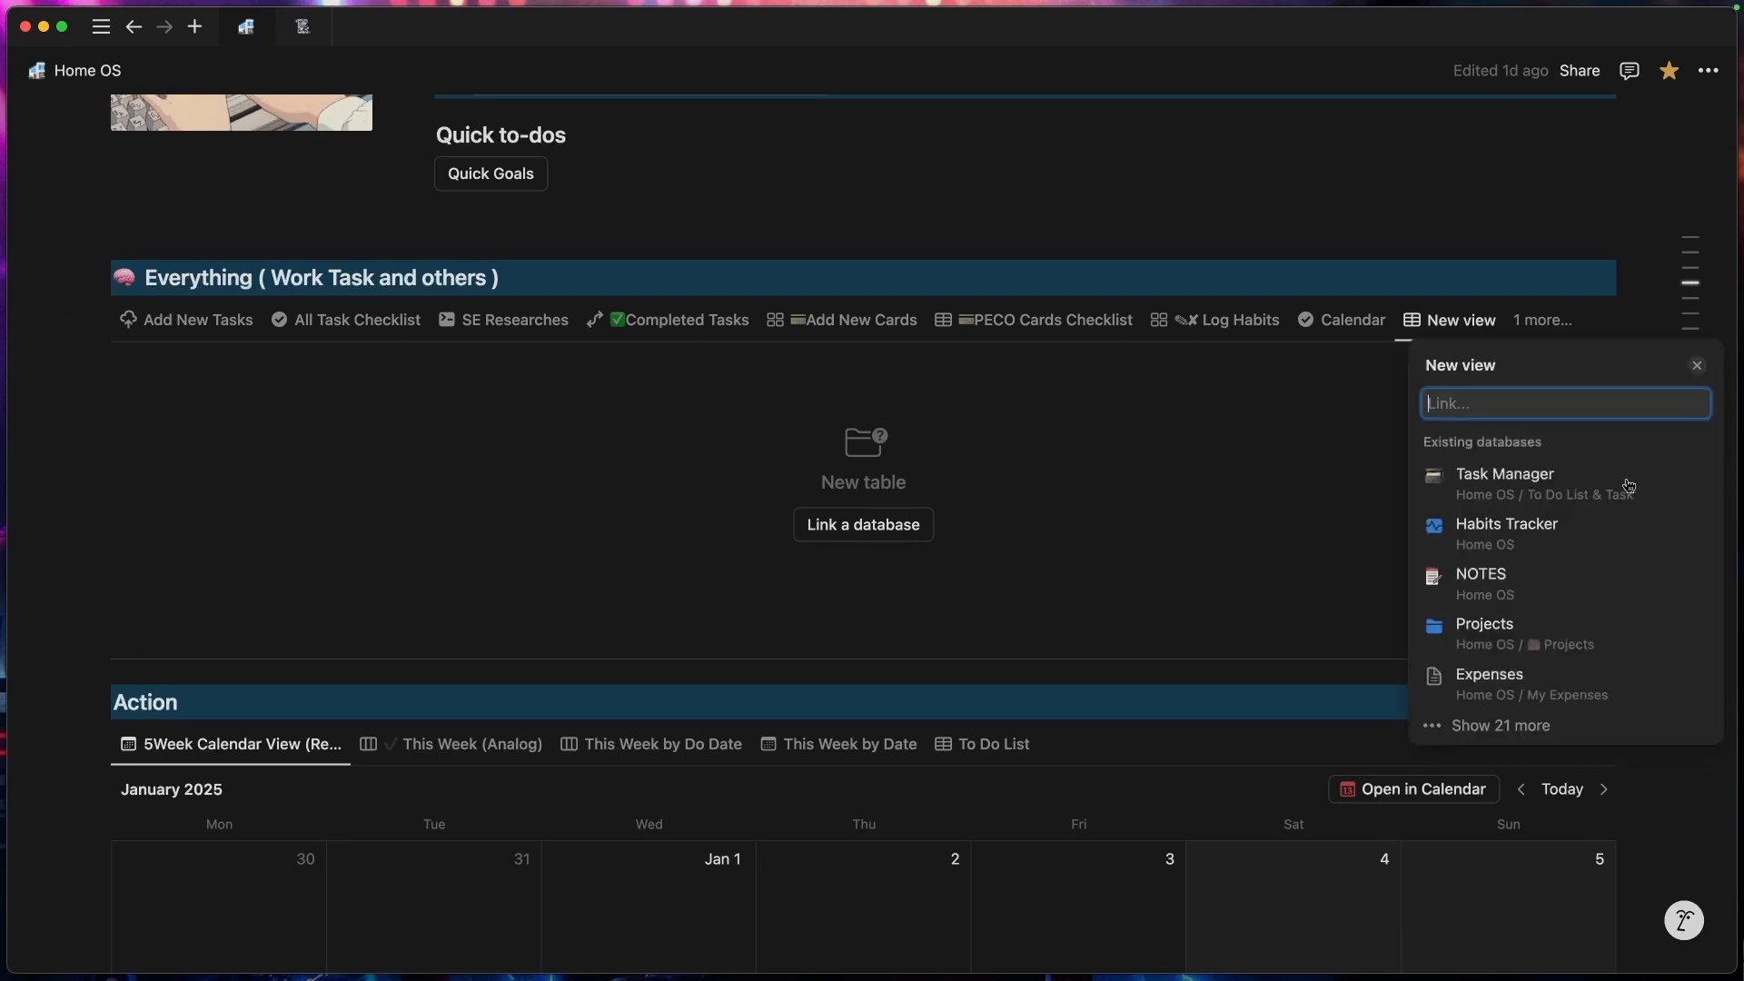
click(1504, 472)
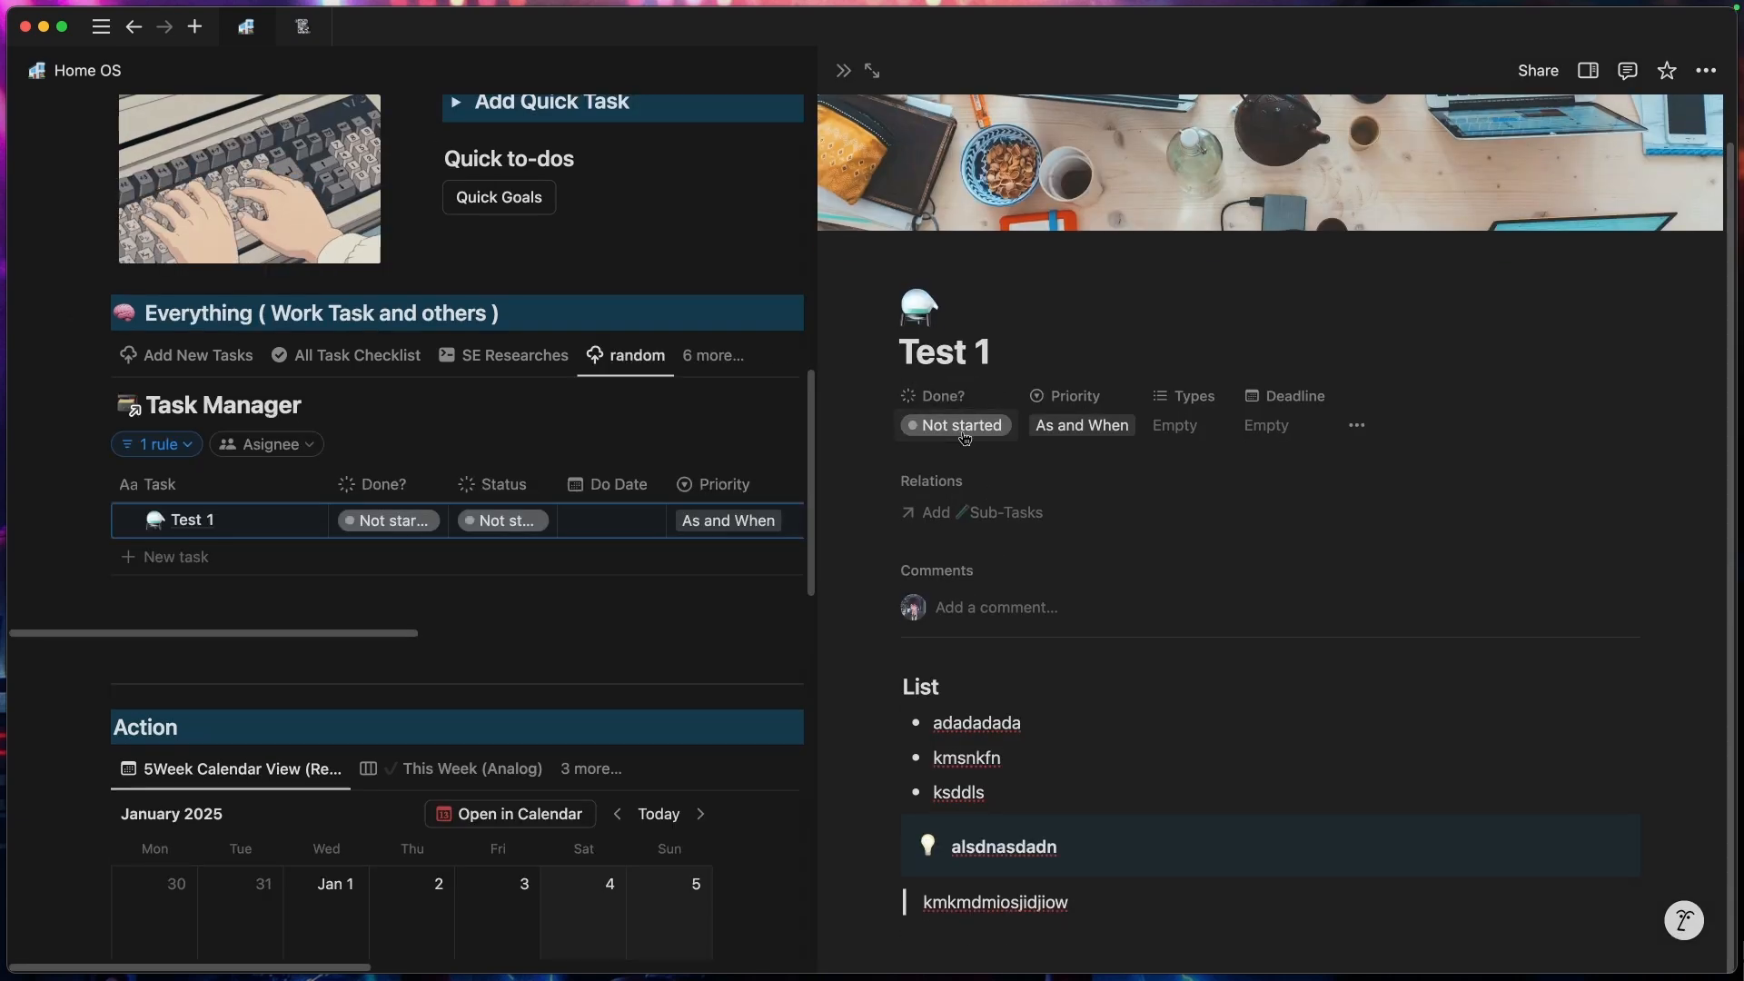
Step: Set Test 1 to In progress and create a new task titled 'Test 2'
click(955, 425)
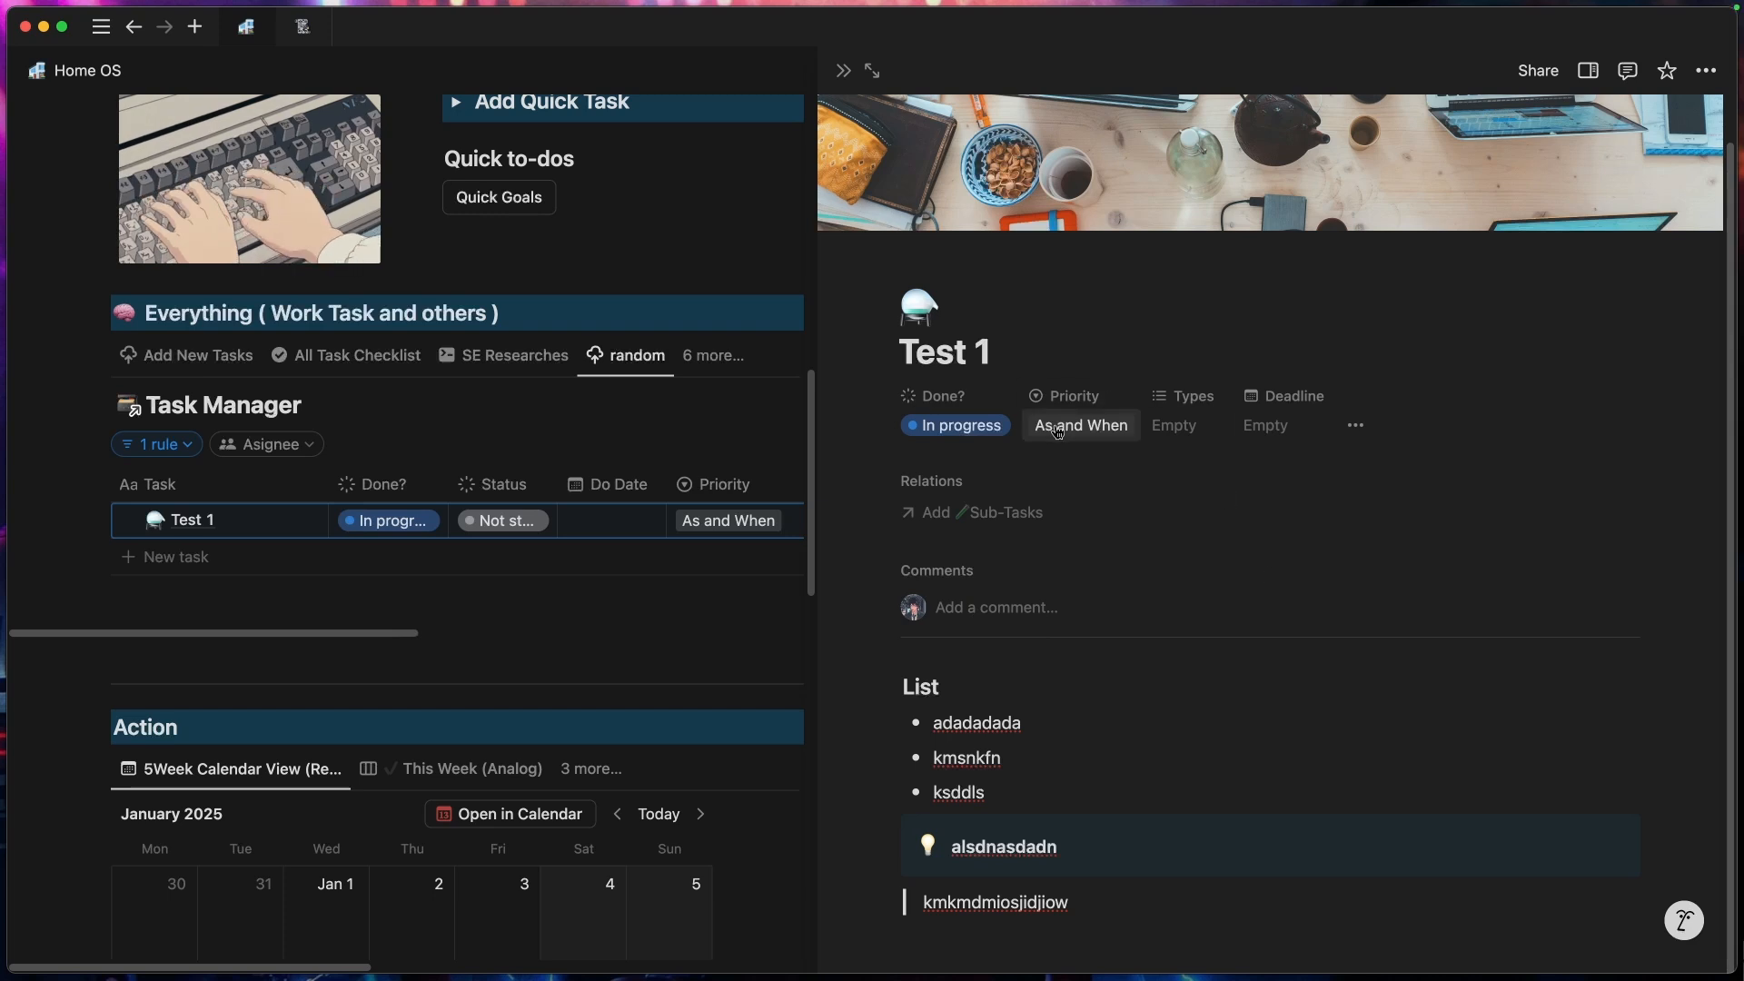
click(1080, 425)
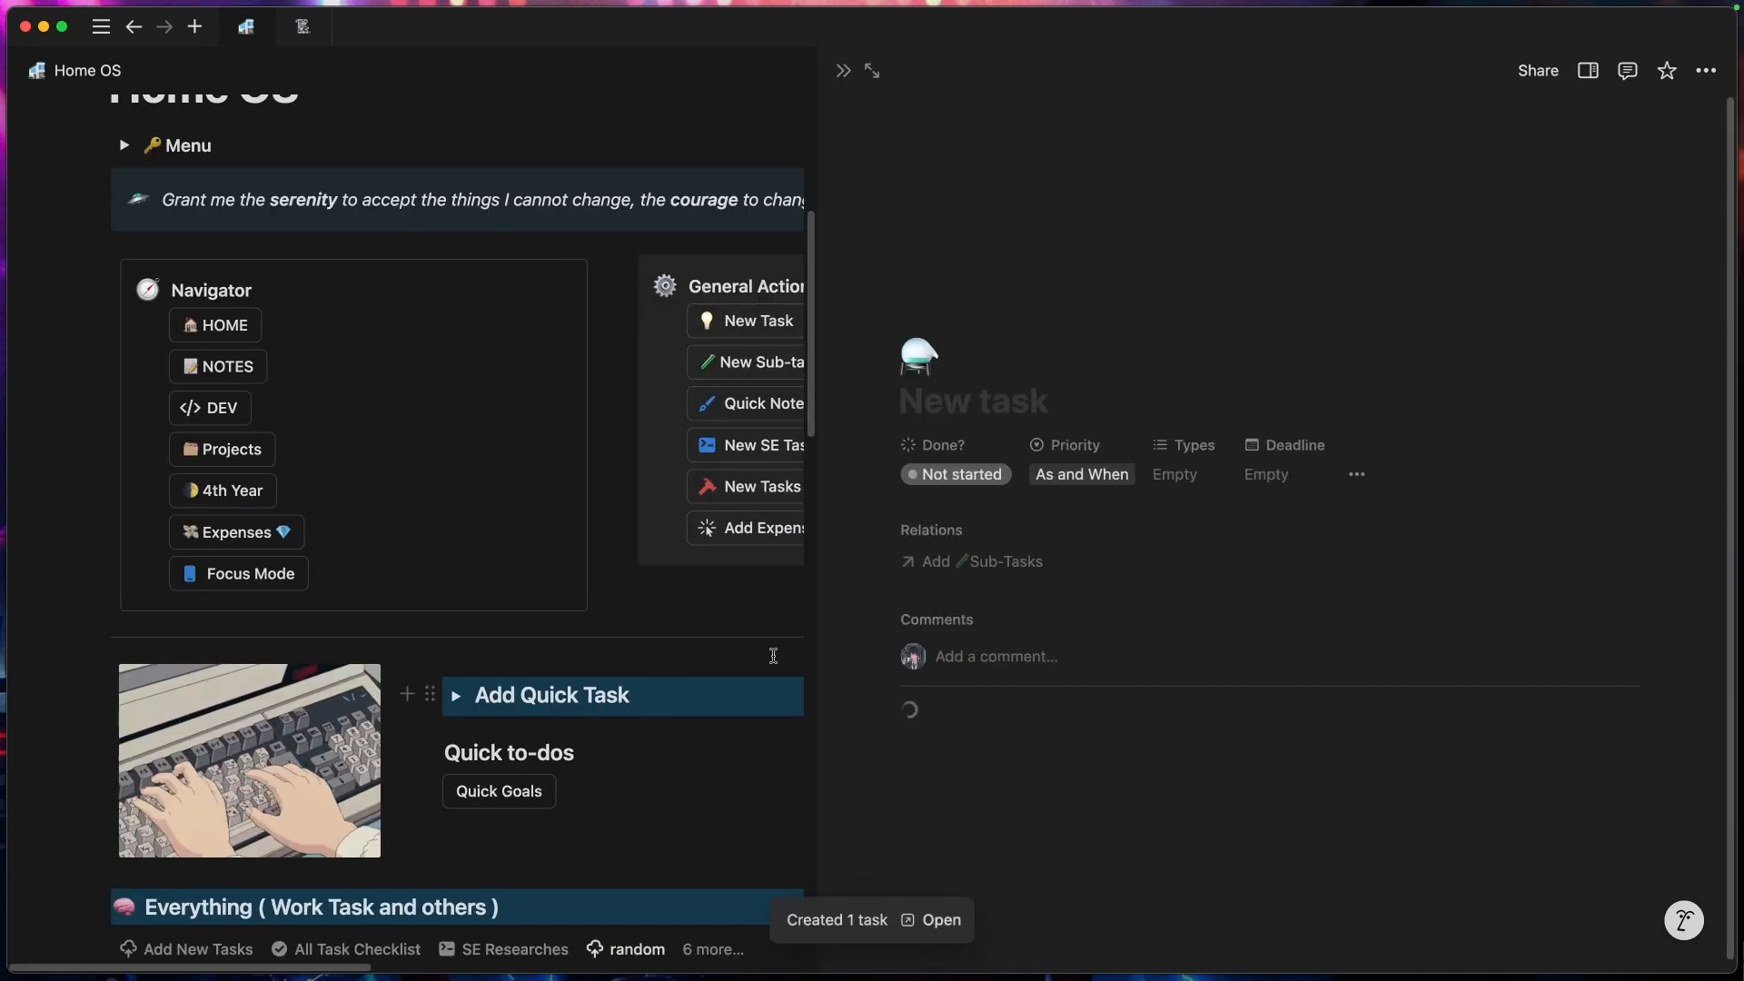
text(Test 2)
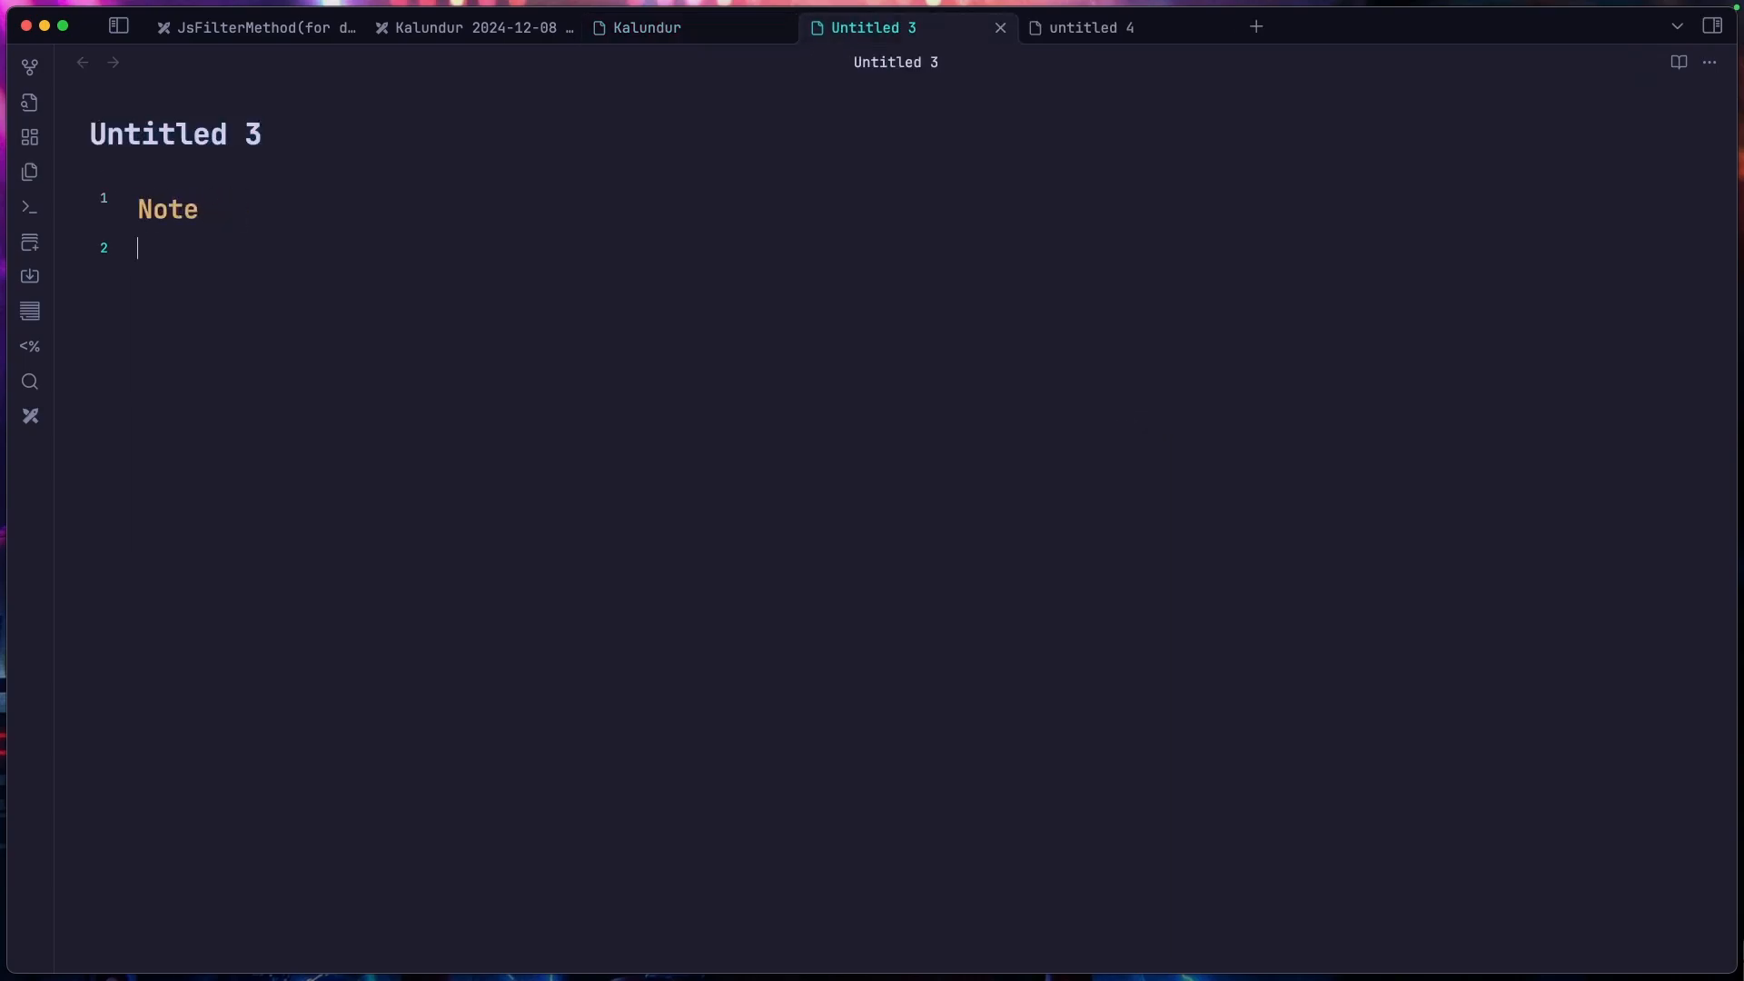
Step: Search 'unt' in the quick switcher and open the untitled 1 note
text(unt)
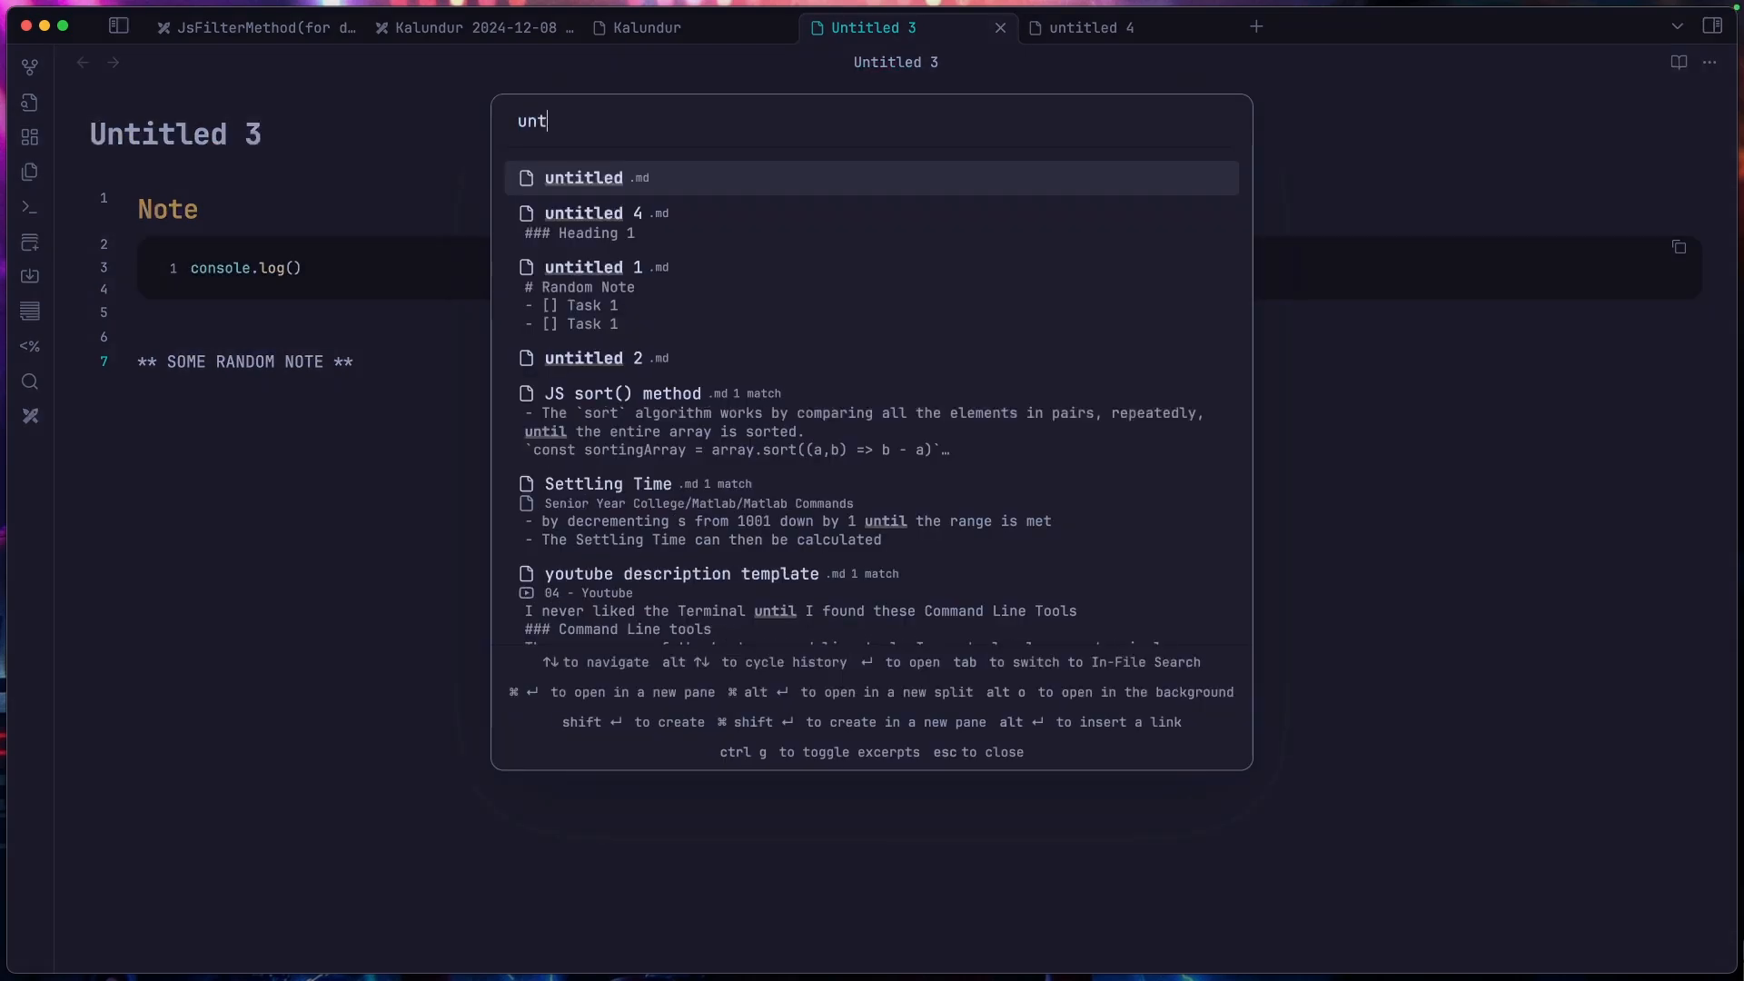
click(584, 267)
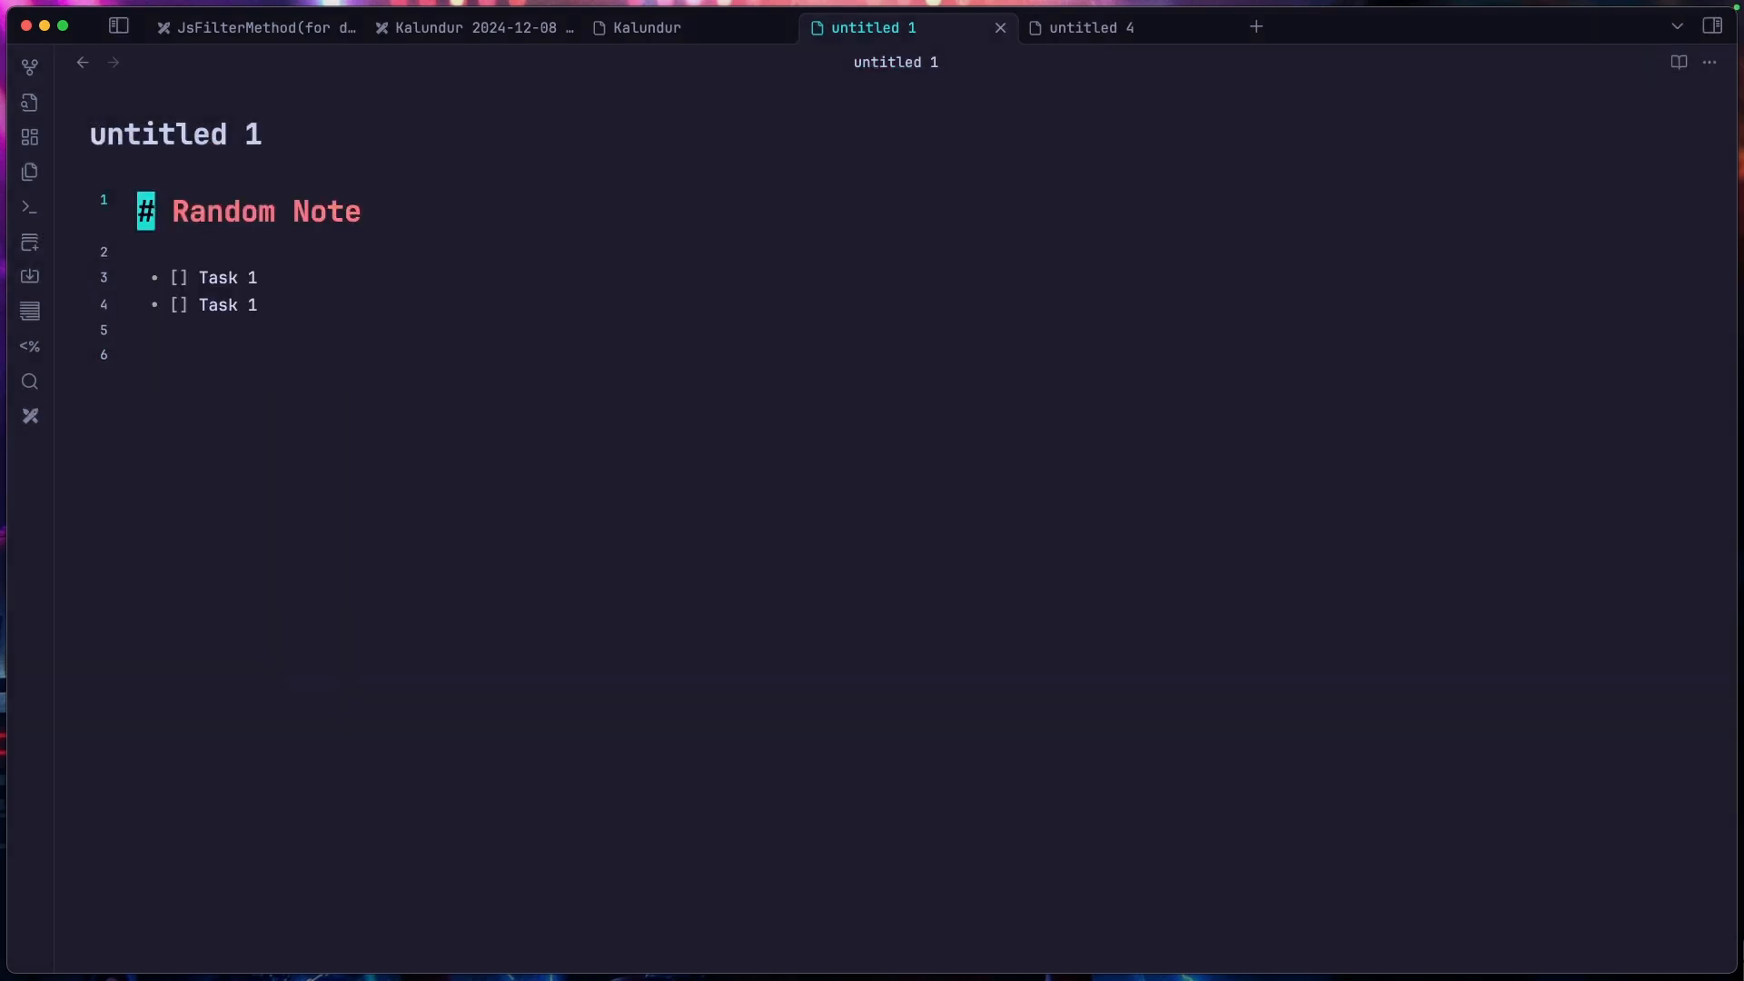
click(182, 277)
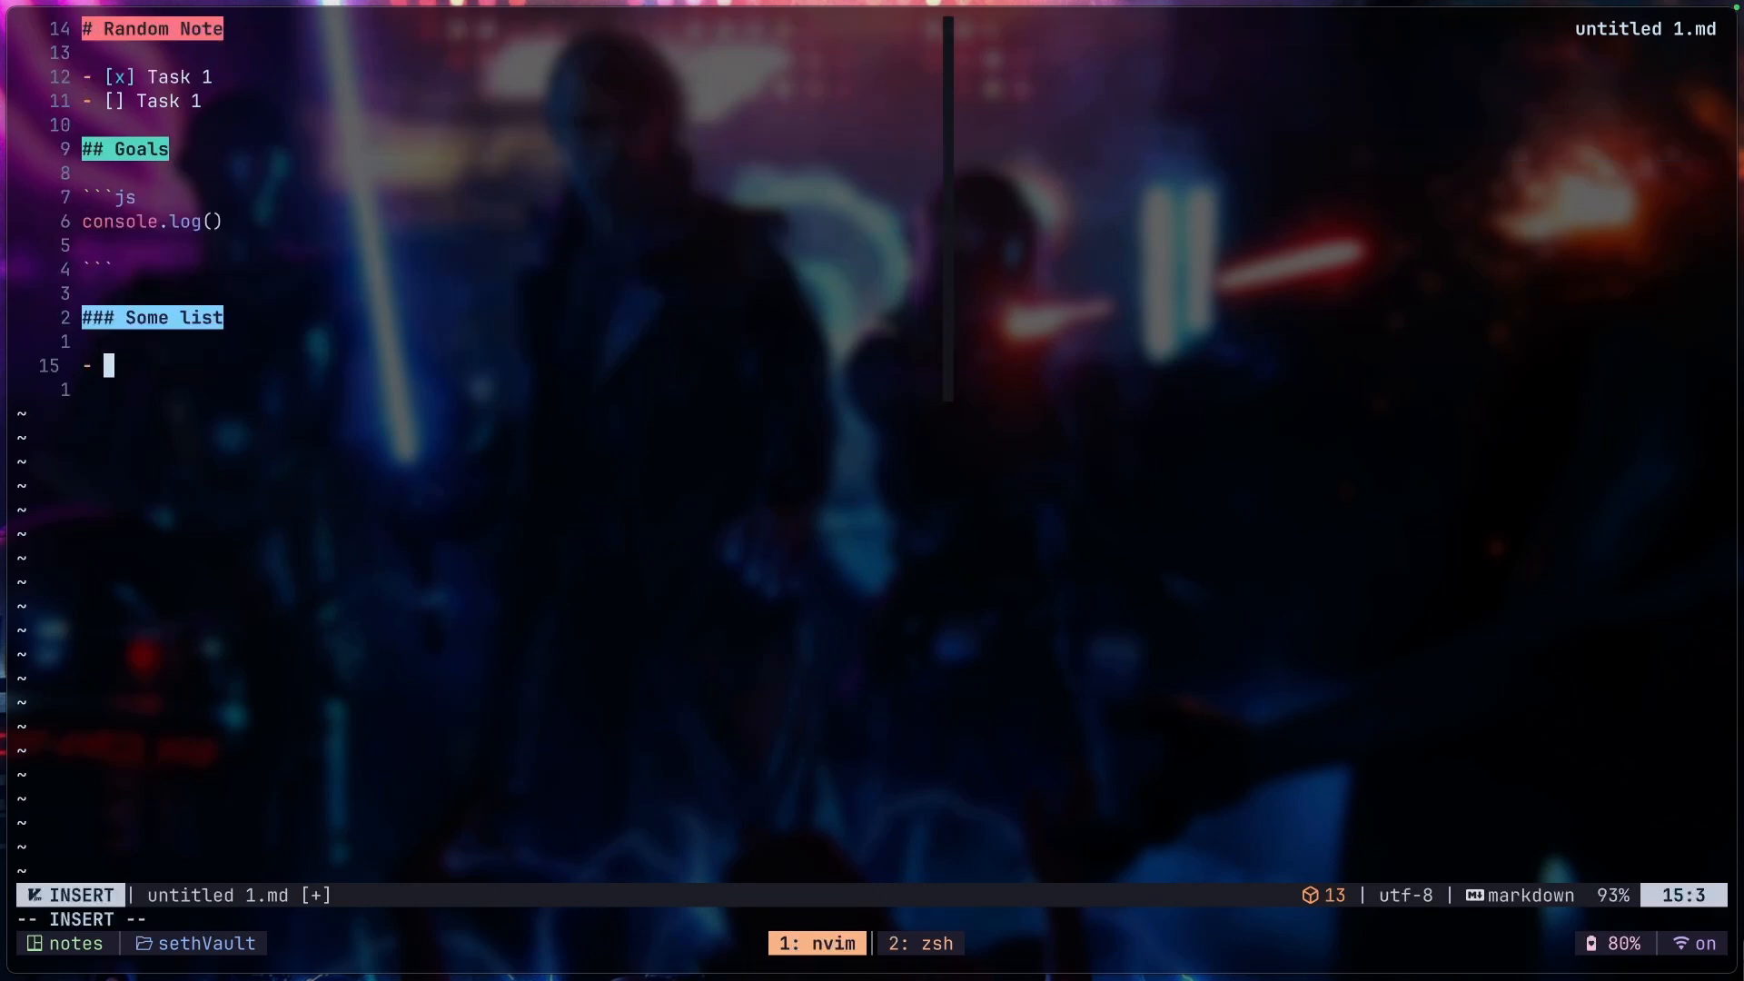
Step: Type 'important' into untitled 1.md while editing in Neovim insert mode
text(important)
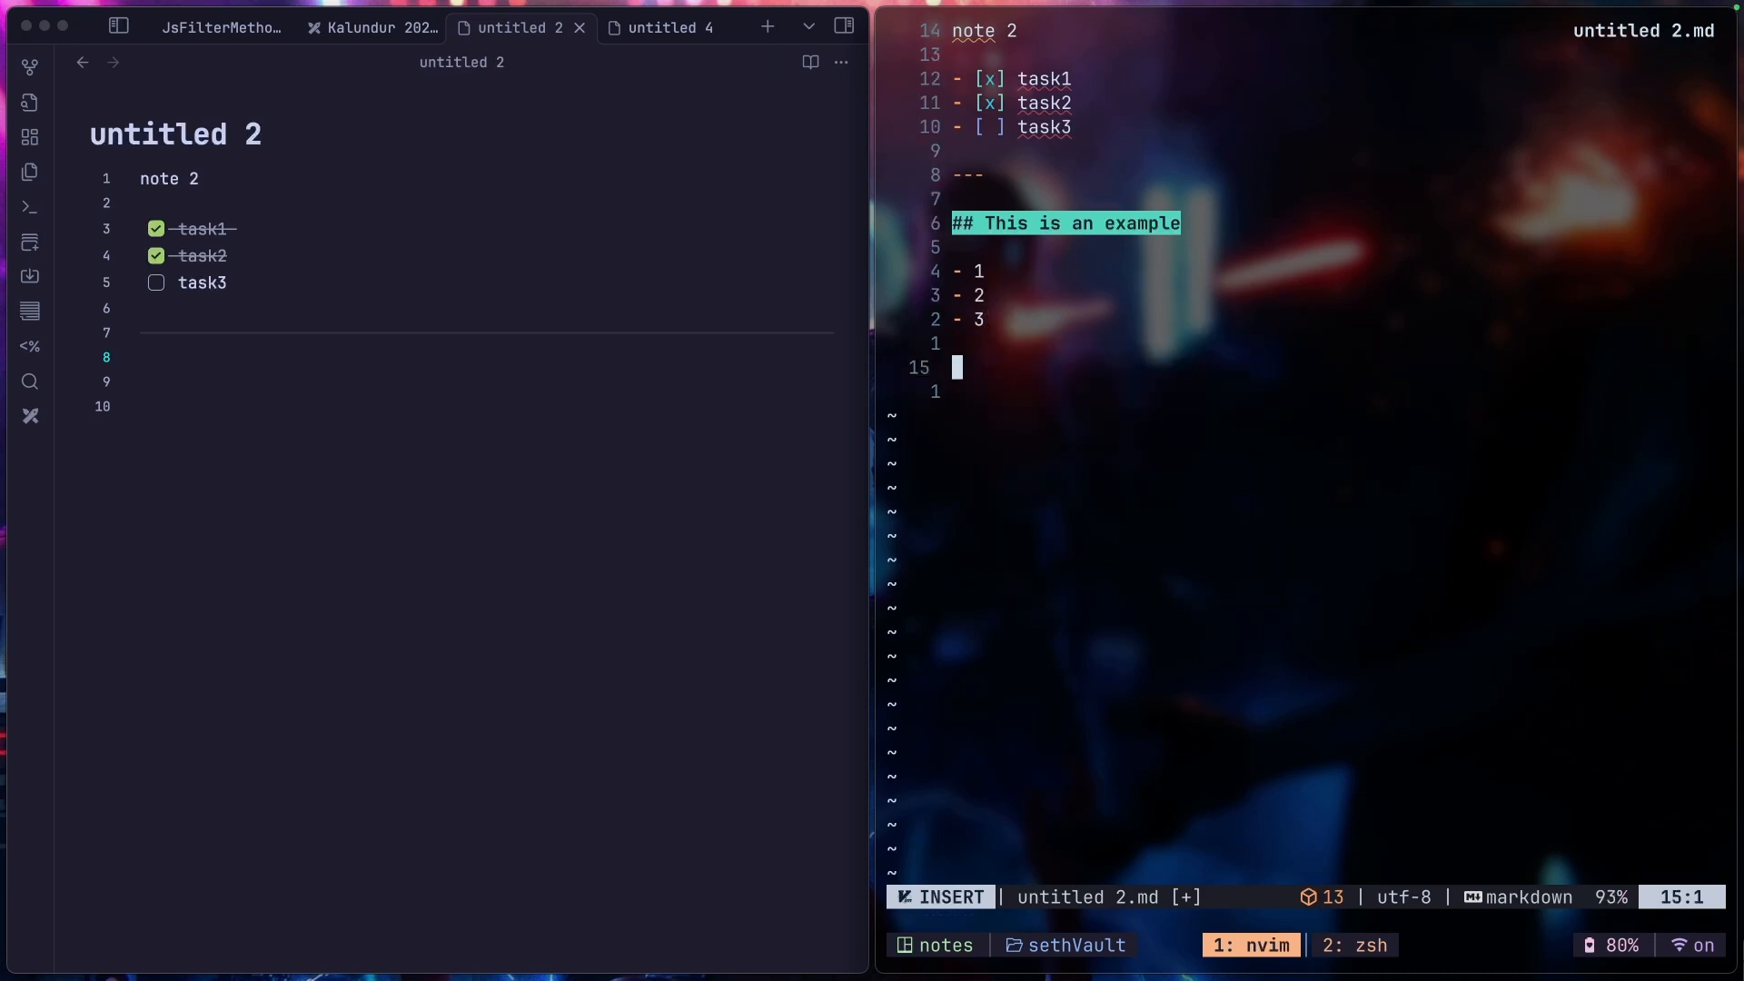
Step: Type 'note', switch Obsidian to a different theme, and close settings
text(note)
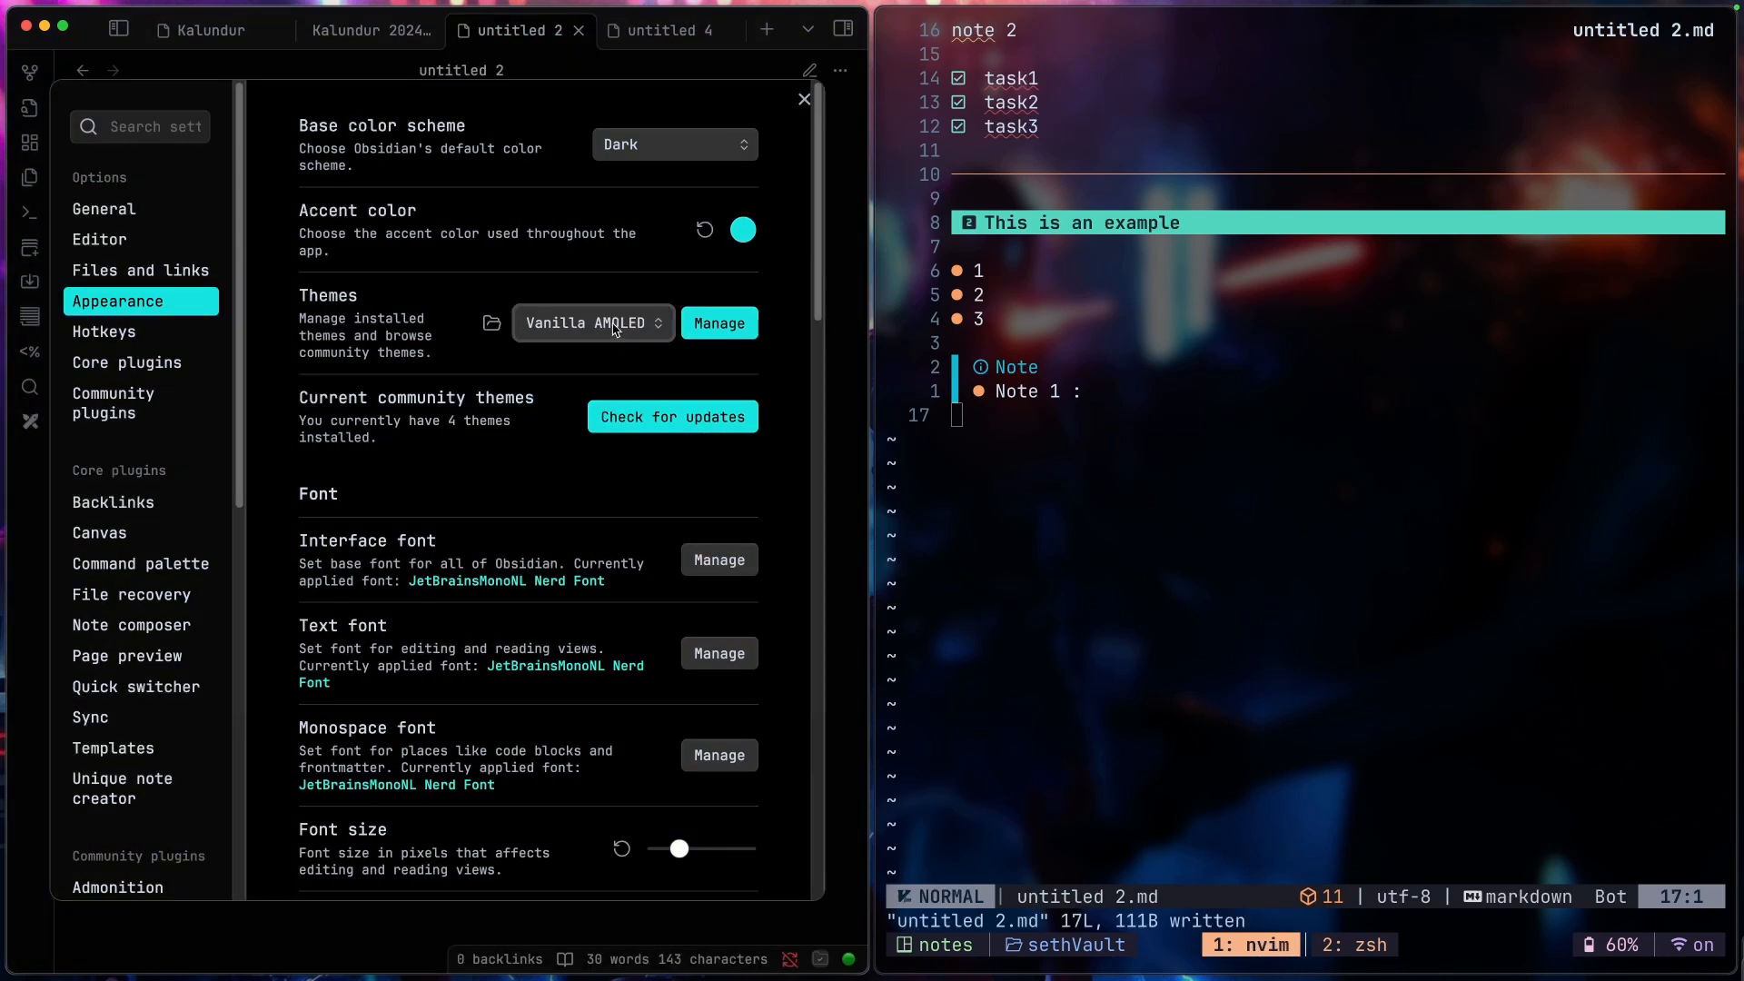
click(804, 100)
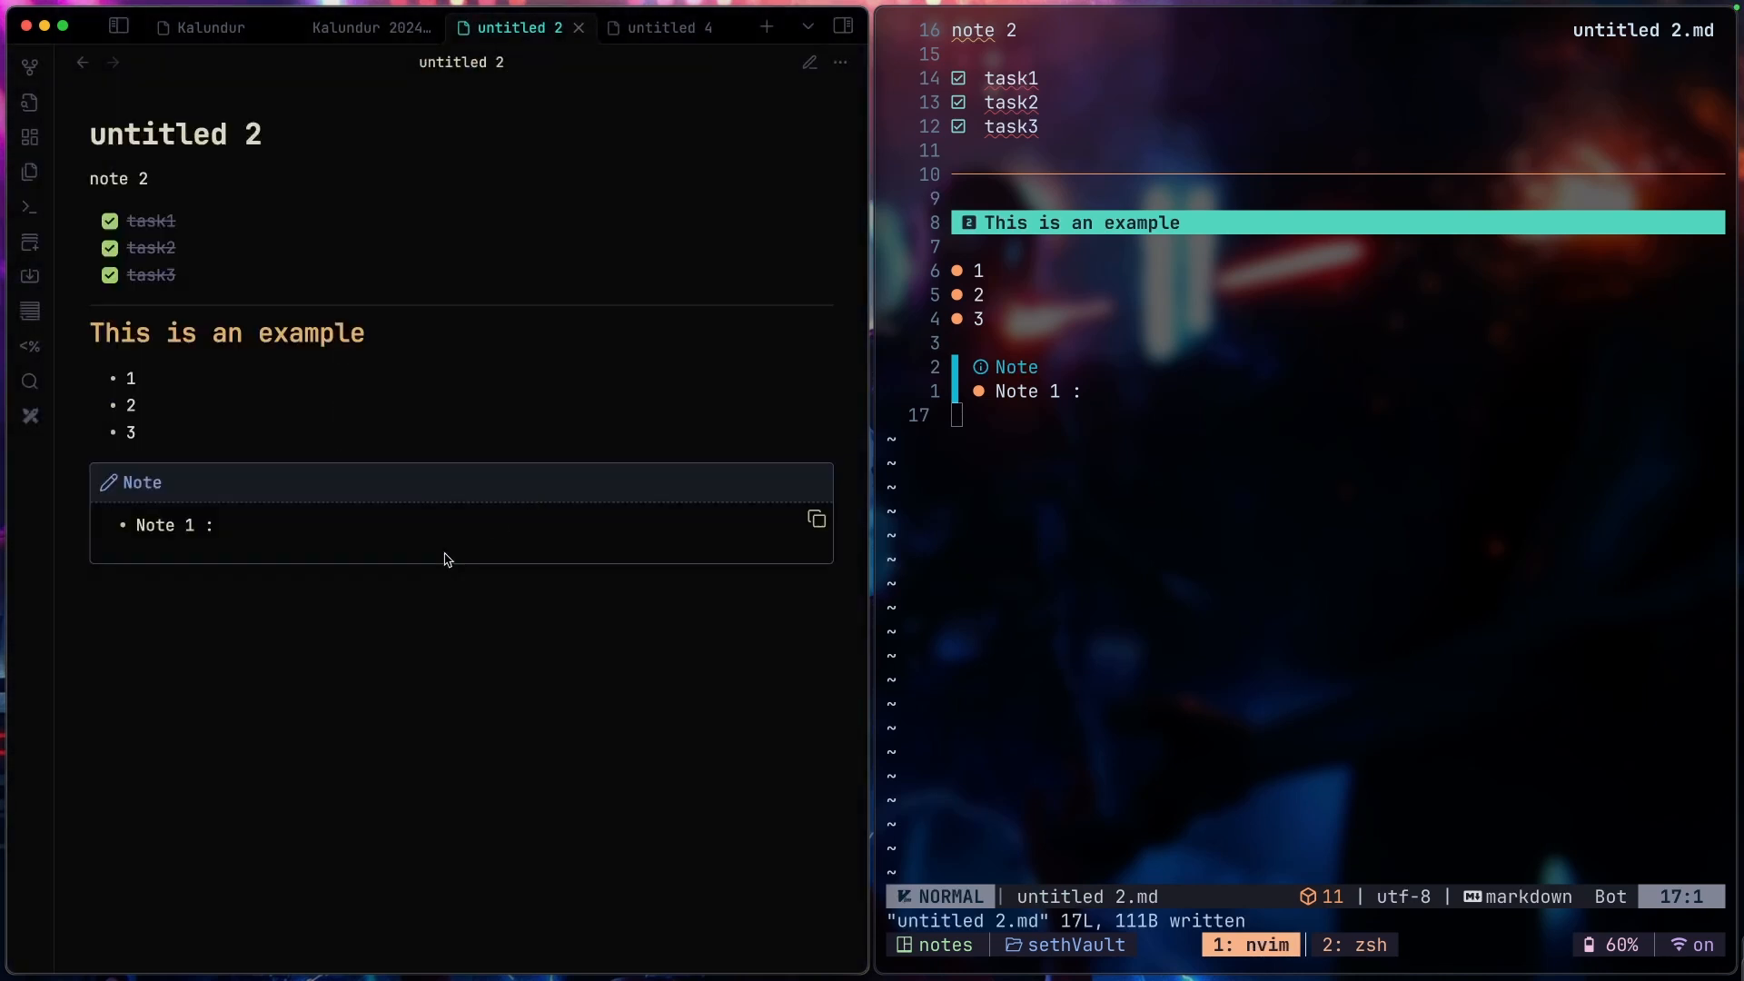
click(1249, 945)
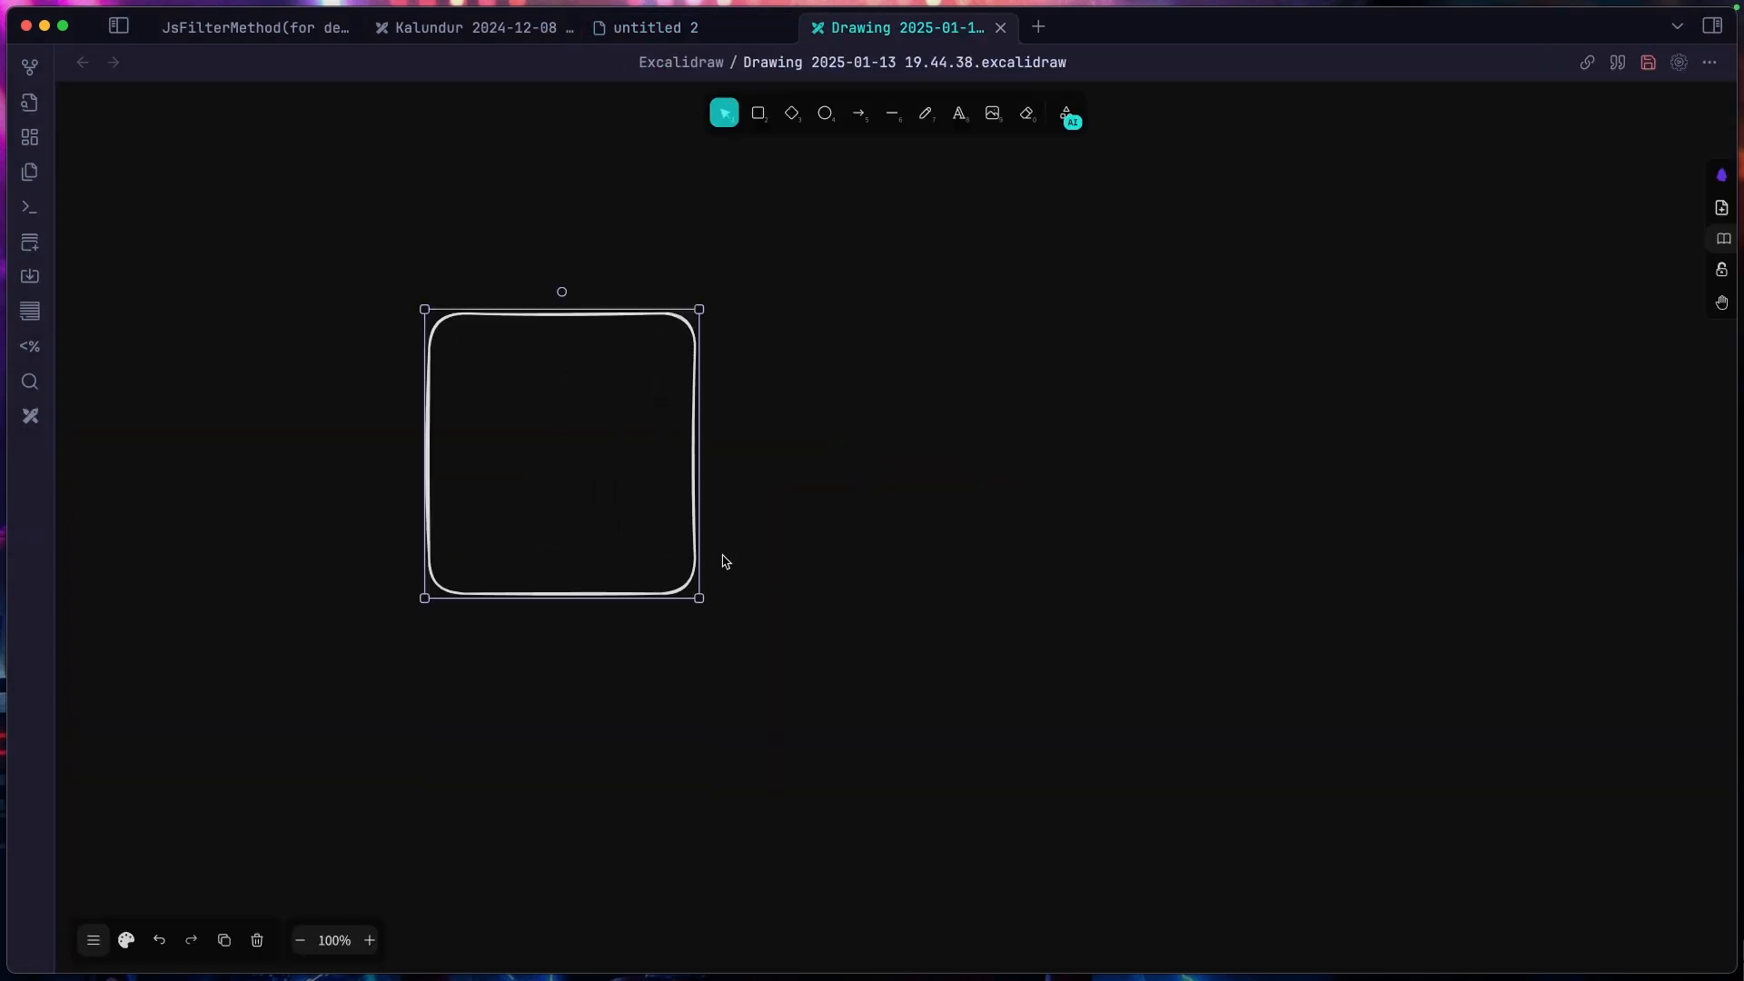
Step: Label the rectangle 'Random Test', deselect the circle, and switch to the Kalundur drawing
text(Random)
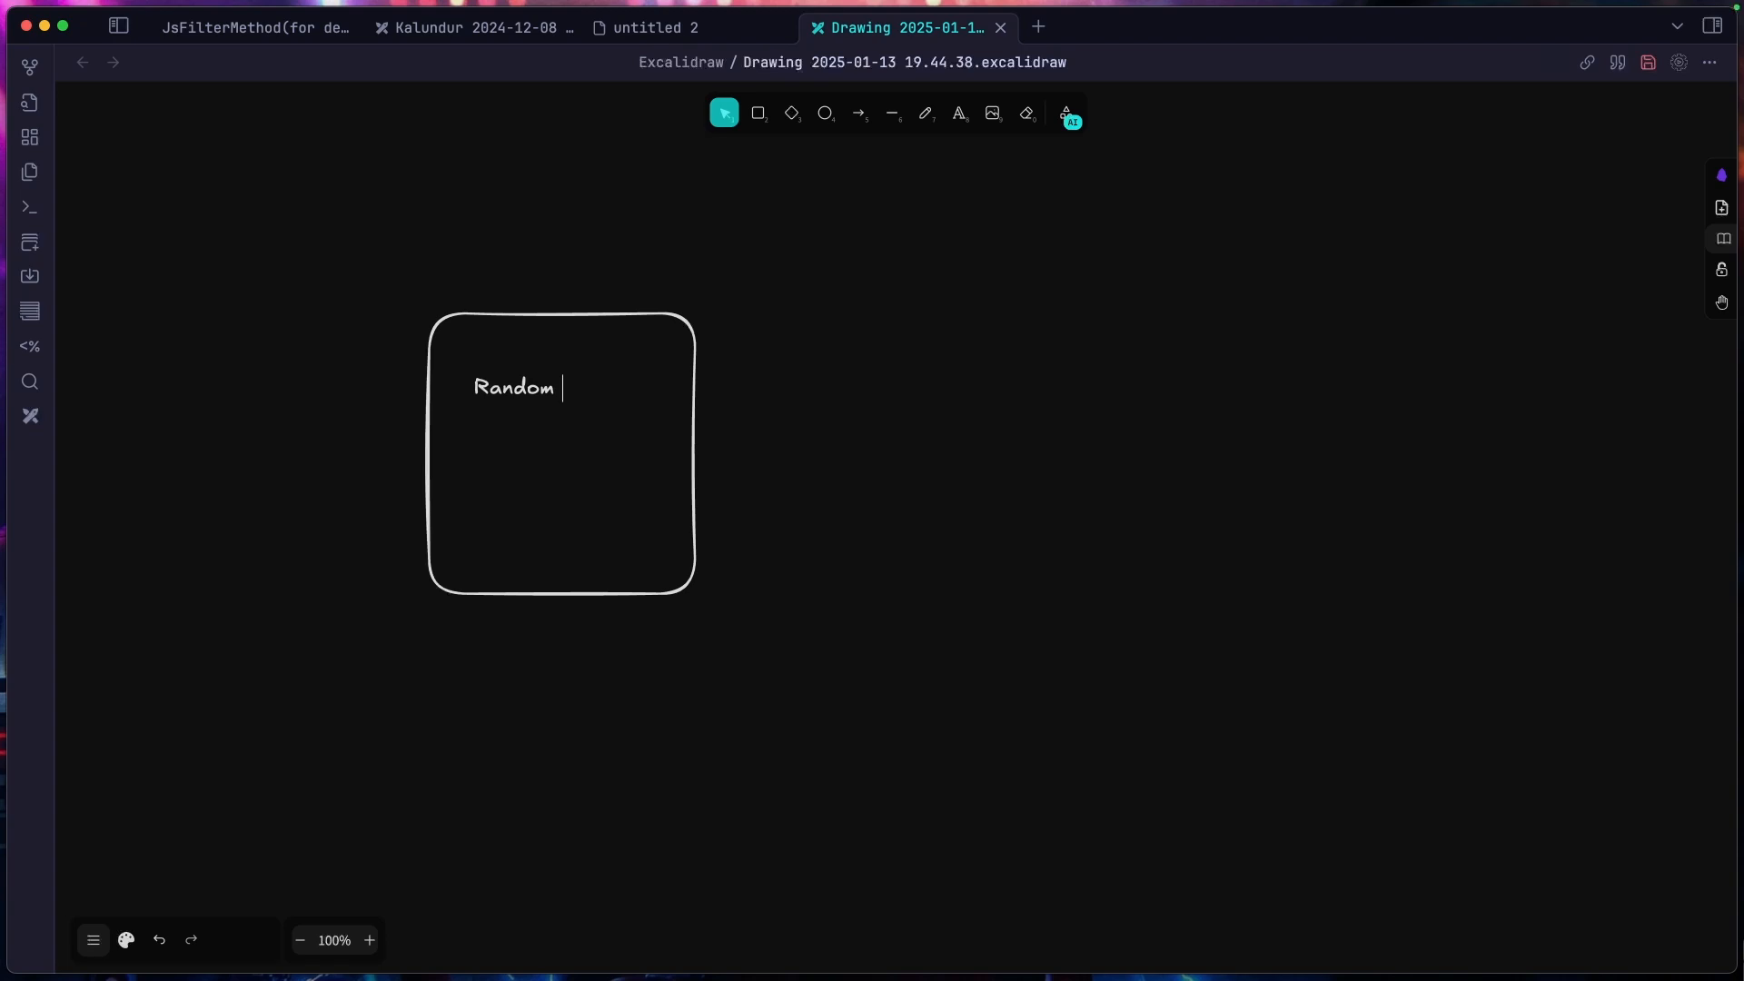
text(Test)
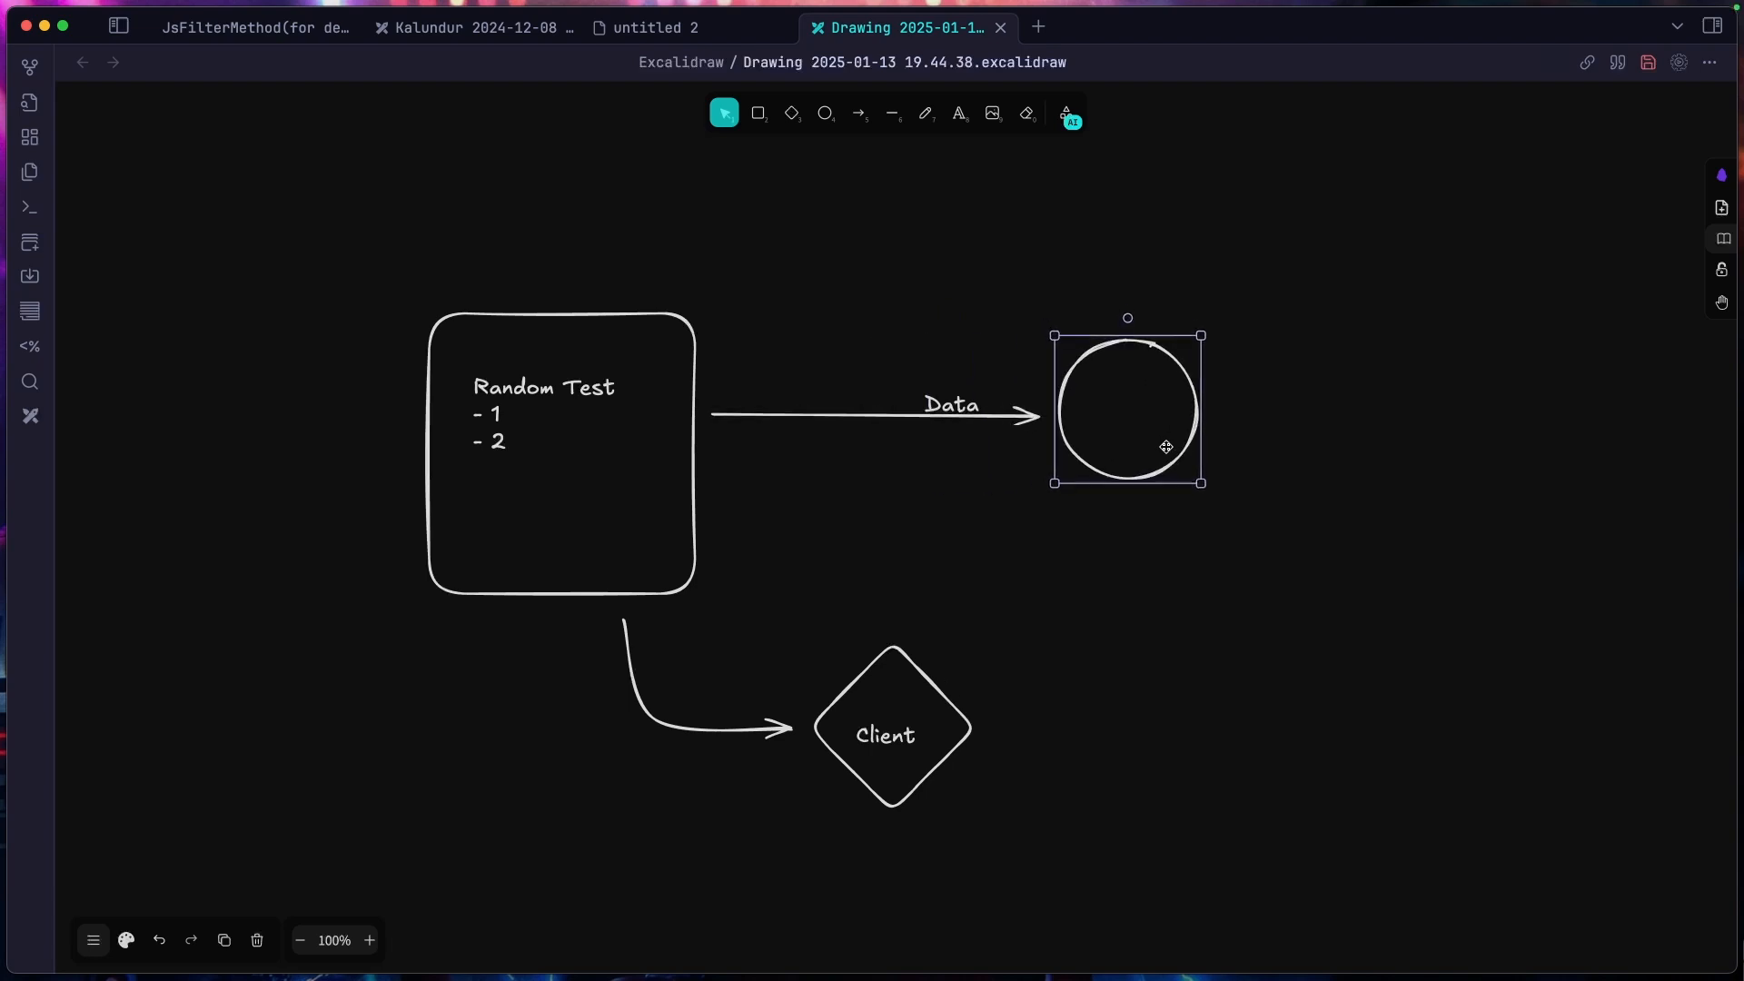
click(962, 767)
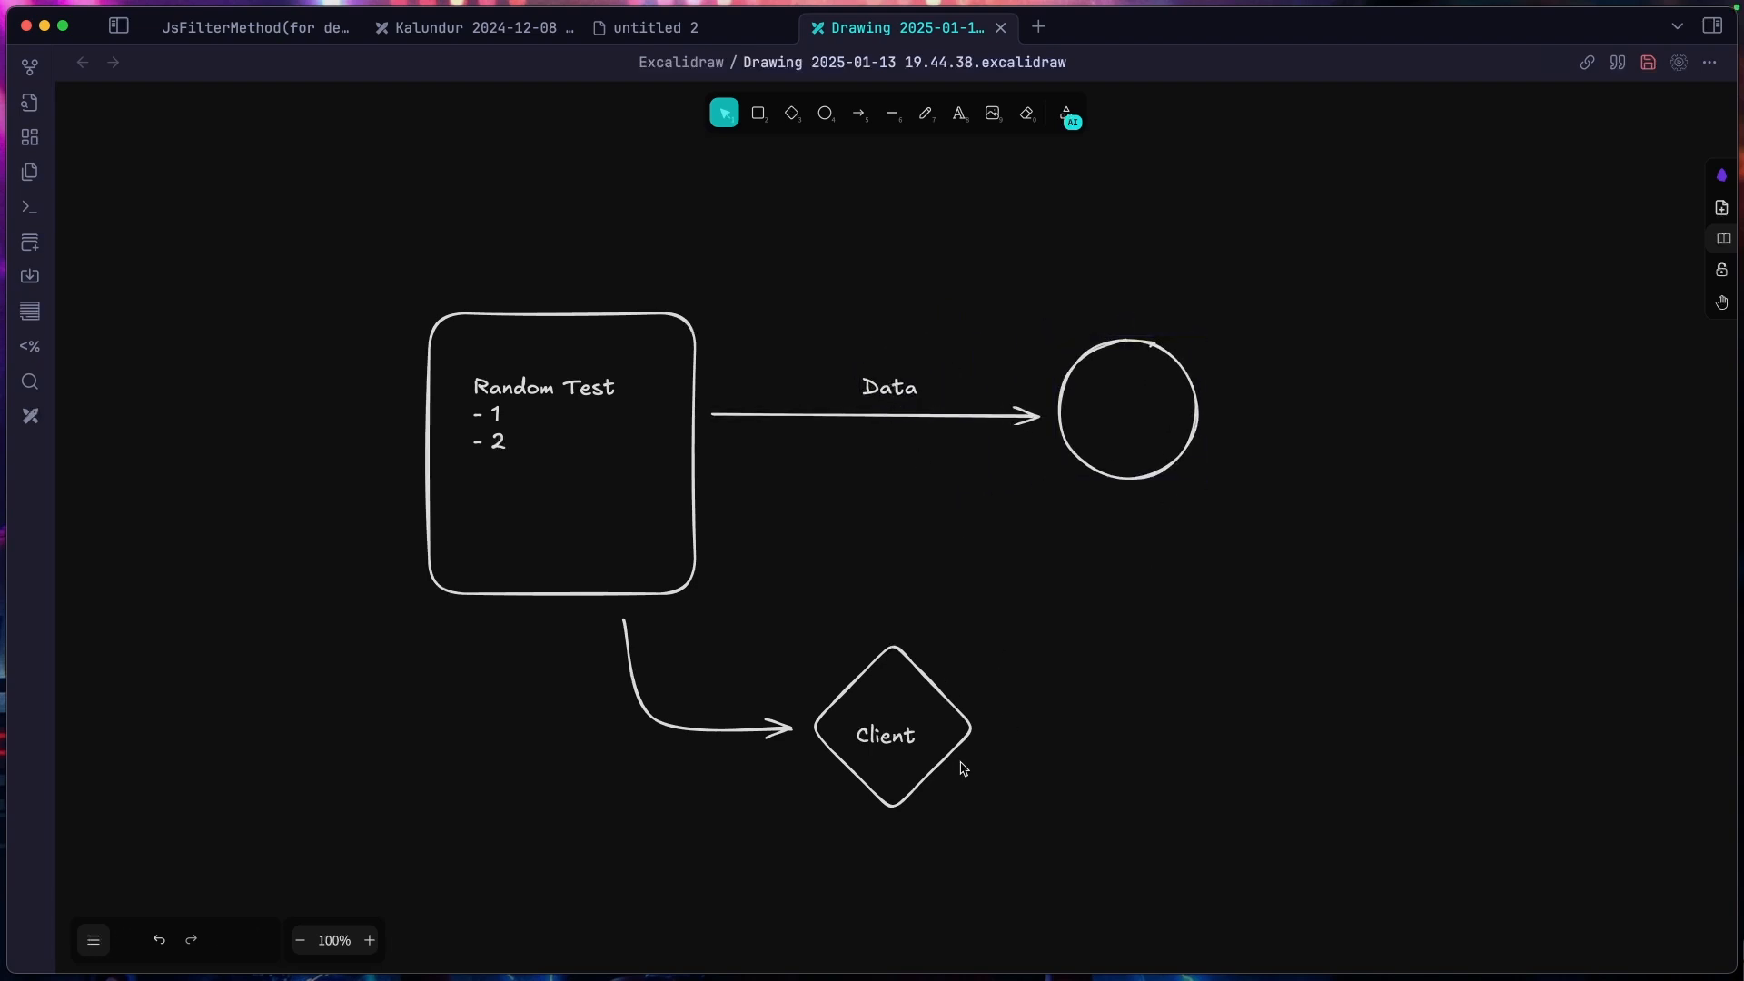
mouse_move(1280, 763)
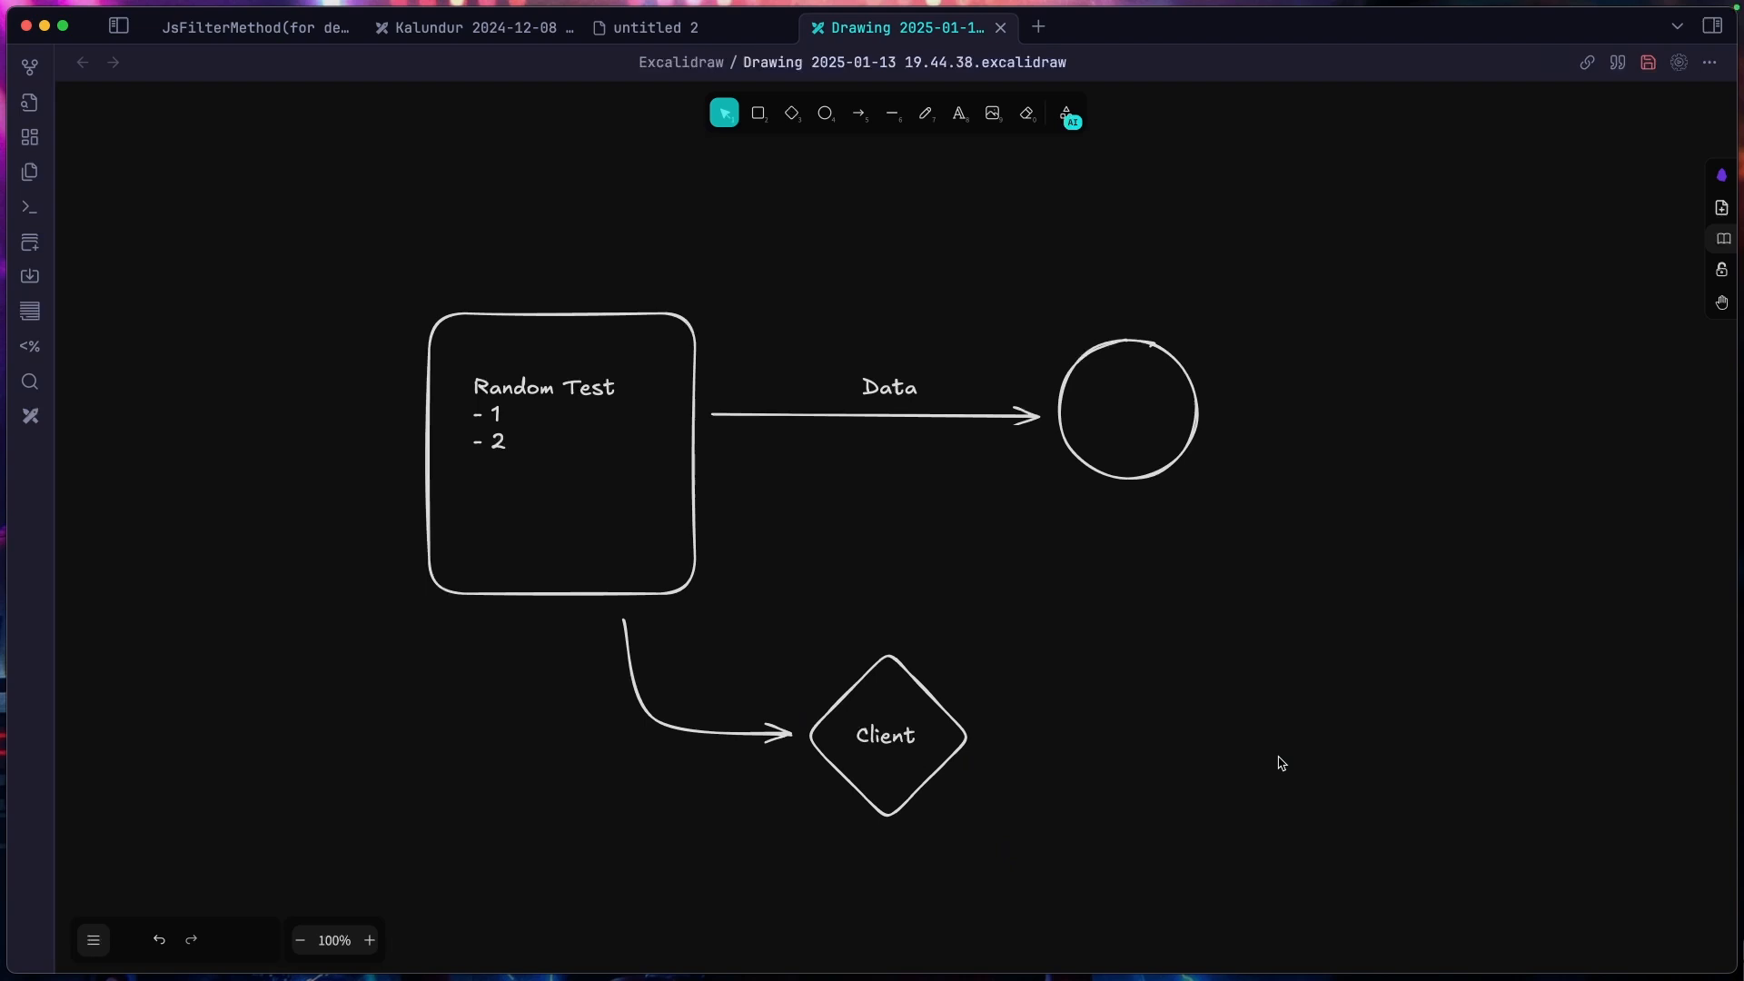
click(472, 27)
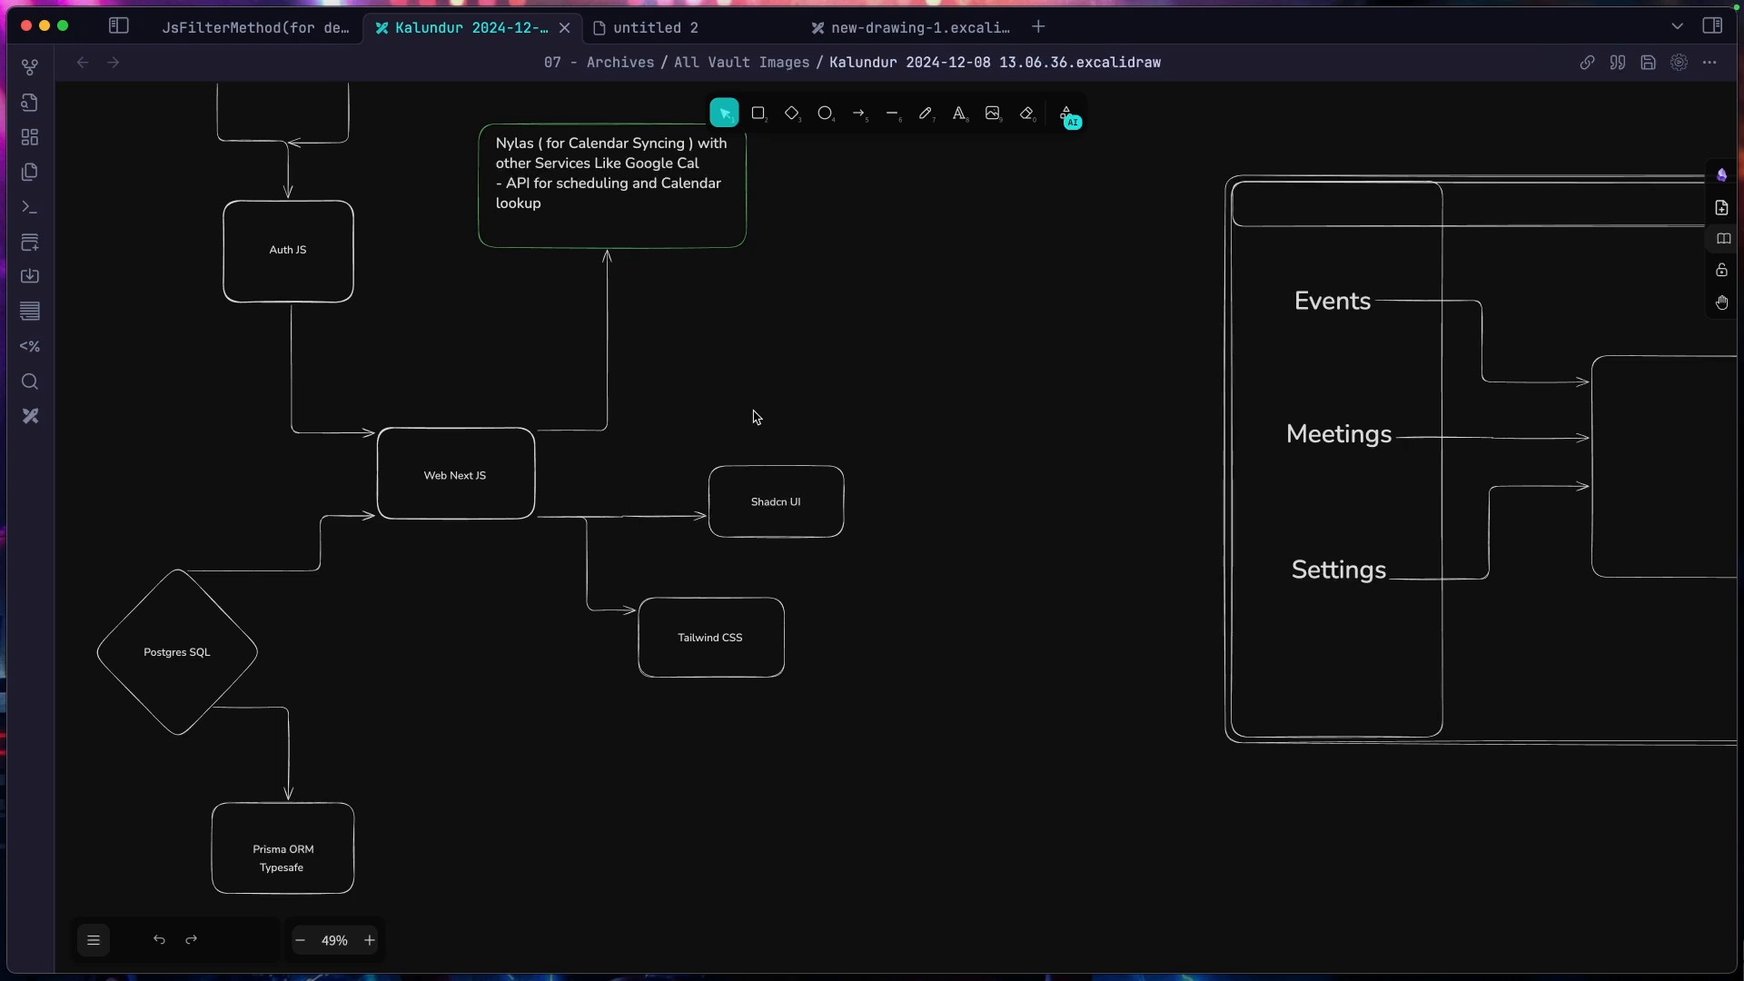
click(254, 26)
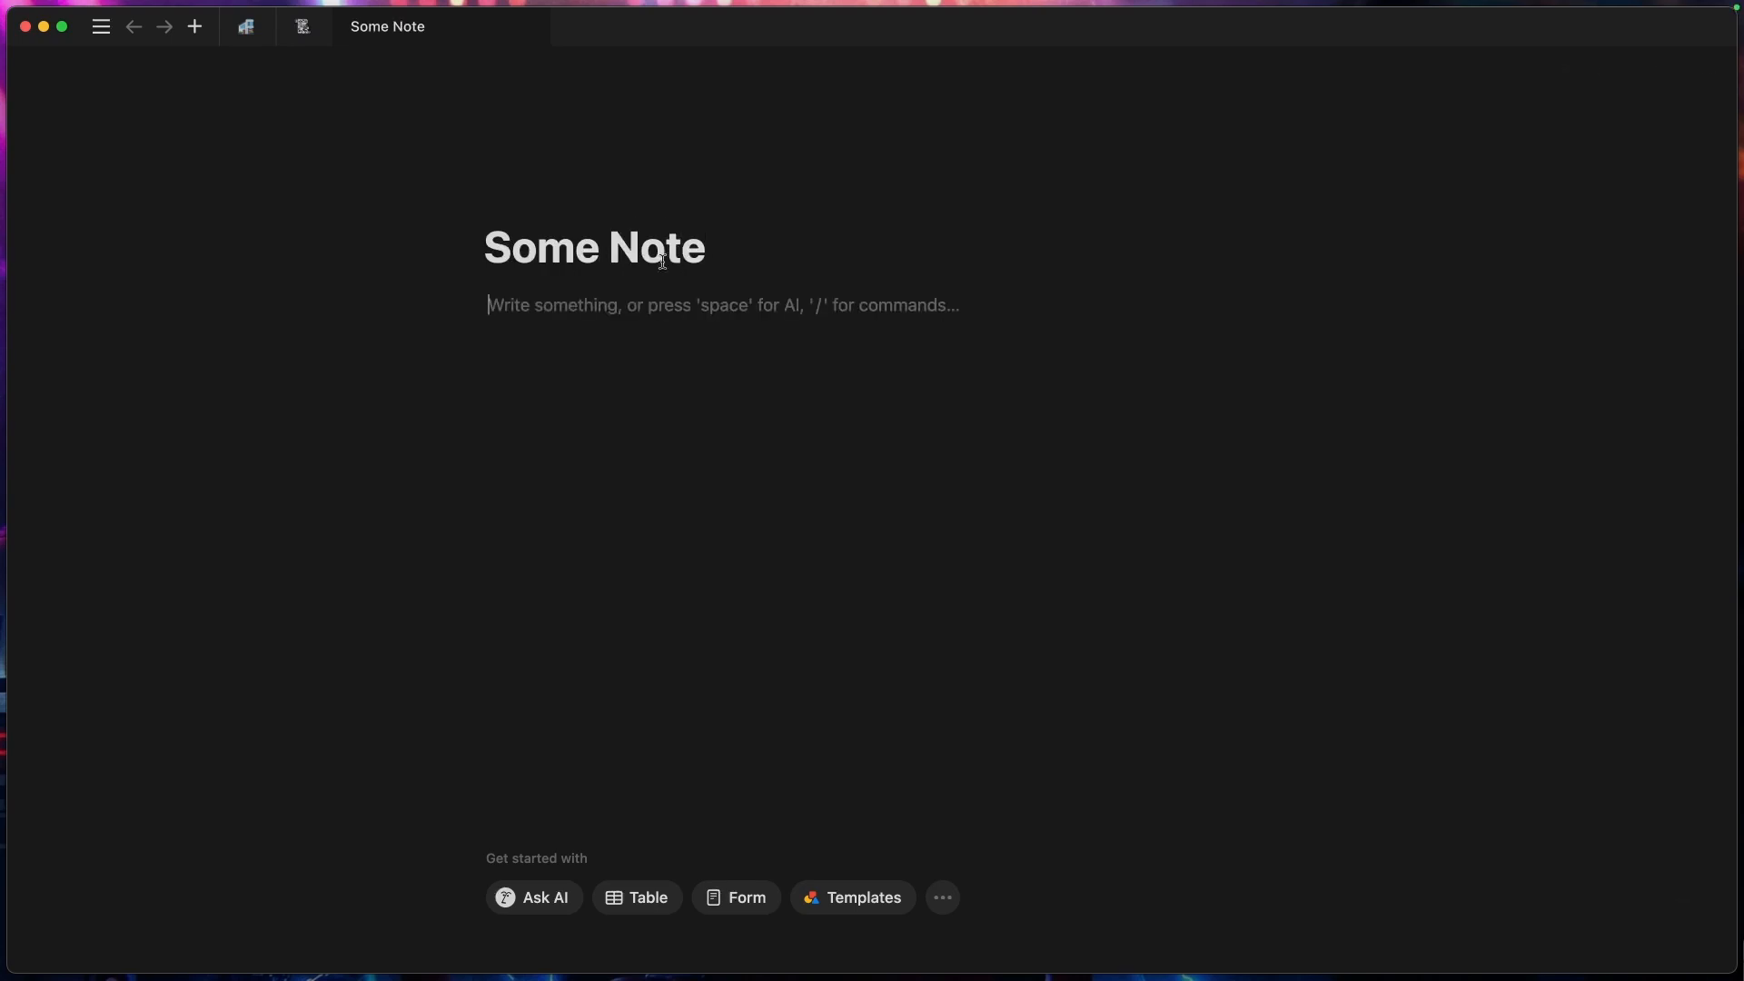
Step: Write 'I guess I barely use this anymore.', open KalenDur, then Home OS NOTES
text(I guess I barely use this anymore.)
text(Ka)
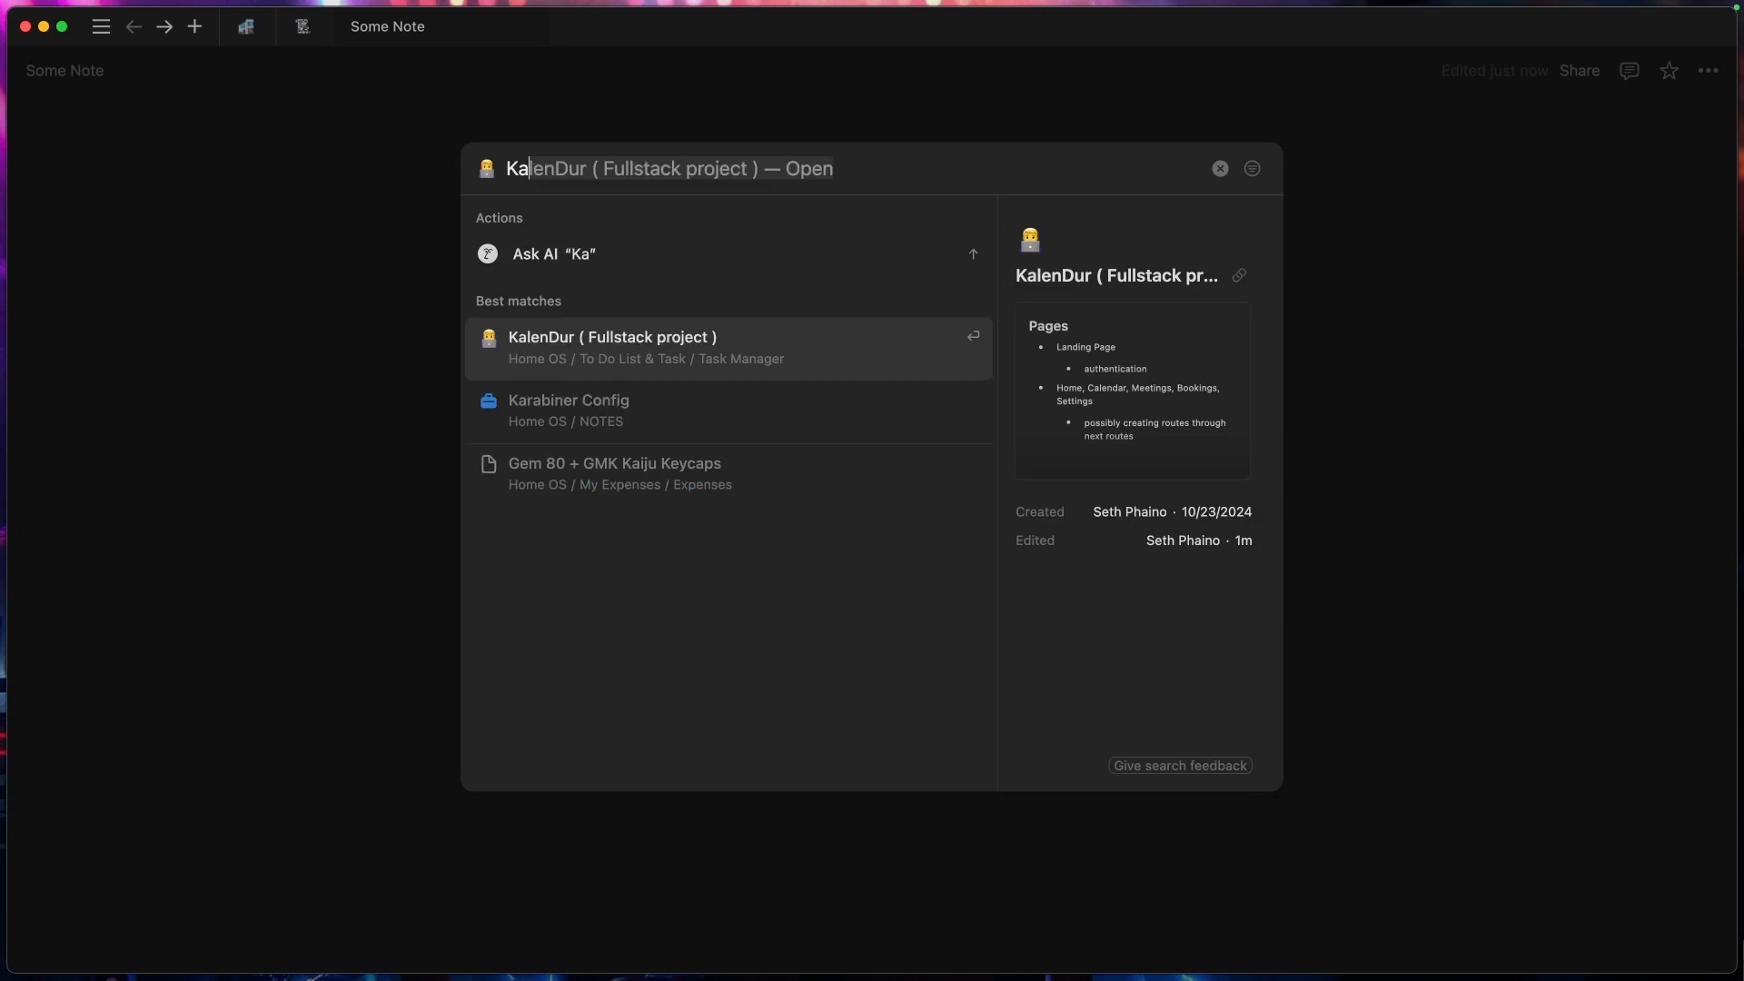
click(610, 338)
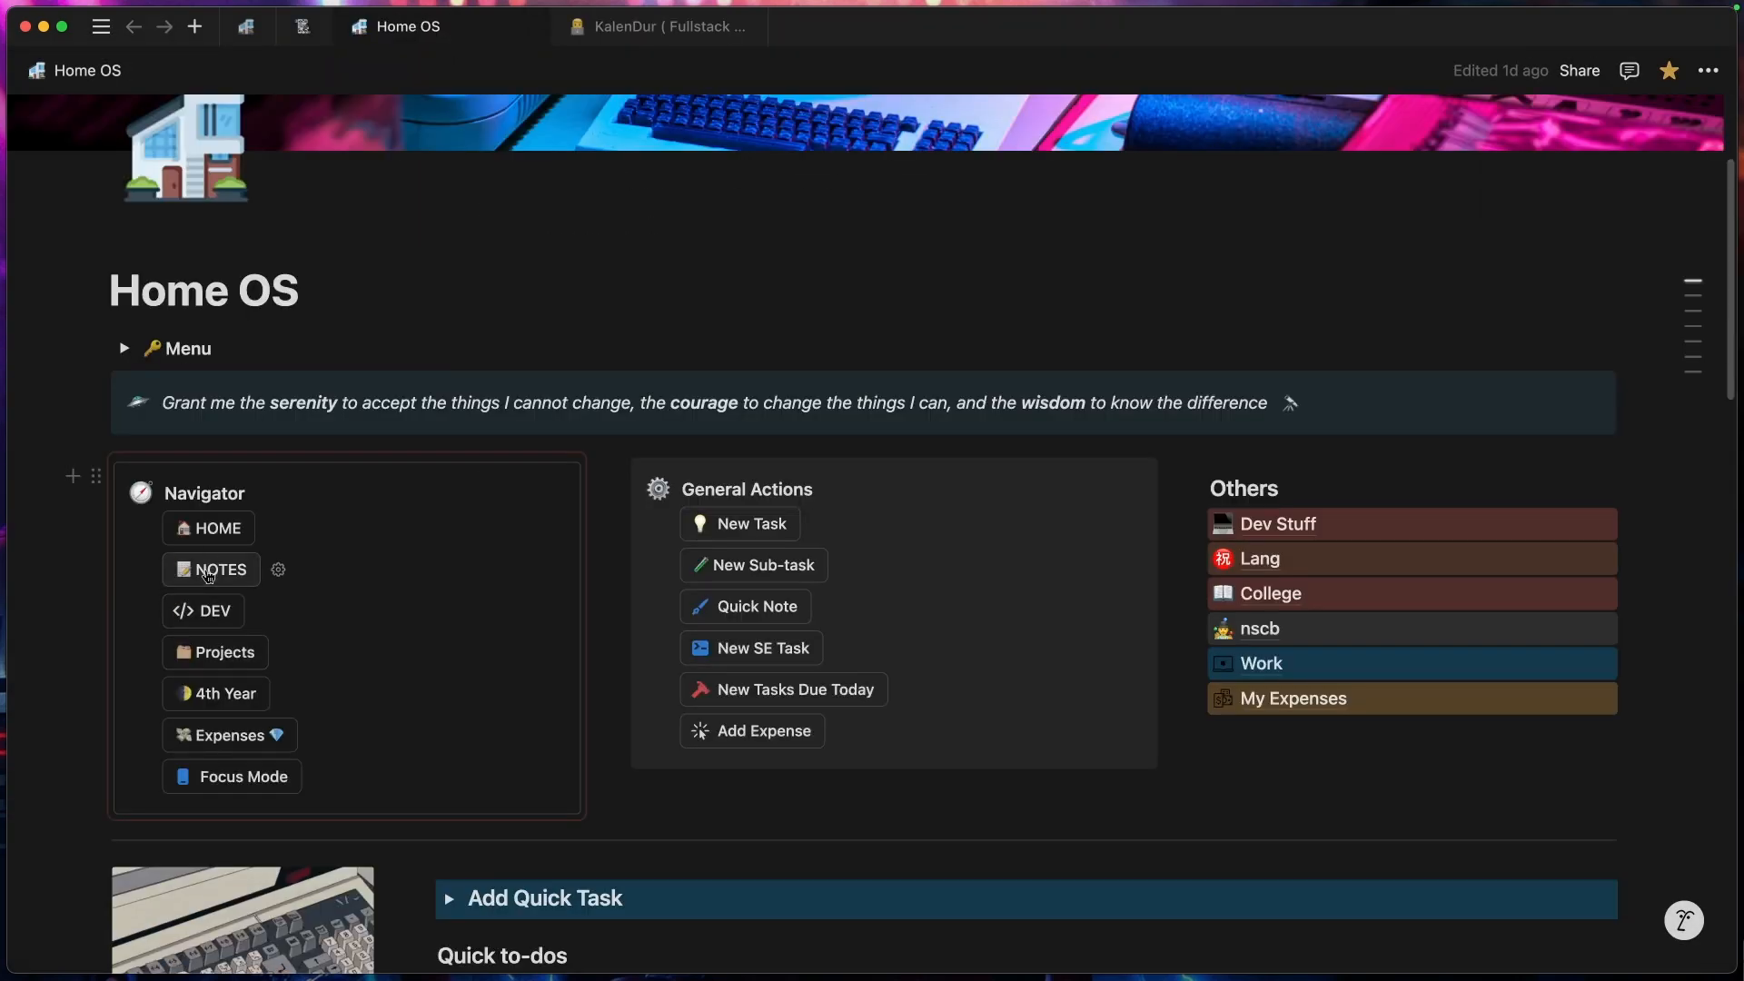
click(219, 569)
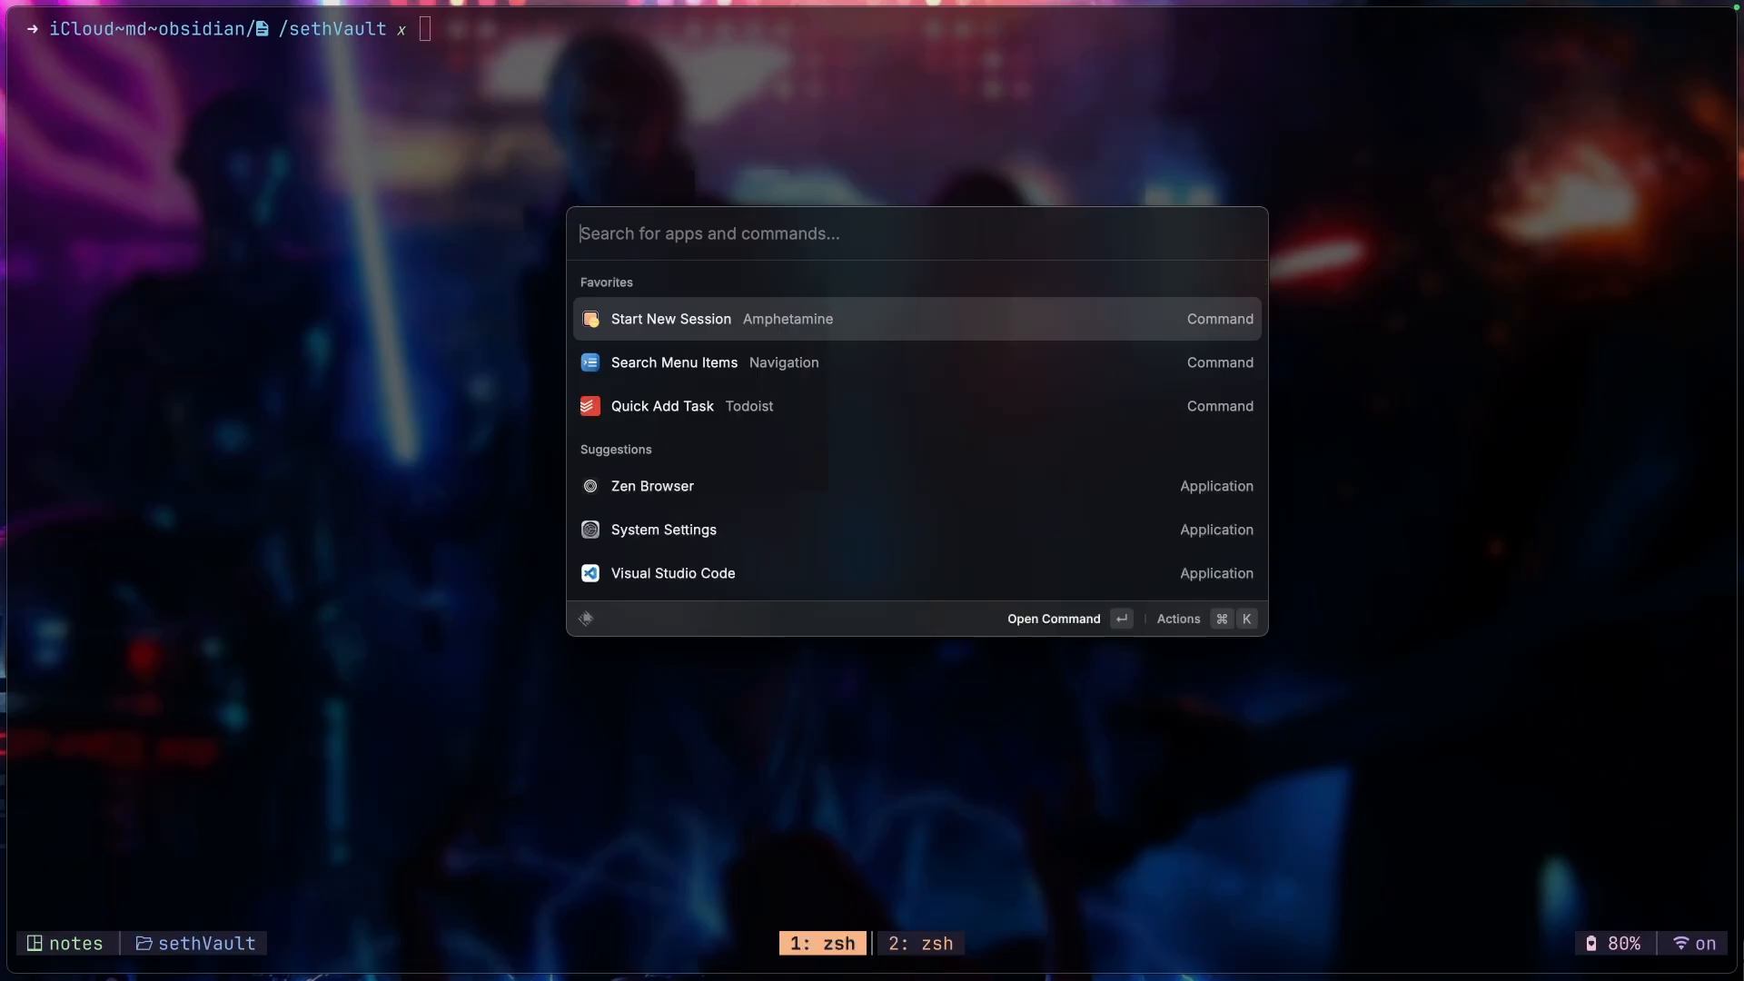
Step: Filter Raycast with 'Obsi' then 'No' to list Obsidian note commands
text(Obsi)
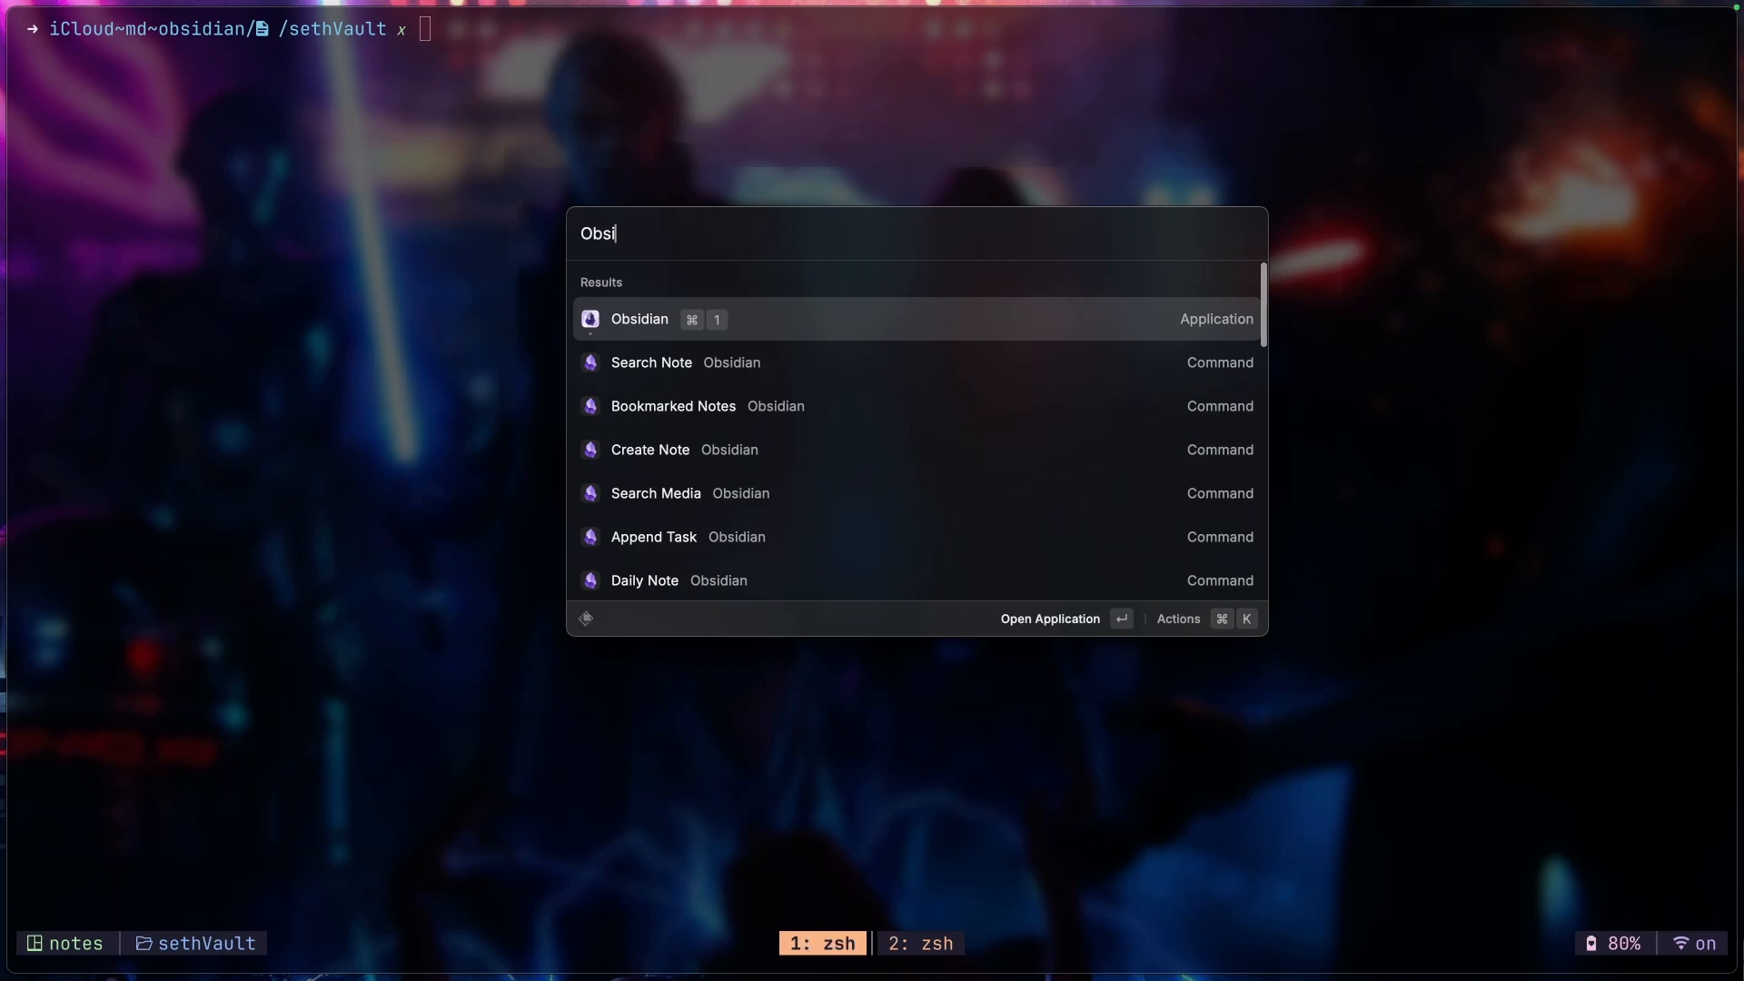
text(No)
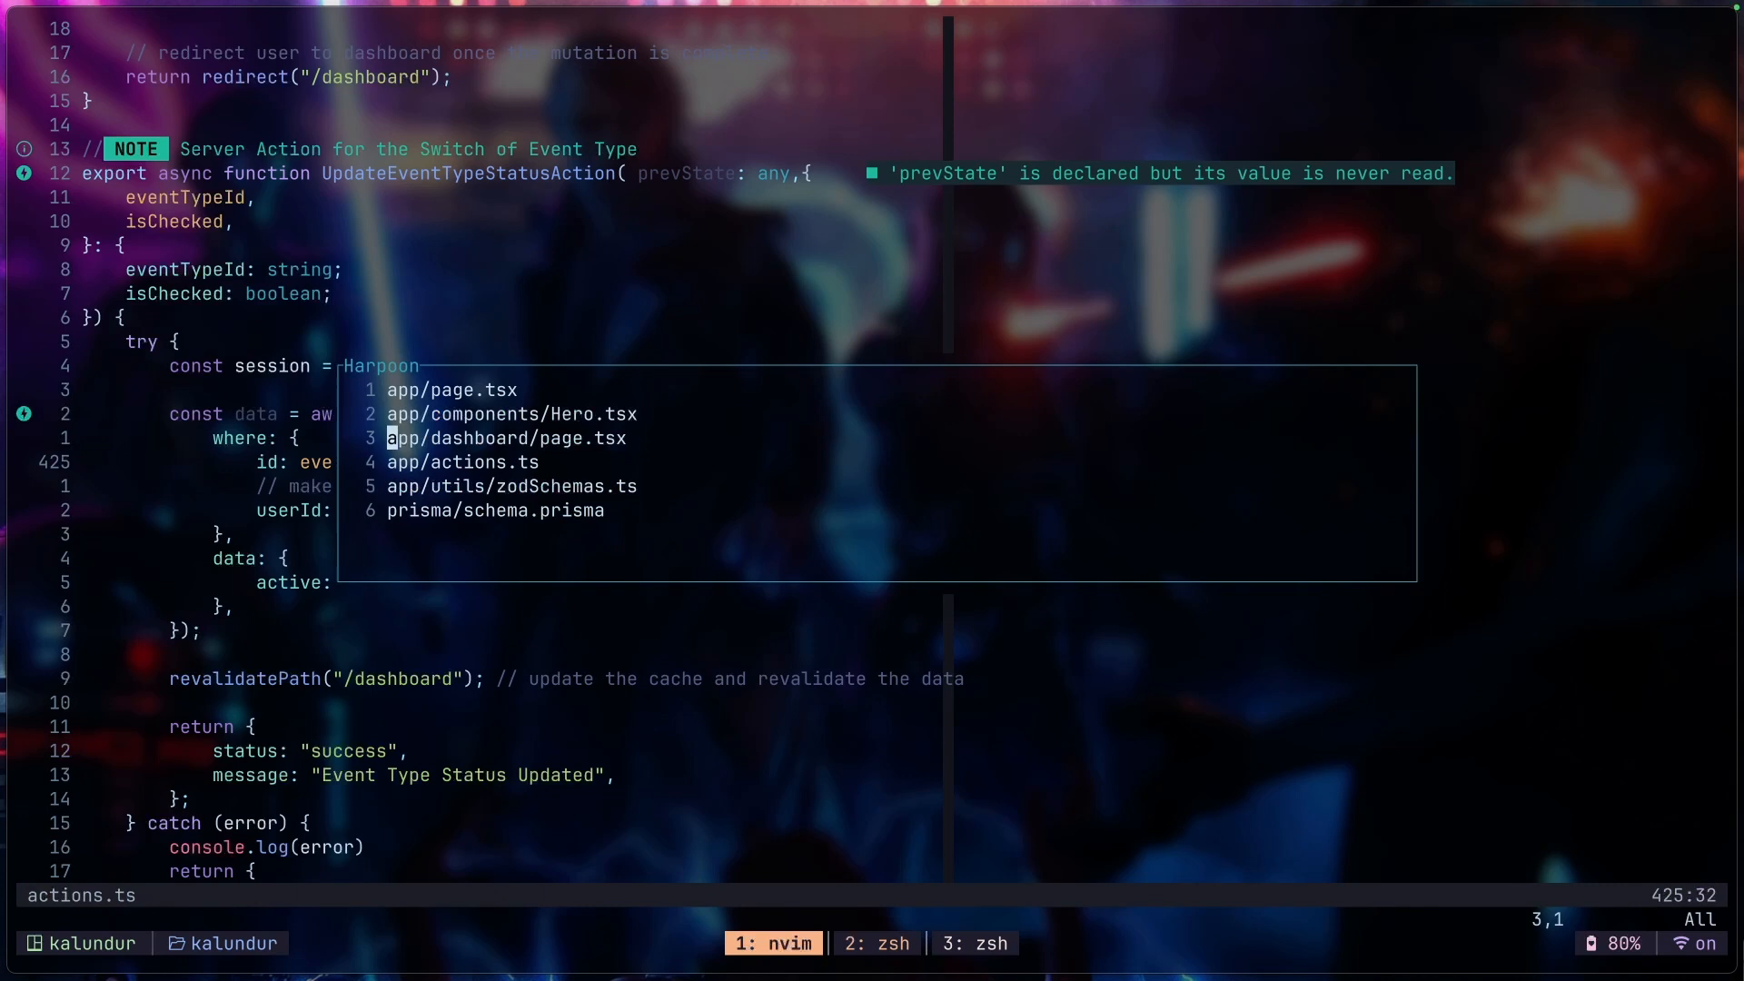
Step: Start a bullet under Questions in Neovim reading 'what was the ques'
click(452, 389)
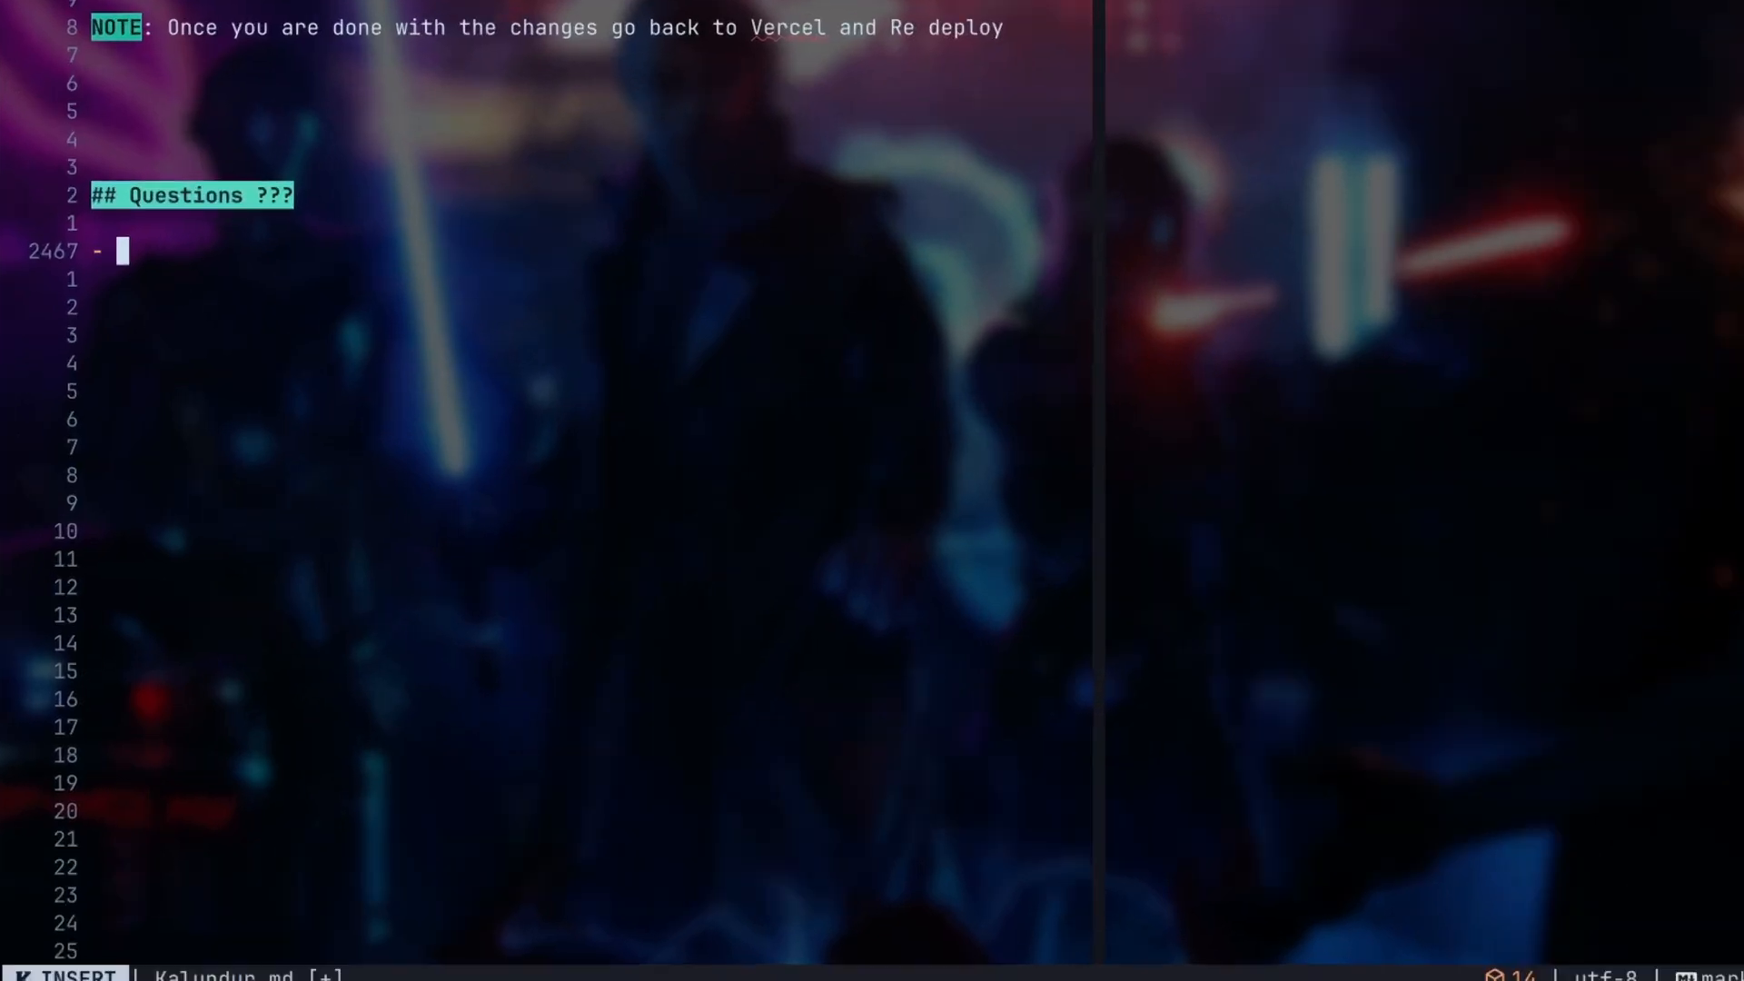
text(what was the ques)
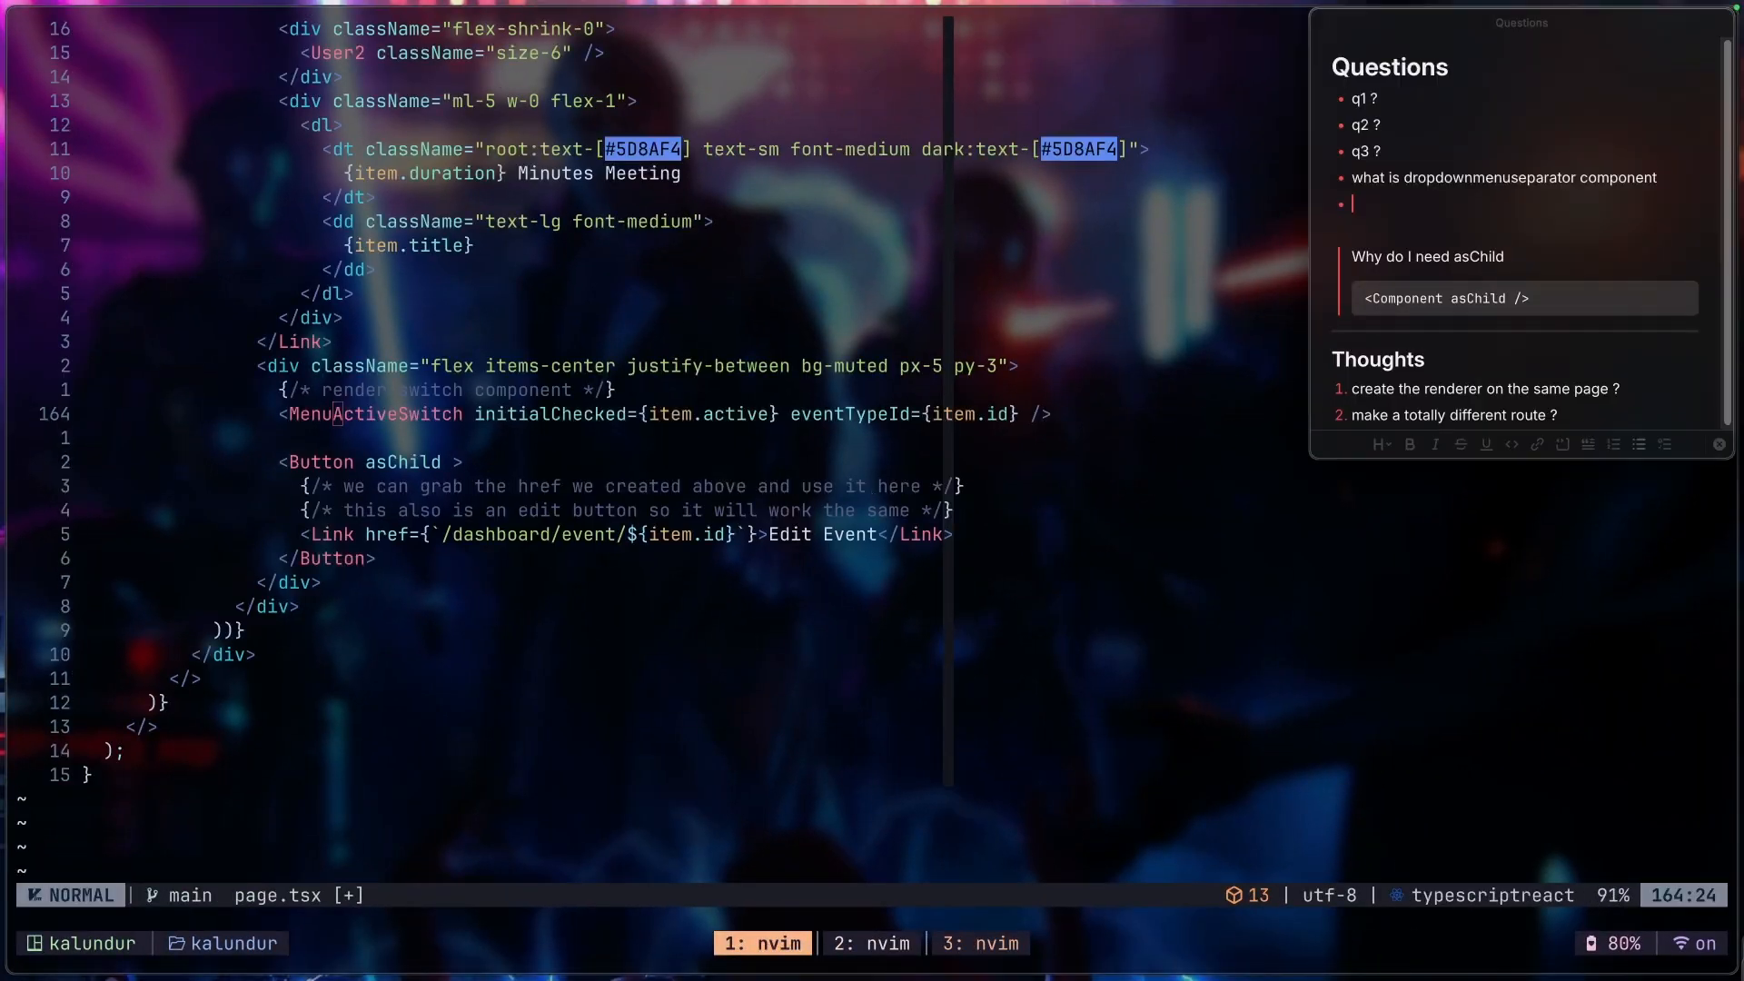
Step: Add a question bullet mentioning 'what does menu' and 'ActiveSwitch' to the Questions note
text(what does menu)
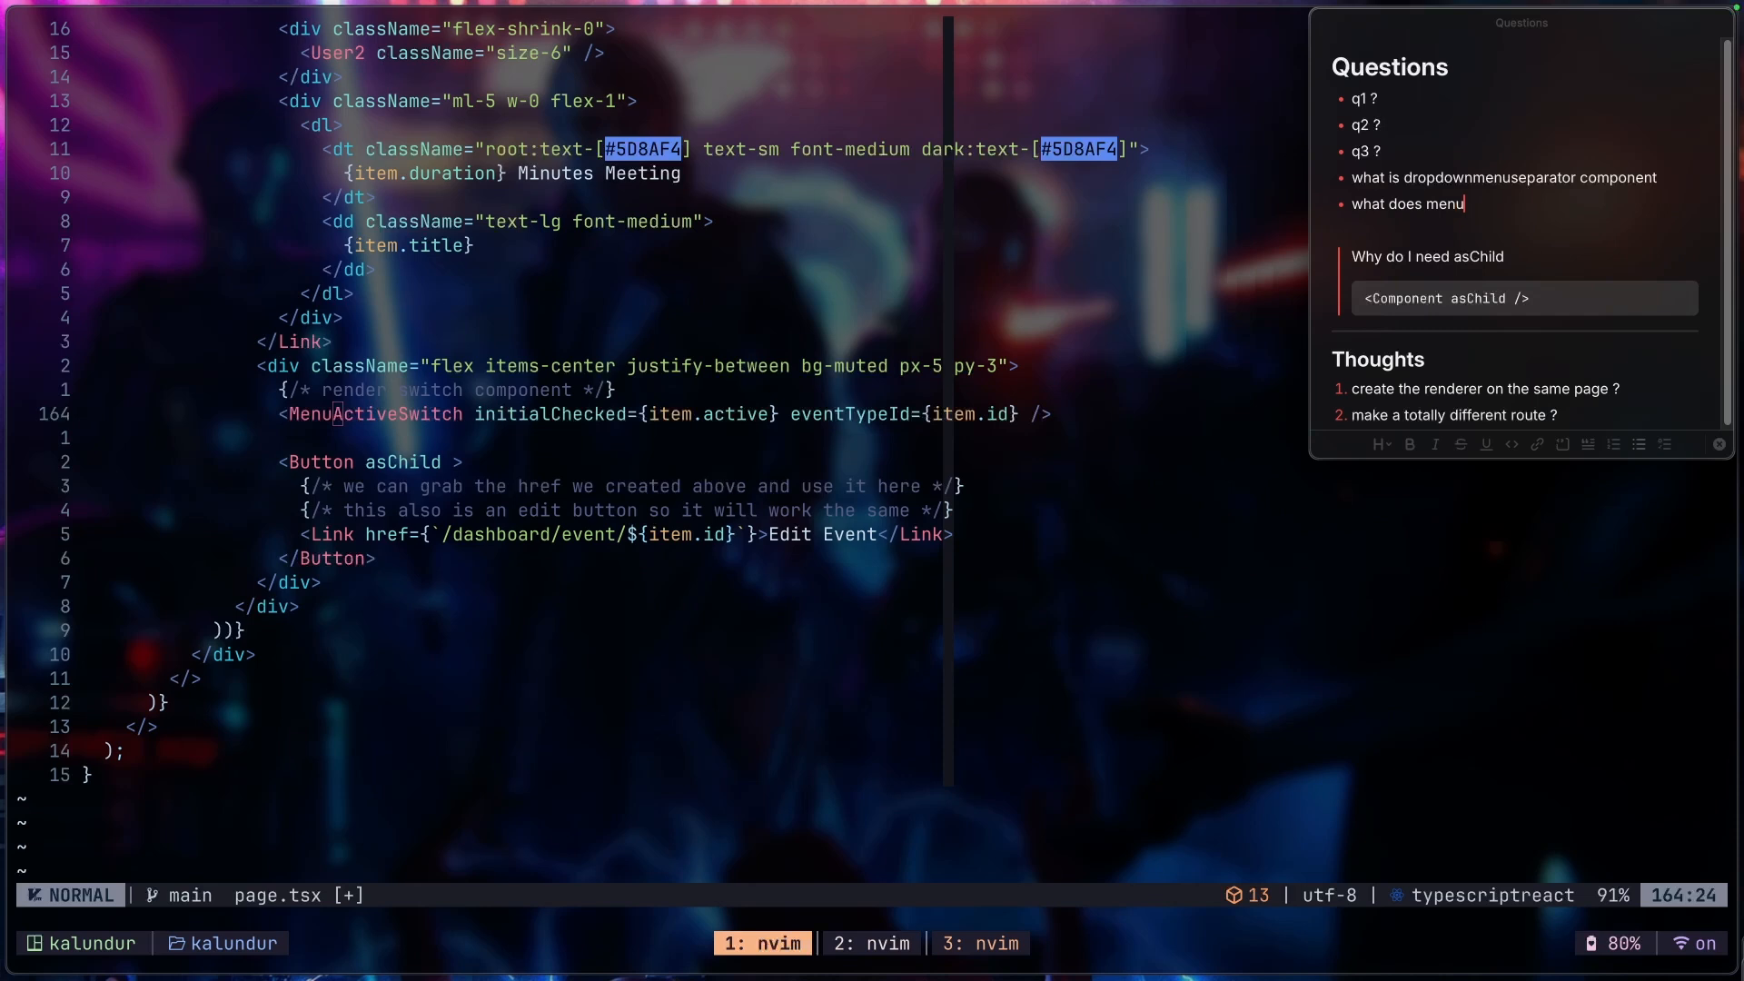
text(ActiveSwitch)
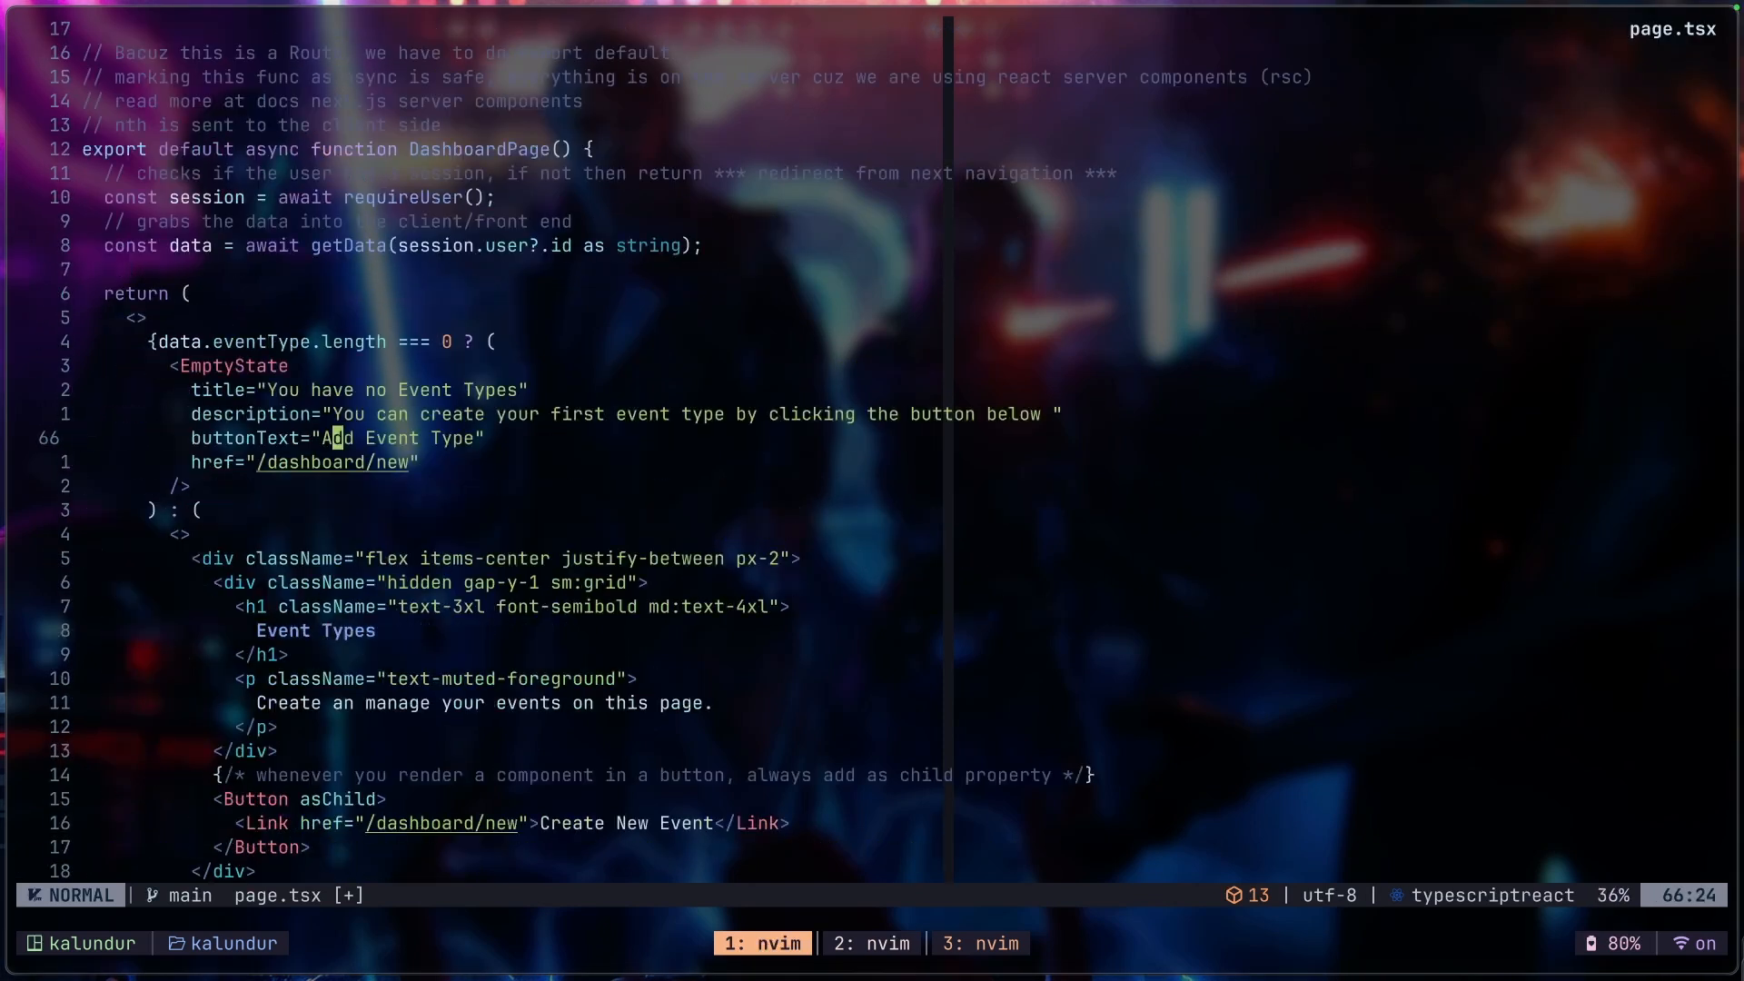
scroll(down, 3)
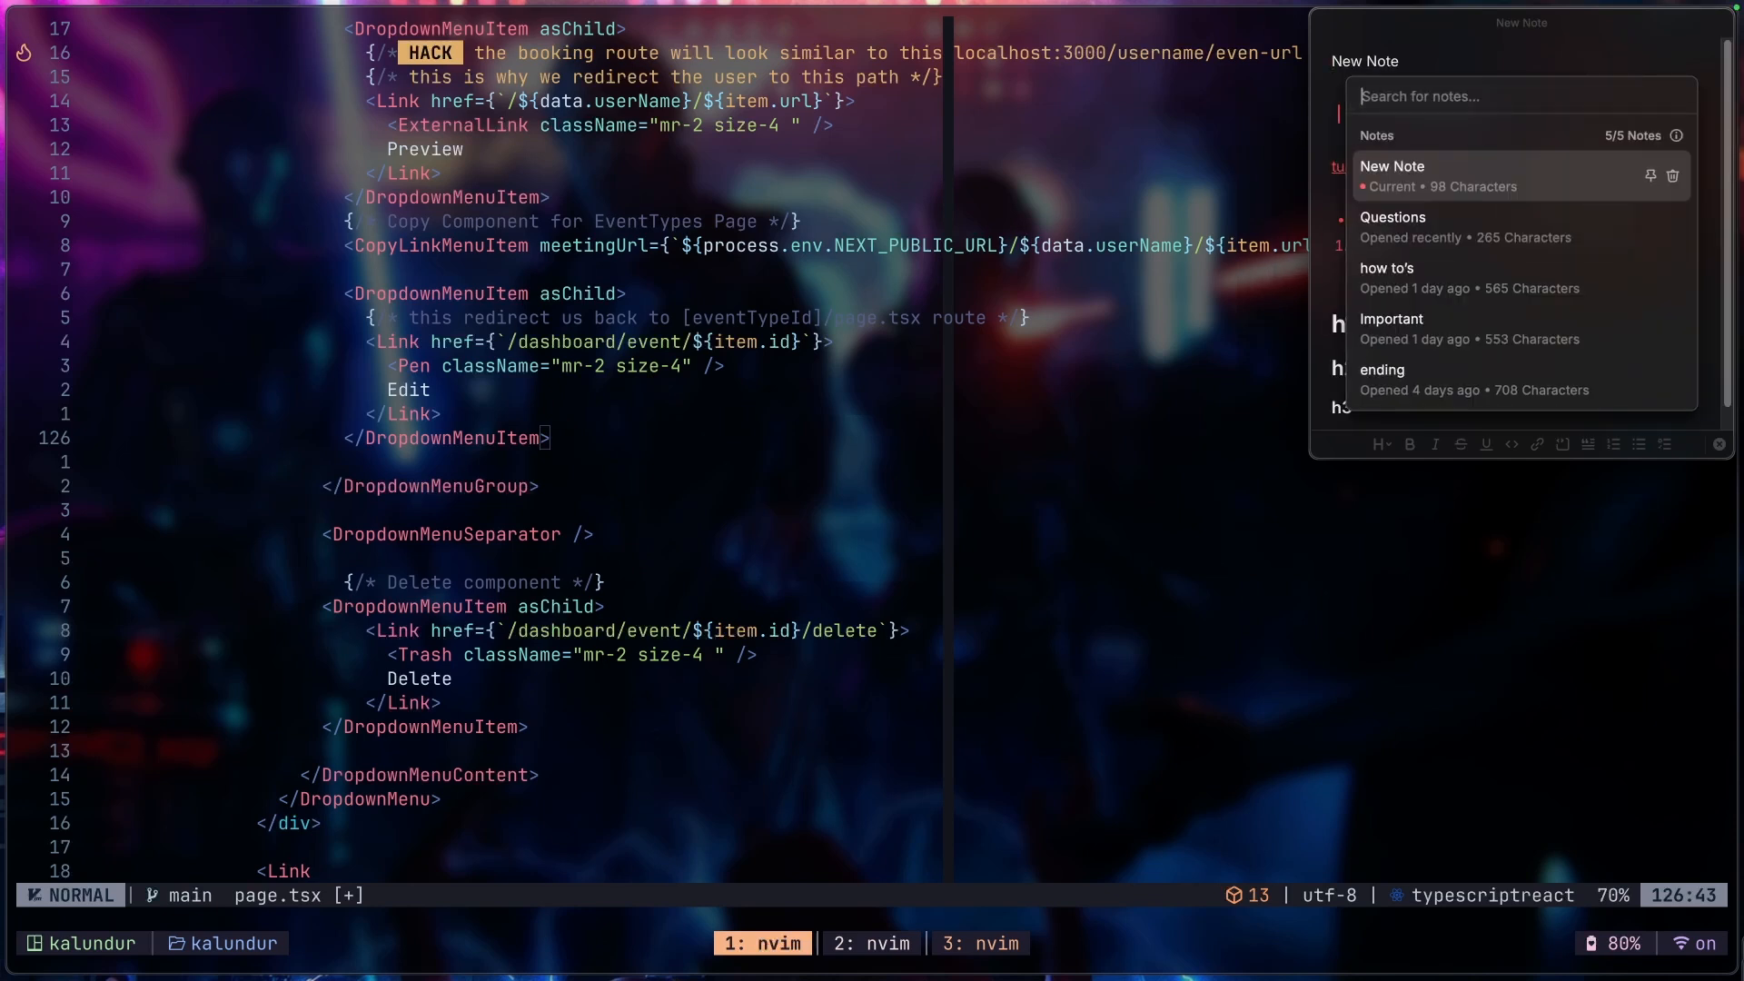
Step: Open an empty new Raycast note and type a block quote beginning 'This is a'
click(1672, 176)
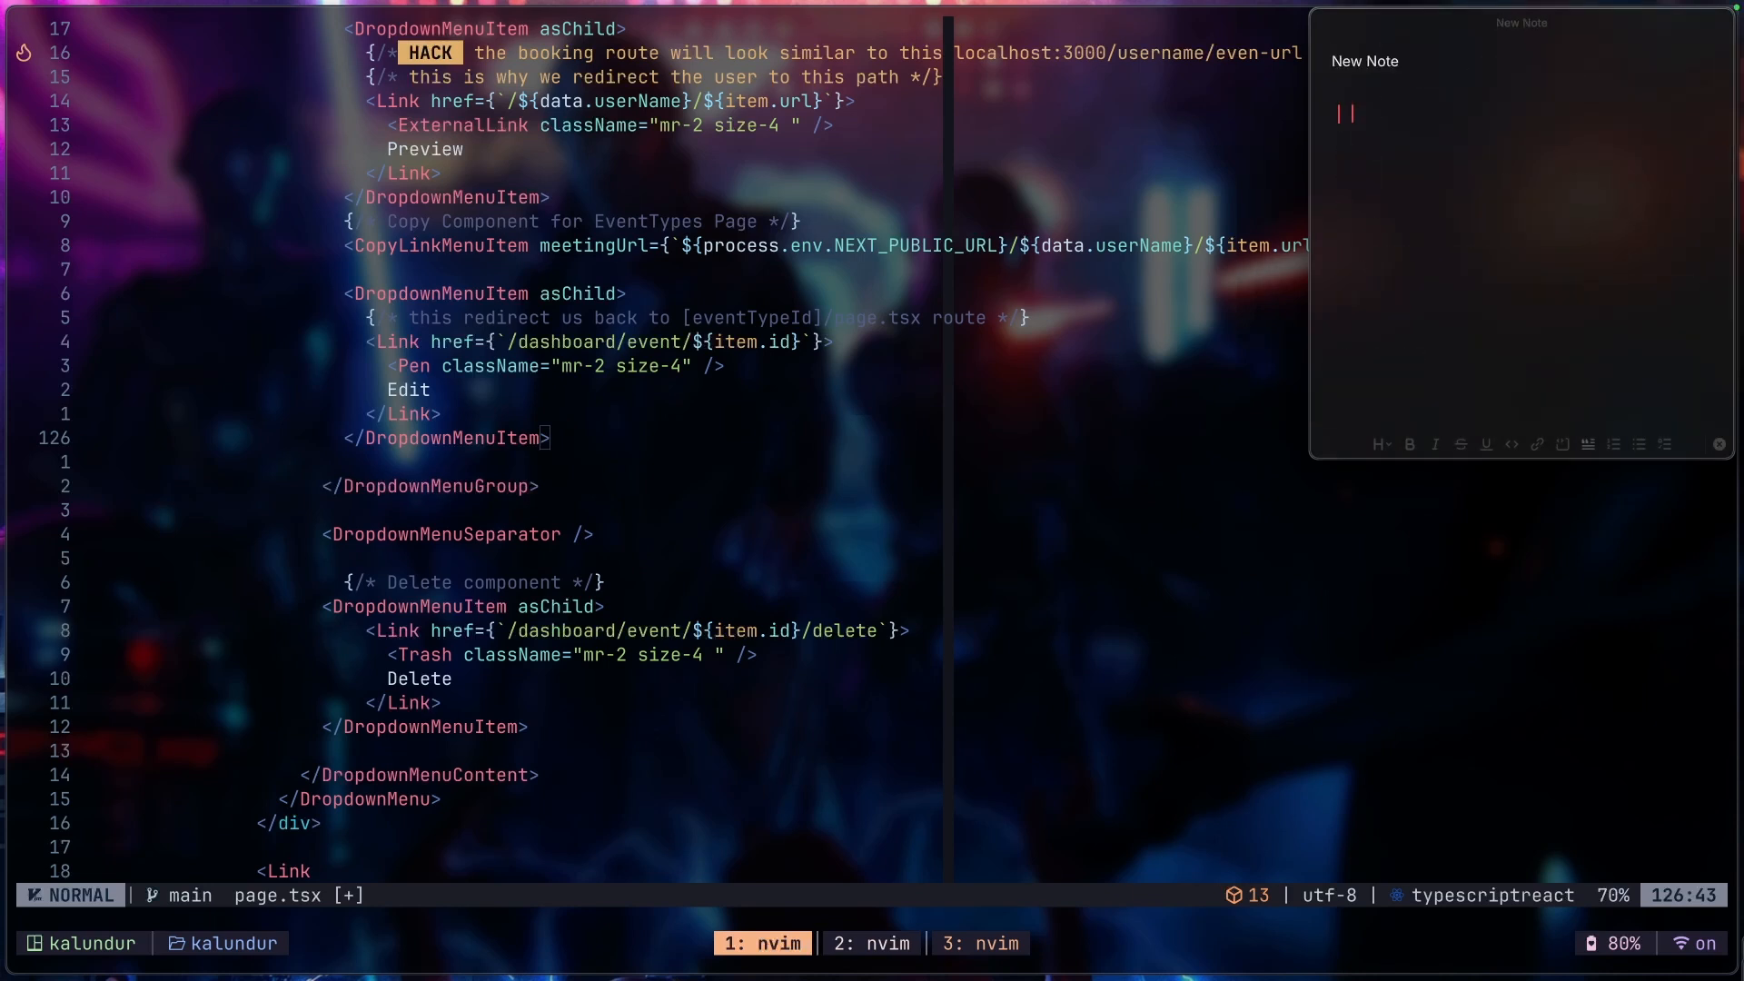
text(This is a)
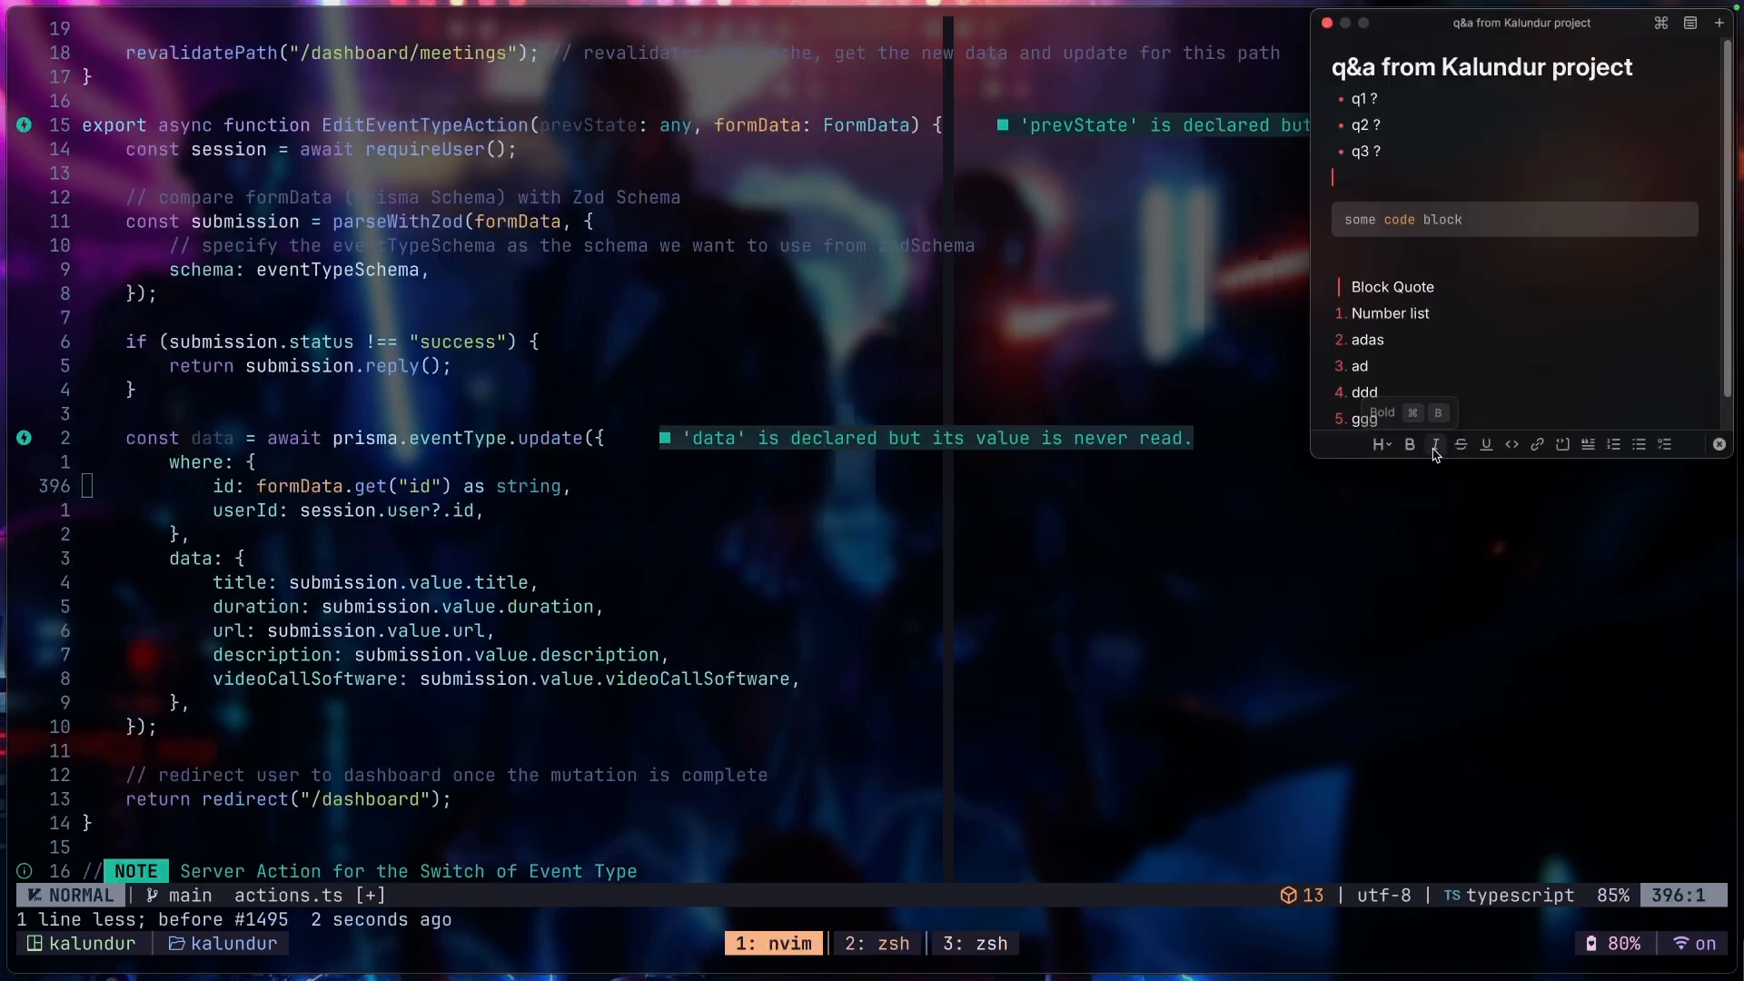
mouse_move(1485, 444)
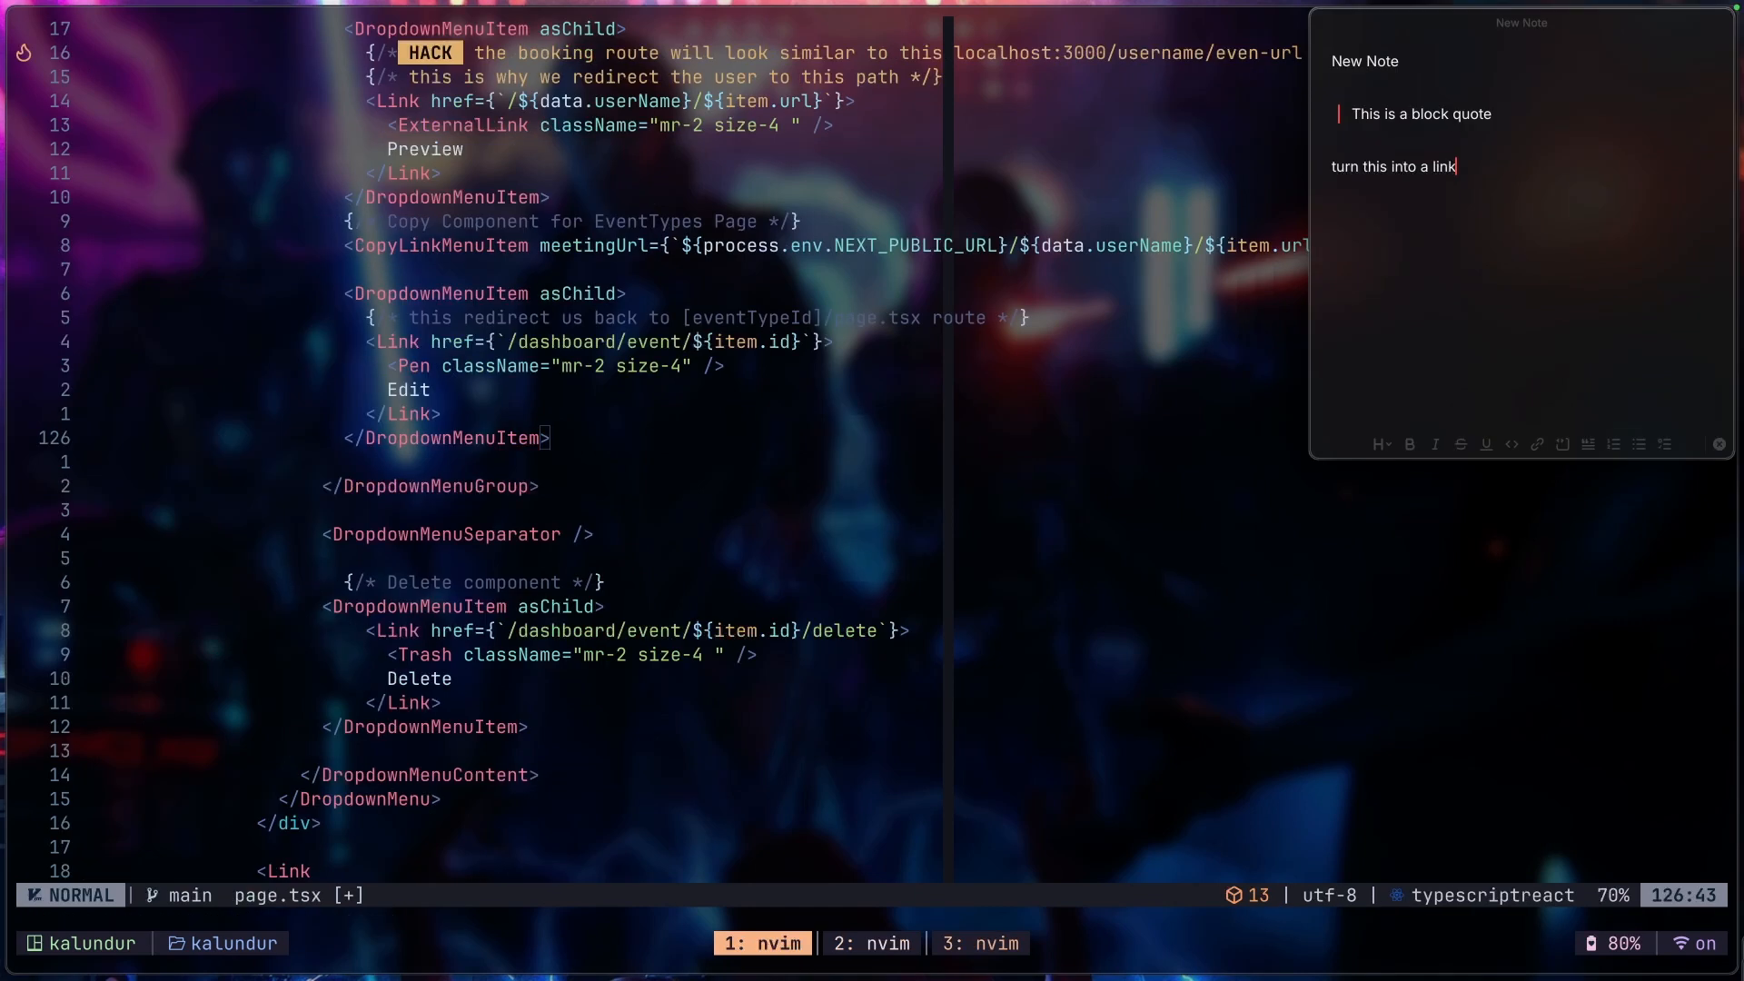
click(1536, 445)
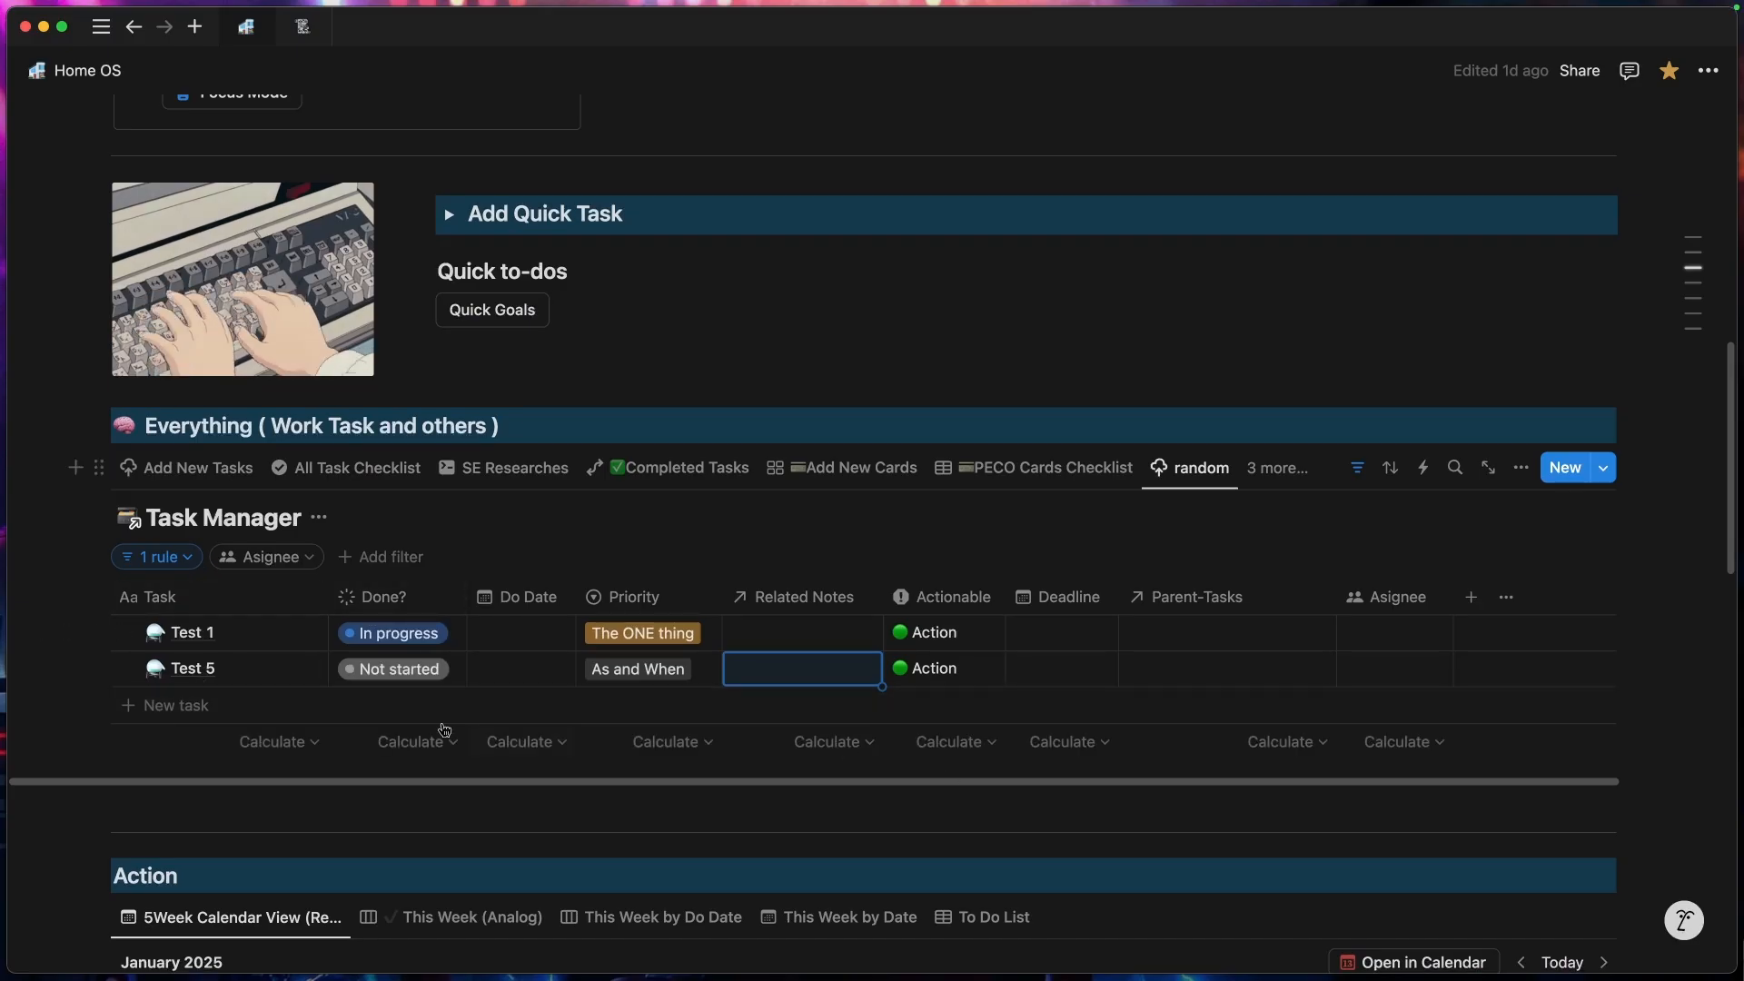
Step: Create a task via New Task and set Test 5 to In progress with Reminder priority
click(90, 669)
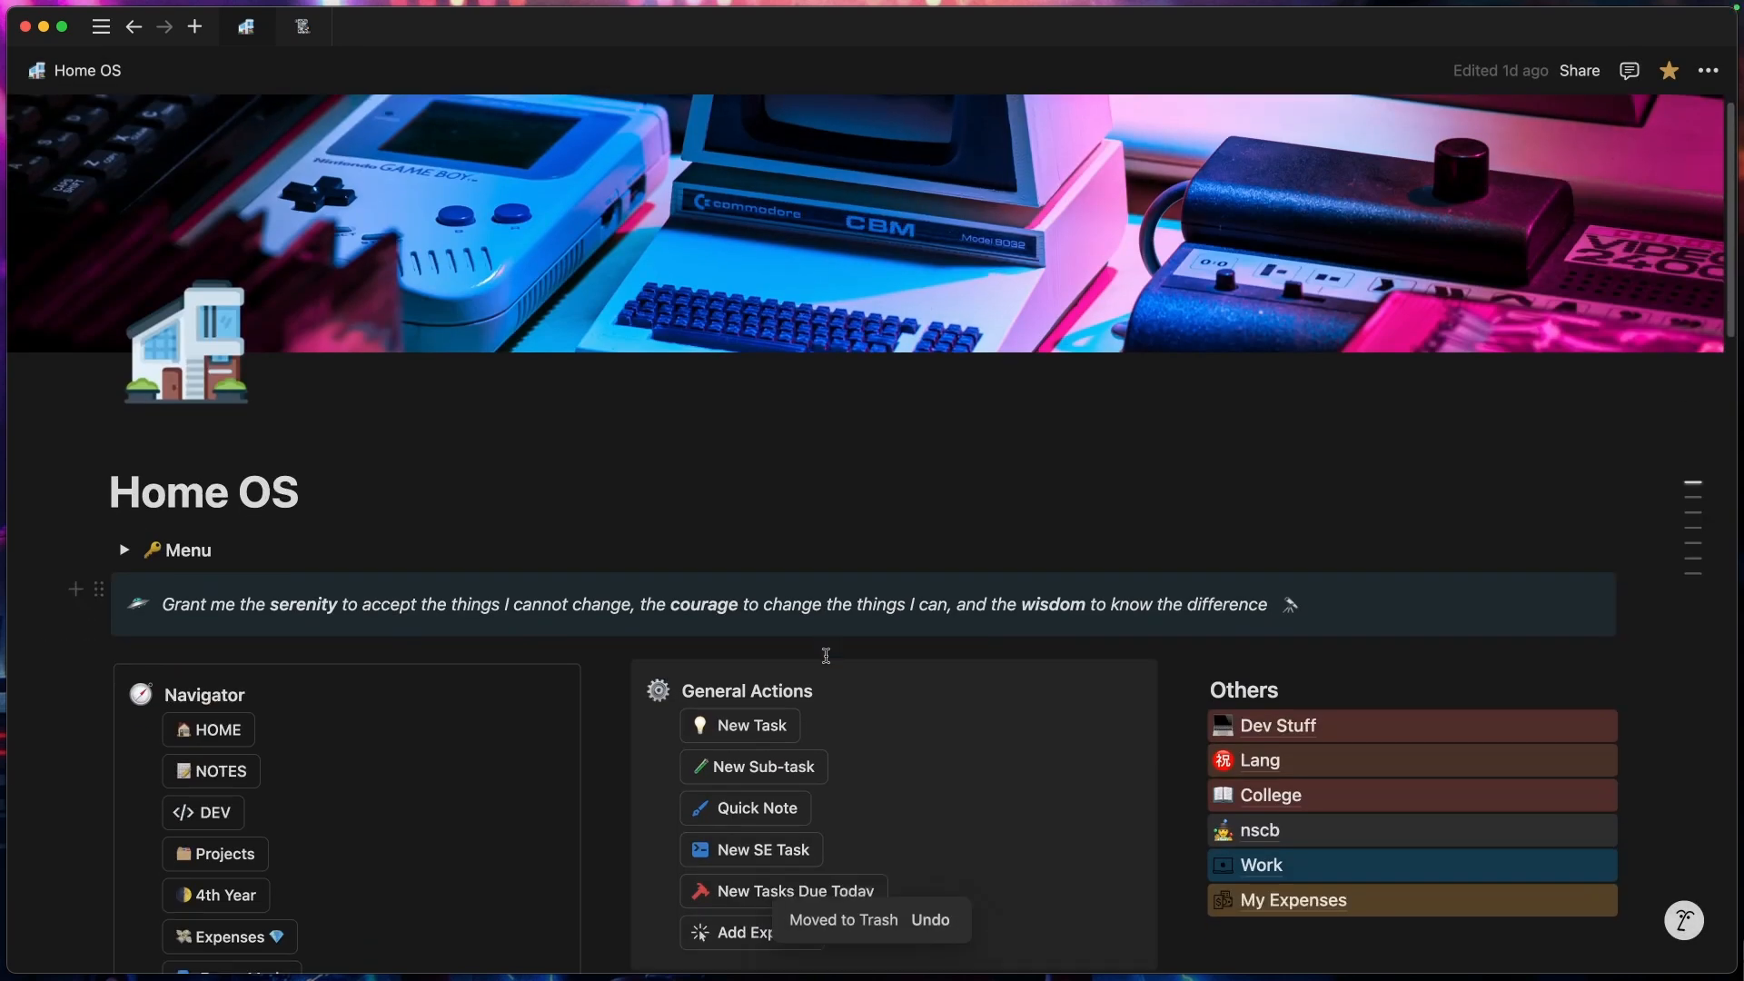
click(739, 724)
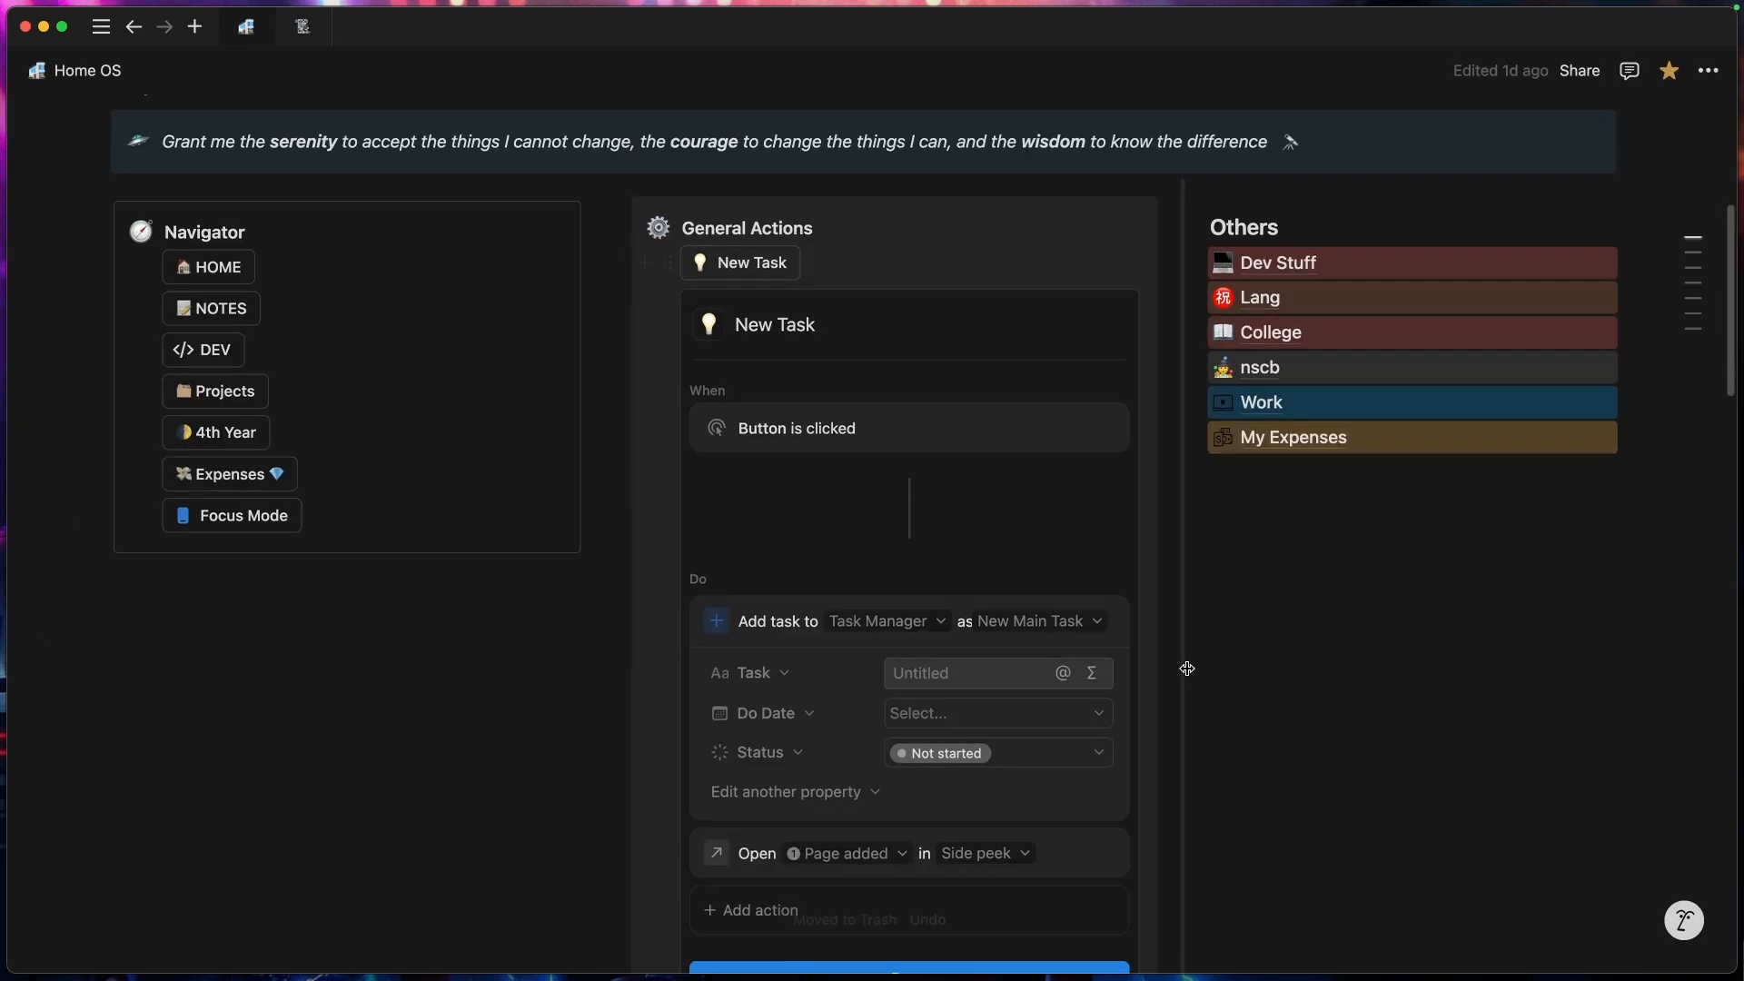
scroll(up, 3)
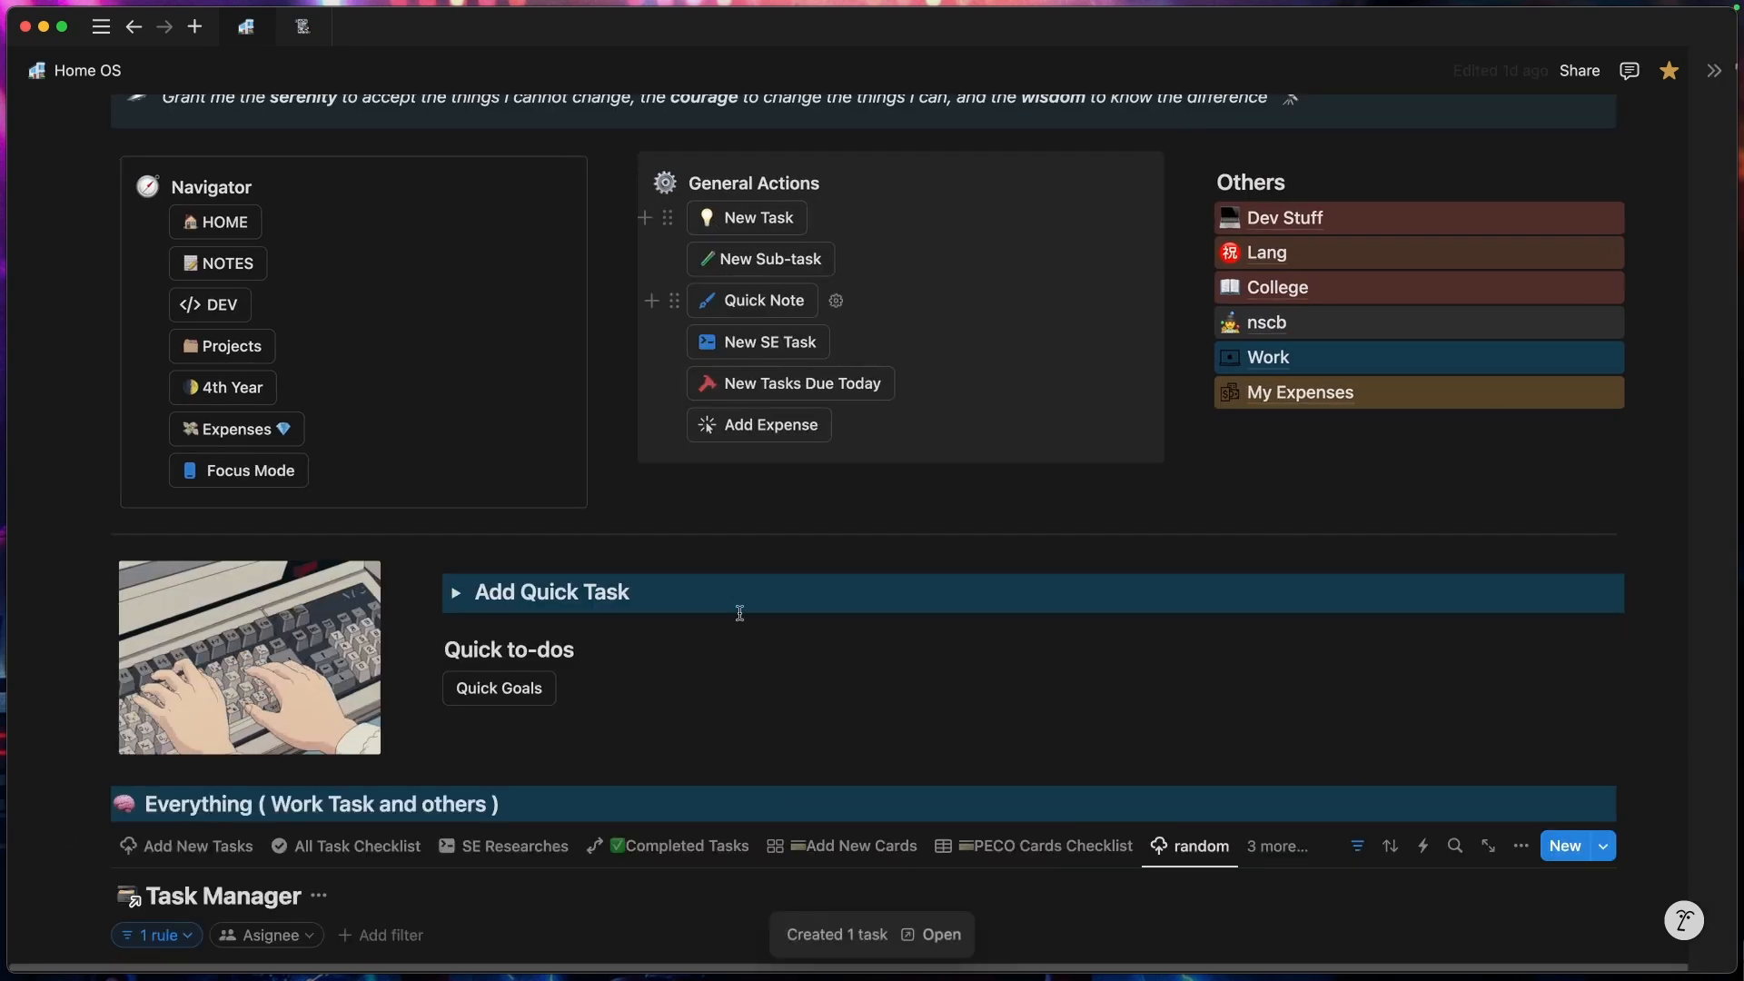
click(941, 935)
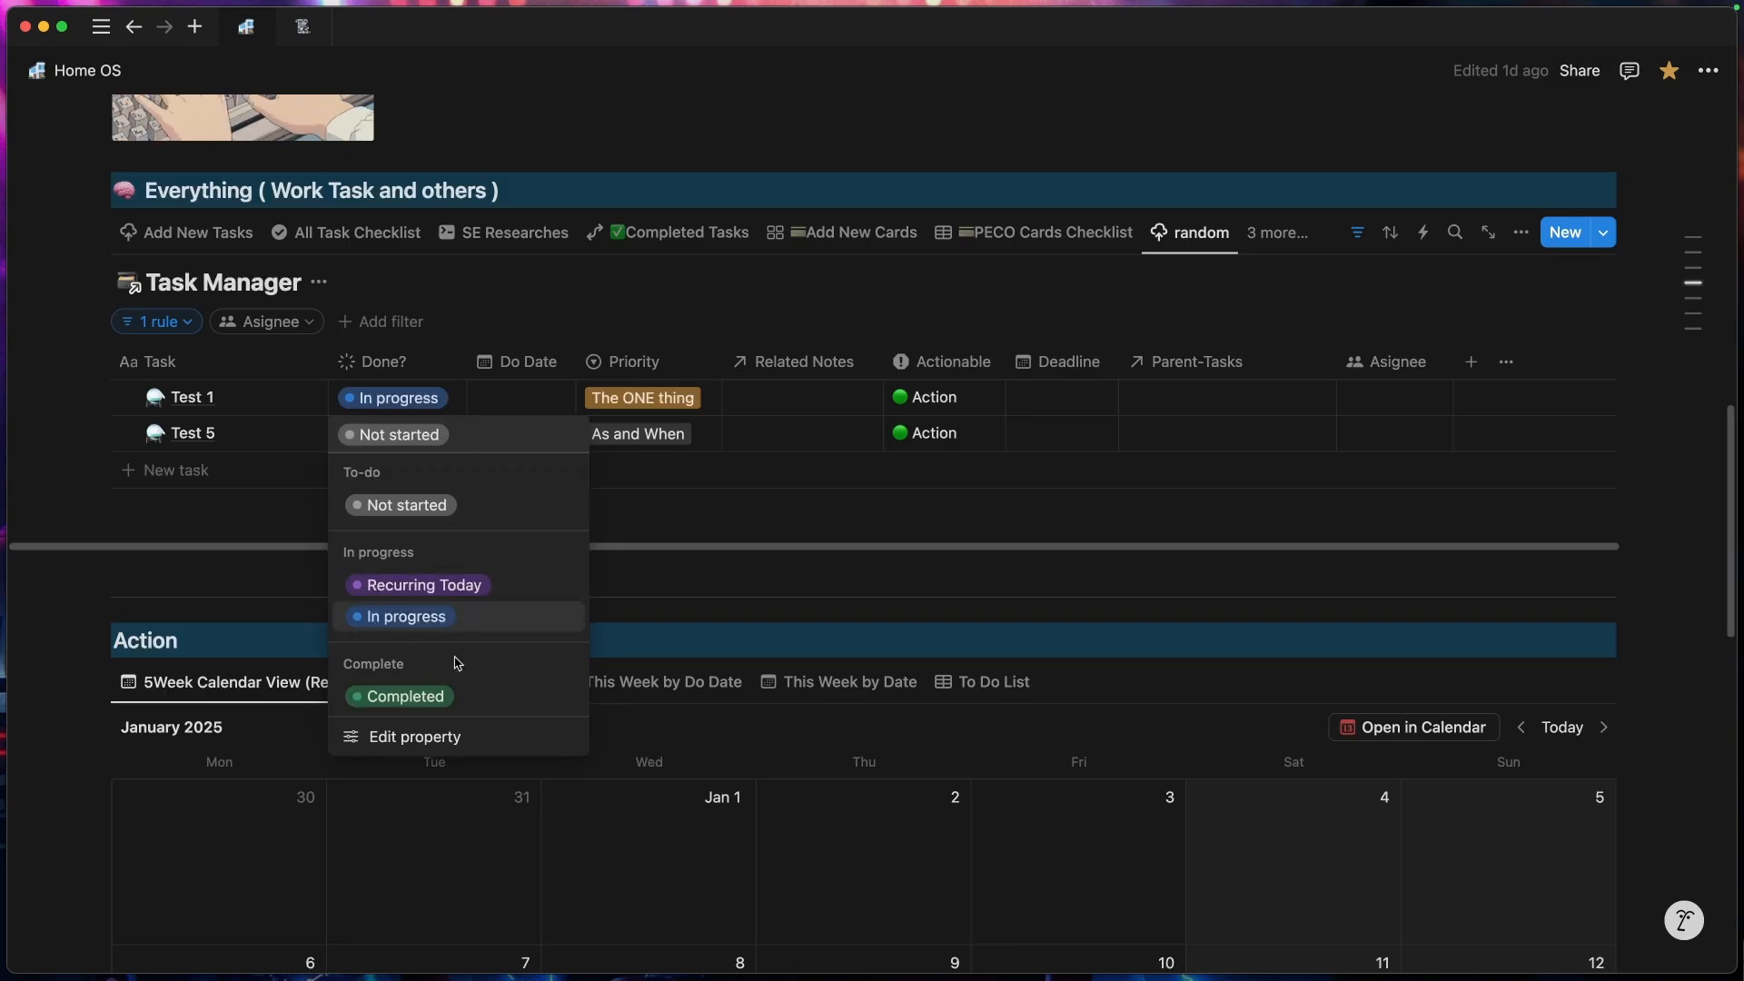
mouse_move(459, 618)
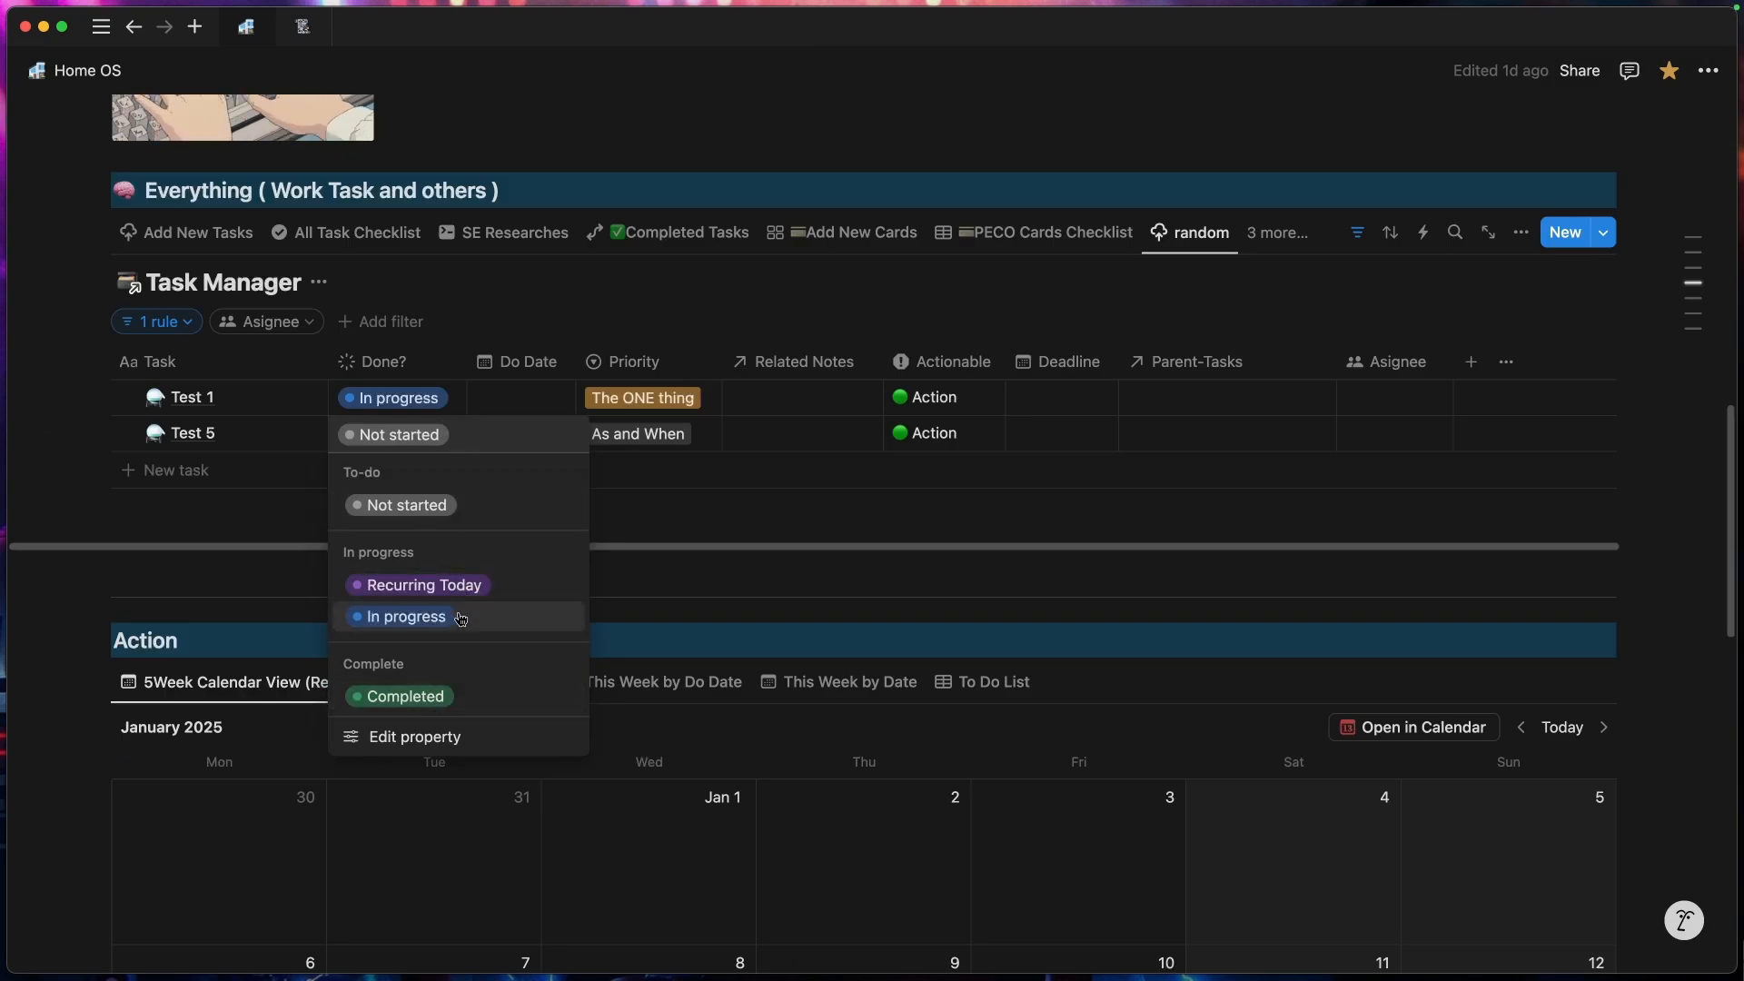
Step: Browse the view's Properties list, then open the filter rules and enter 'Don'
click(1520, 232)
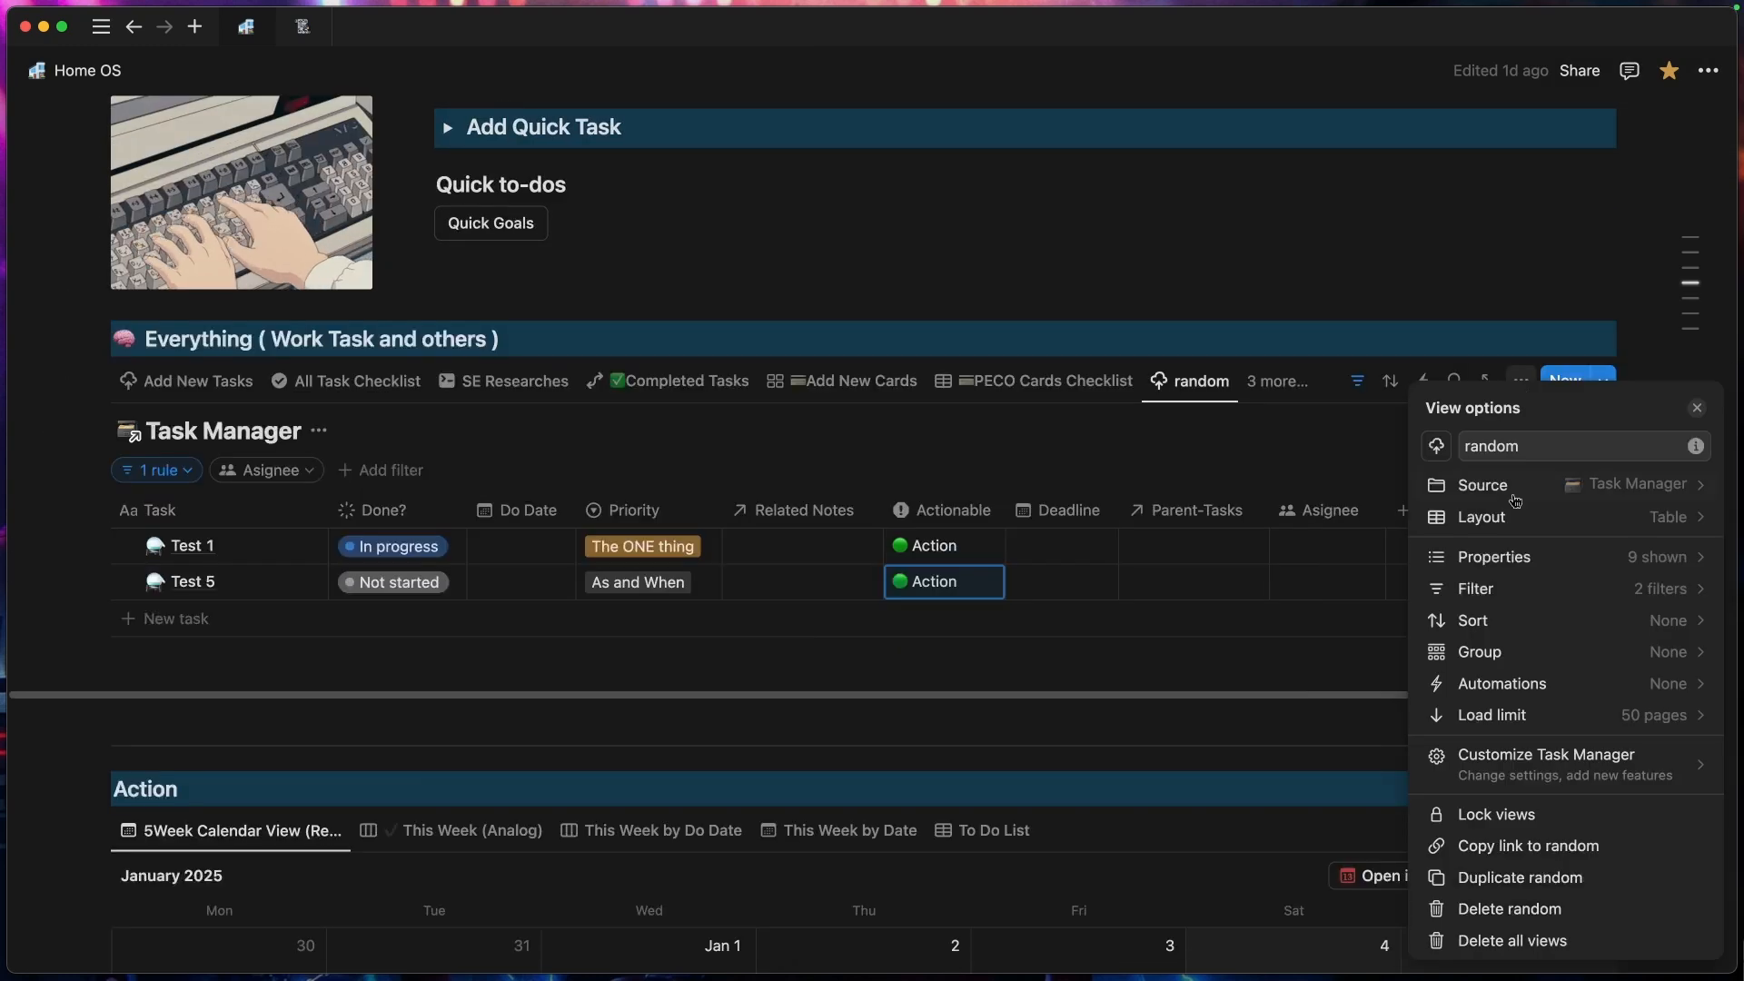
click(1495, 556)
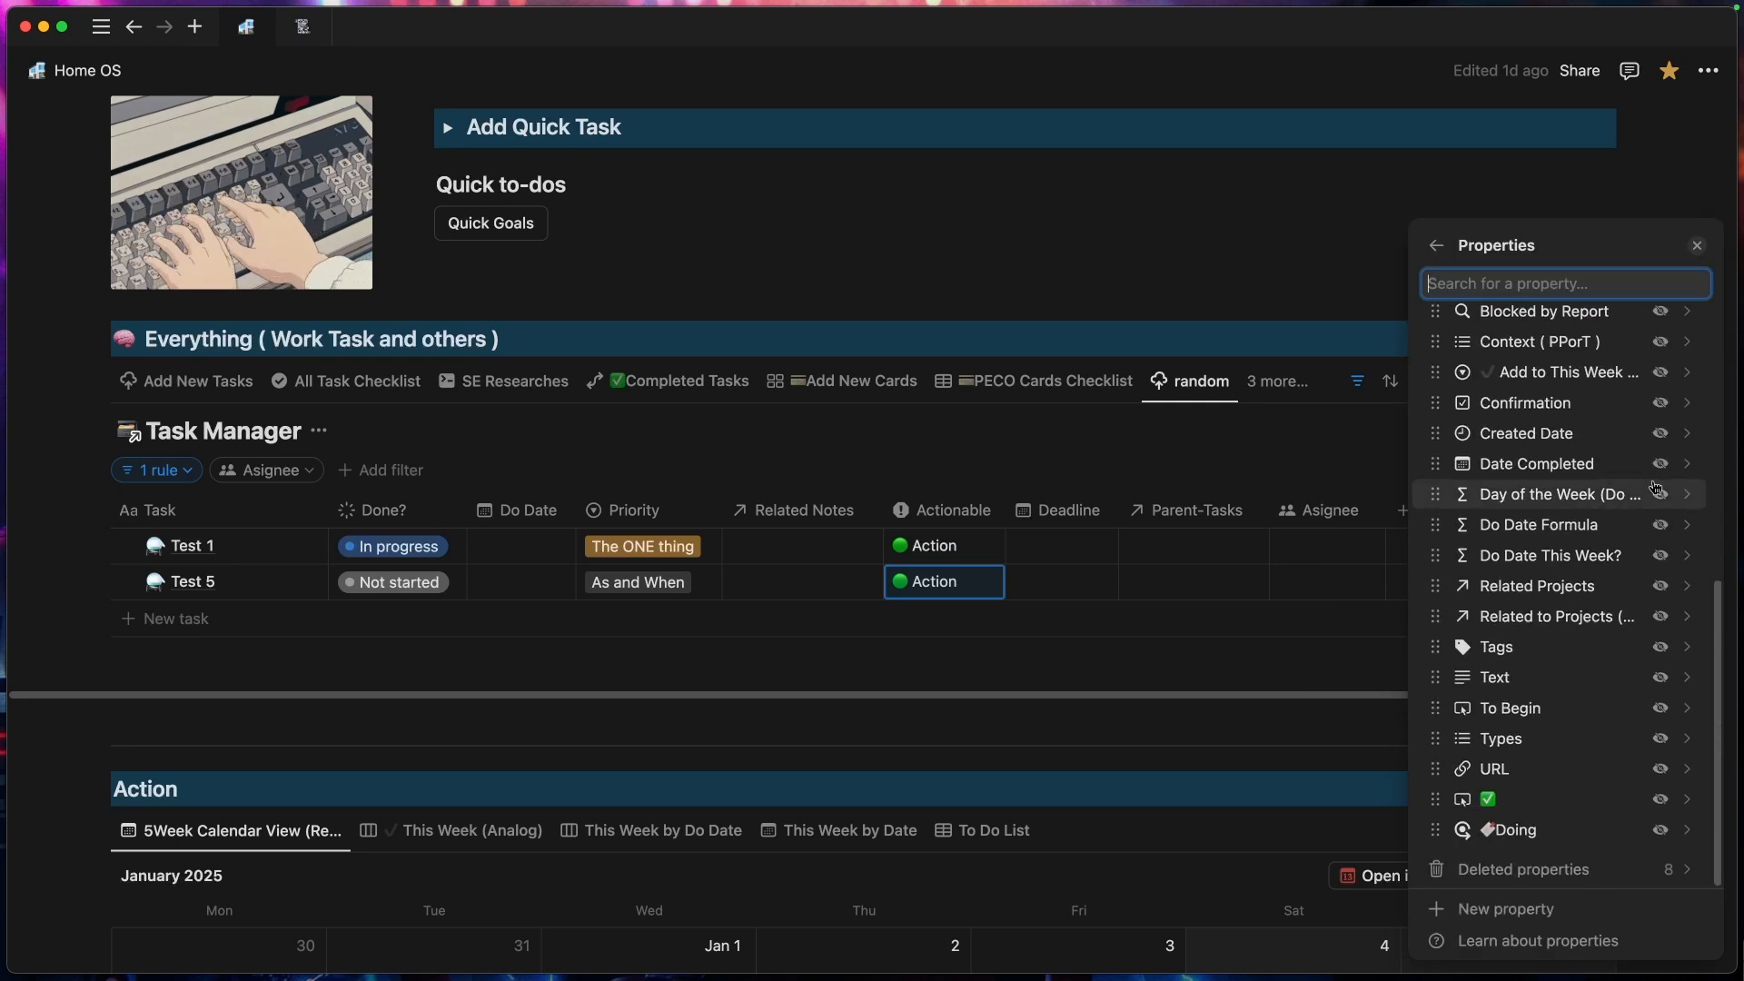
click(193, 581)
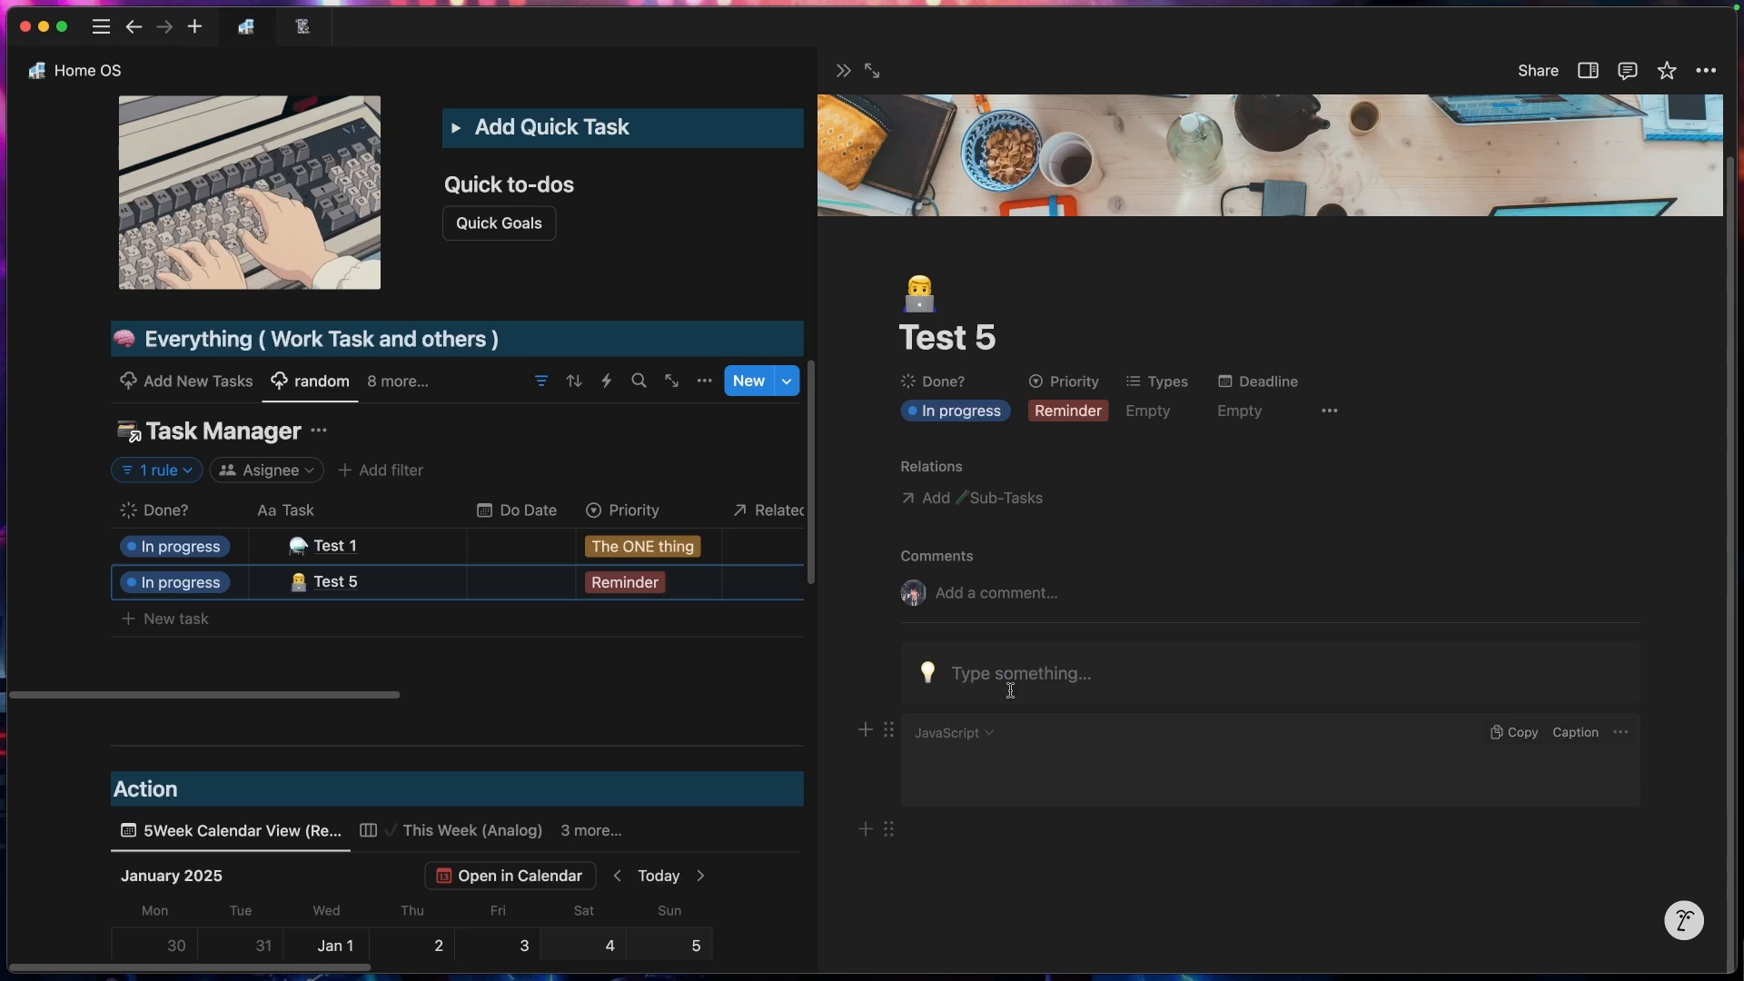
text(ahsdbadkjanjdkad)
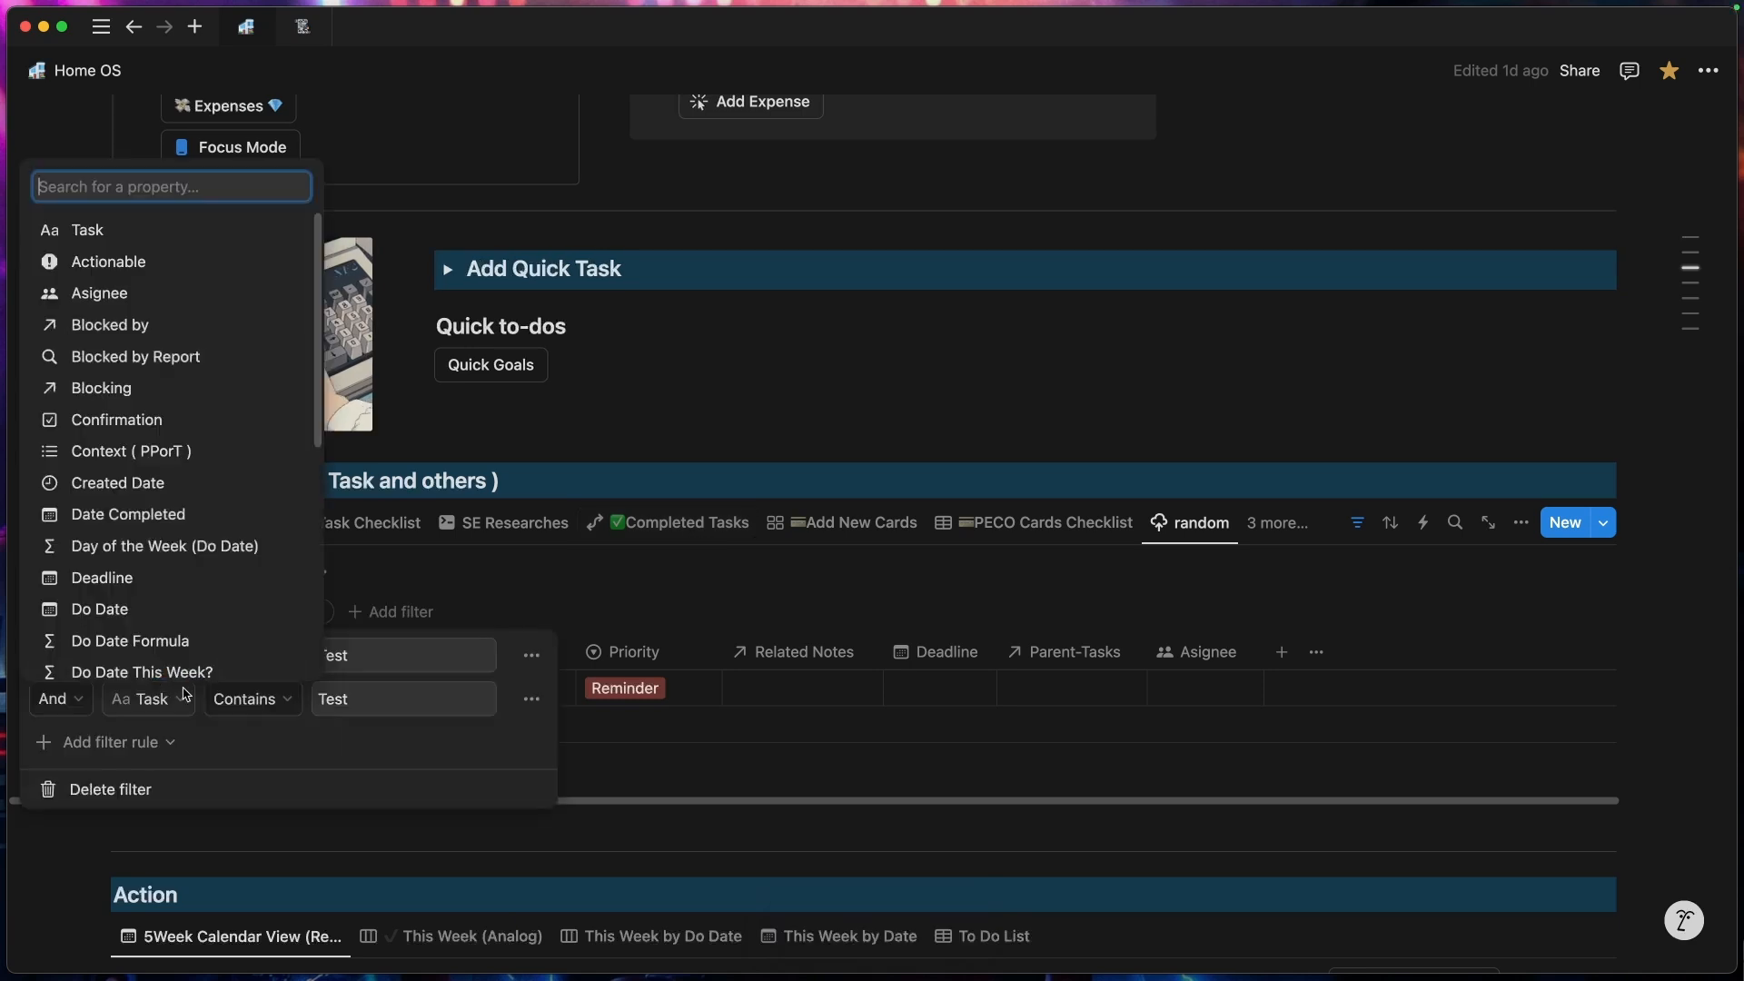
text(Don)
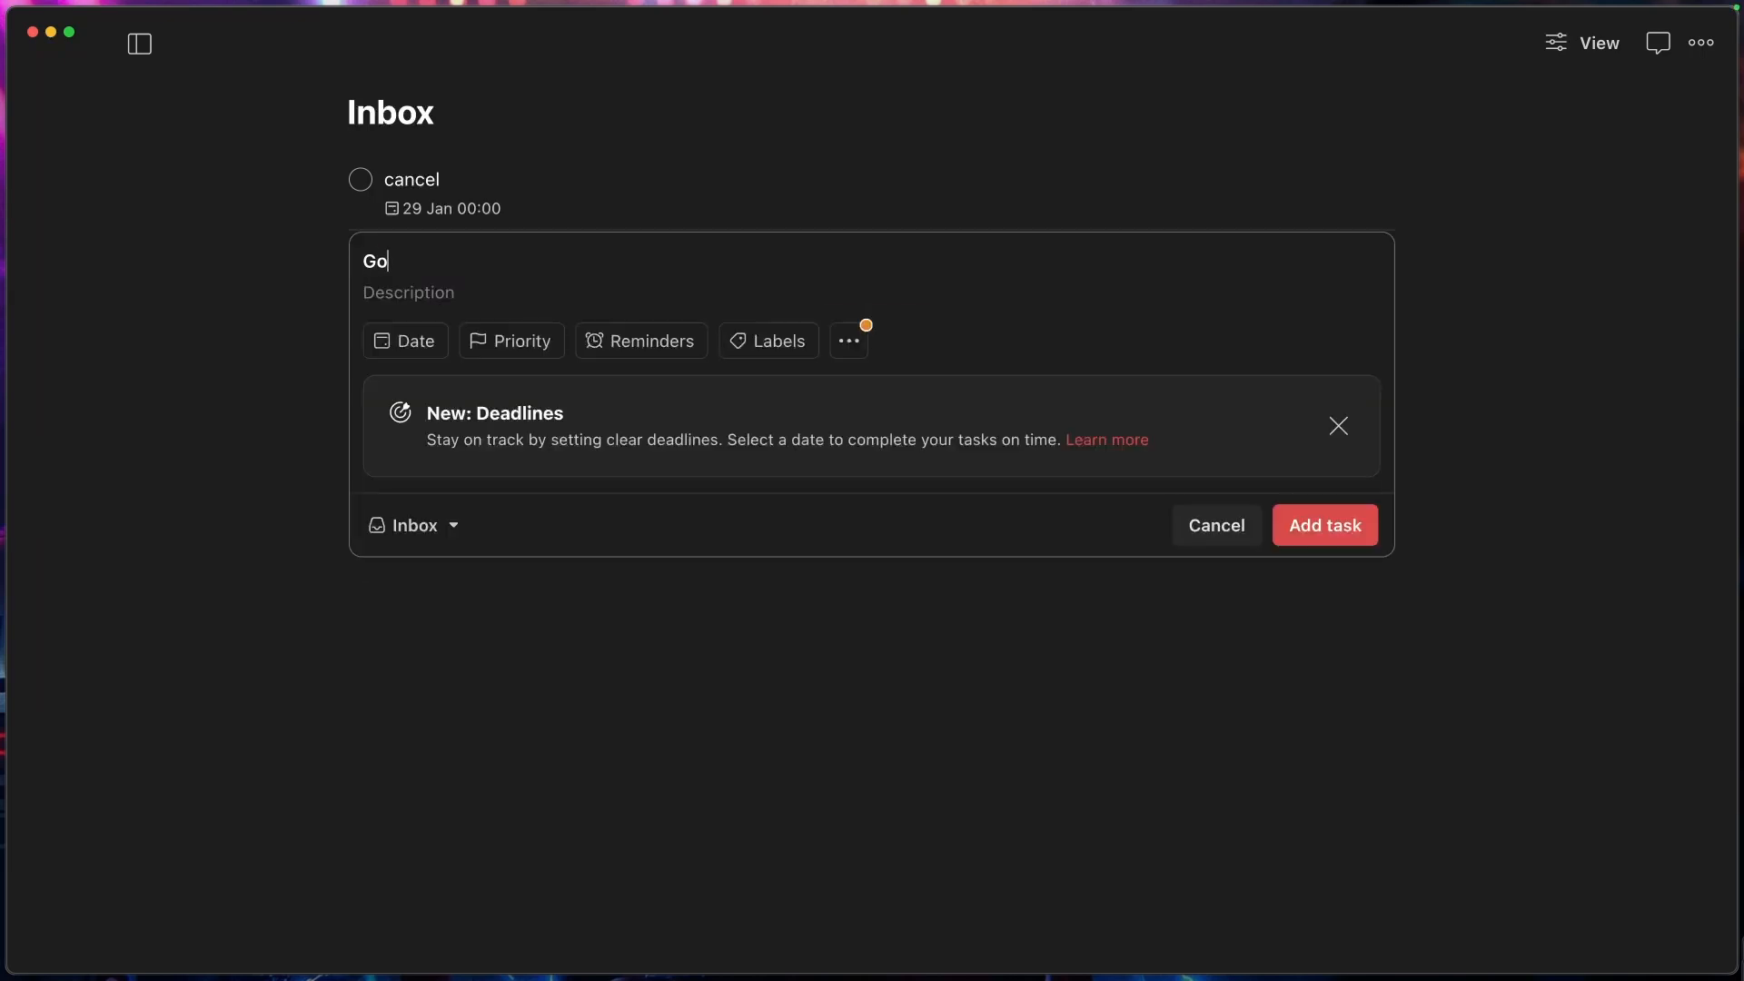
Step: Add 'Go for a walk' due Saturday 6pm to the Todoist Inbox
text(for a walk Stau)
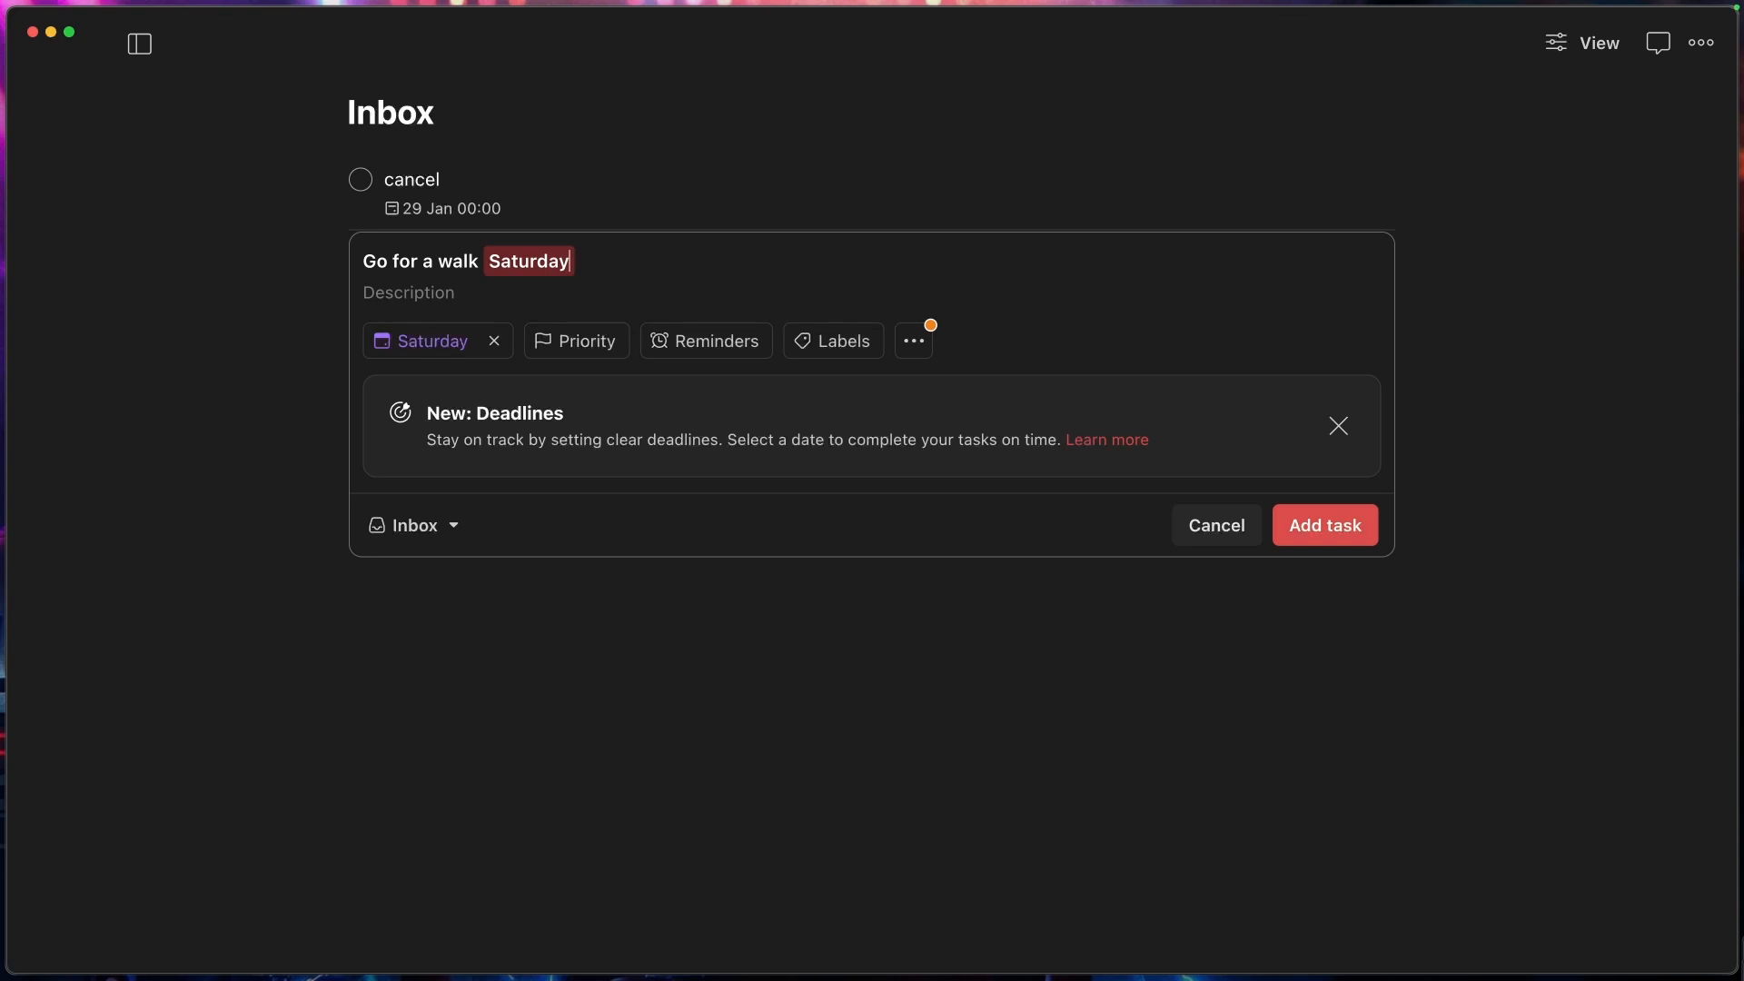
text(6pm)
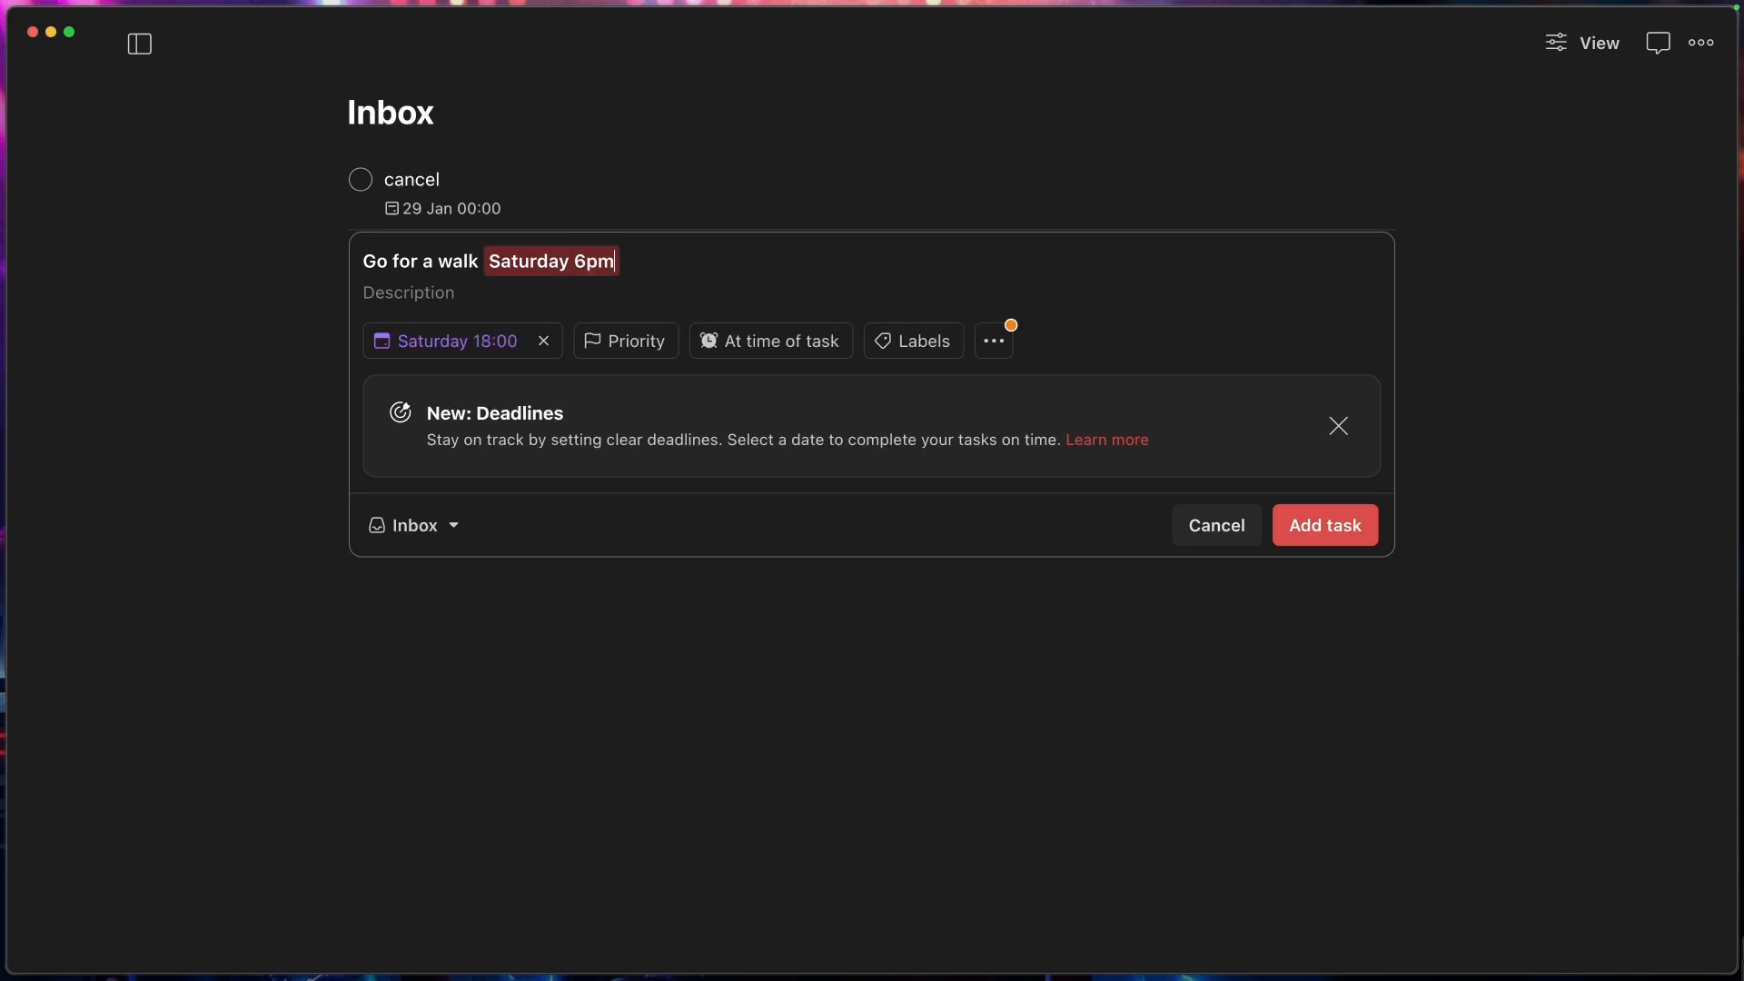
click(1324, 525)
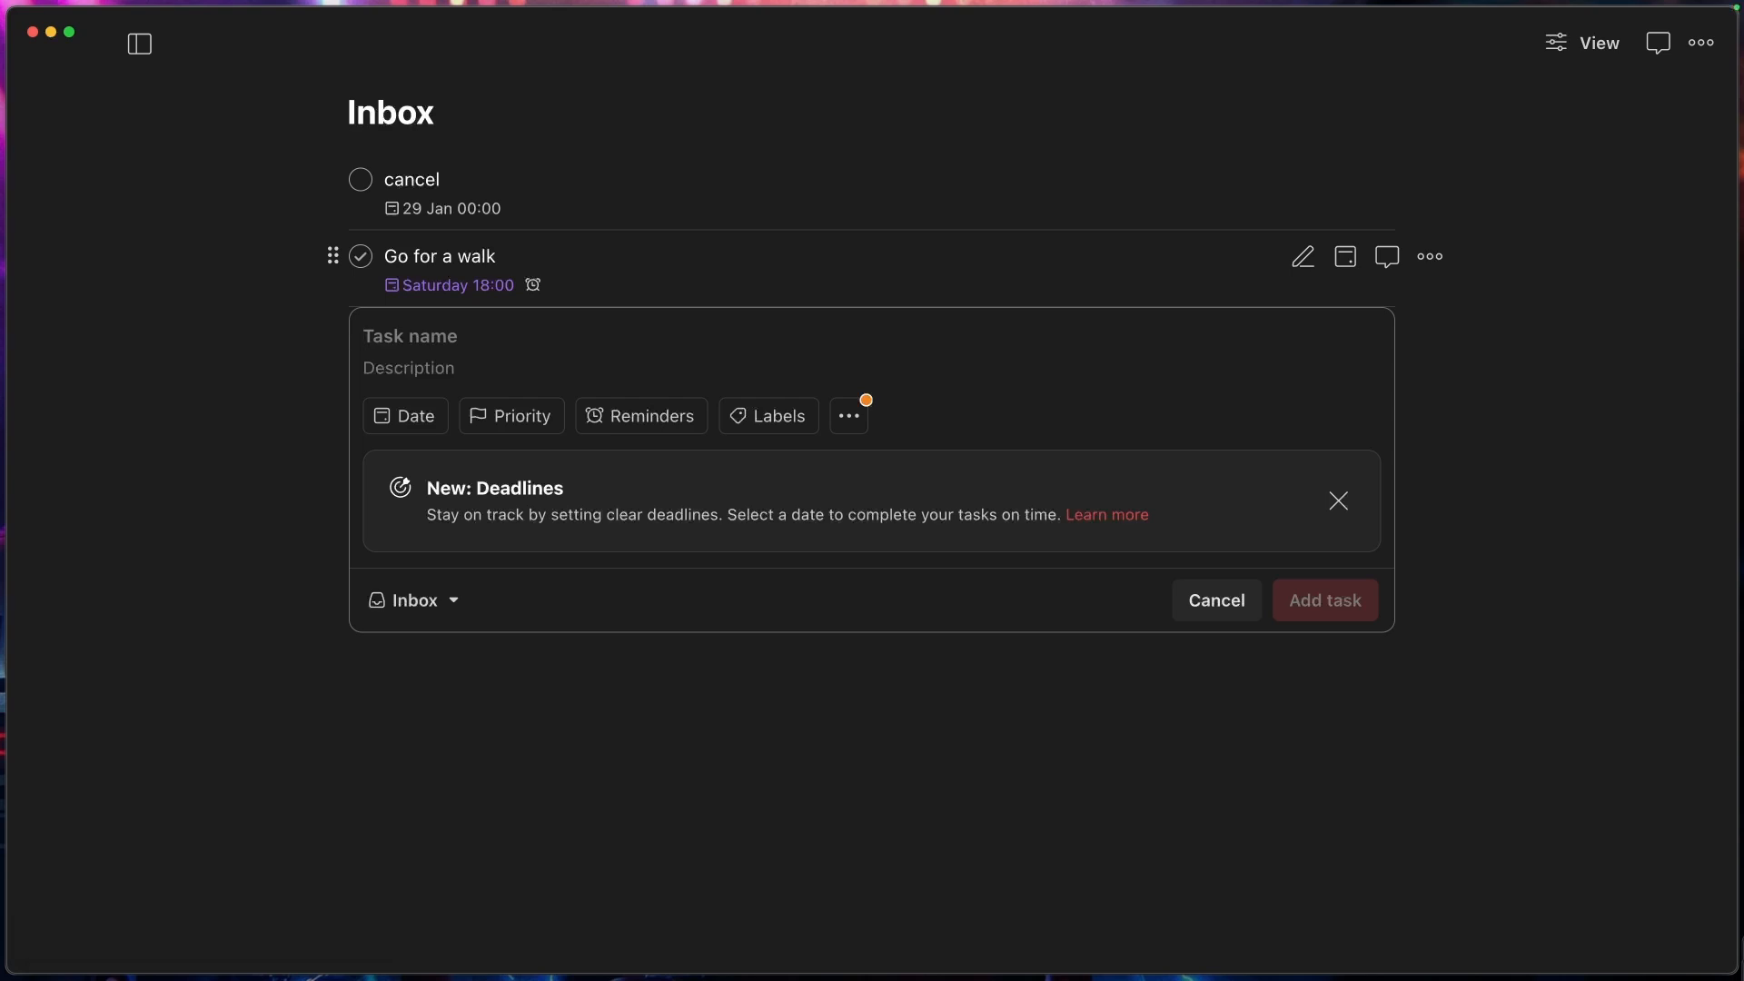
Step: Add 'Fly out of earth' due 15 Mar to the Inbox
text(Fly out of e)
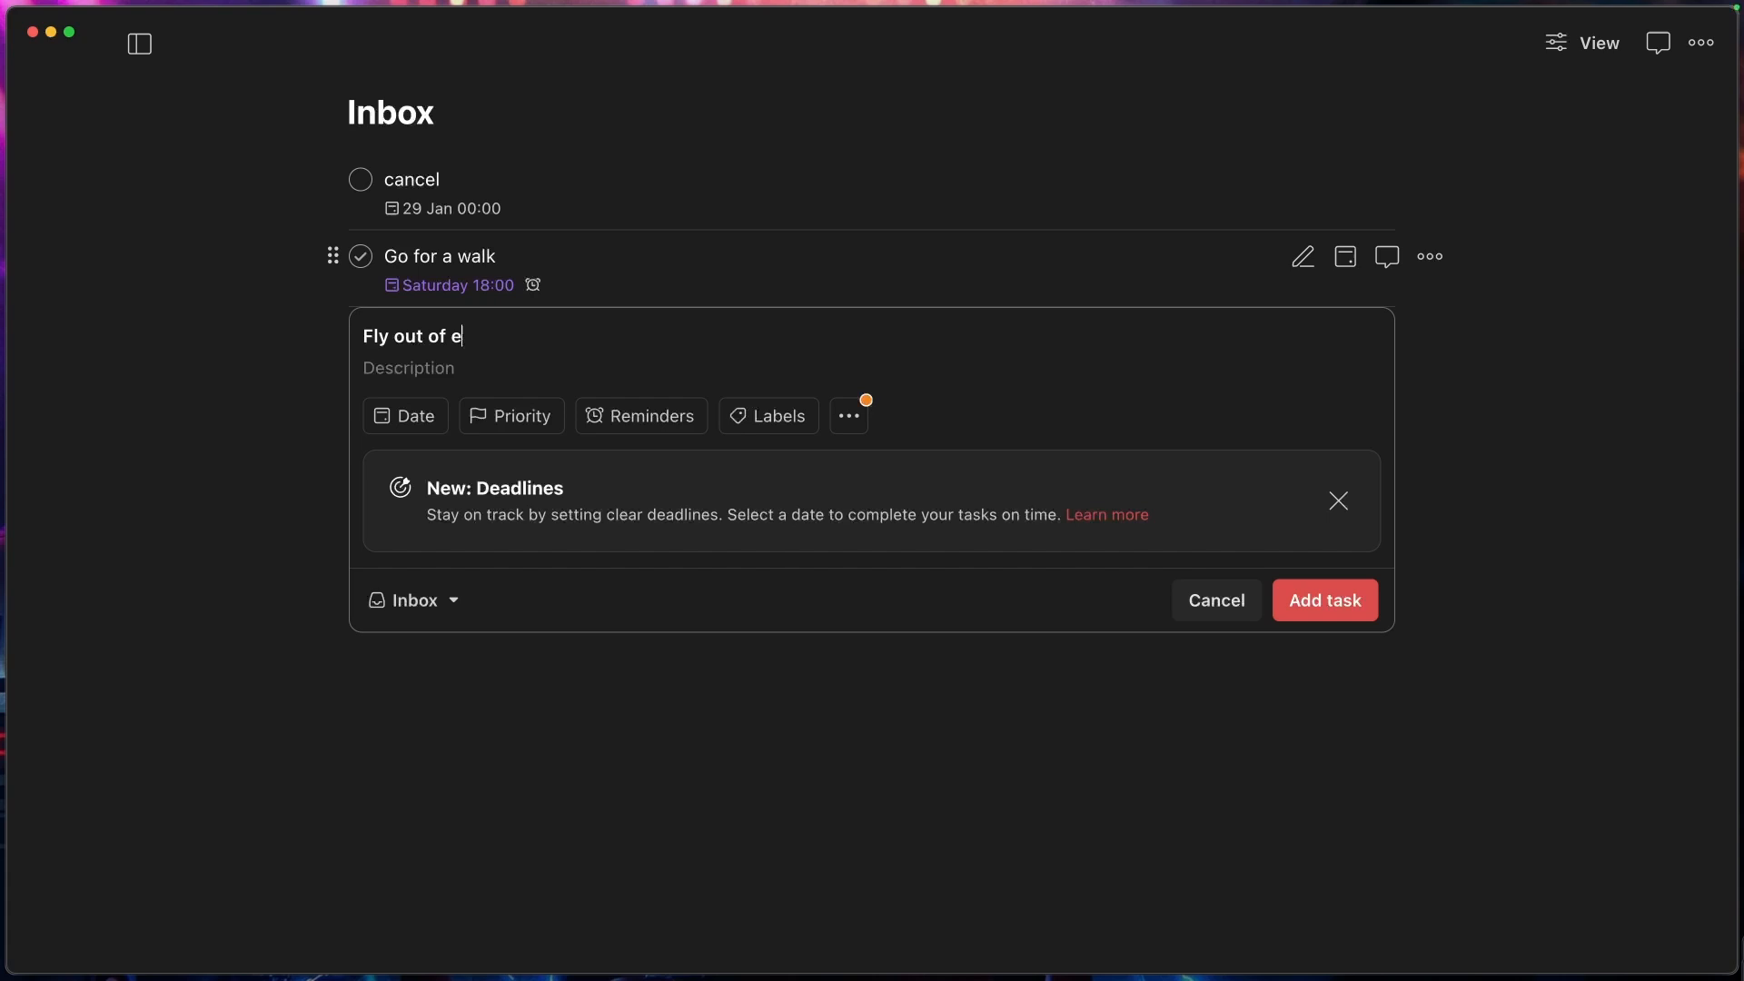
text(arth)
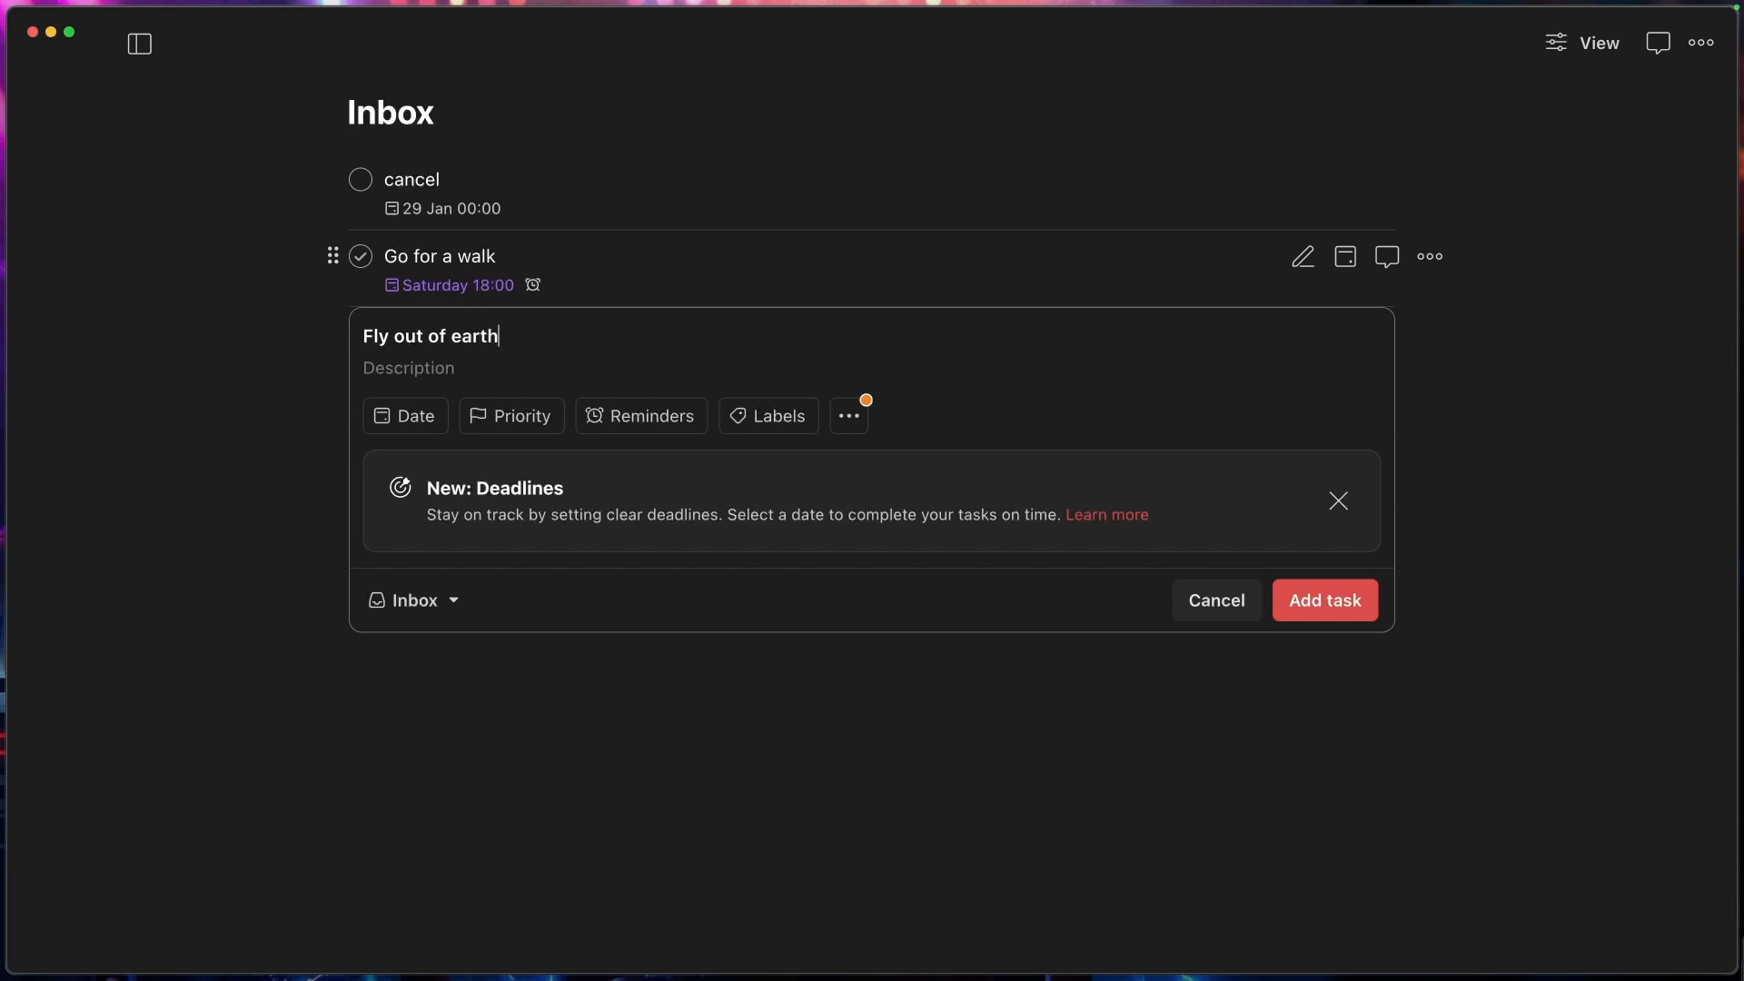
text(Someda)
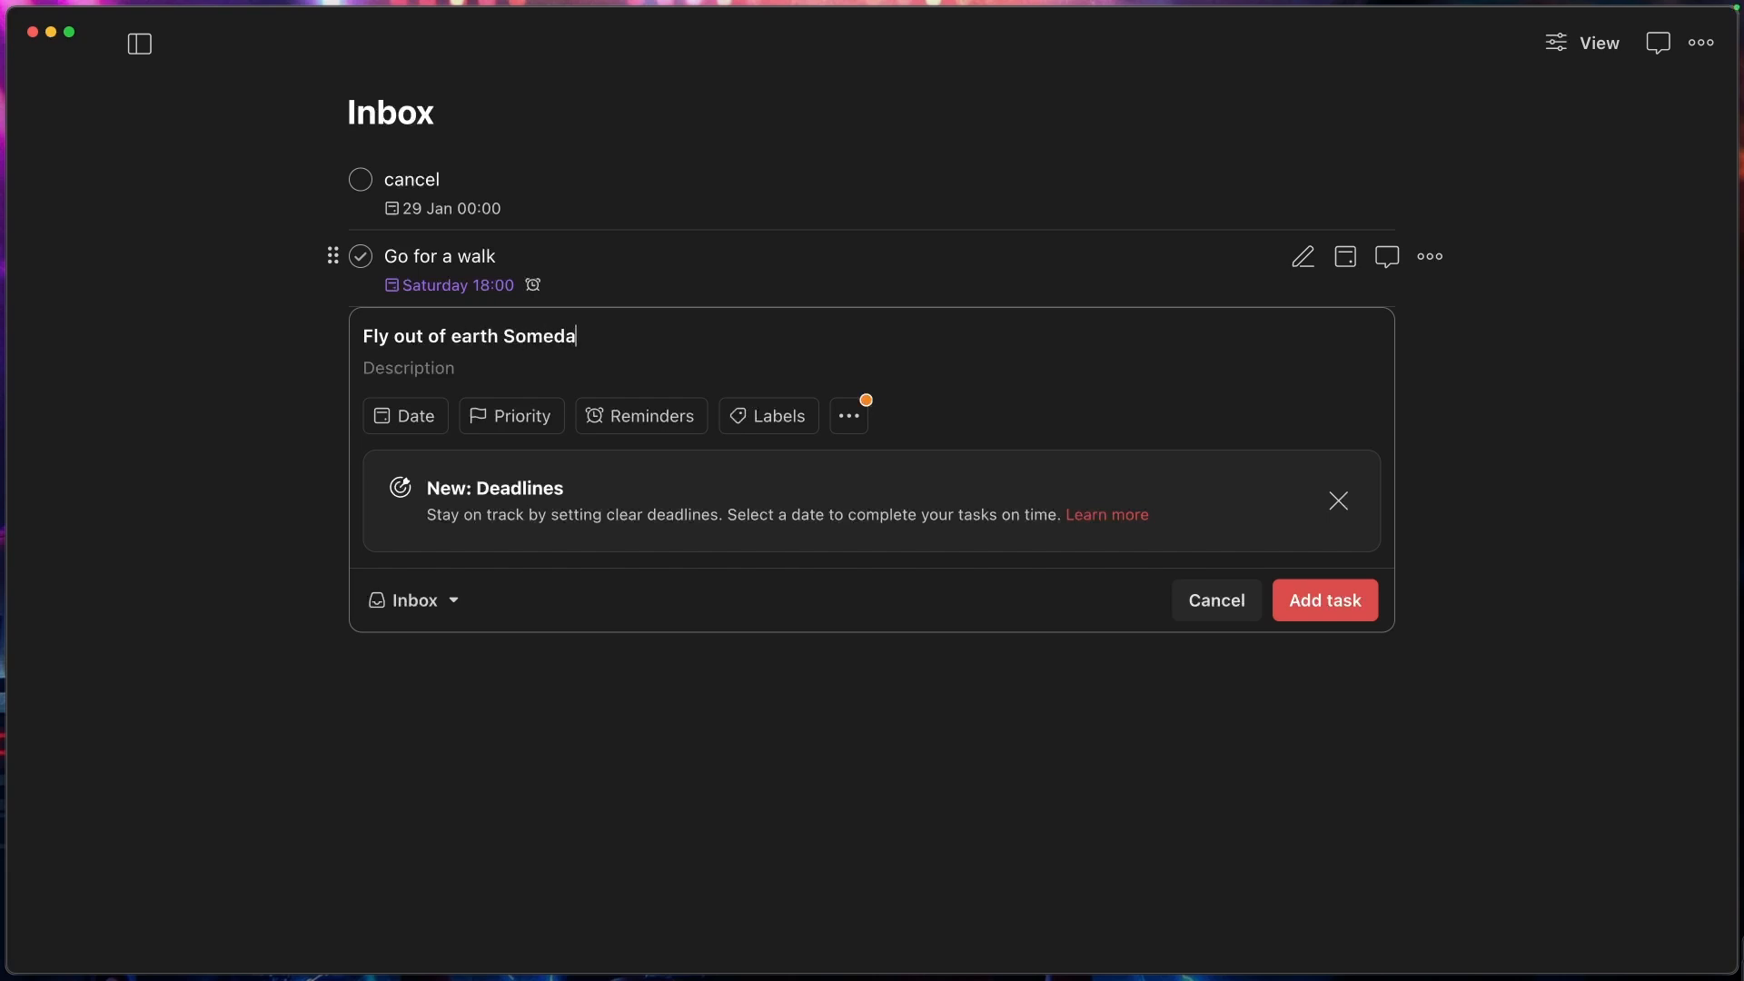
click(1324, 600)
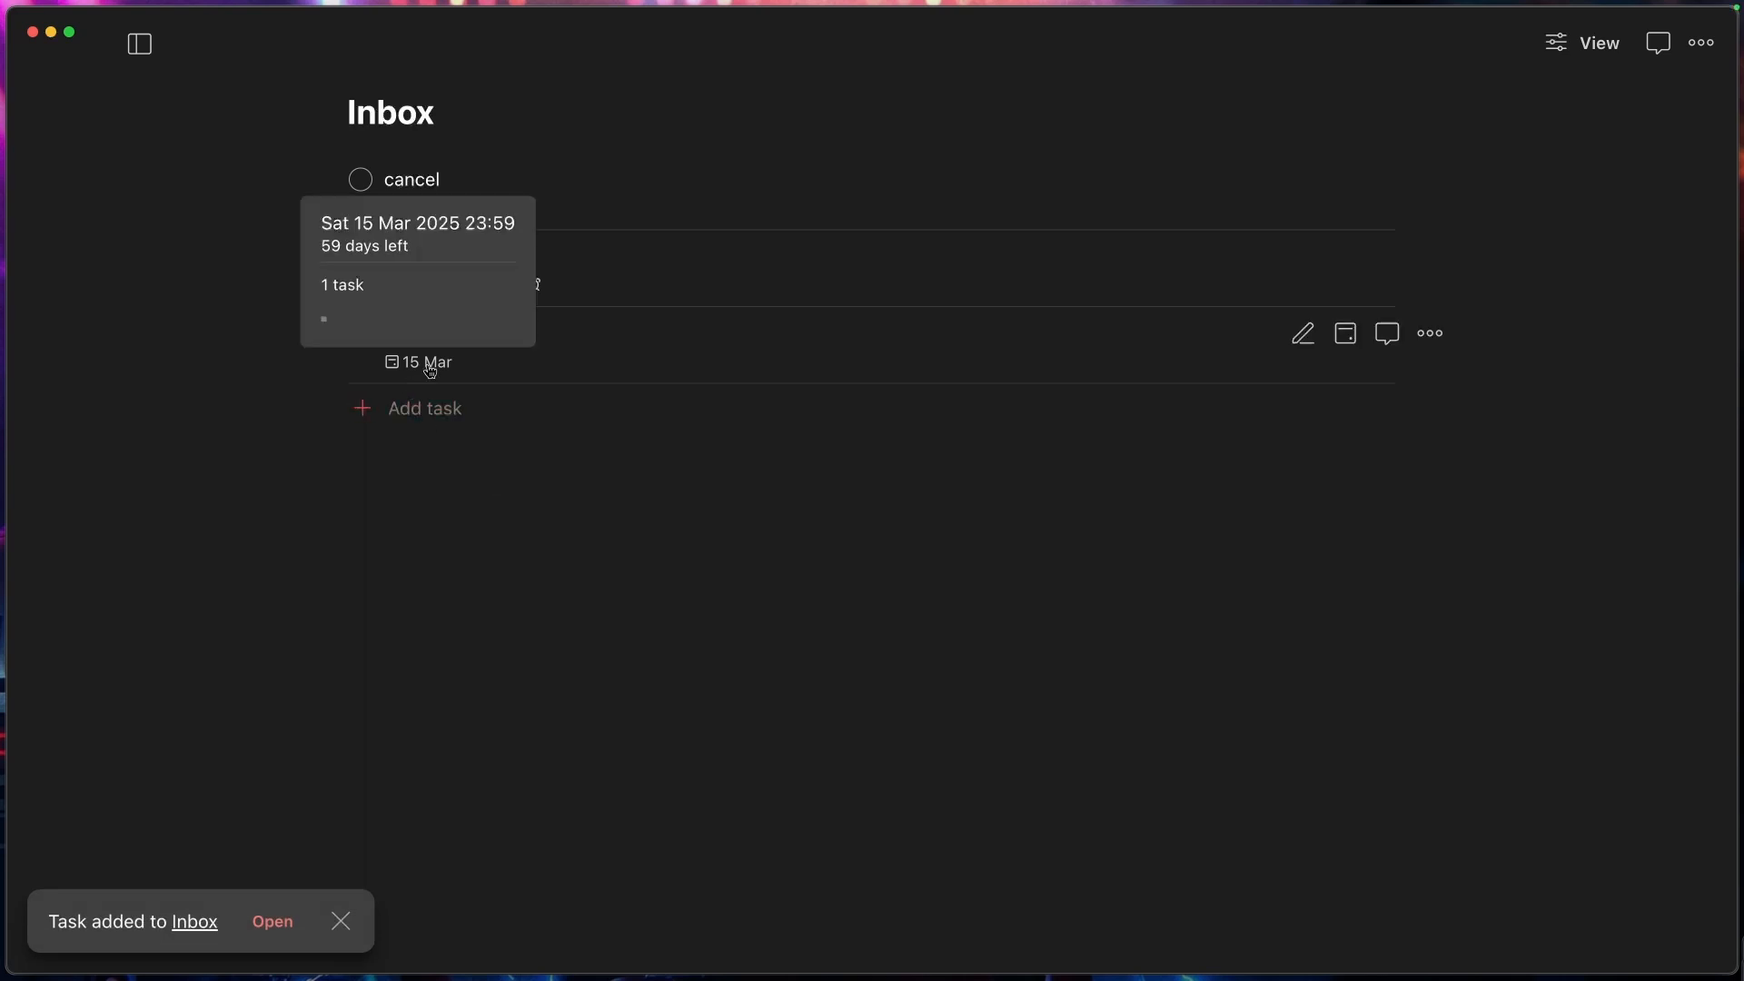
click(421, 362)
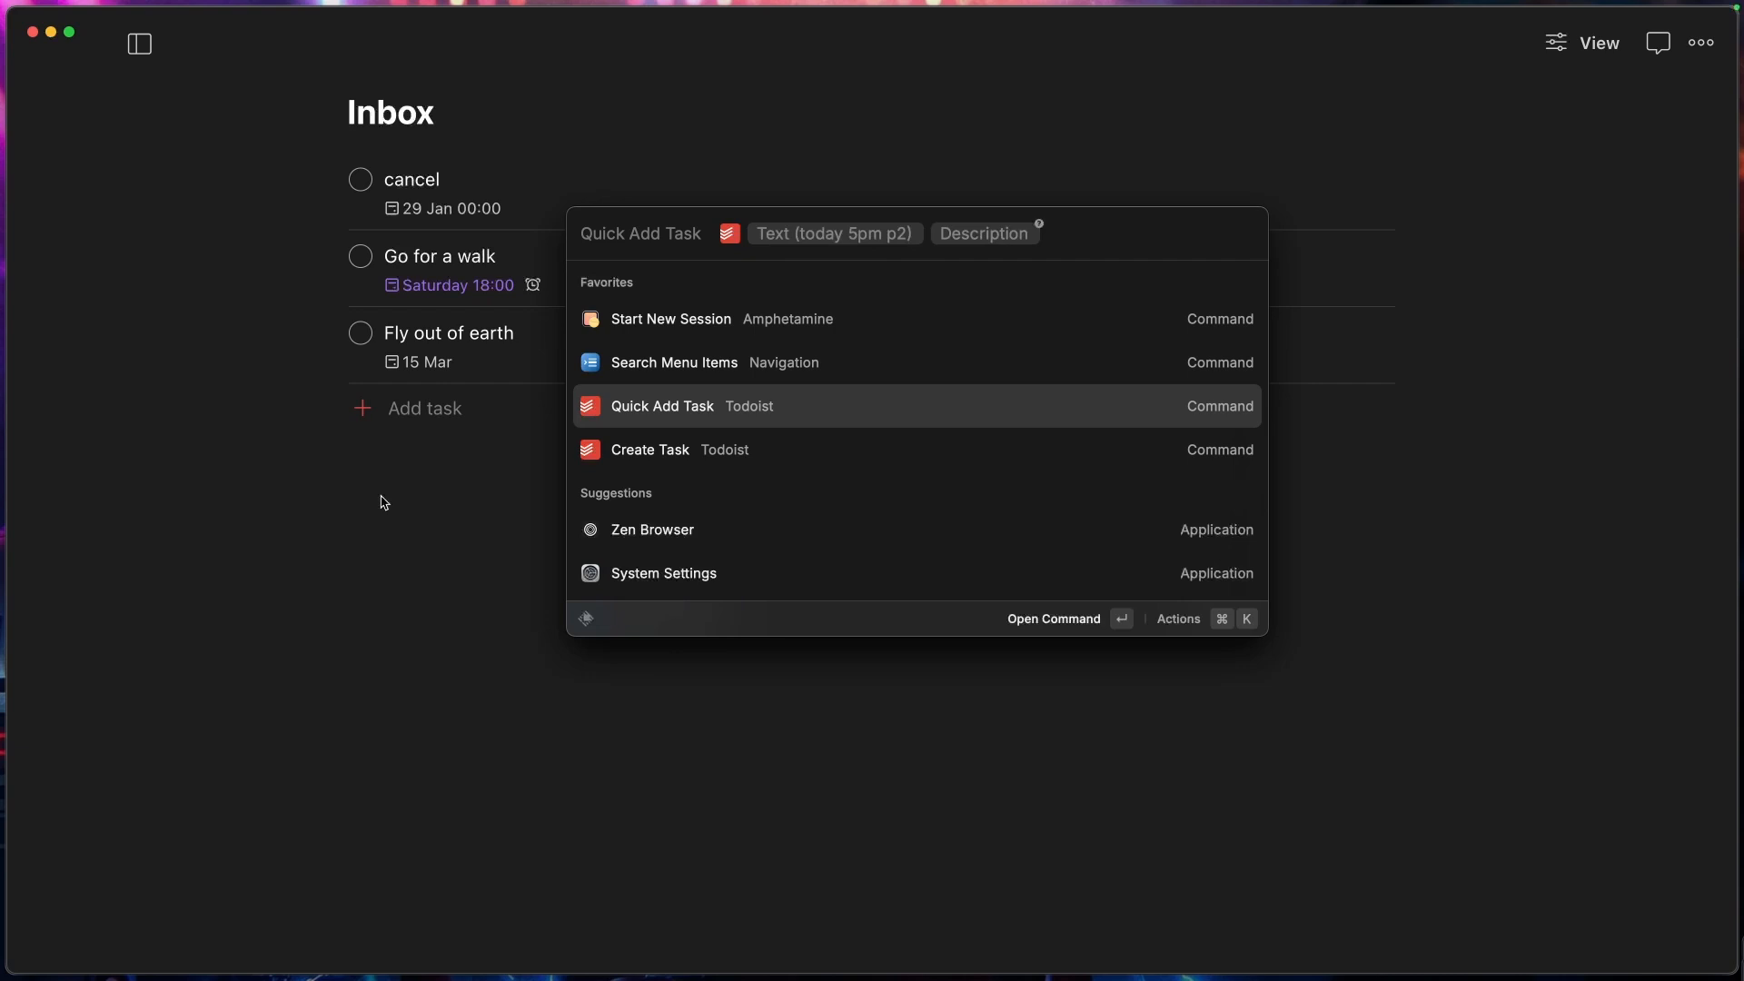
Step: Enter 'hit the gym tmr at 6pm' as Quick Add Task's Text argument
click(639, 233)
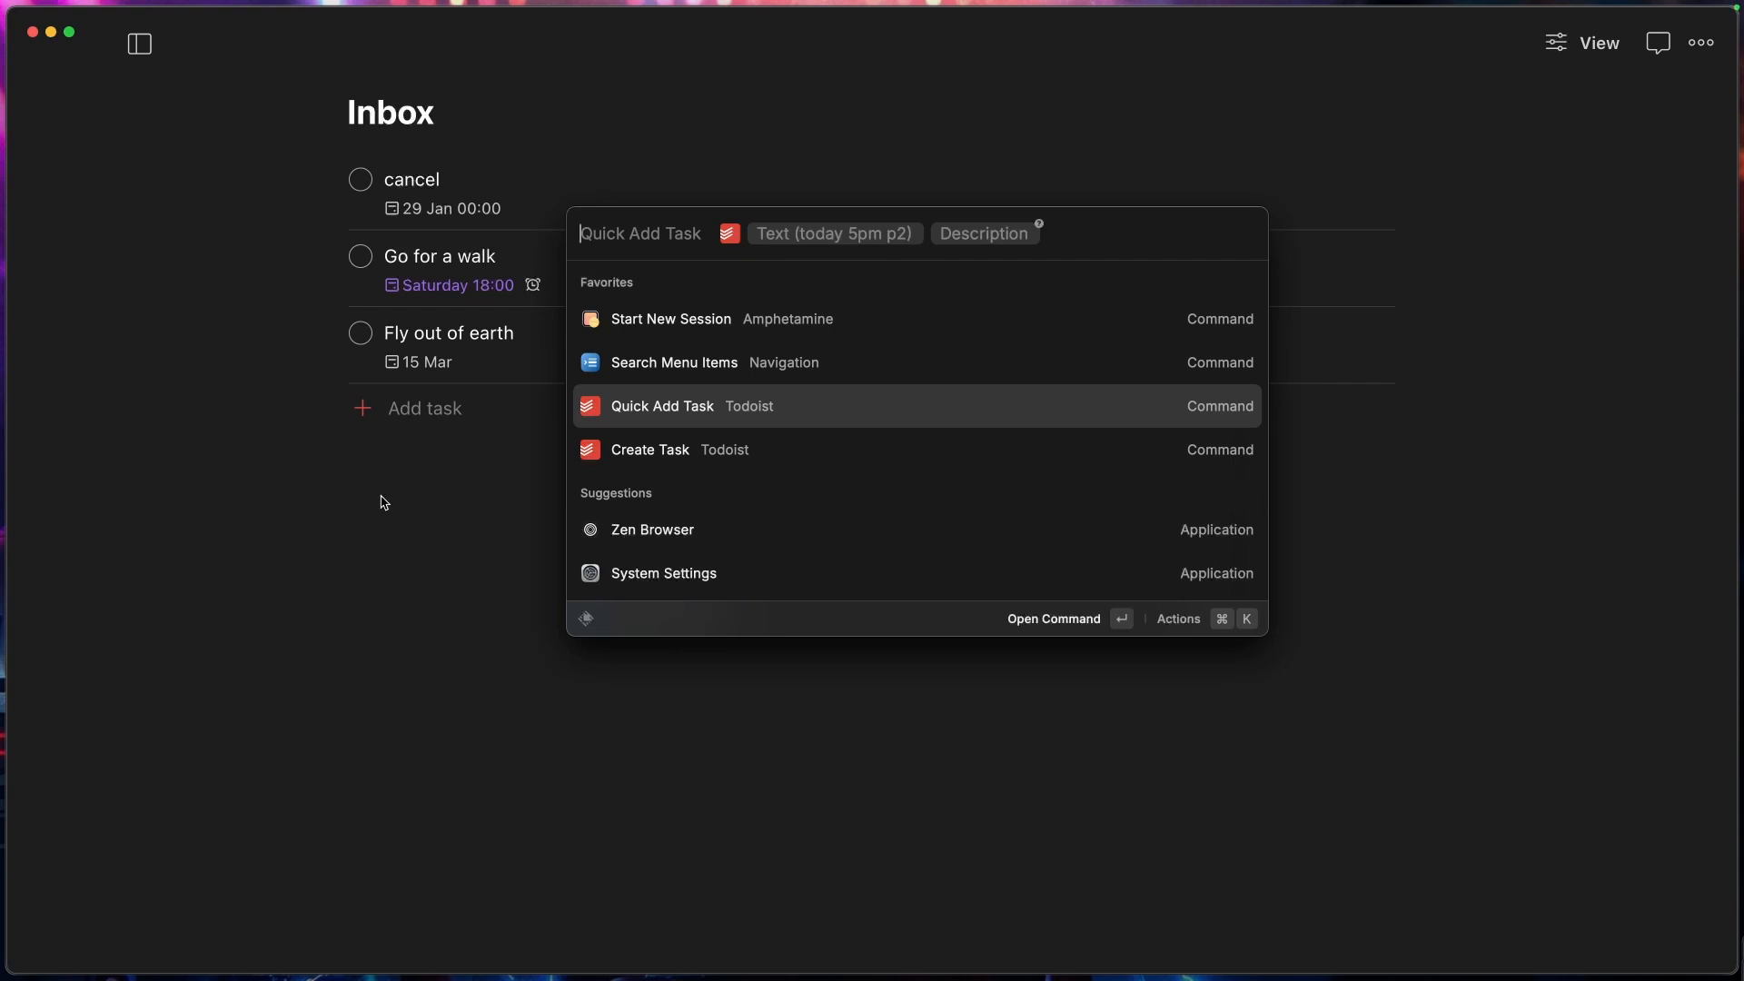
text(hit the gym tmr a)
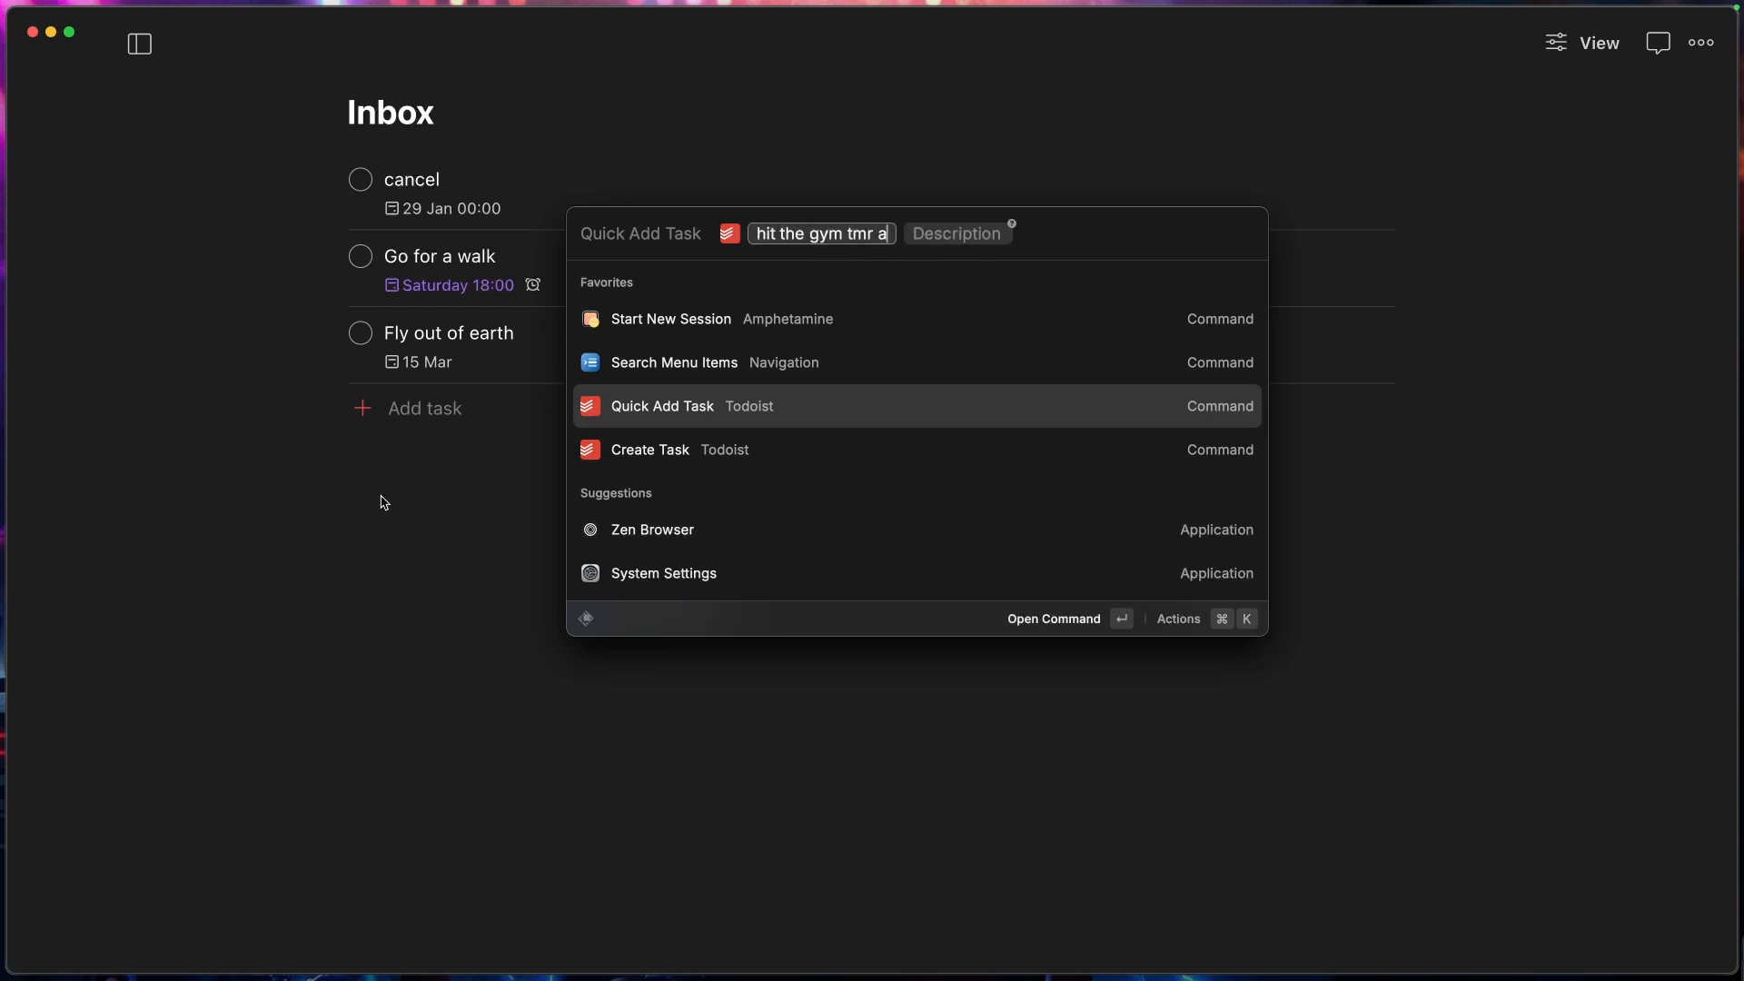
text(t 6pm)
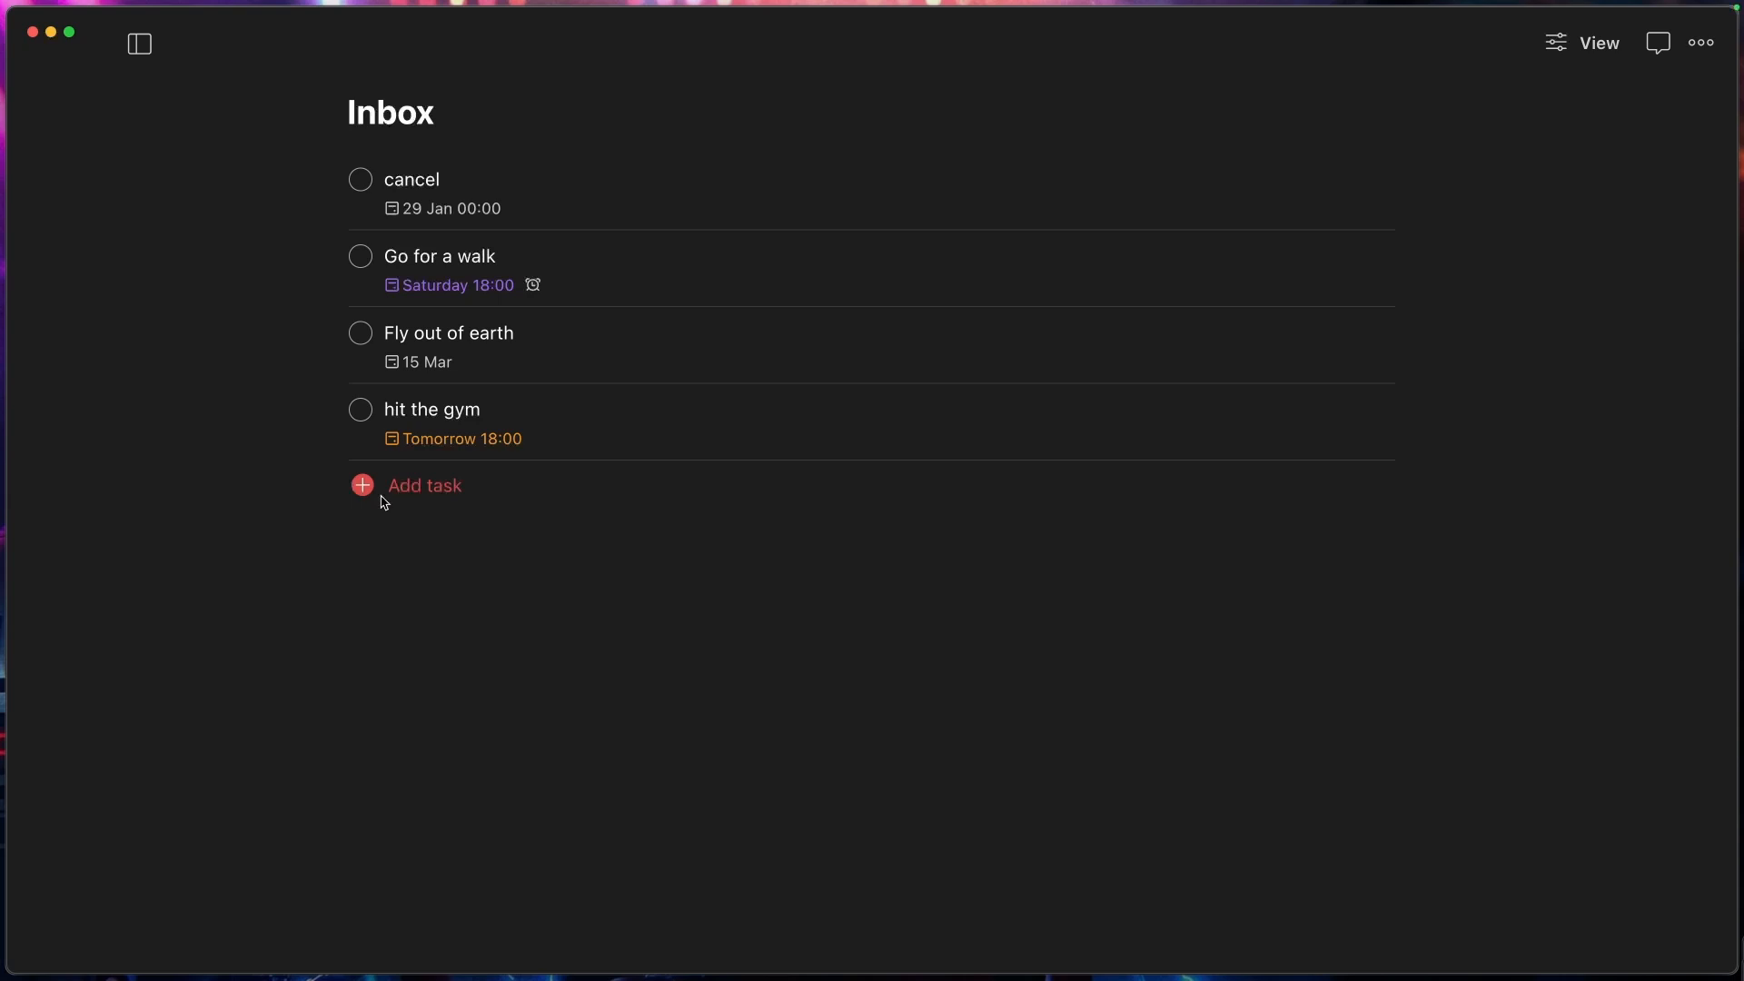
mouse_move(360, 417)
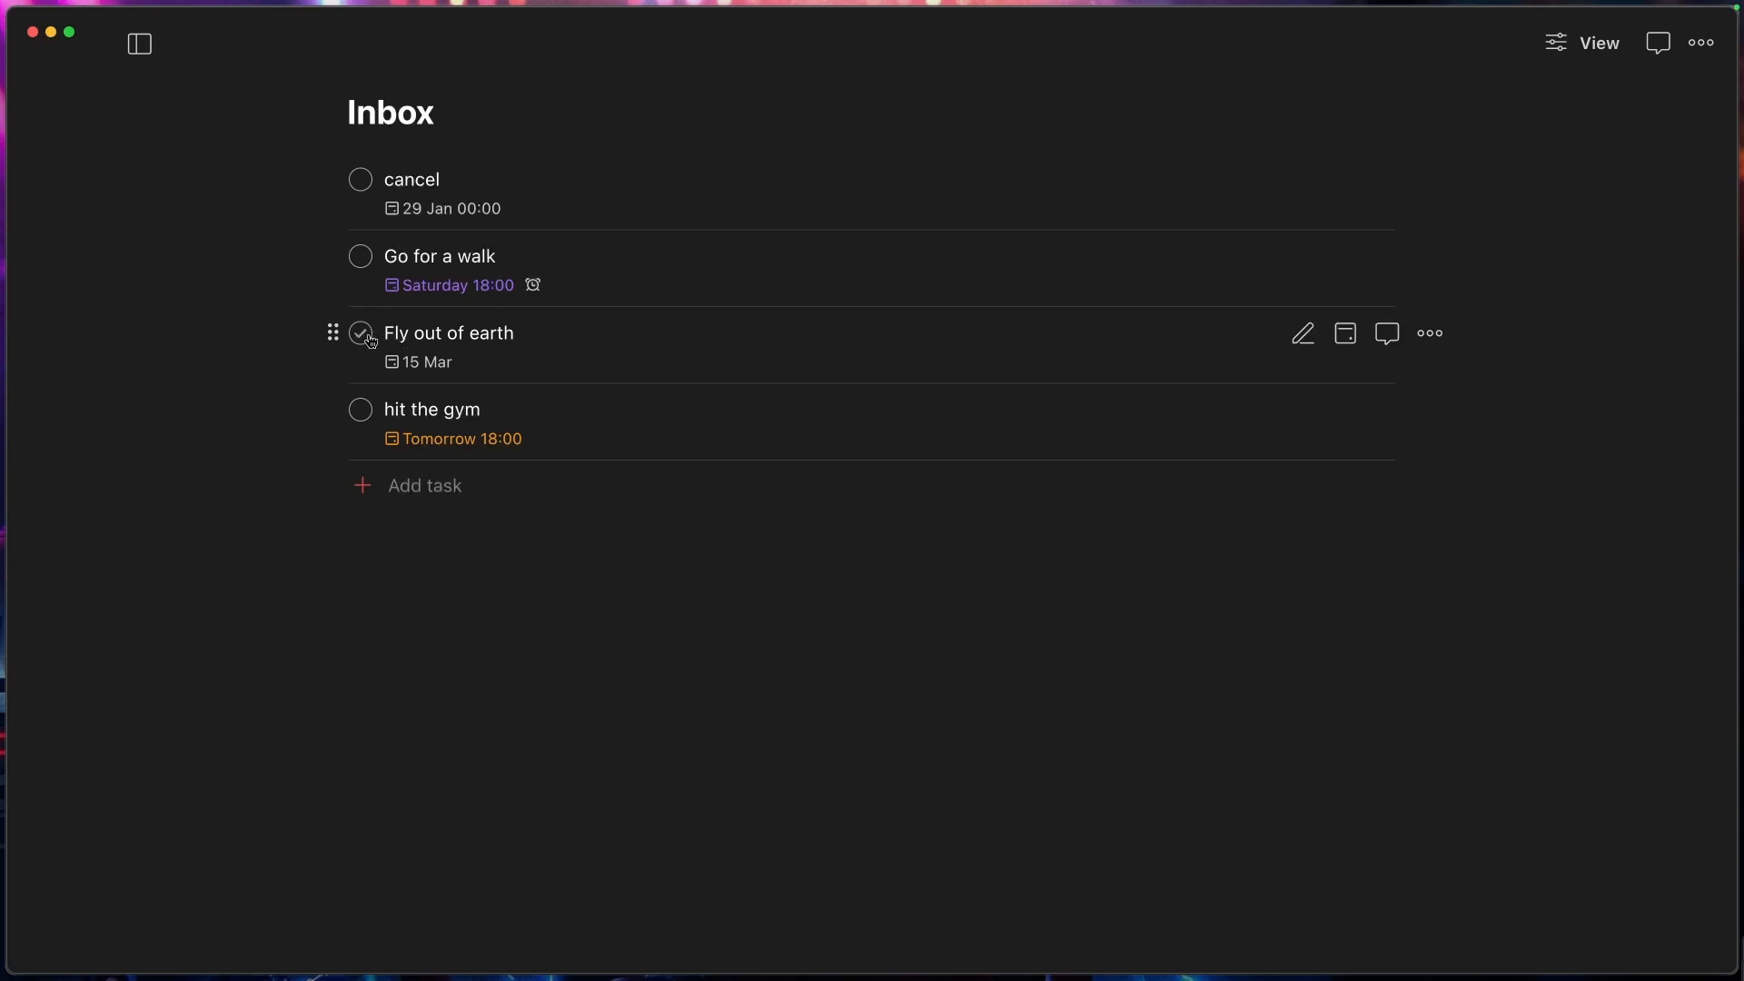
Step: Complete the 'Fly out of earth' and 'hit the gym' tasks in Todoist
click(359, 335)
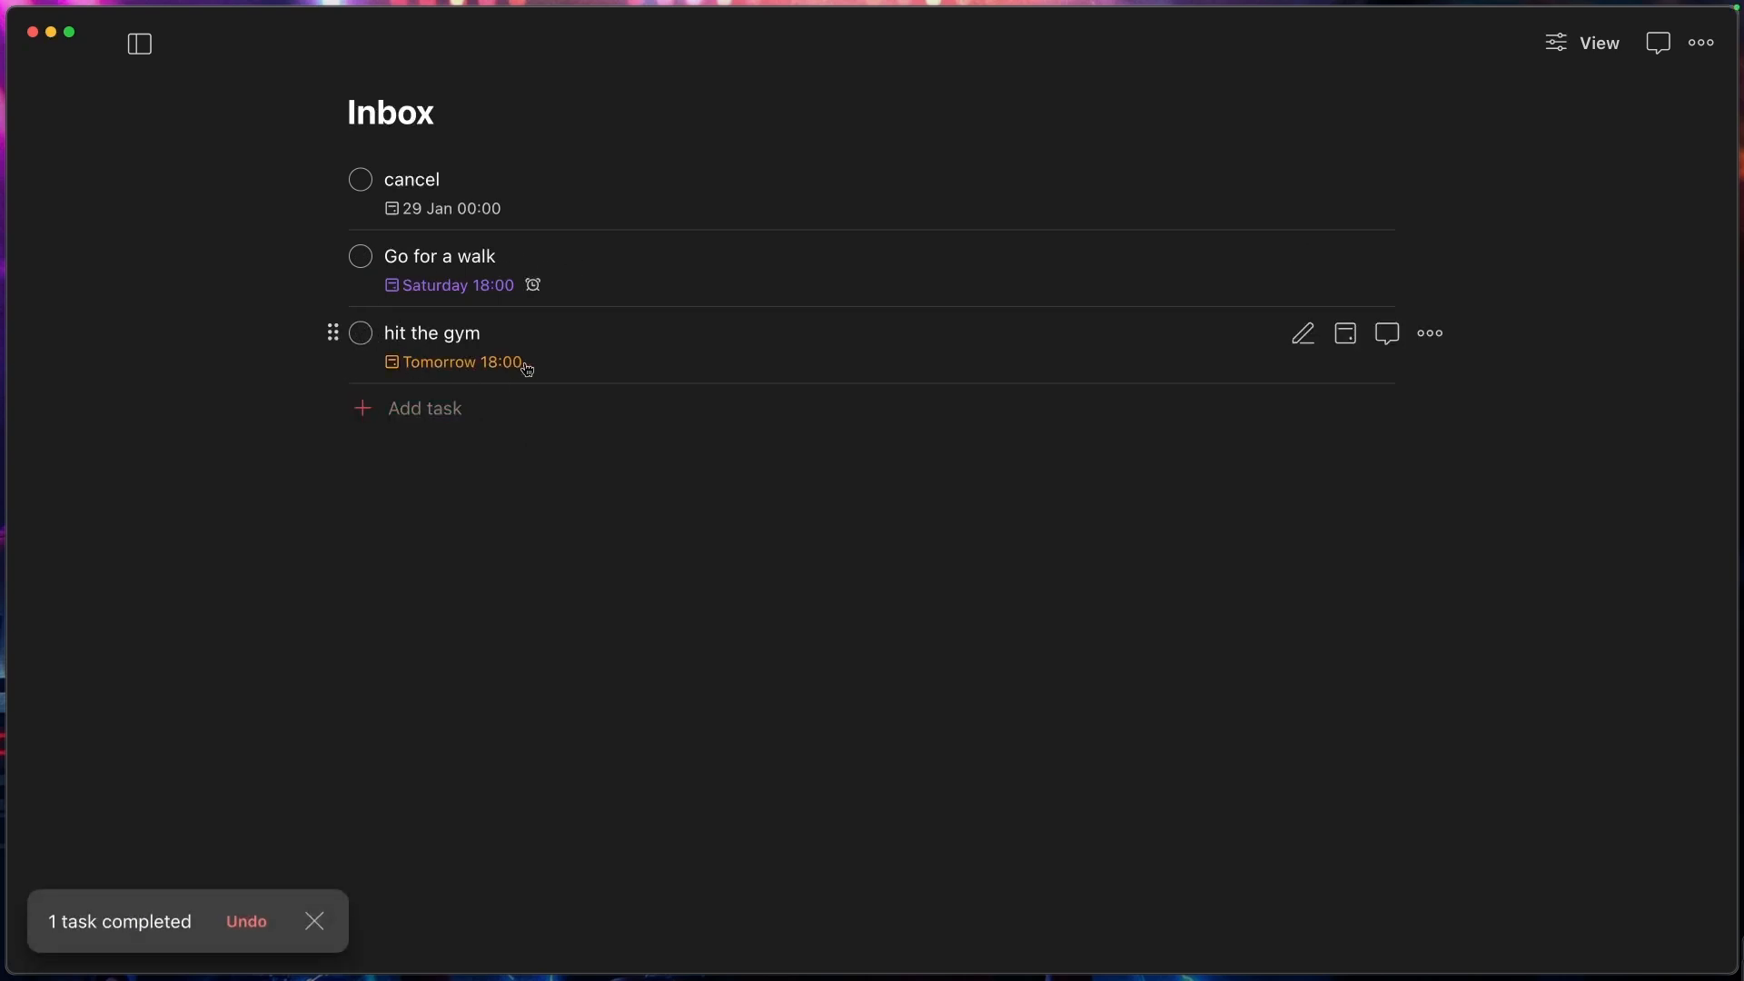
click(361, 332)
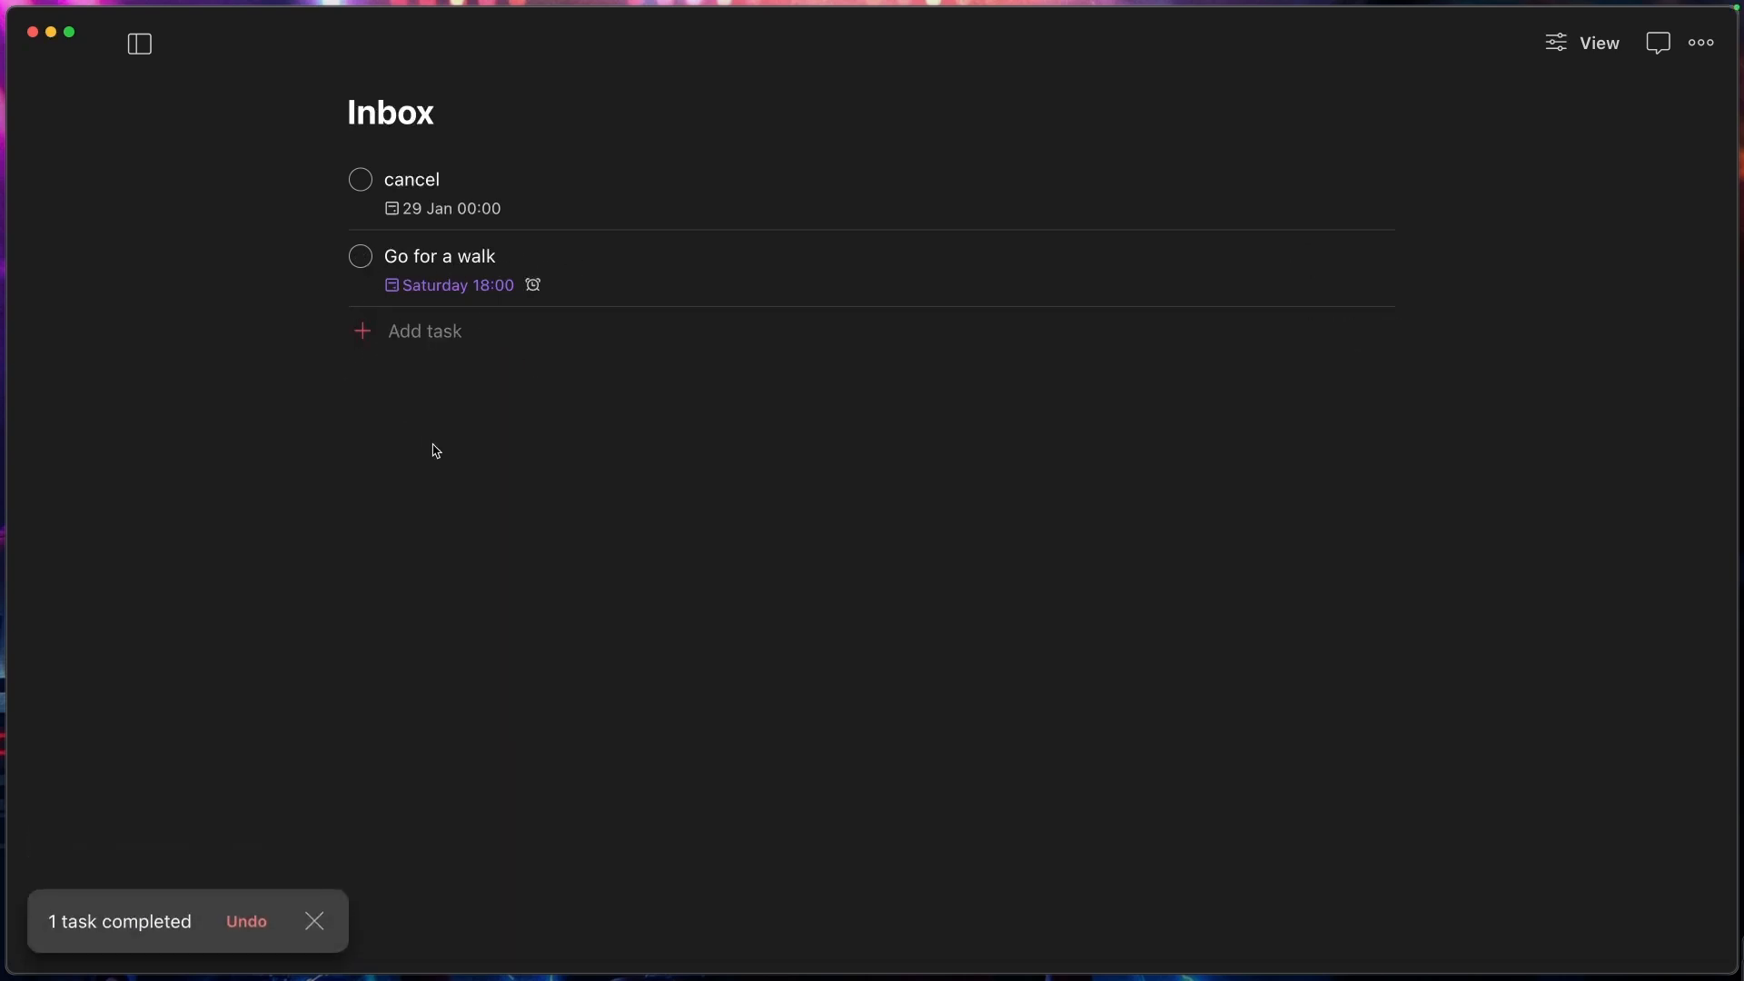
mouse_move(656, 493)
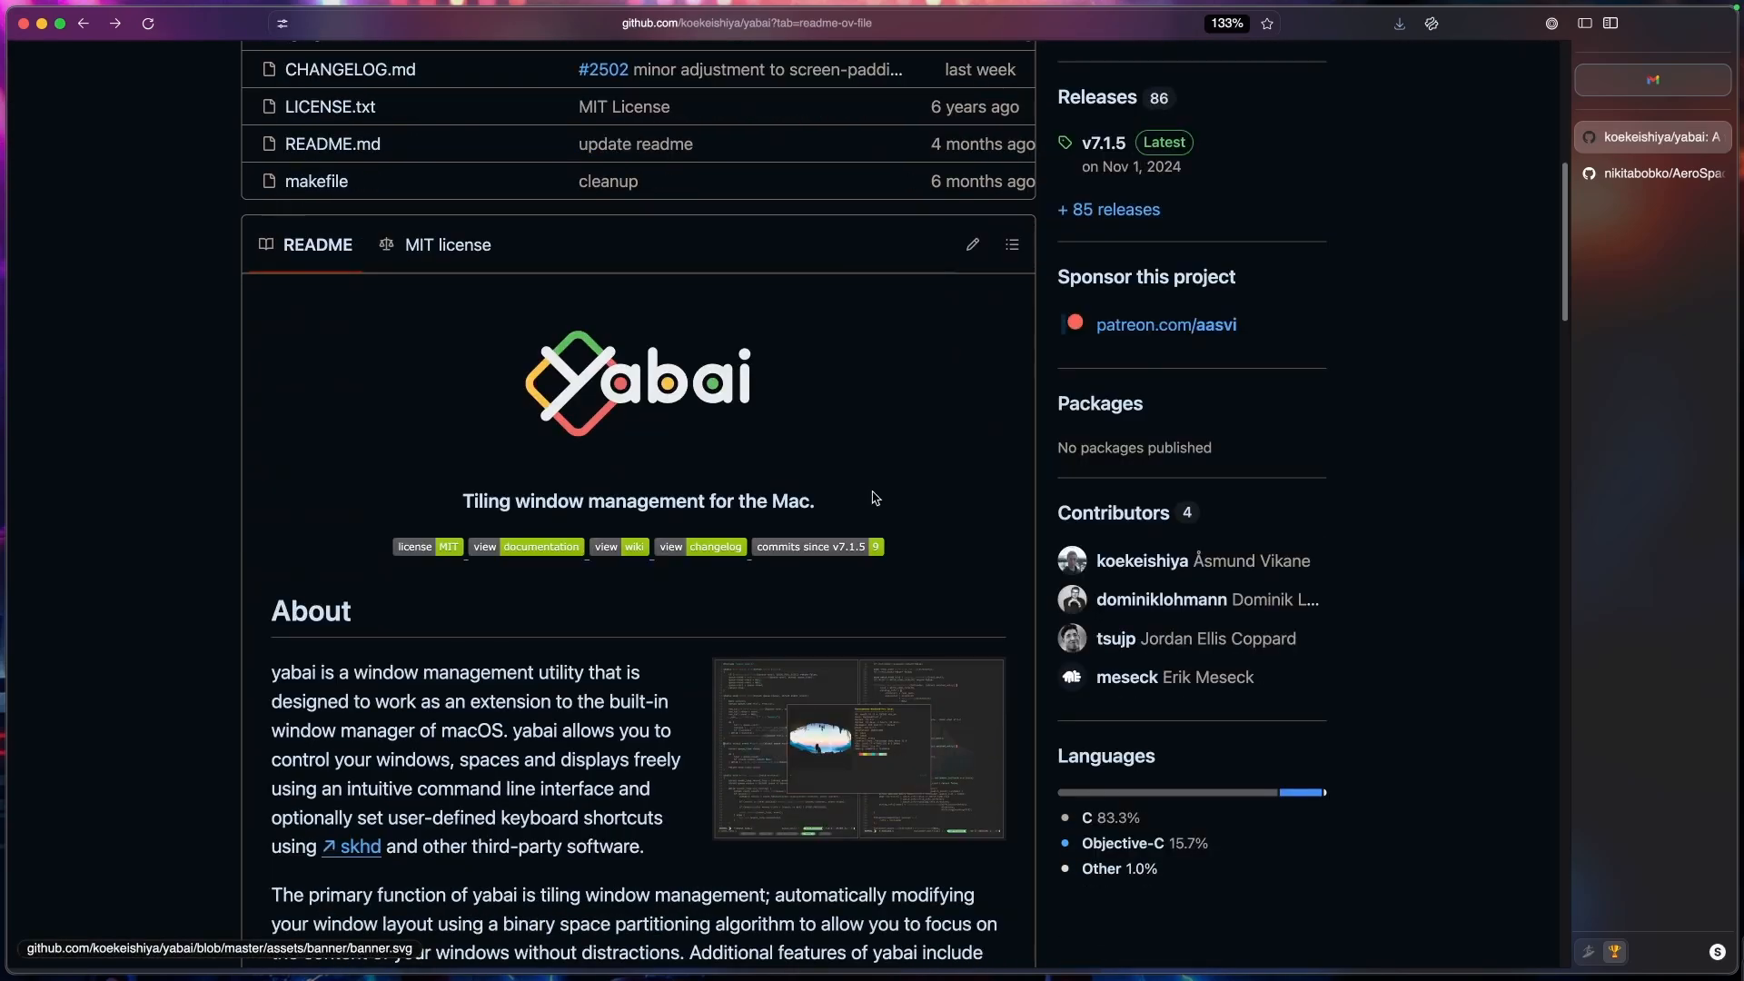
Step: Skim the yabai README and AeroSpace project page, then read the AeroSpace Guide
scroll(down, 3)
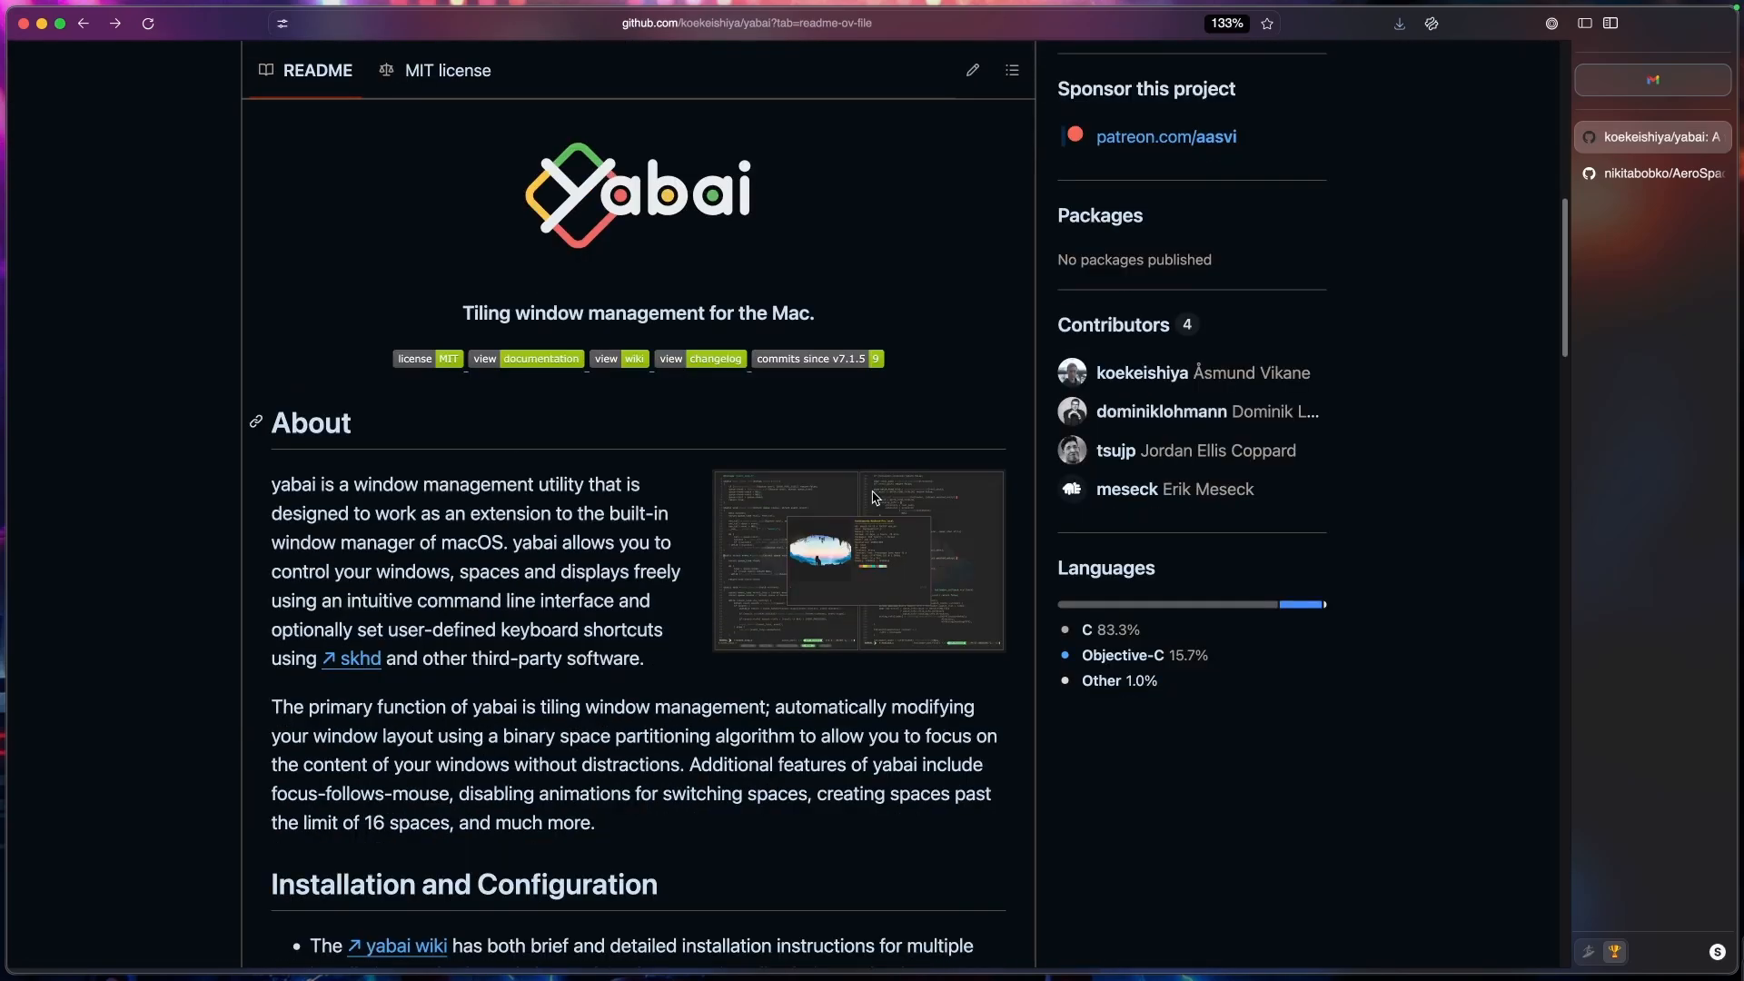
click(1661, 174)
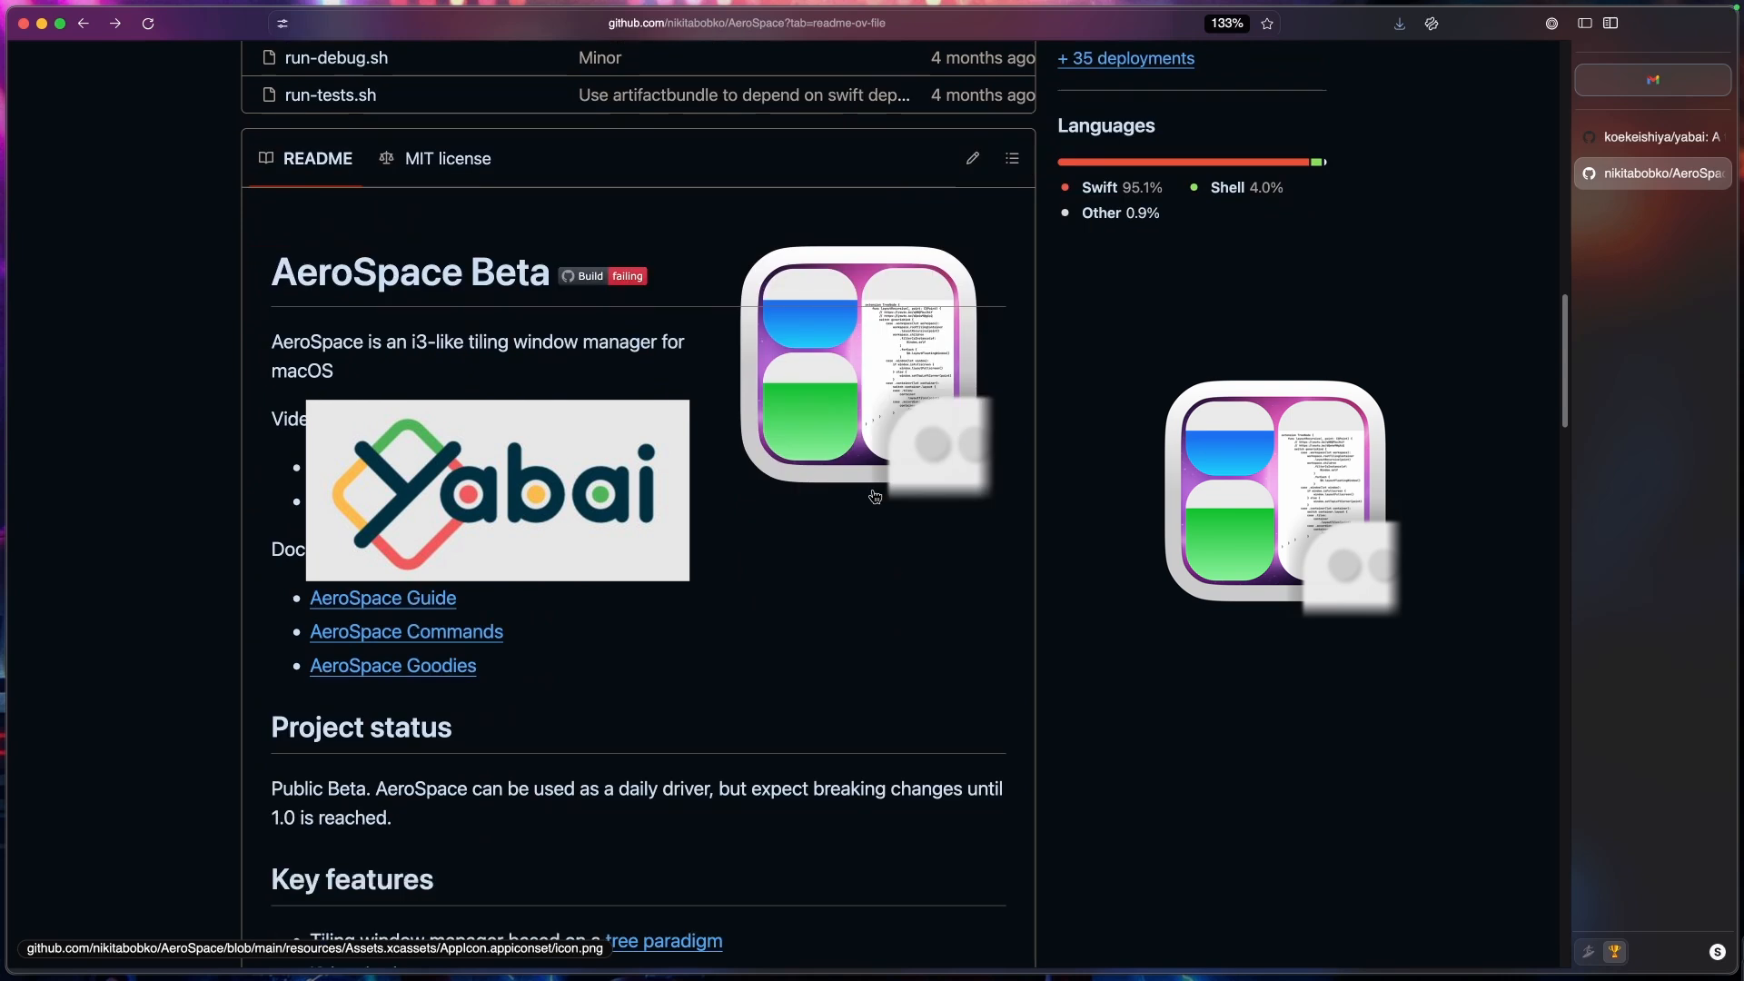
scroll(down, 3)
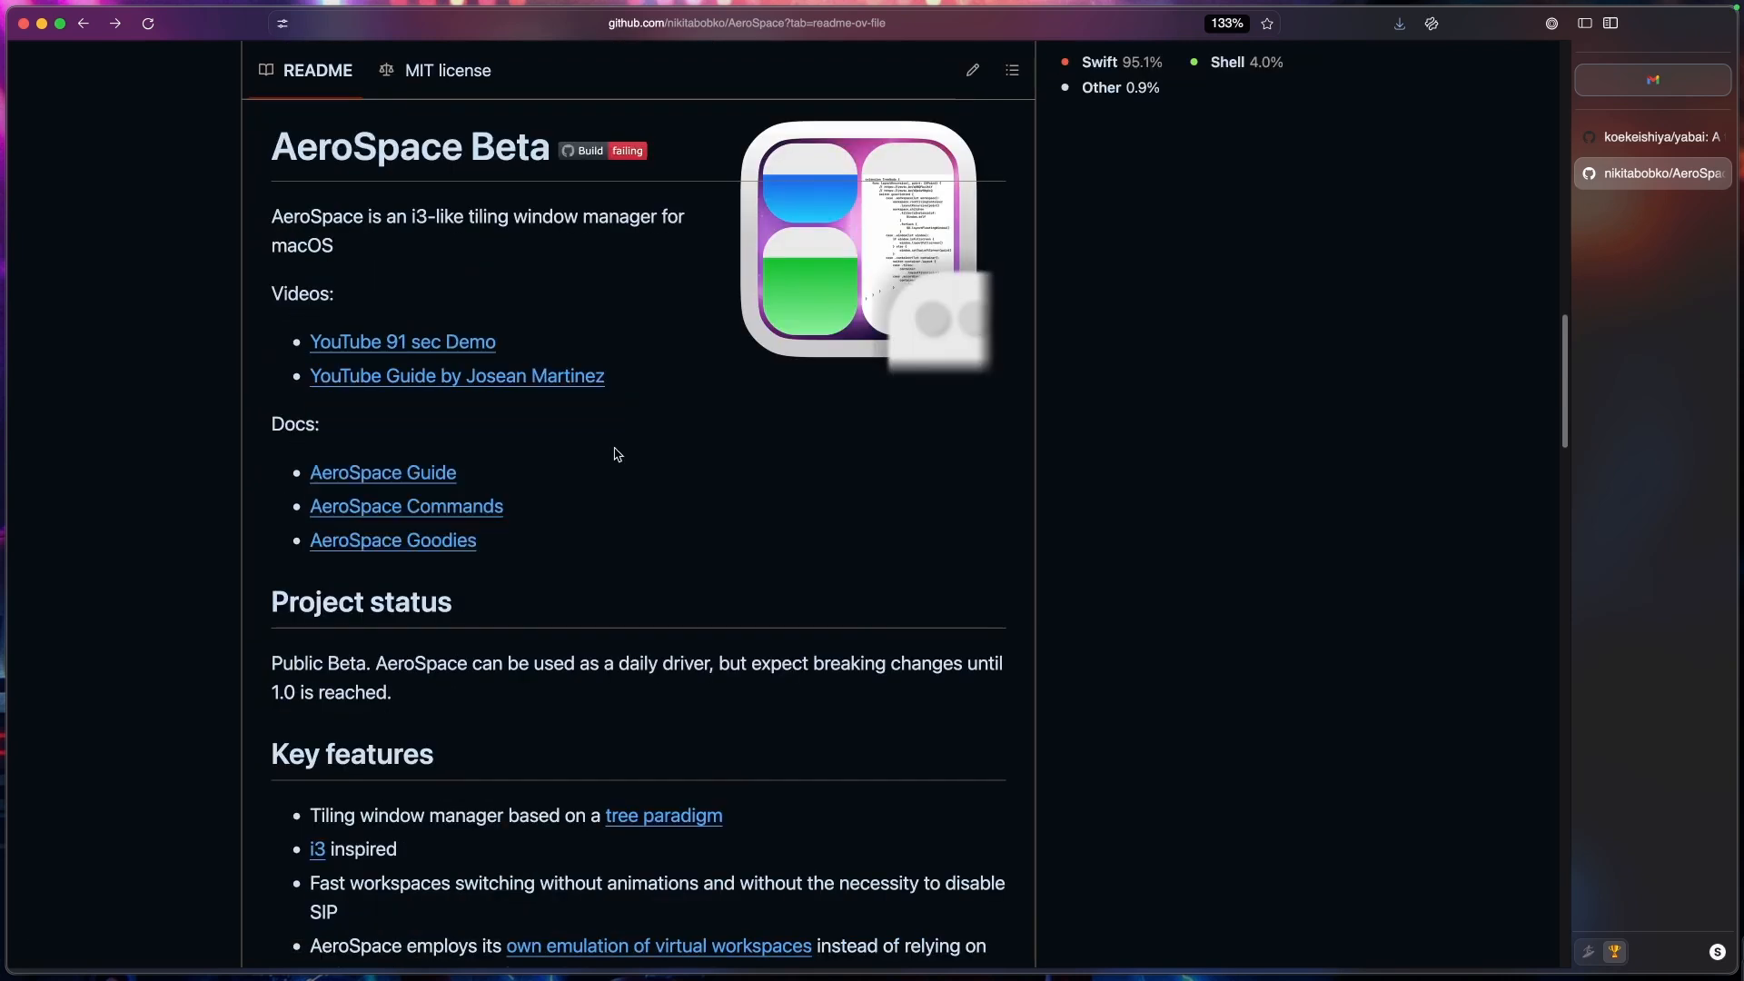
click(382, 471)
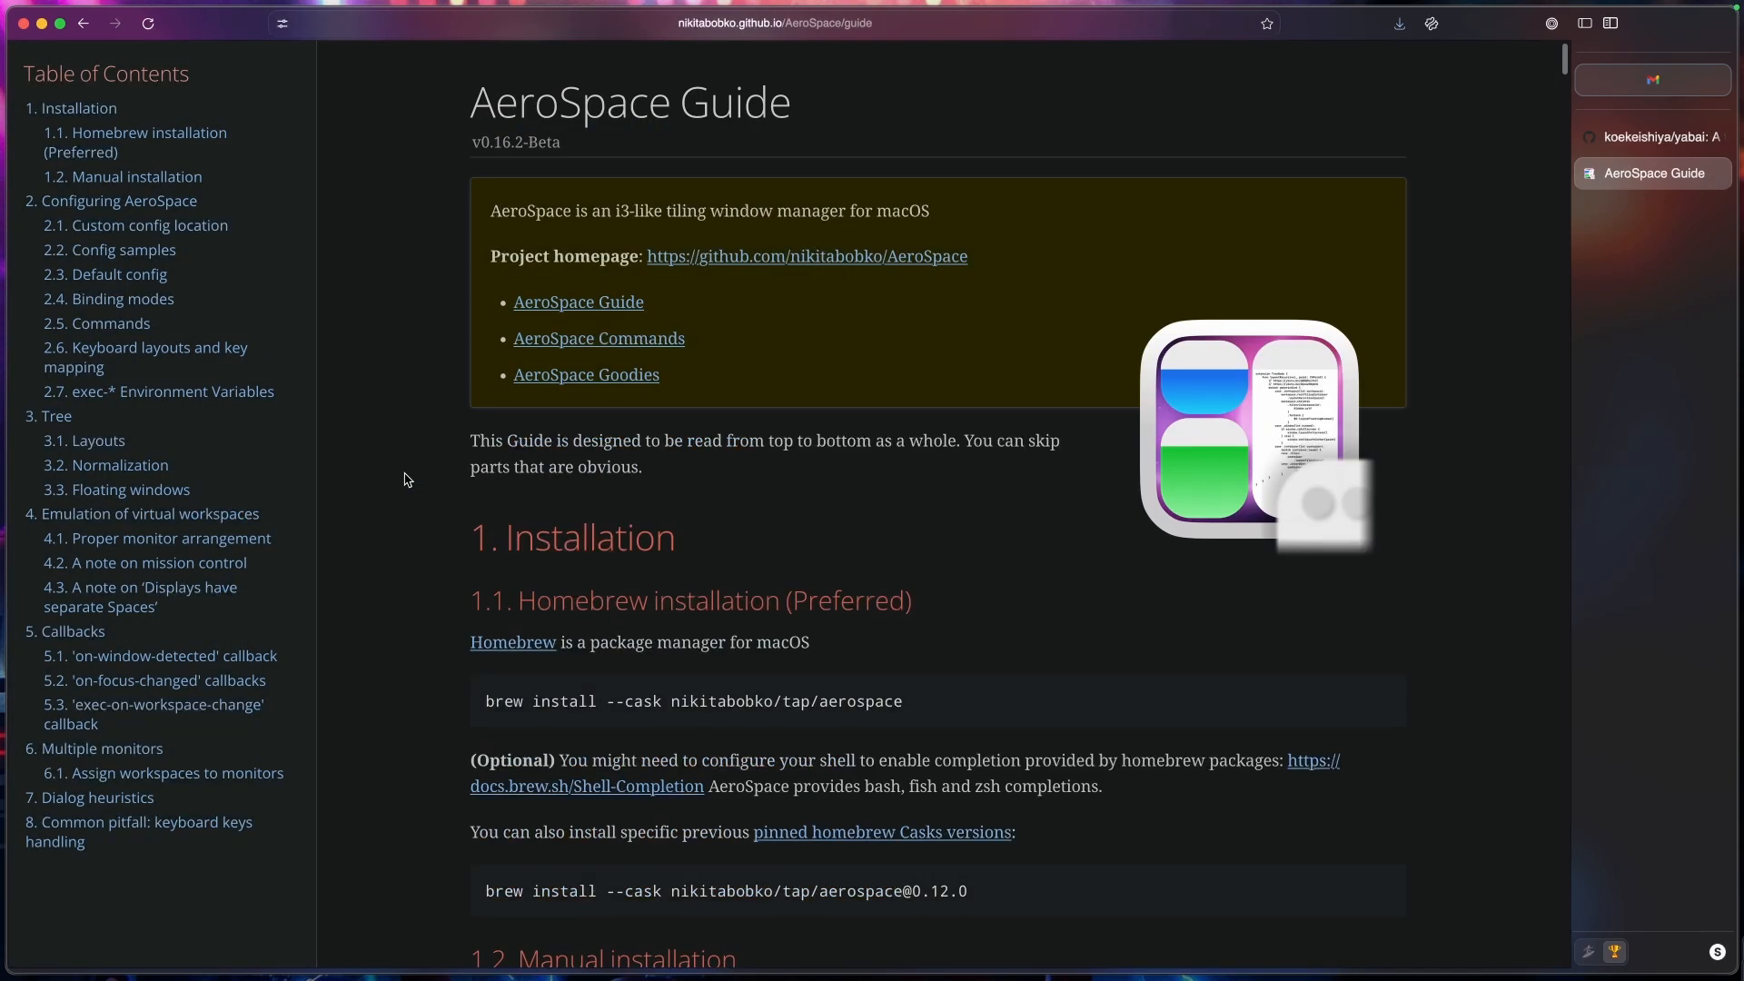
scroll(down, 3)
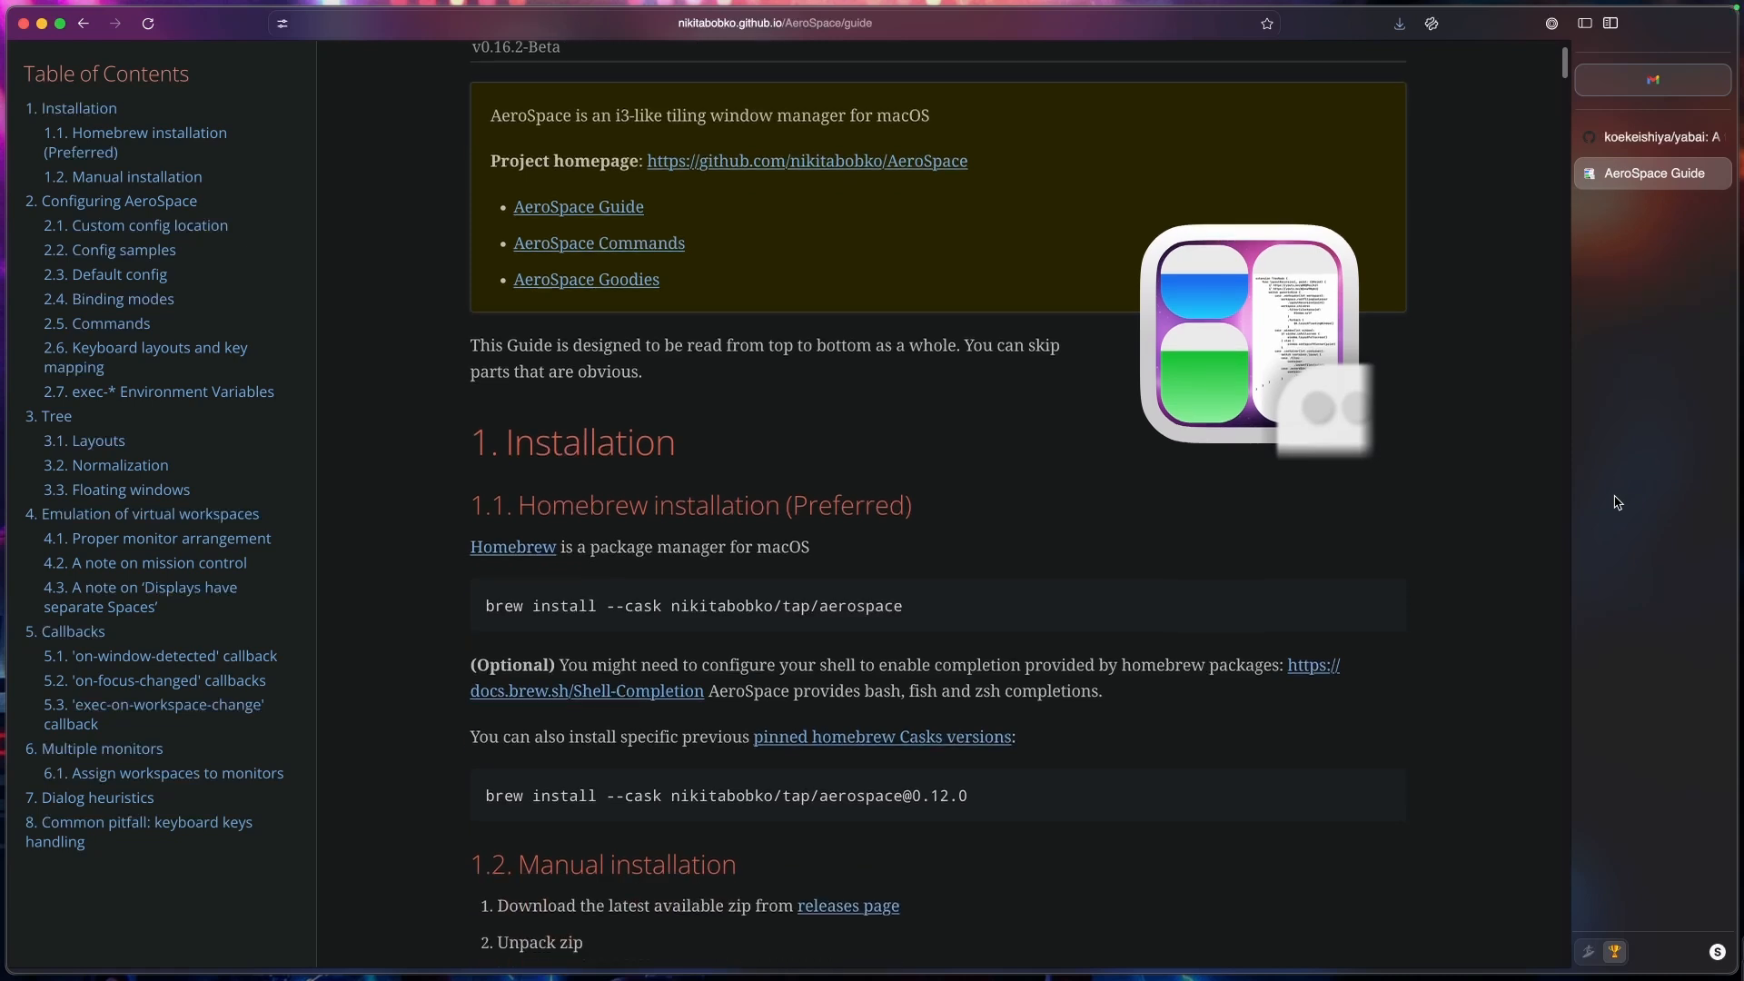
scroll(down, 3)
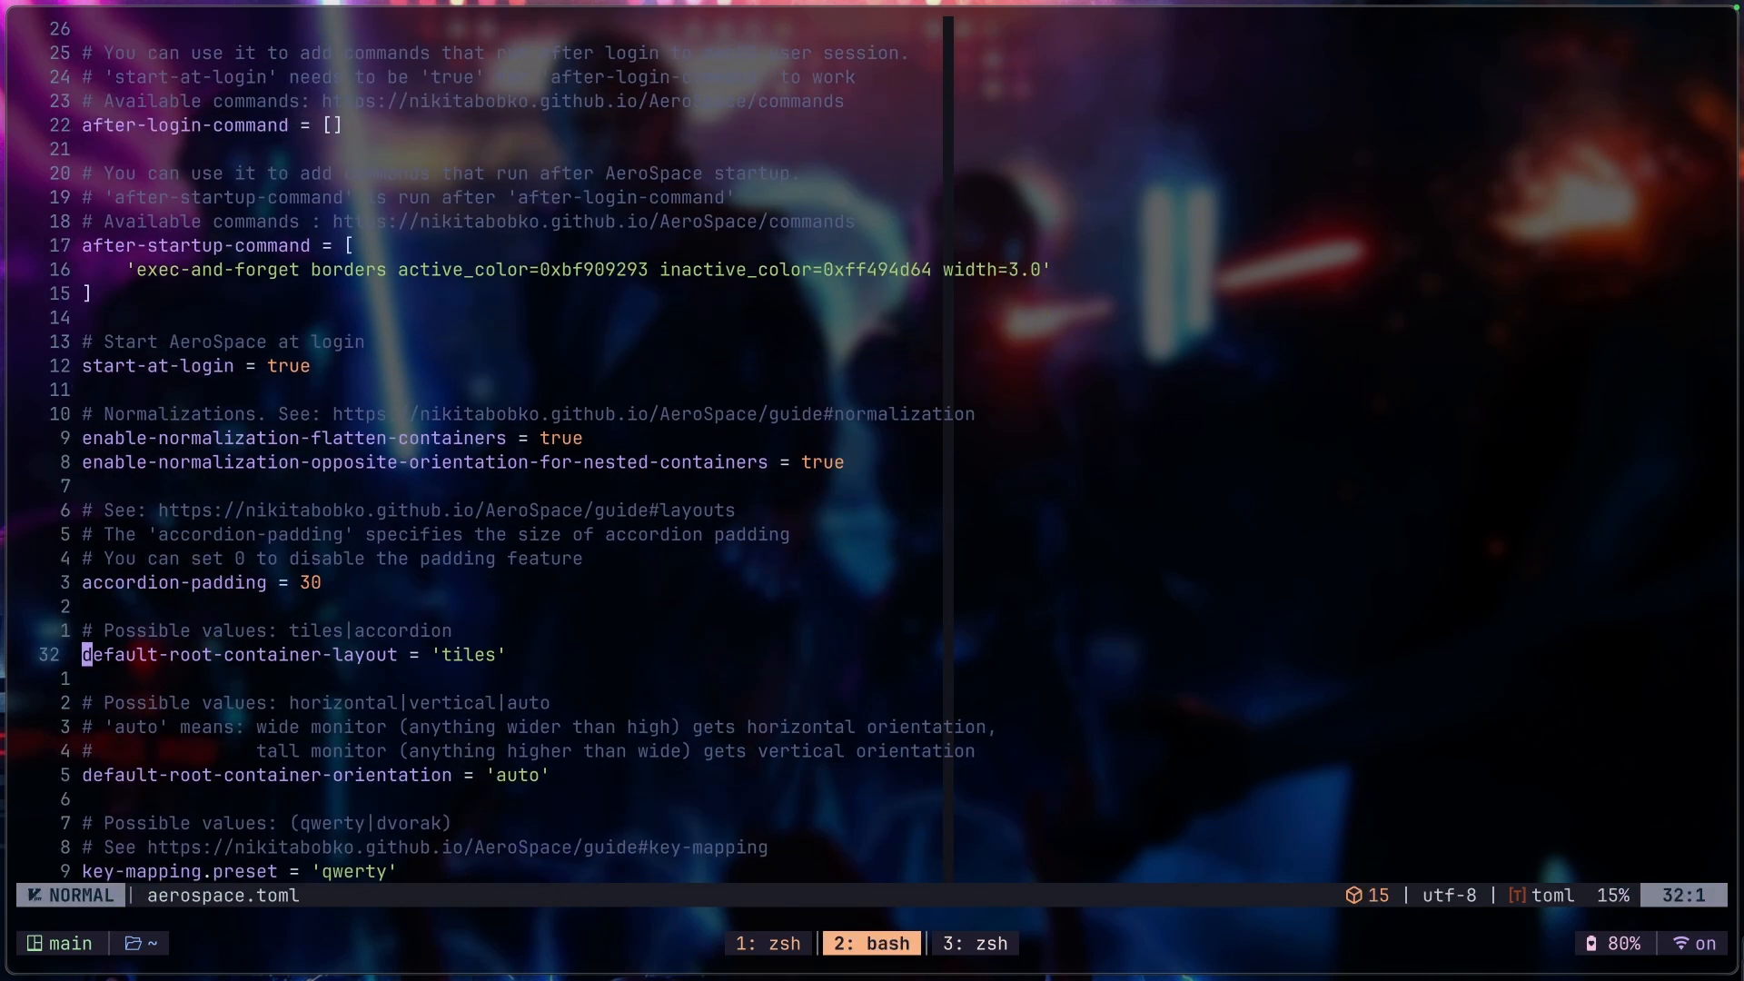
key(k)
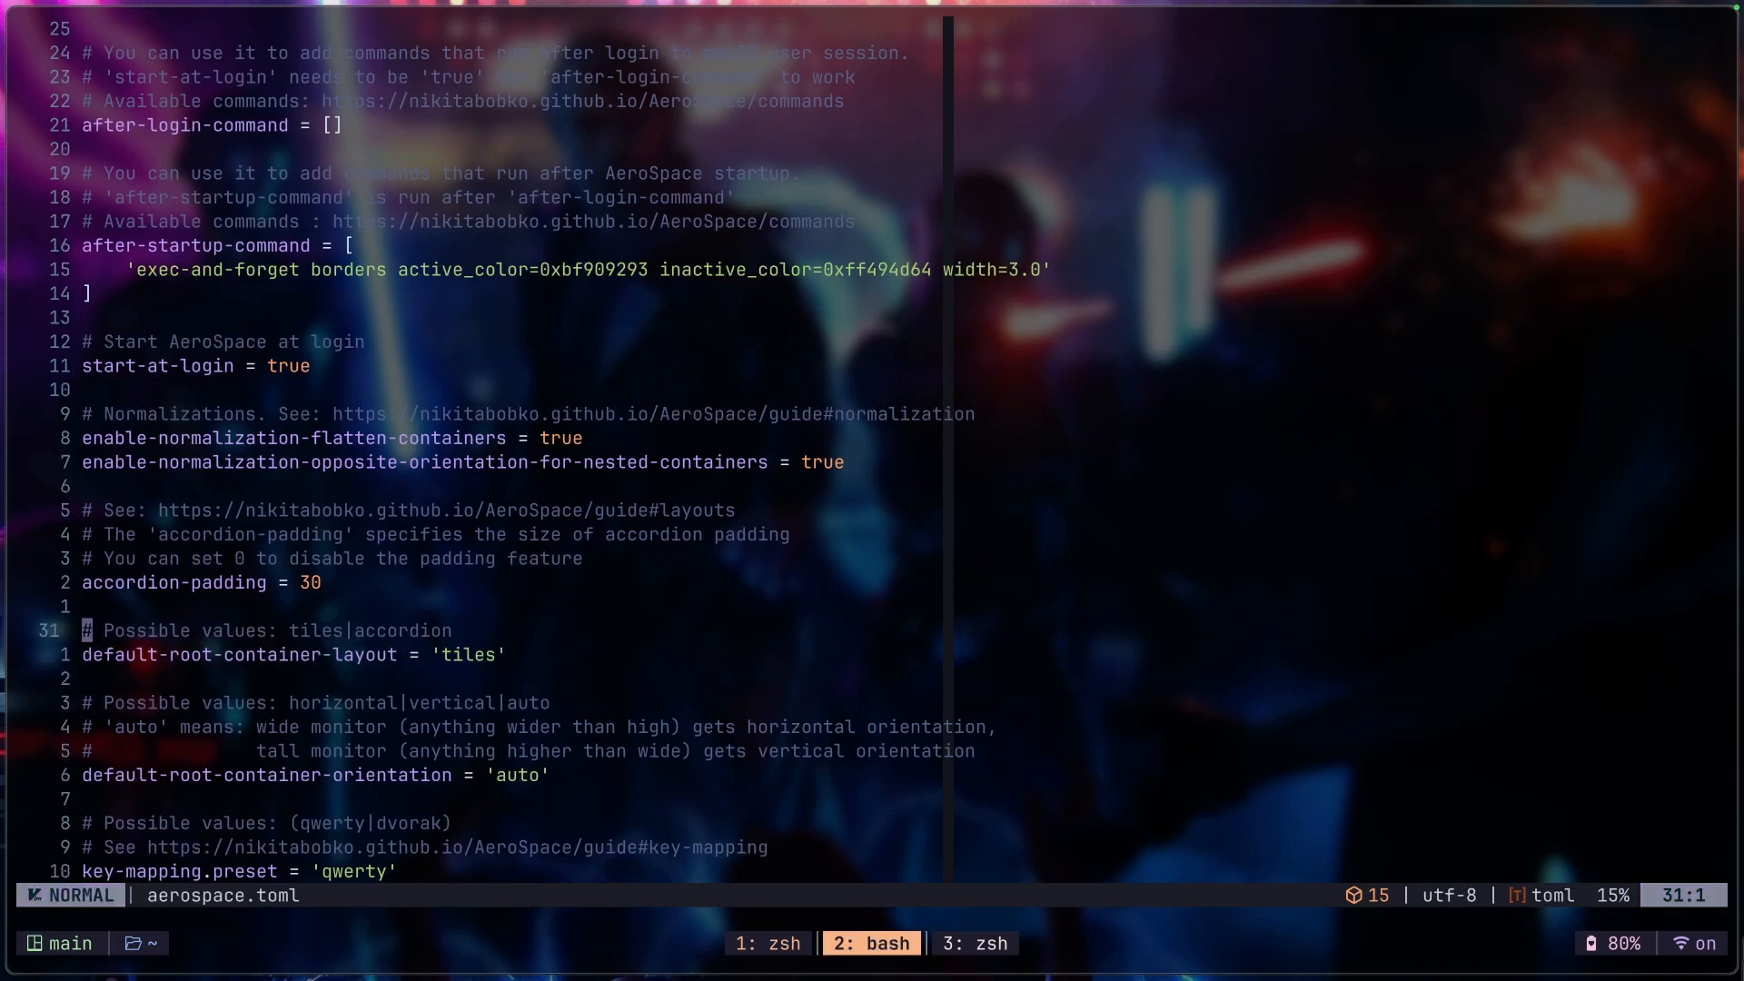
key(v)
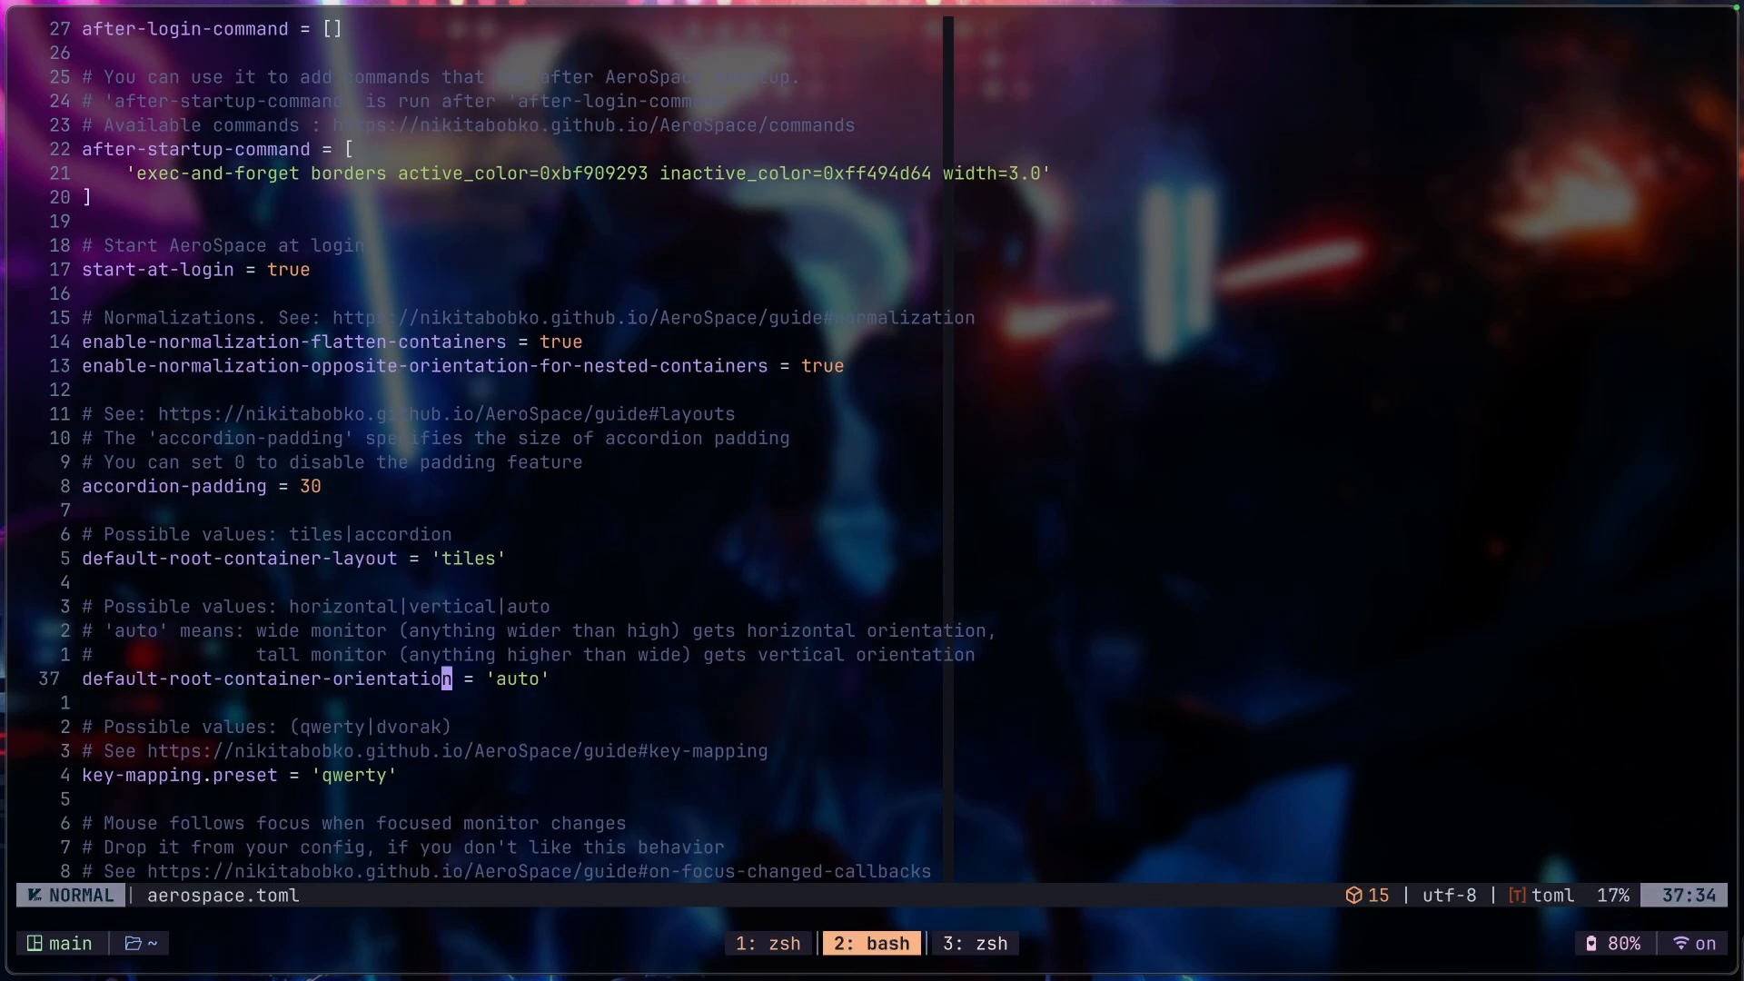
scroll(down, 3)
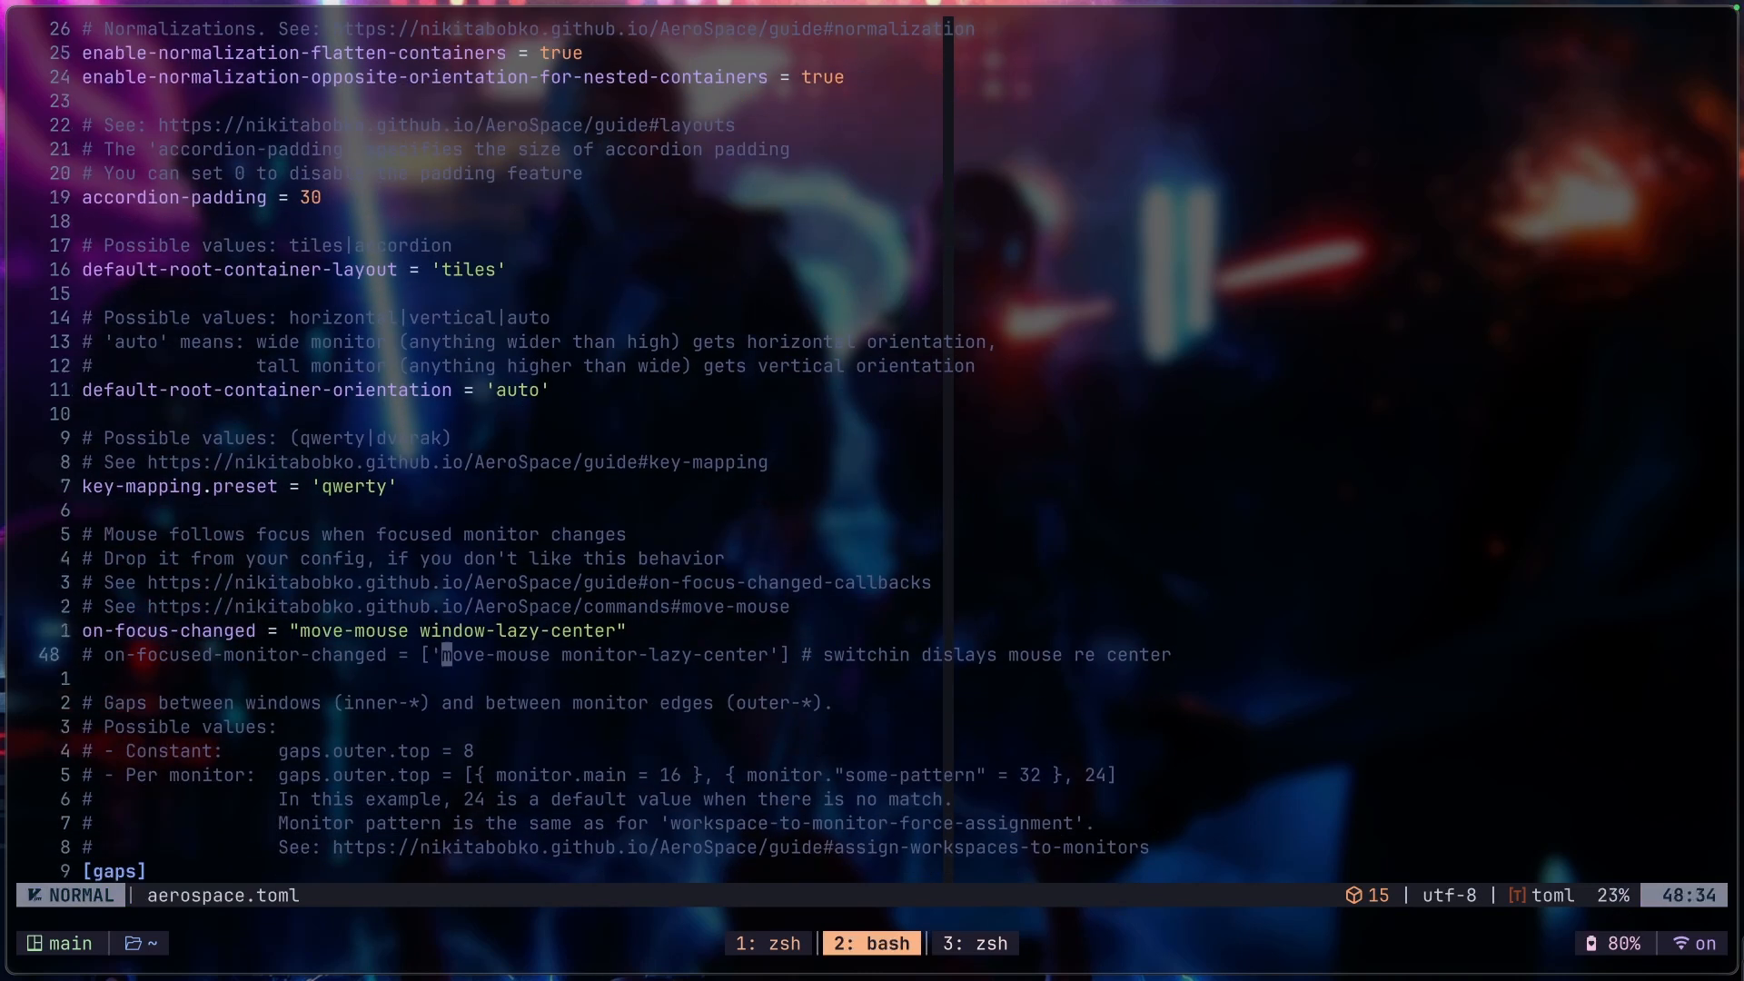
key(V)
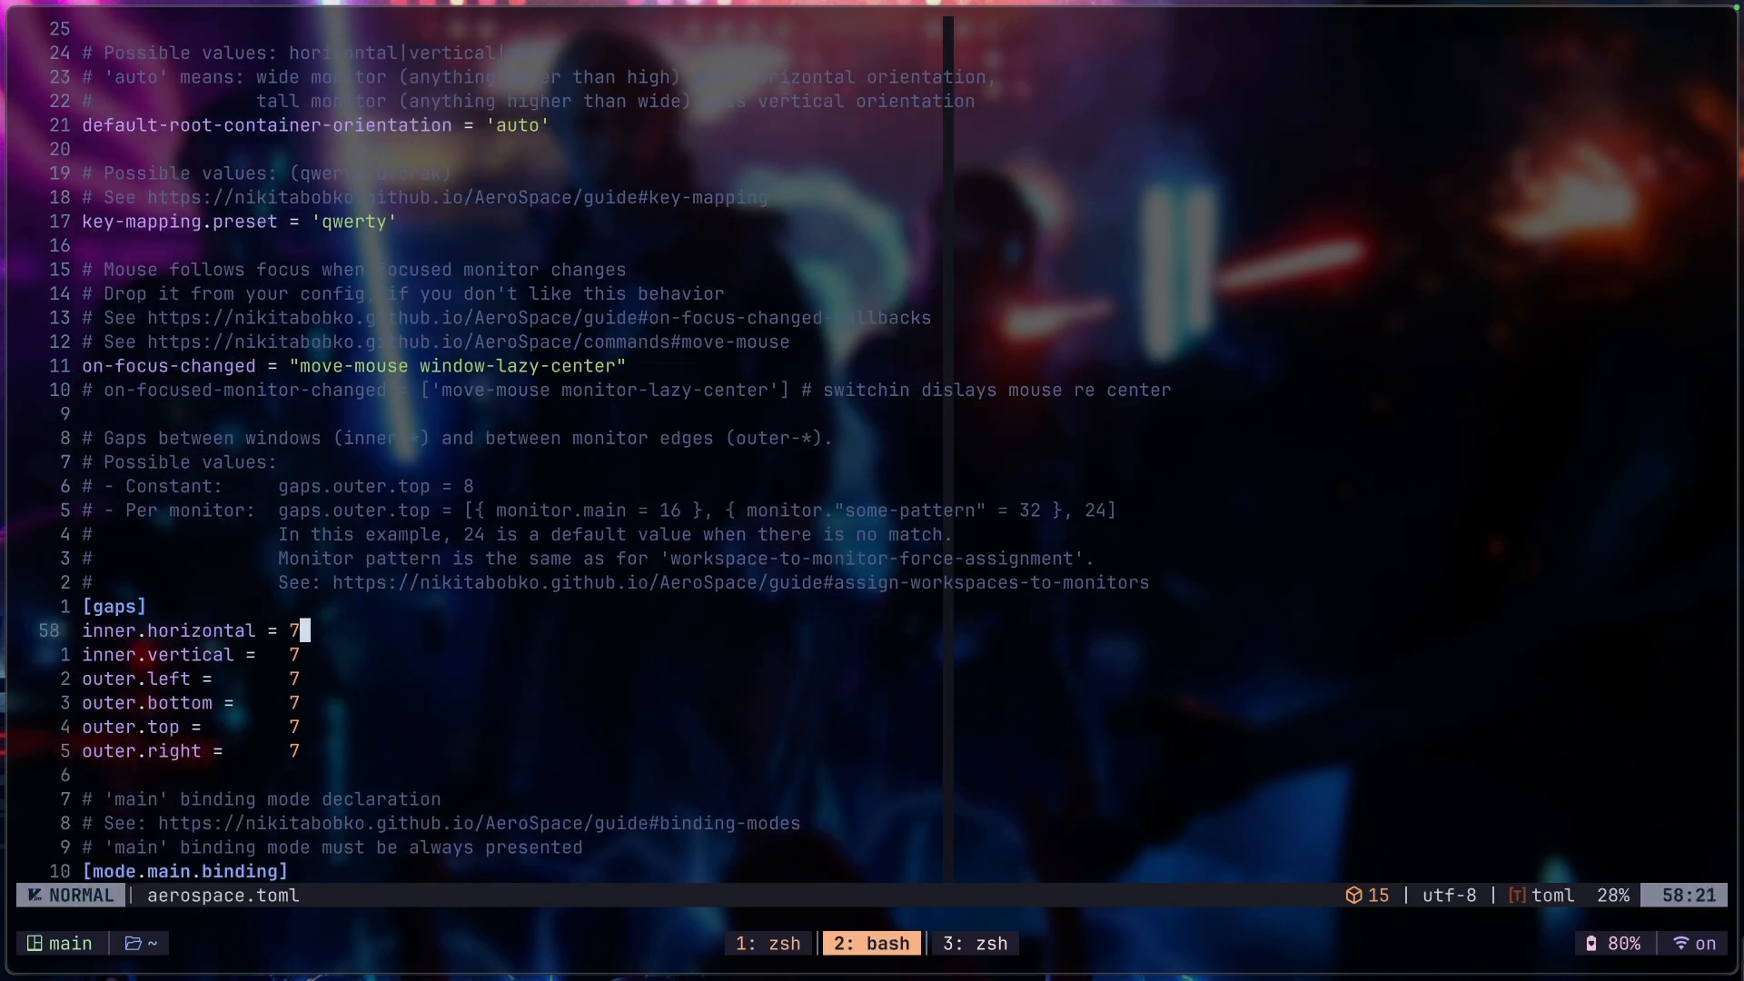
scroll(down, 3)
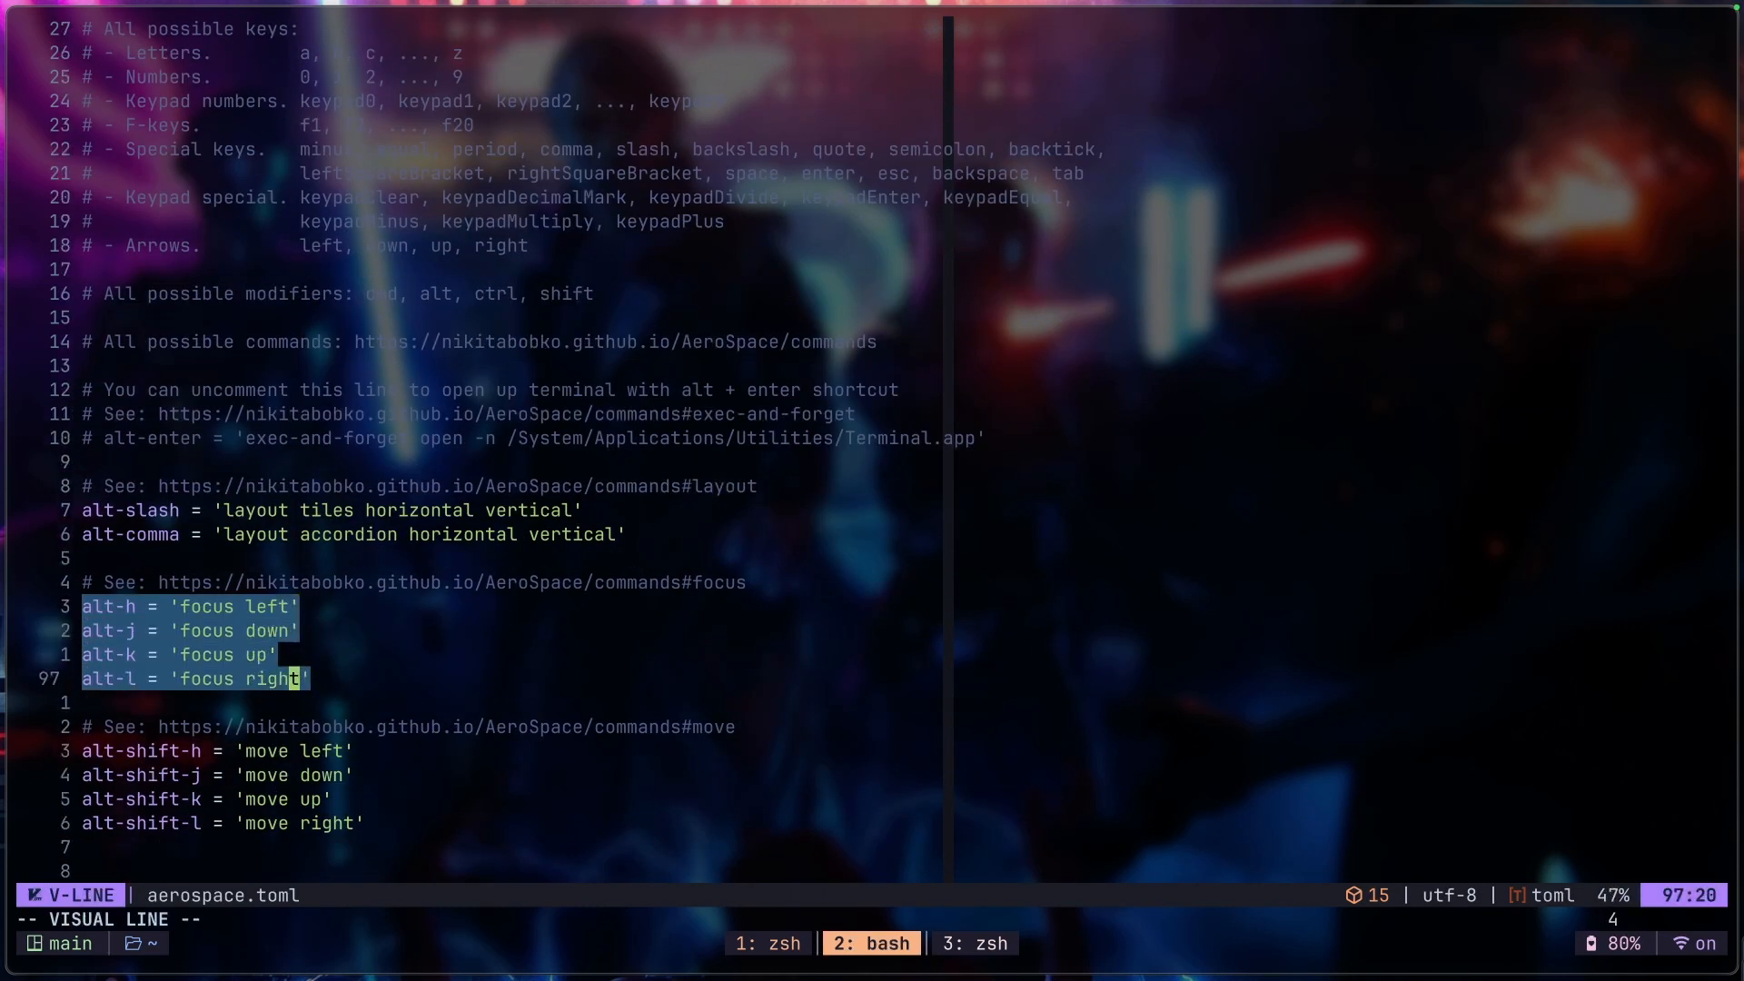
key(Escape)
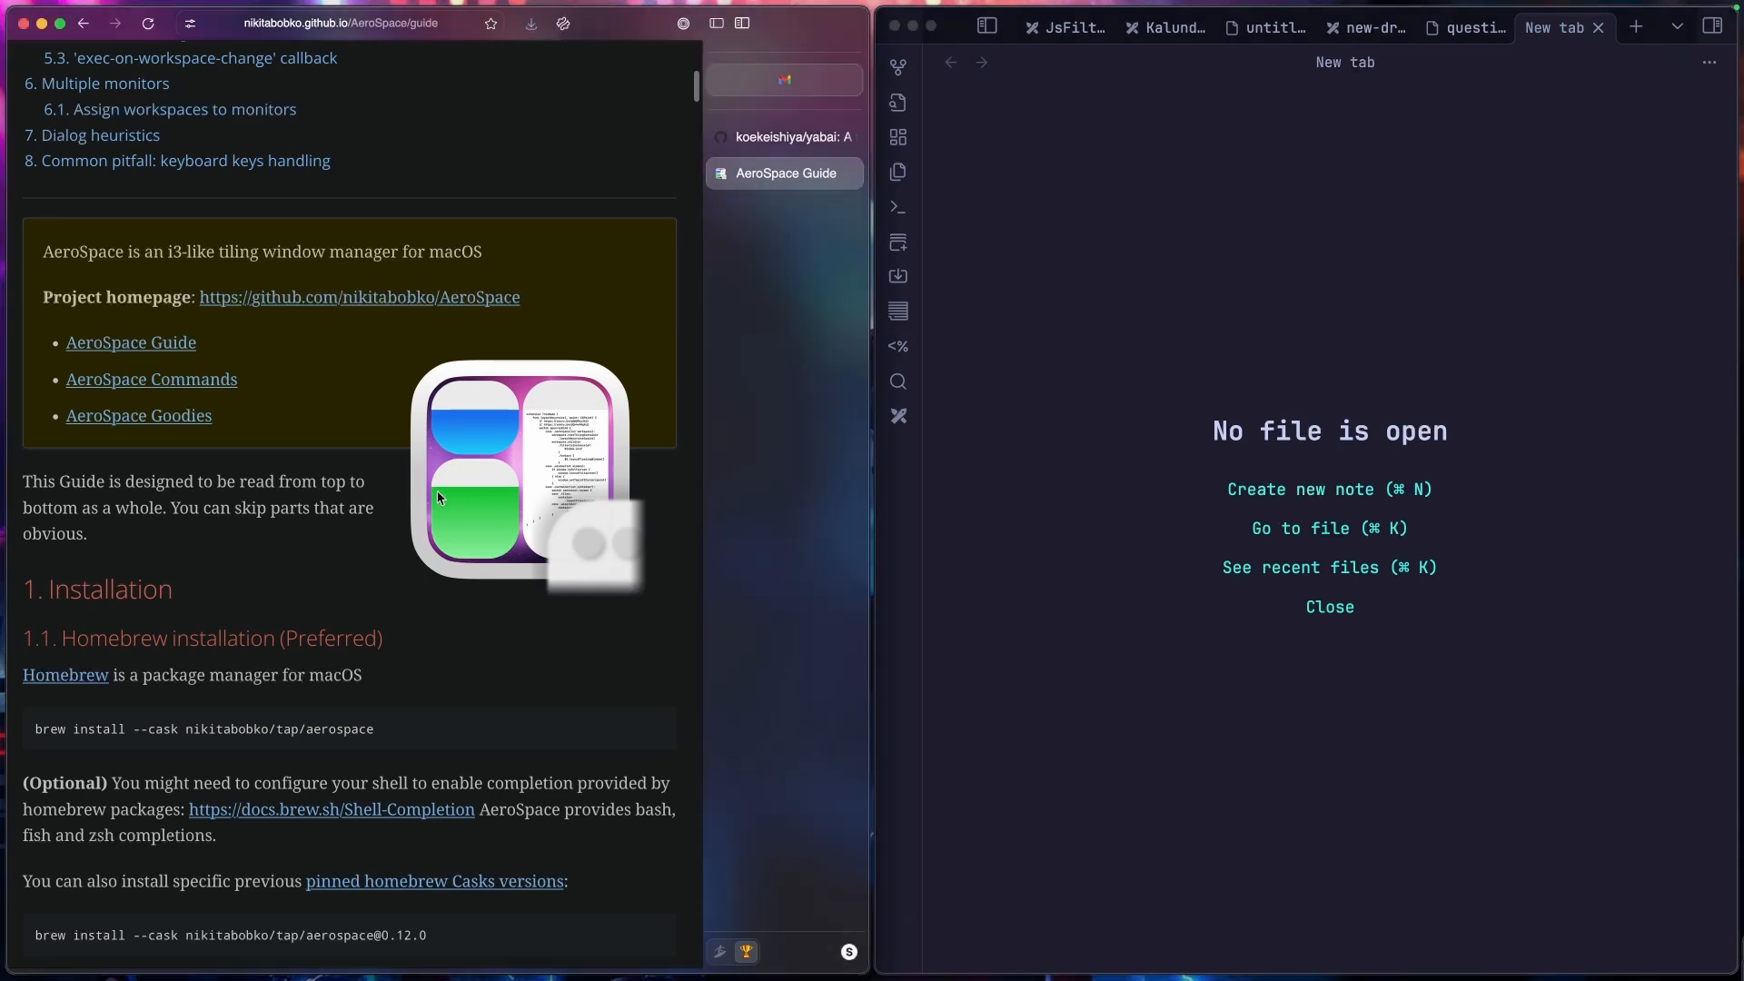
mouse_move(1307, 499)
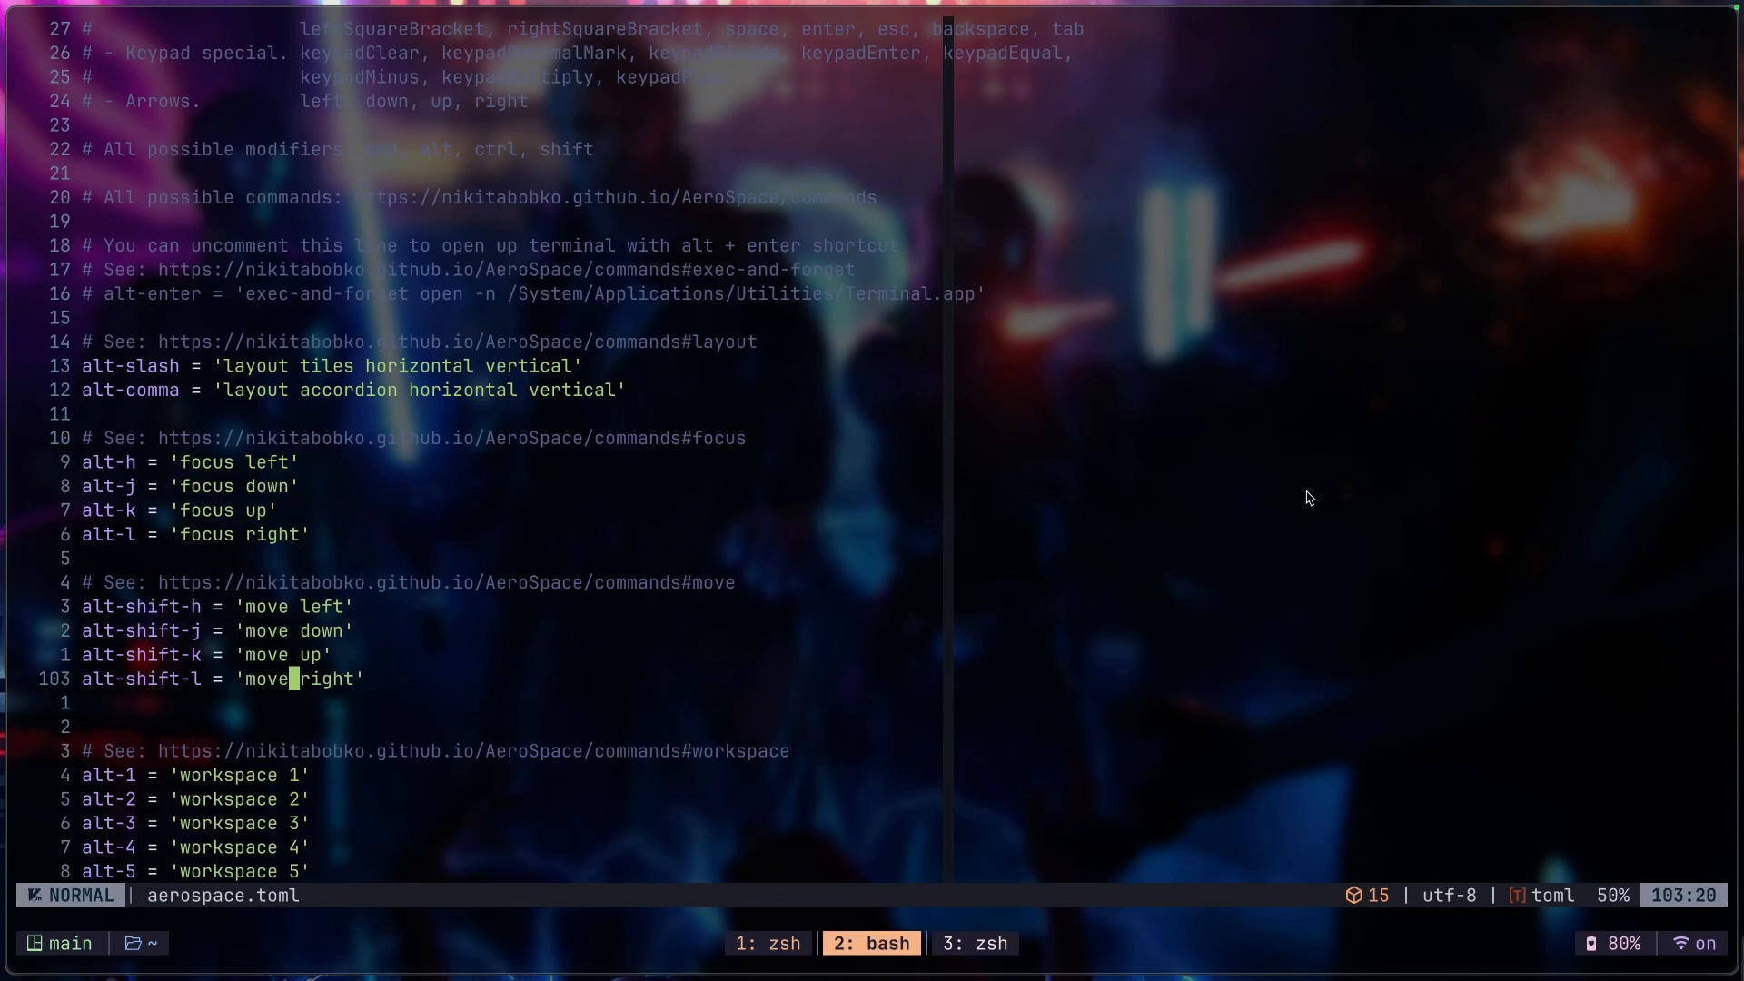
scroll(down, 3)
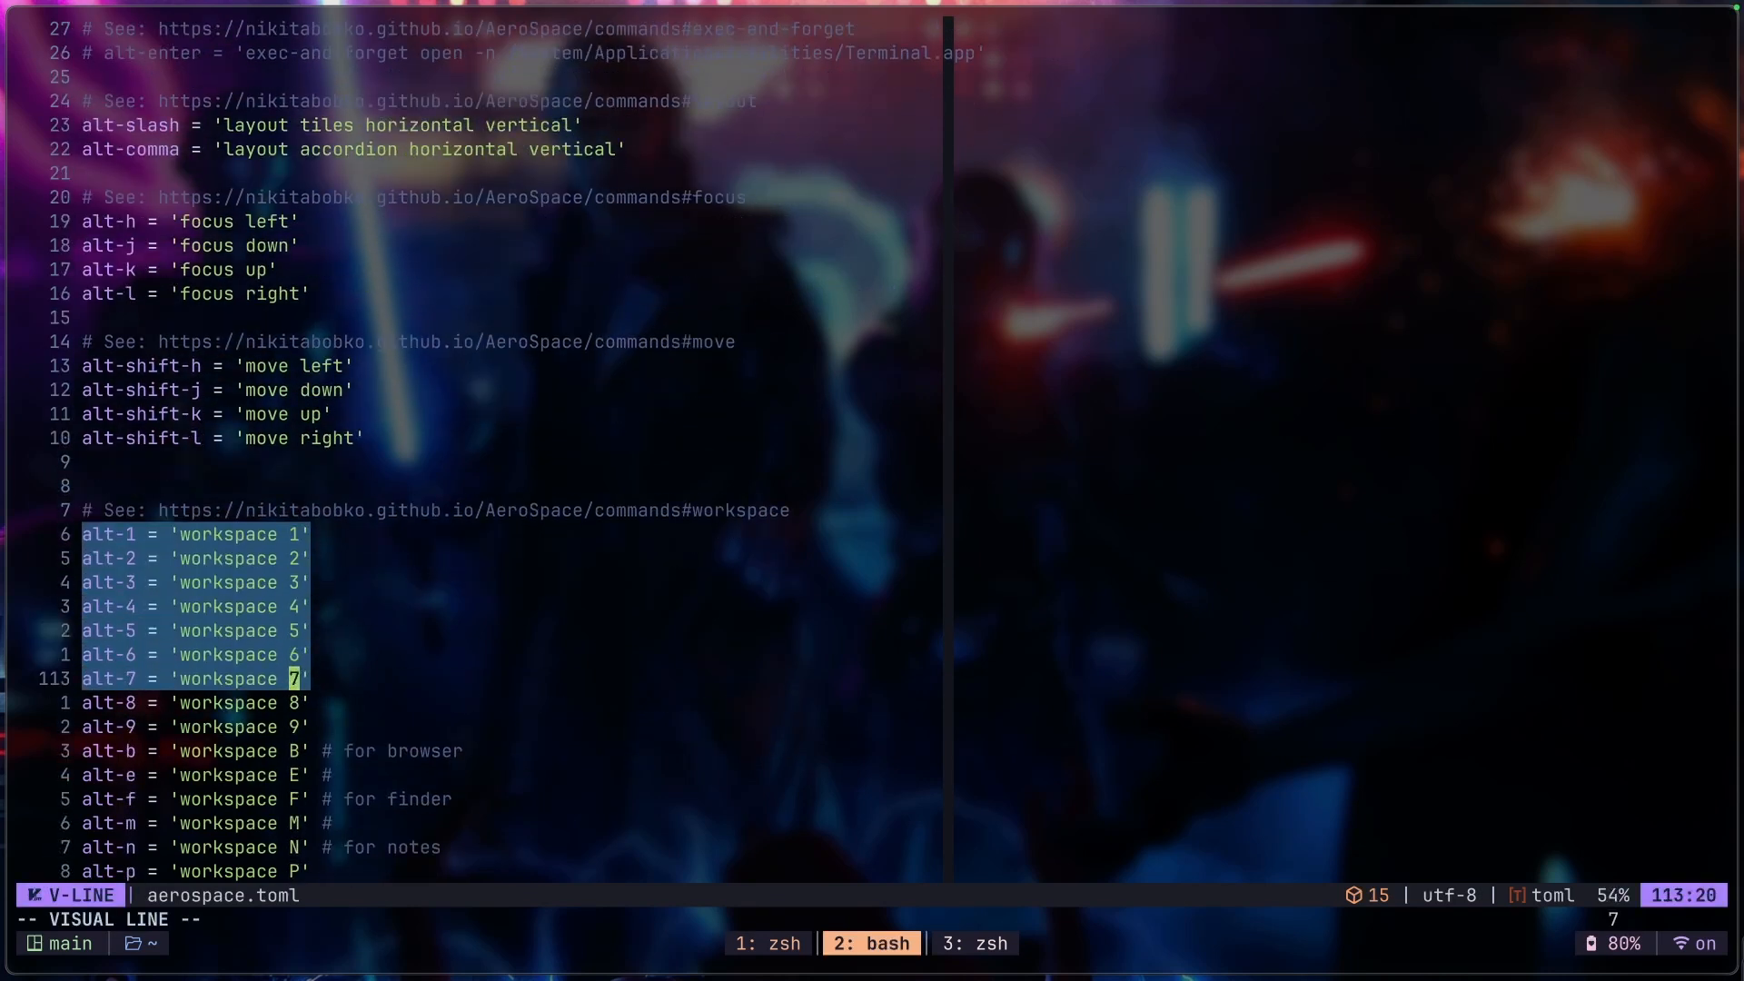
key(j)
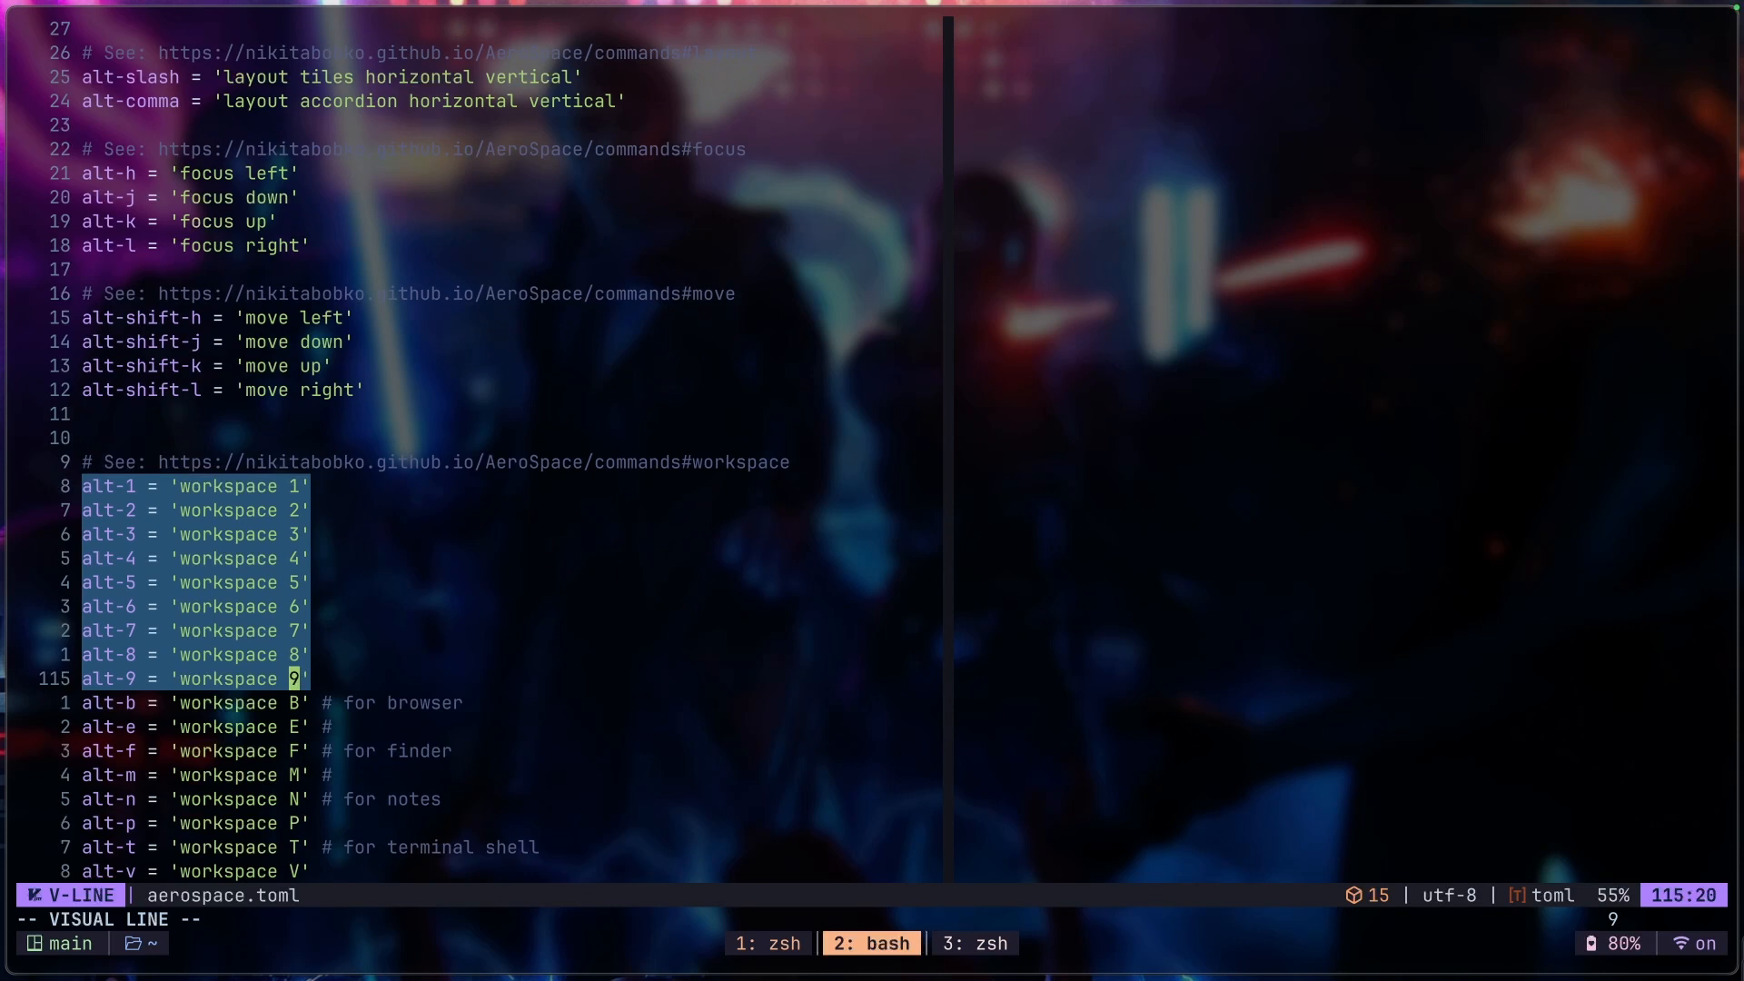
key(j)
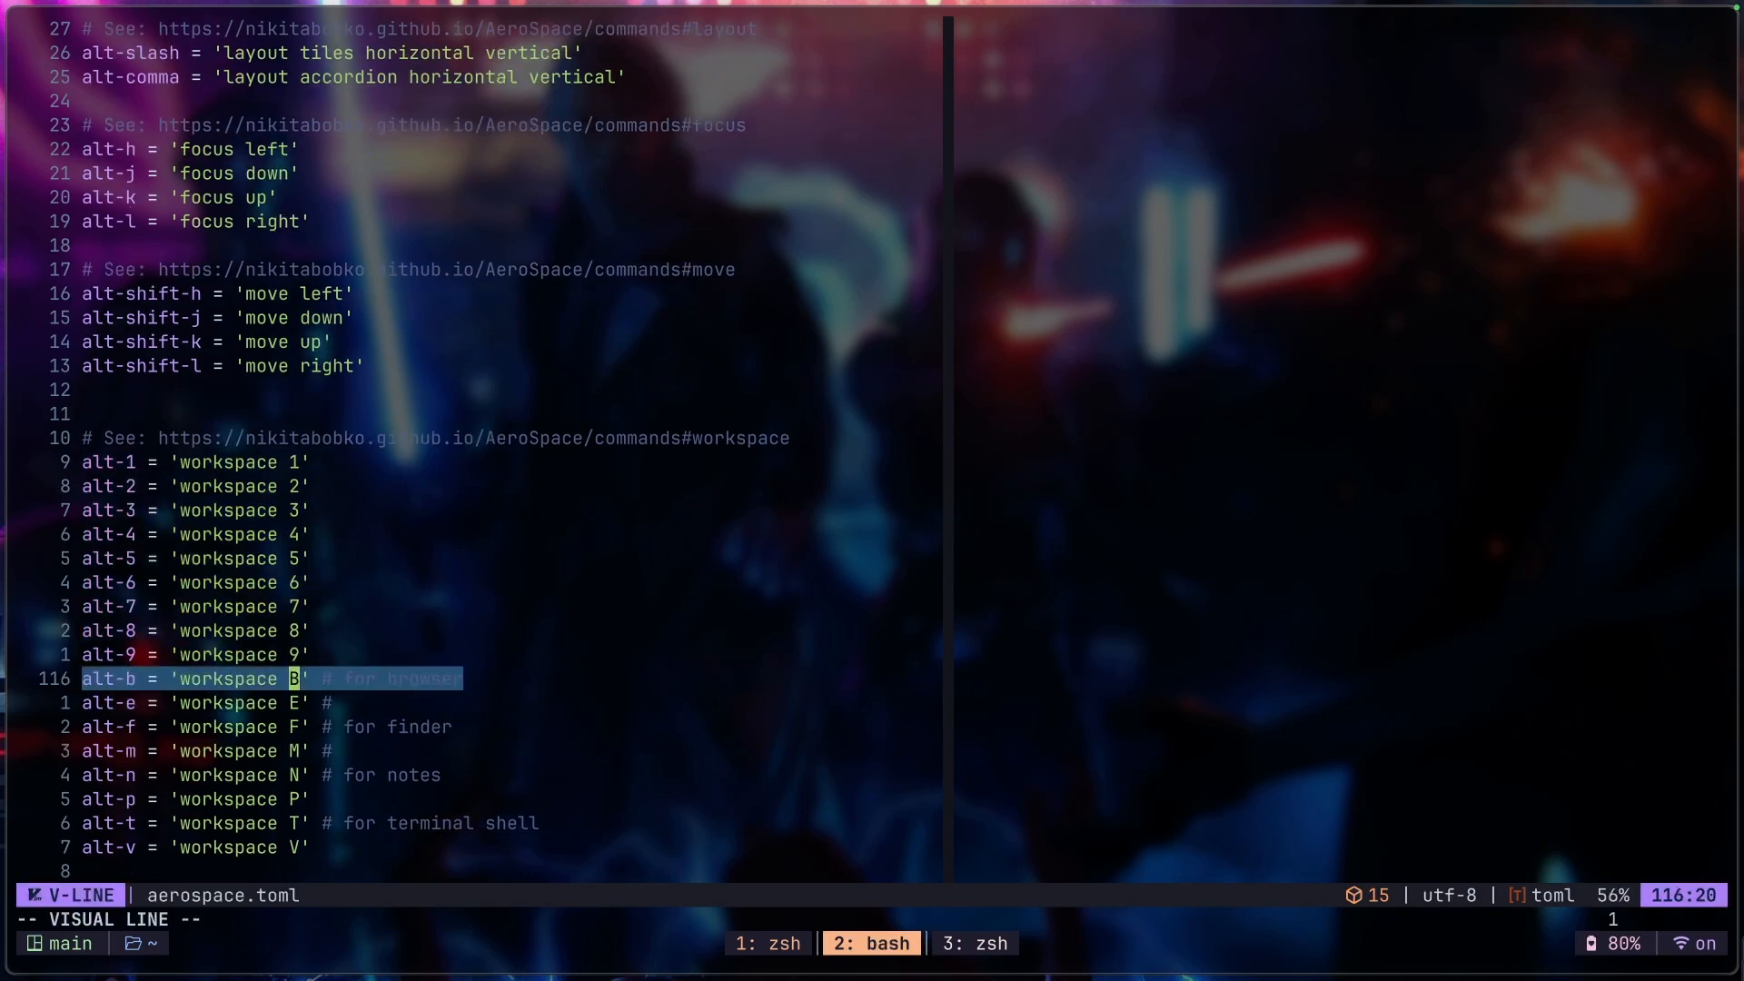
scroll(down, 3)
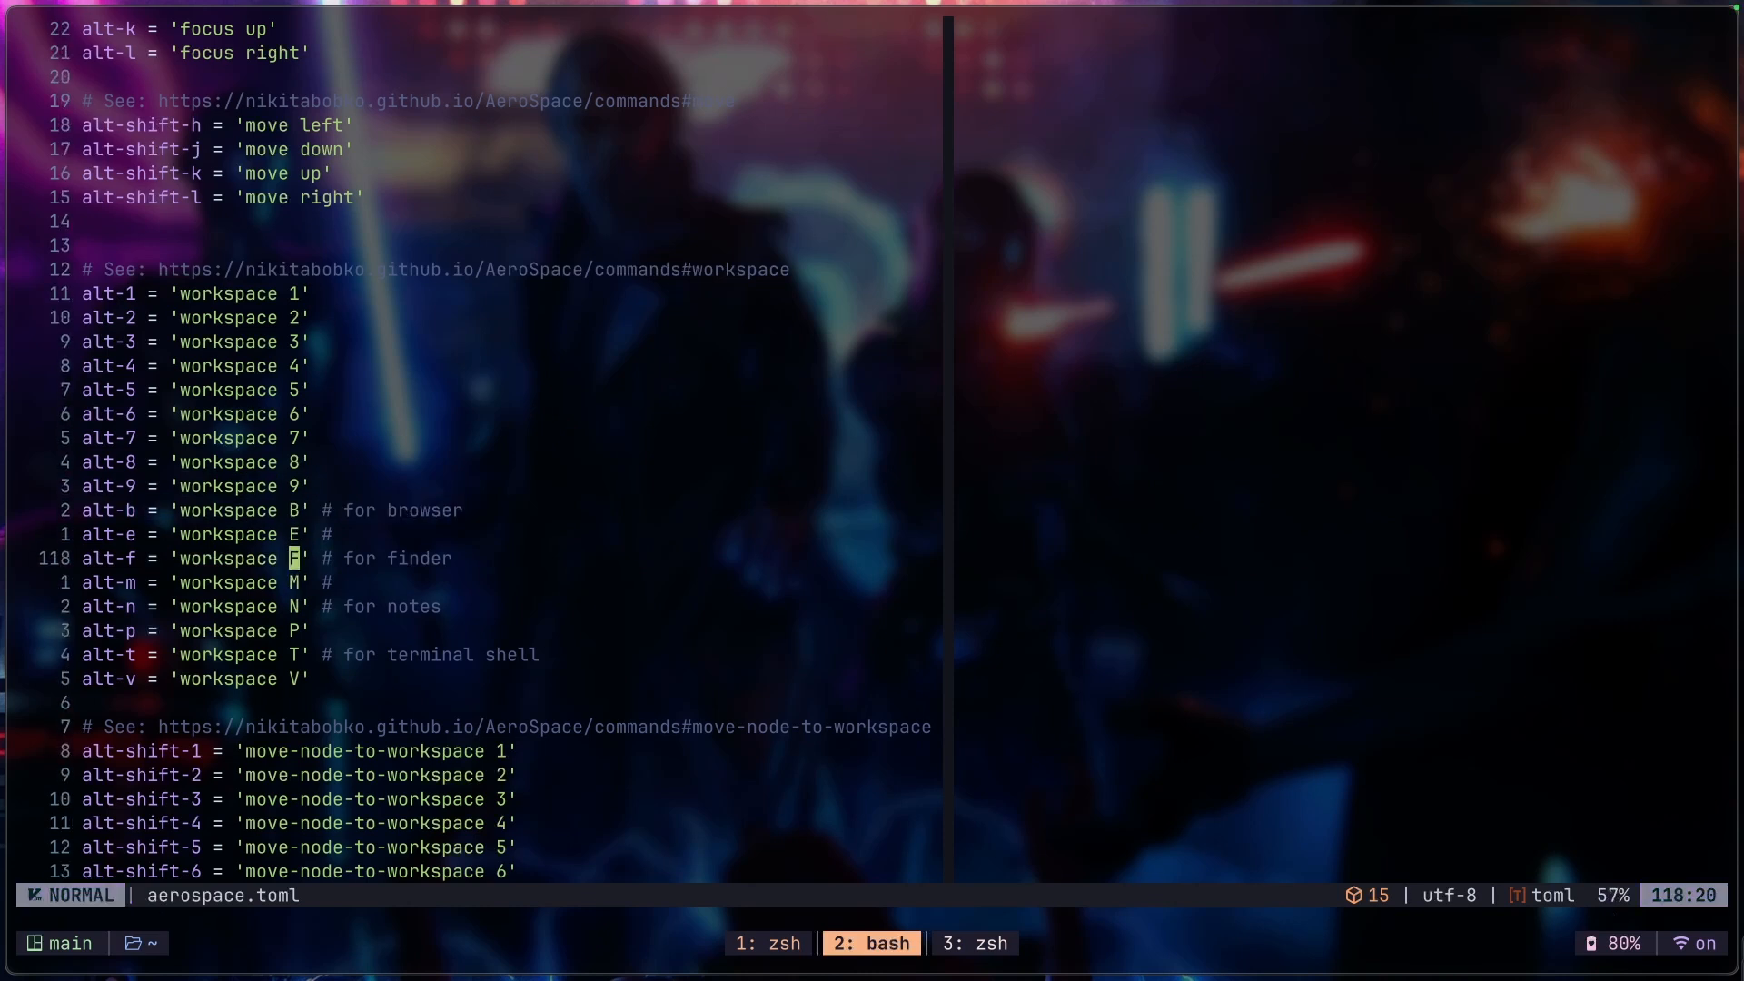
key(V)
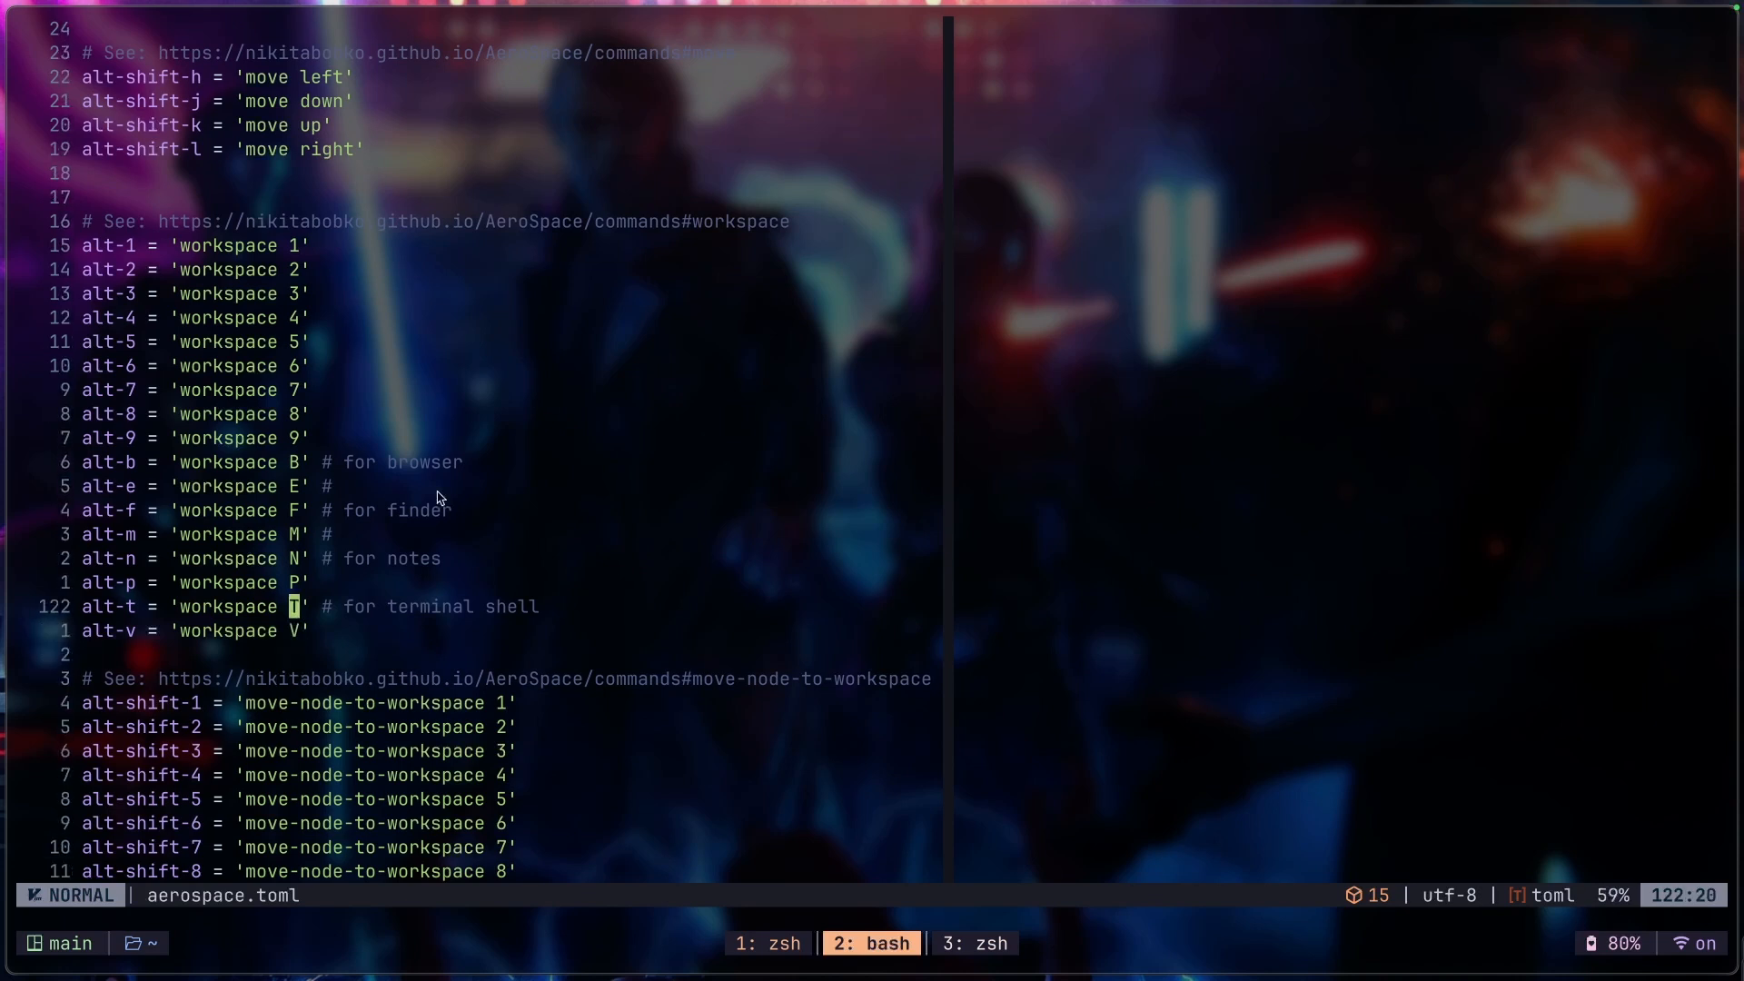
scroll(down, 3)
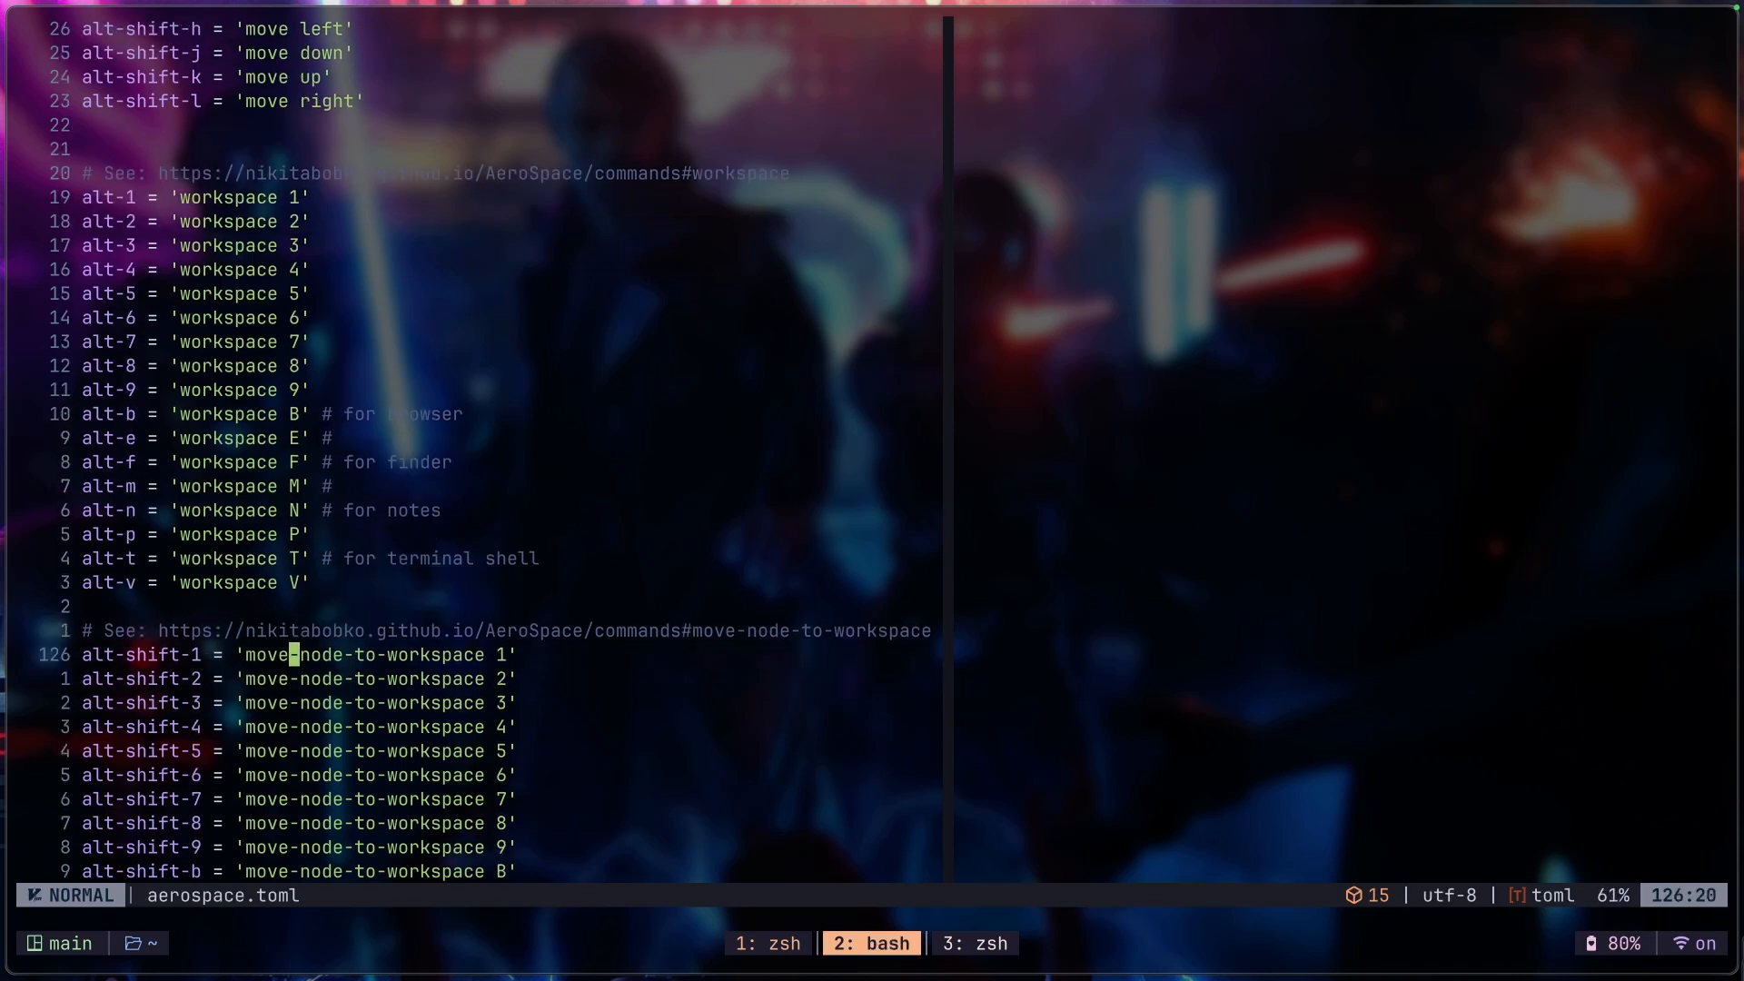
key(j)
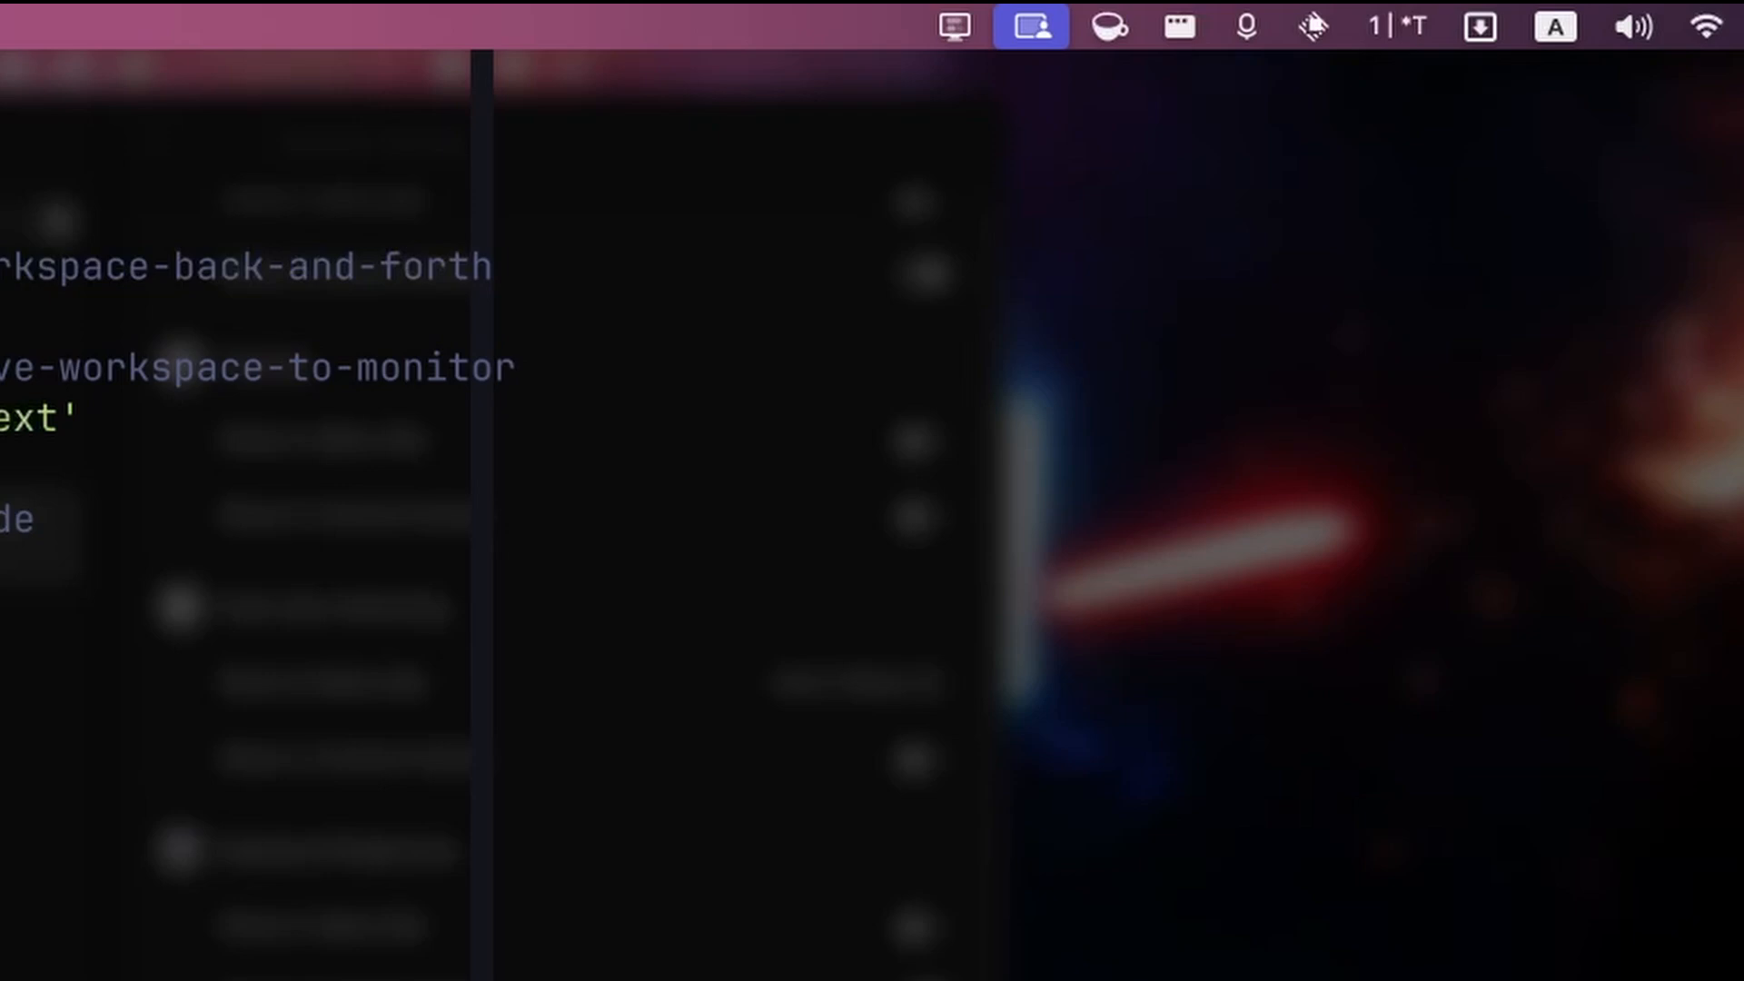
mouse_move(1388, 87)
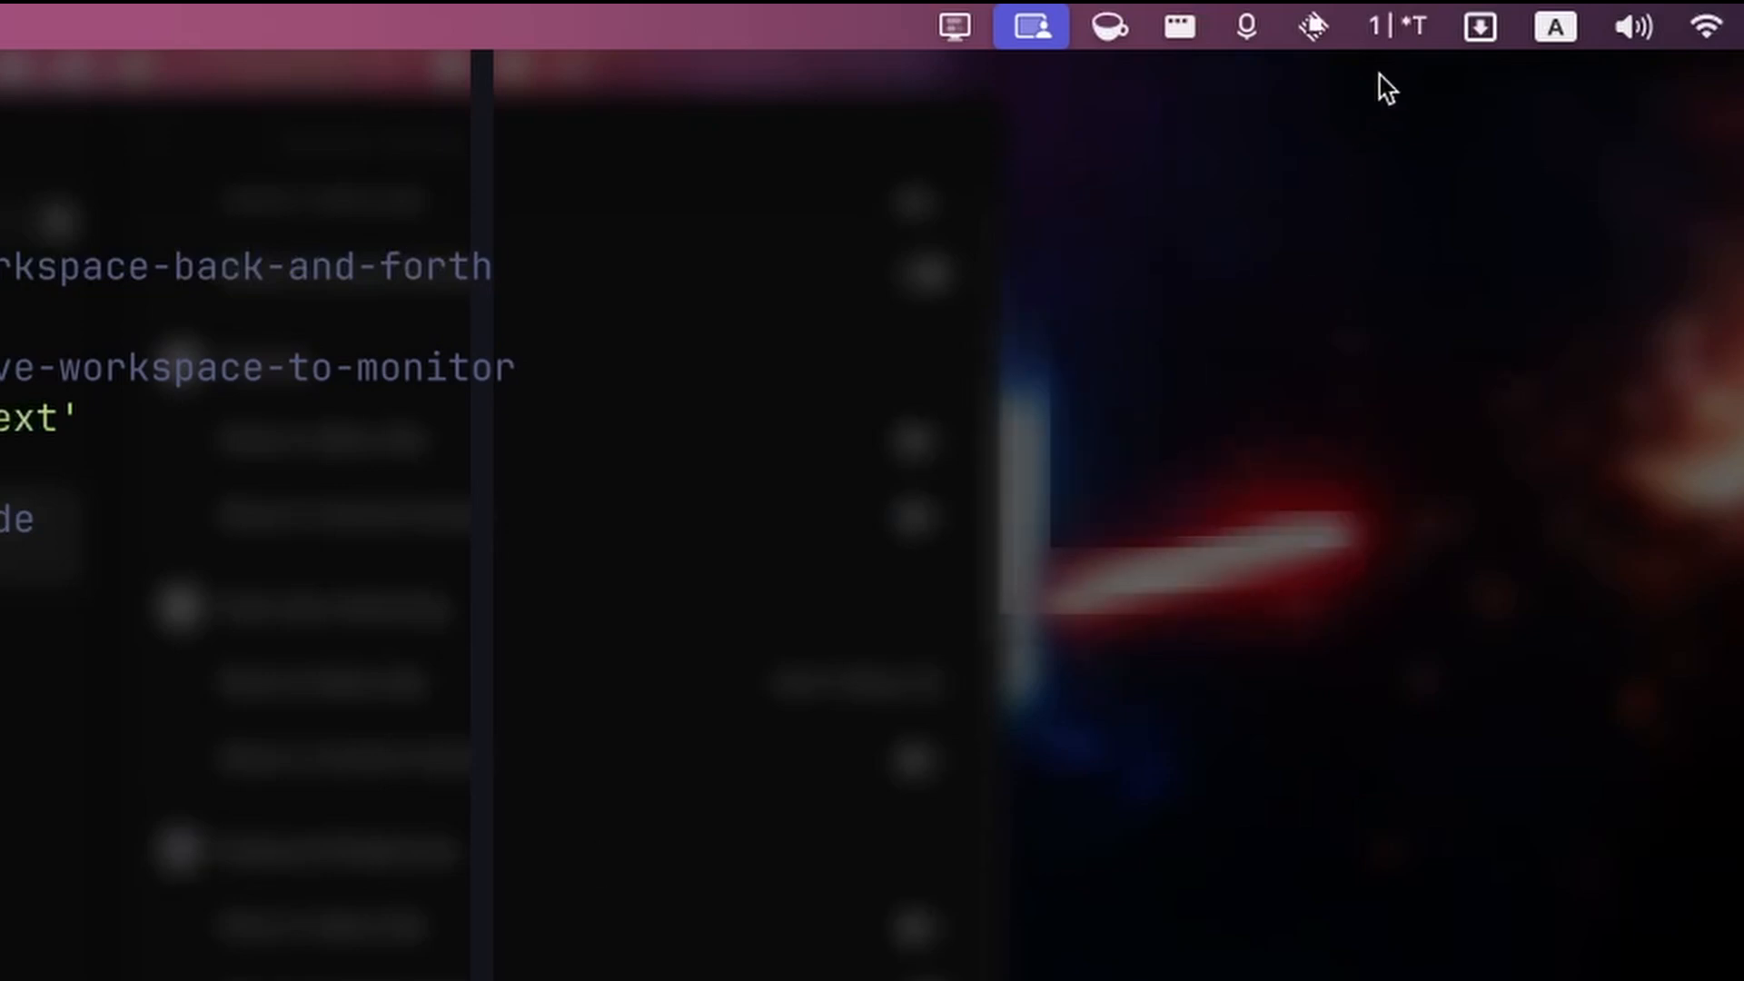
mouse_move(1372, 55)
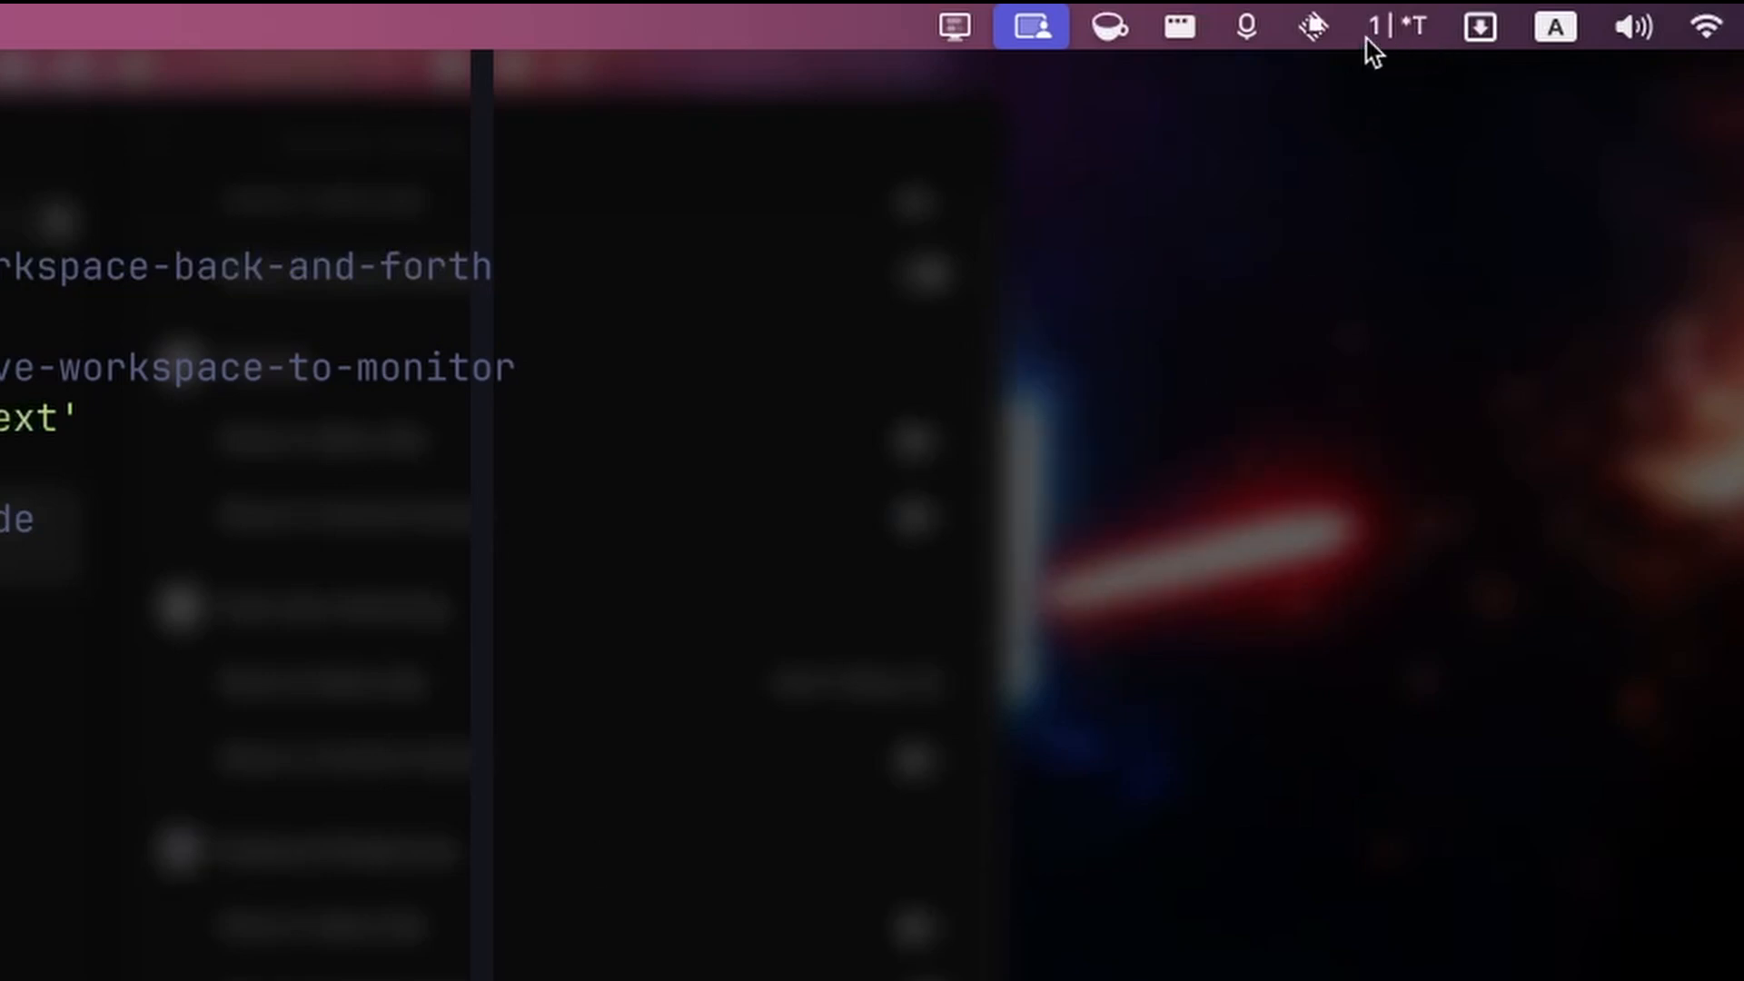
mouse_move(1428, 58)
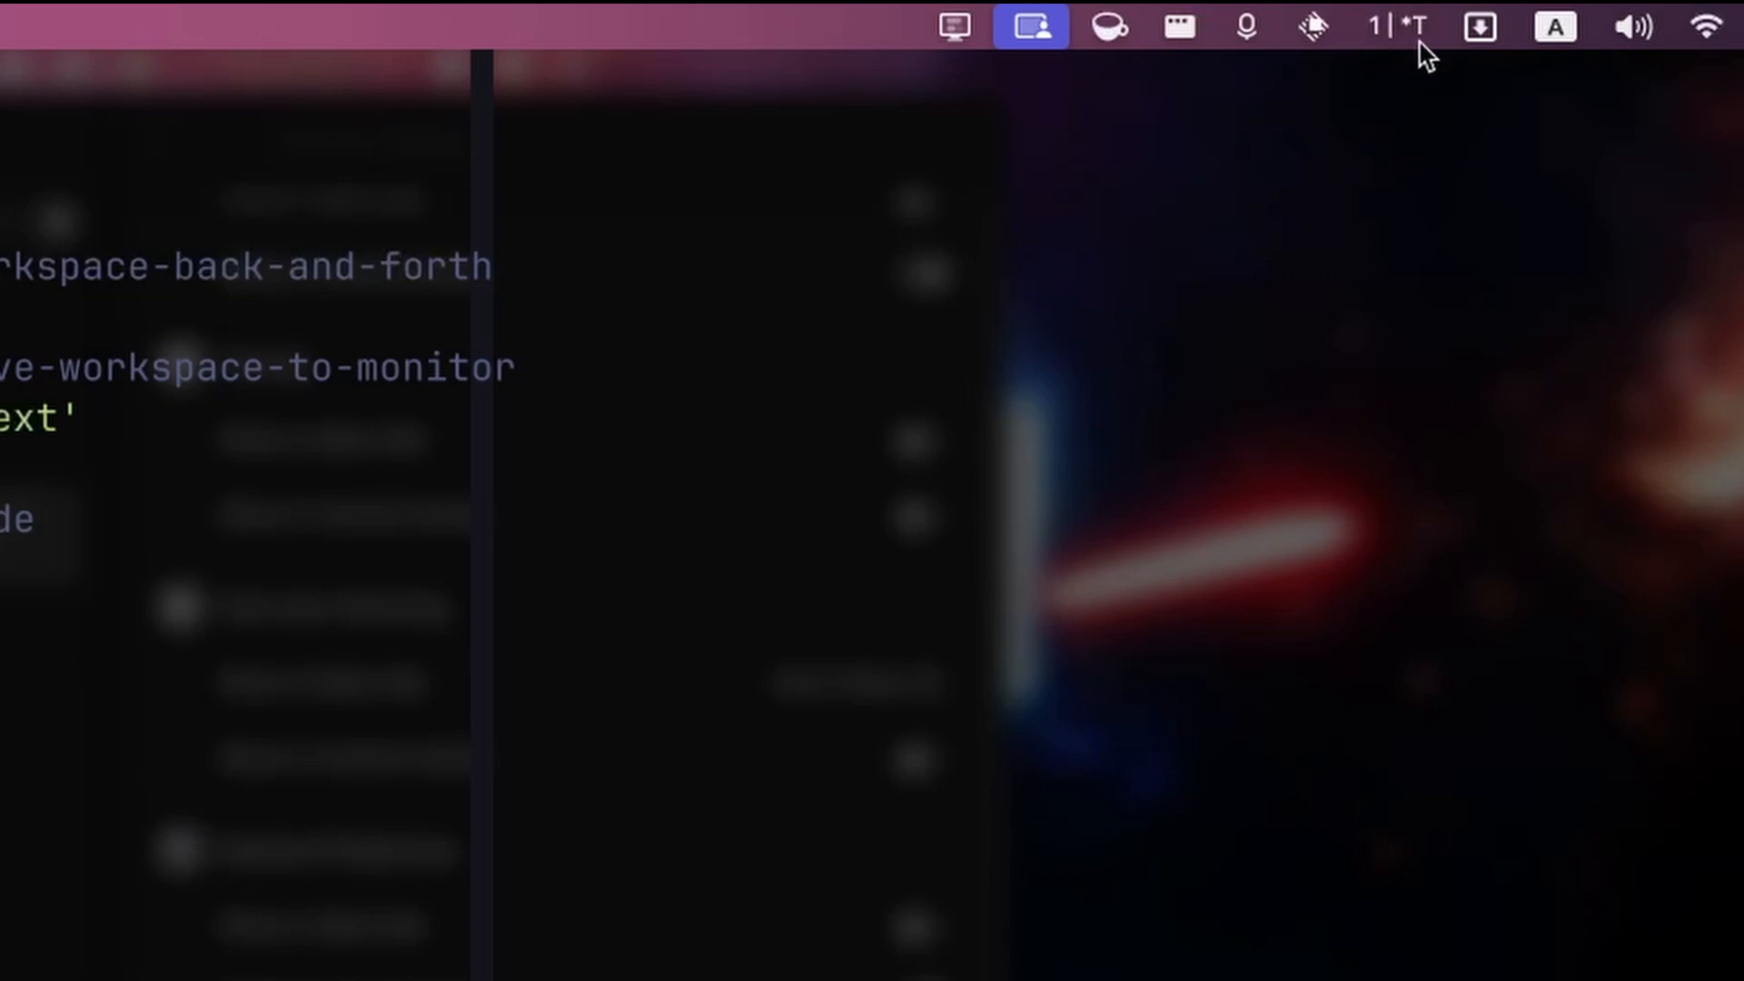
mouse_move(1054, 943)
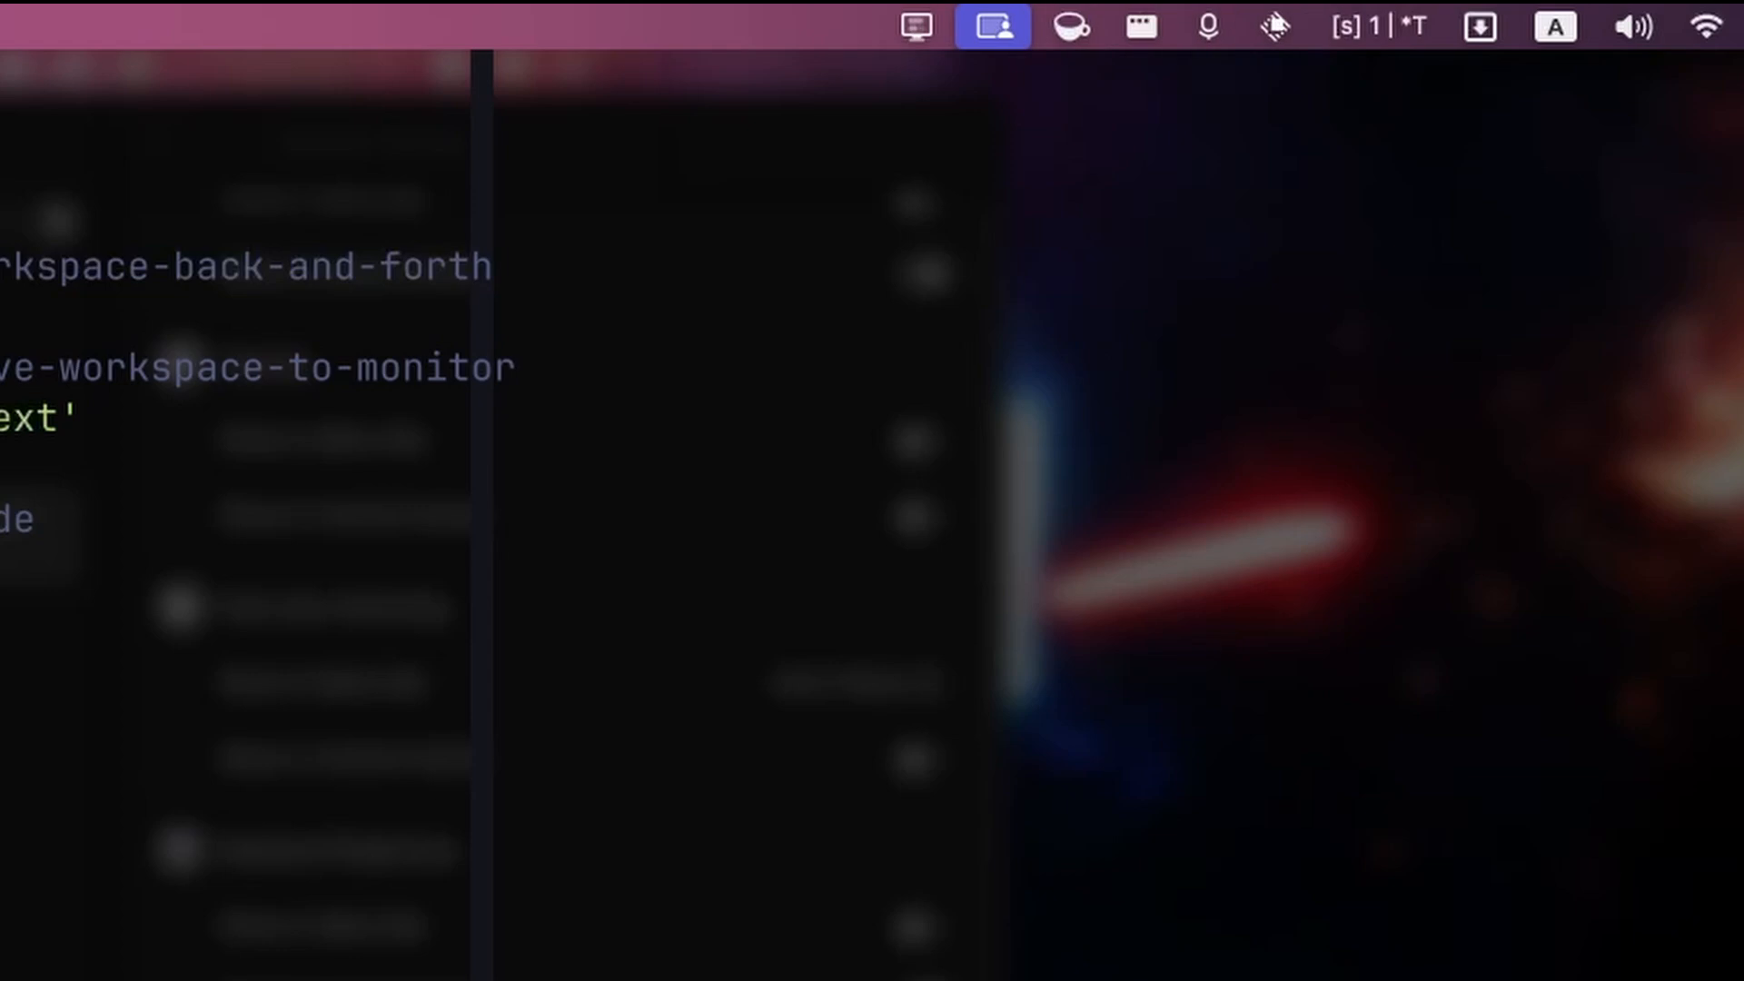
mouse_move(1353, 58)
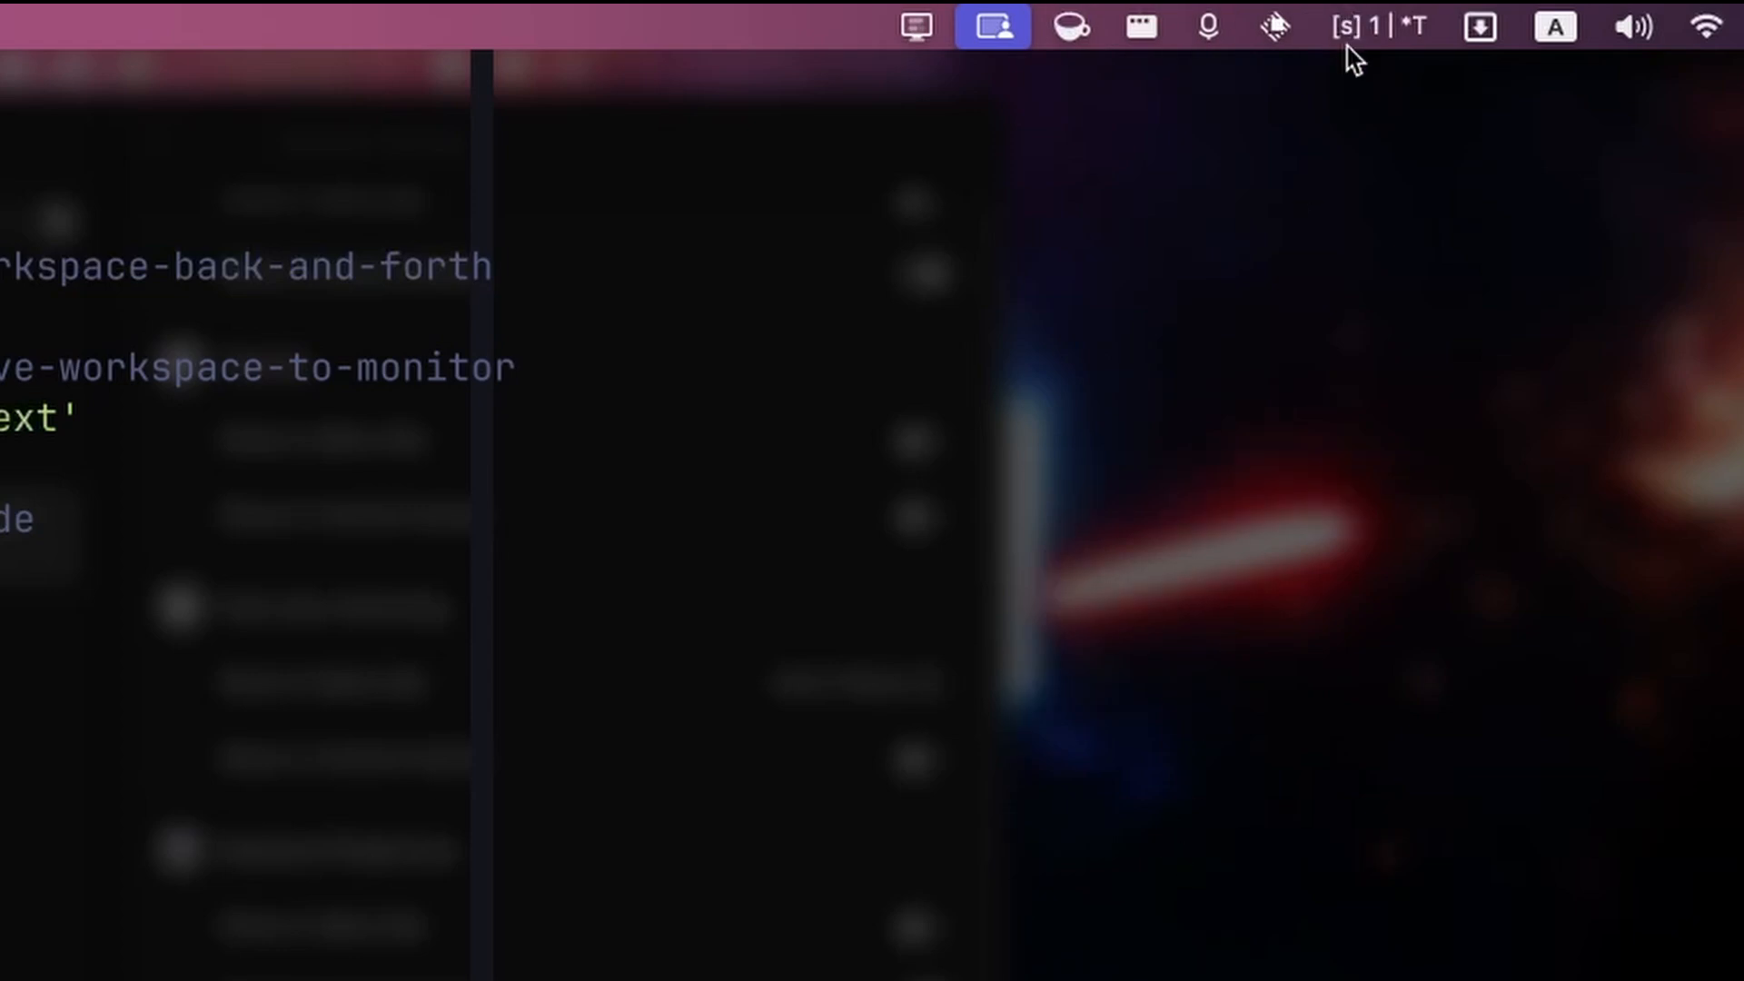
mouse_move(89, 851)
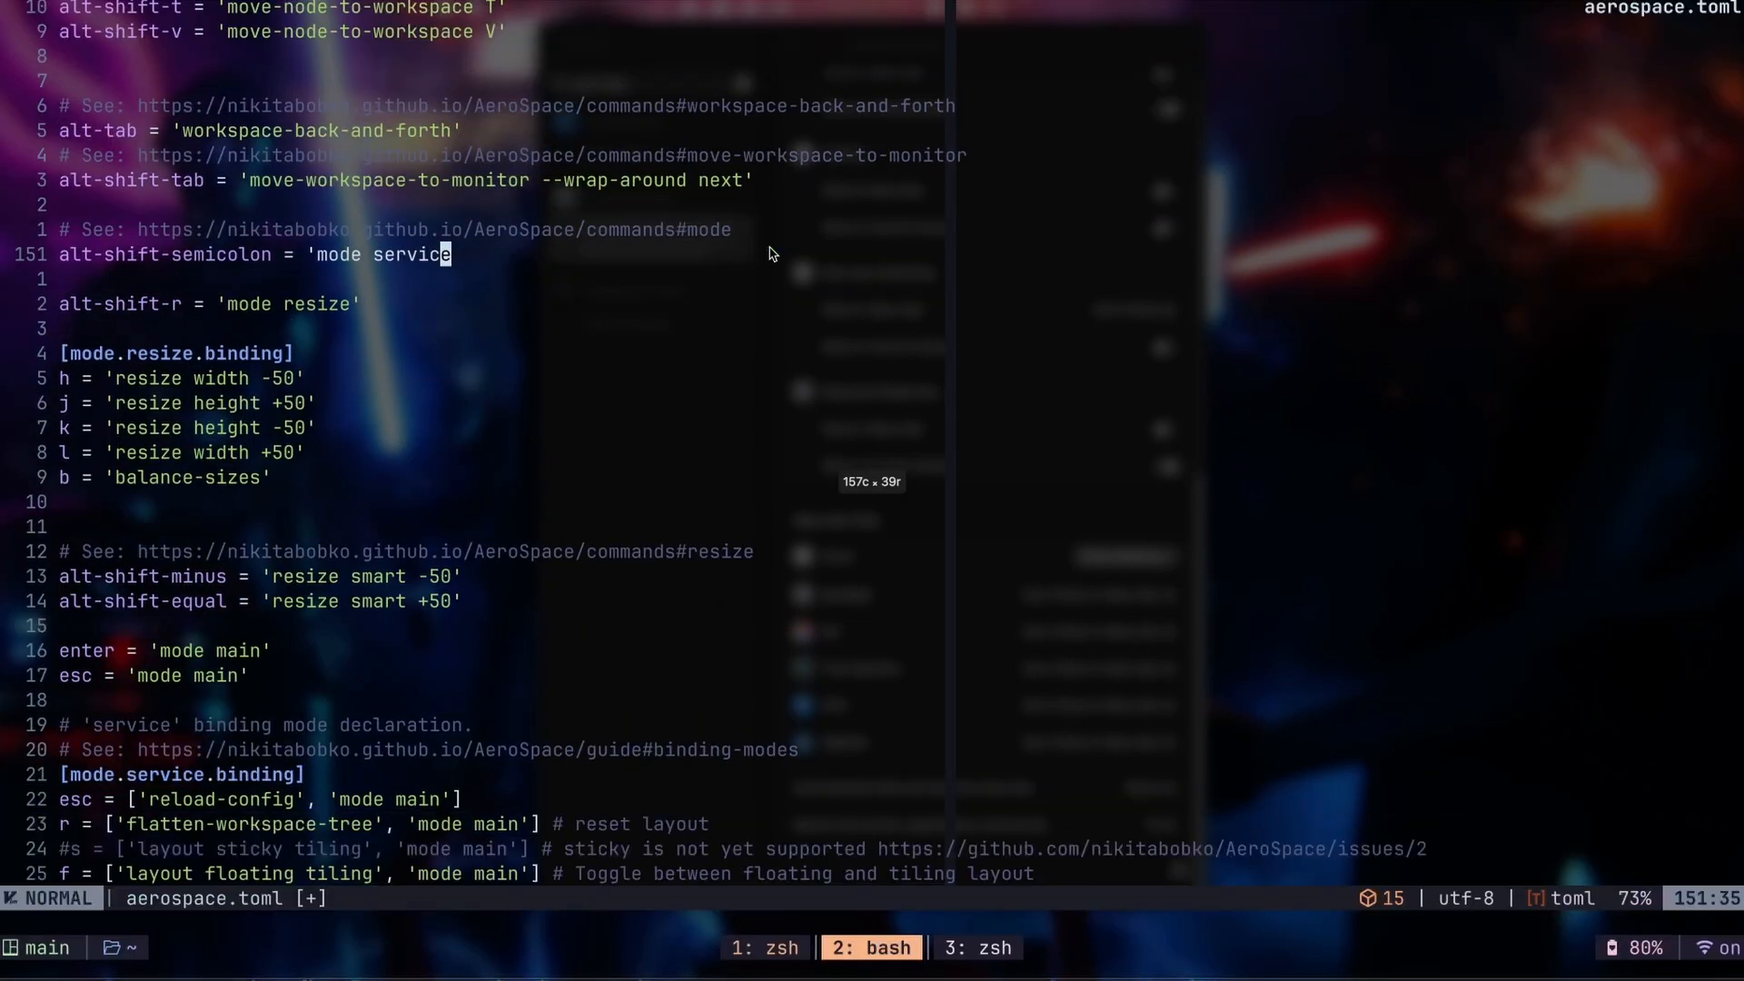
Step: Highlight the 'layout floating tiling' binding in aerospace.toml and keep scrolling
key(V)
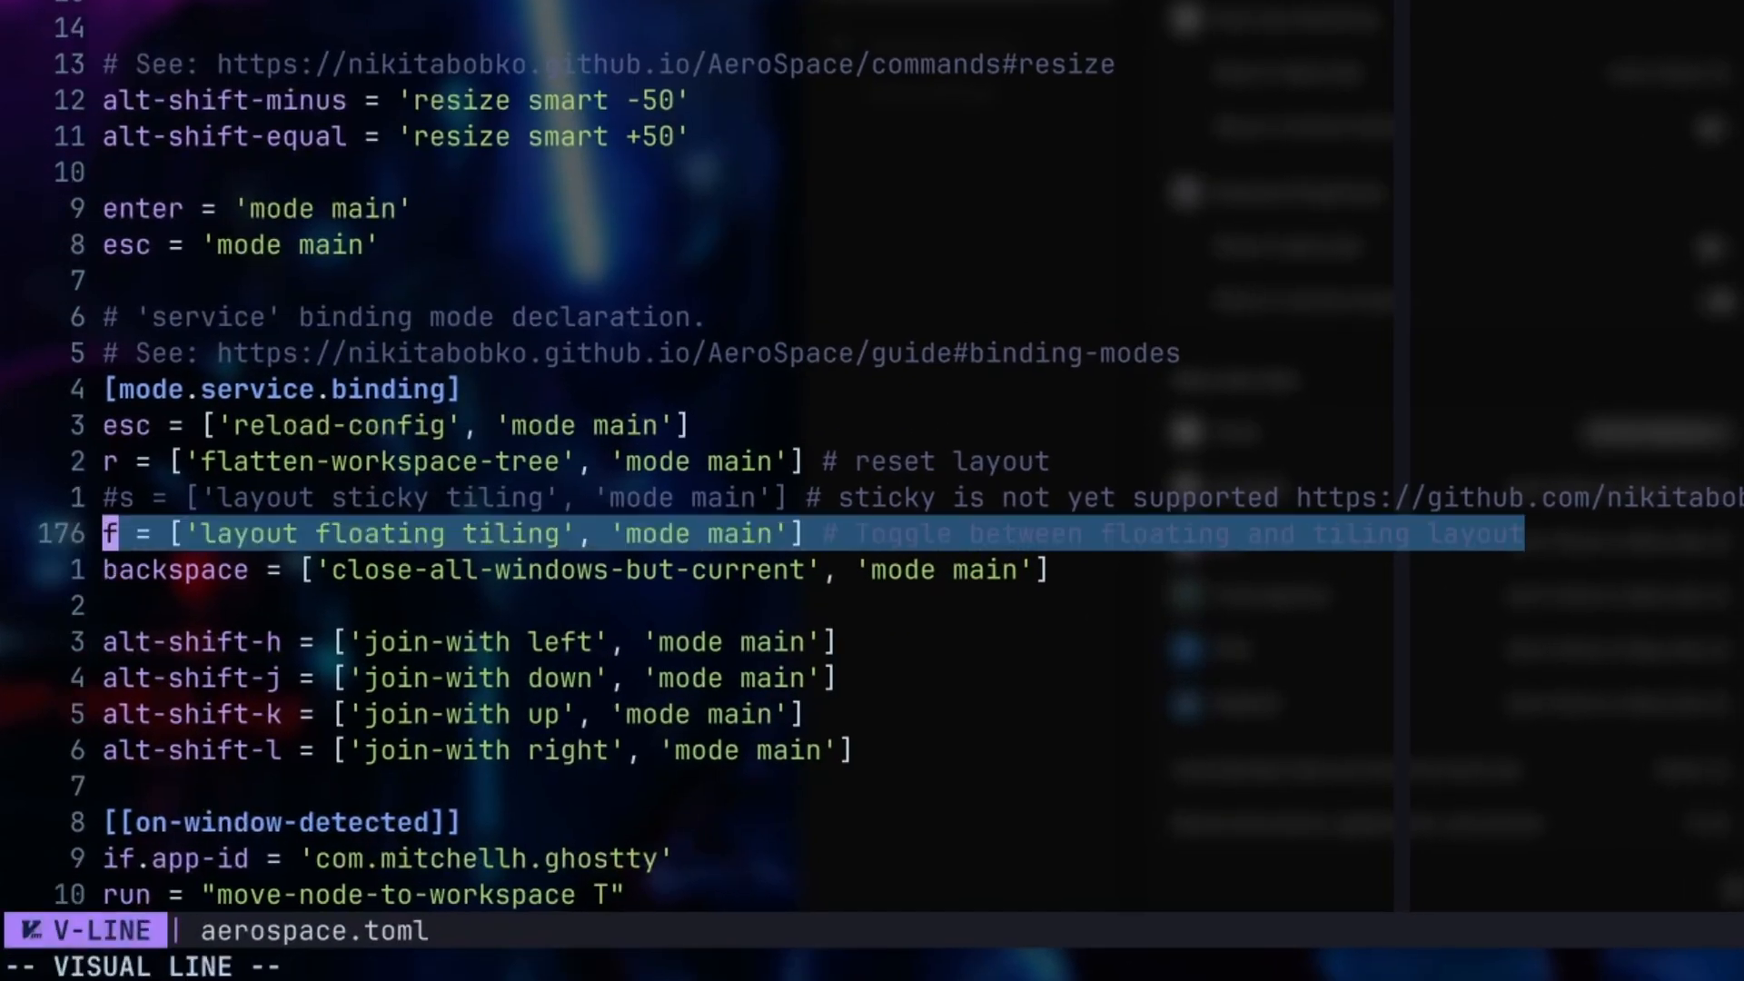
scroll(down, 3)
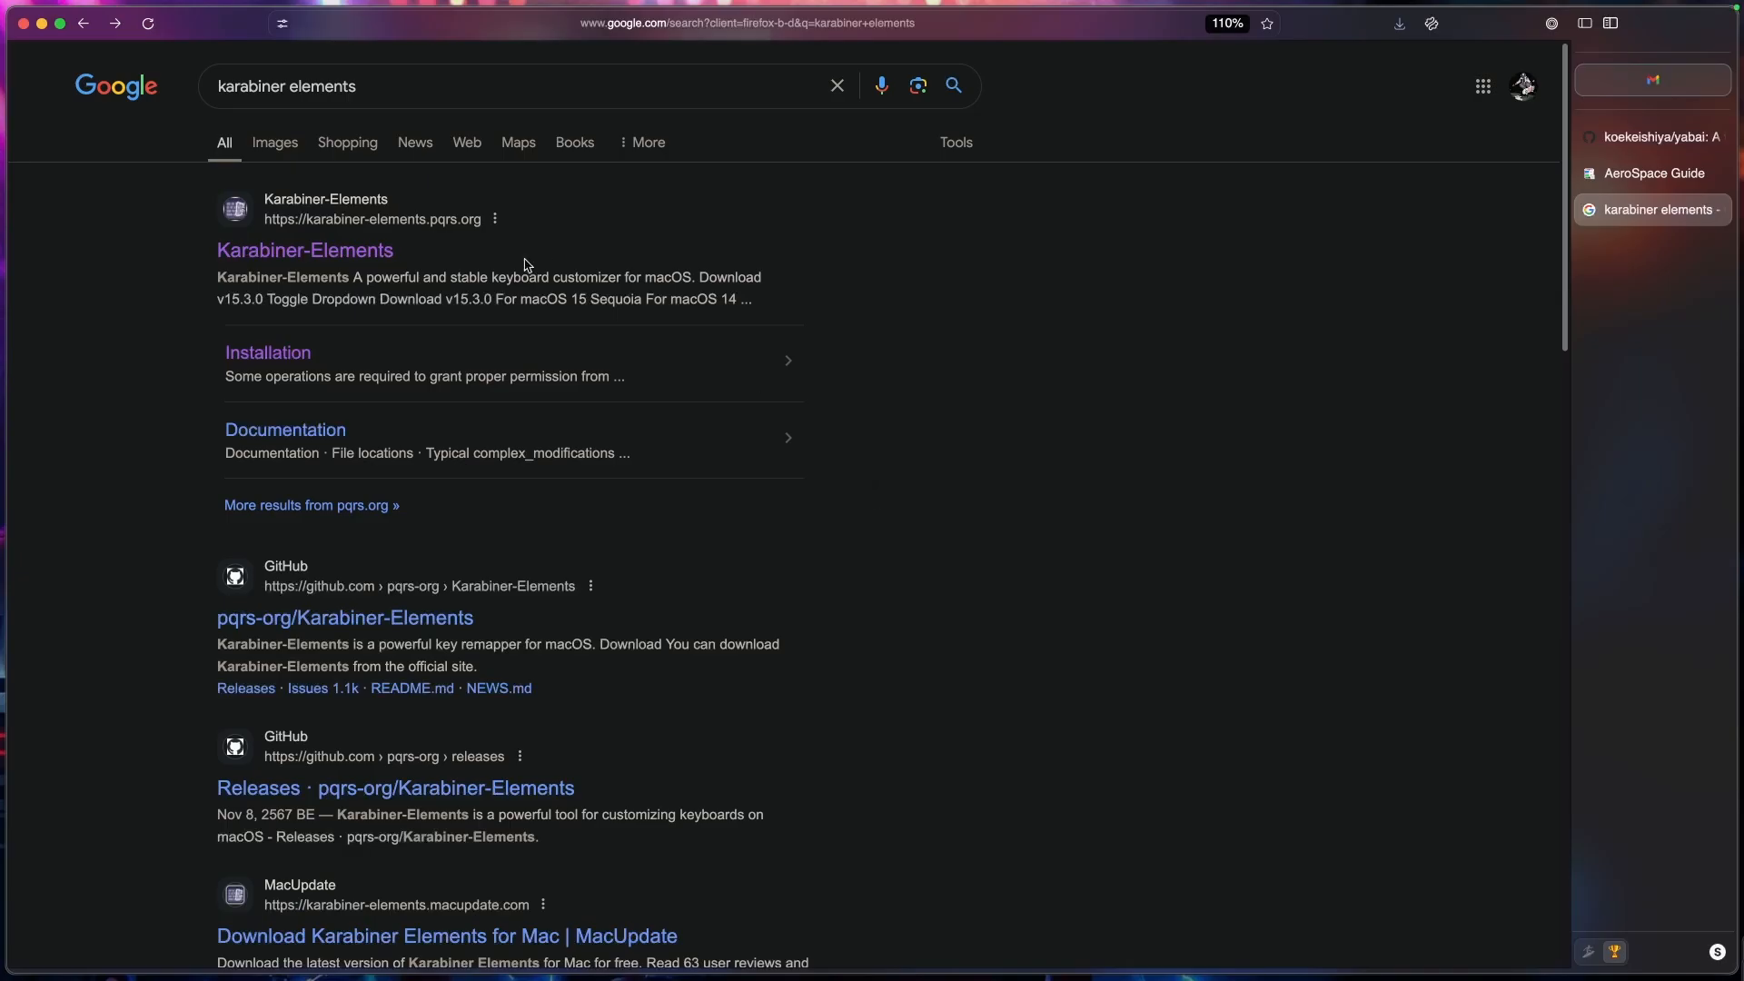
Step: Open the Karabiner-Elements site's Installation guide and read down to Grant Input Monitoring
click(304, 249)
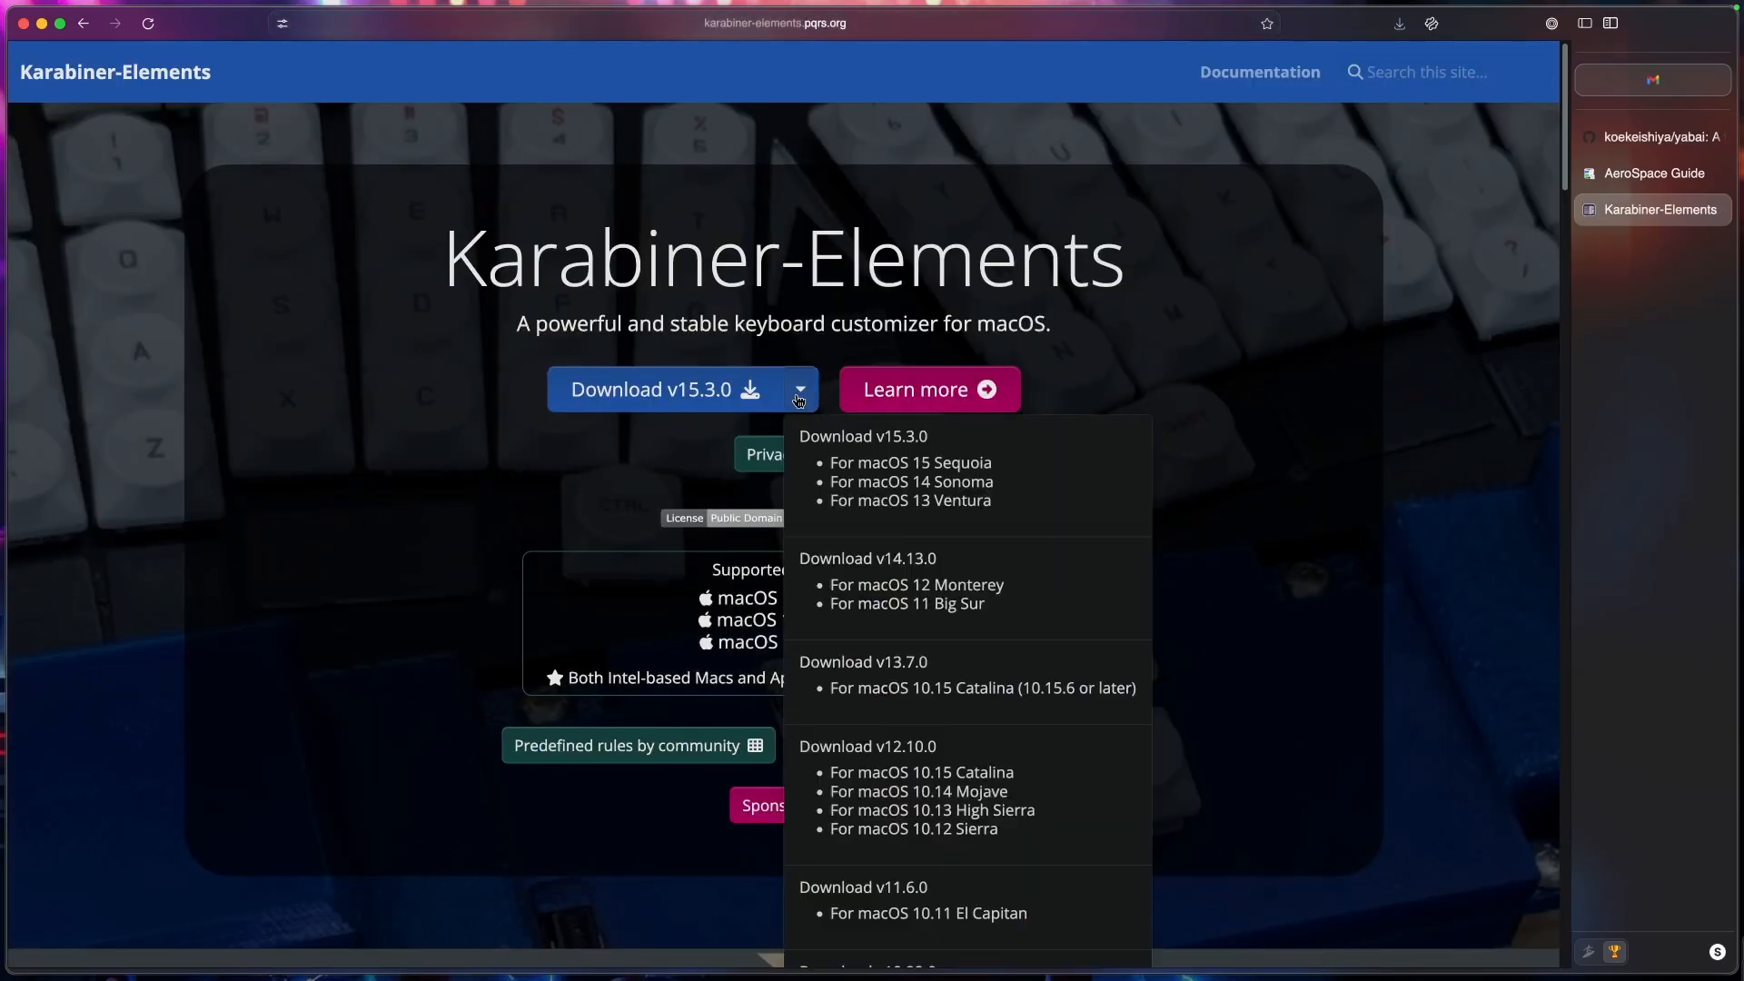
mouse_move(1125, 747)
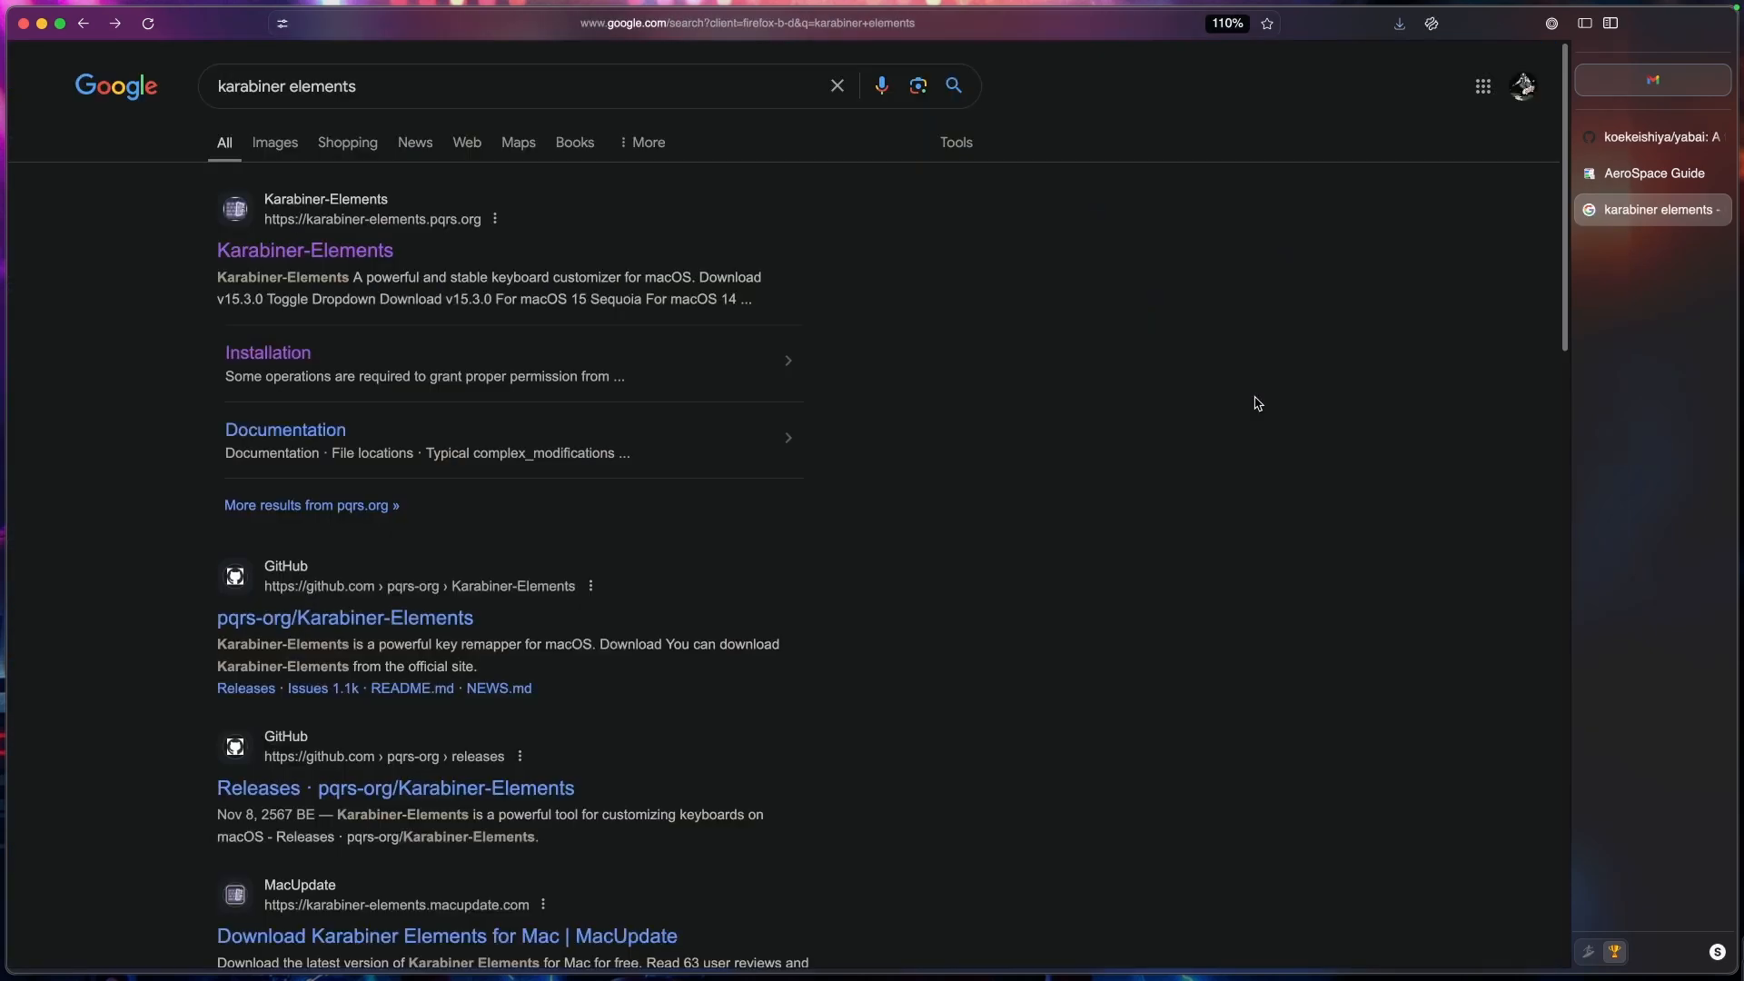
click(268, 352)
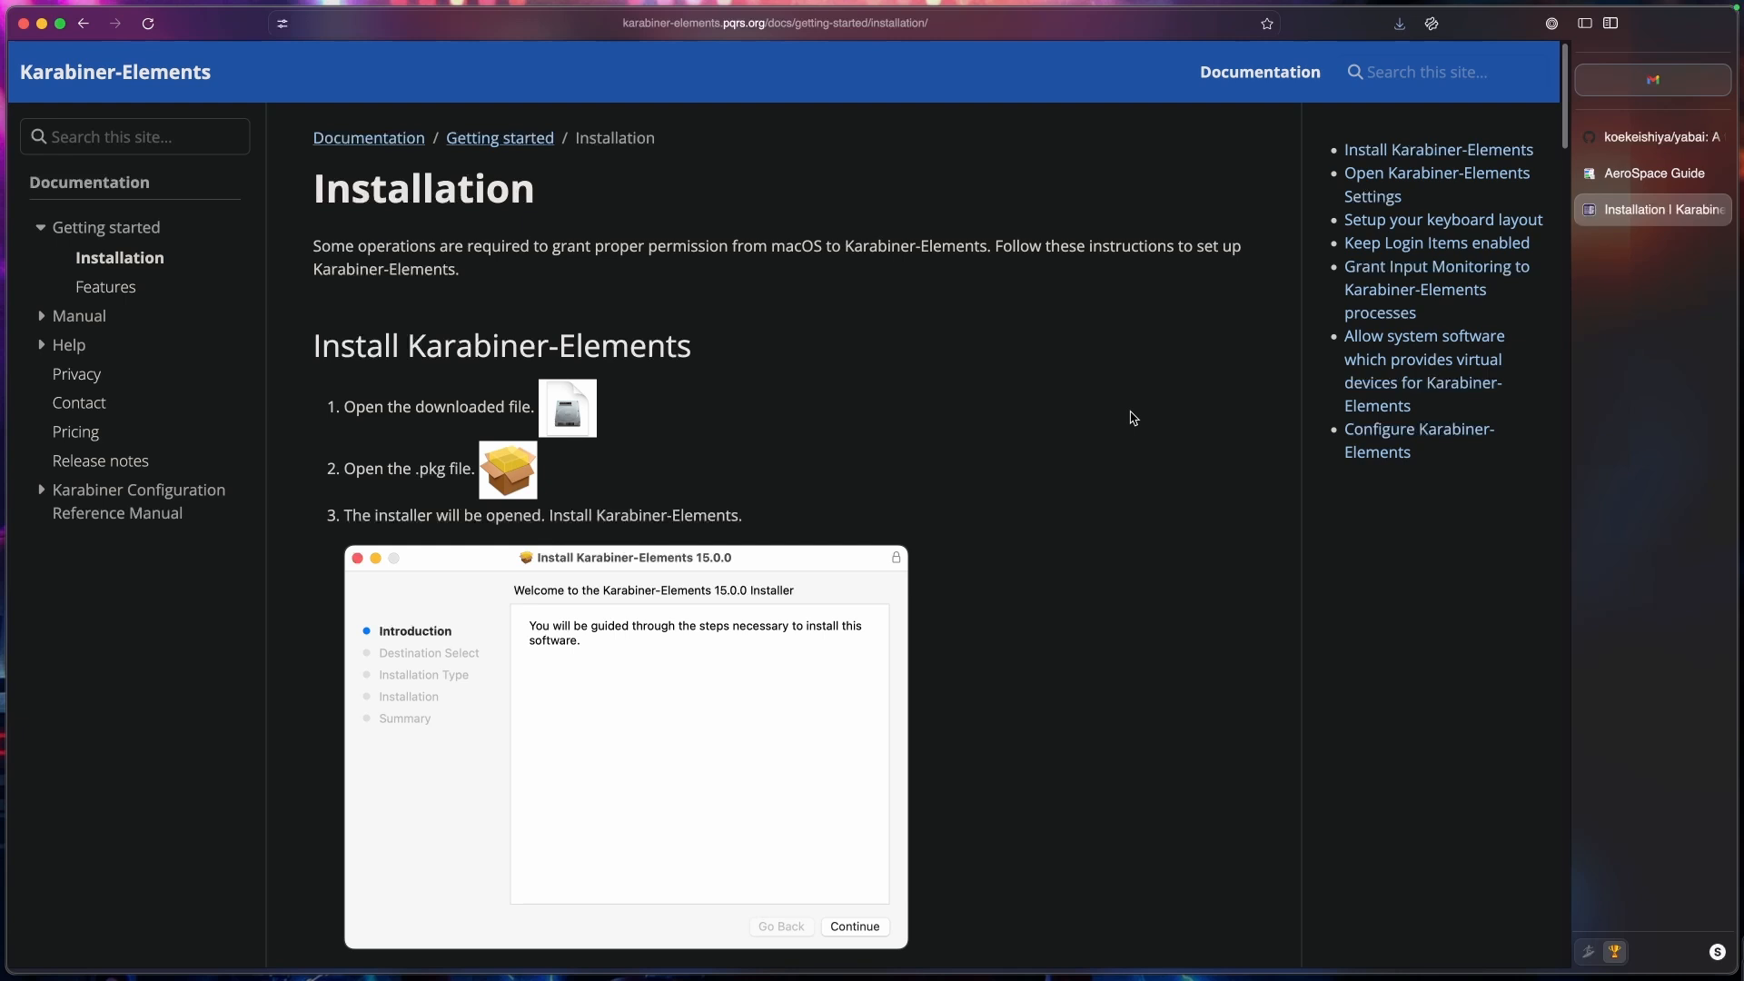
scroll(down, 3)
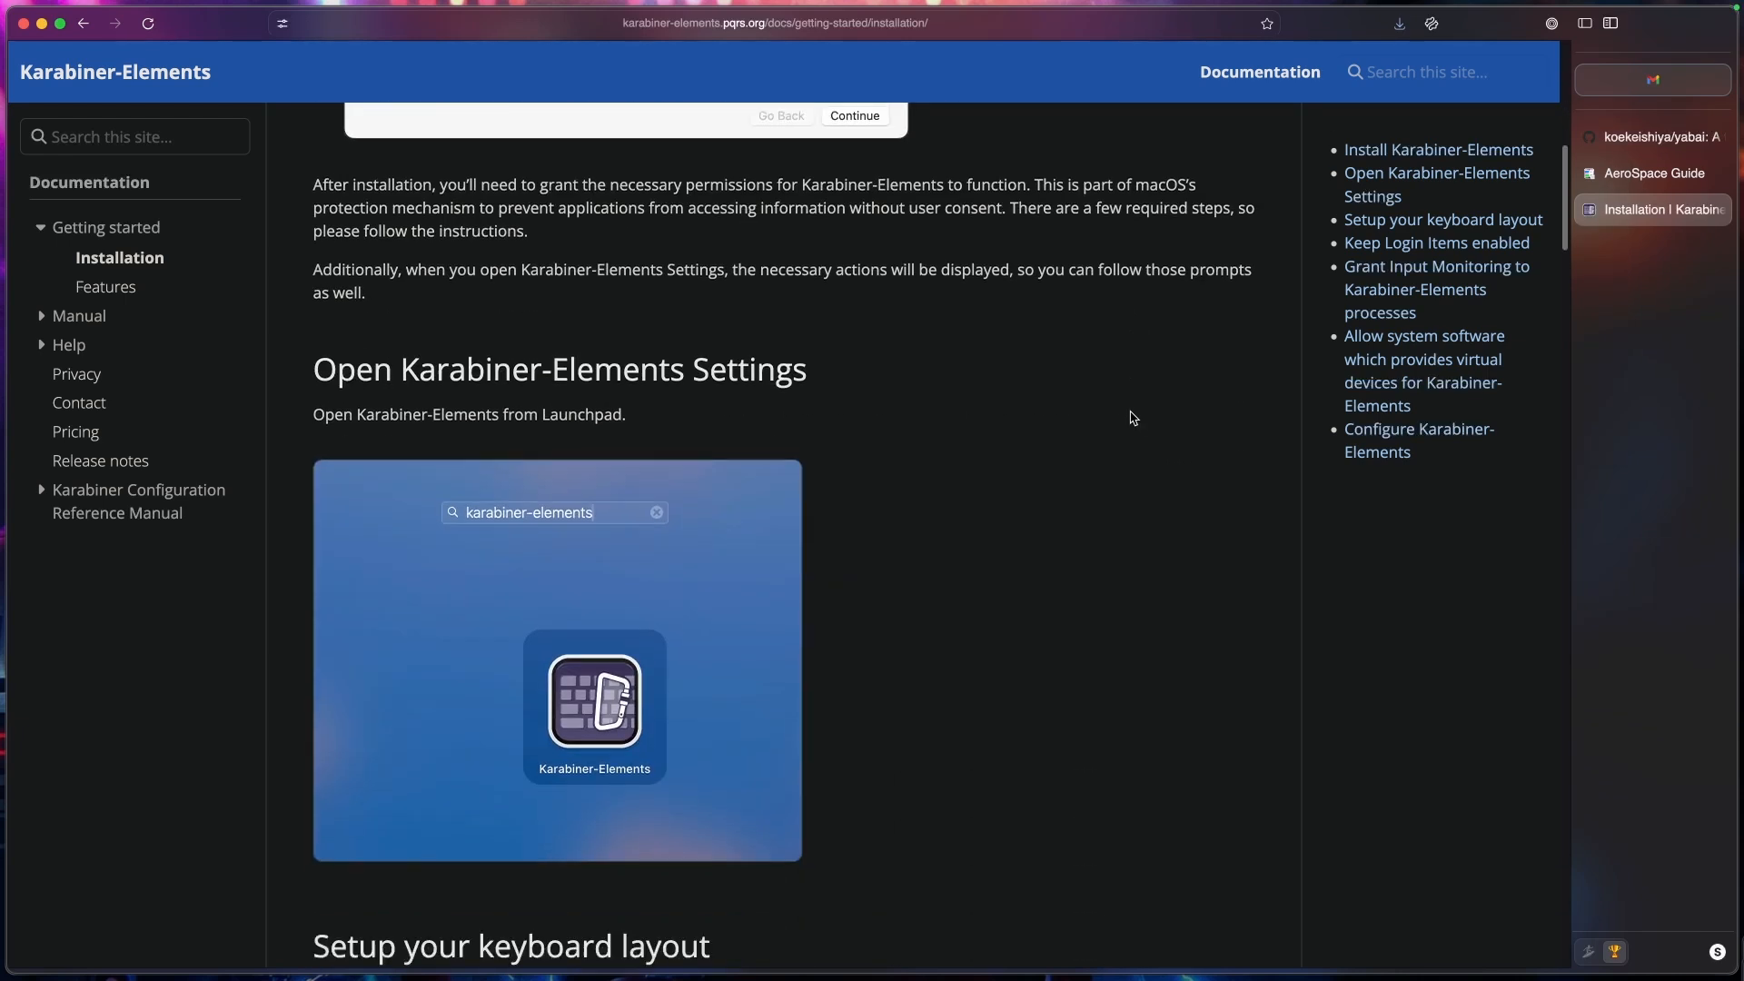
scroll(down, 3)
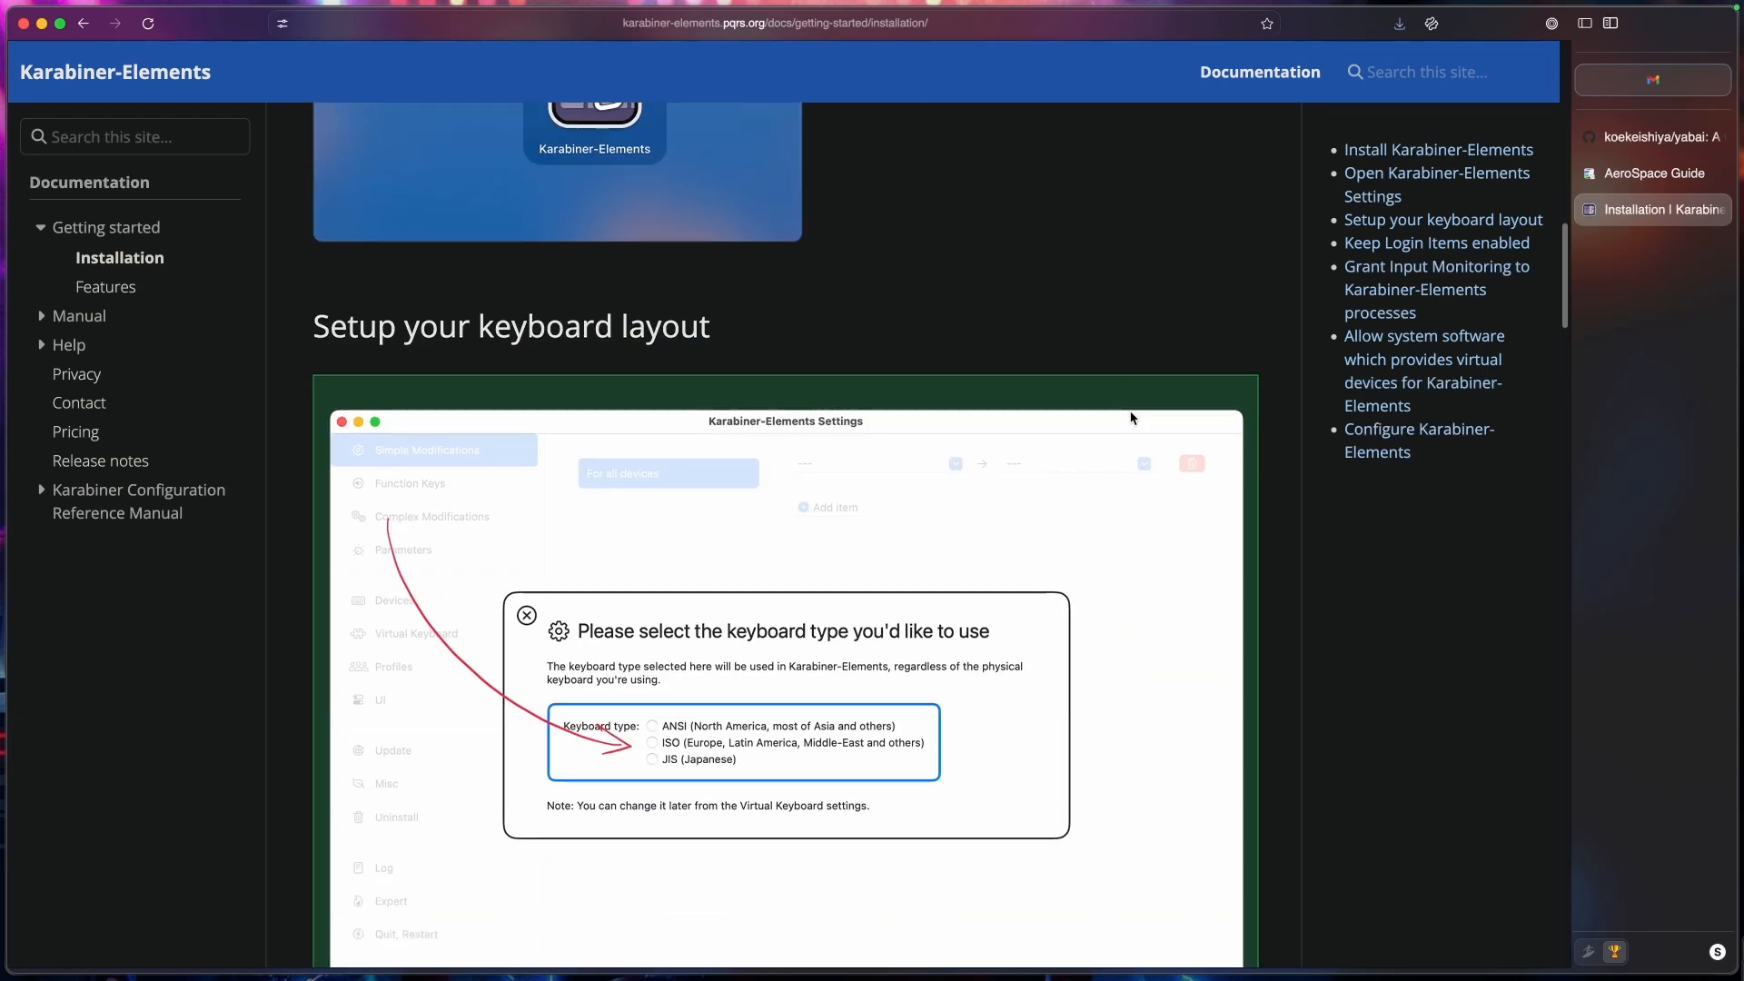
scroll(down, 3)
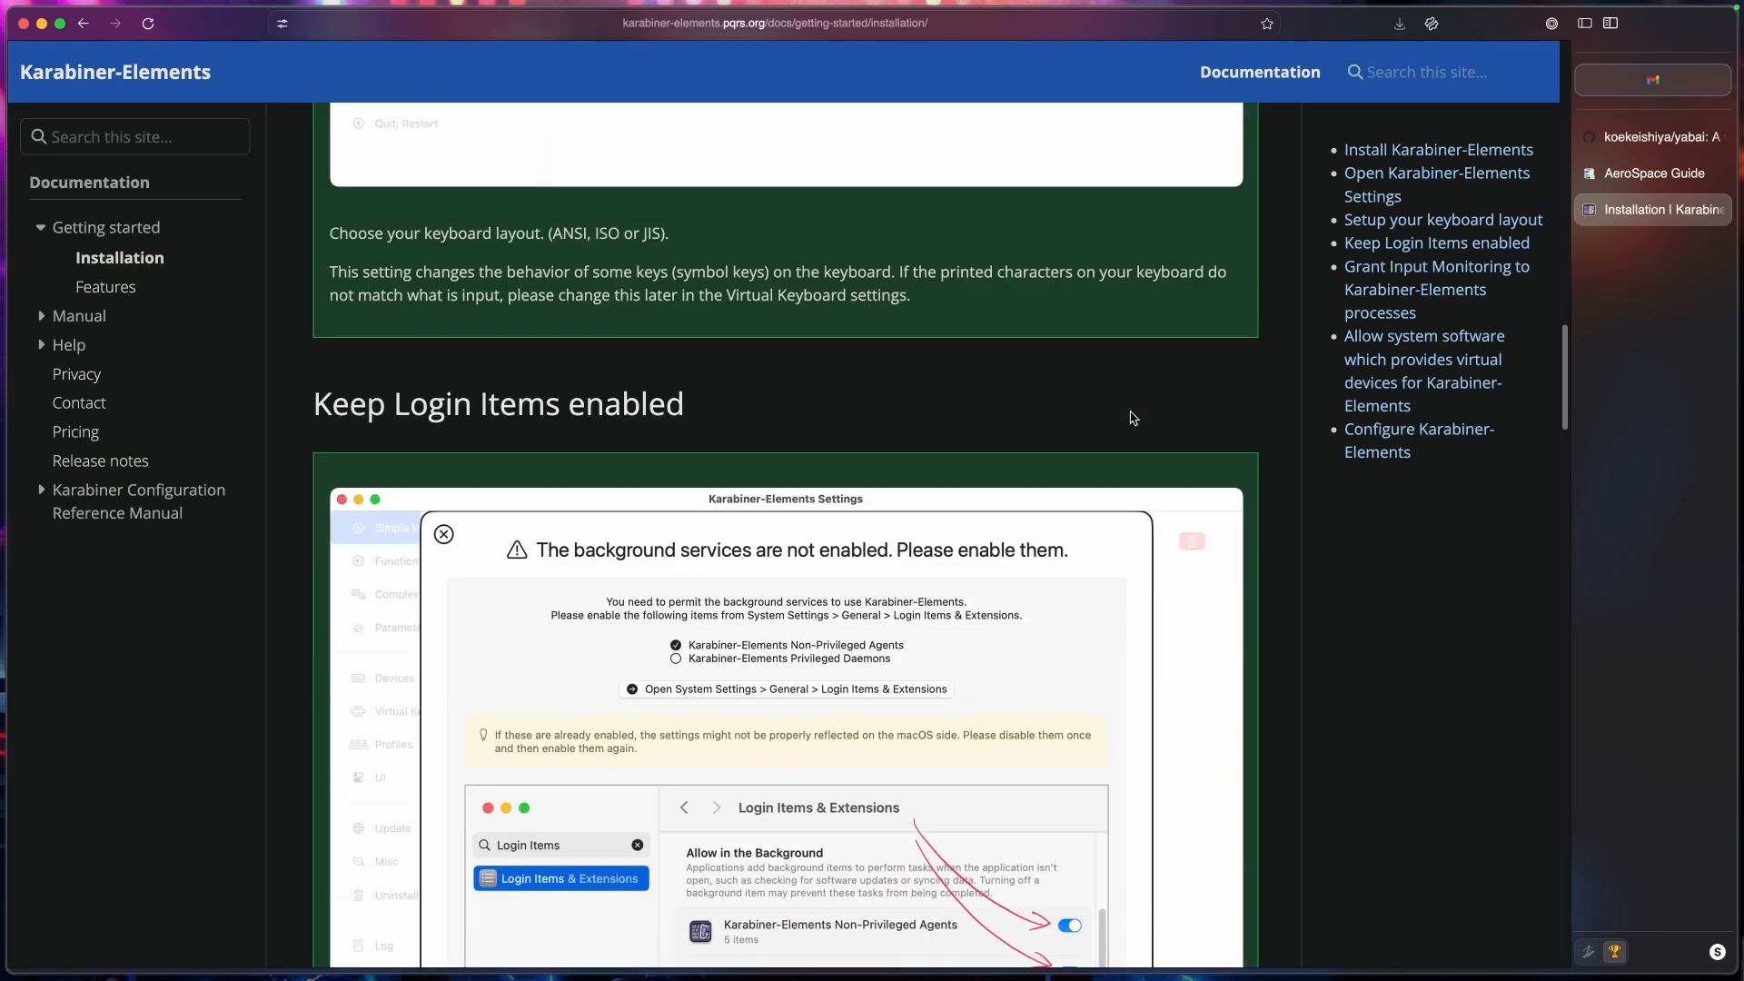
scroll(down, 3)
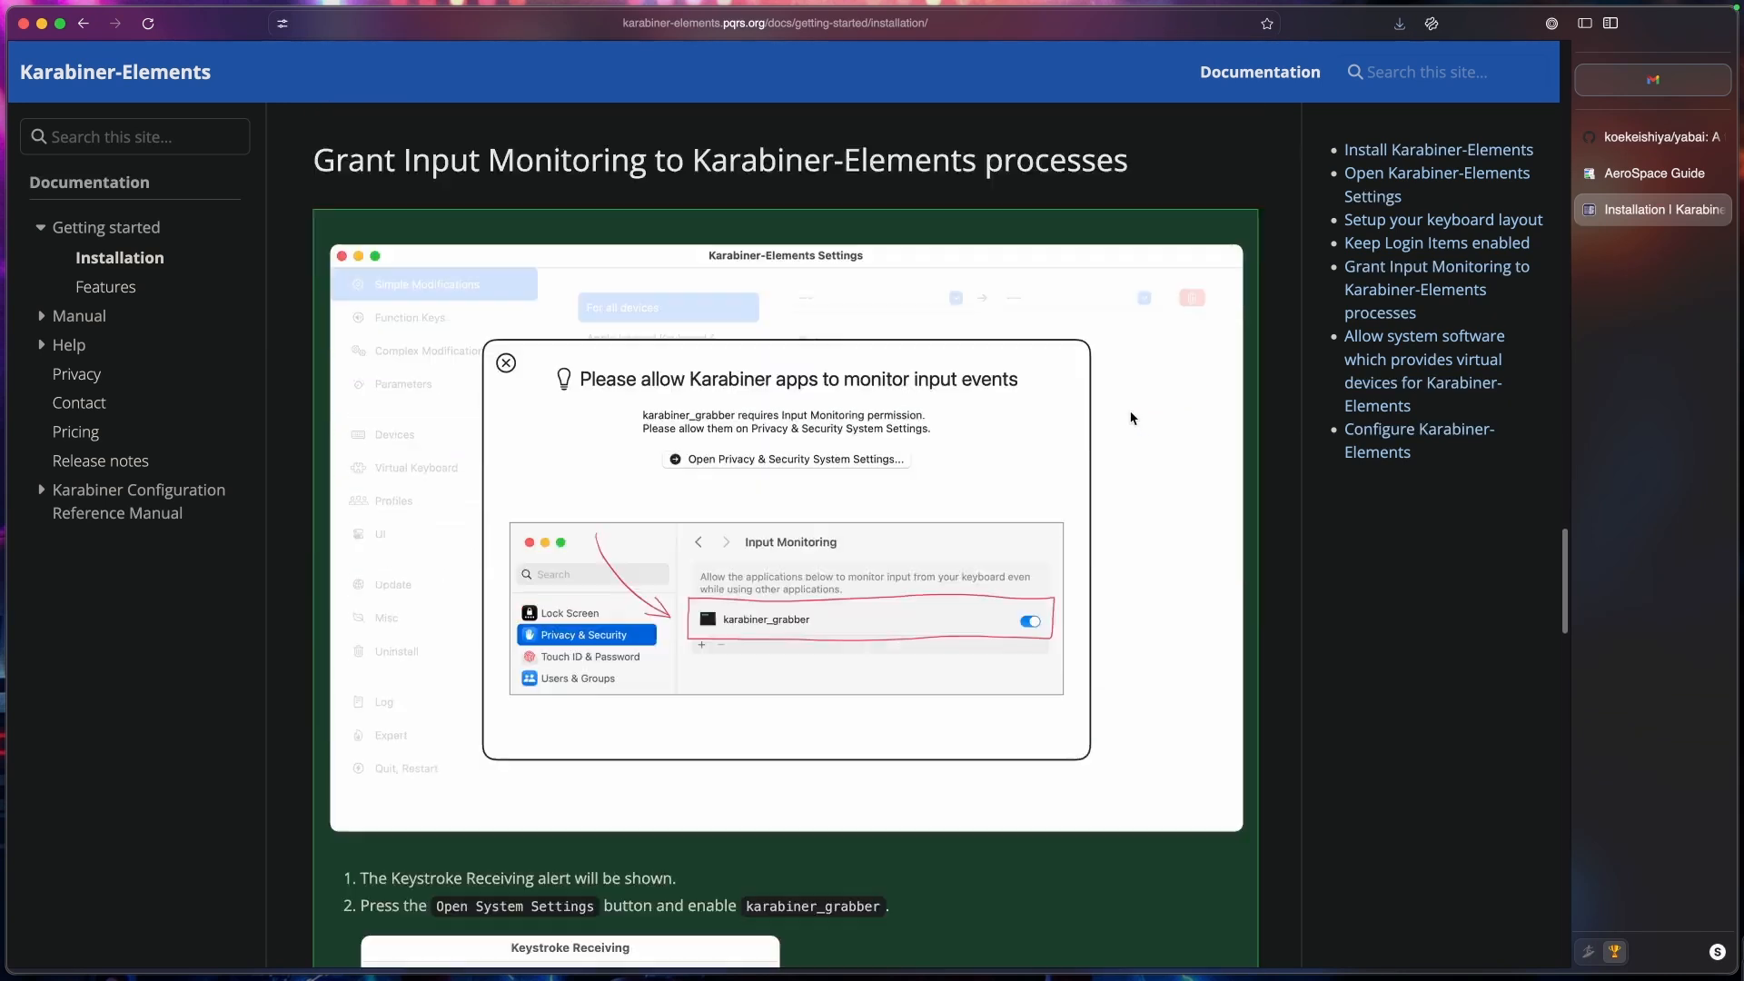
scroll(up, 3)
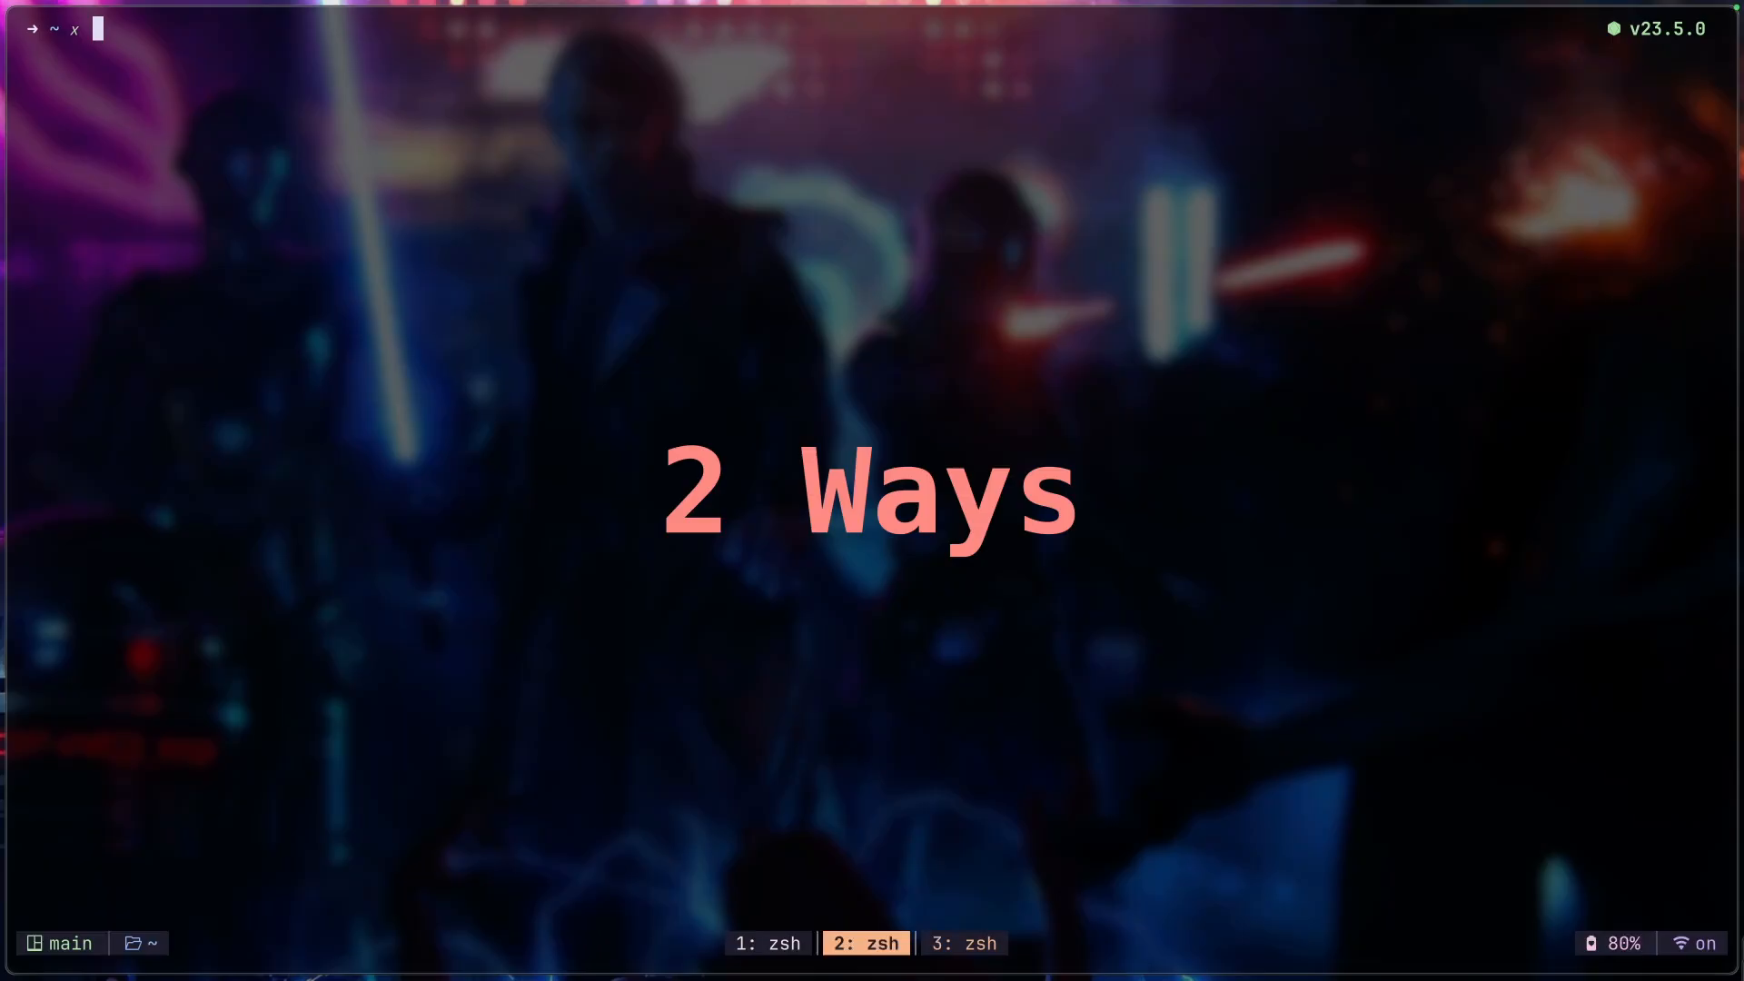
Step: Open karabiner.json in nvim using the Karabiner config alias
key(cmd+space)
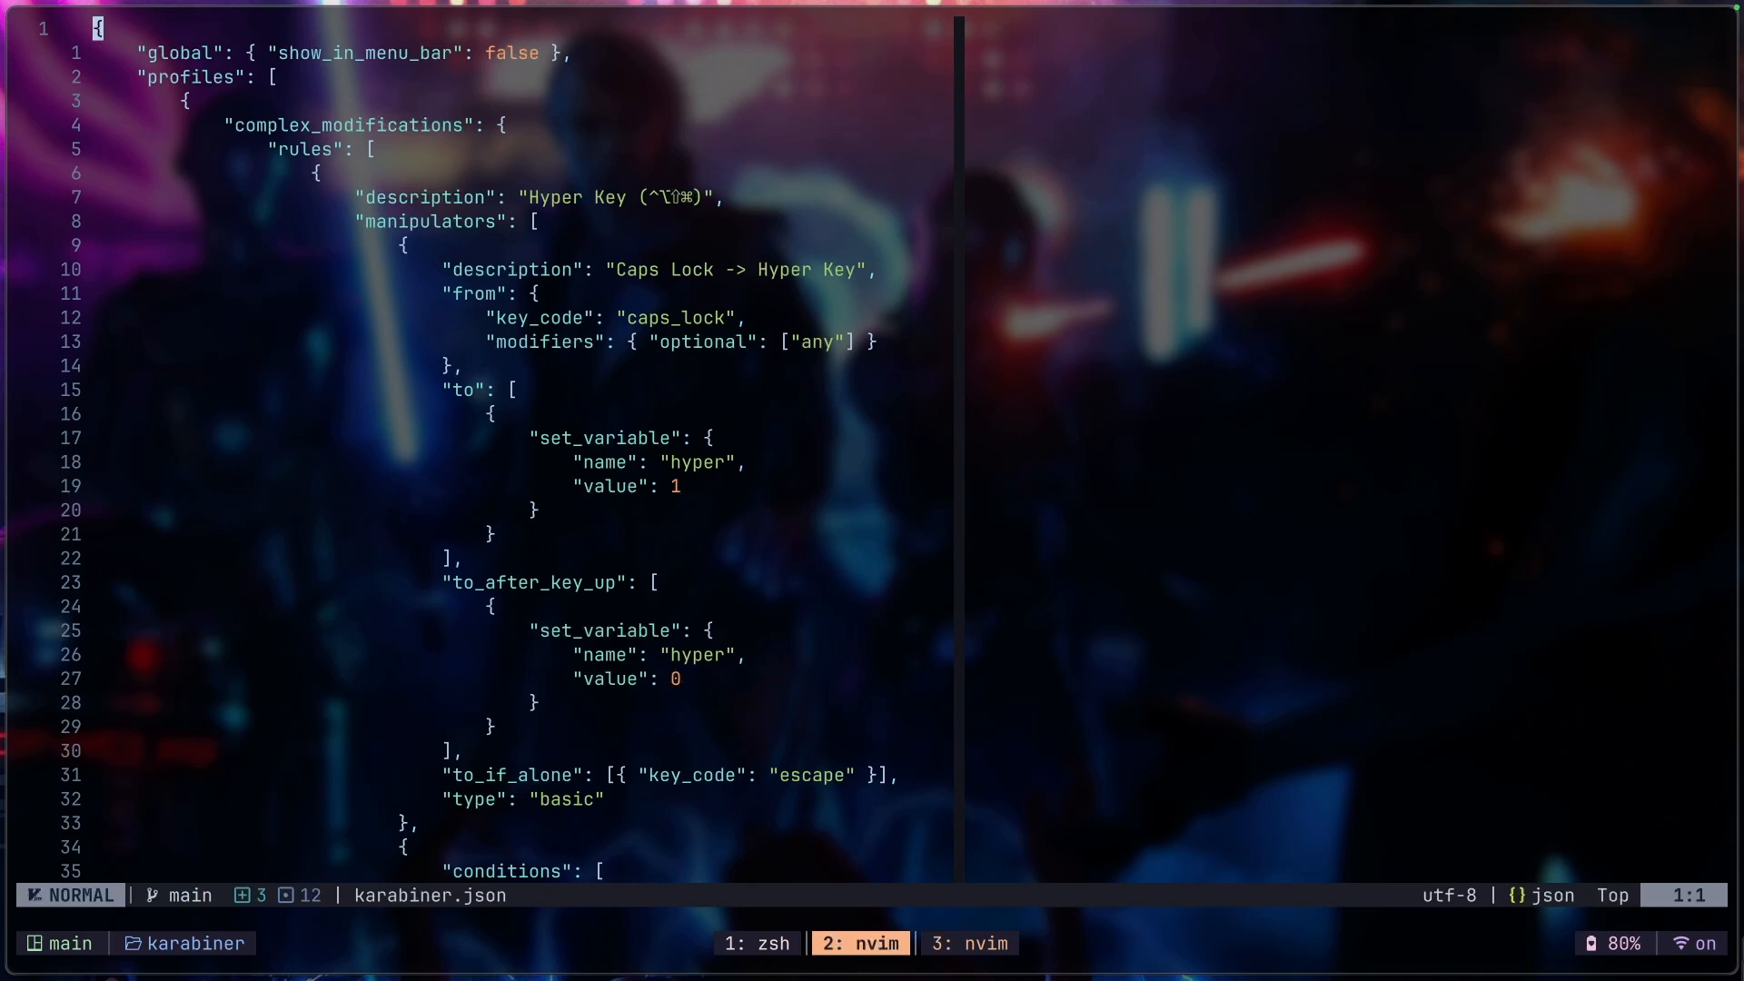
key(j)
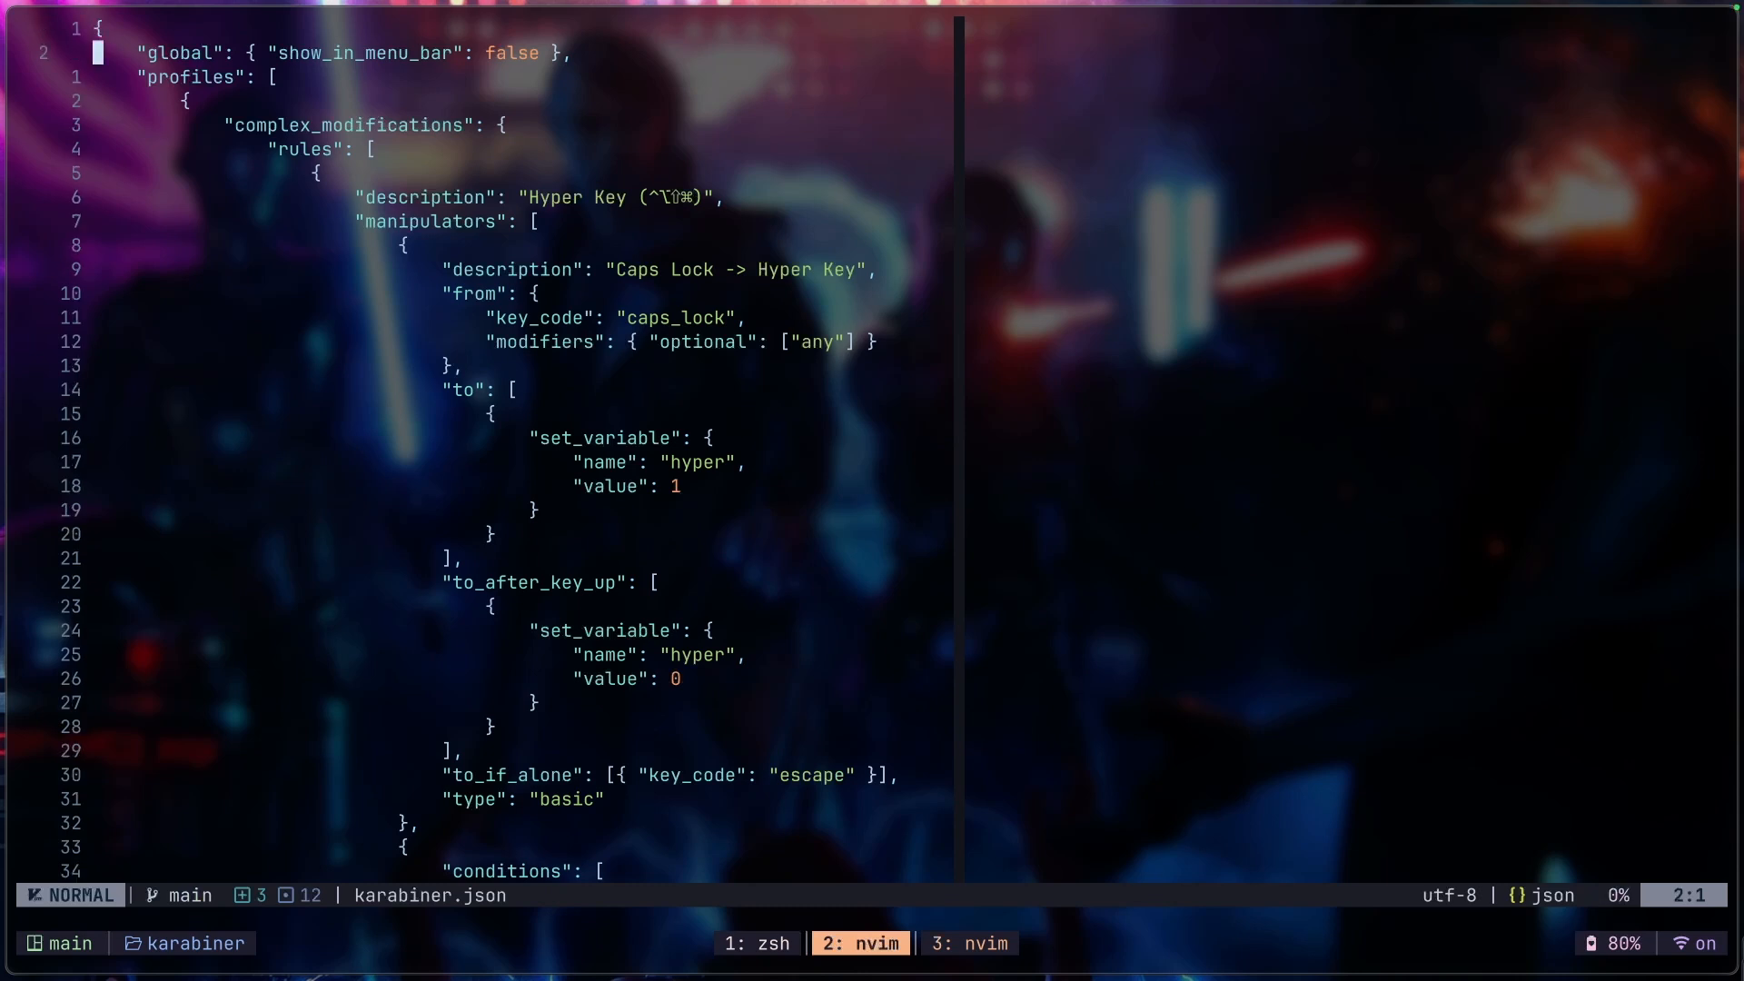
key(j)
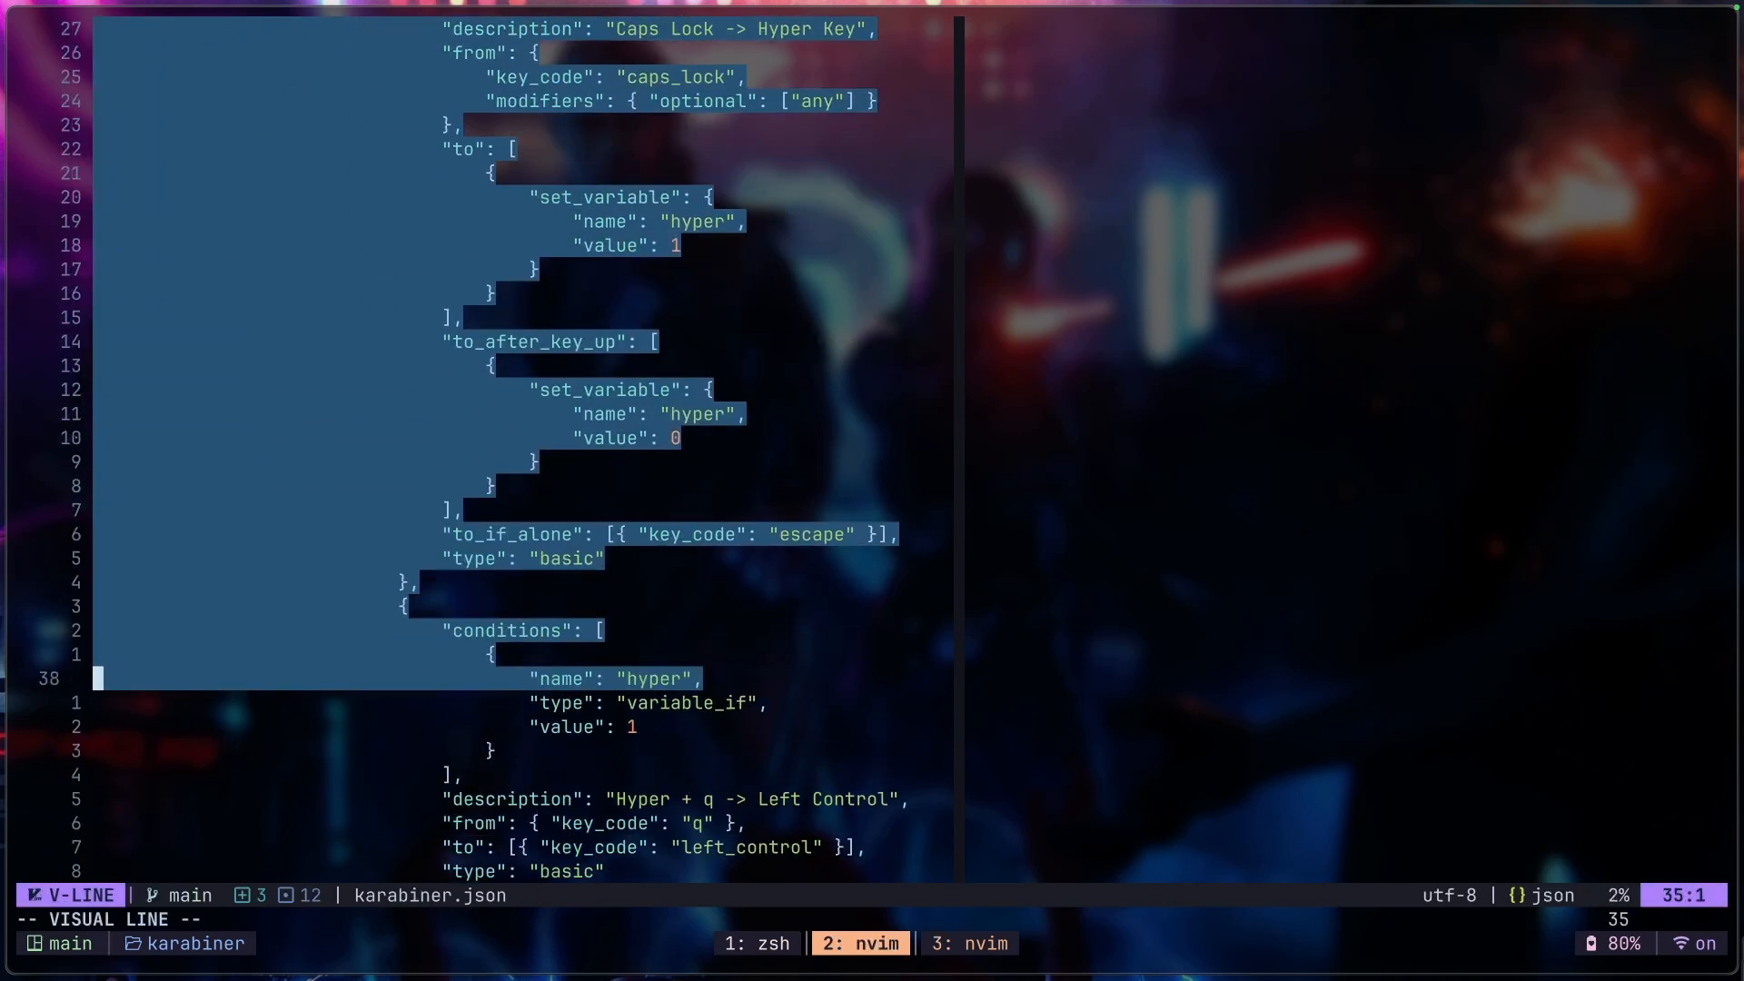
scroll(down, 3)
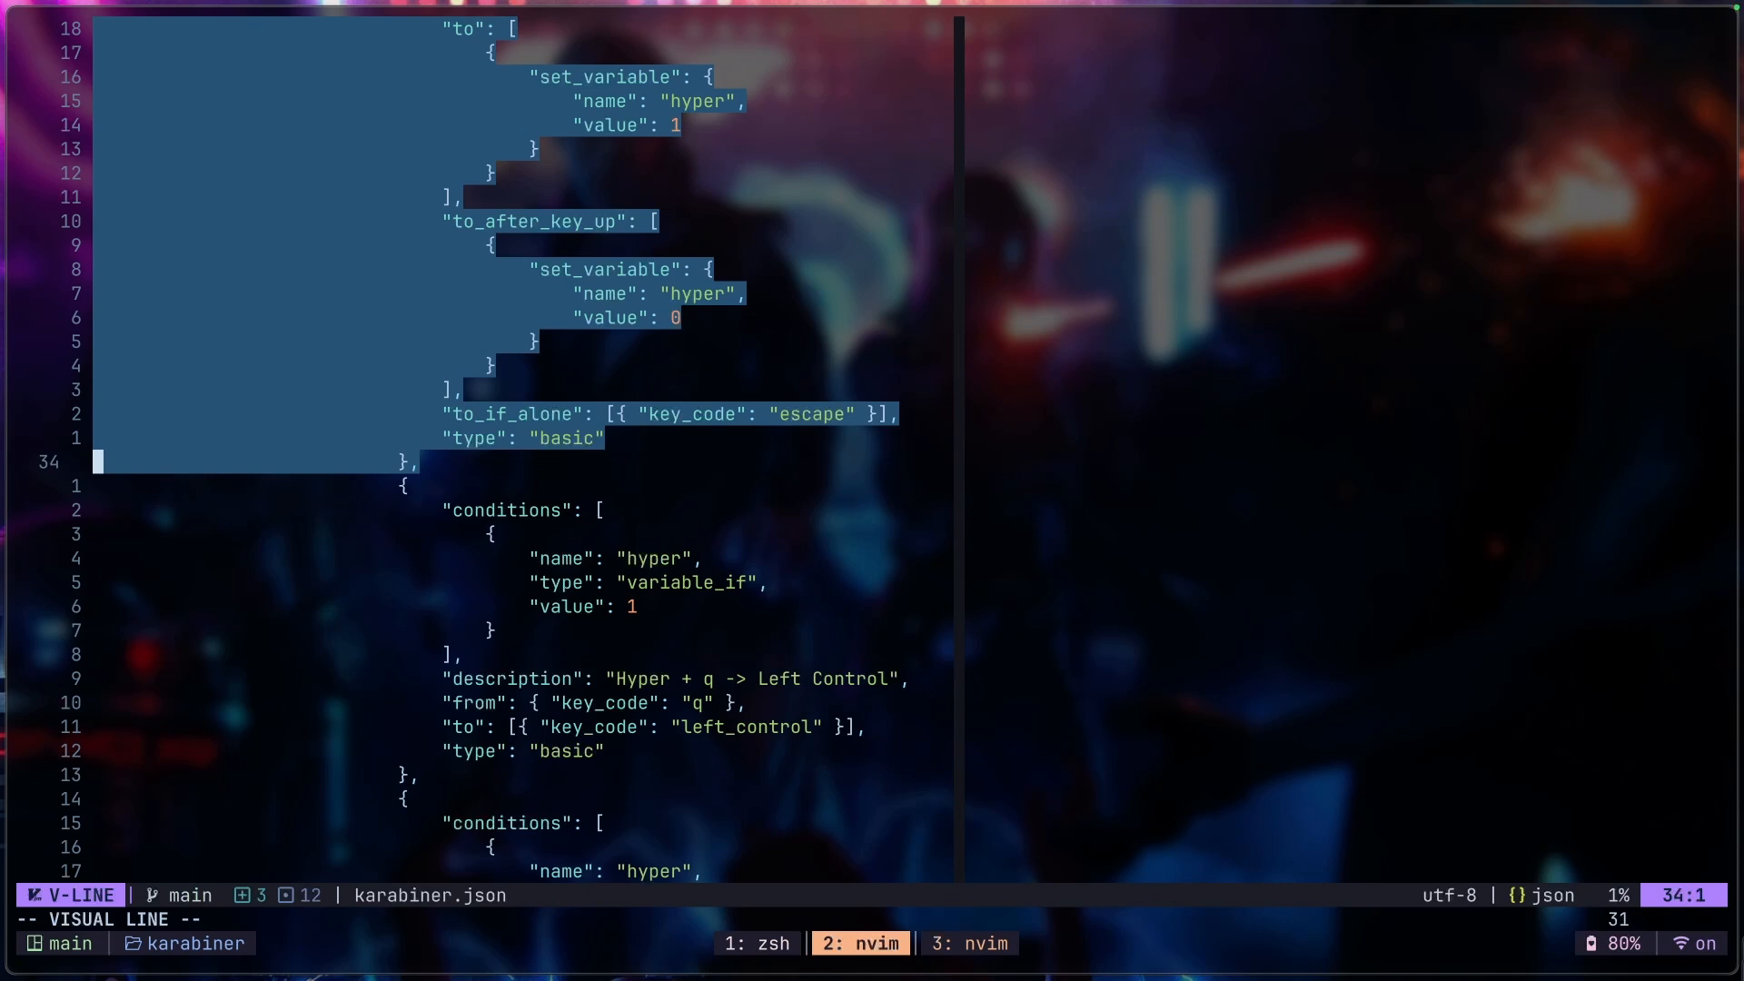
key(Escape)
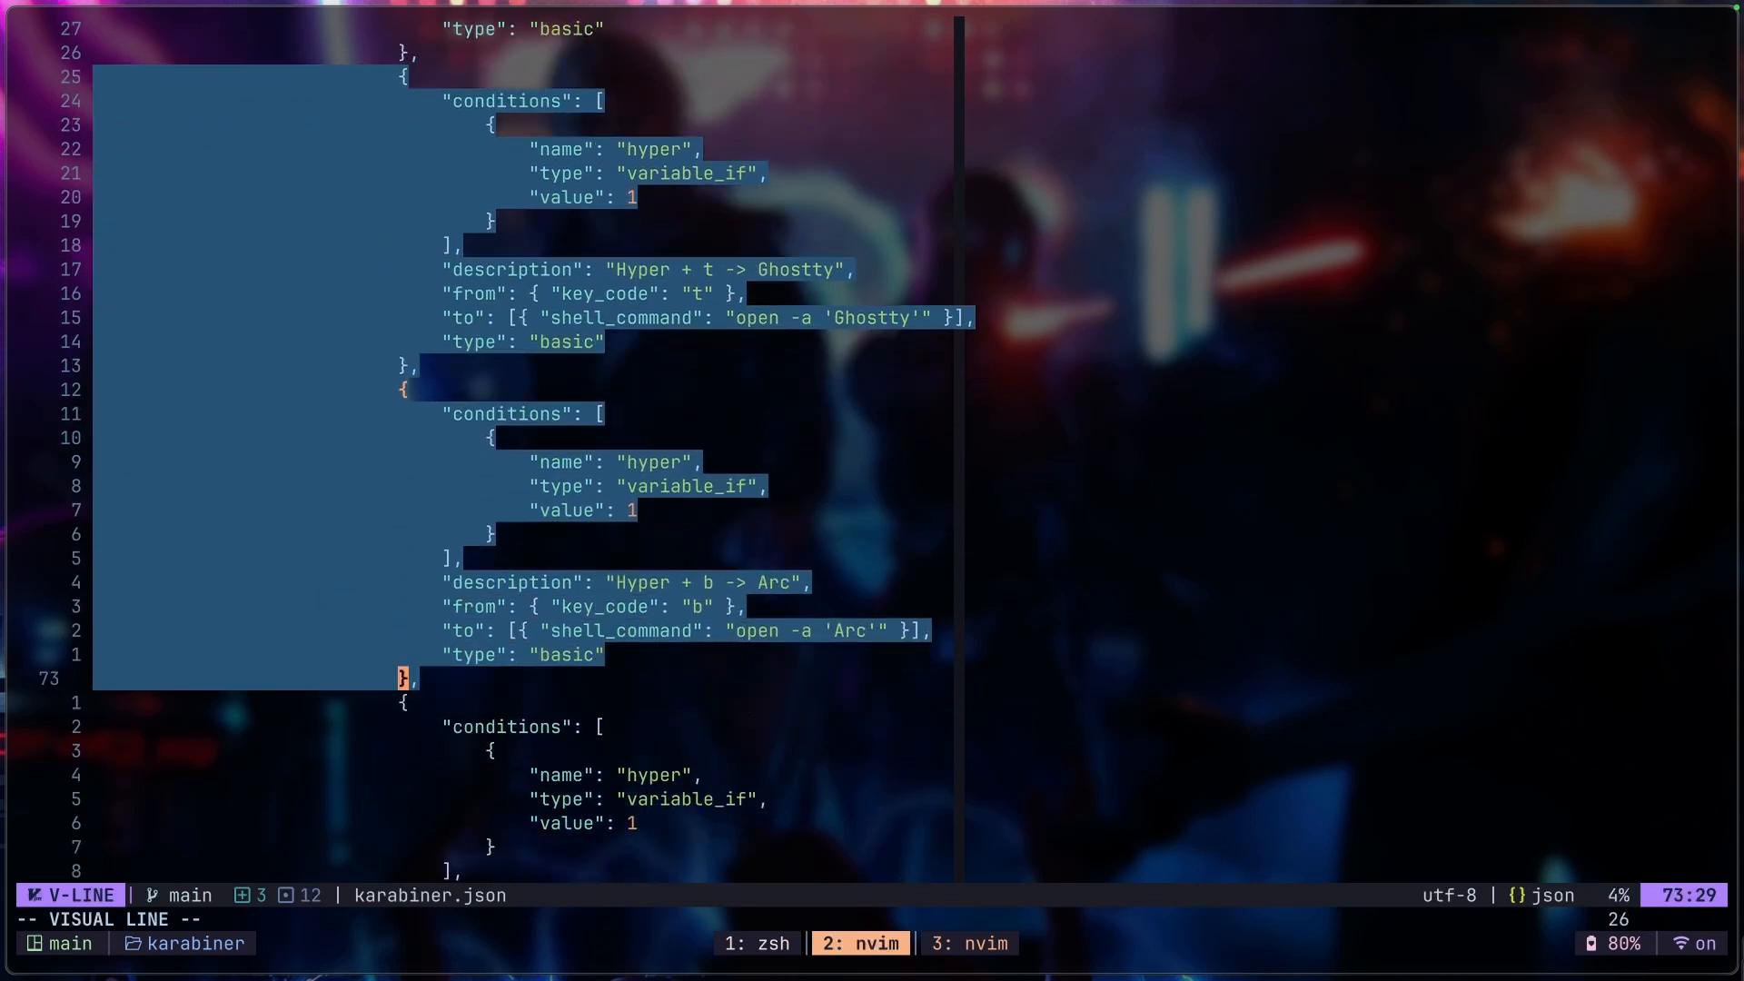
key(Escape)
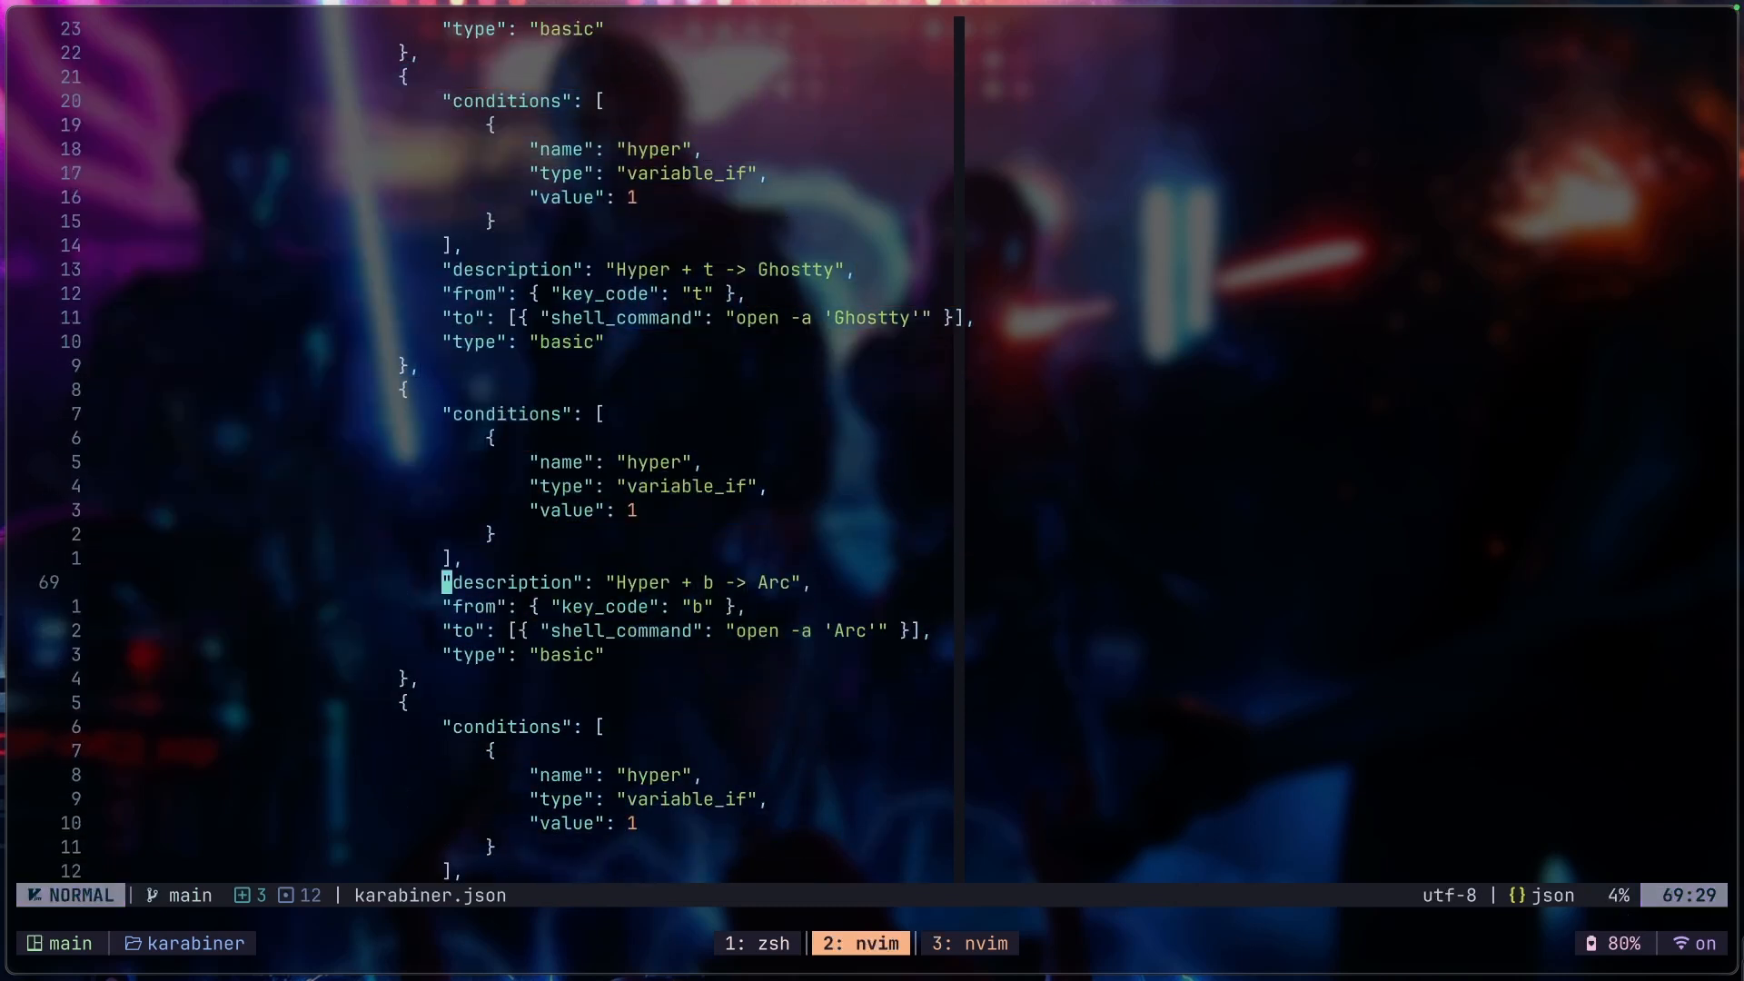
key(V)
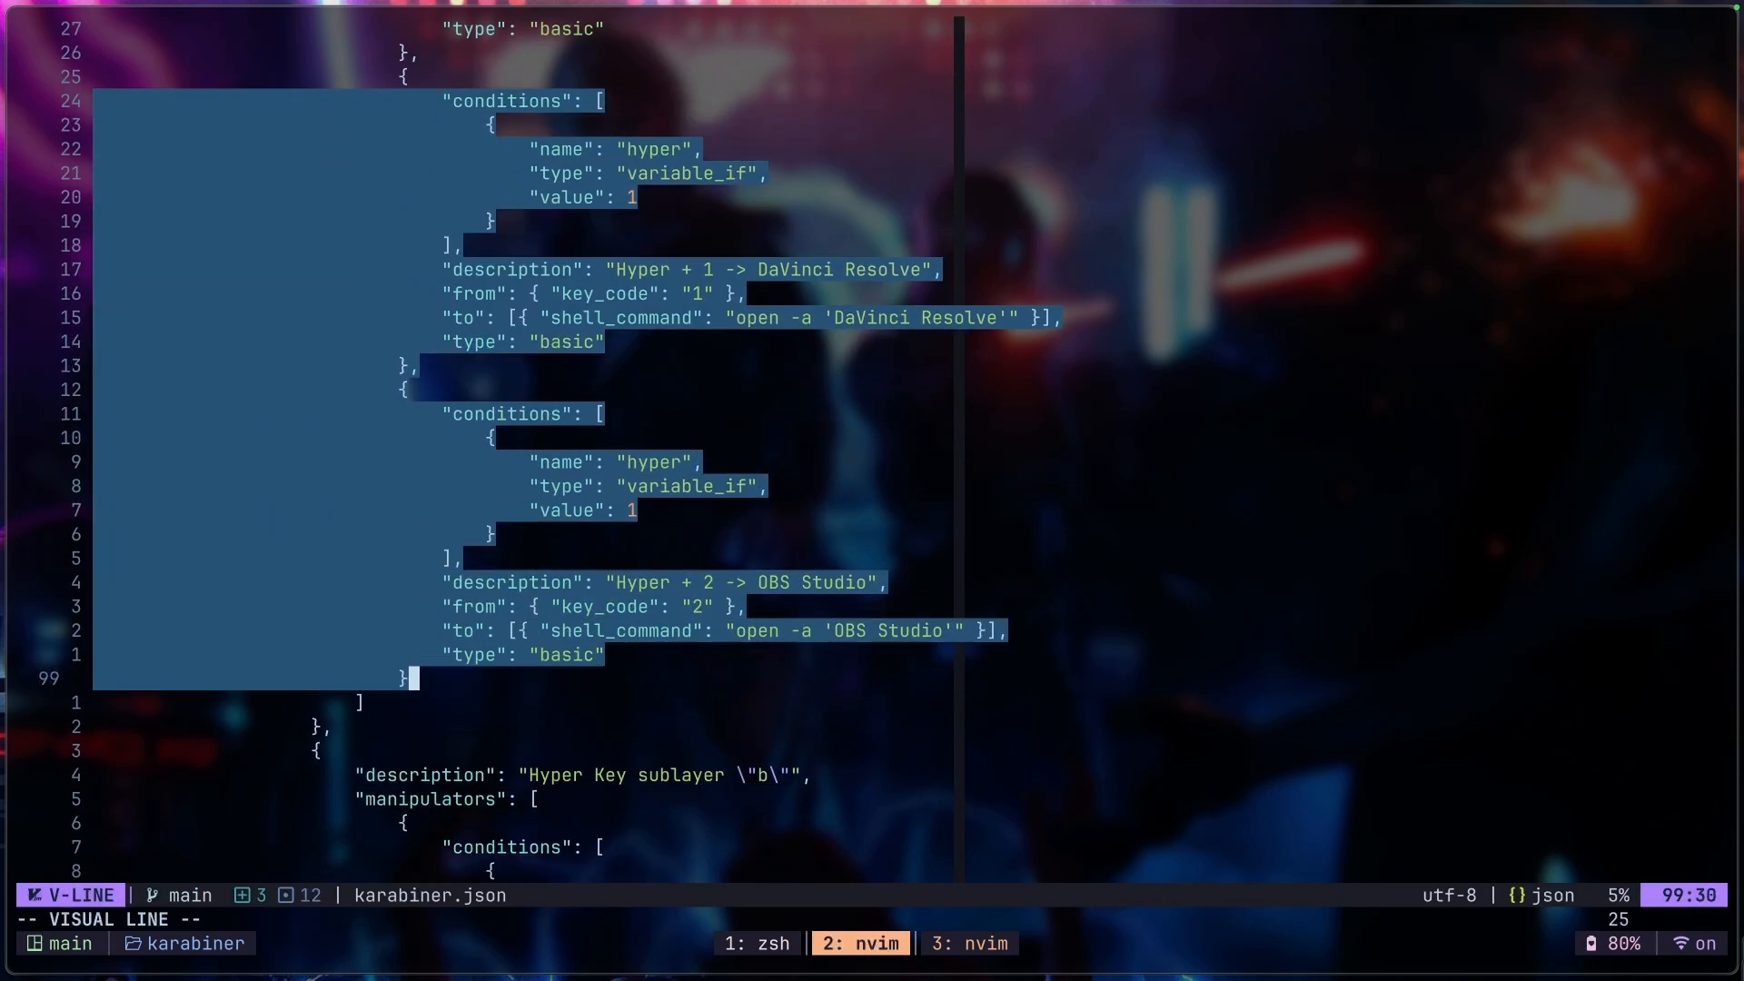
key(Escape)
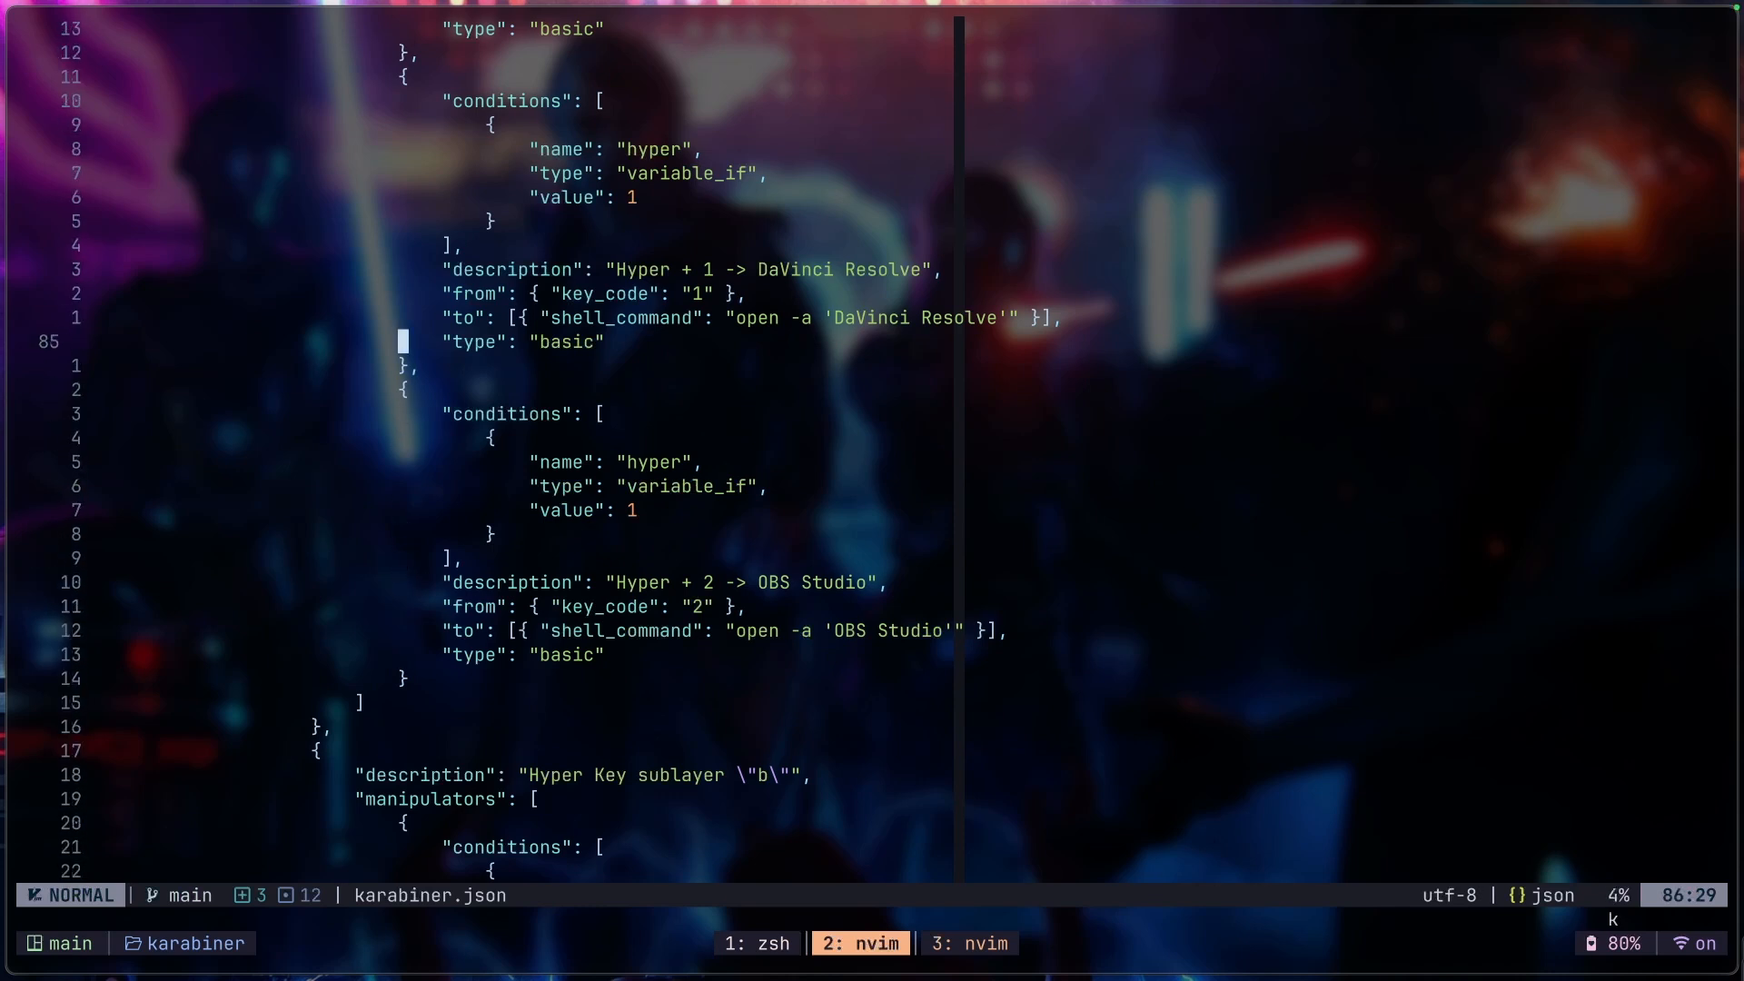
scroll(down, 3)
text(/)
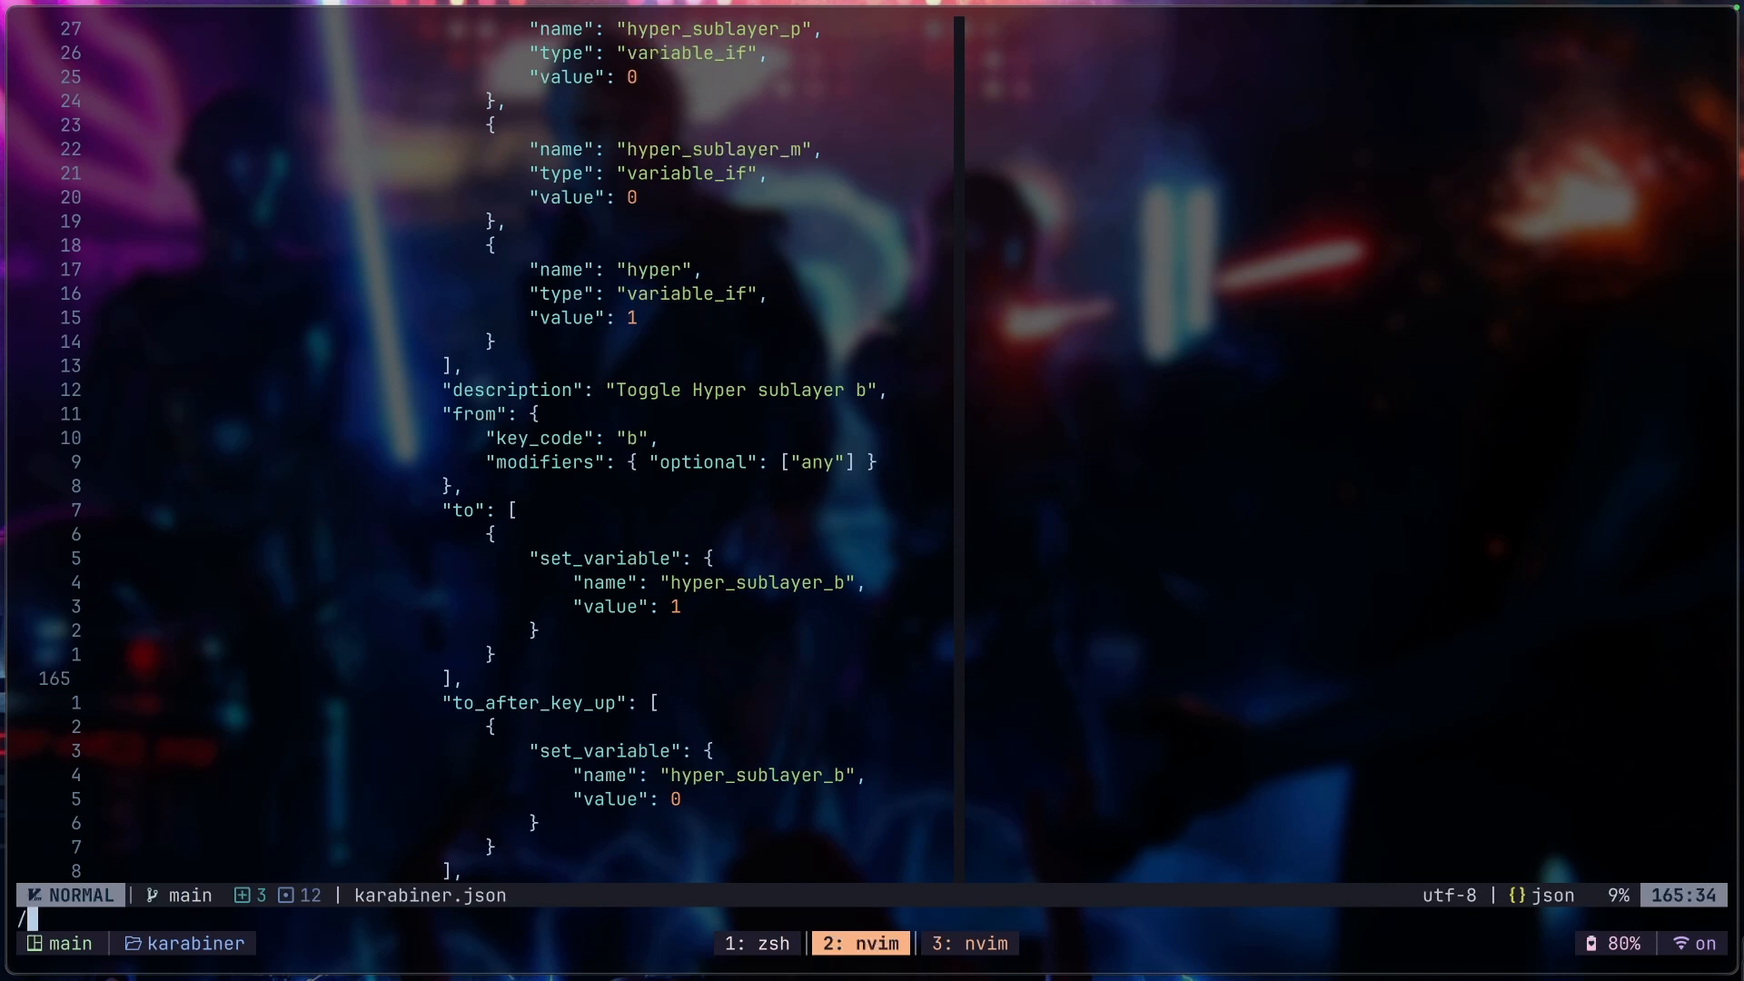
text(raycast-notes)
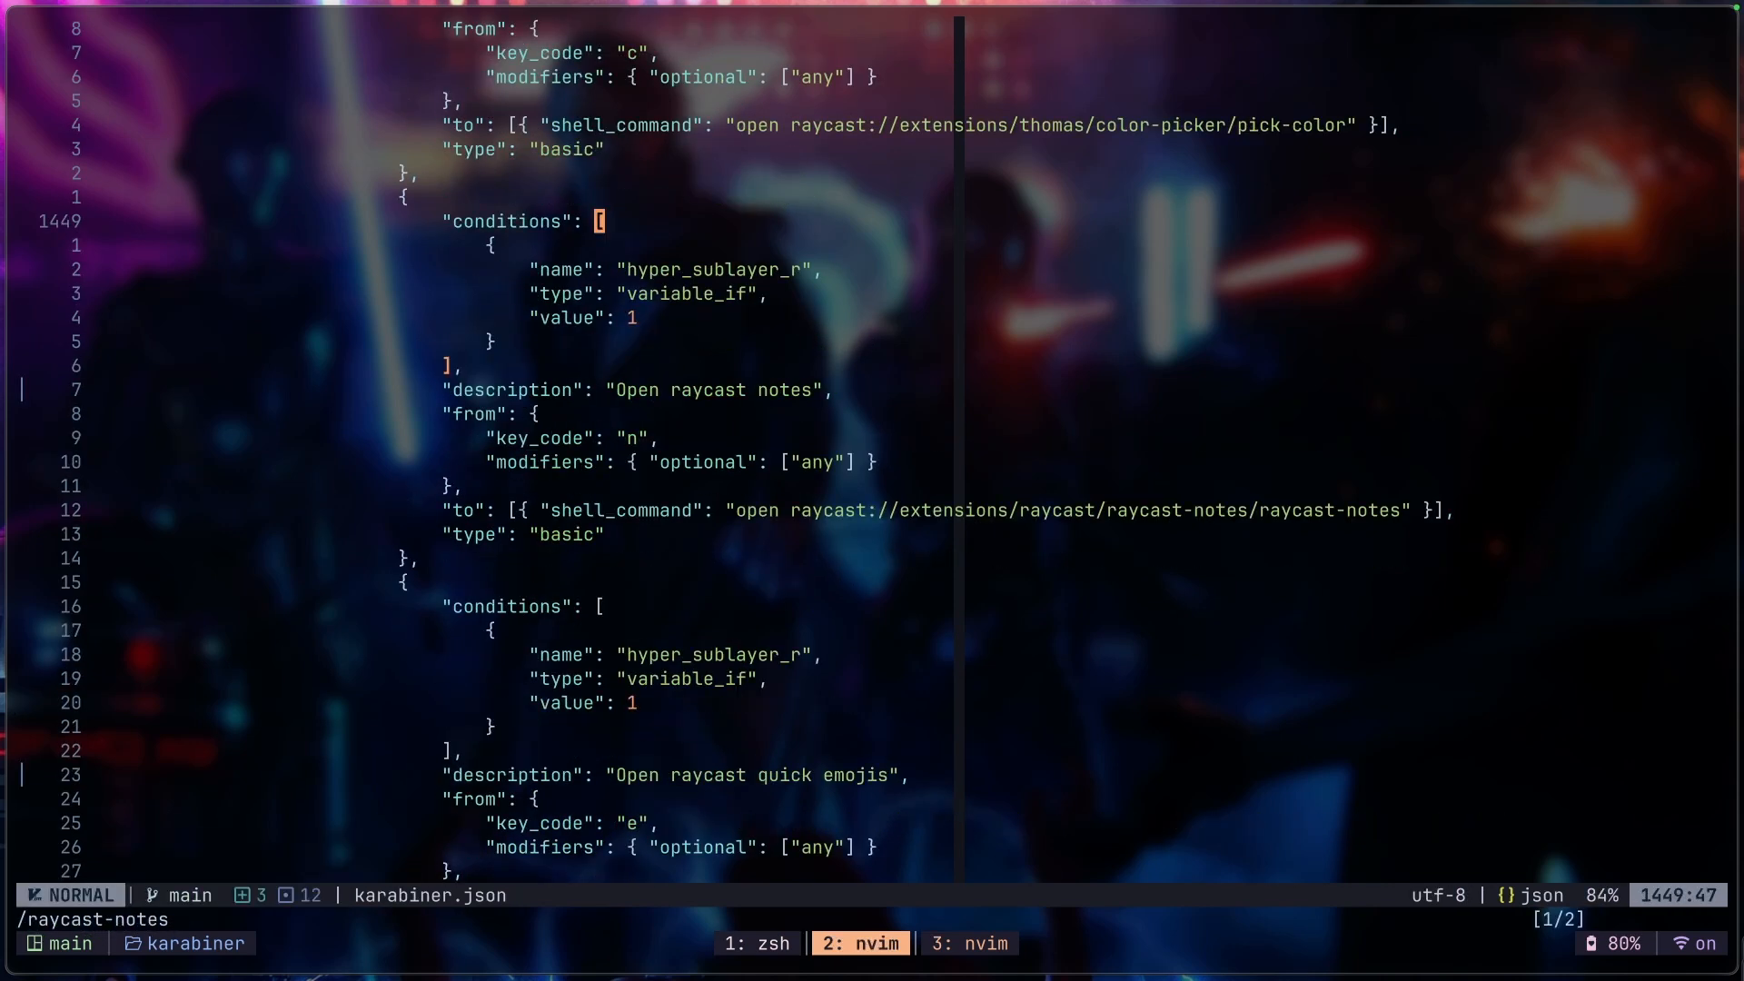
key(V)
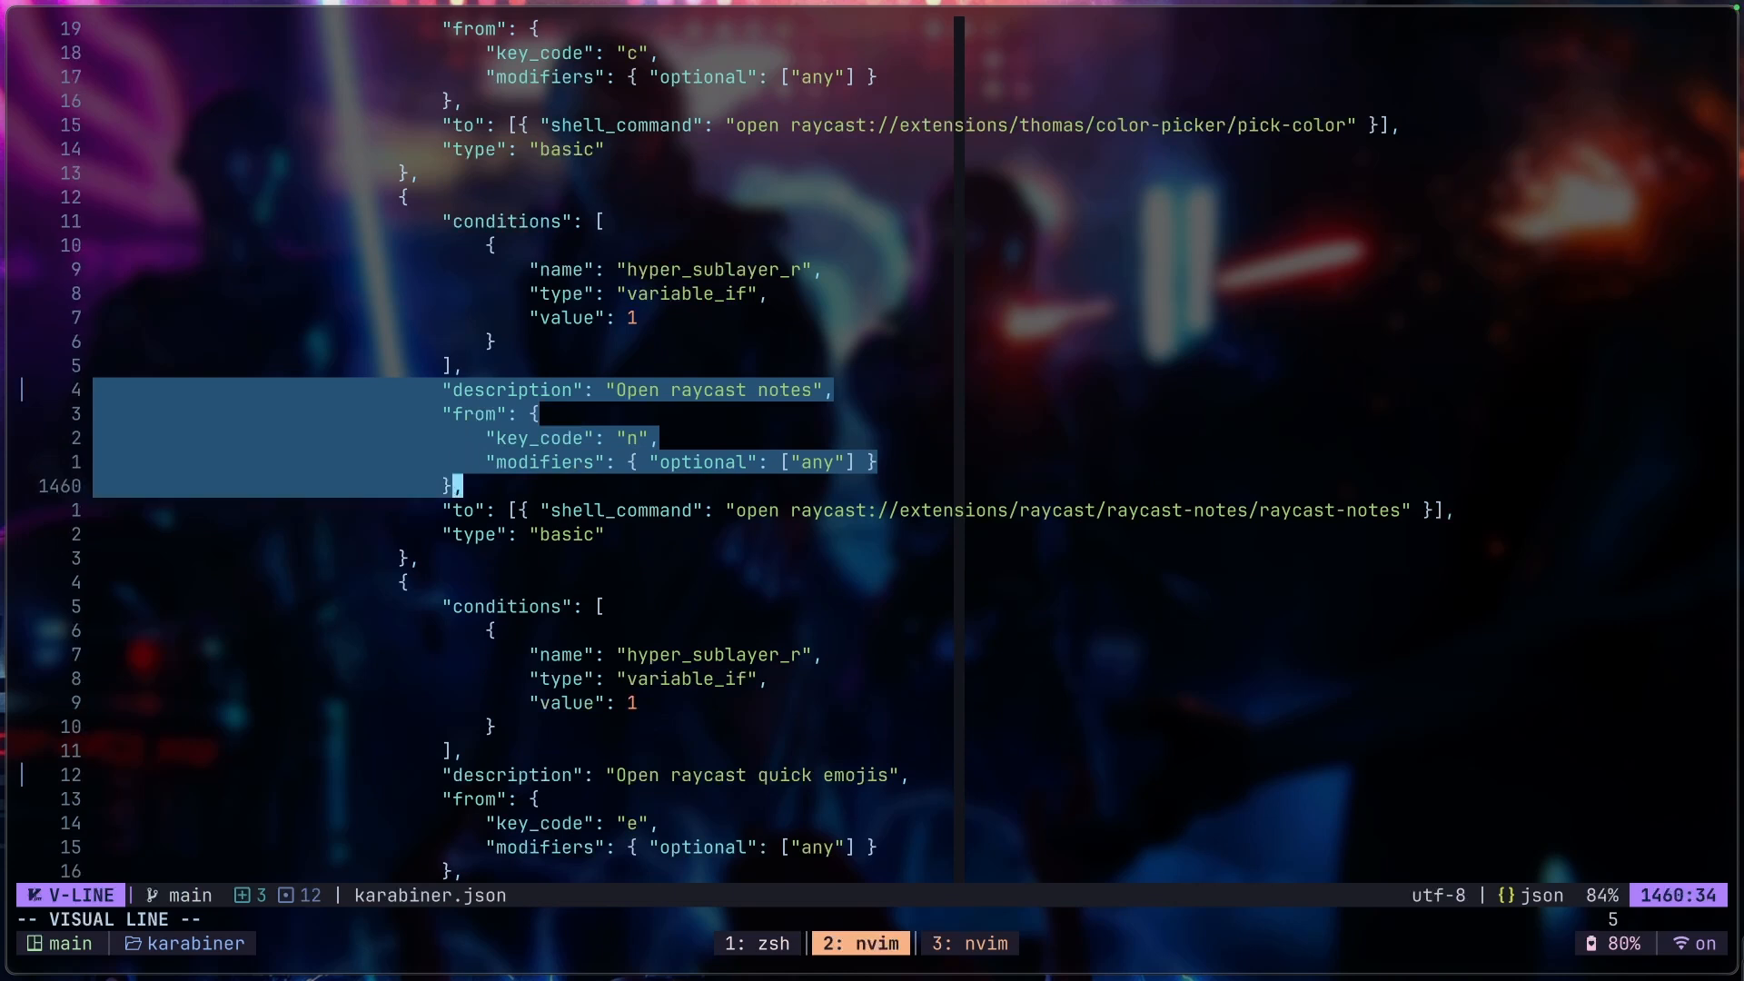
key(Escape)
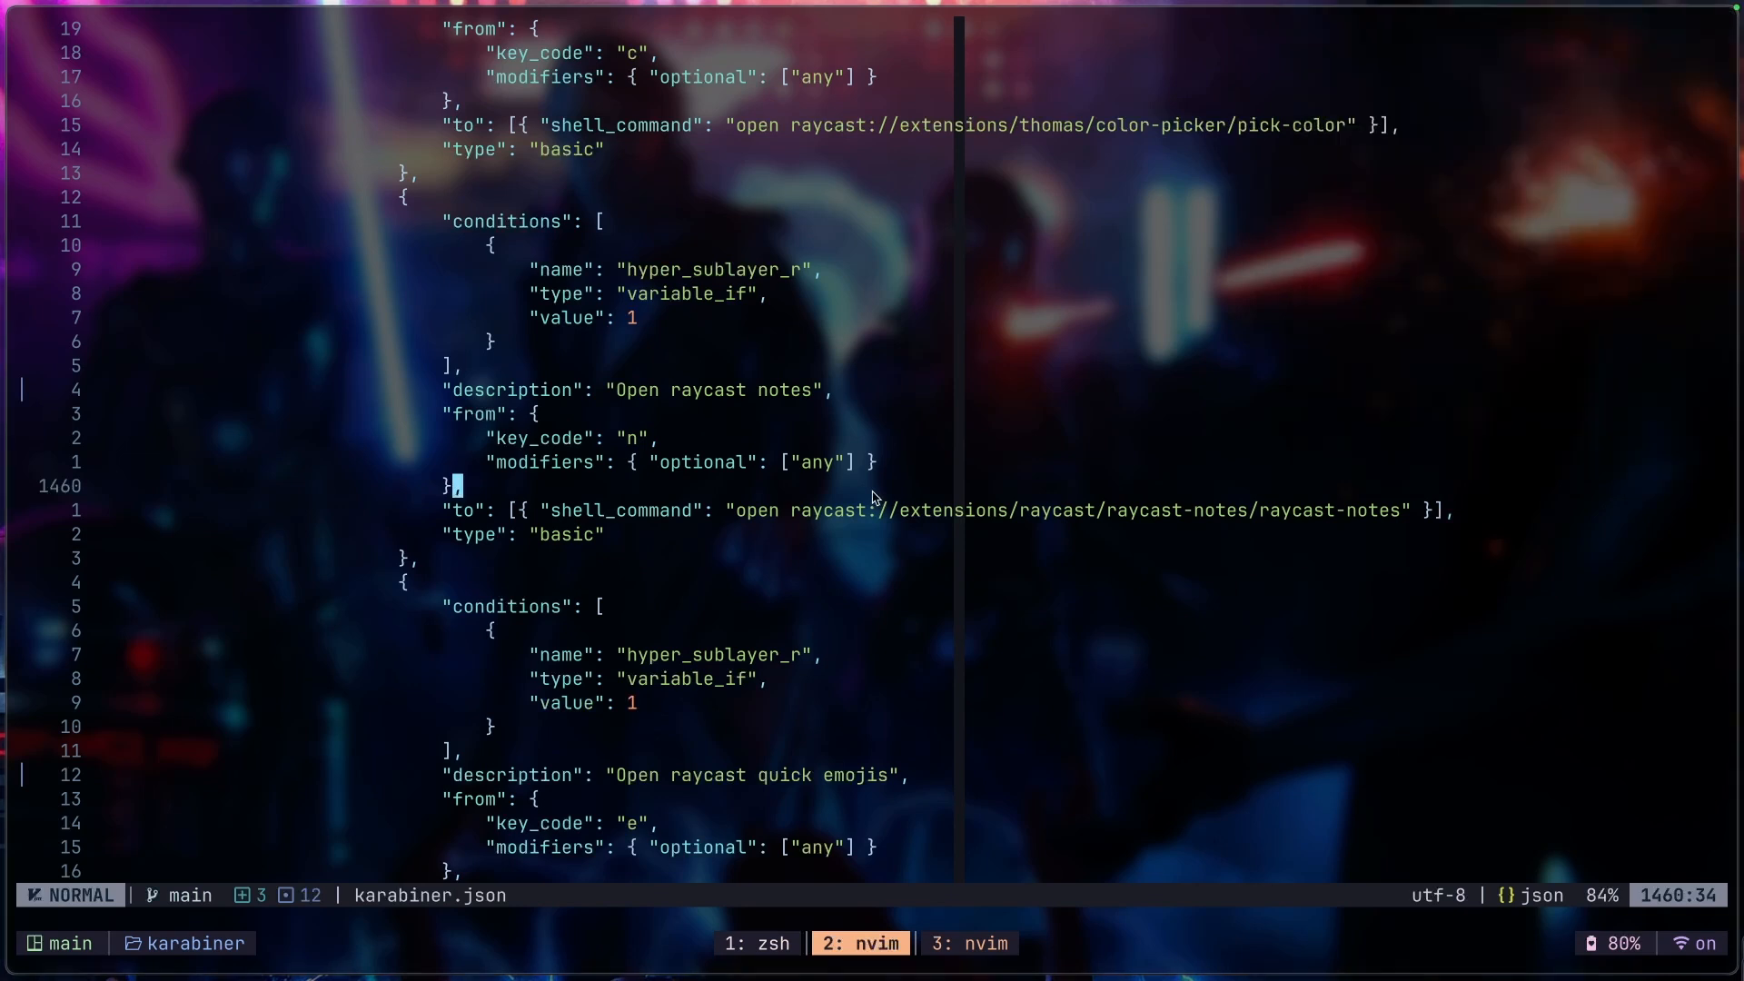
key(j)
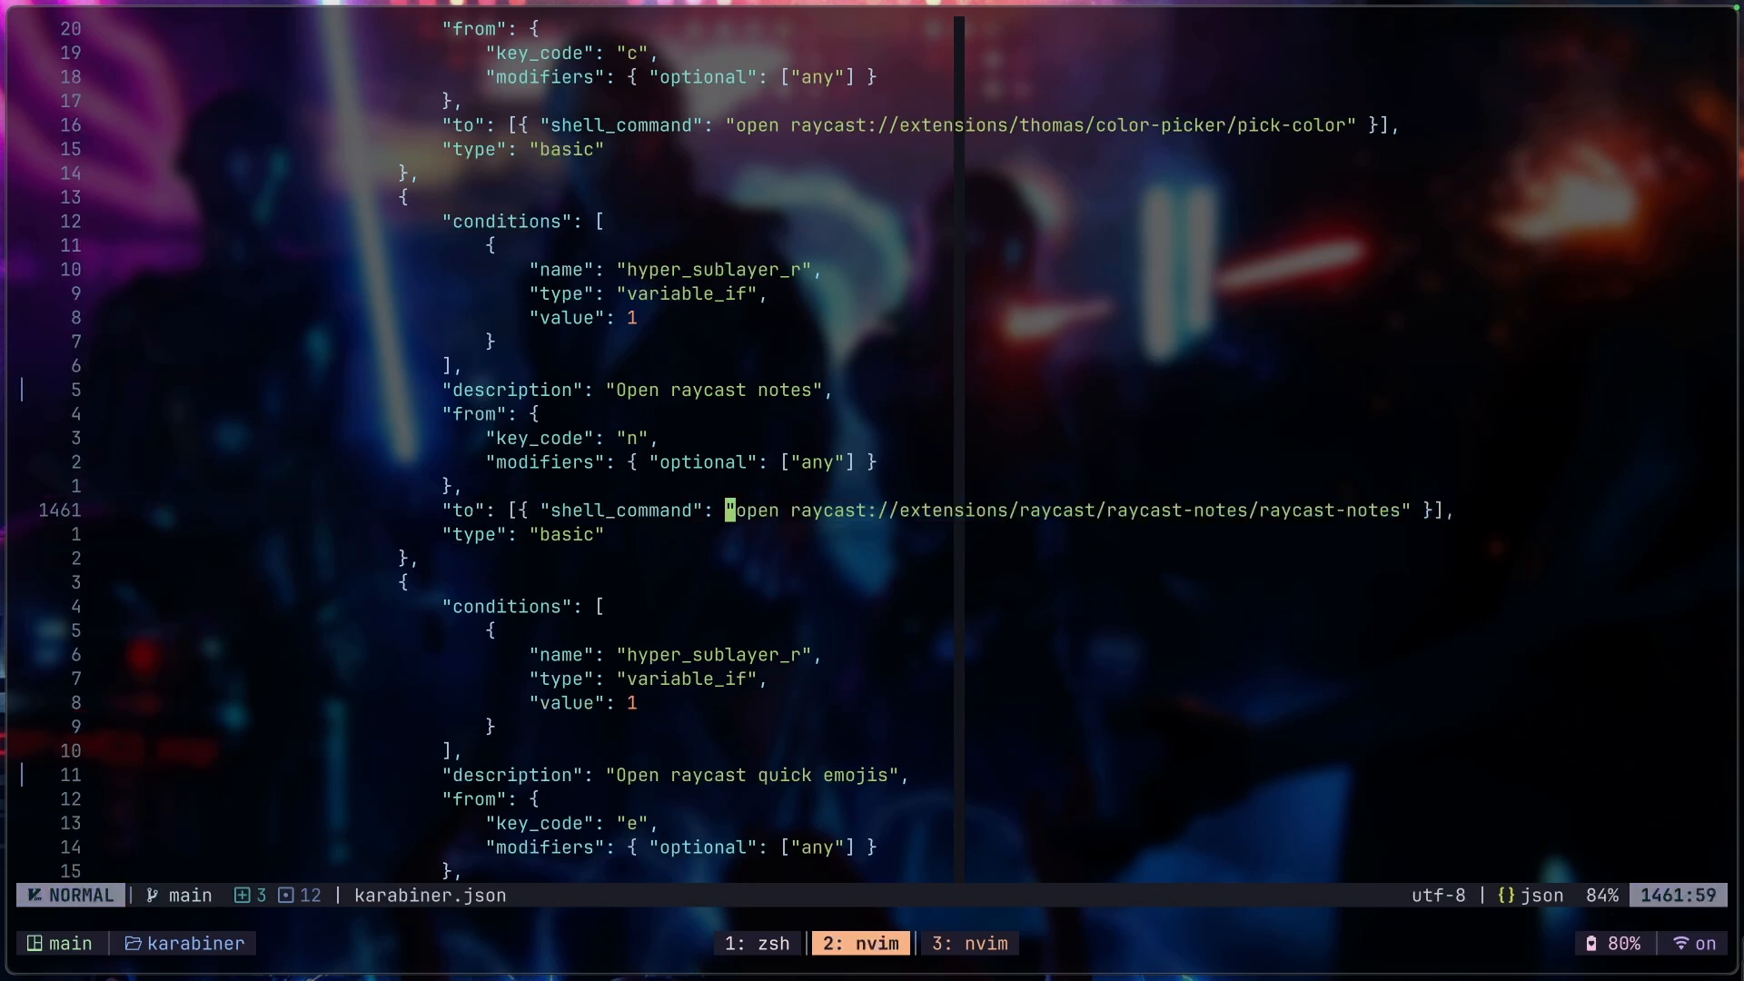
key(v)
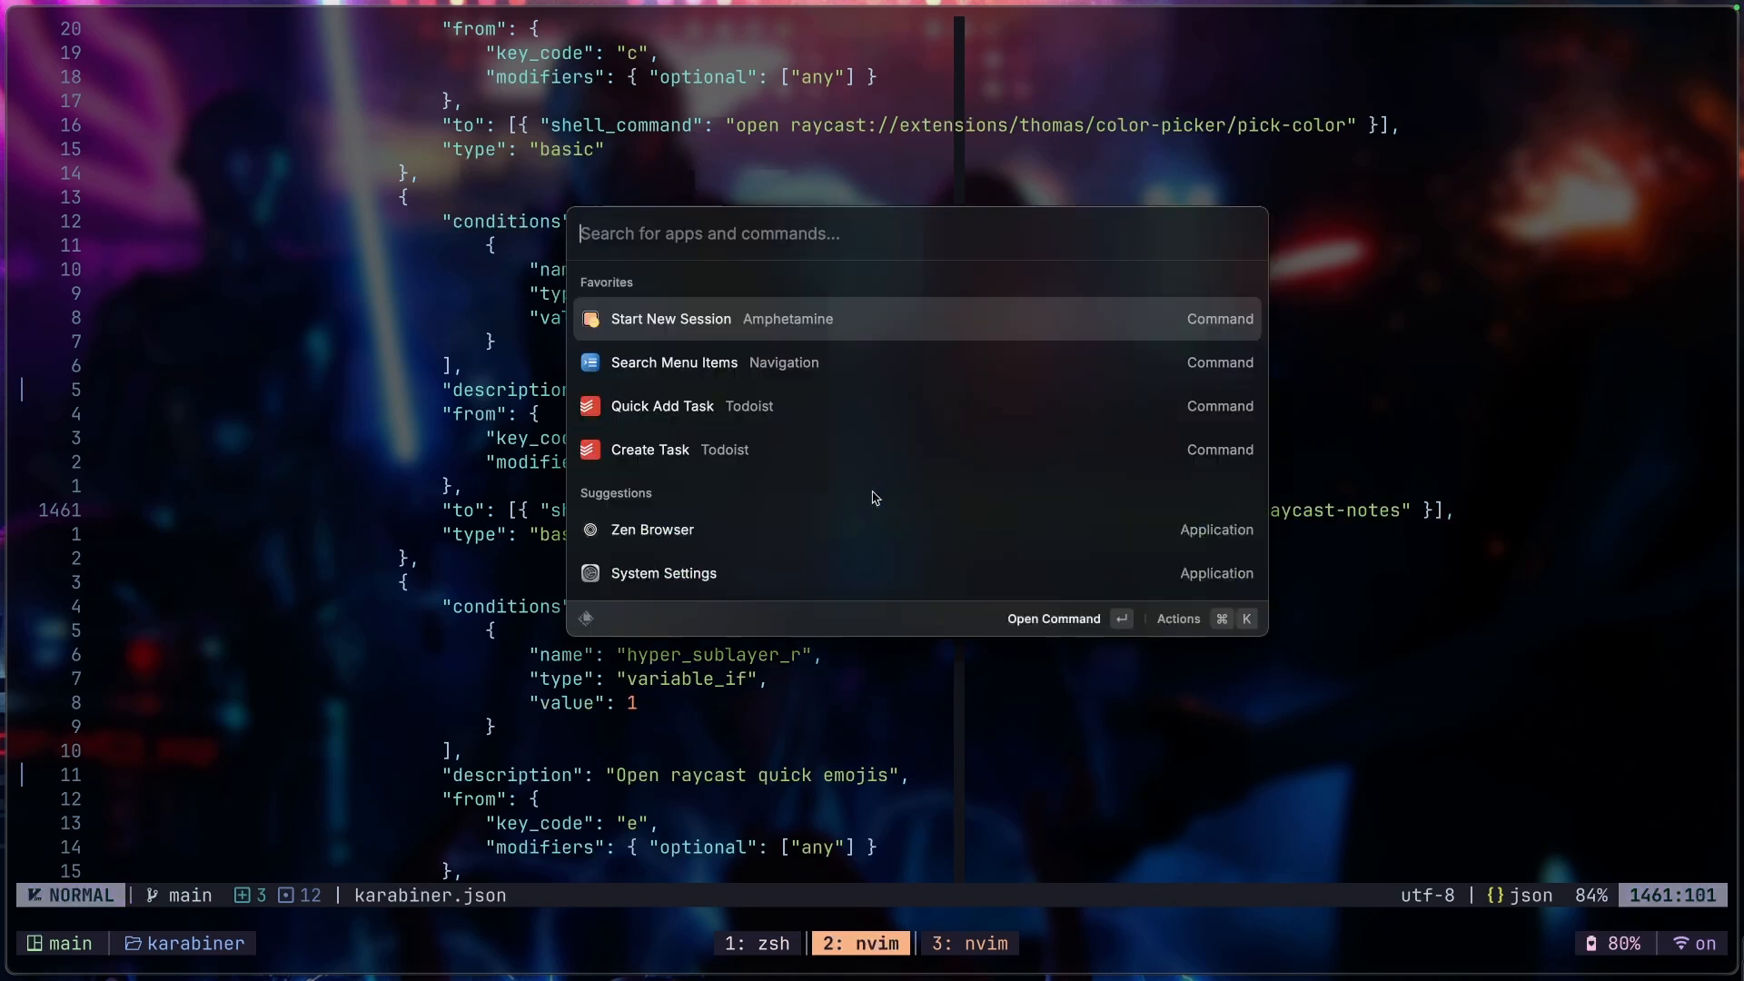
Step: Find Raycast Notes by searching 'notes' and filter its actions for Copy Deeplink
text(notes)
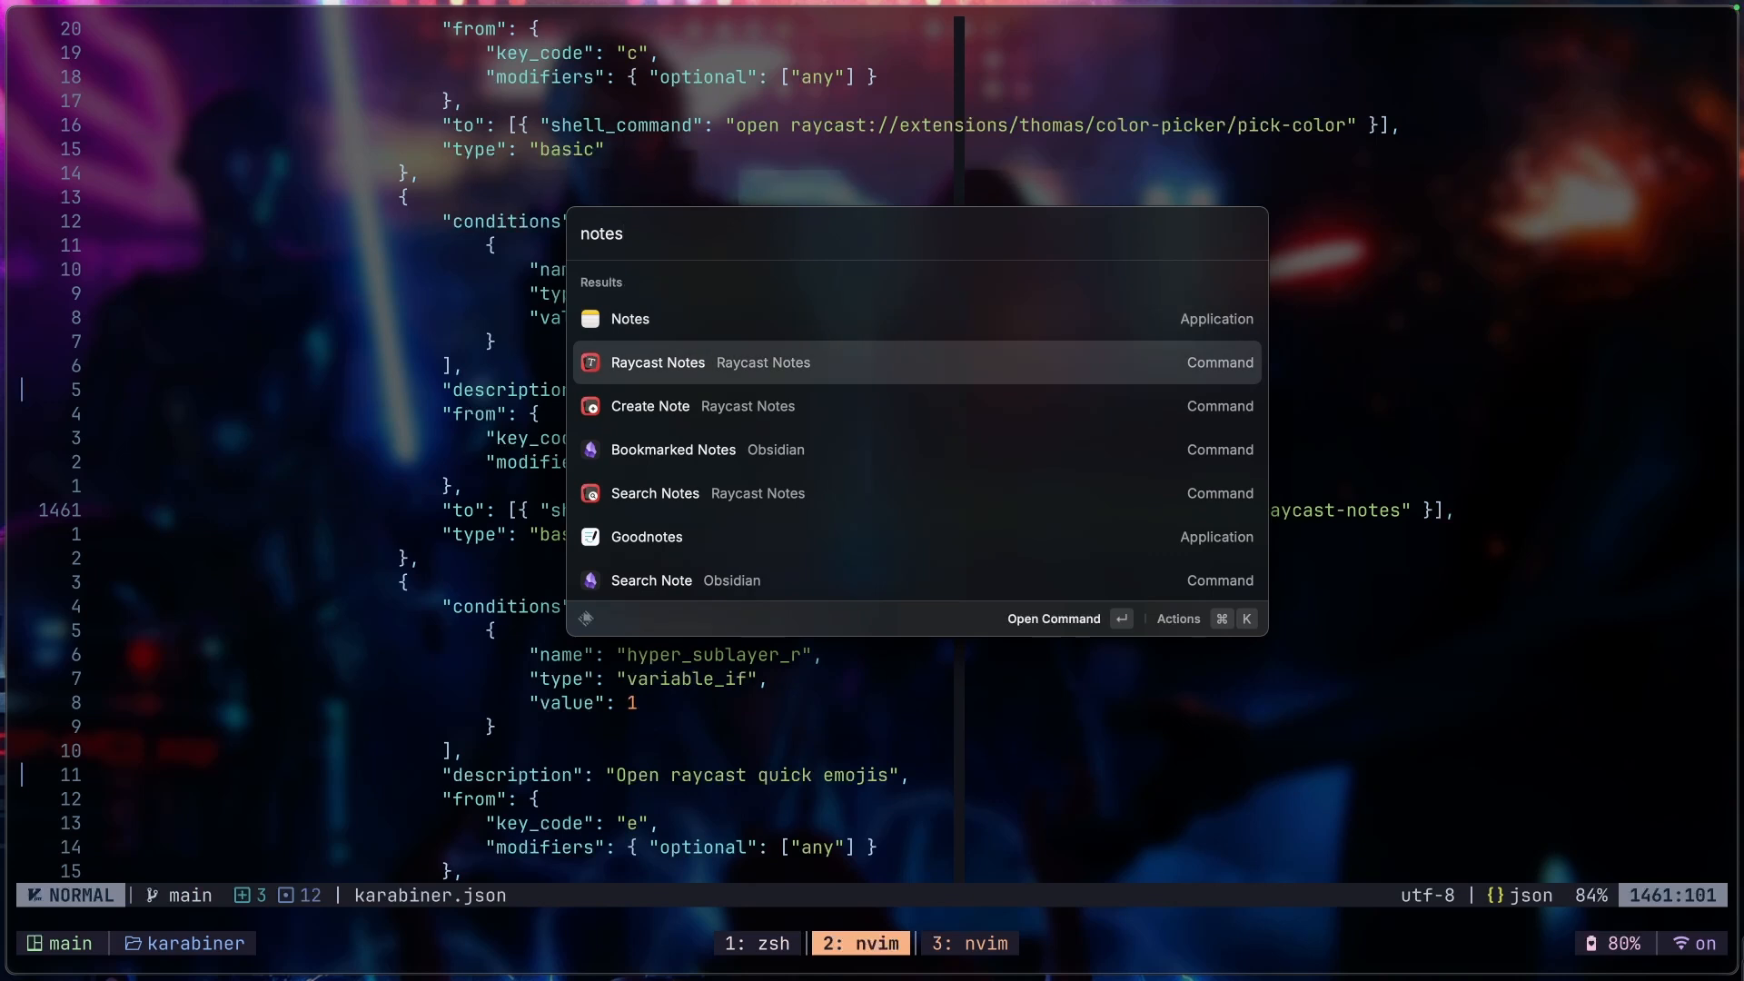
click(1176, 618)
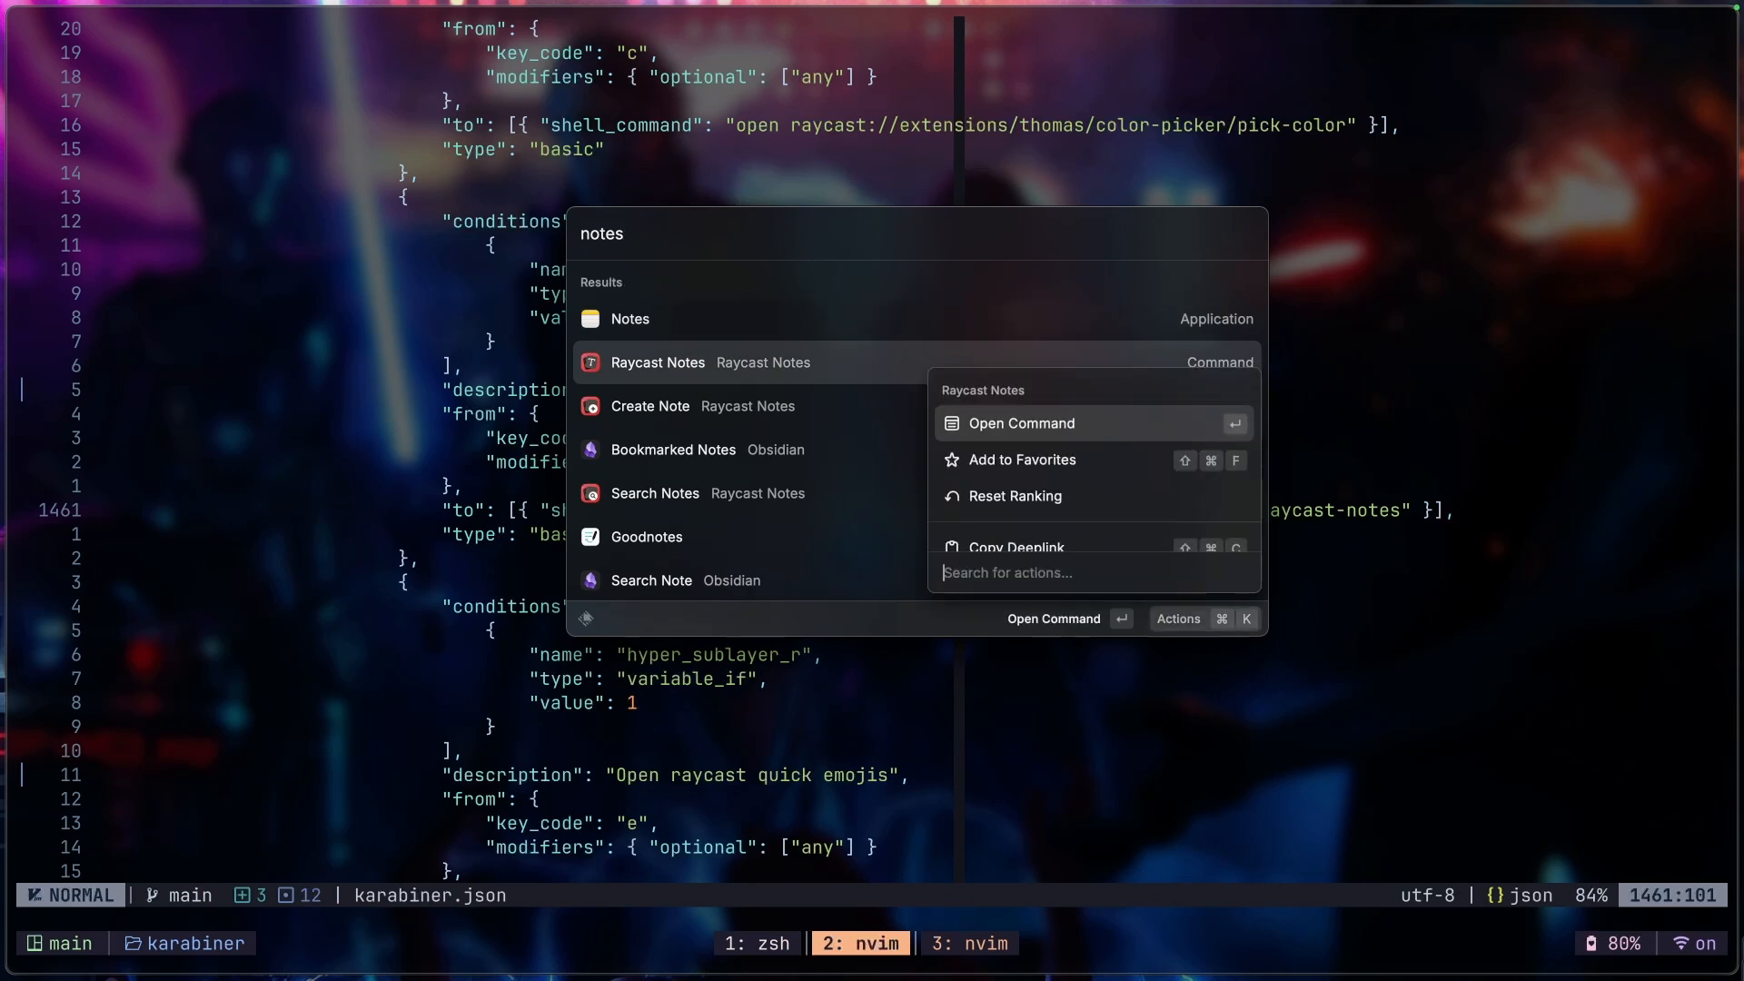
text(dee)
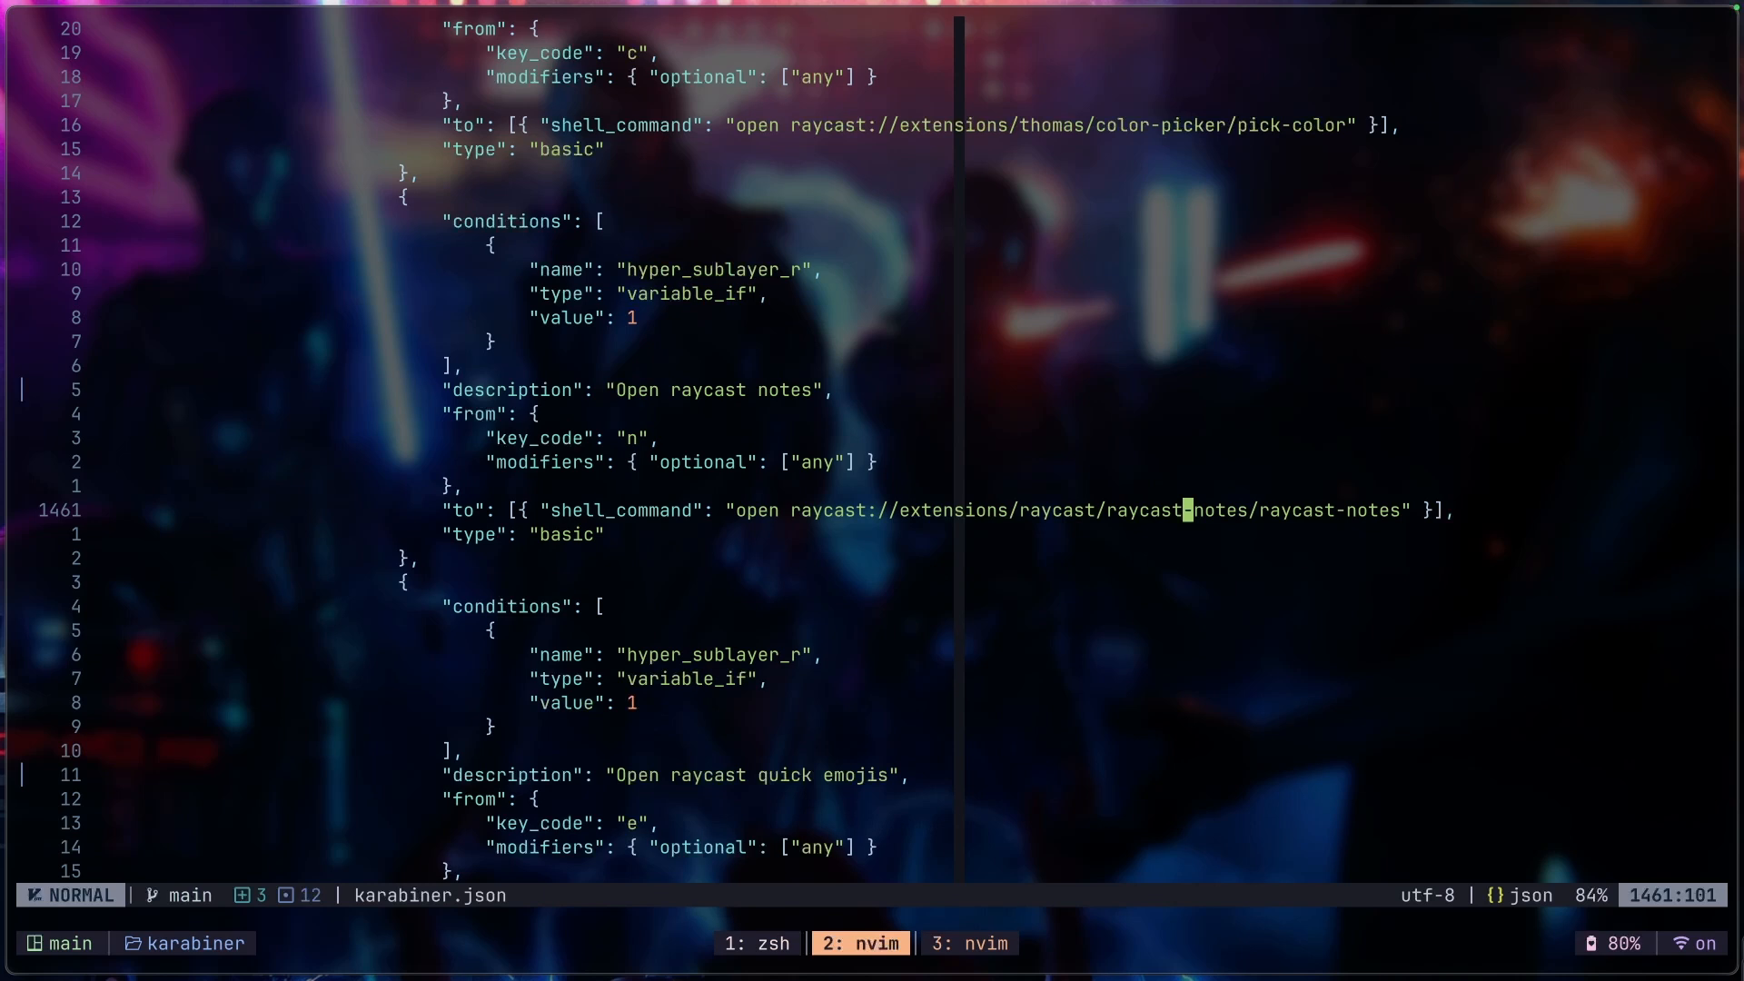
Step: Remove the stray pasted Raycast notes URL line from karabiner.json
key(V)
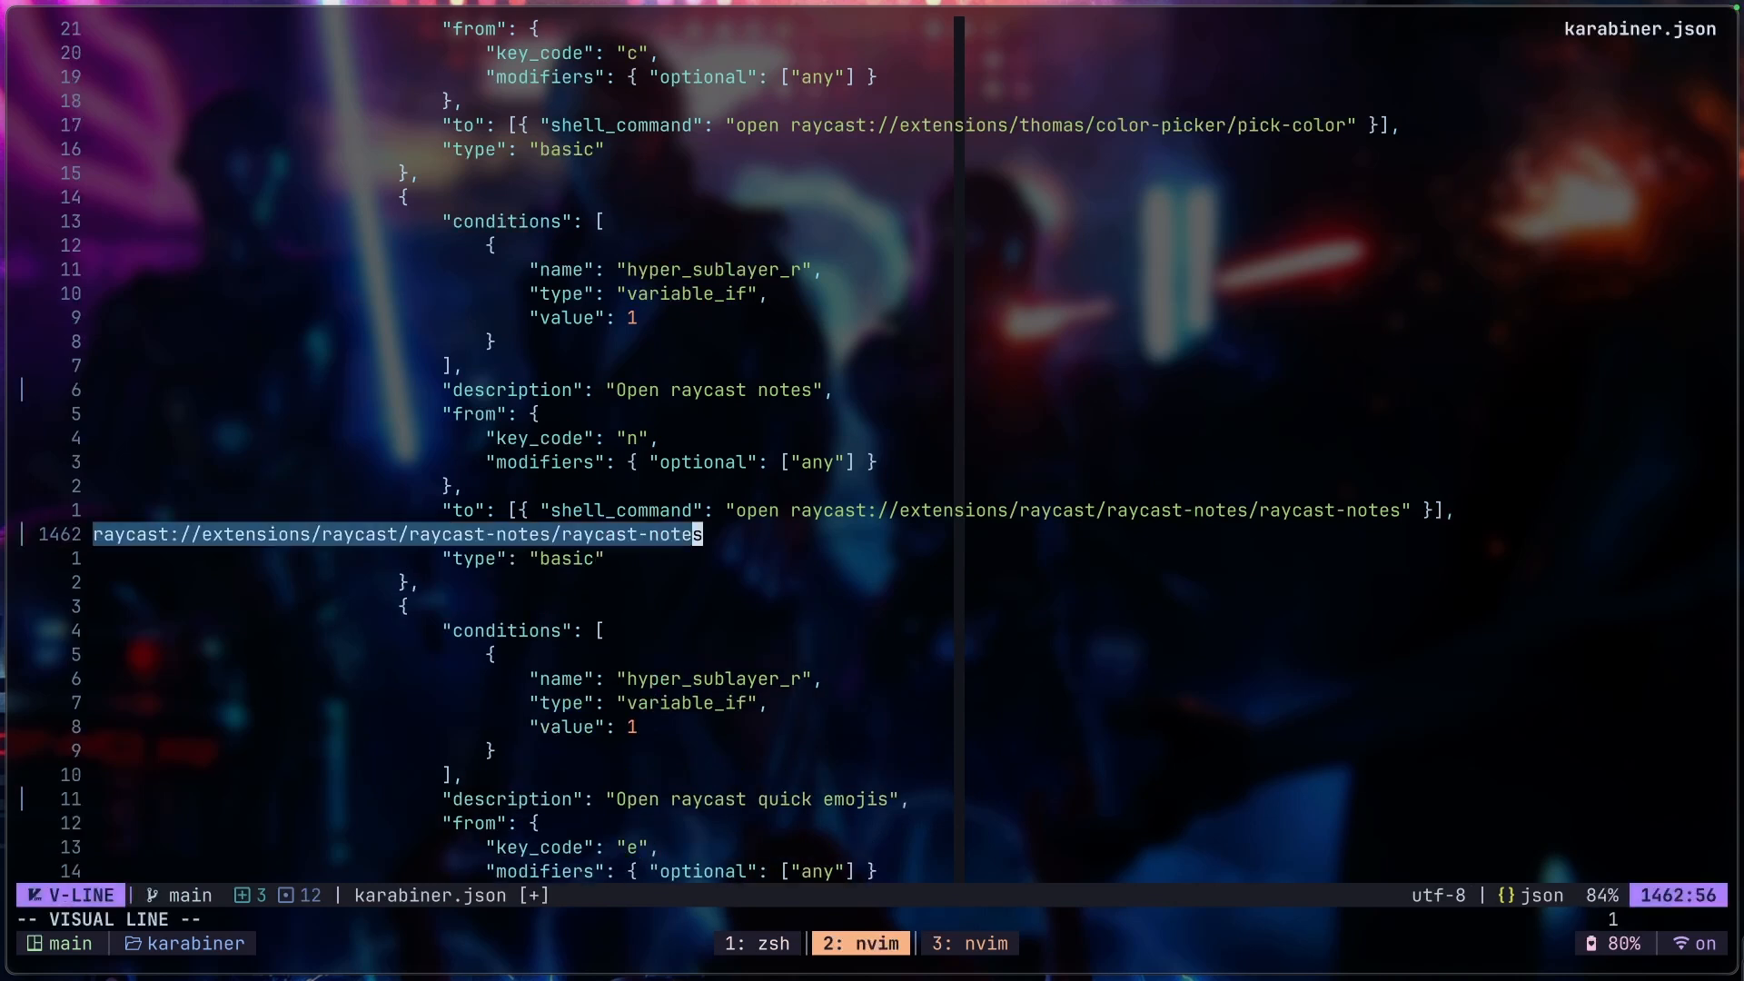
key(Escape)
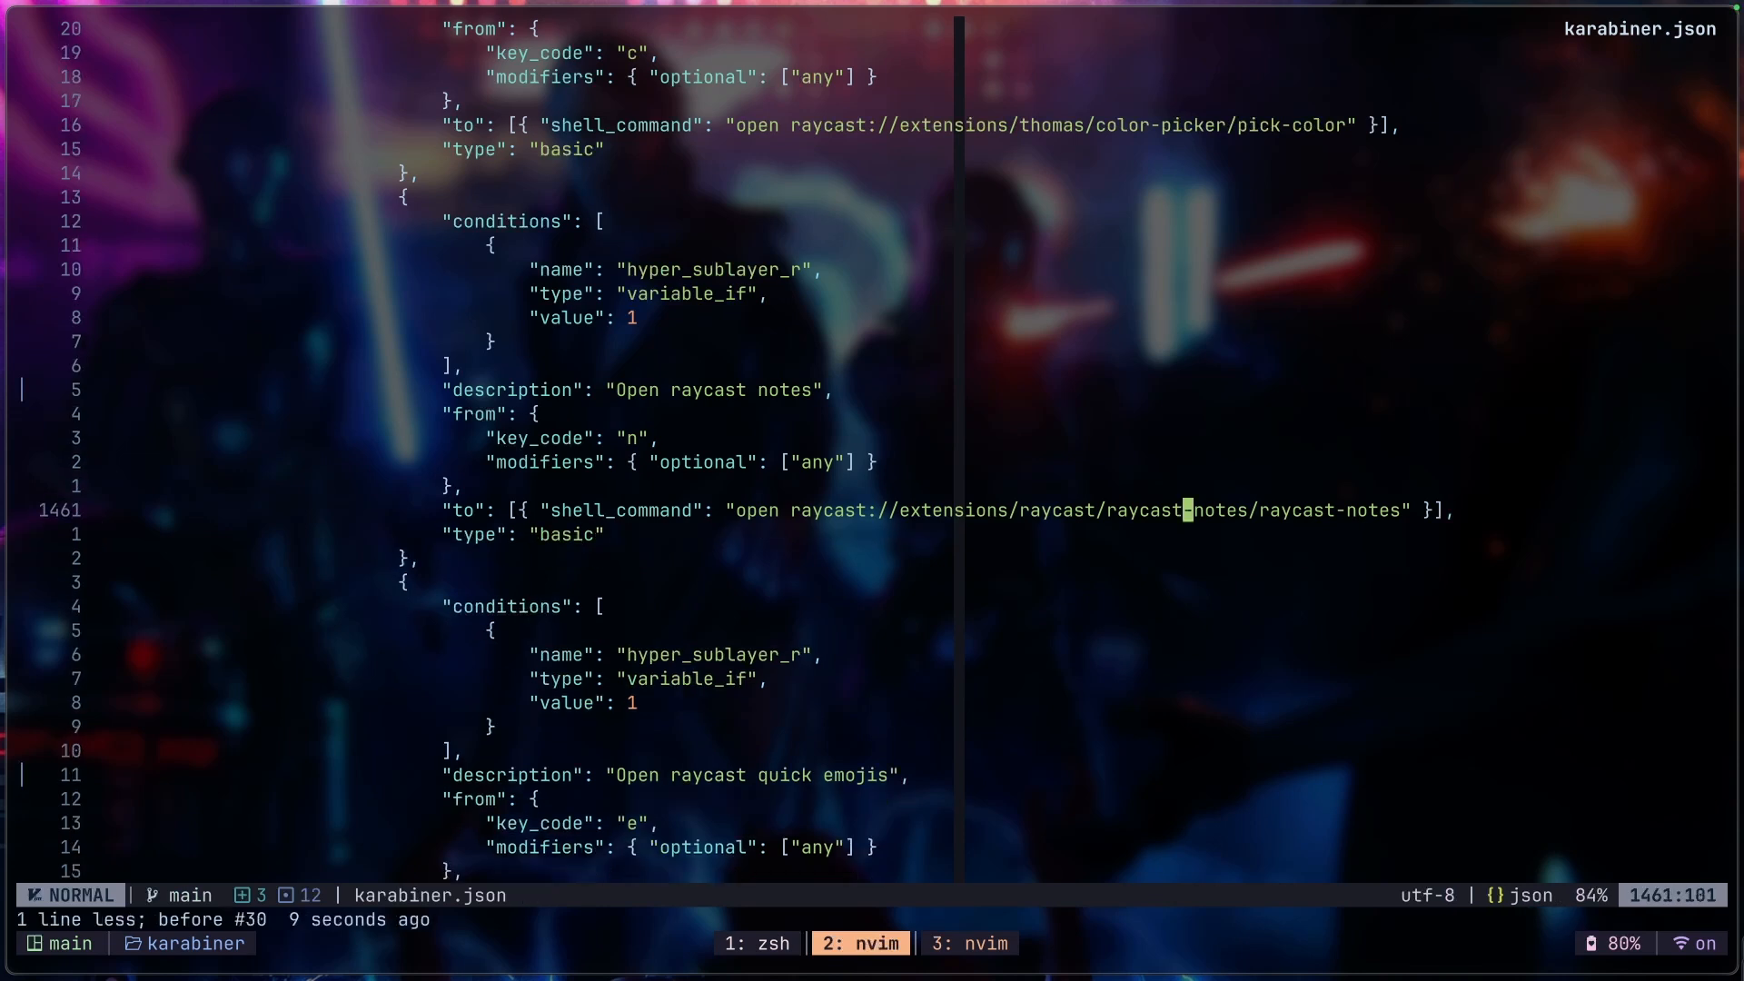
scroll(down, 3)
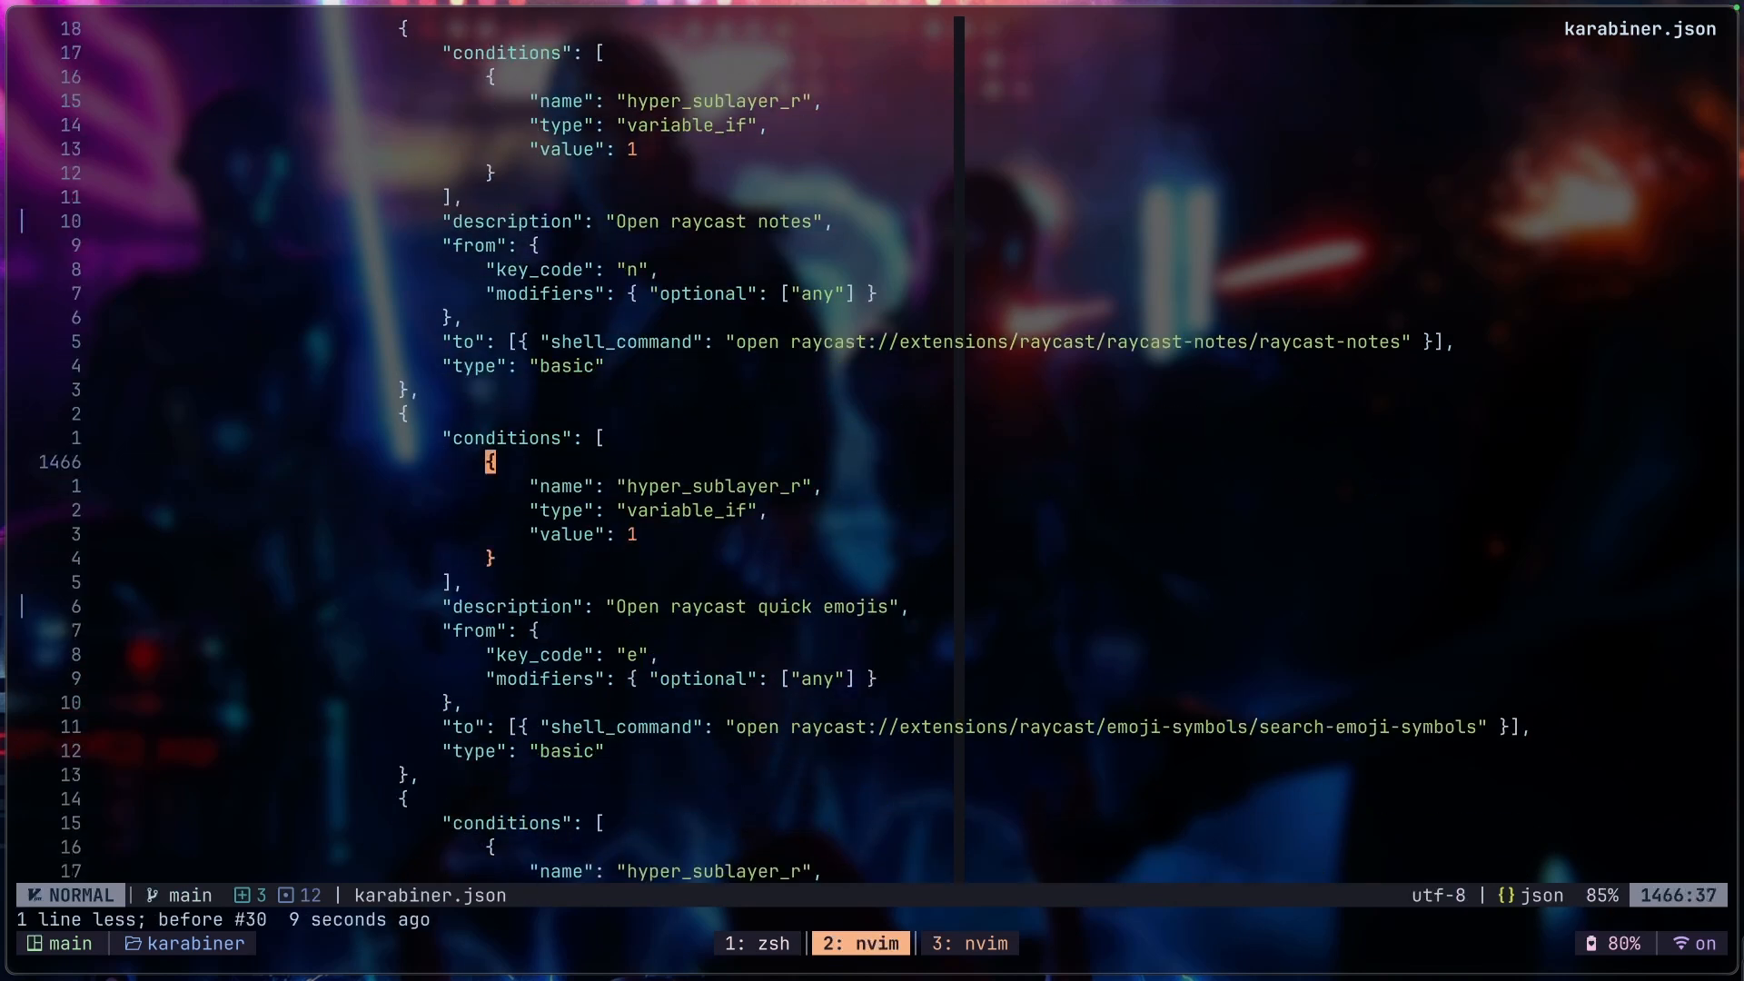
Step: Test the quick emojis rule by launching and dismissing the emoji picker
key(V)
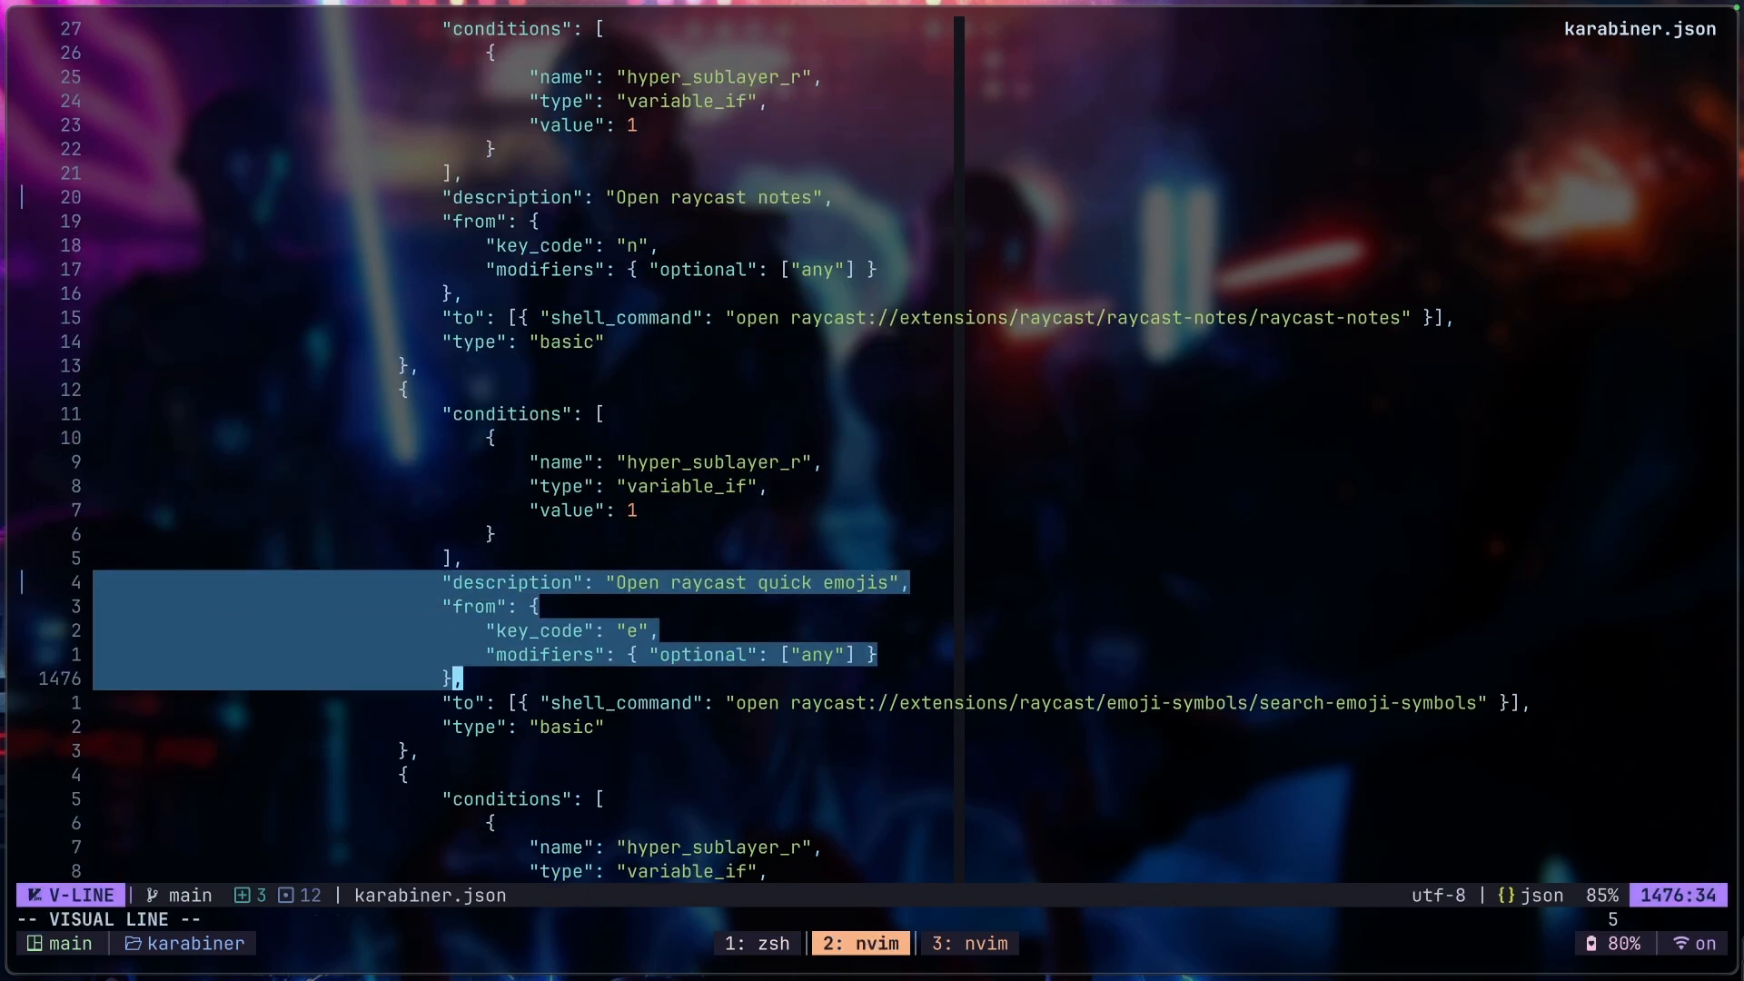
key(Escape)
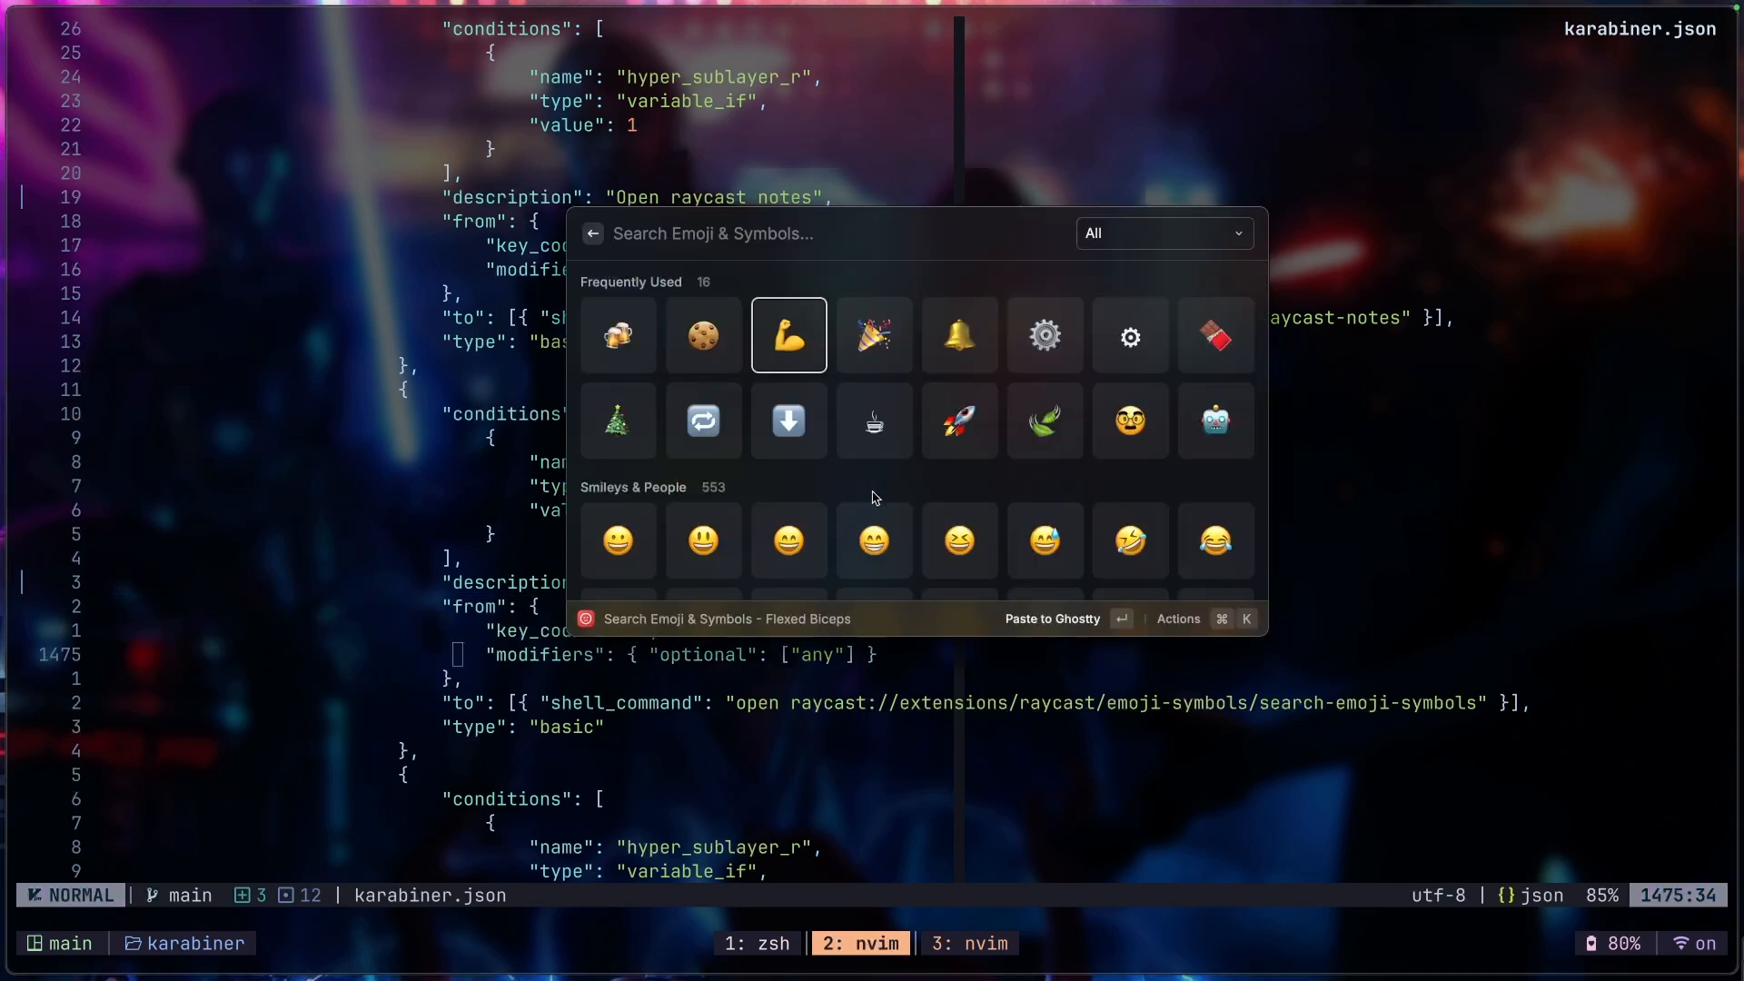
key(escape)
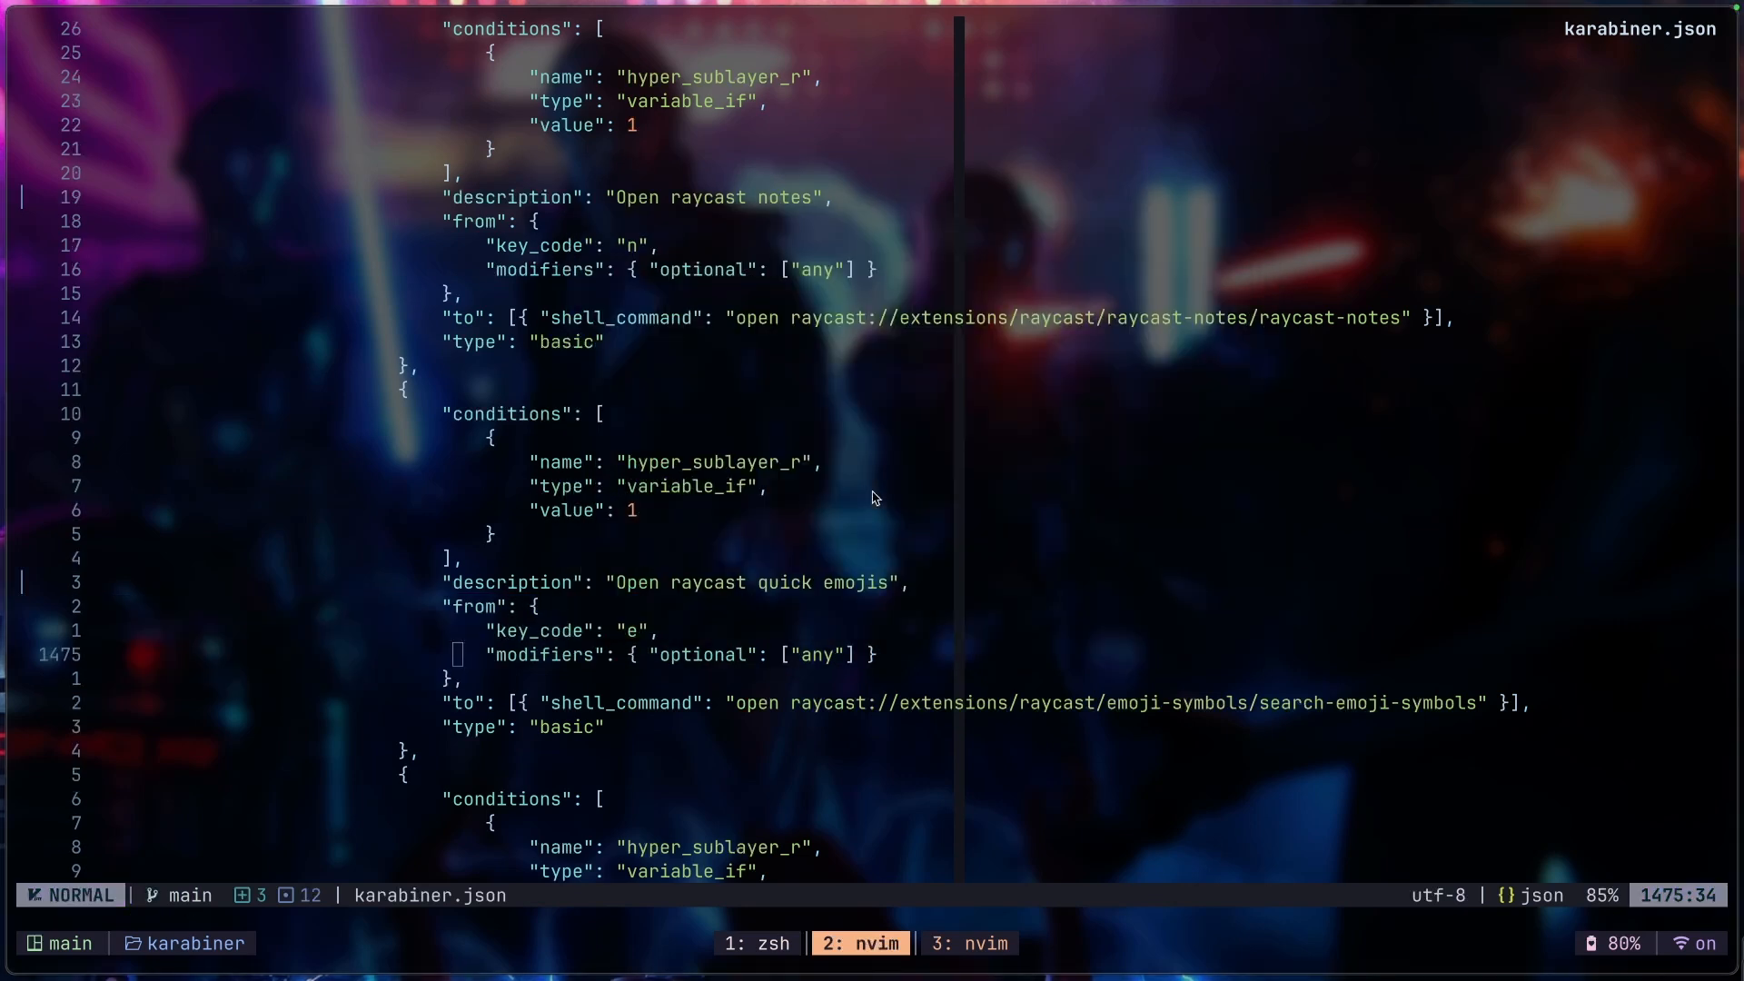
Step: Move past the clipboard-history rule to the Hyper sublayer v block
scroll(down, 3)
text("description": "Open raycast clipboard-history",)
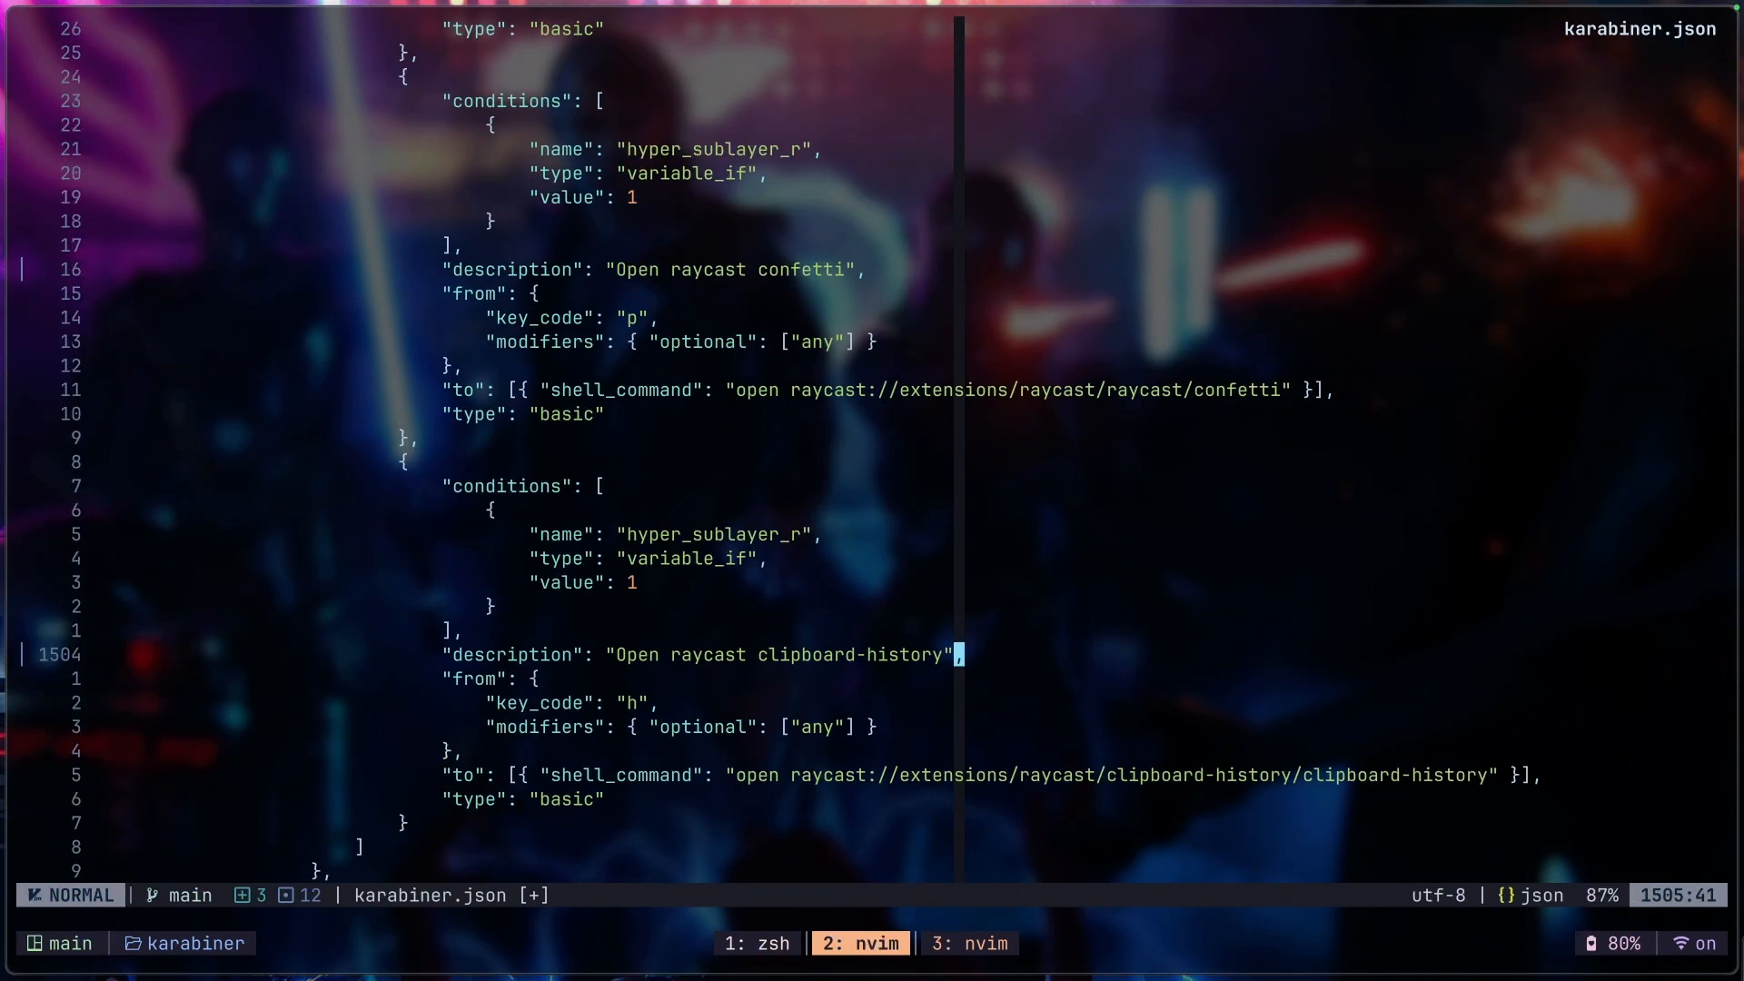
key(j)
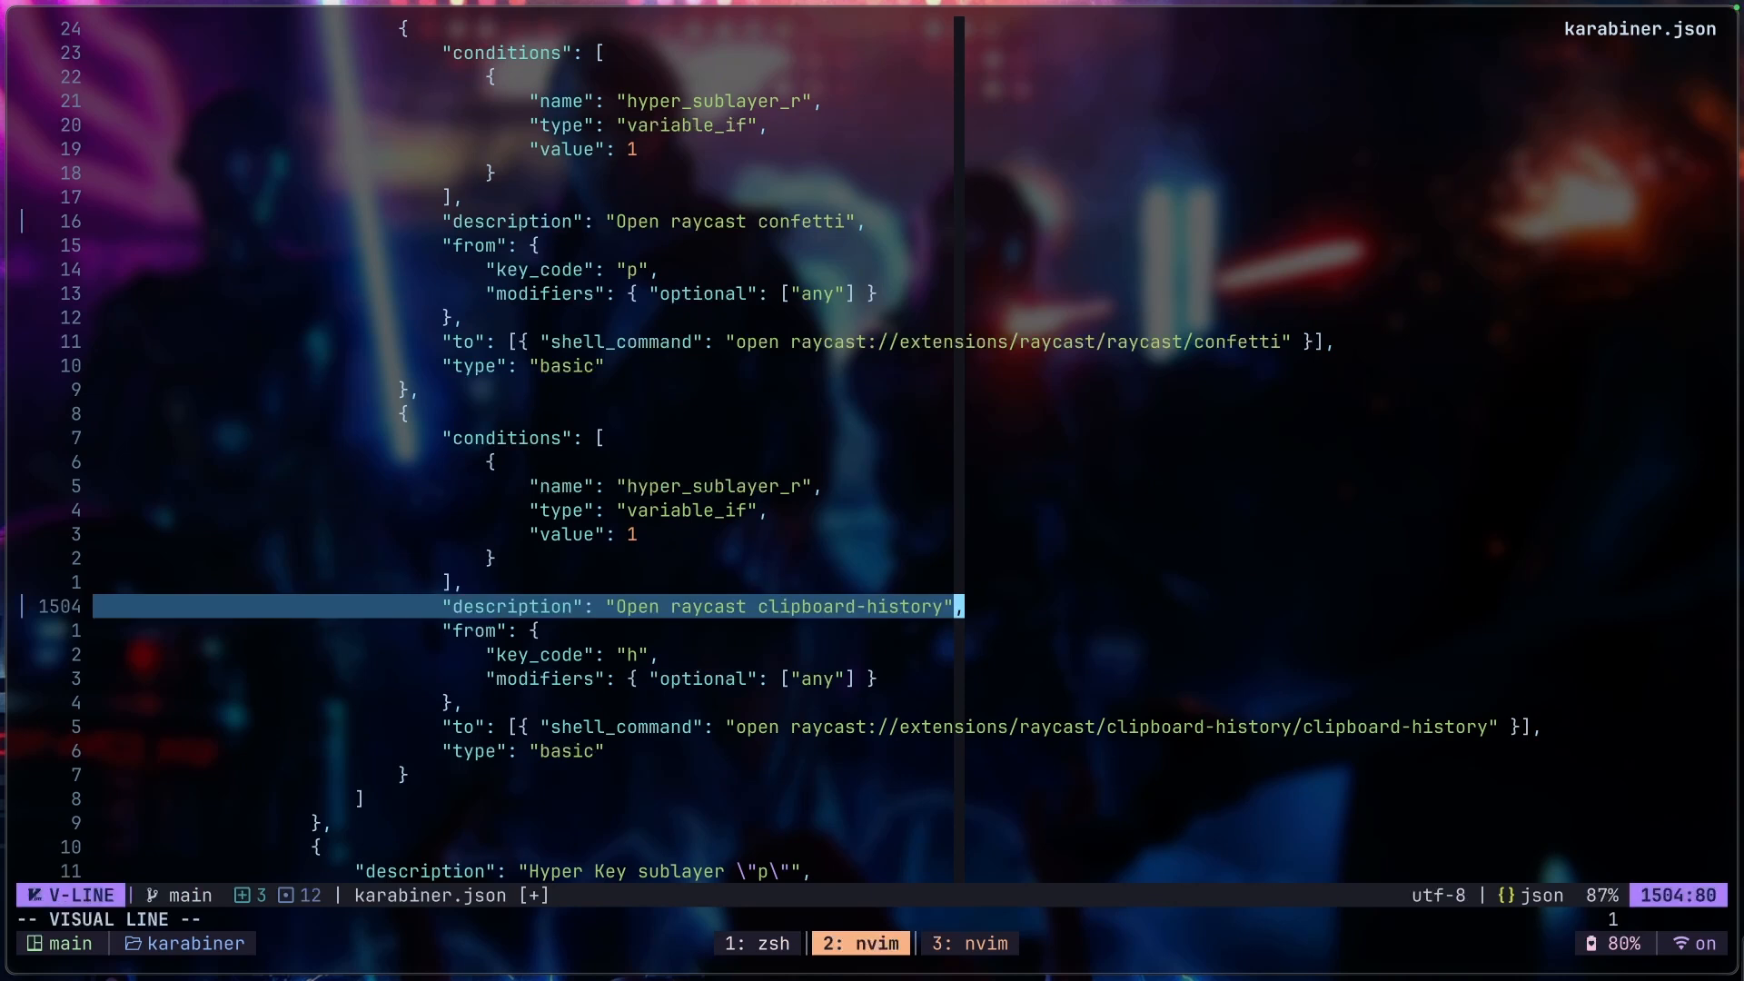
key(Escape)
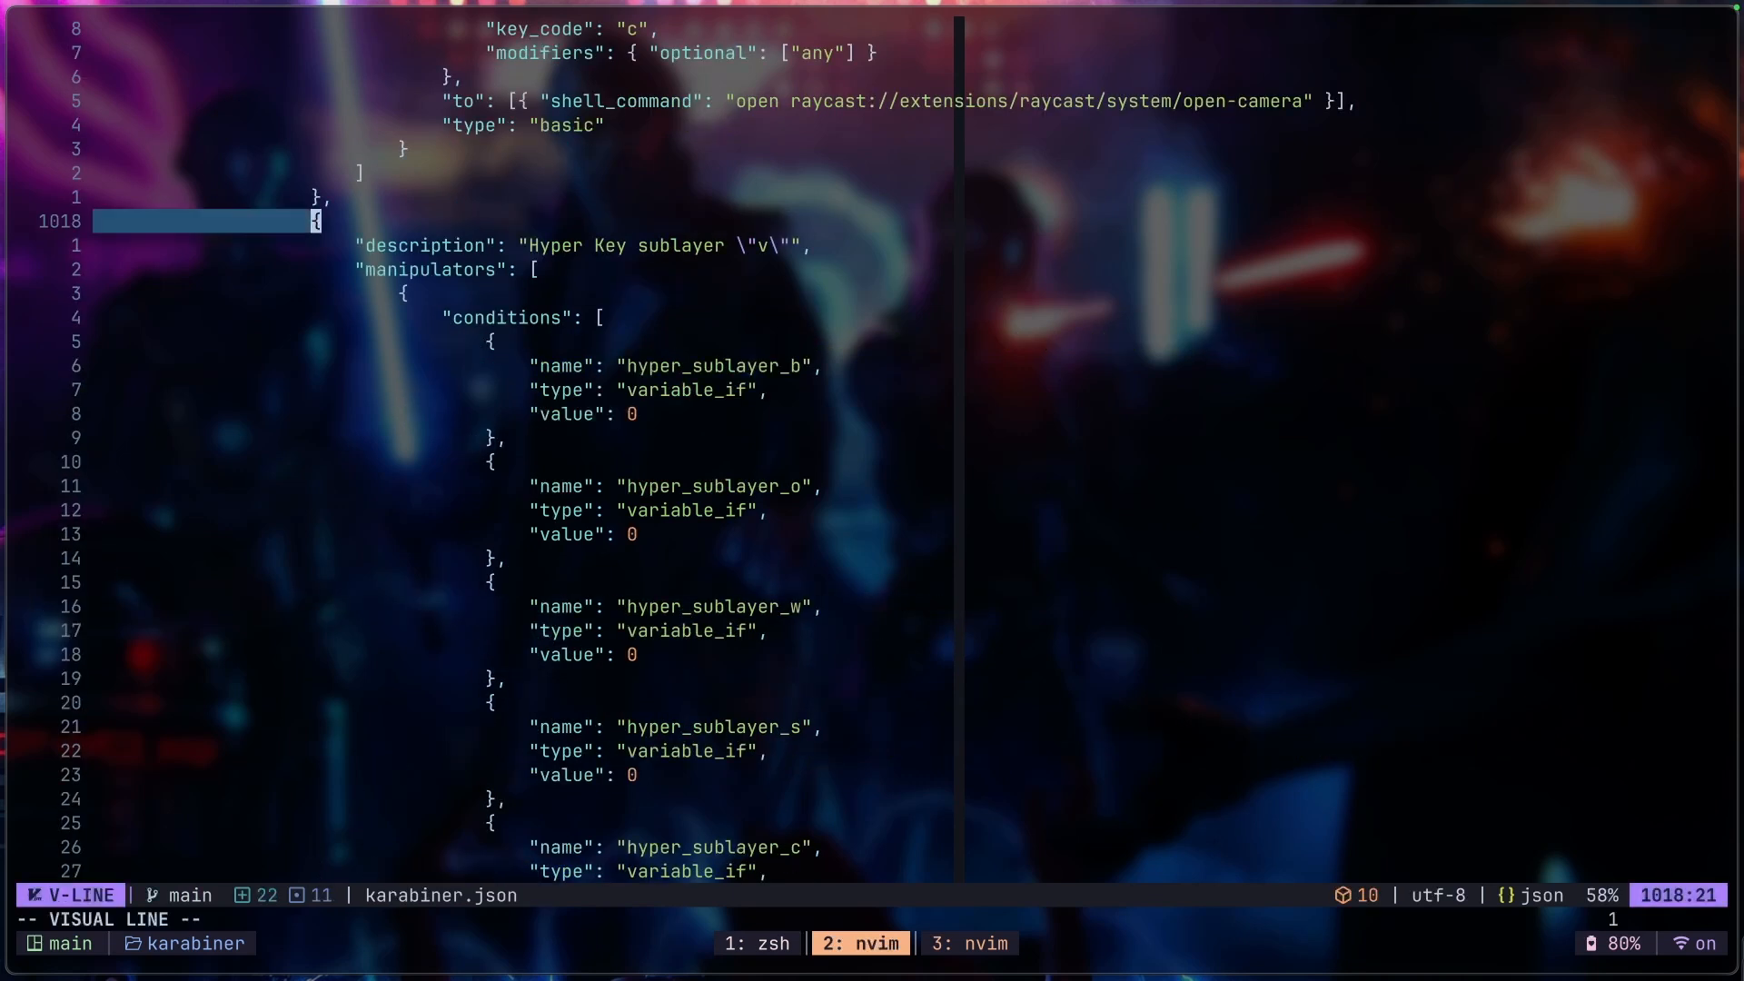
key(Escape)
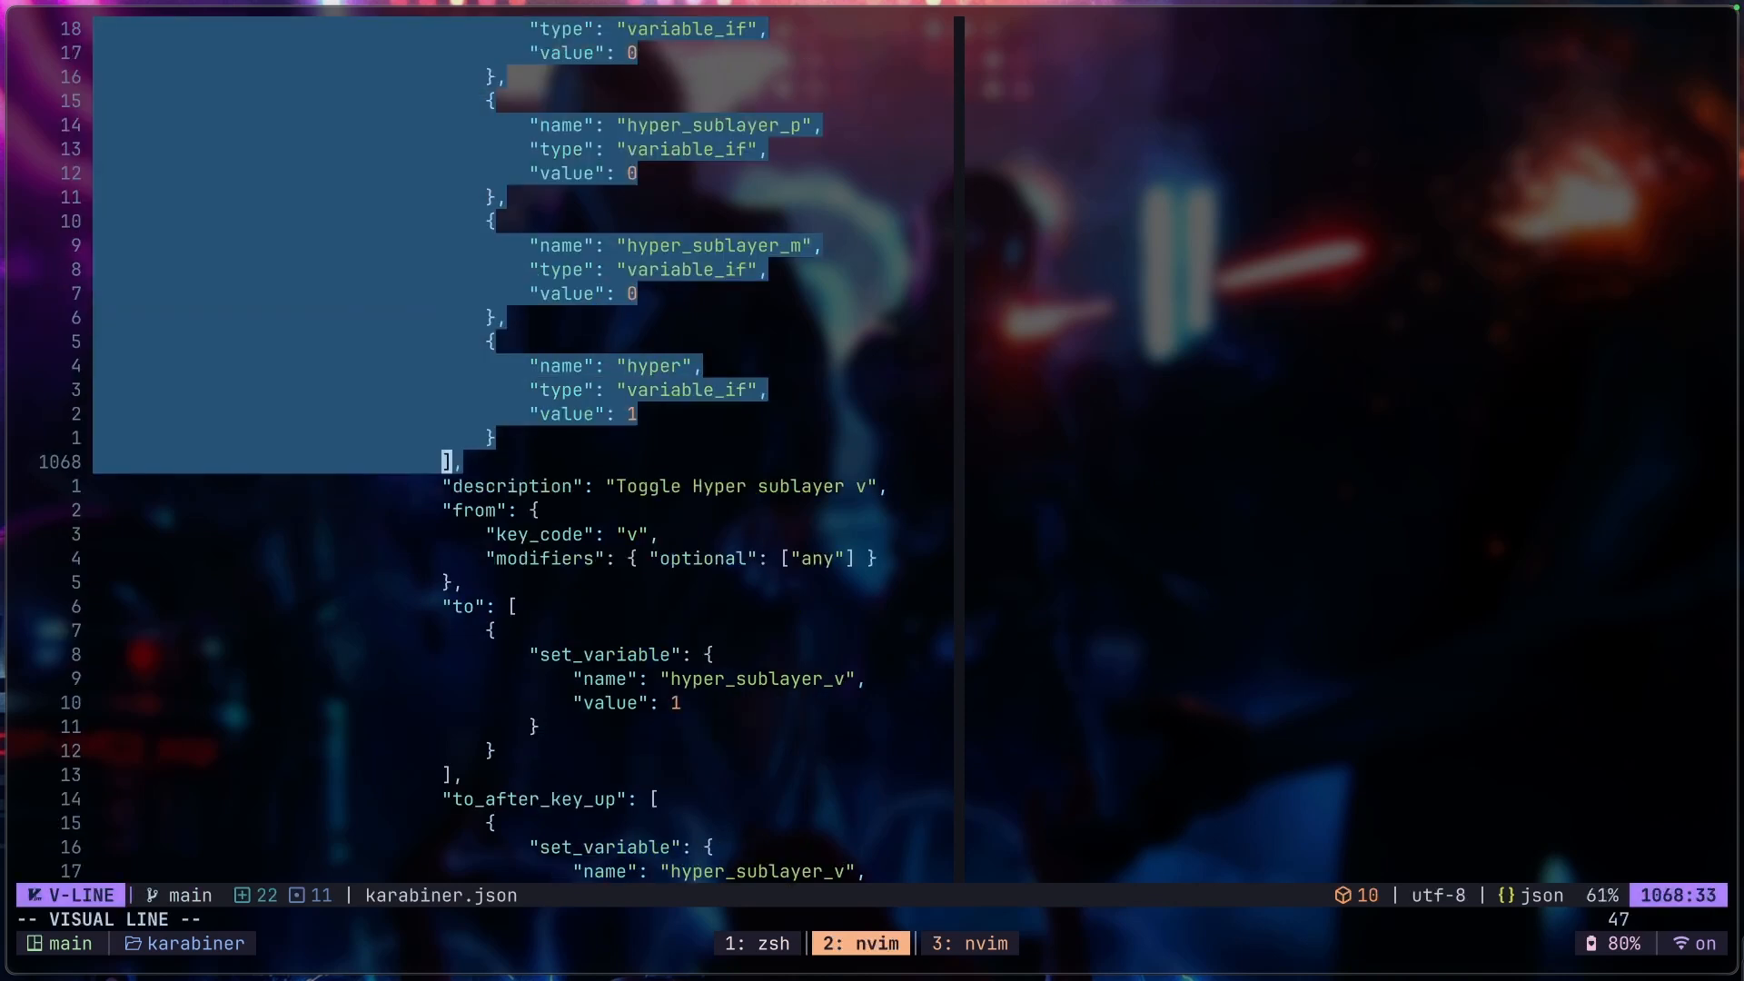
key(Escape)
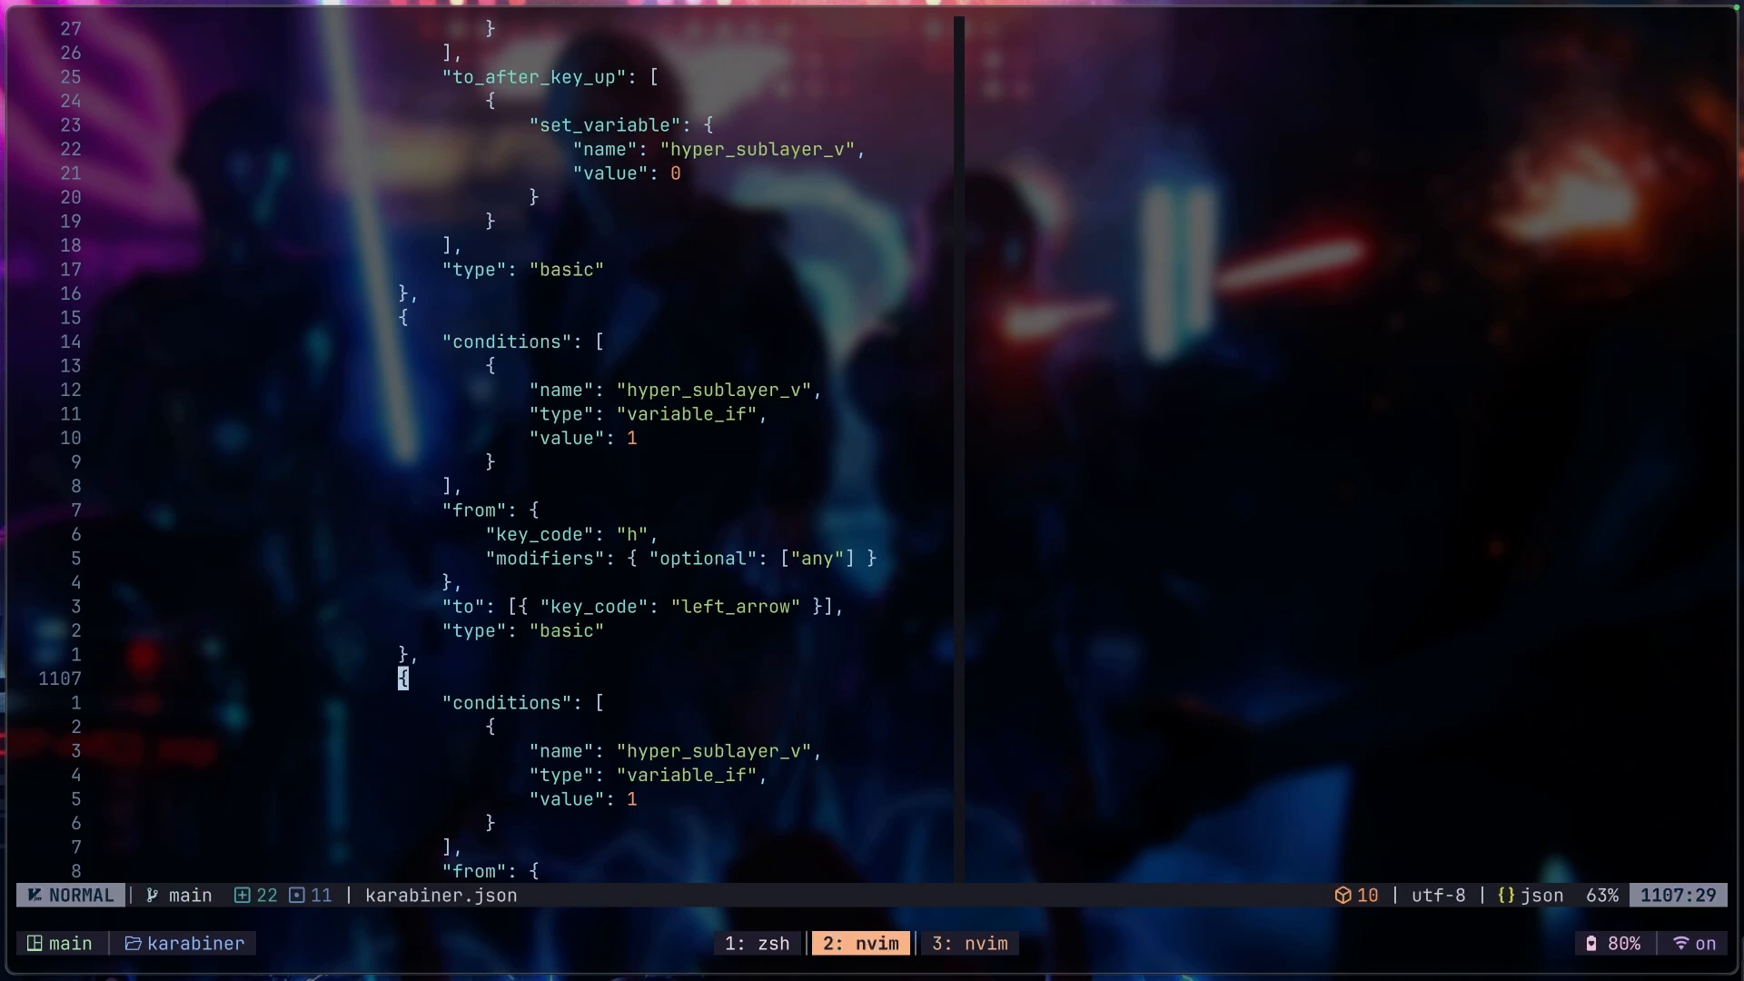
key(V)
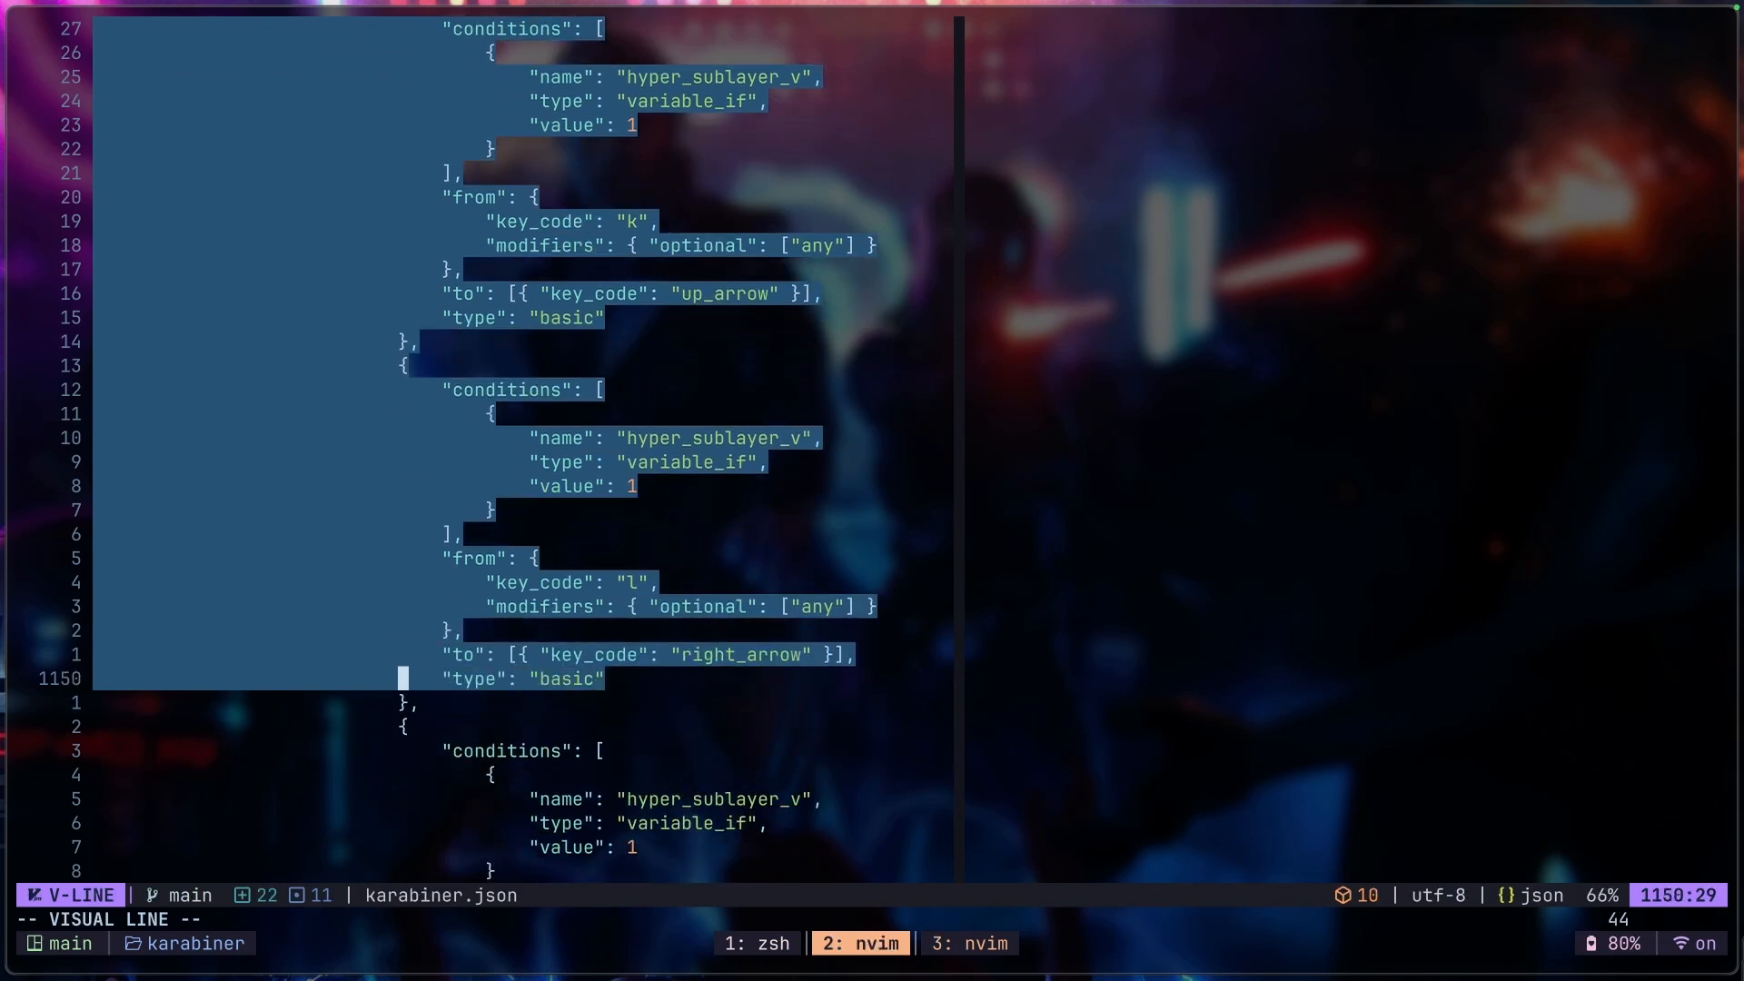
key(j)
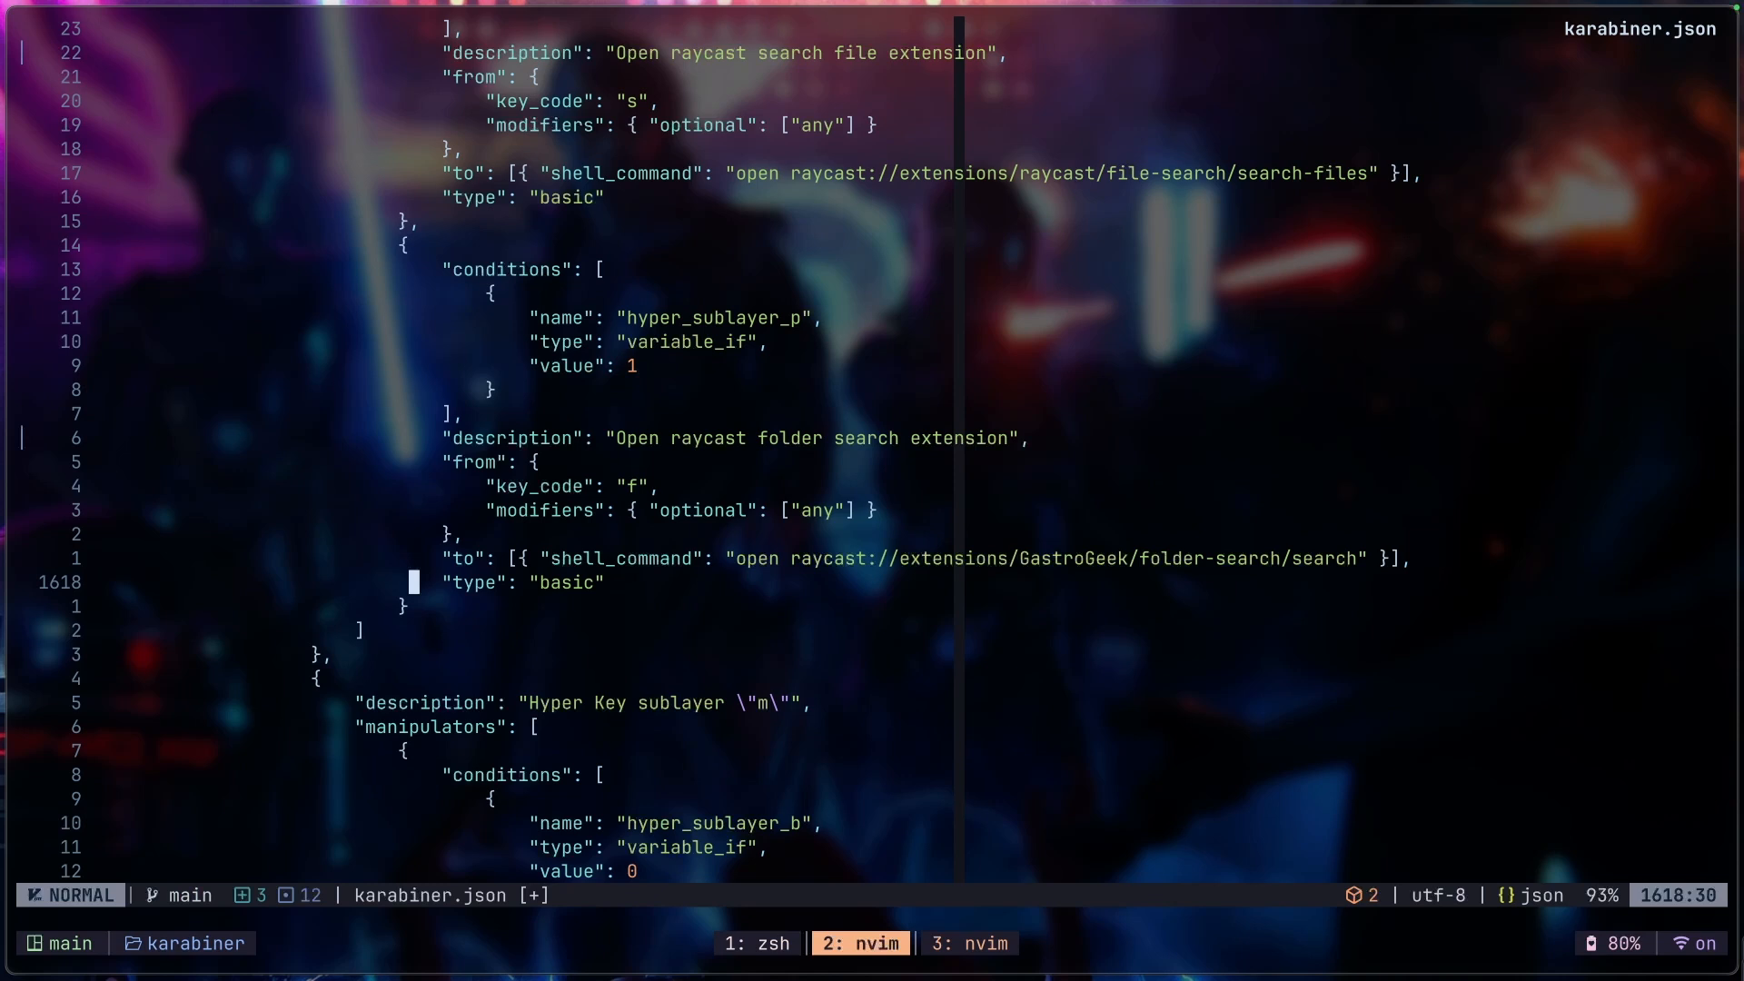
key(j)
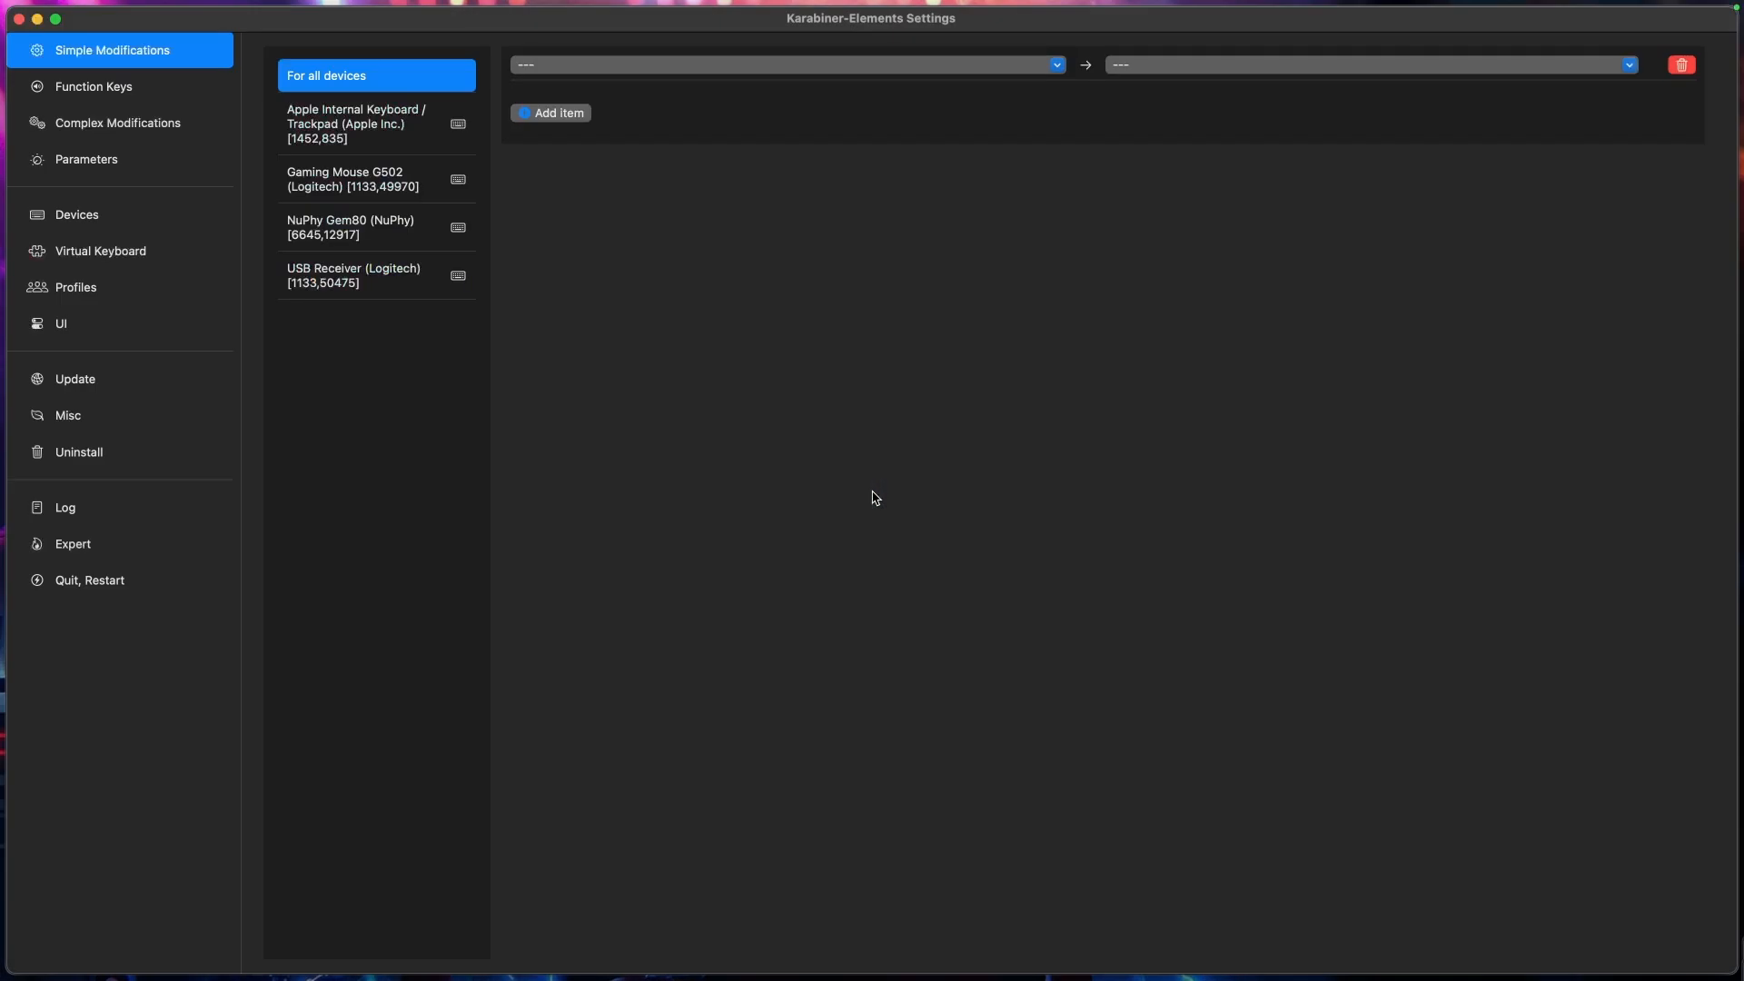
mouse_move(506, 335)
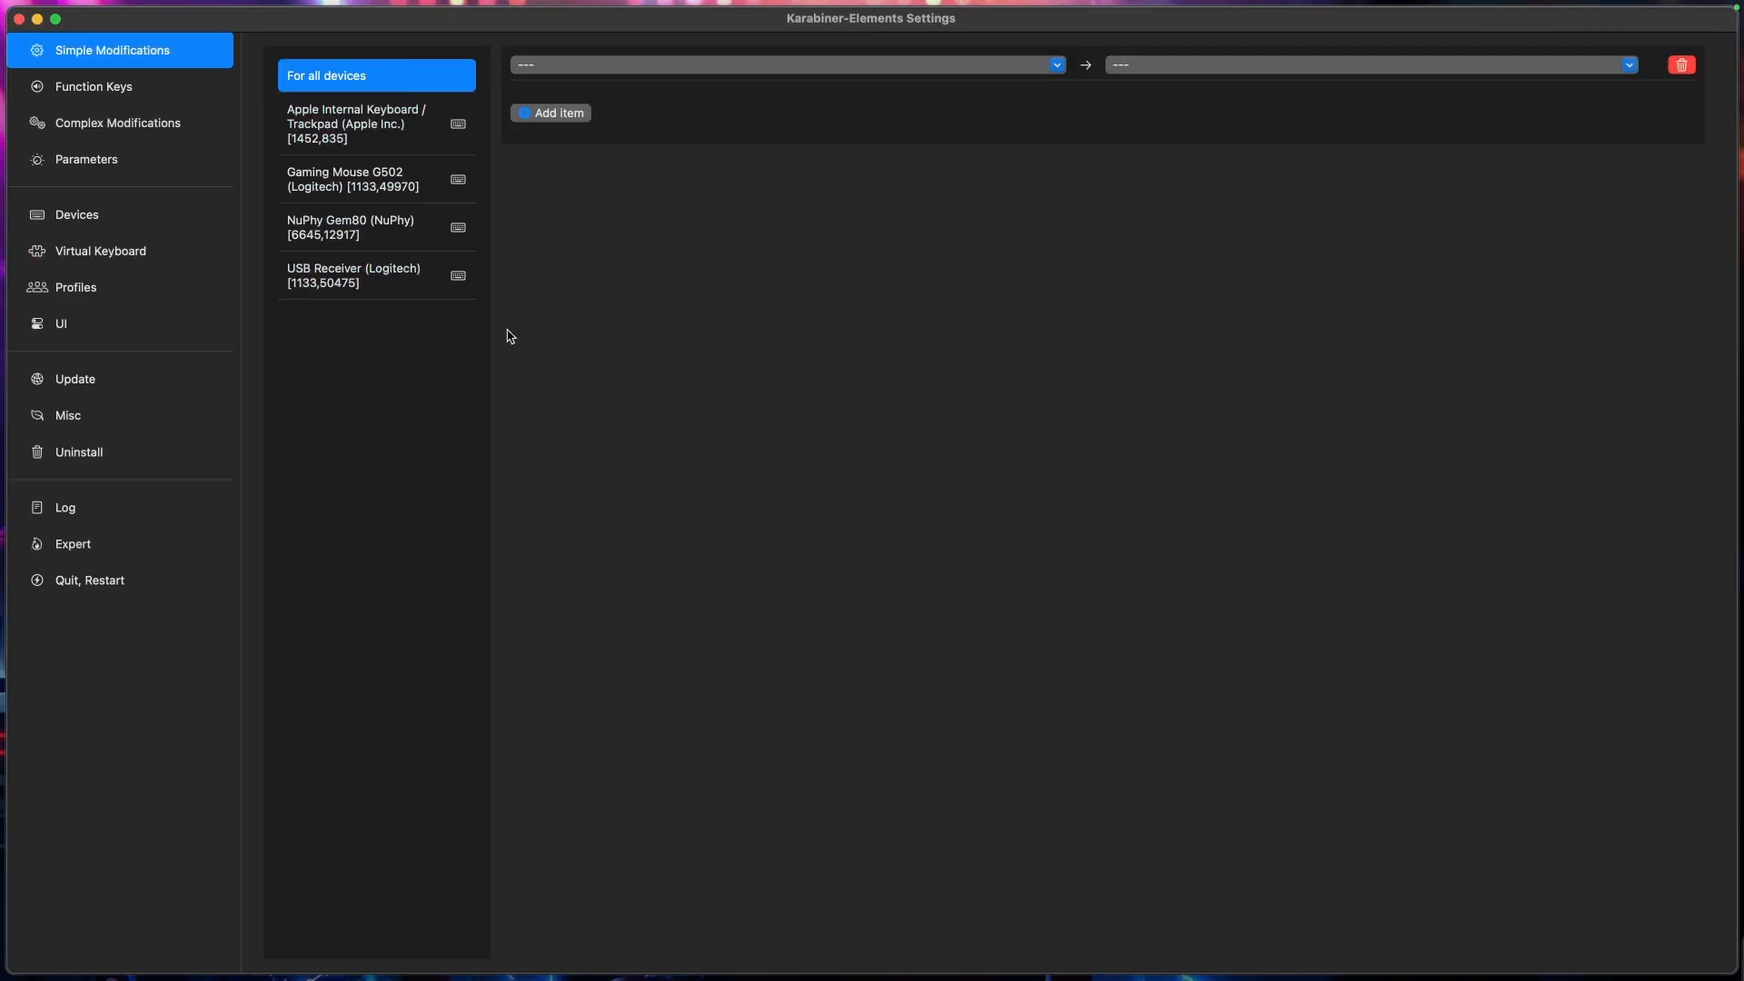
Step: Show the complex modification rules and briefly view the Hyper Key rule's JSON
click(117, 123)
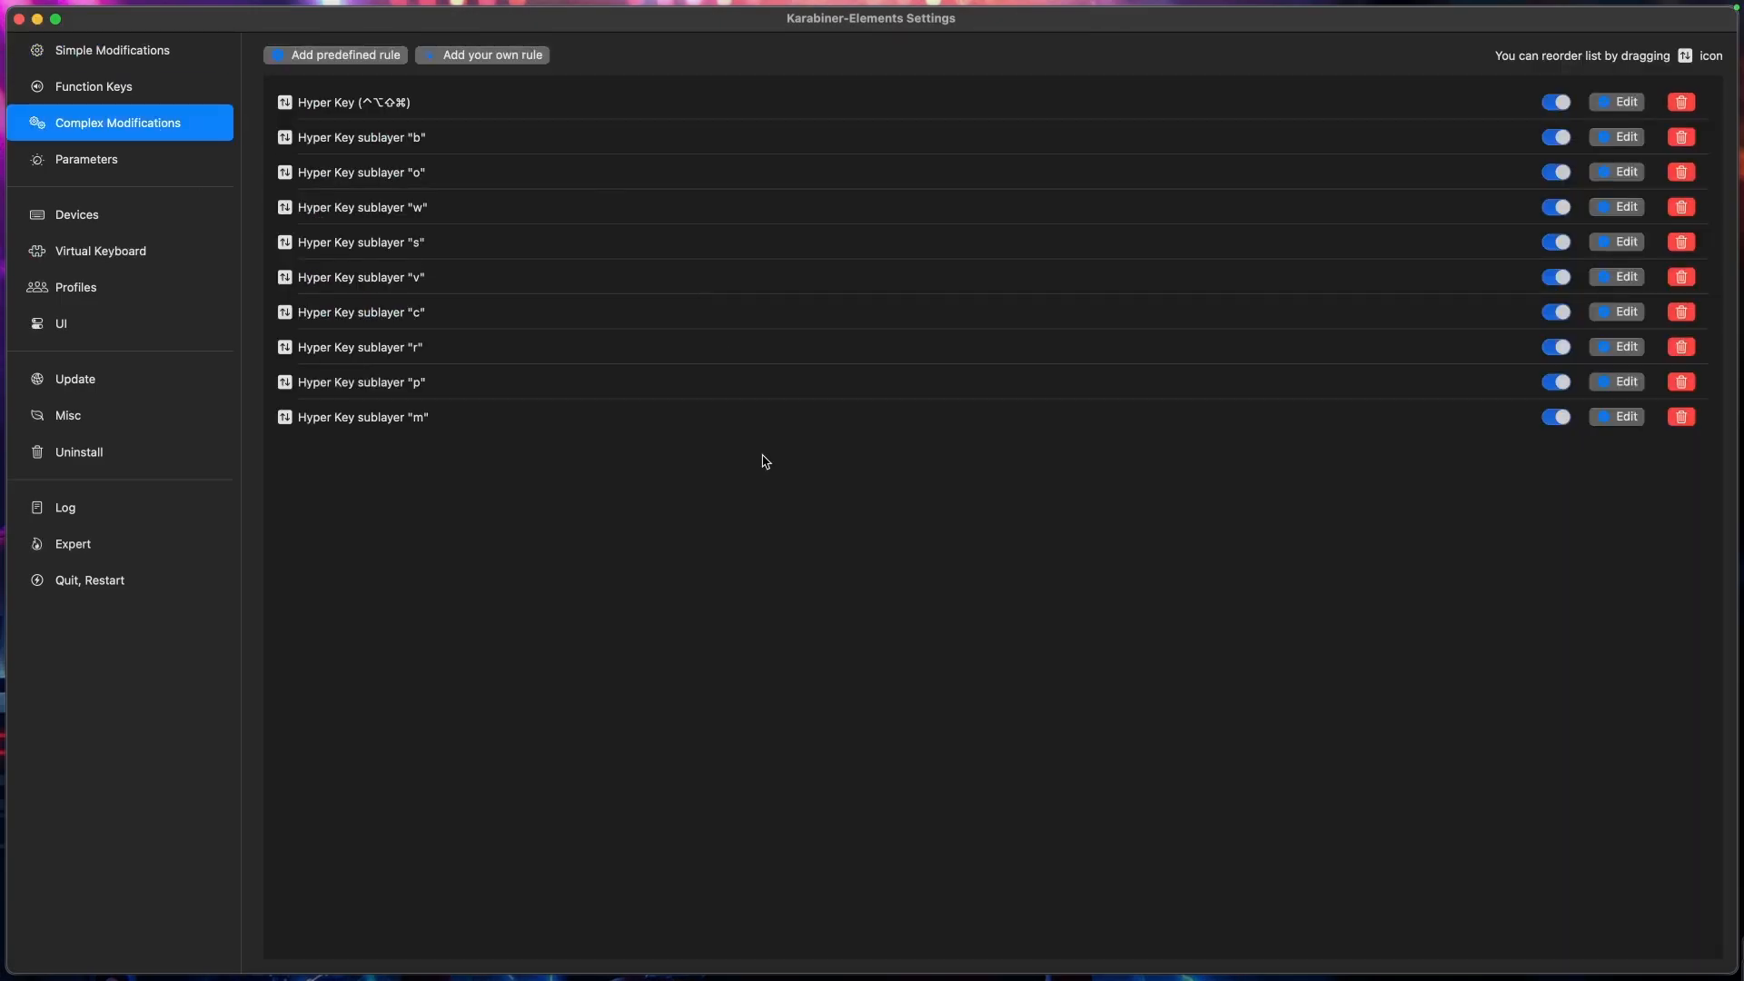
mouse_move(1510, 167)
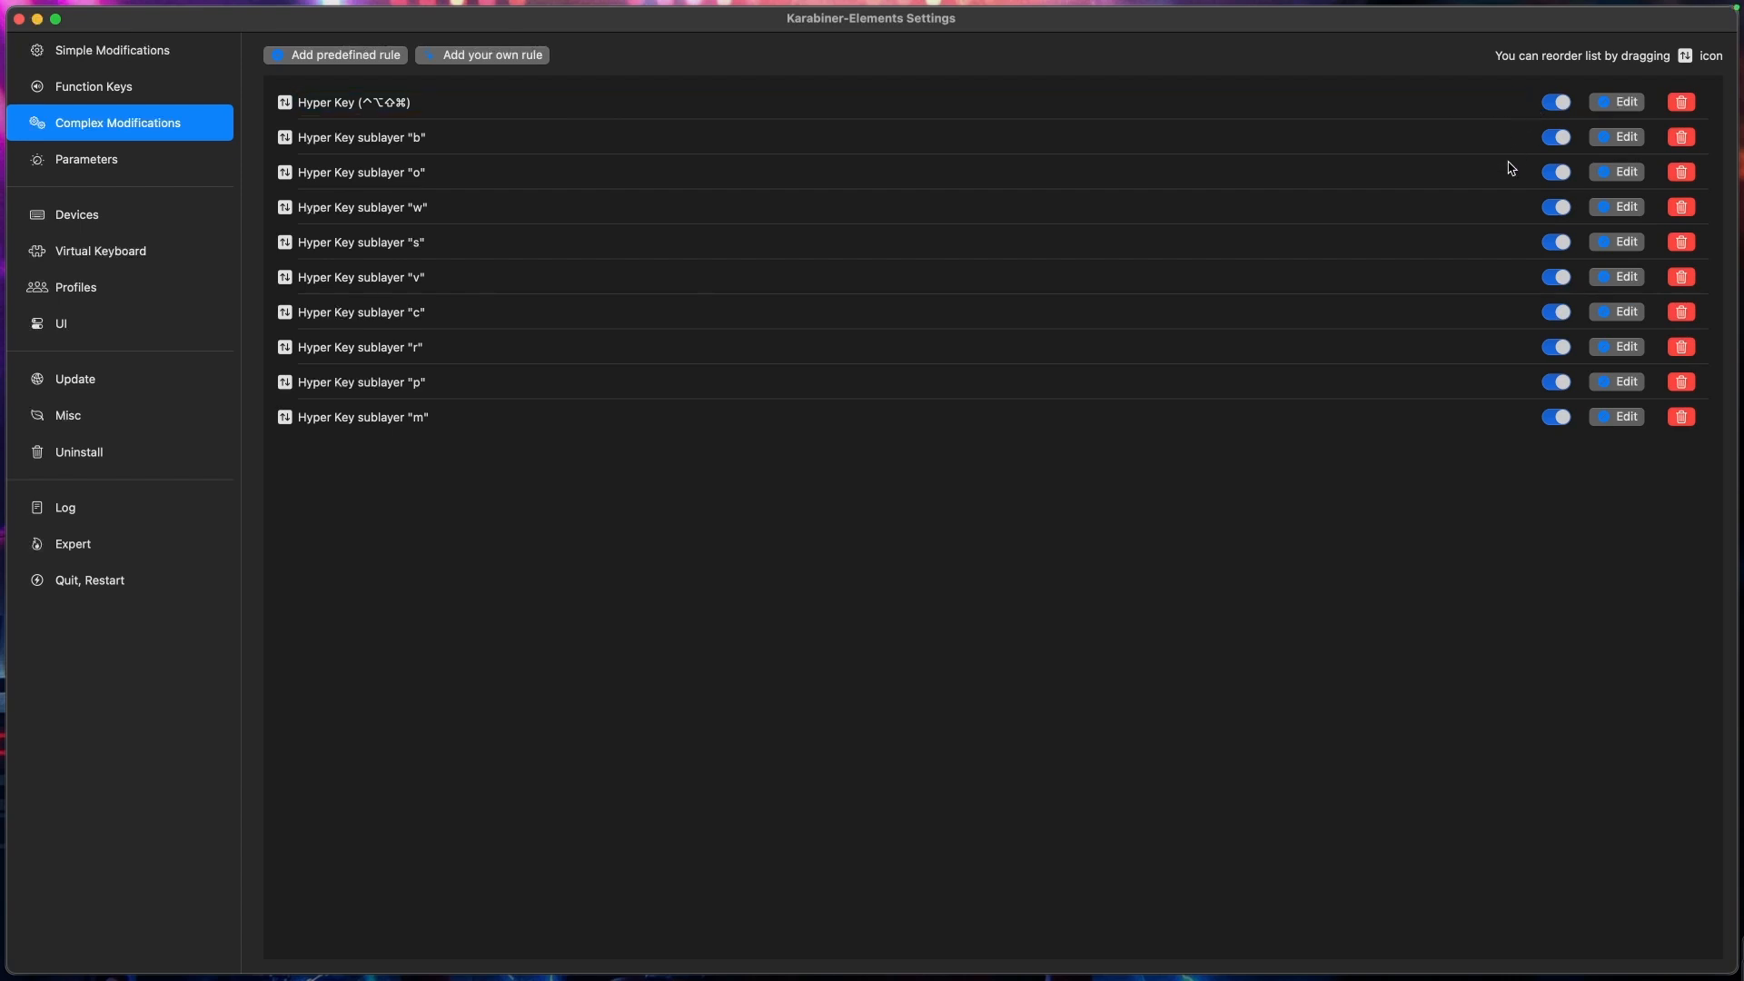
mouse_move(414, 112)
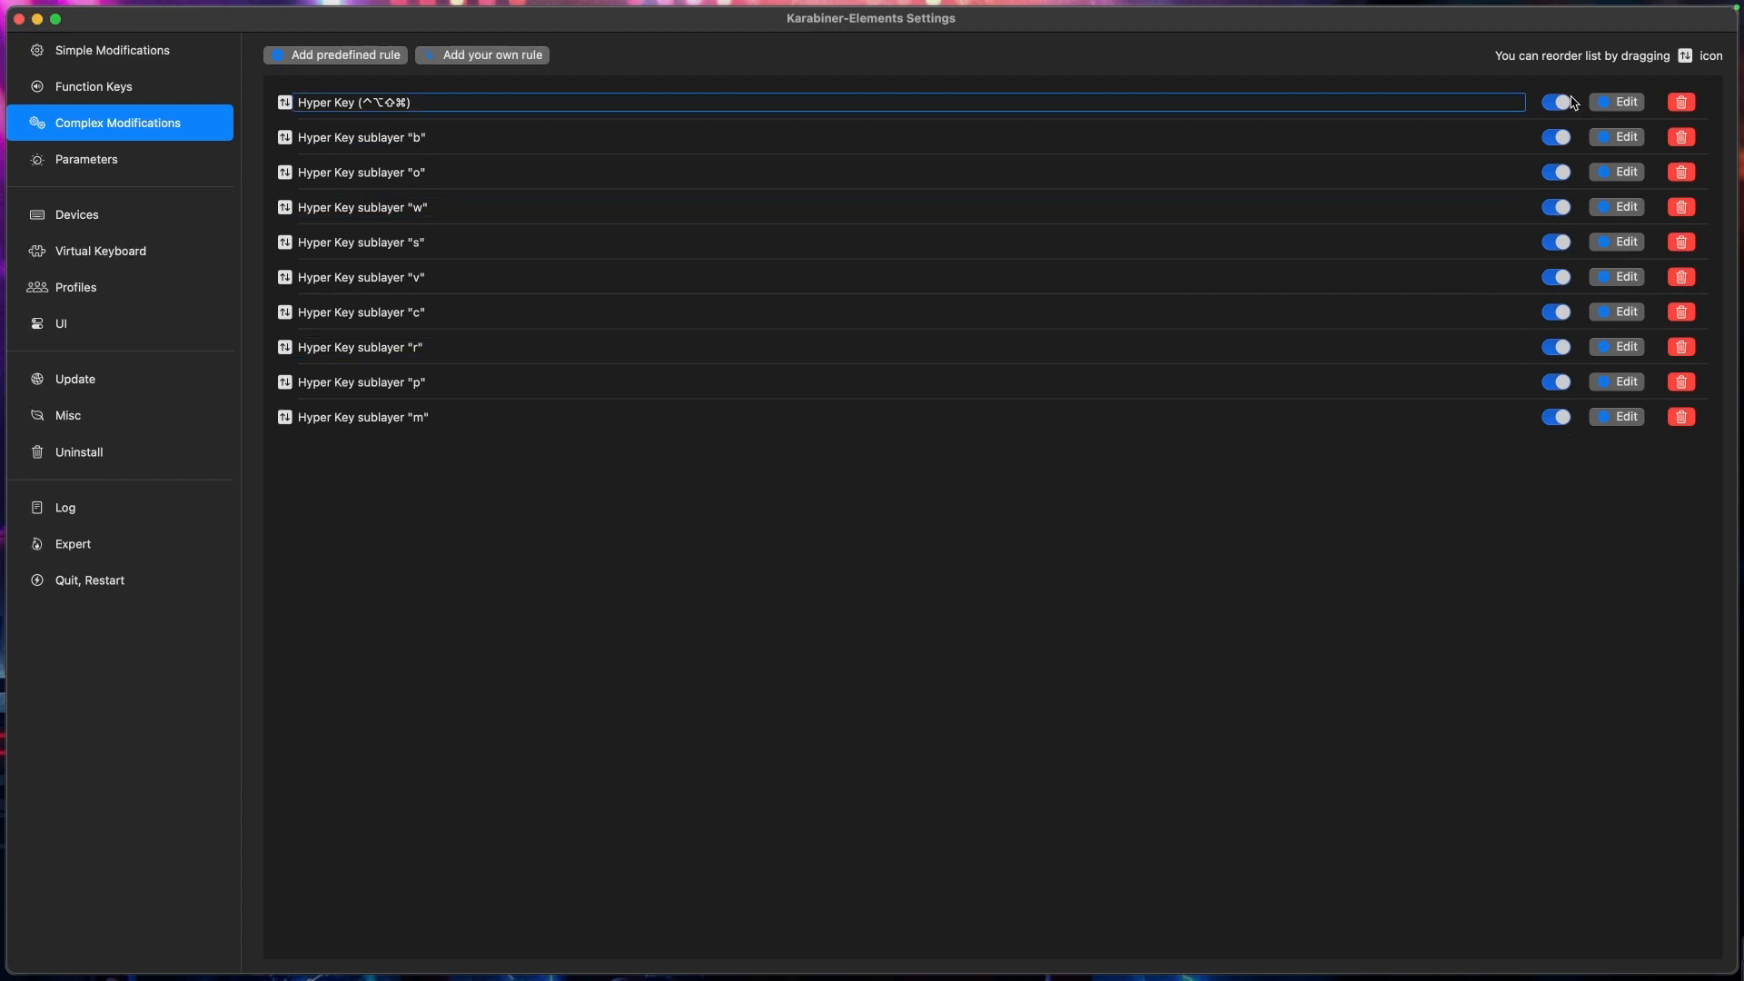
click(1618, 101)
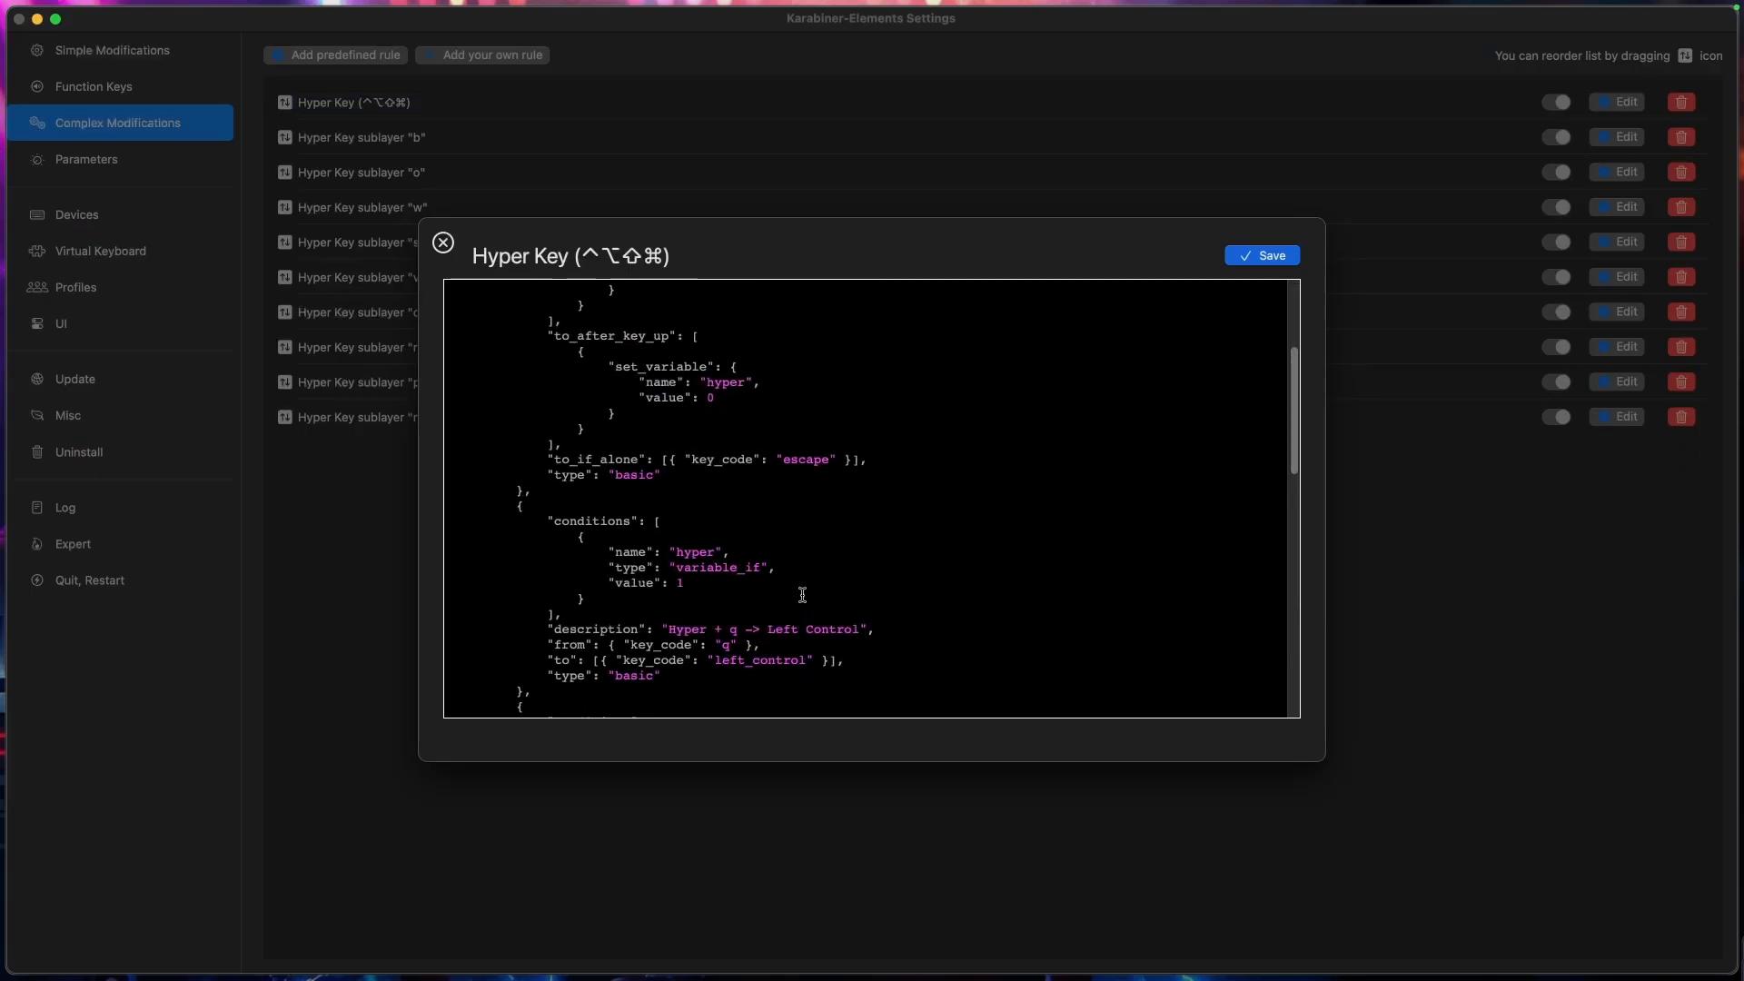
click(445, 243)
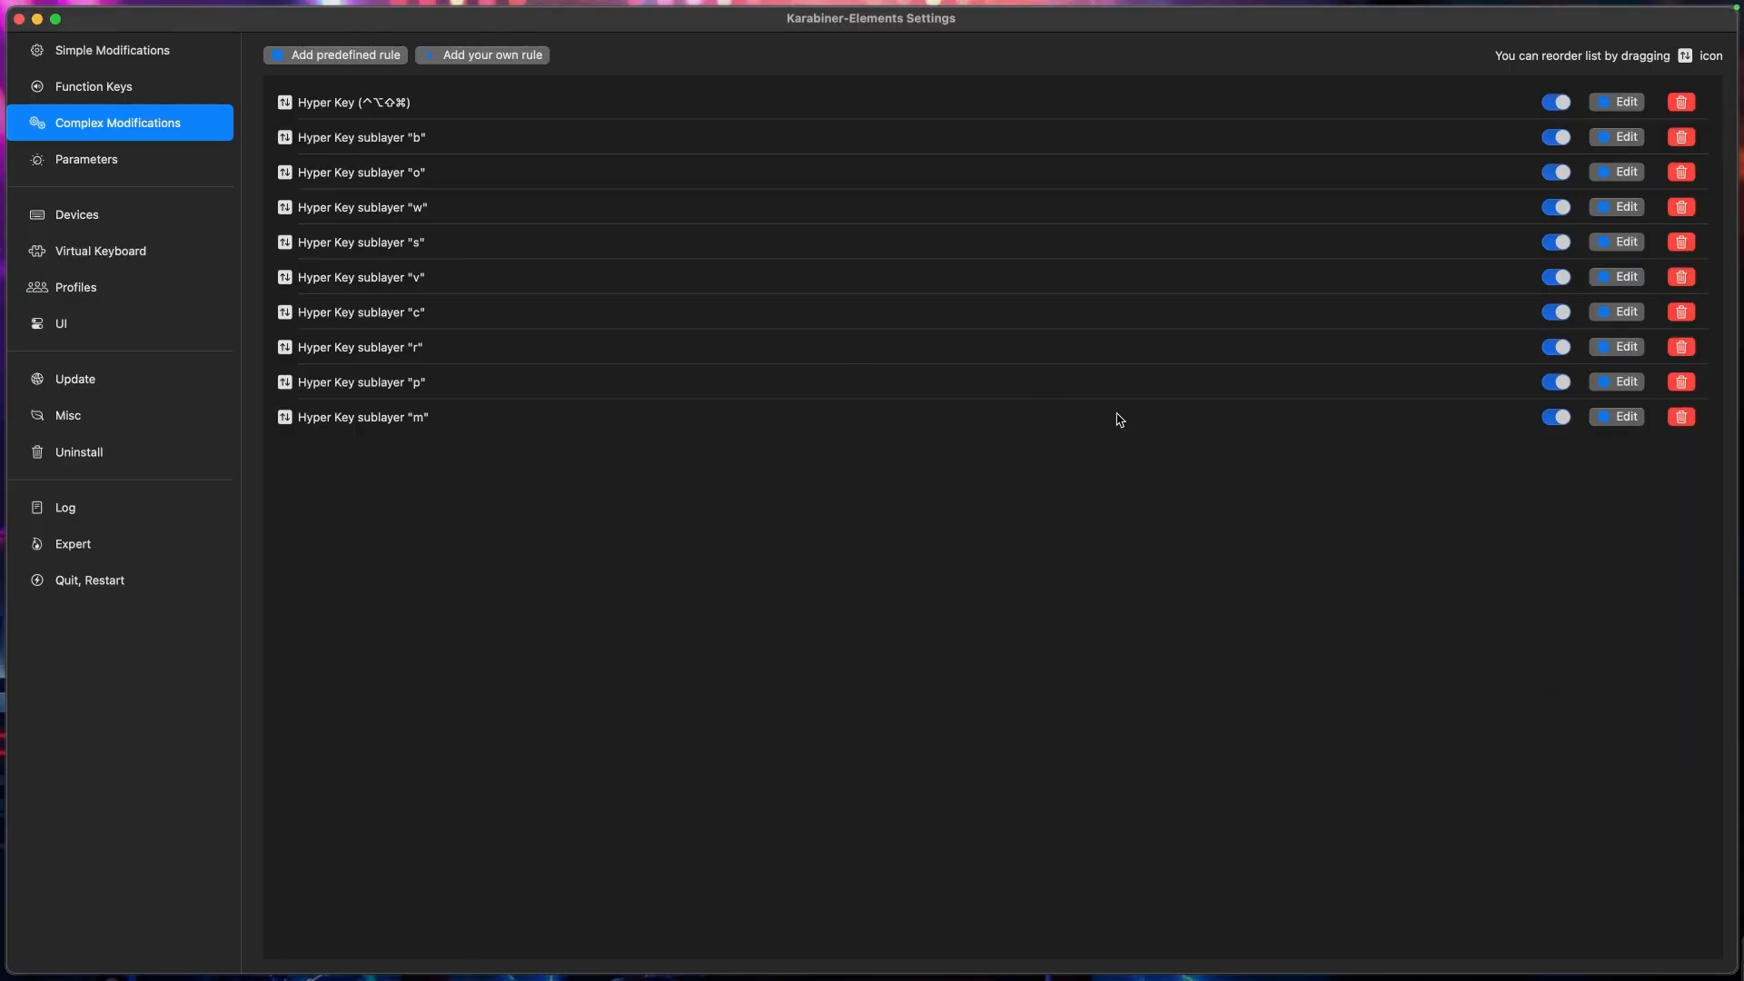
mouse_move(1099, 431)
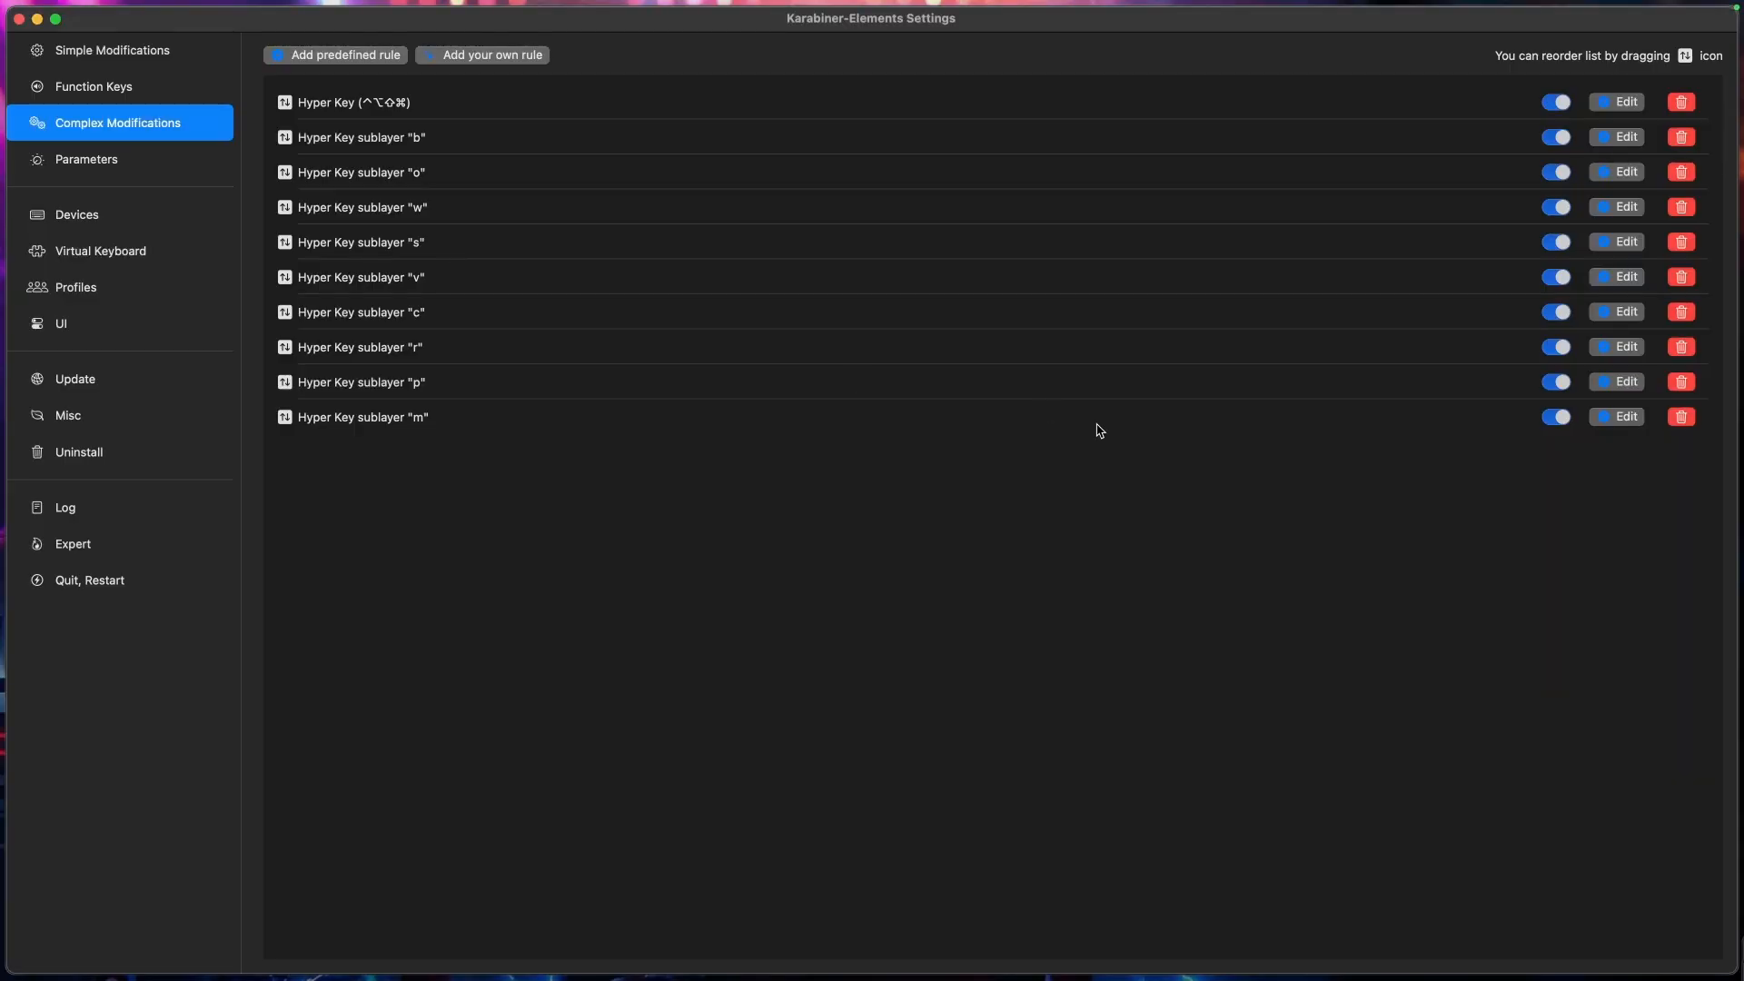
mouse_move(1078, 432)
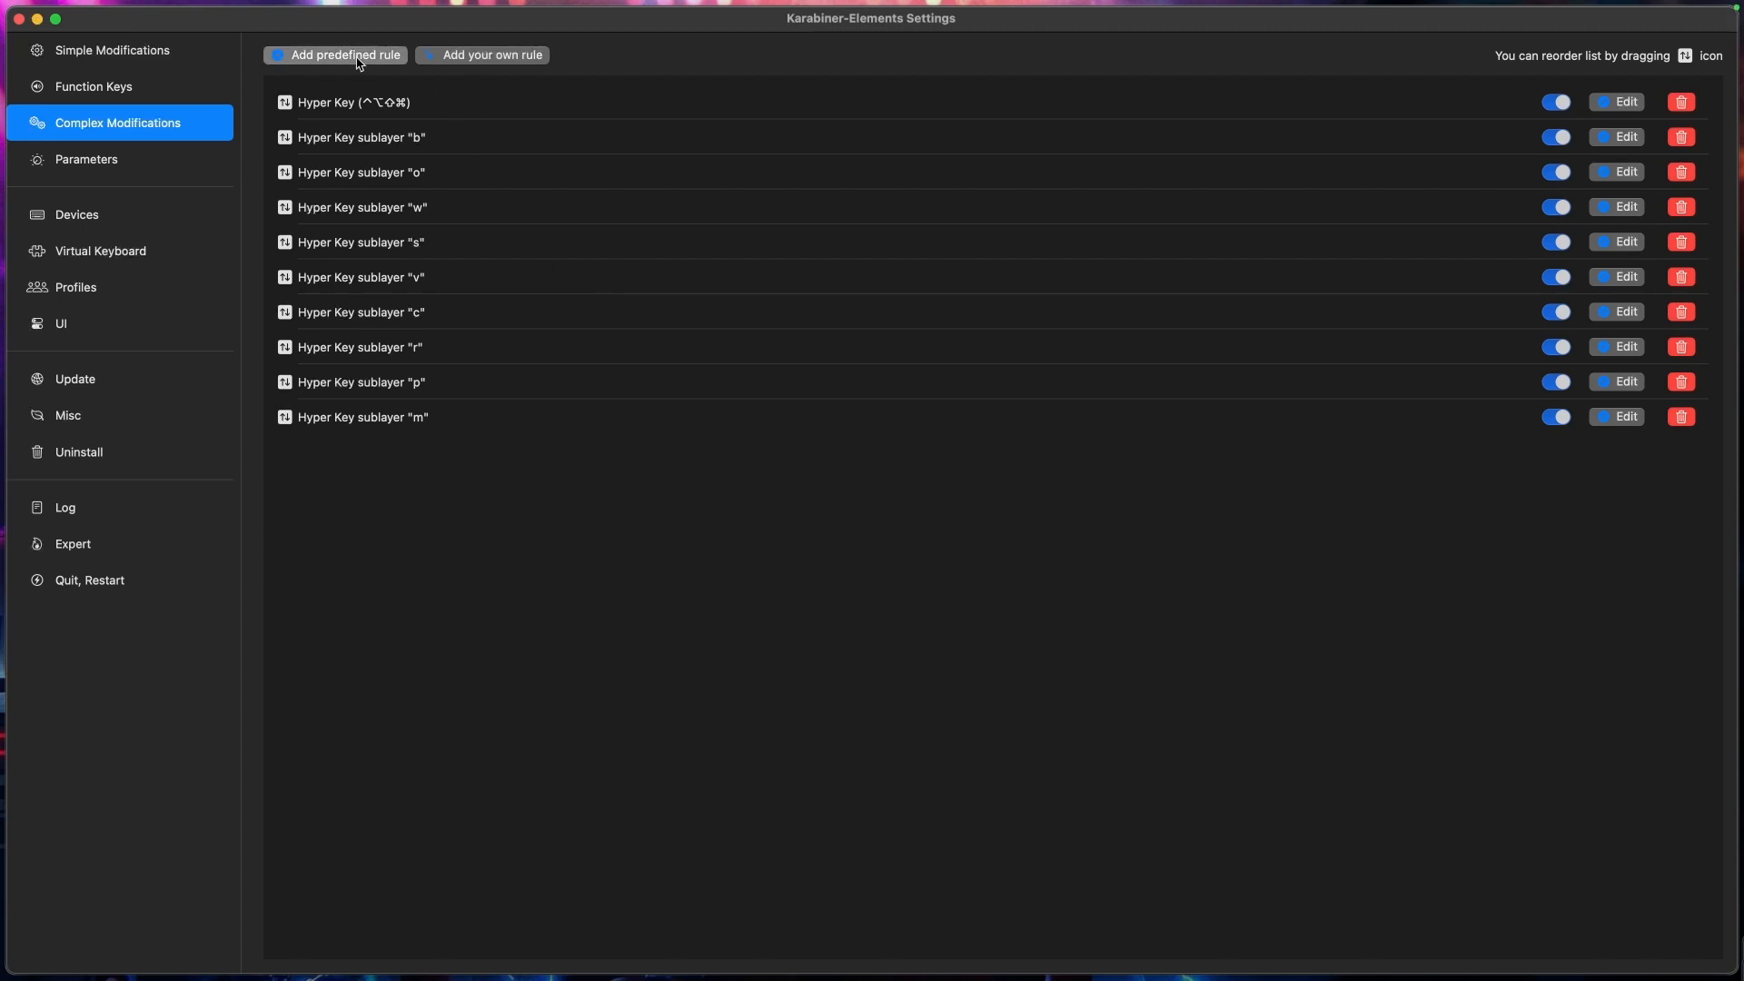
Step: Add the predefined caps_lock to command+control+option+shift rule and inspect its JSON
click(335, 54)
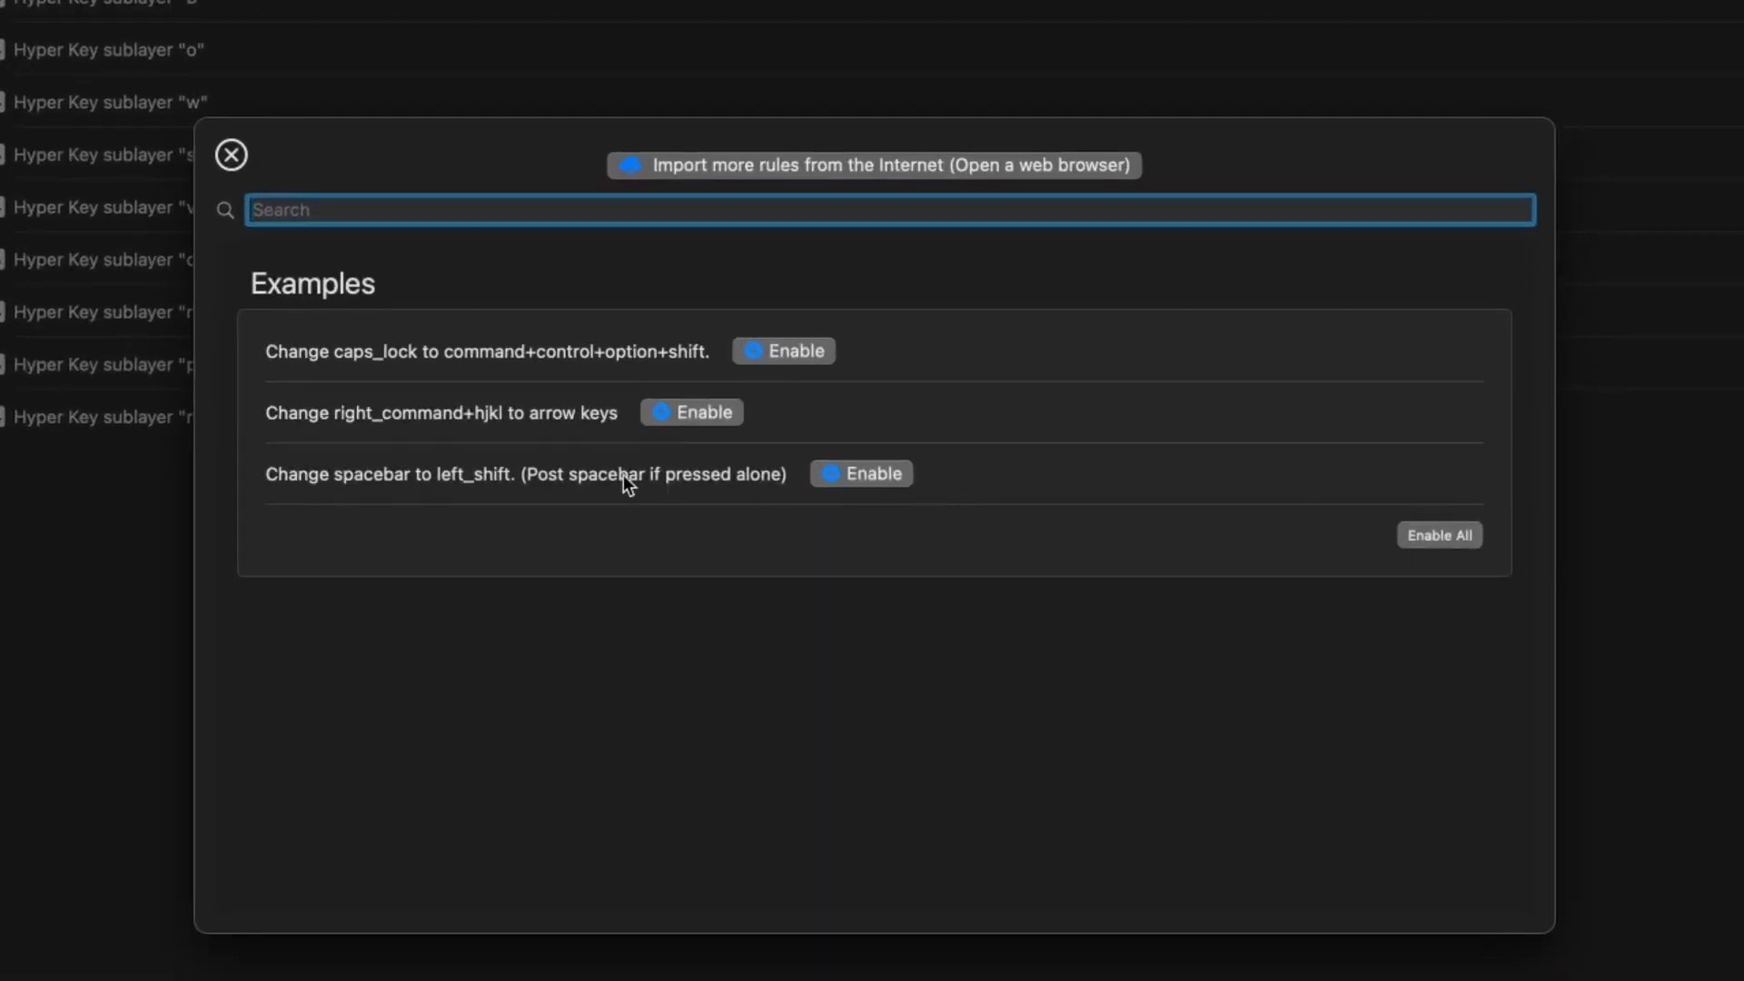
mouse_move(903, 380)
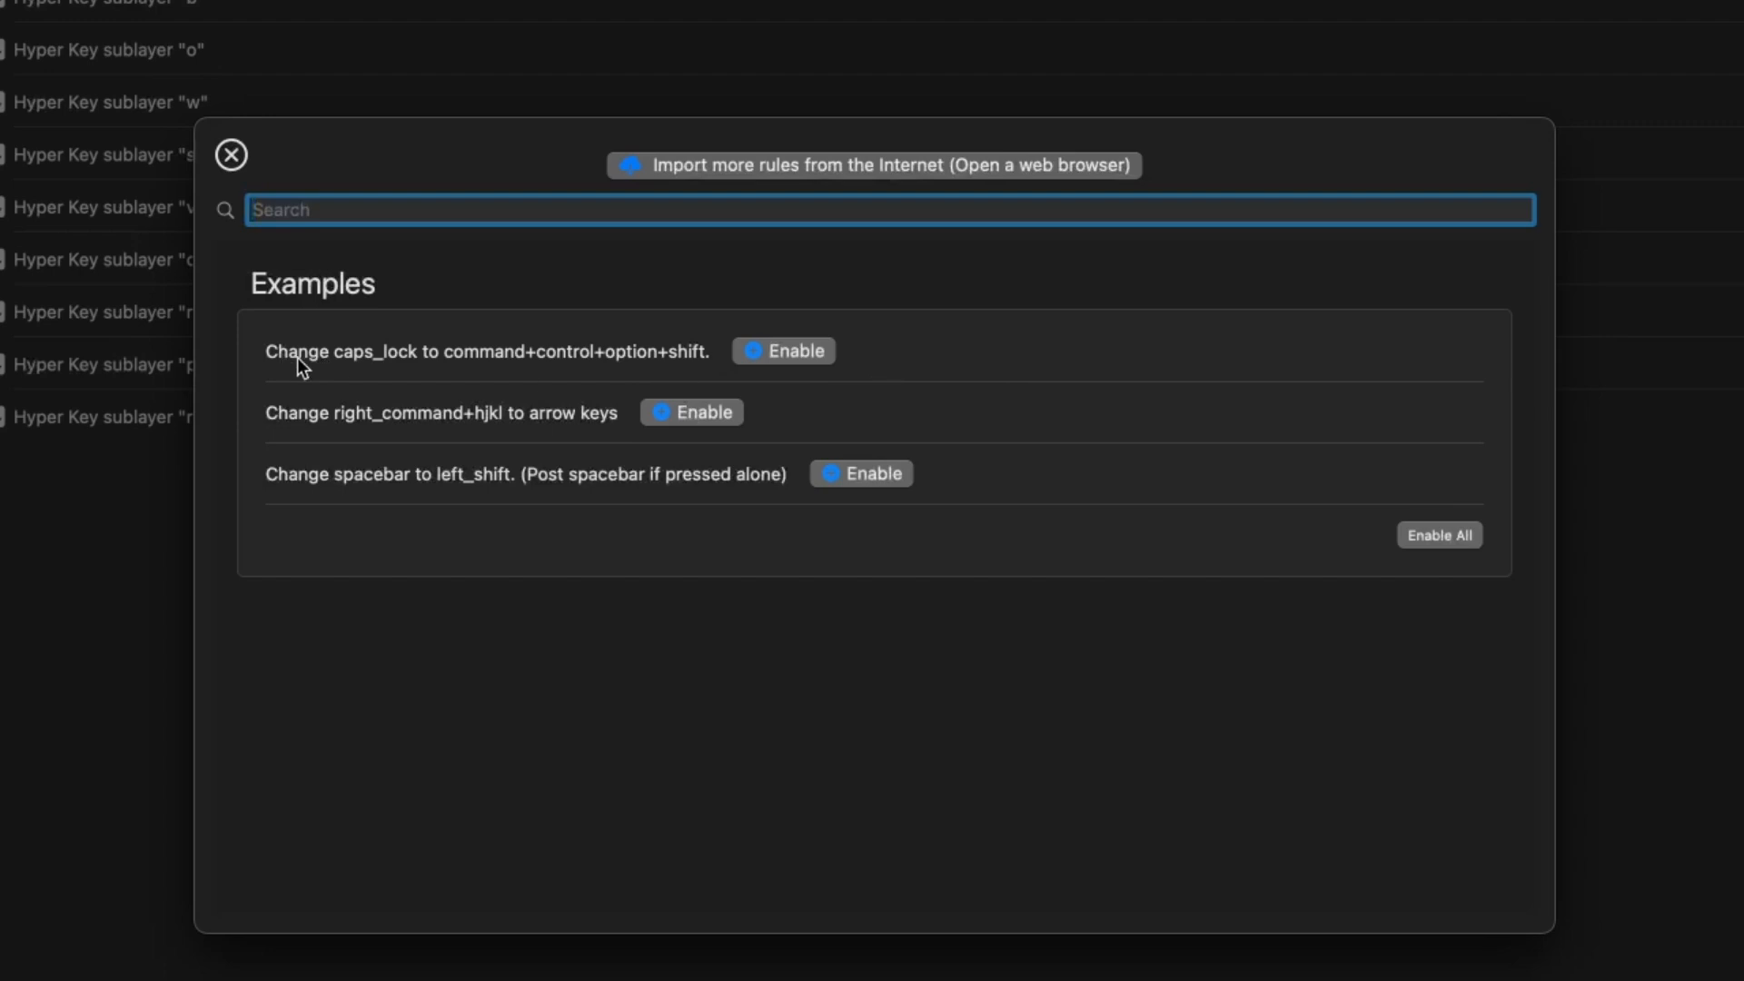
mouse_move(632, 370)
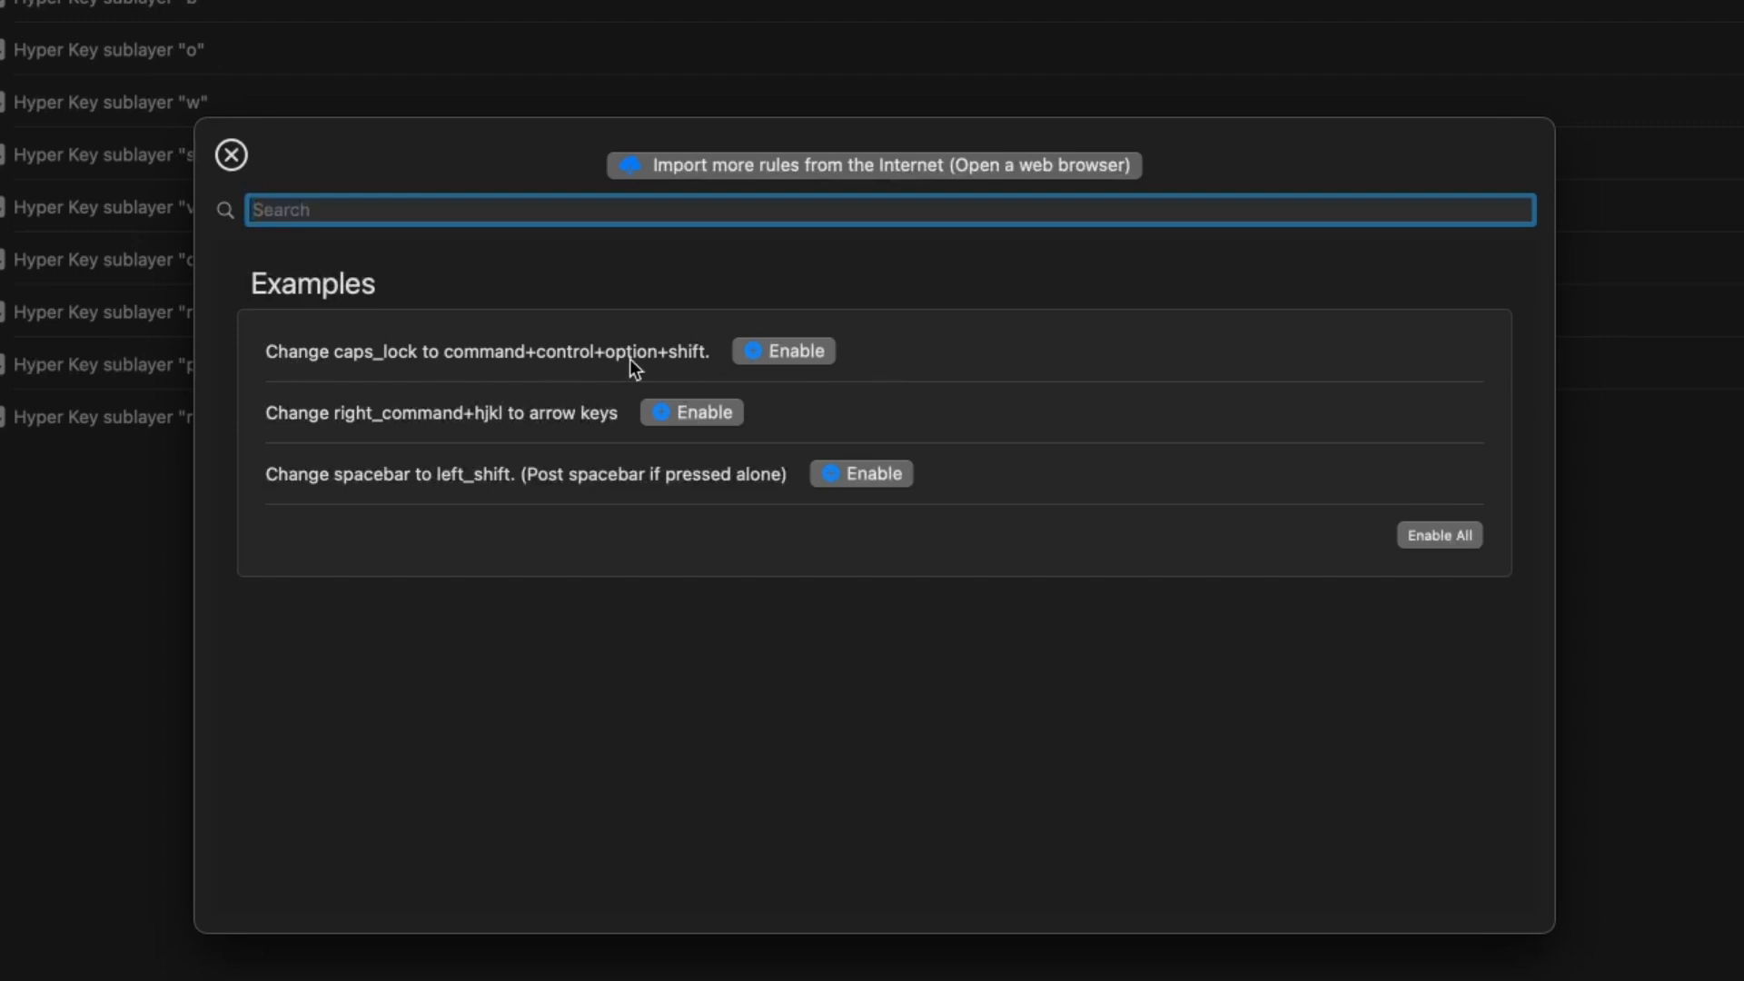
mouse_move(703, 374)
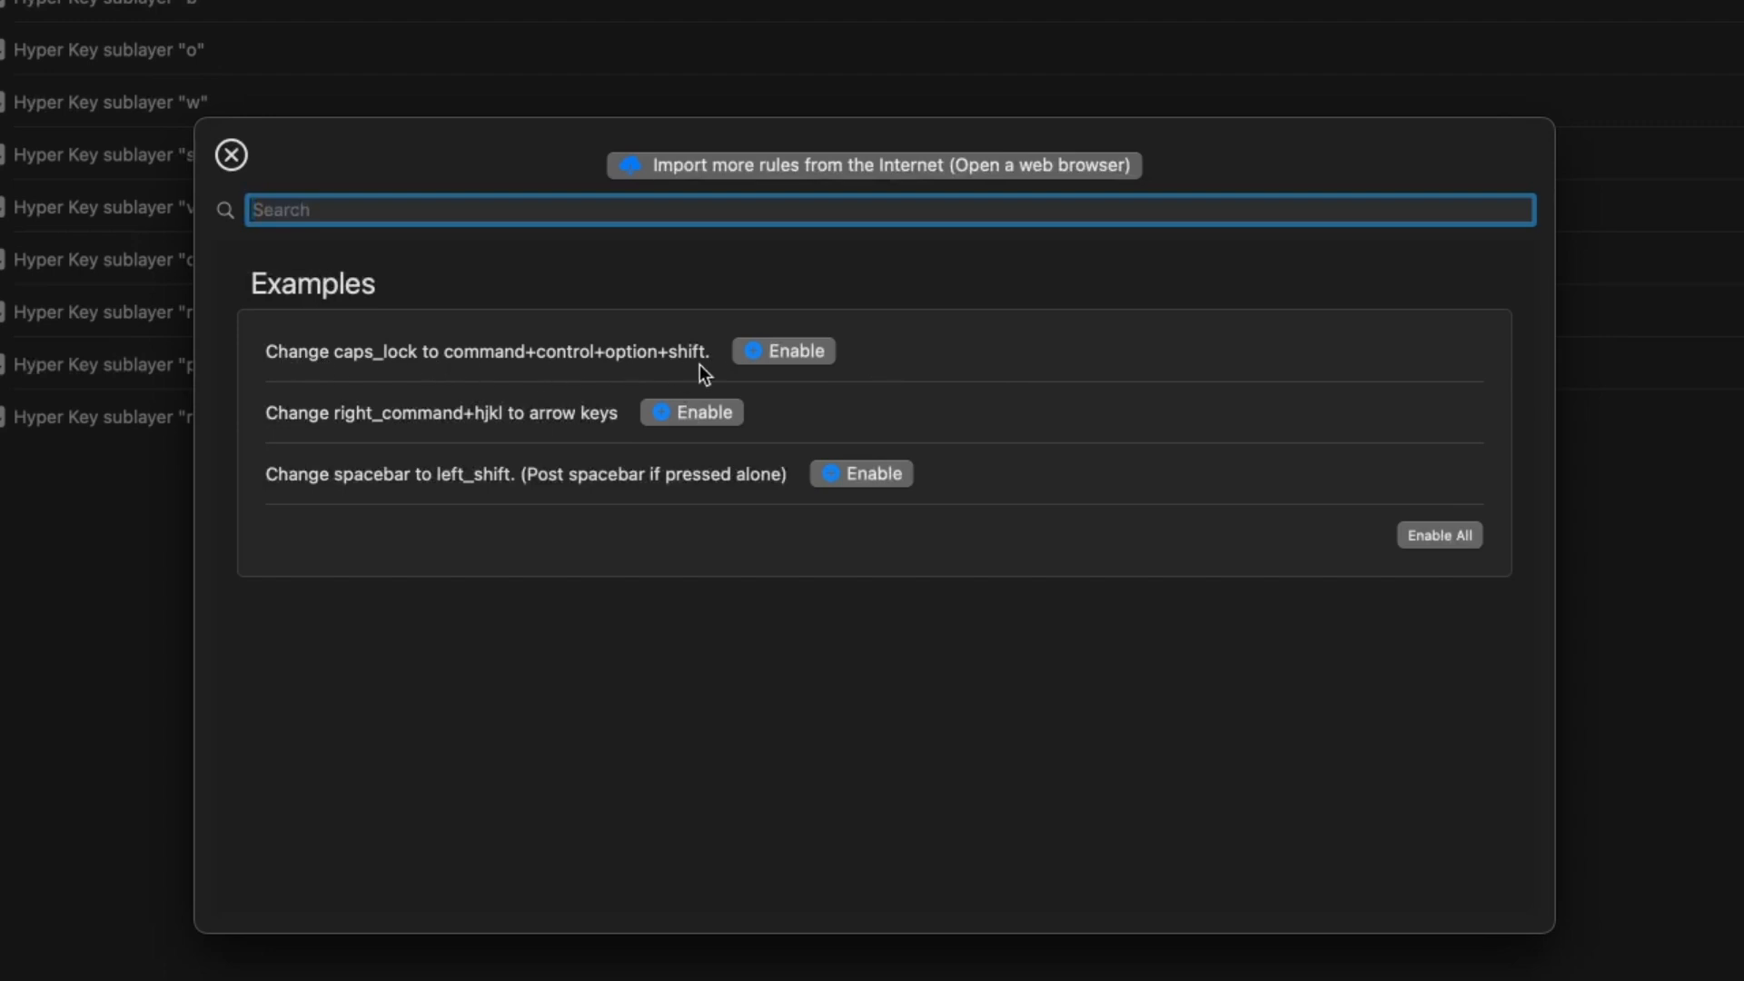
mouse_move(694, 367)
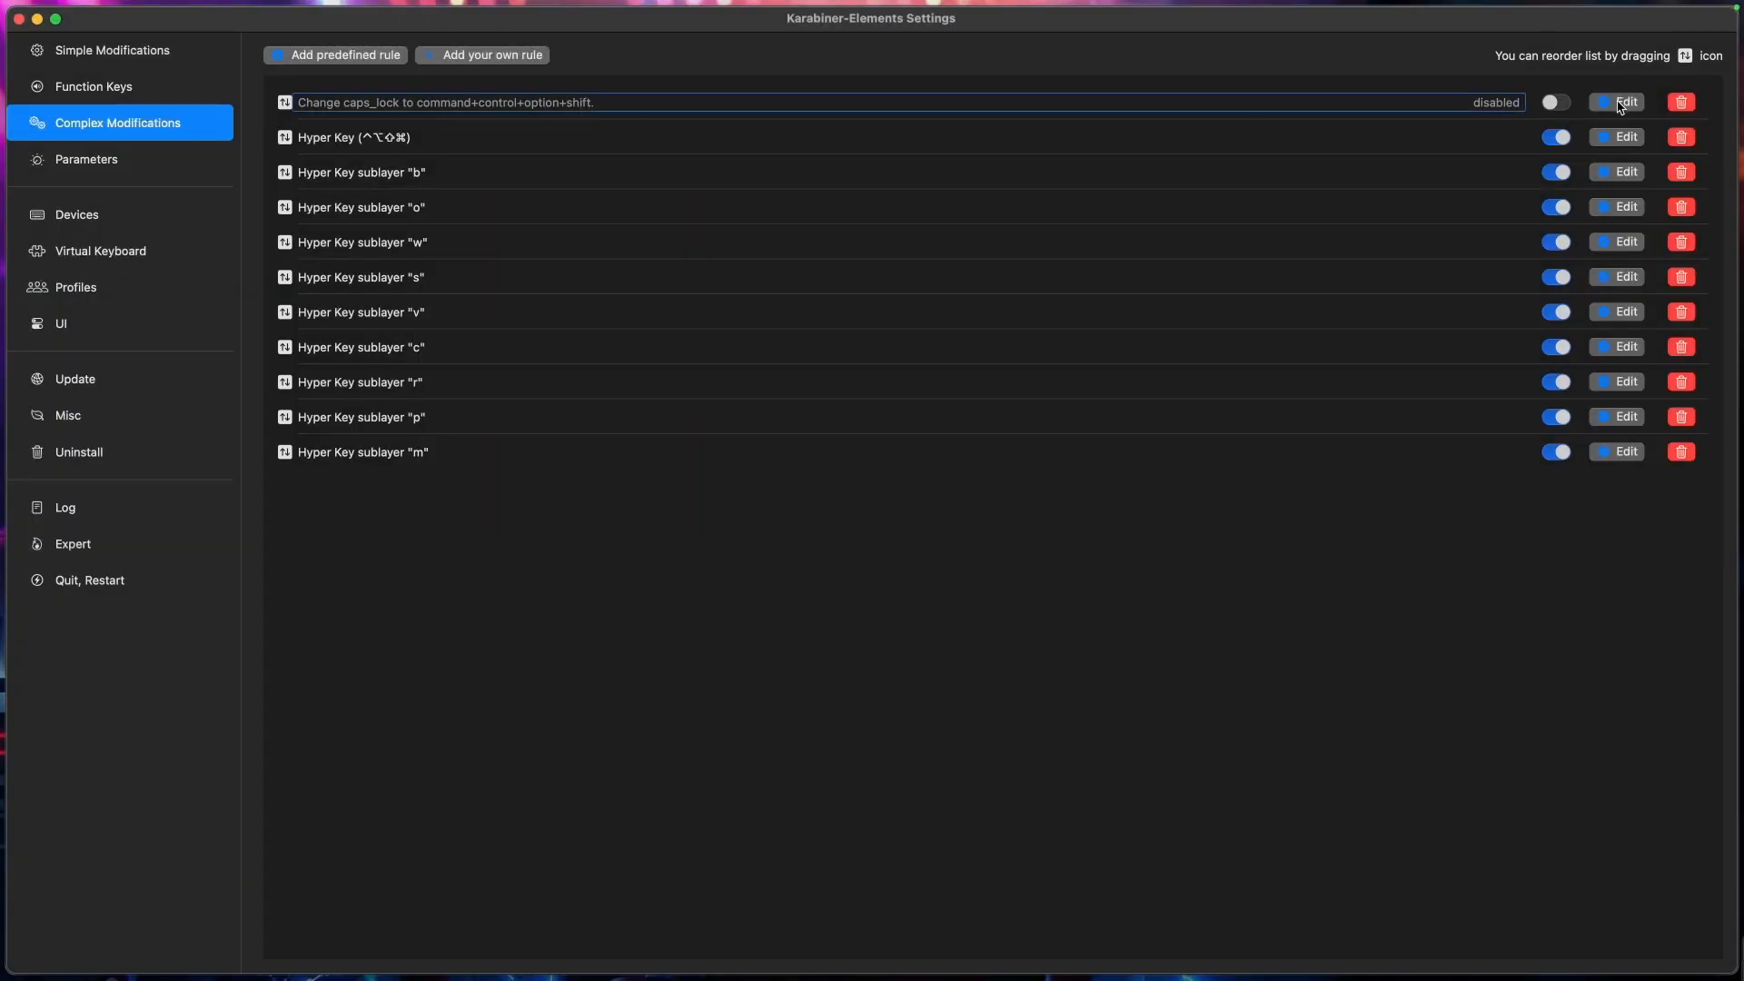
click(1624, 101)
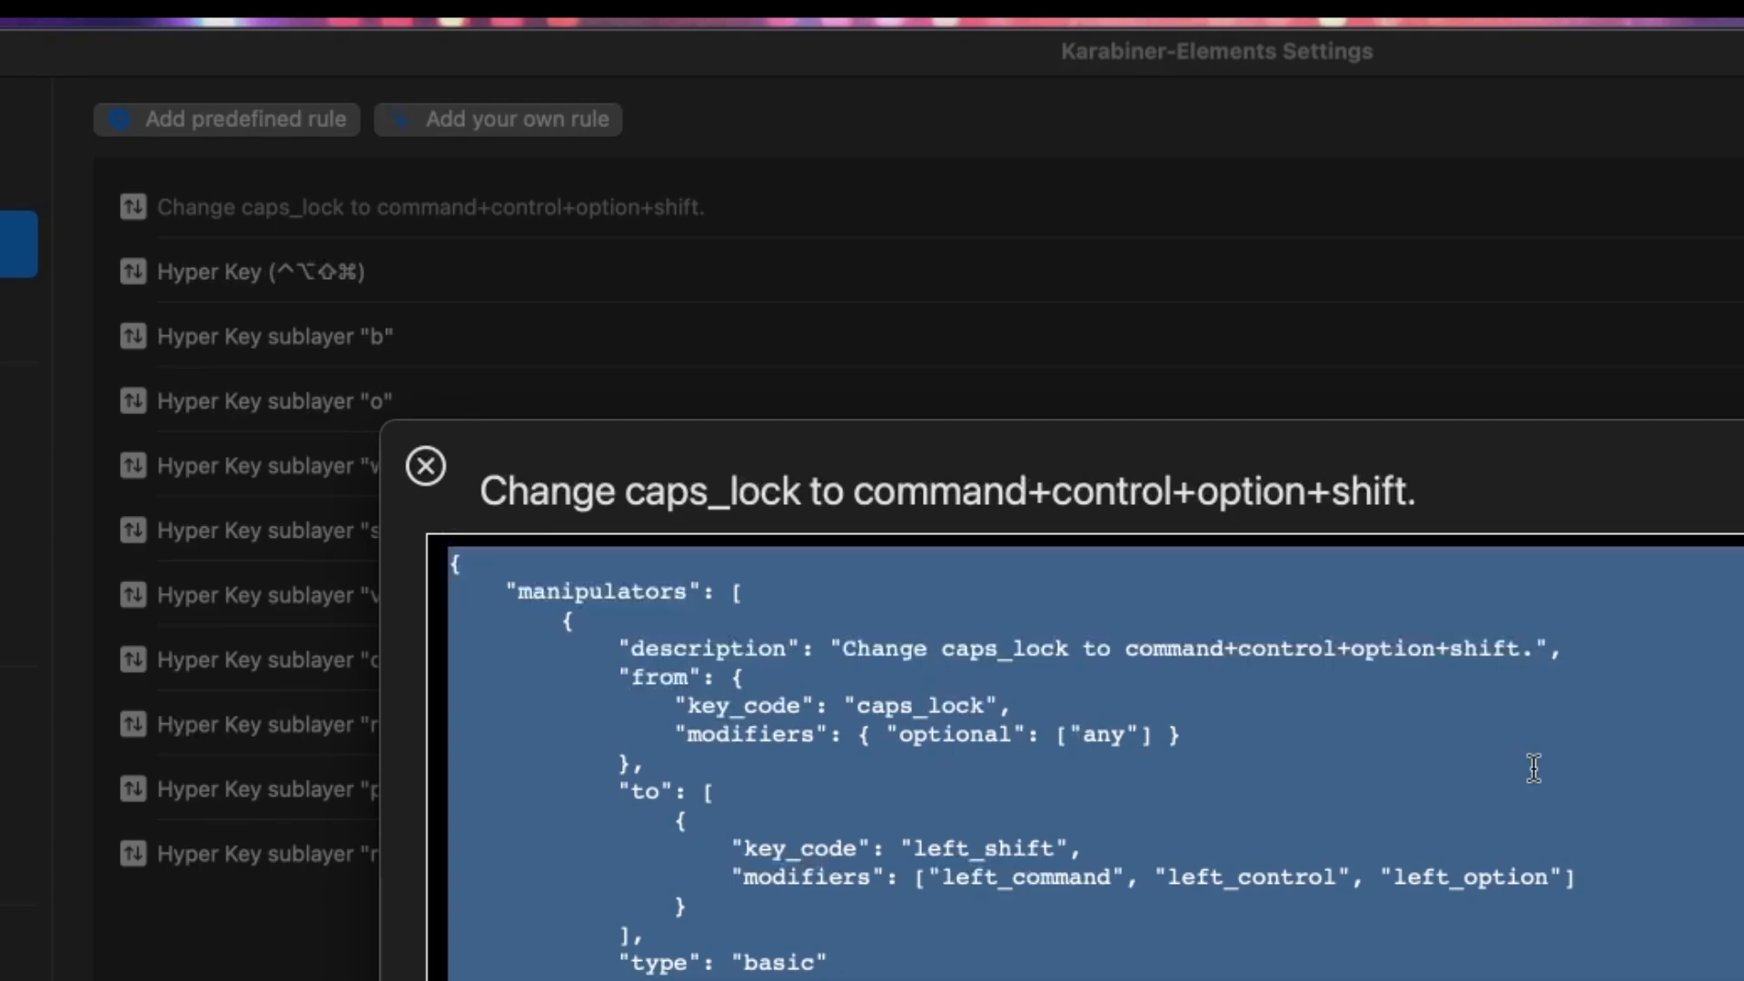
click(426, 466)
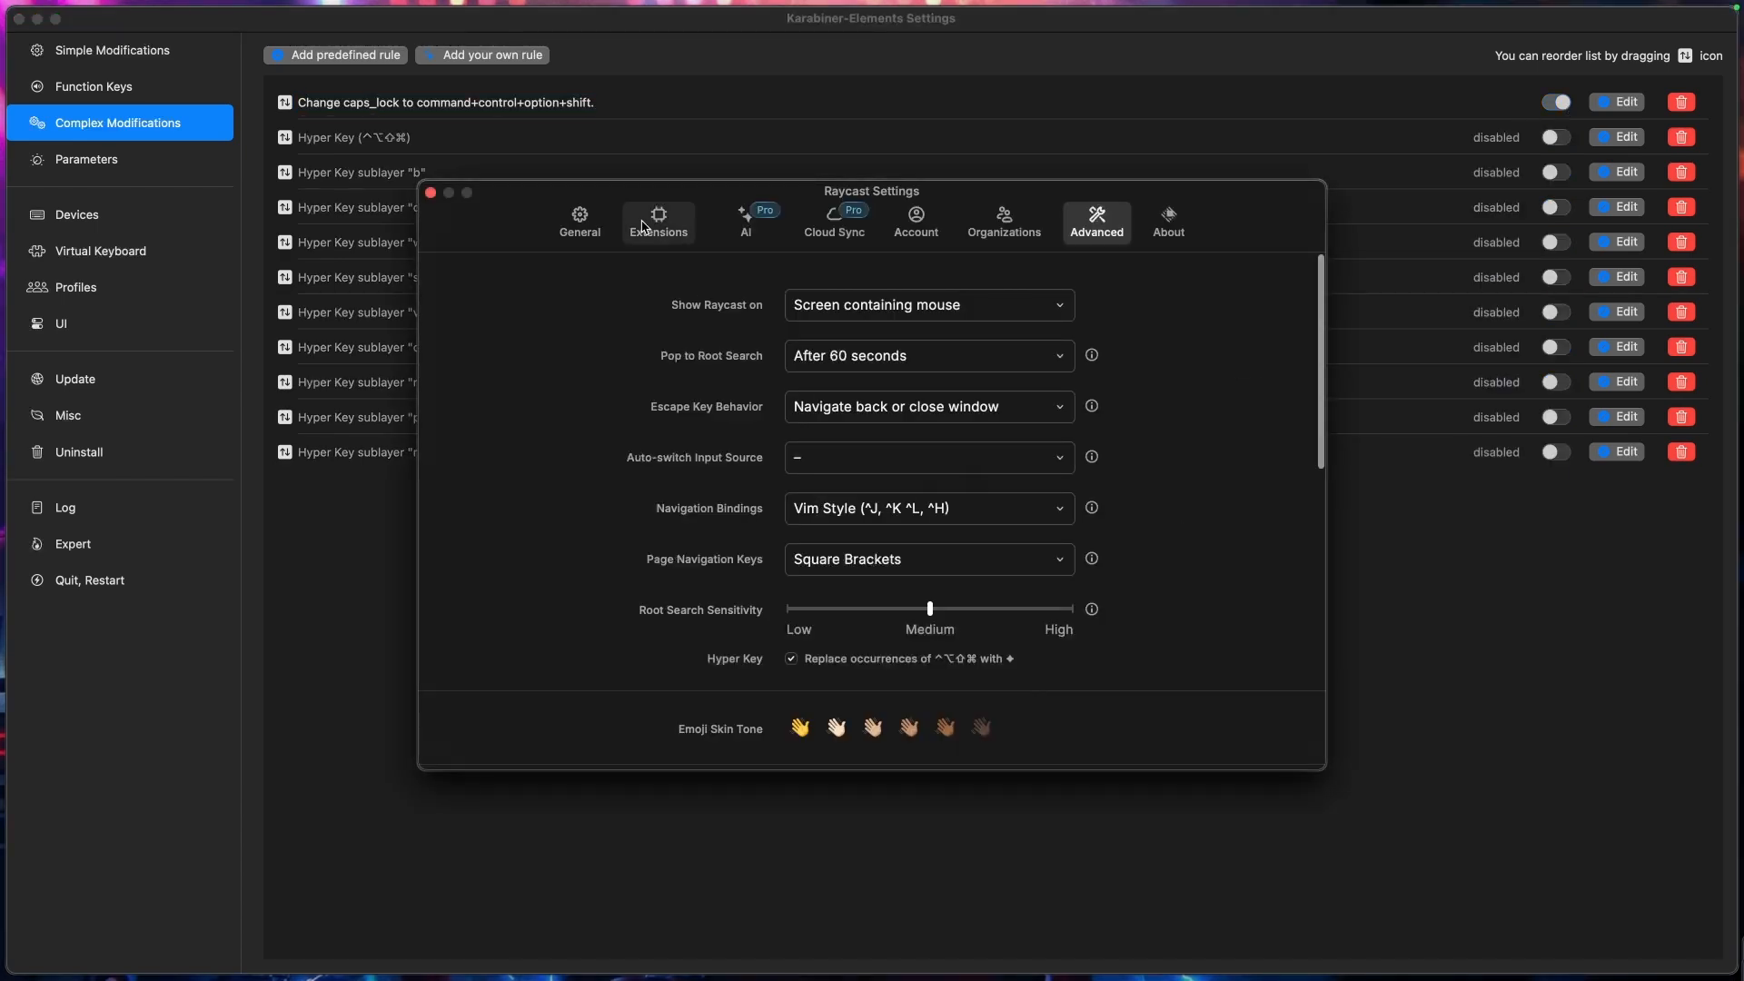
Step: Find the Raycast Notes show/hide command in Extensions and start recording its hotkey
click(579, 219)
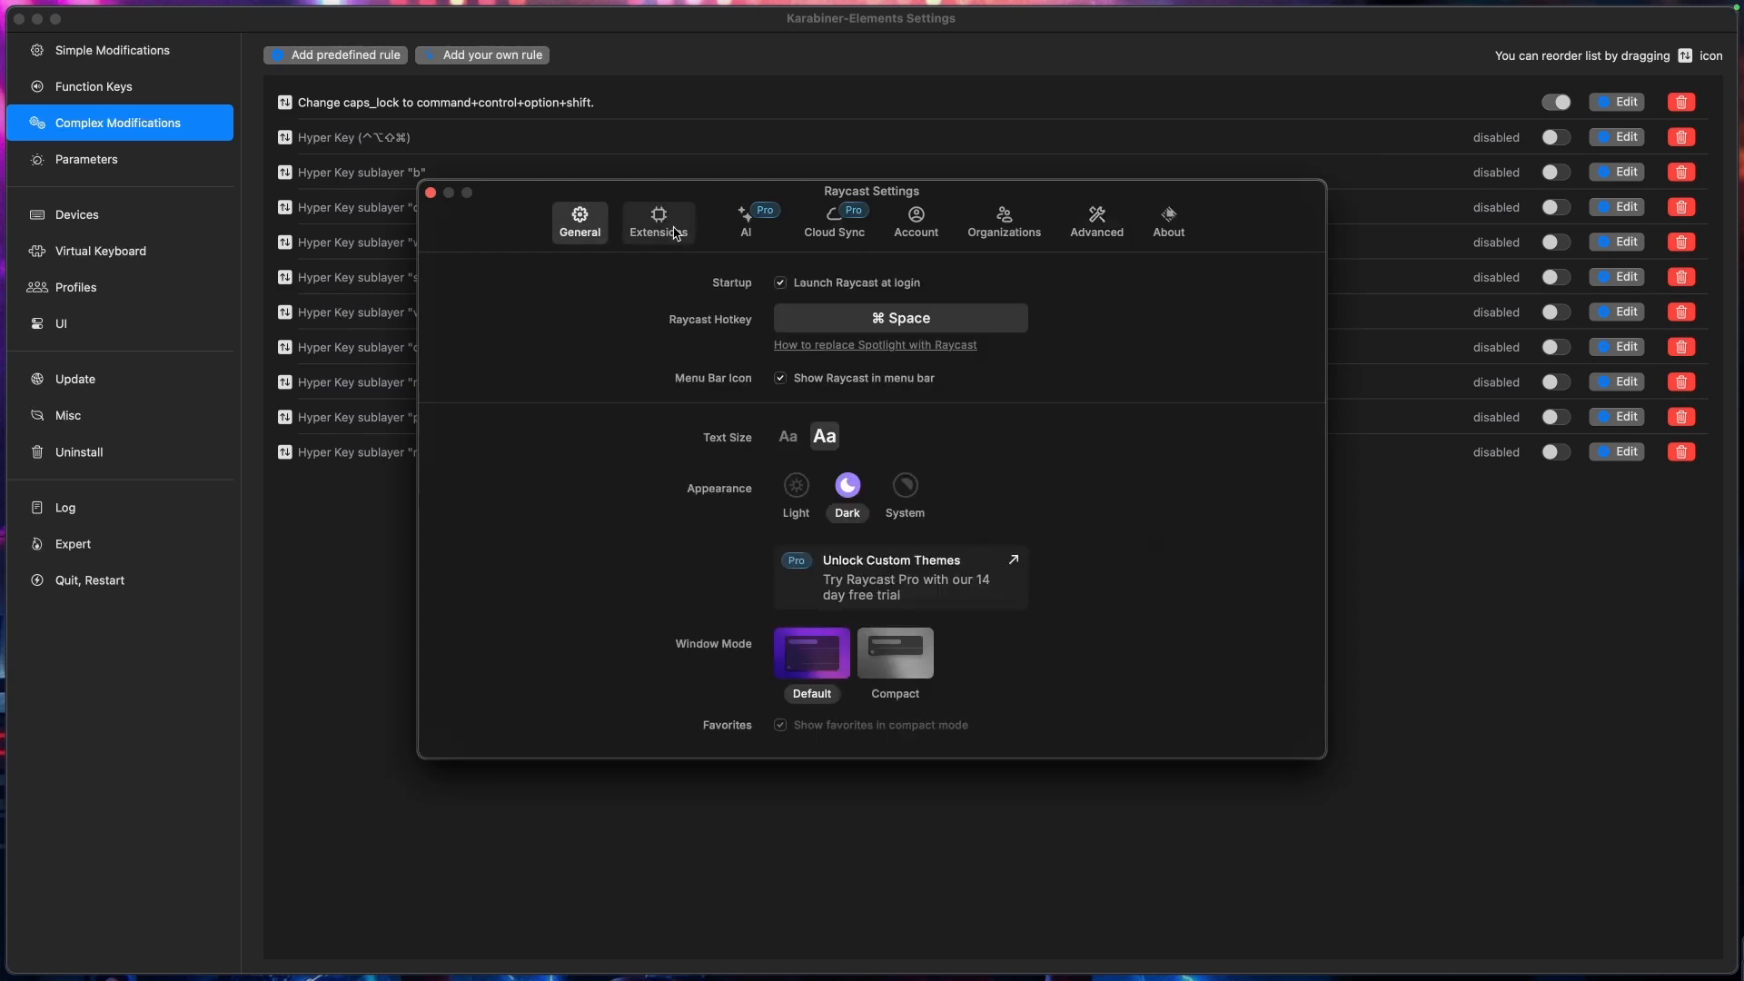
click(658, 219)
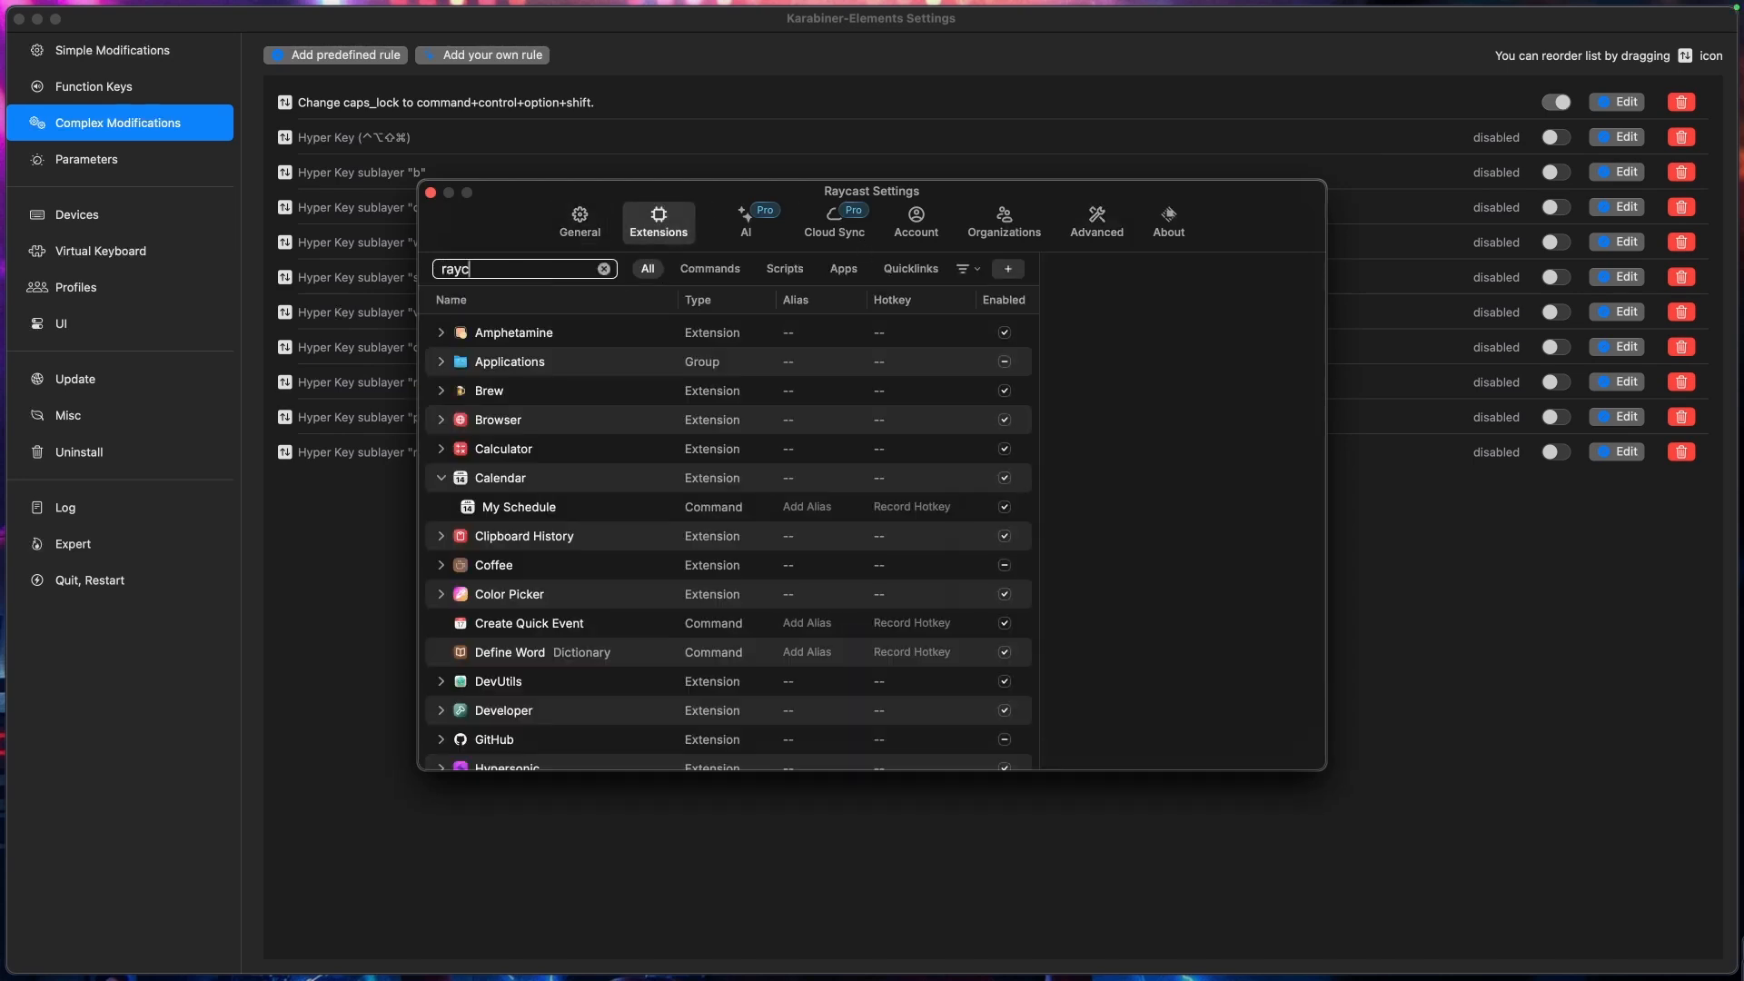
text(ast notes)
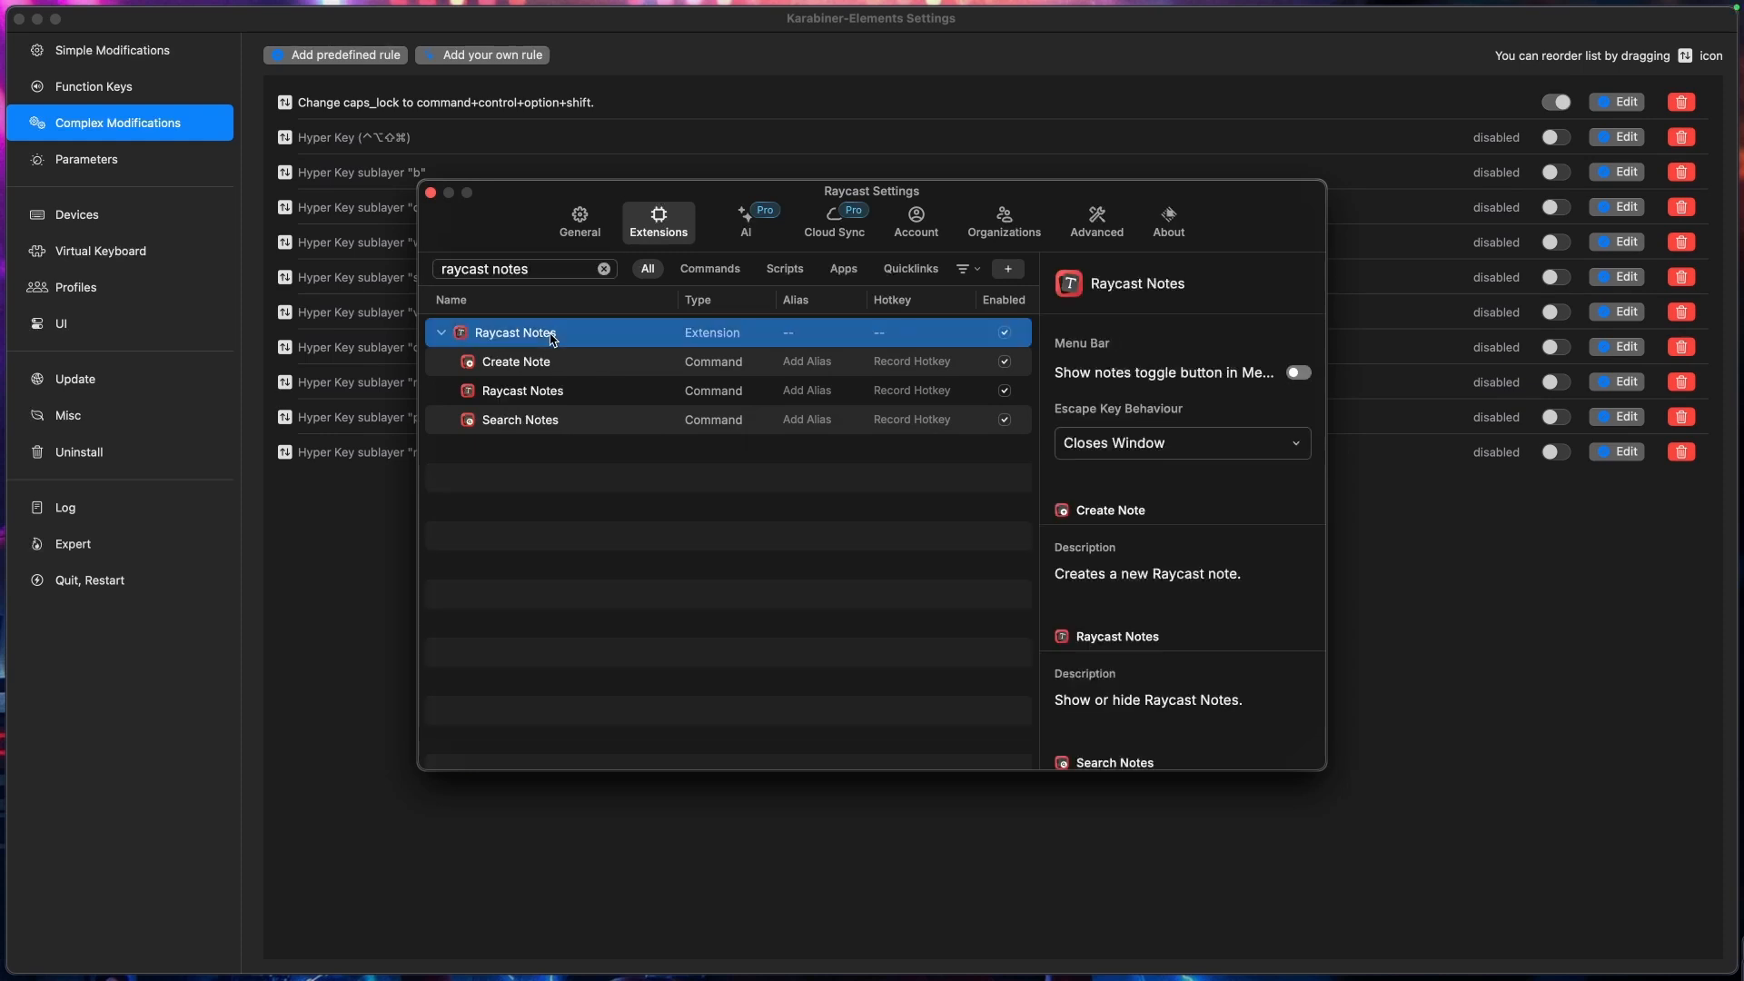
click(441, 333)
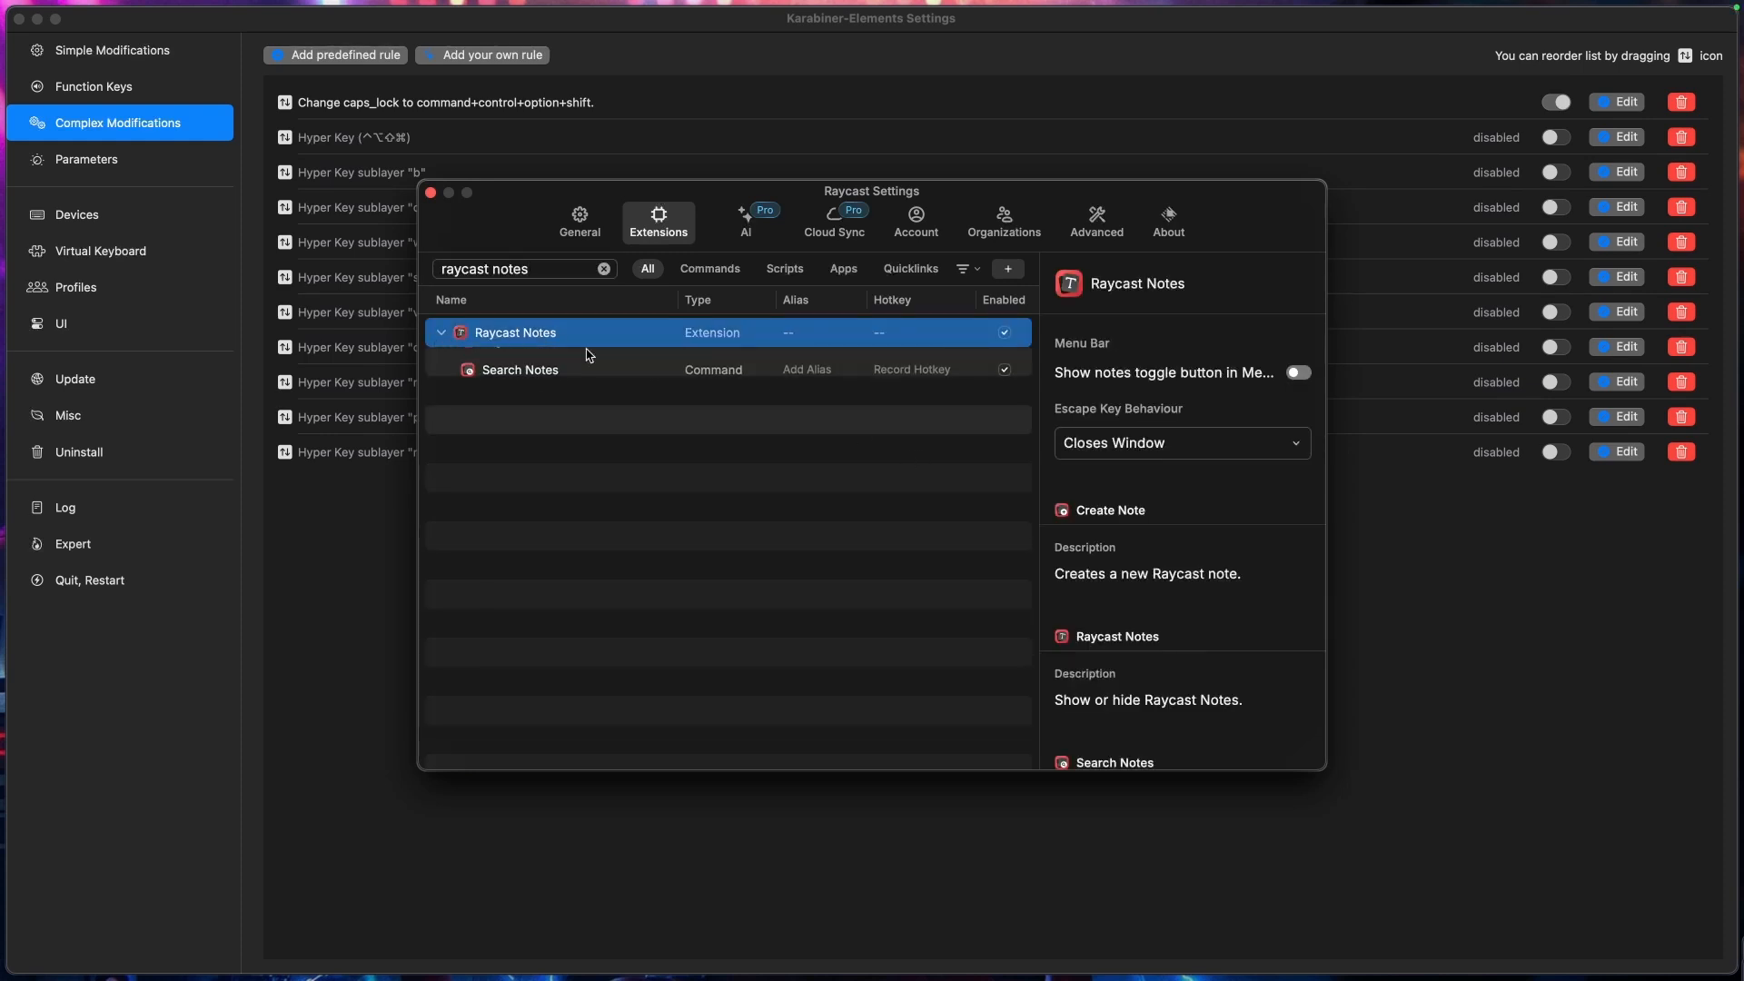
click(523, 390)
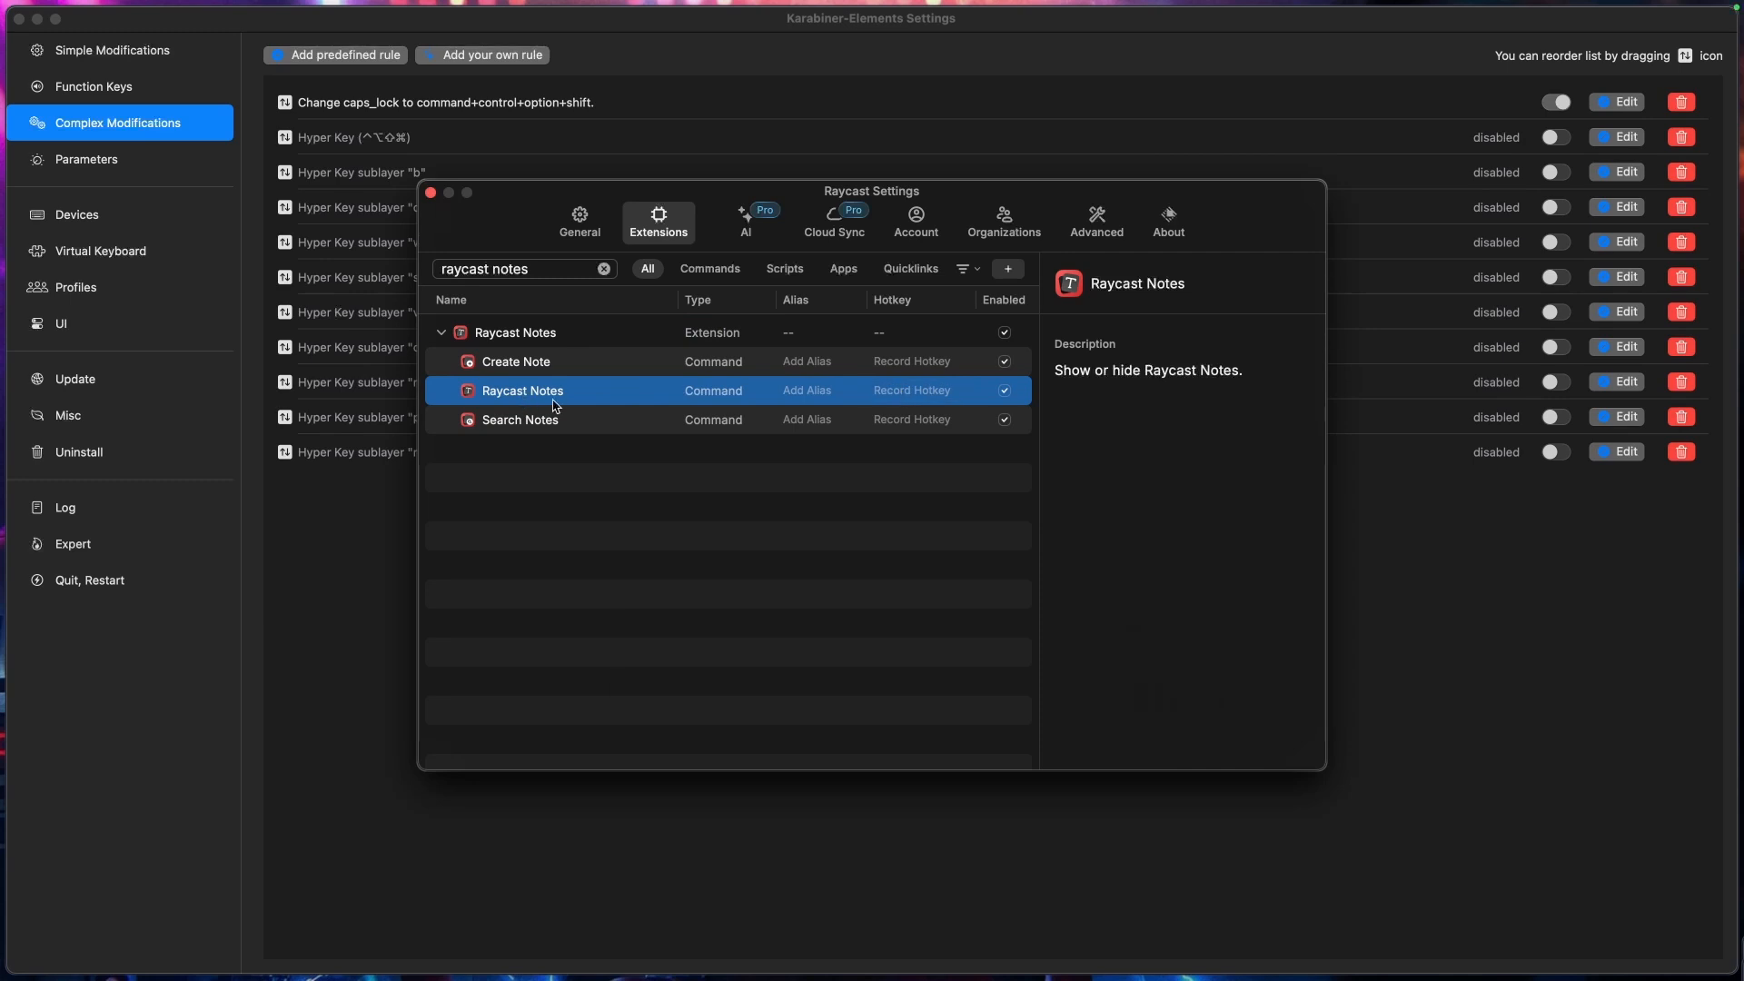
click(911, 390)
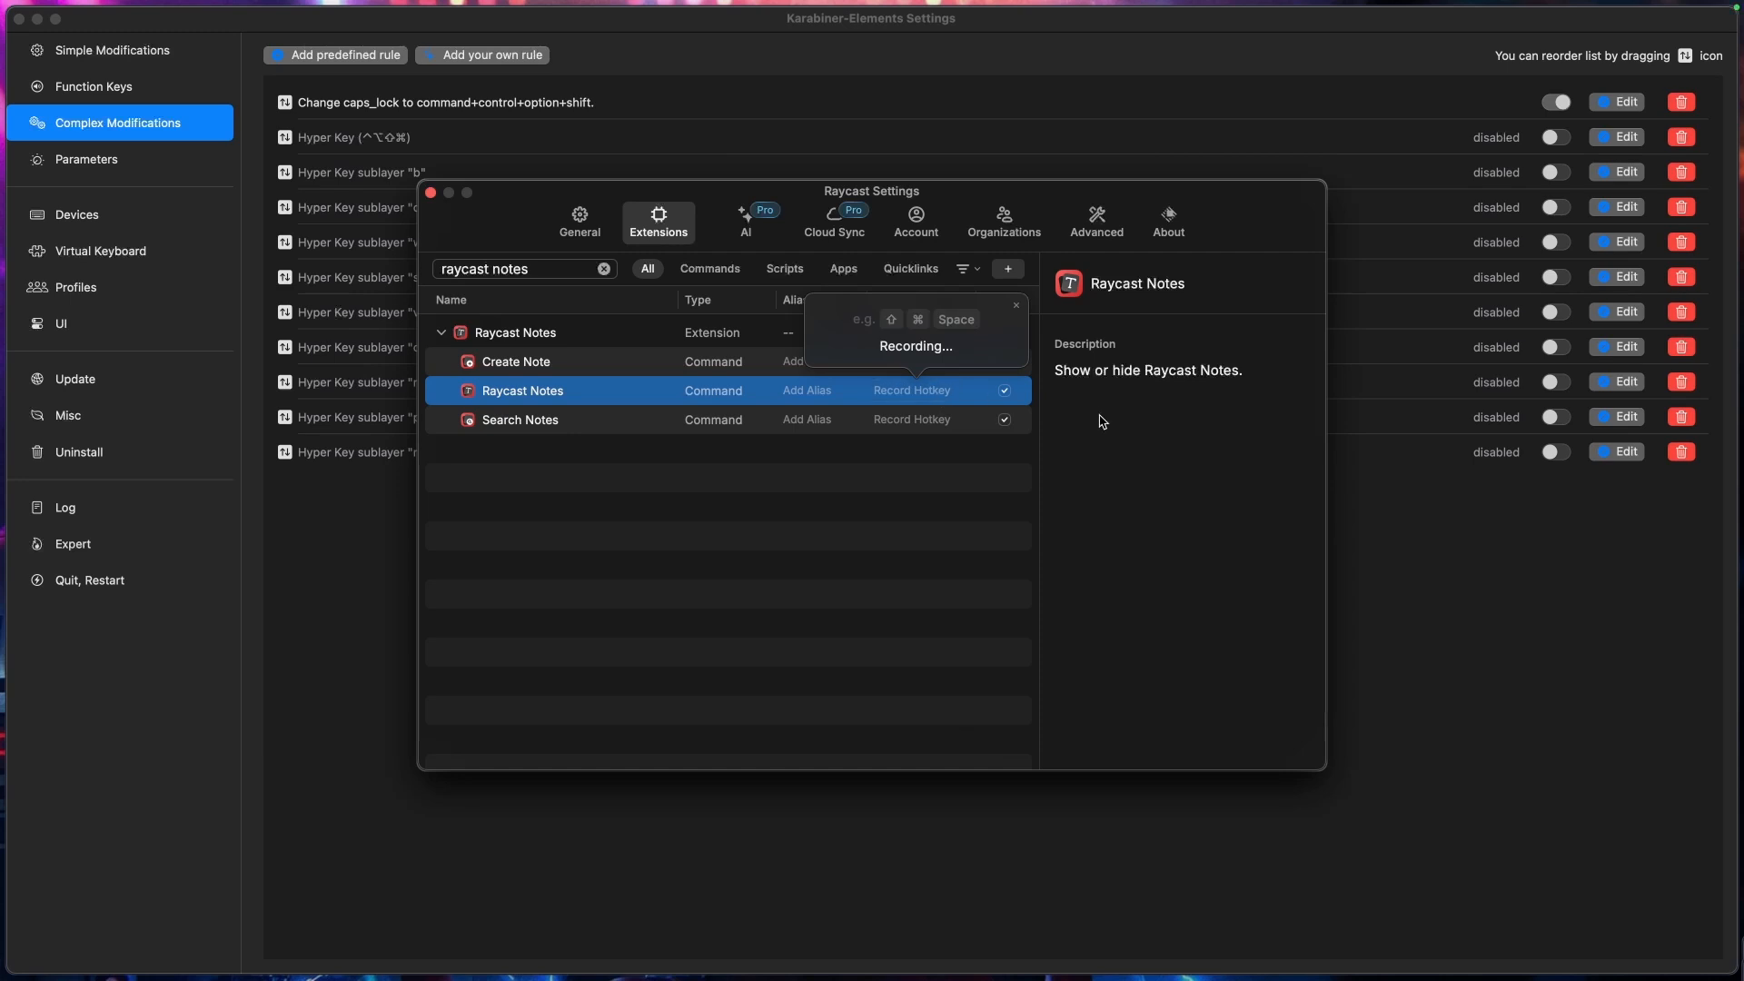
Step: Enable Hyper Key replacement with ✦, remove the Raycast Notes hotkey, and search for Notion
click(1095, 219)
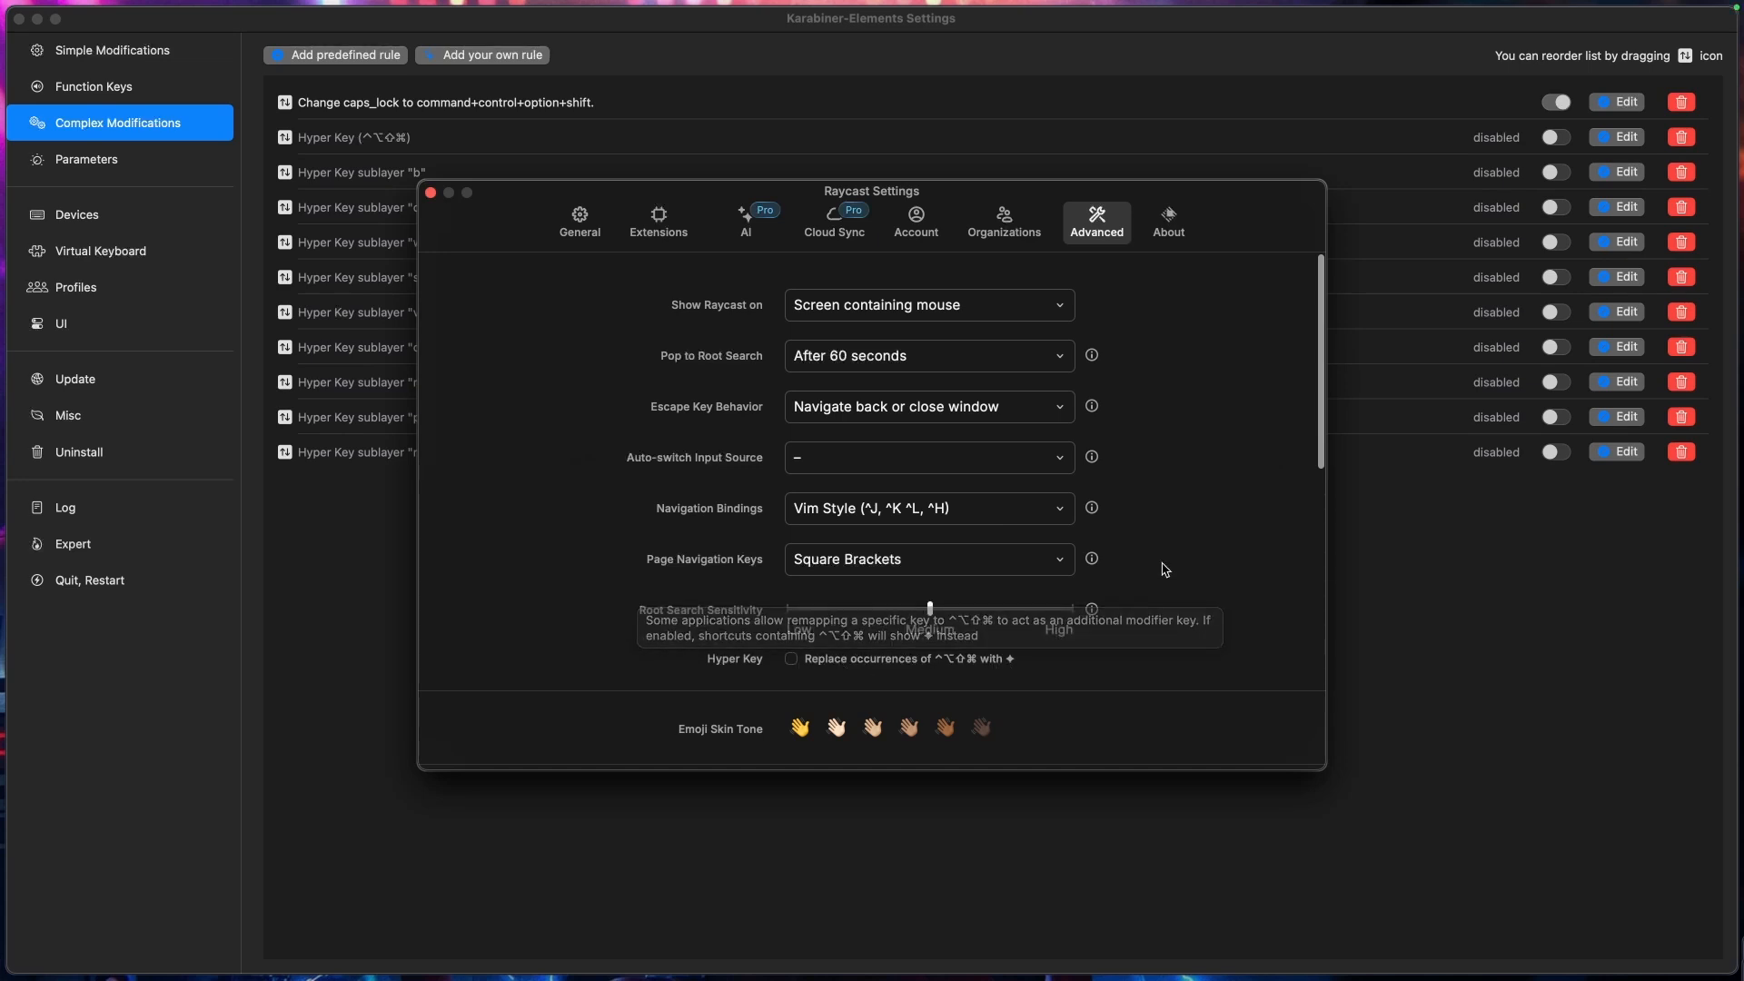
click(659, 219)
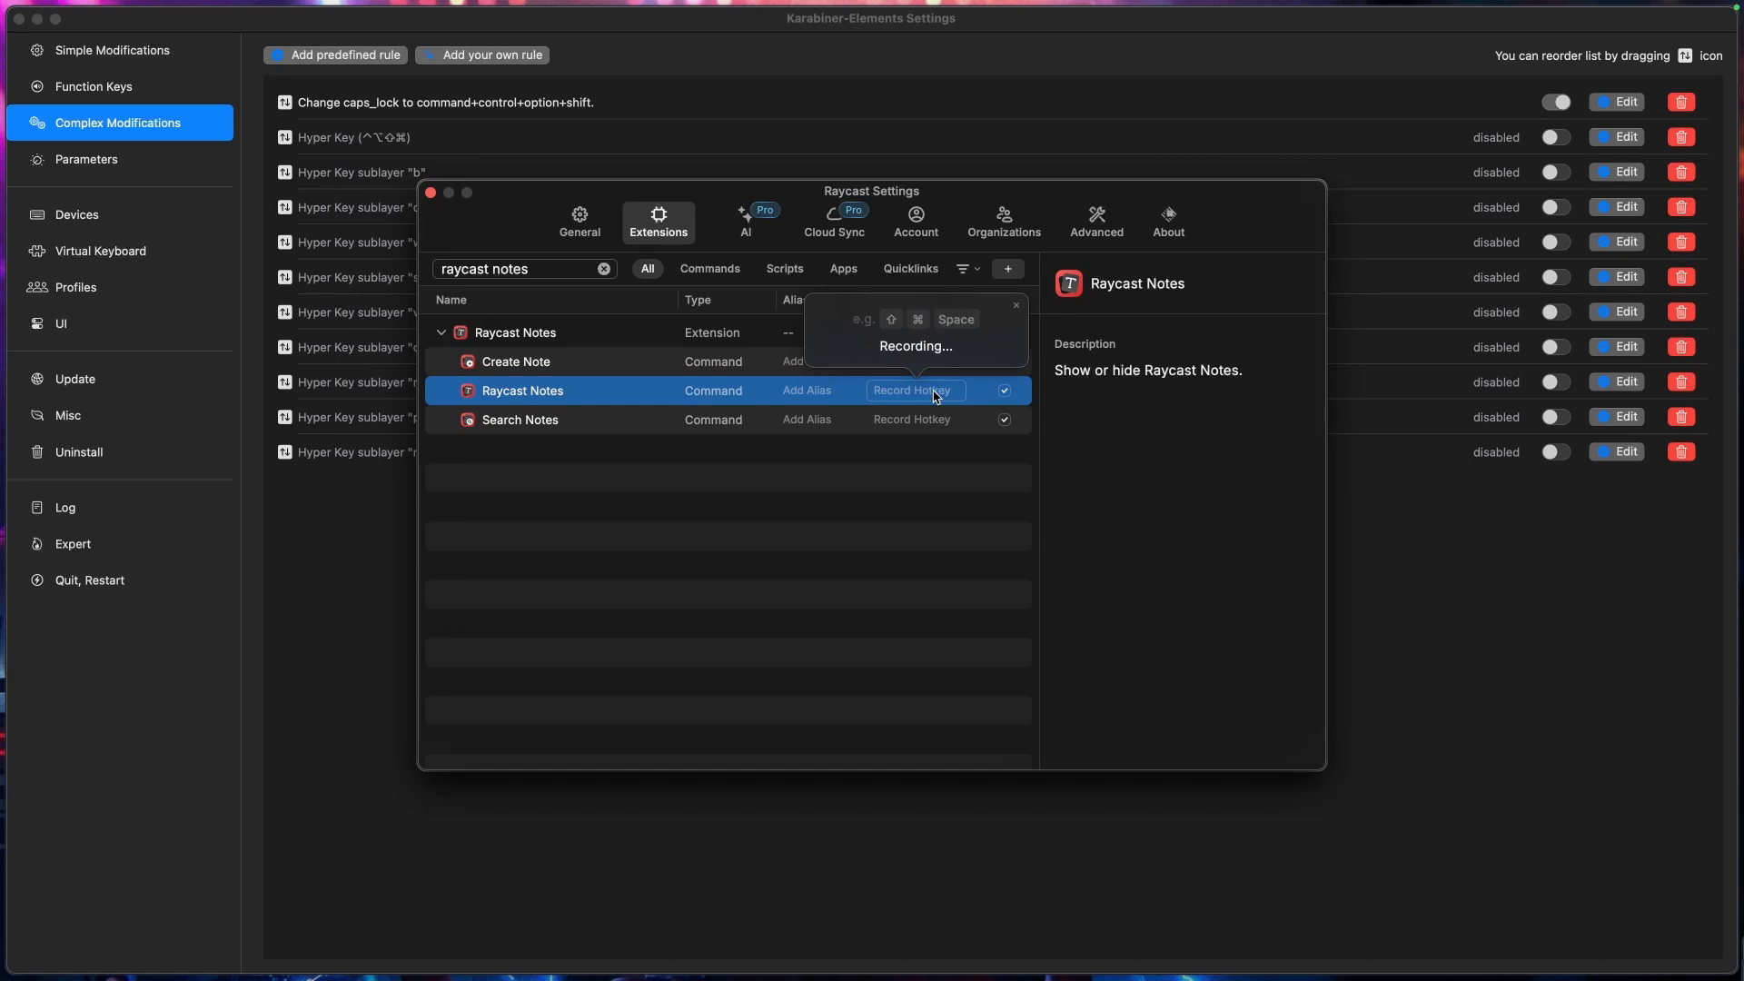
click(1095, 220)
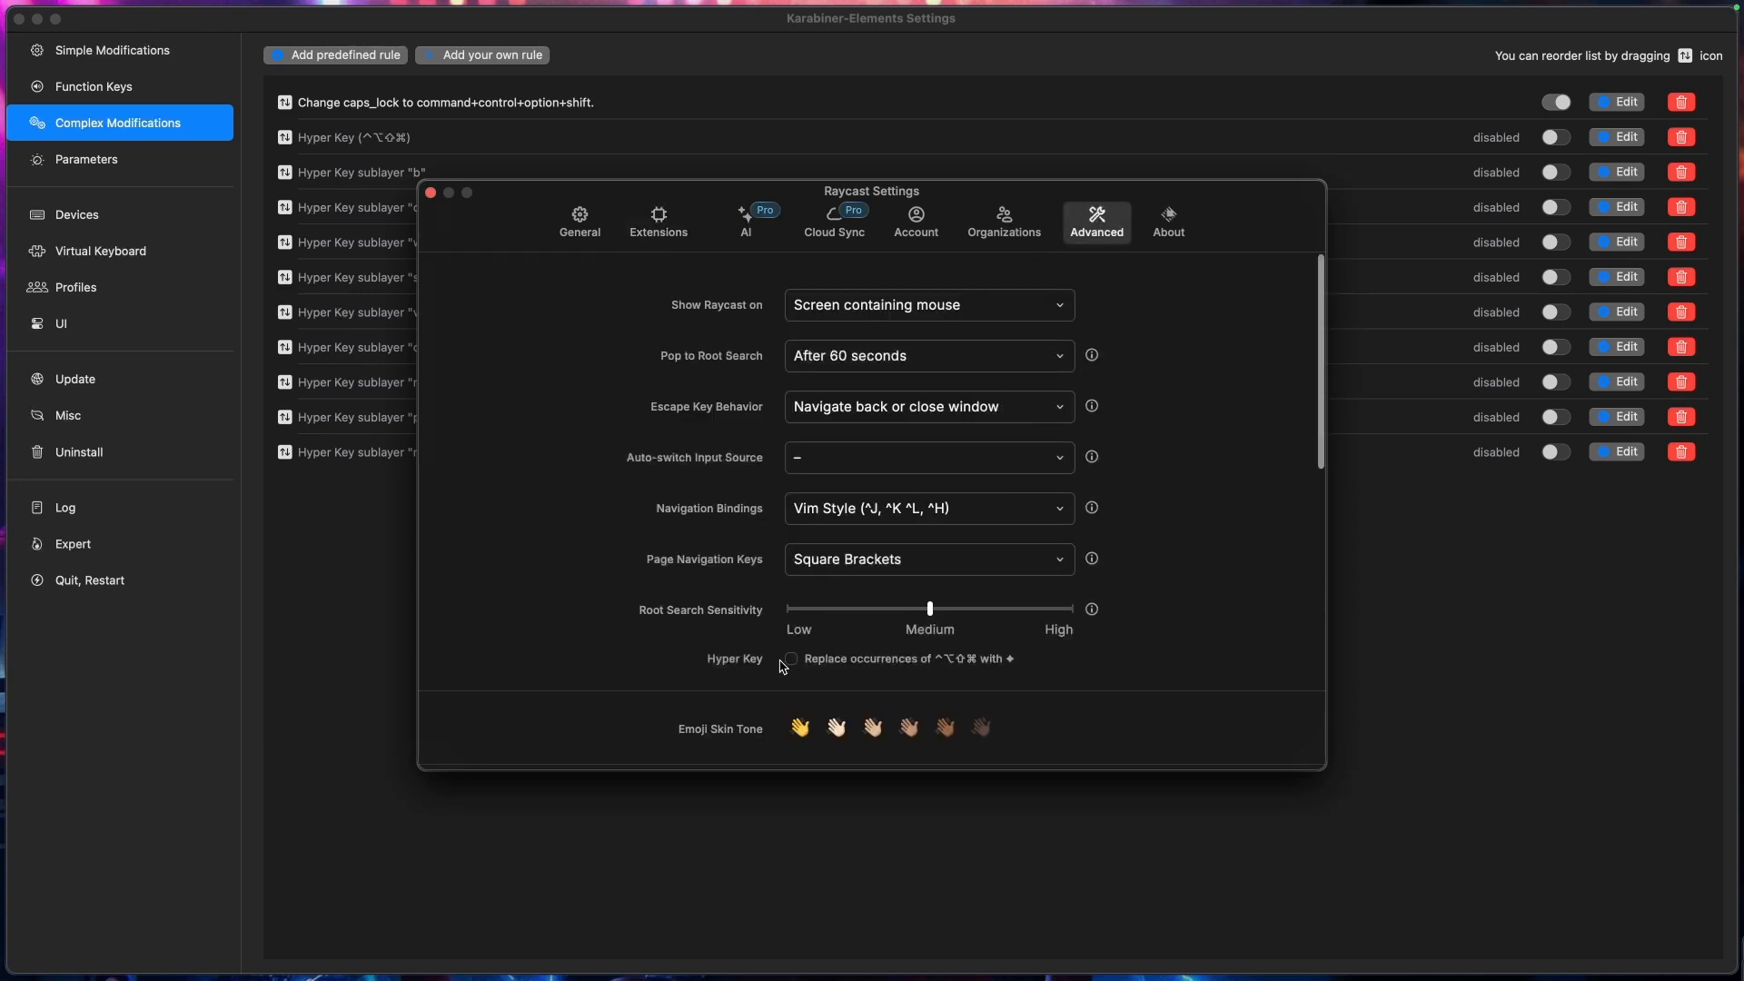
click(657, 219)
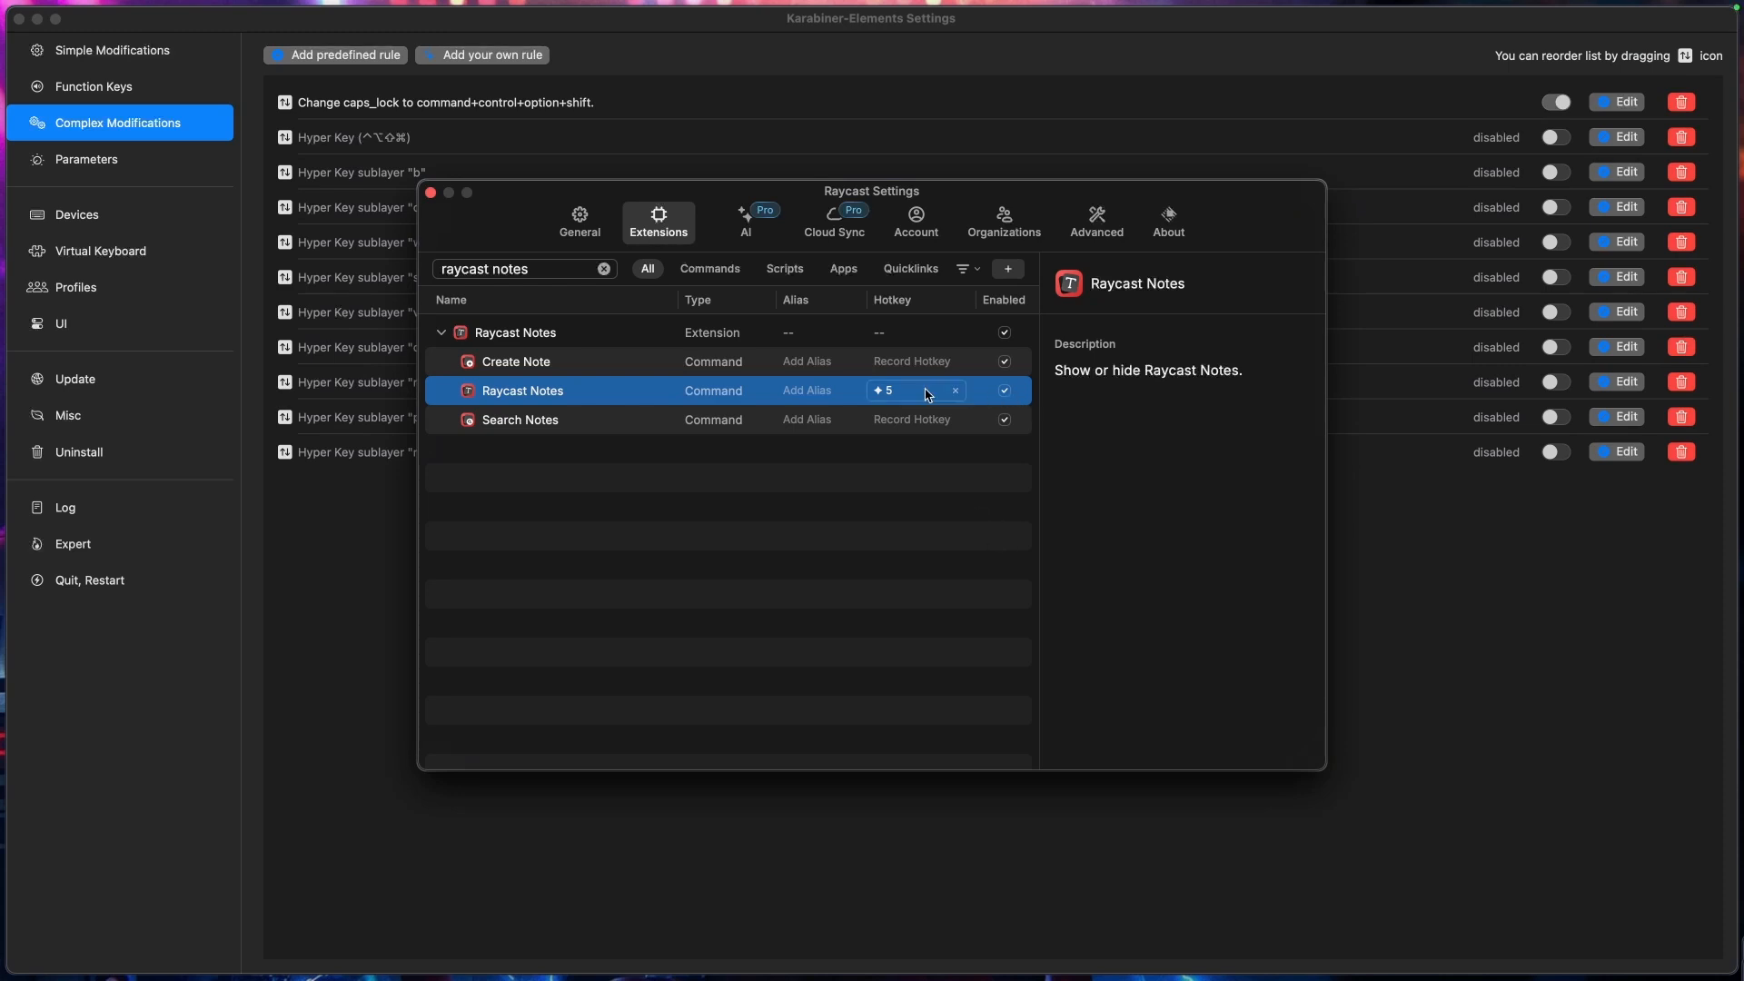
mouse_move(955, 391)
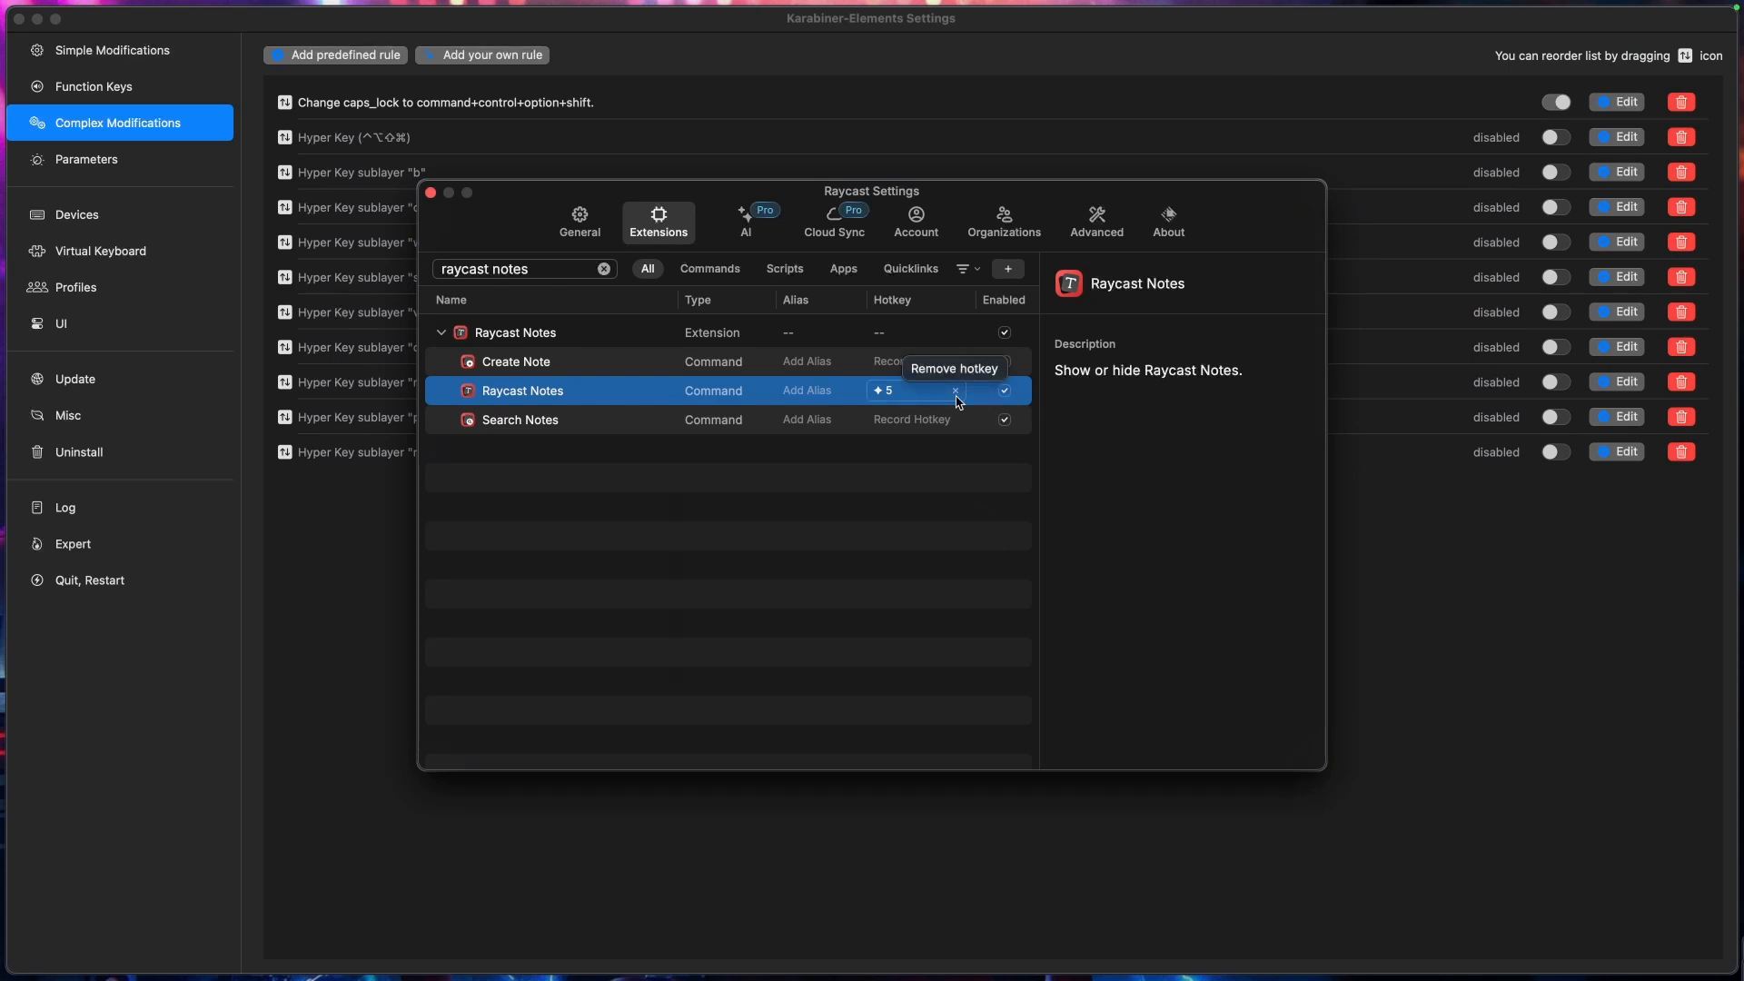
click(955, 391)
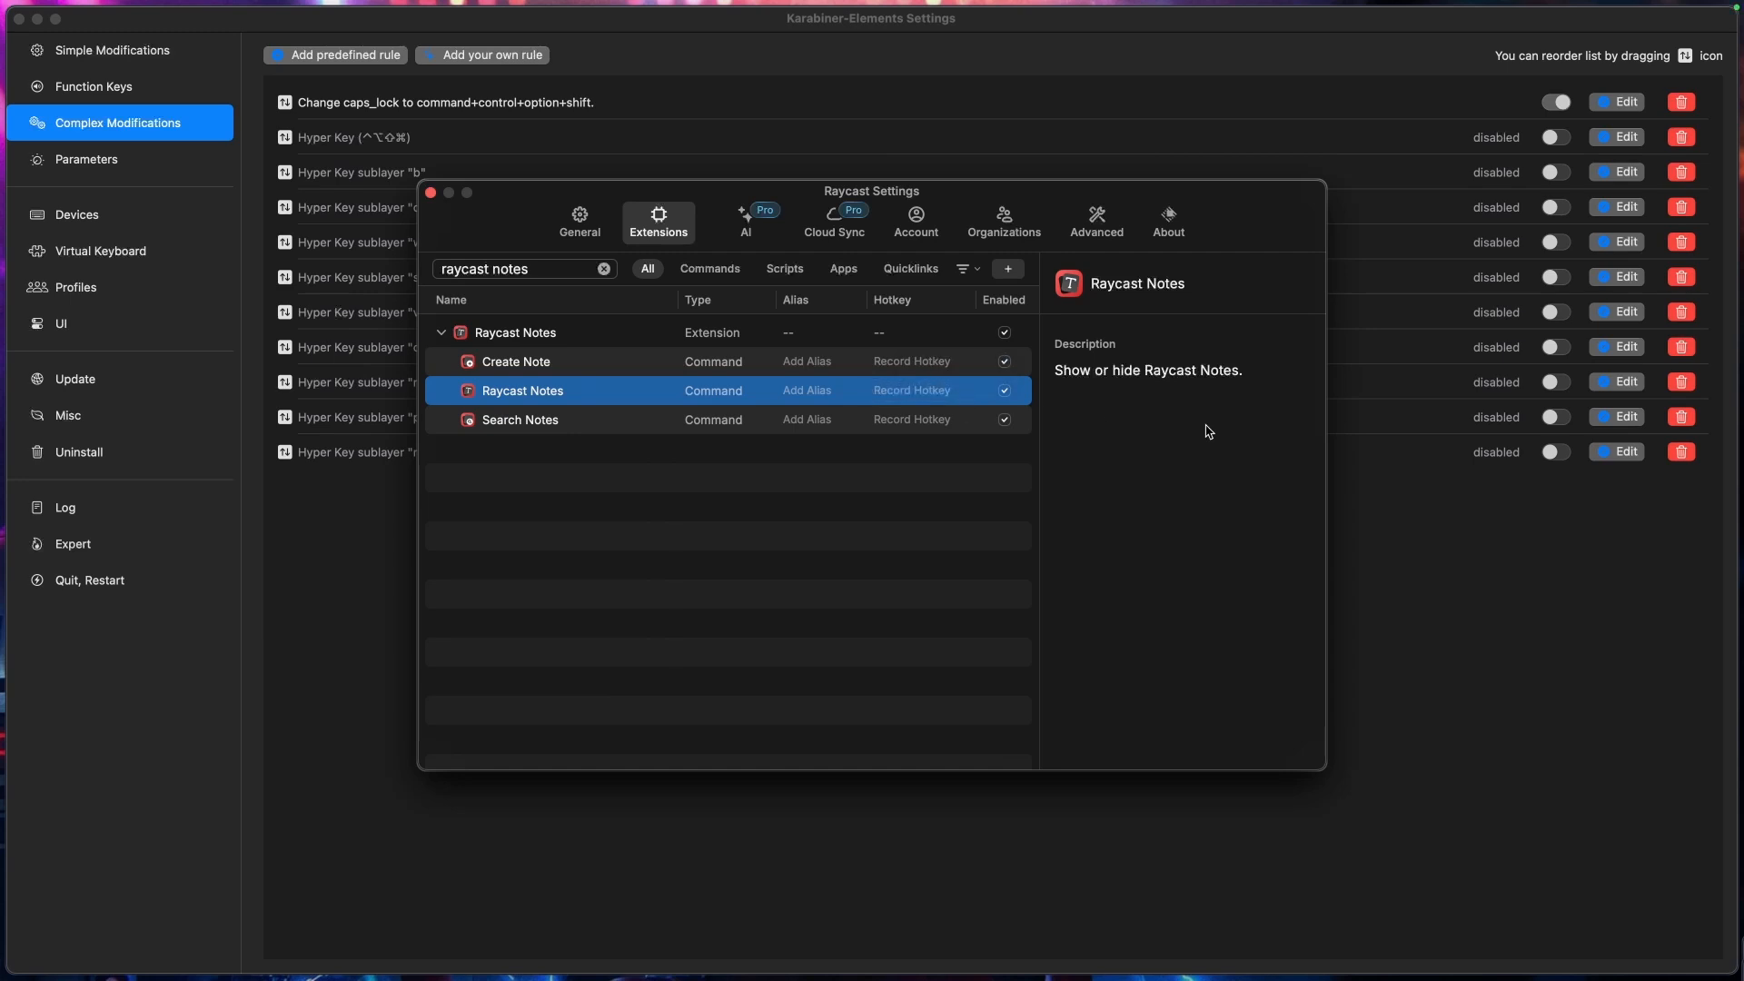
text(notion)
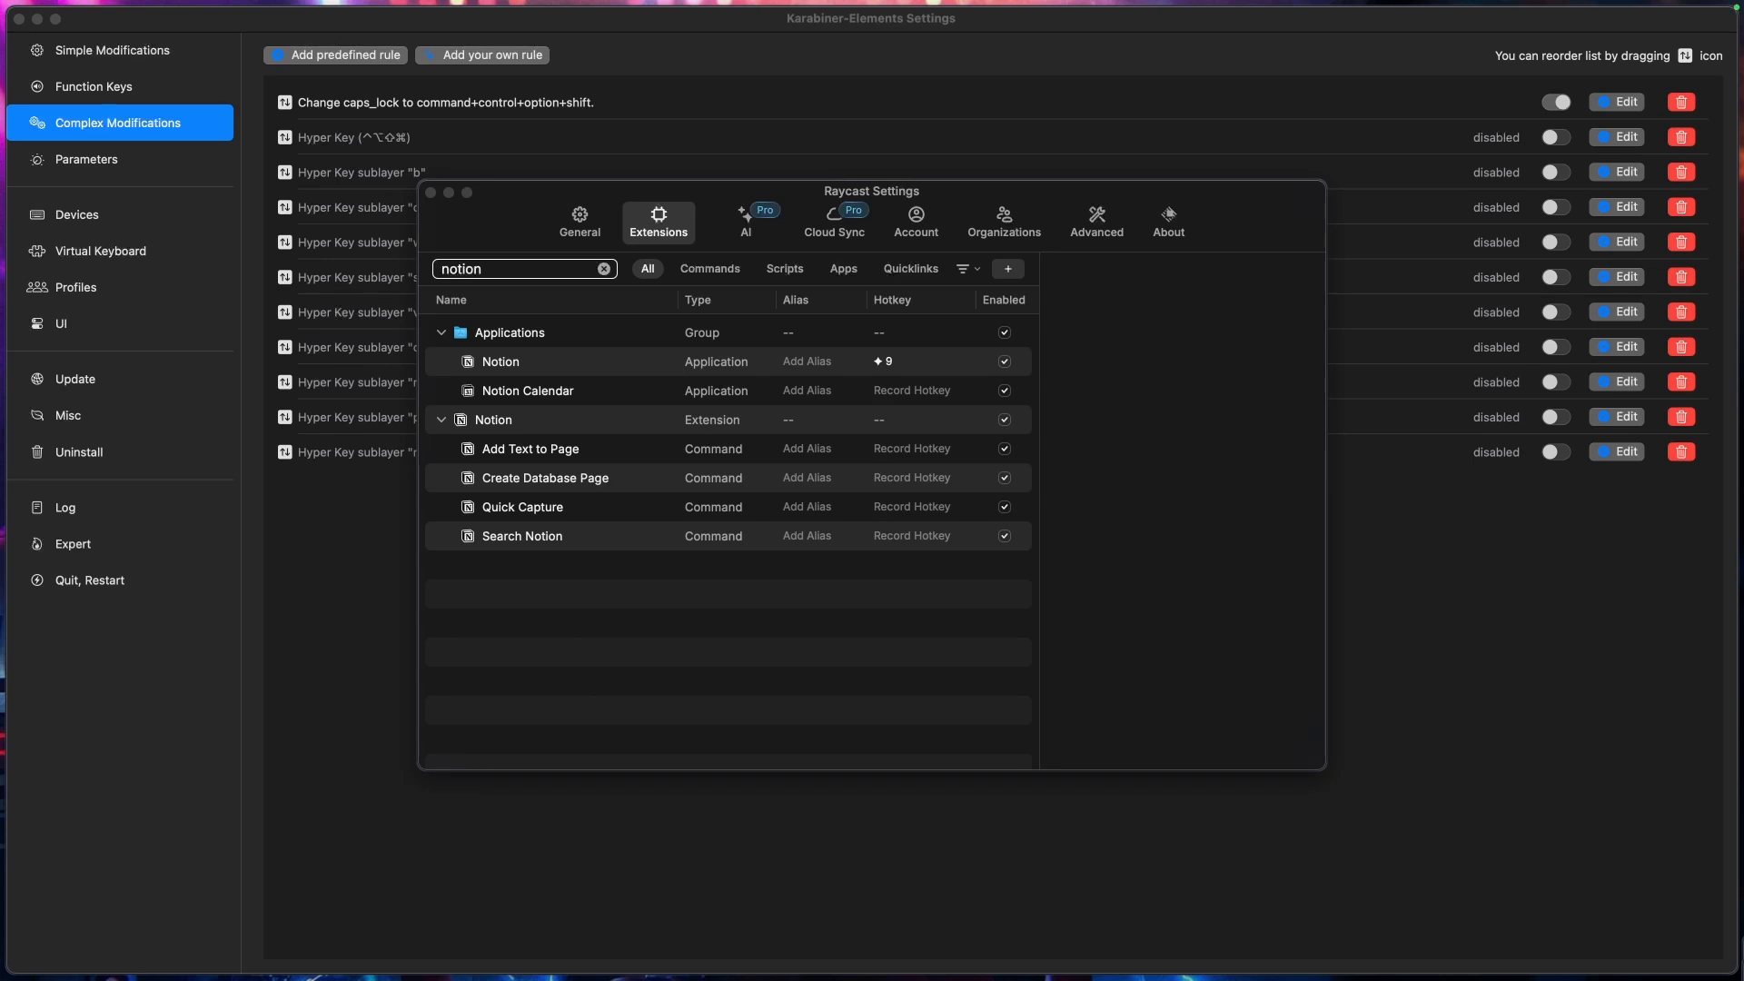
click(500, 360)
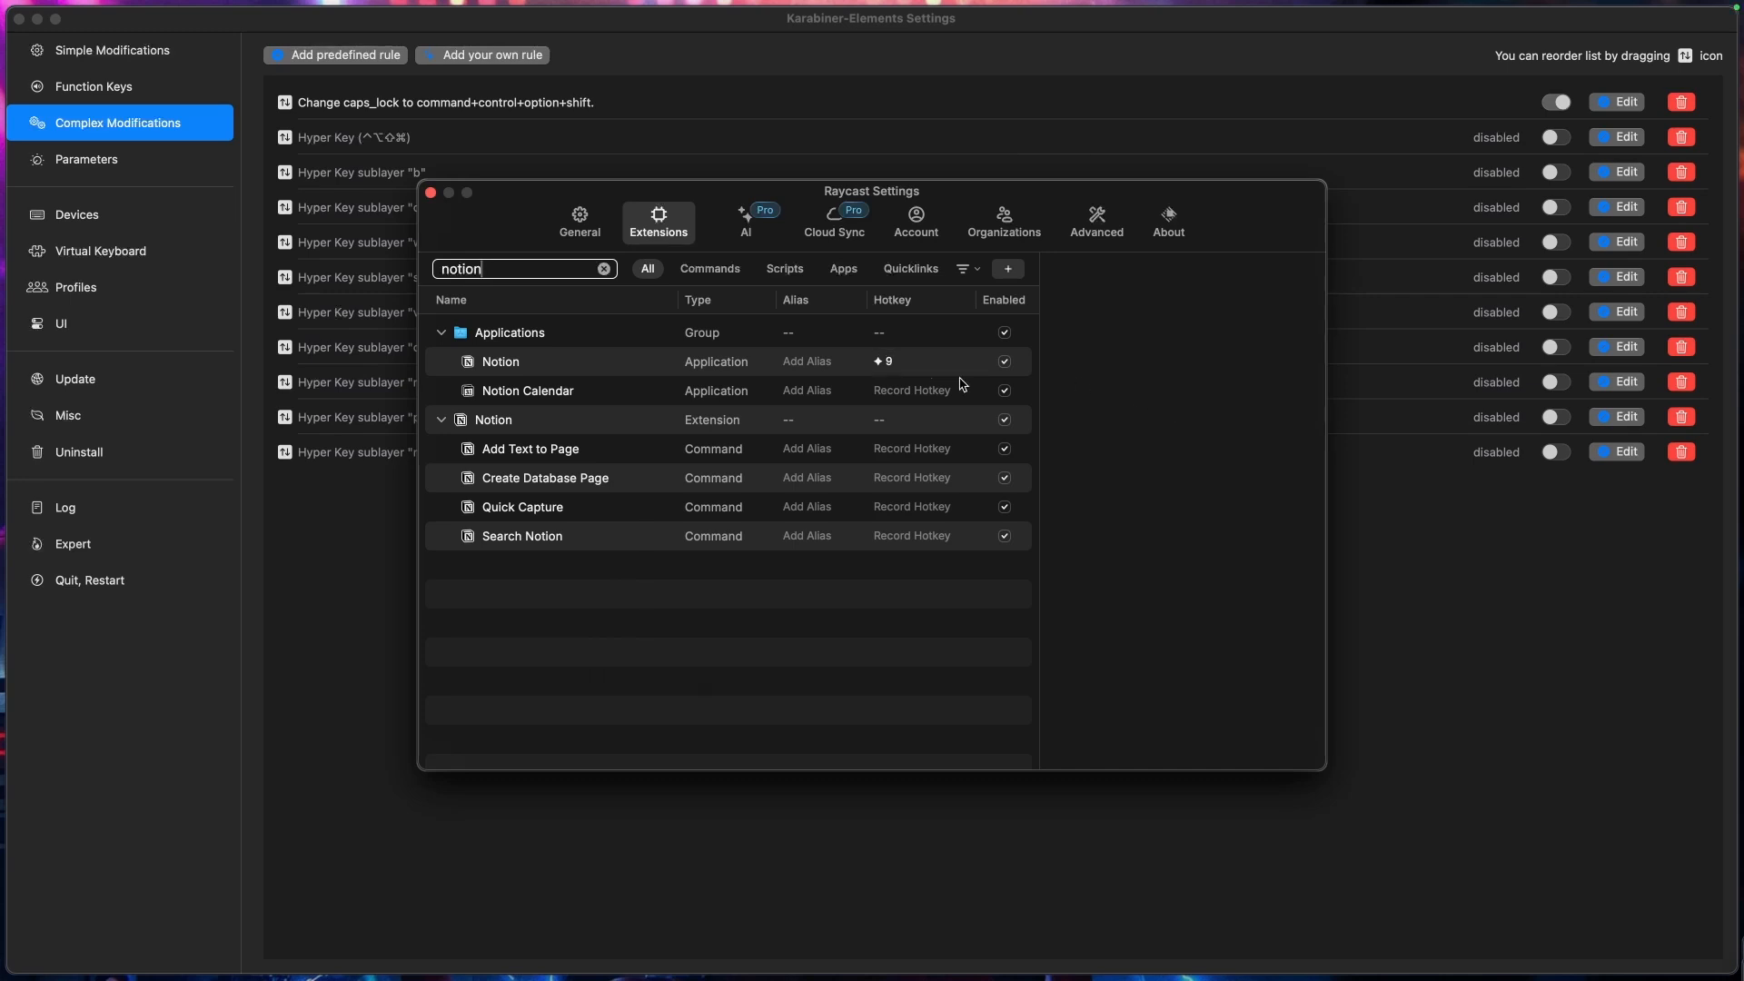
mouse_move(1220, 422)
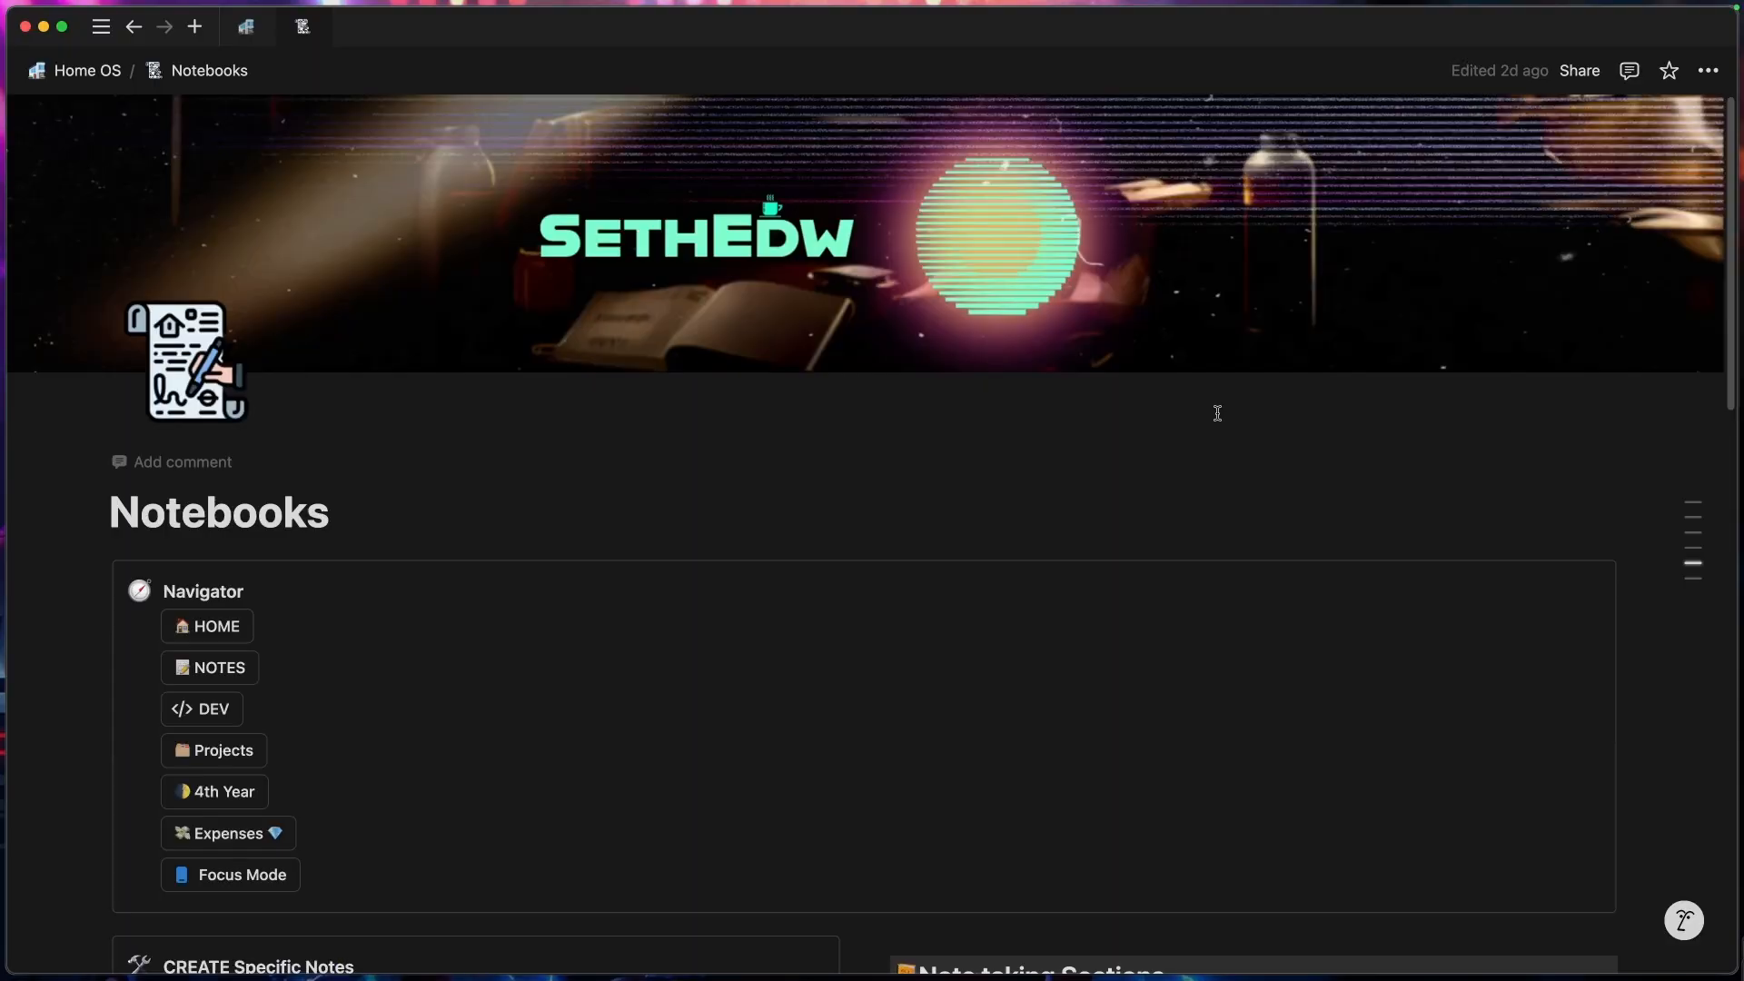
mouse_move(942, 582)
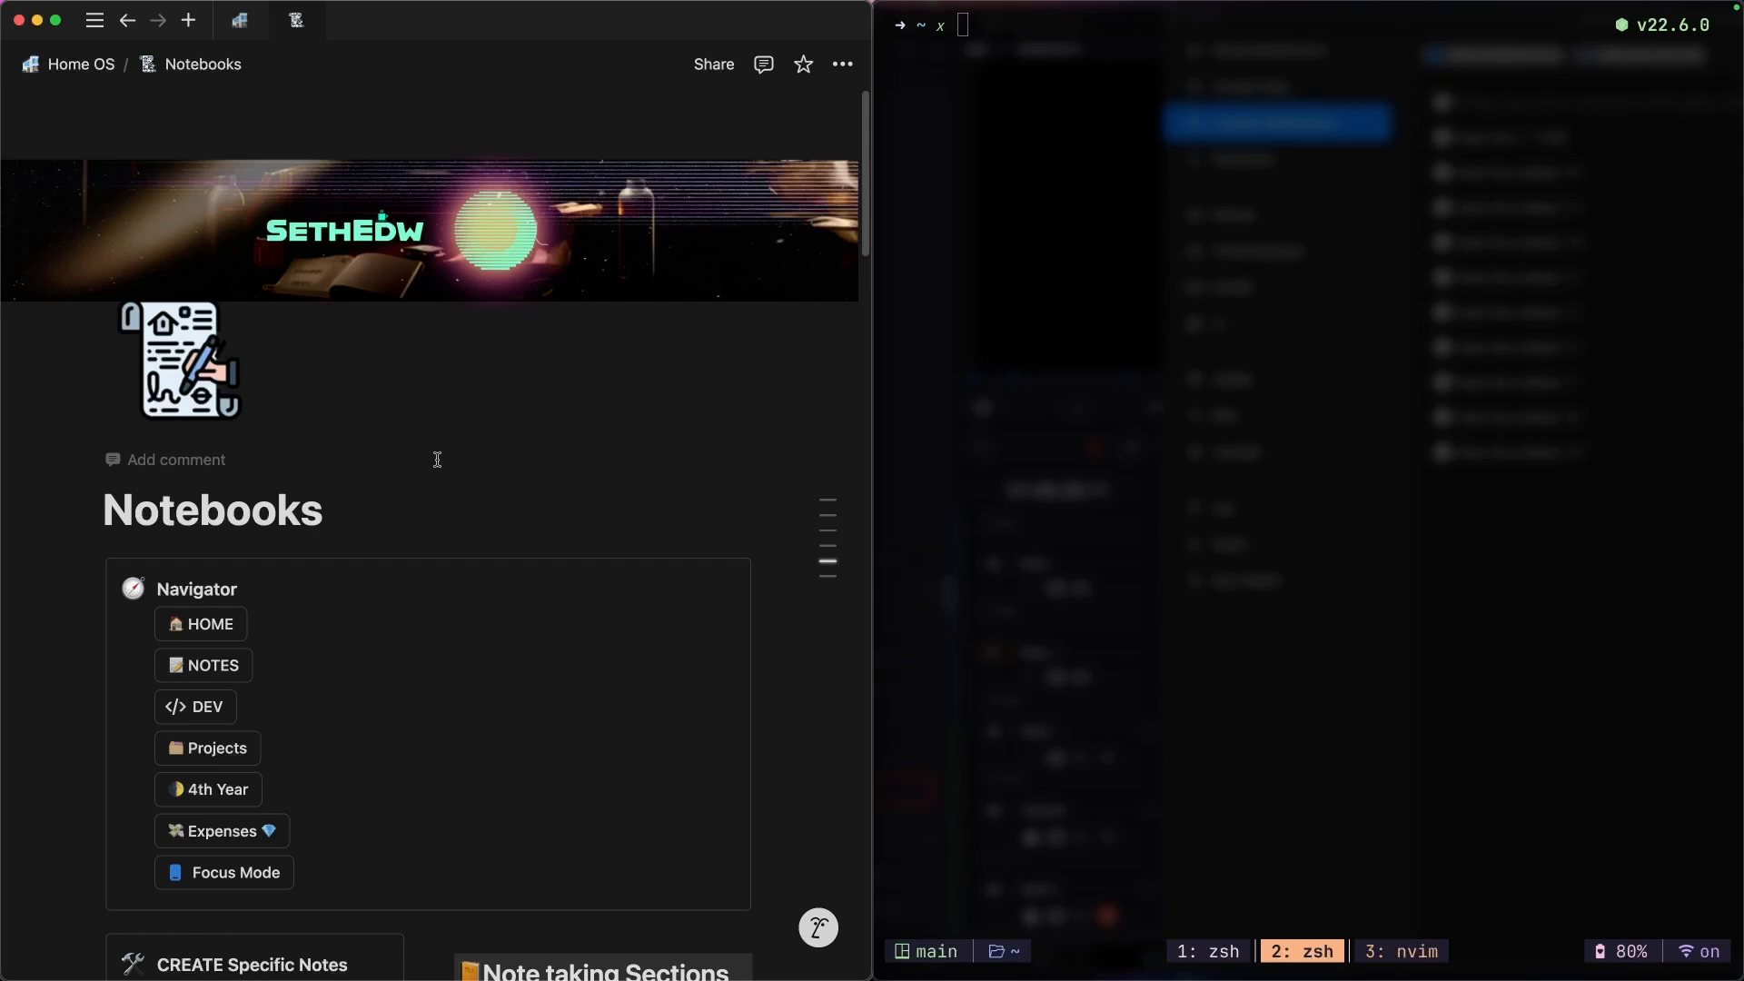
Step: Focus the terminal to the right of the Notion Notebooks page
click(204, 663)
text(/rectangle)
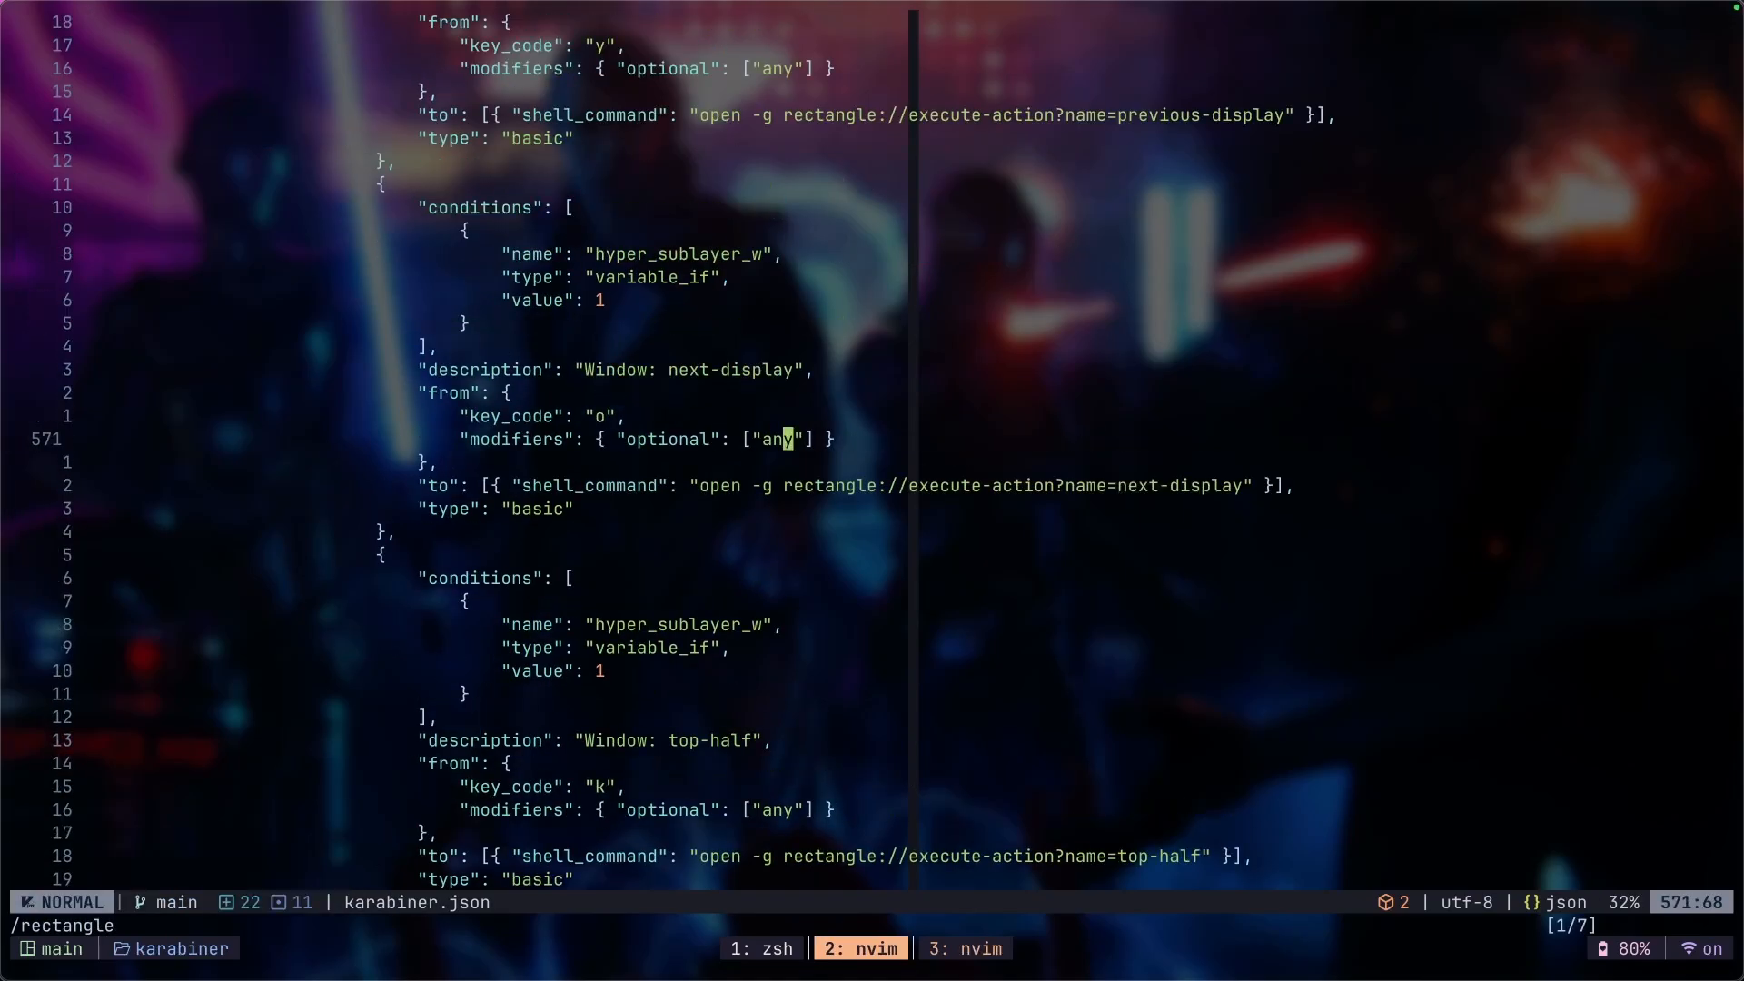
scroll(down, 3)
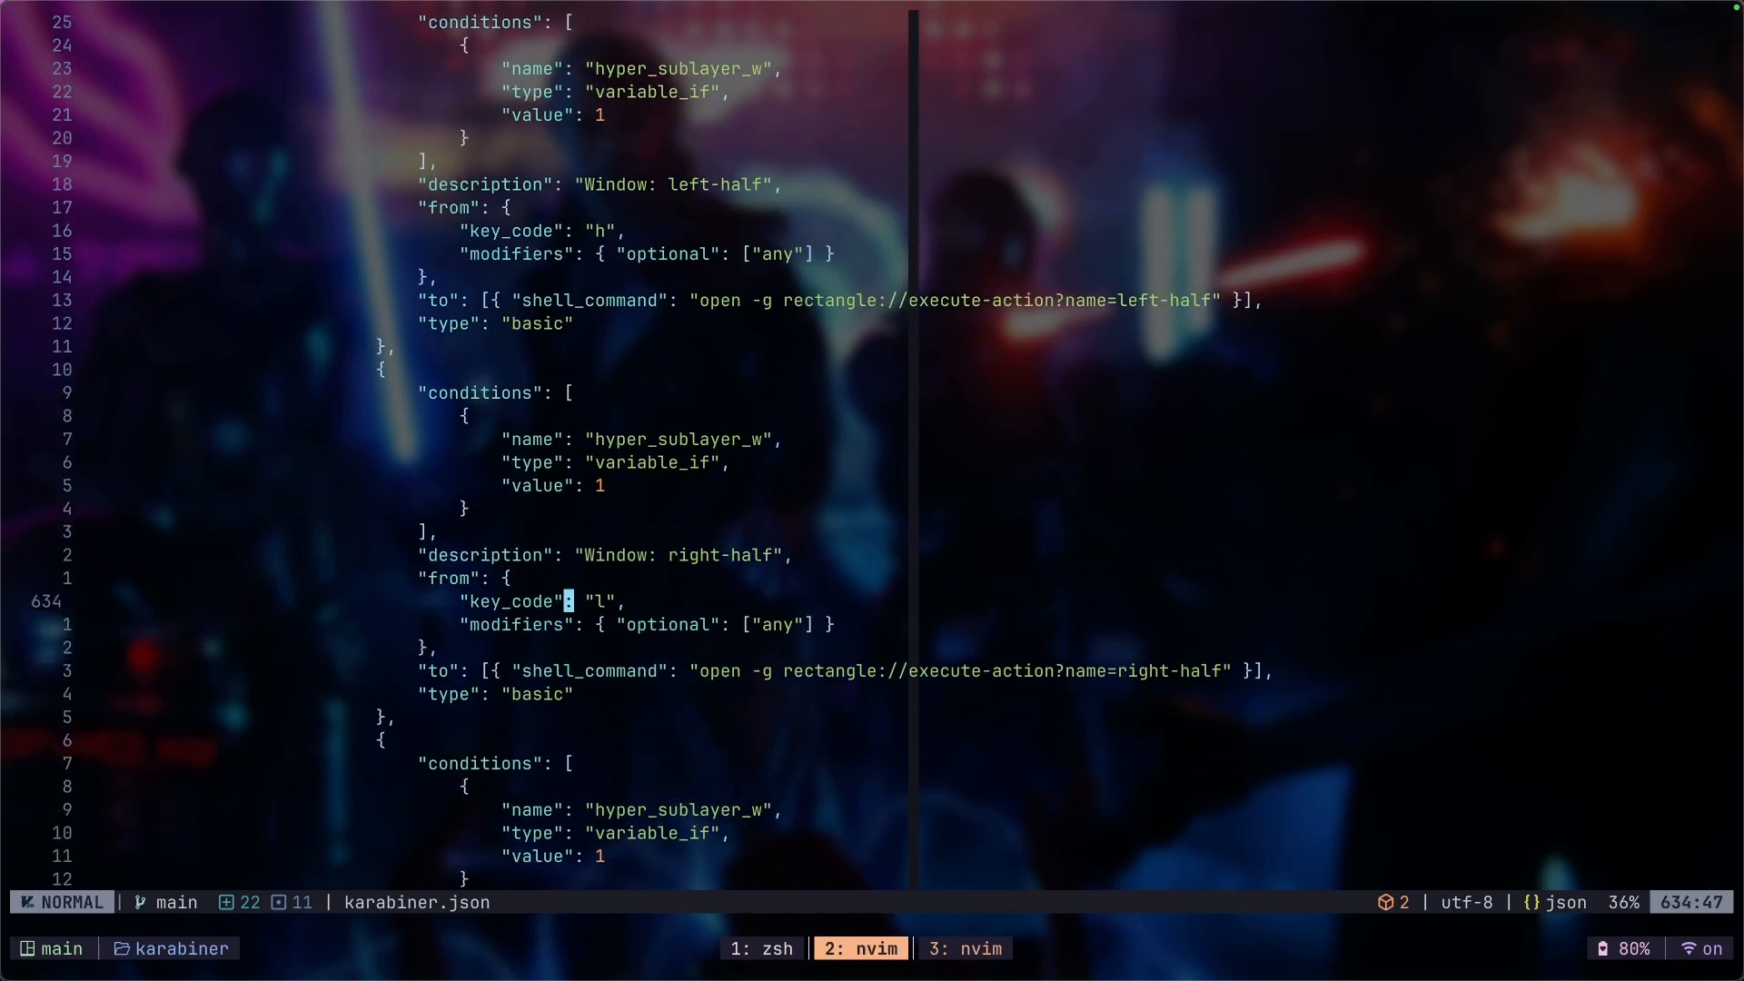
scroll(down, 3)
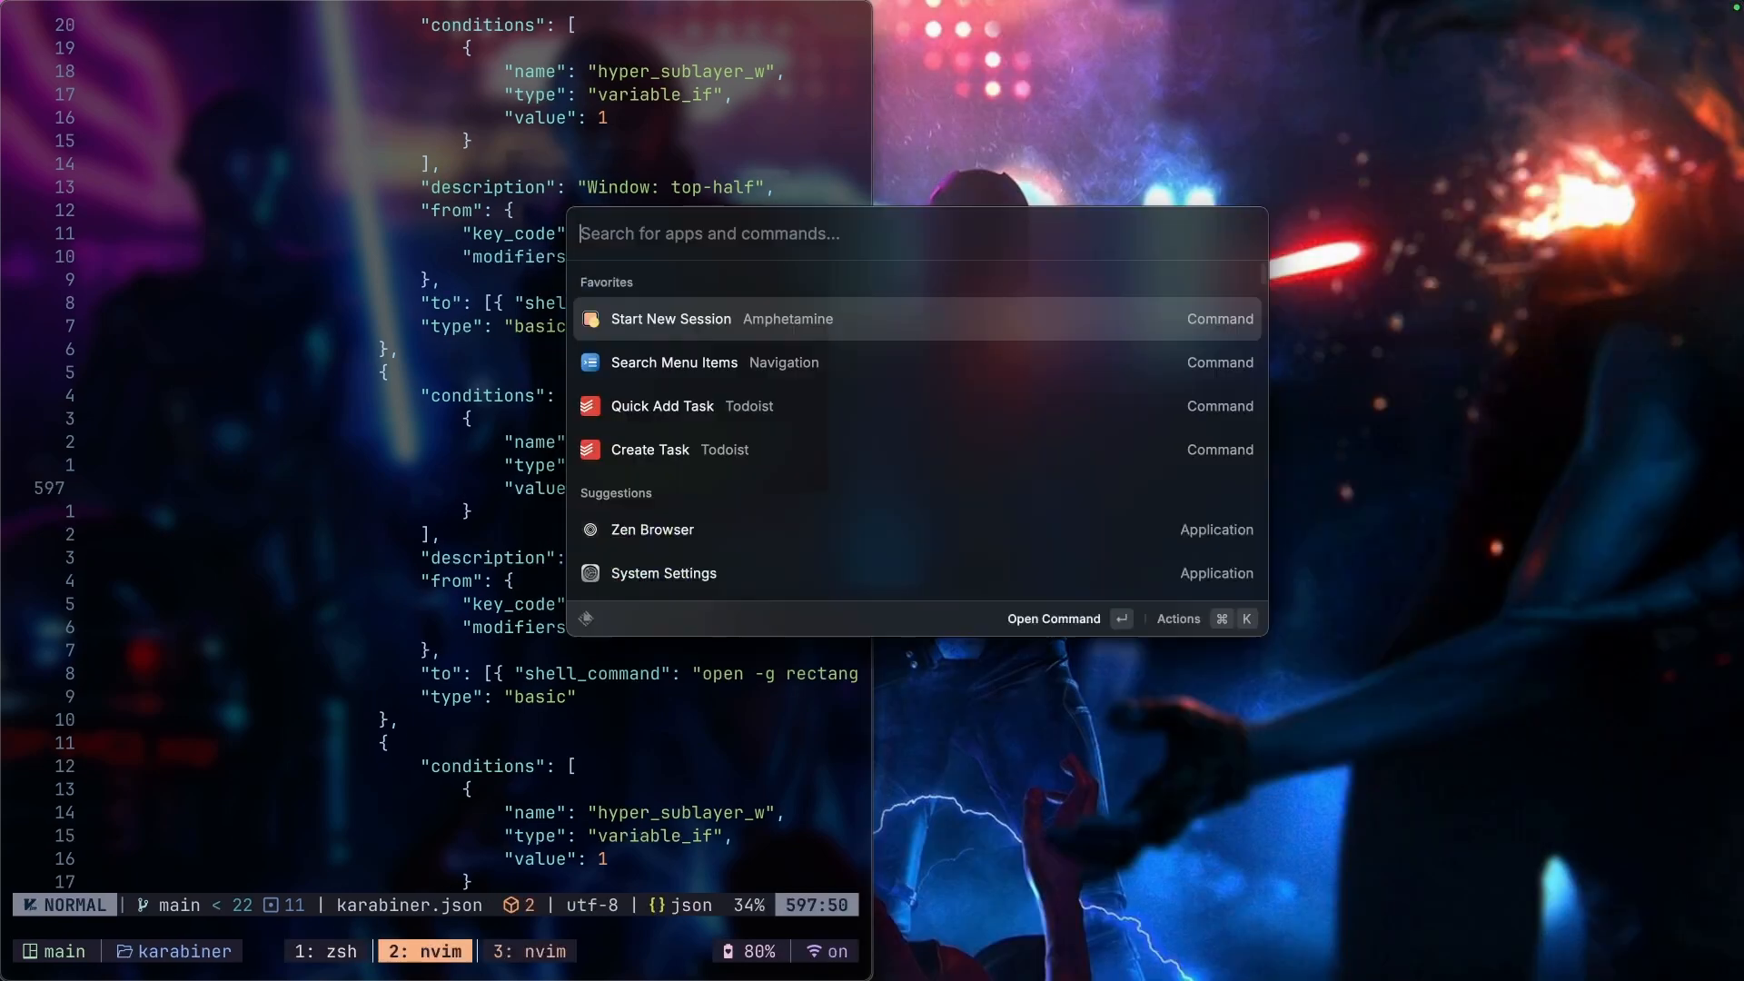
Step: Search the Raycast launcher for the 'right half' window command
text(right half)
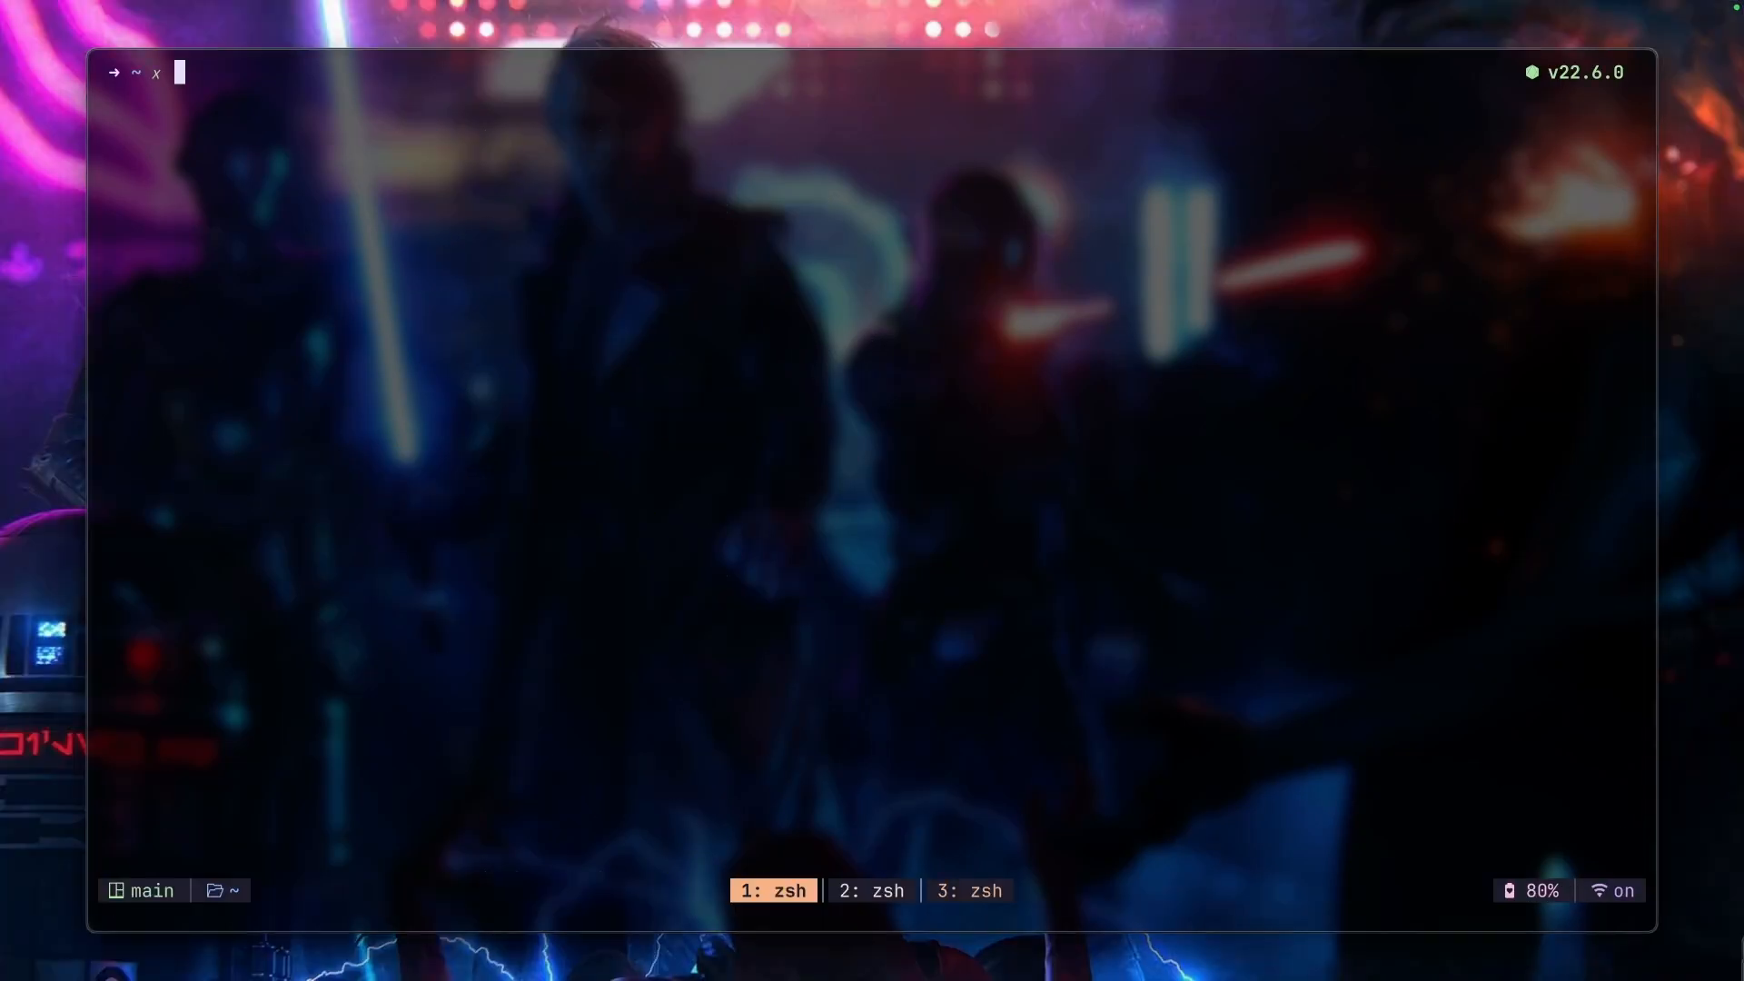
mouse_move(873, 499)
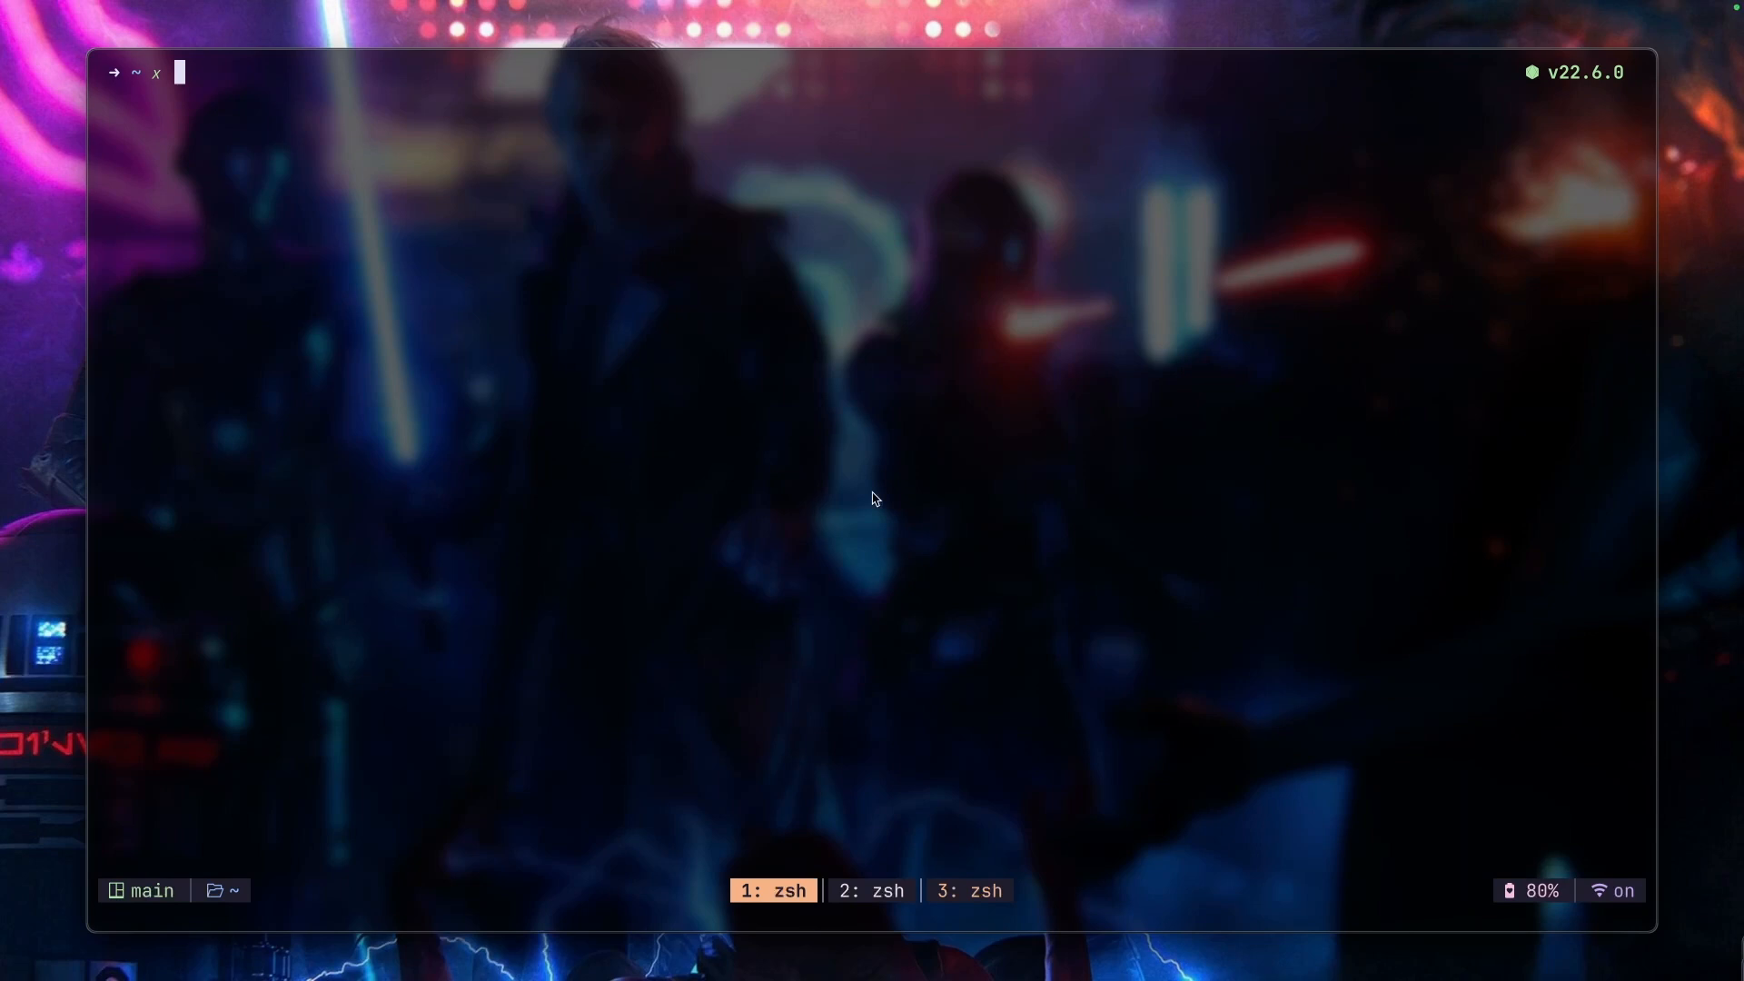
Step: Switch between tmux windows 2 and 1, then pick the notes session with Kalundur.md
click(872, 890)
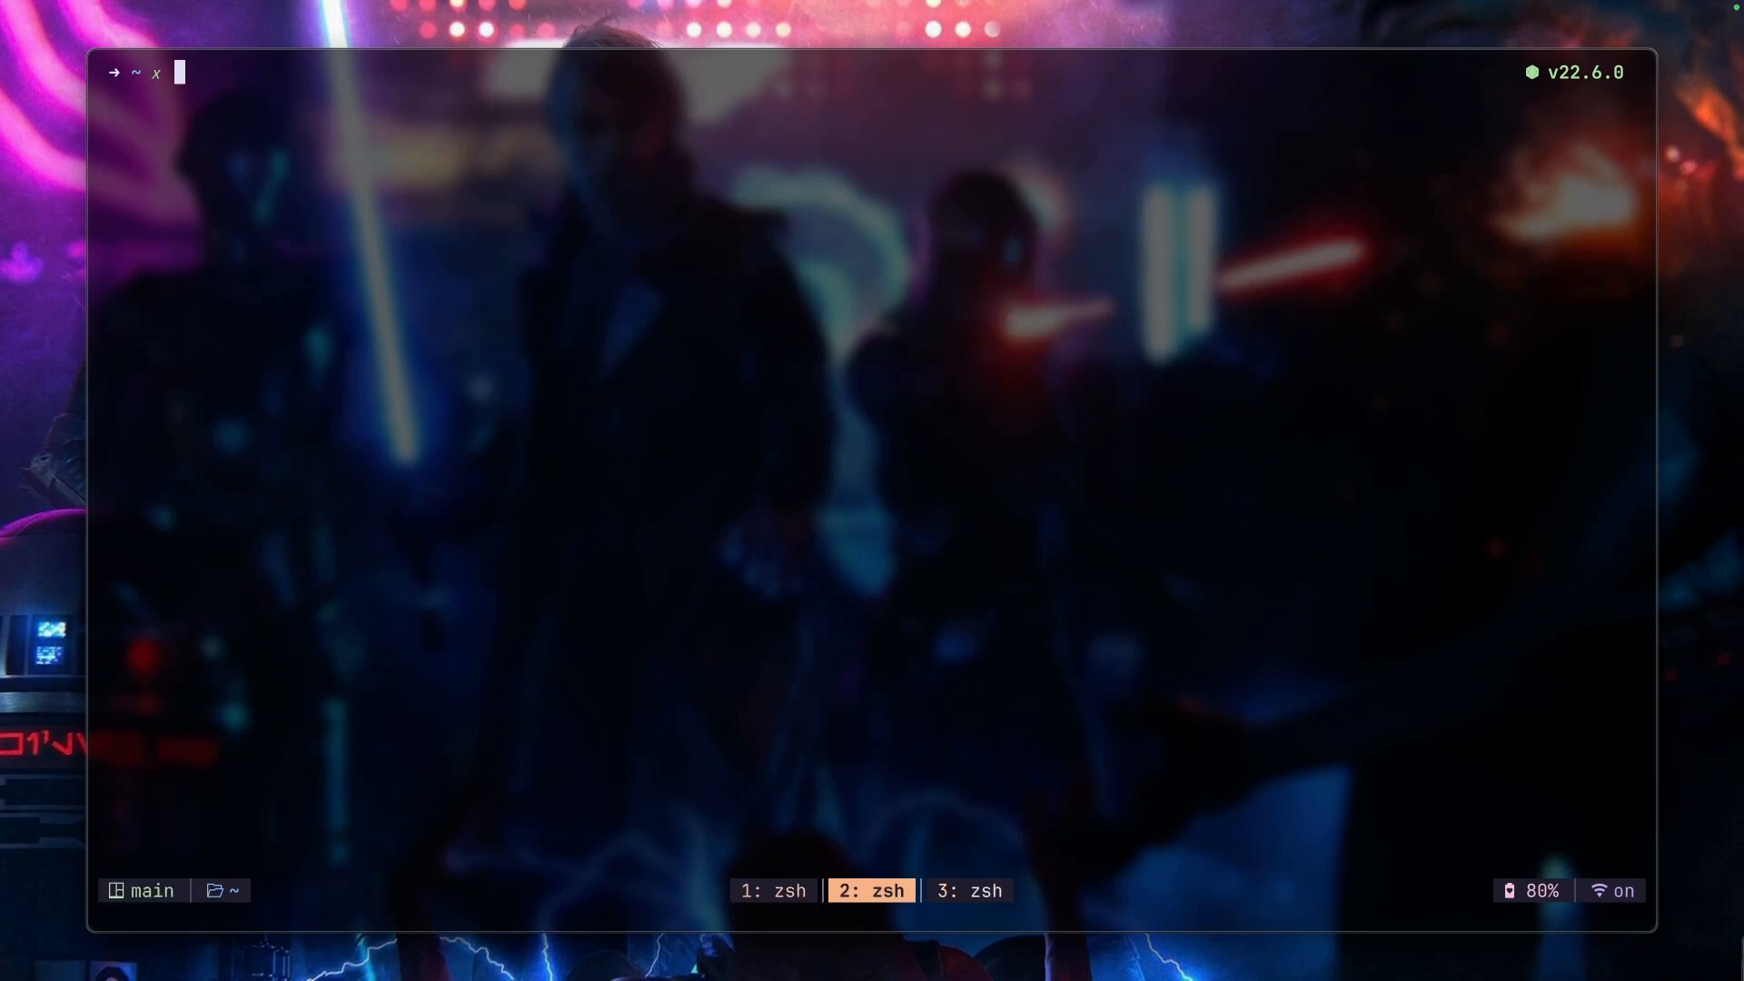
click(772, 890)
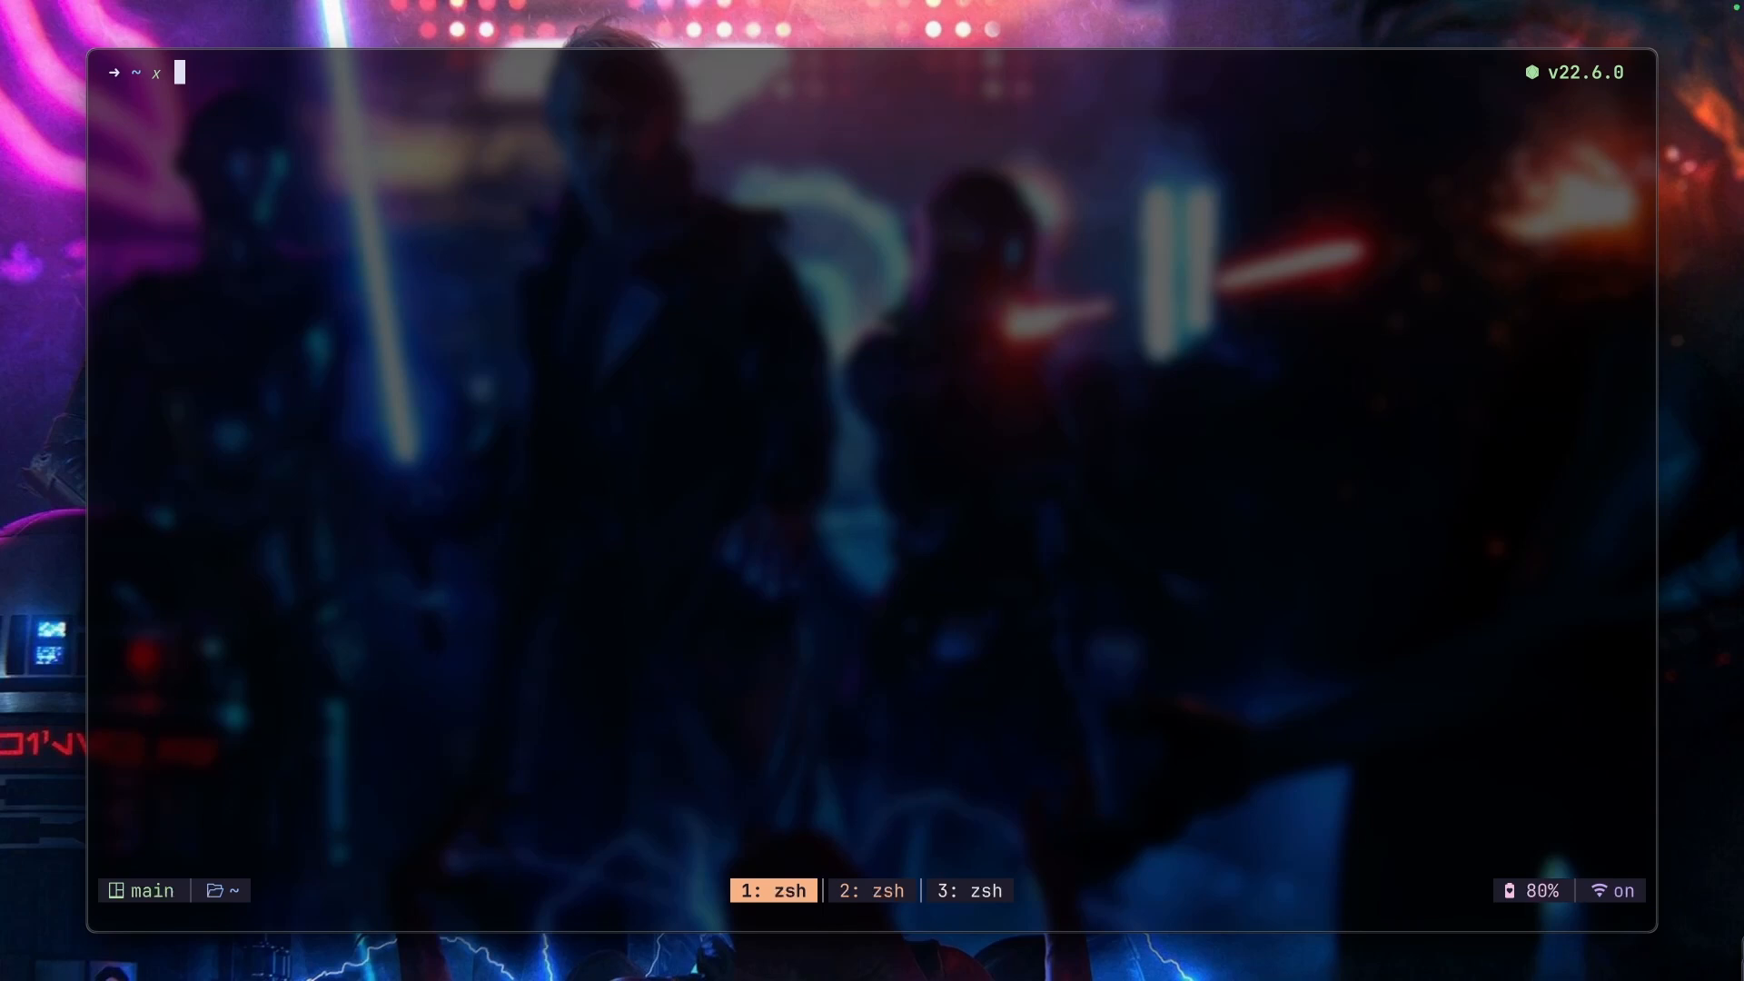
text(nvim)
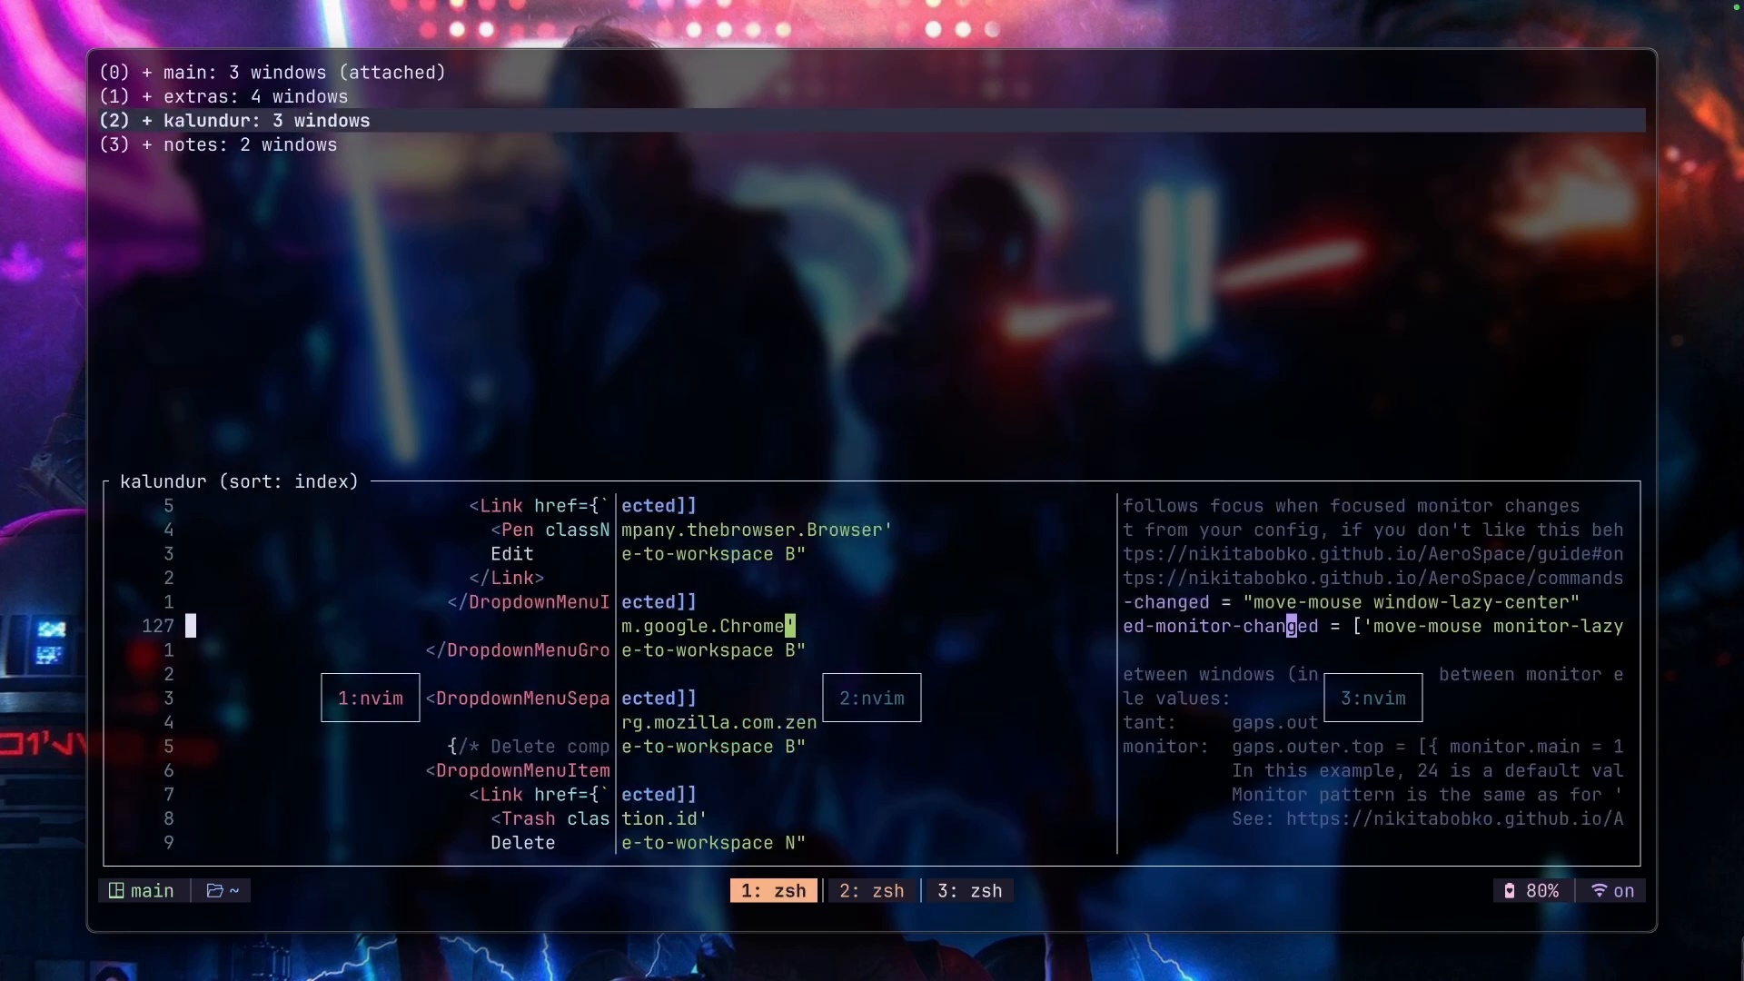
click(237, 144)
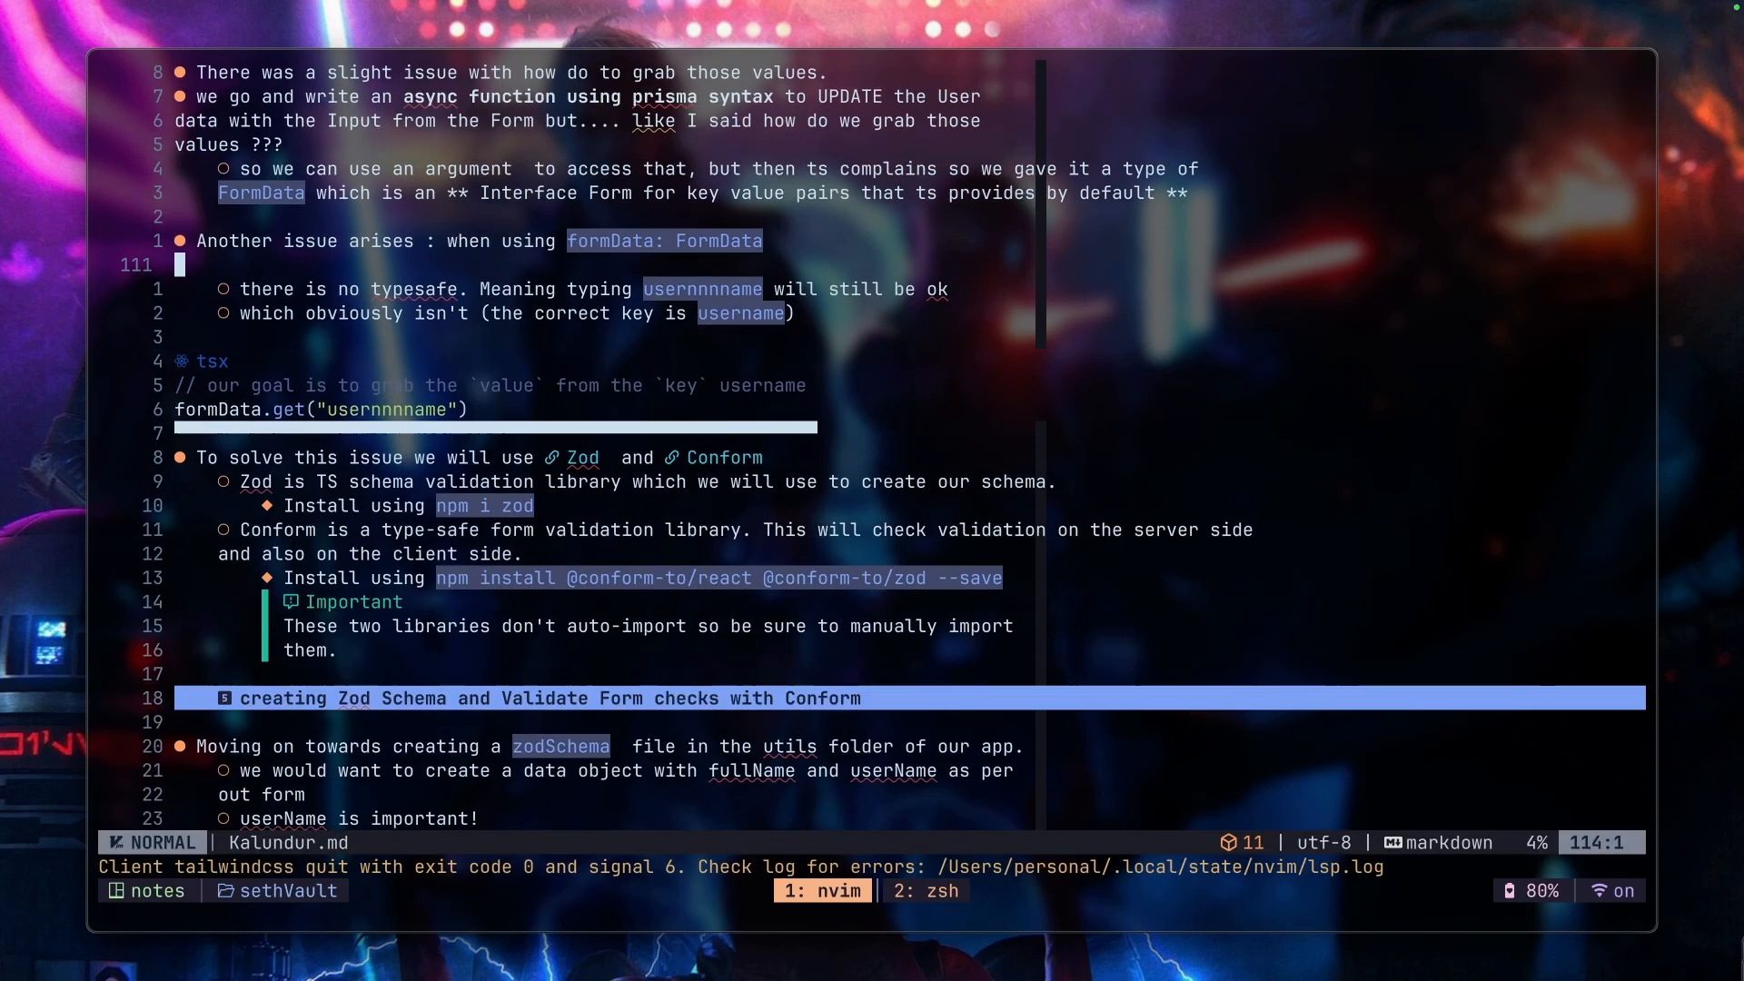
scroll(down, 3)
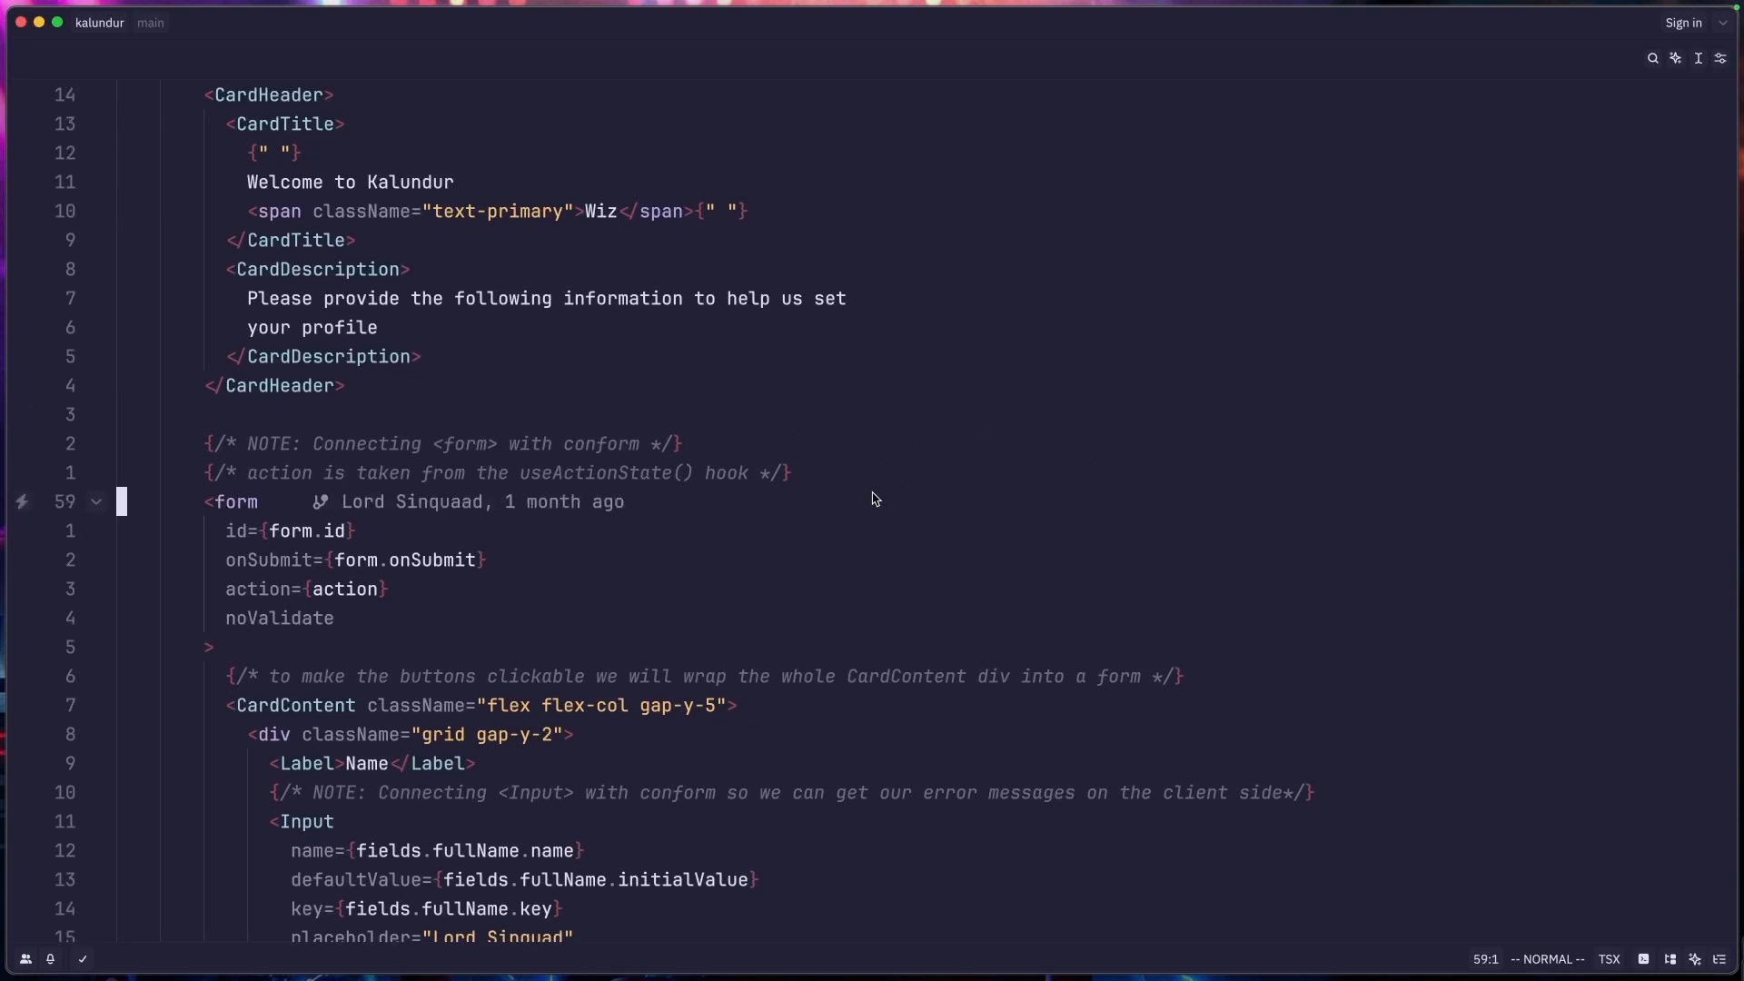
Step: Scroll the TSX file in Zed, then filter the file finder with 'pa' for page.tsx
scroll(down, 3)
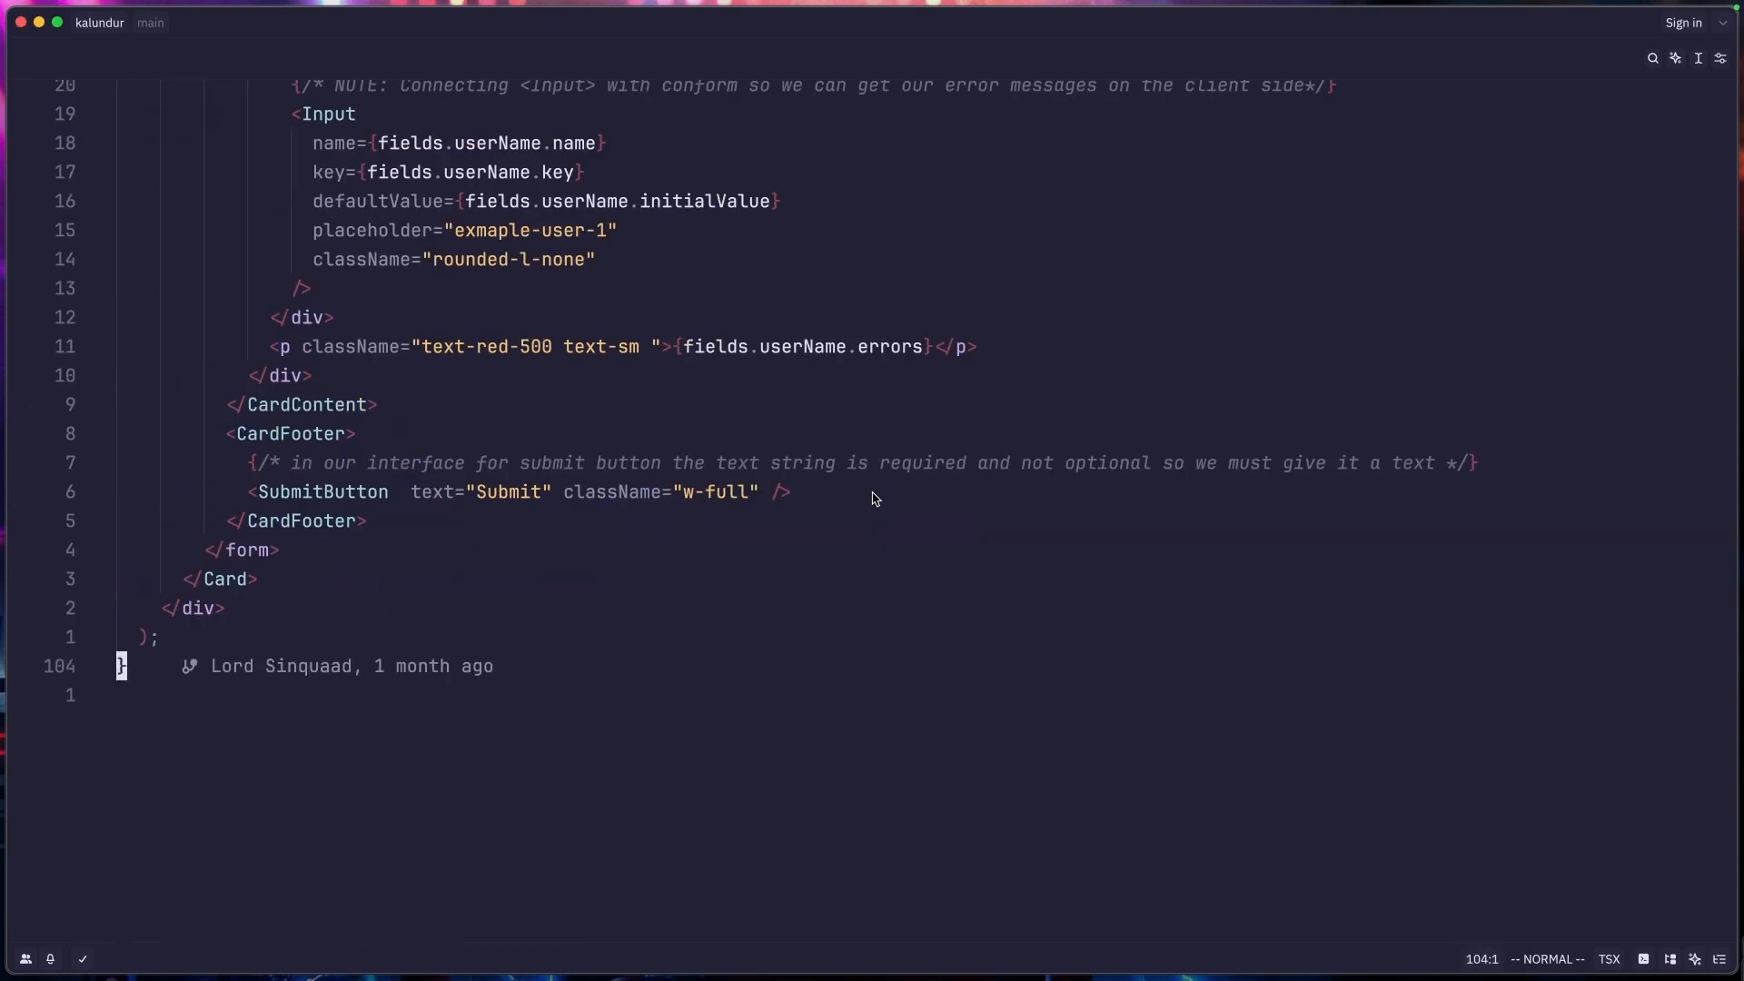
scroll(up, 3)
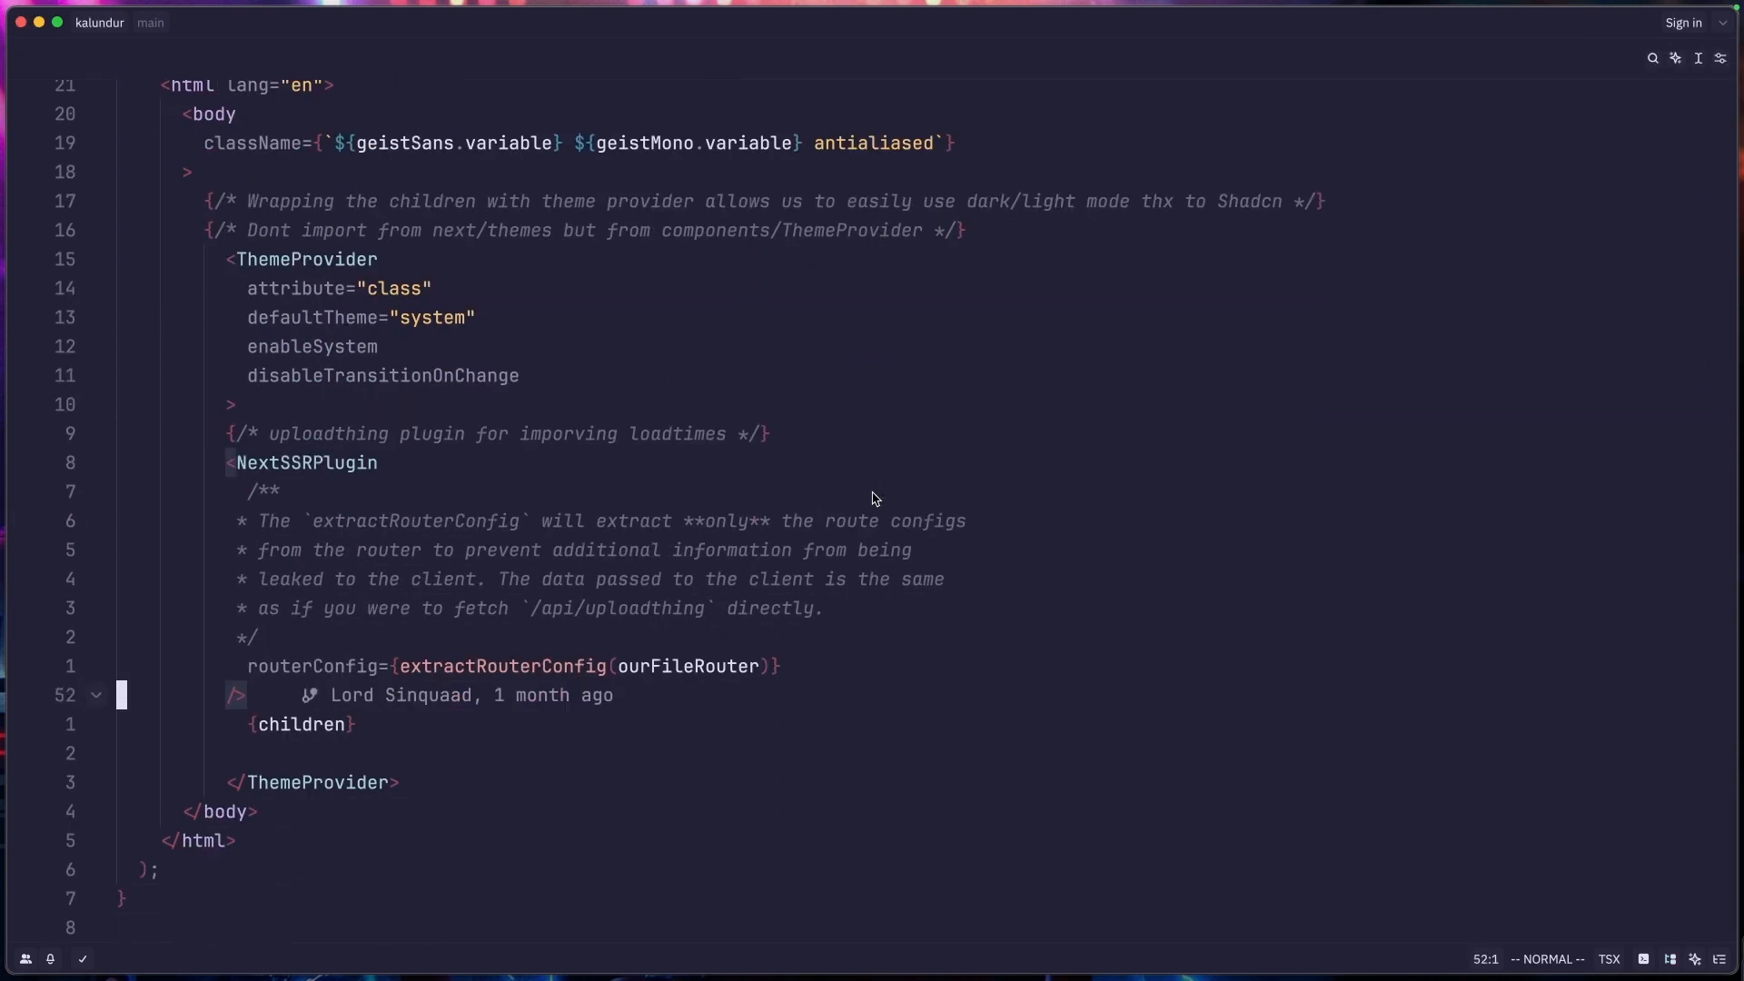
text(pa)
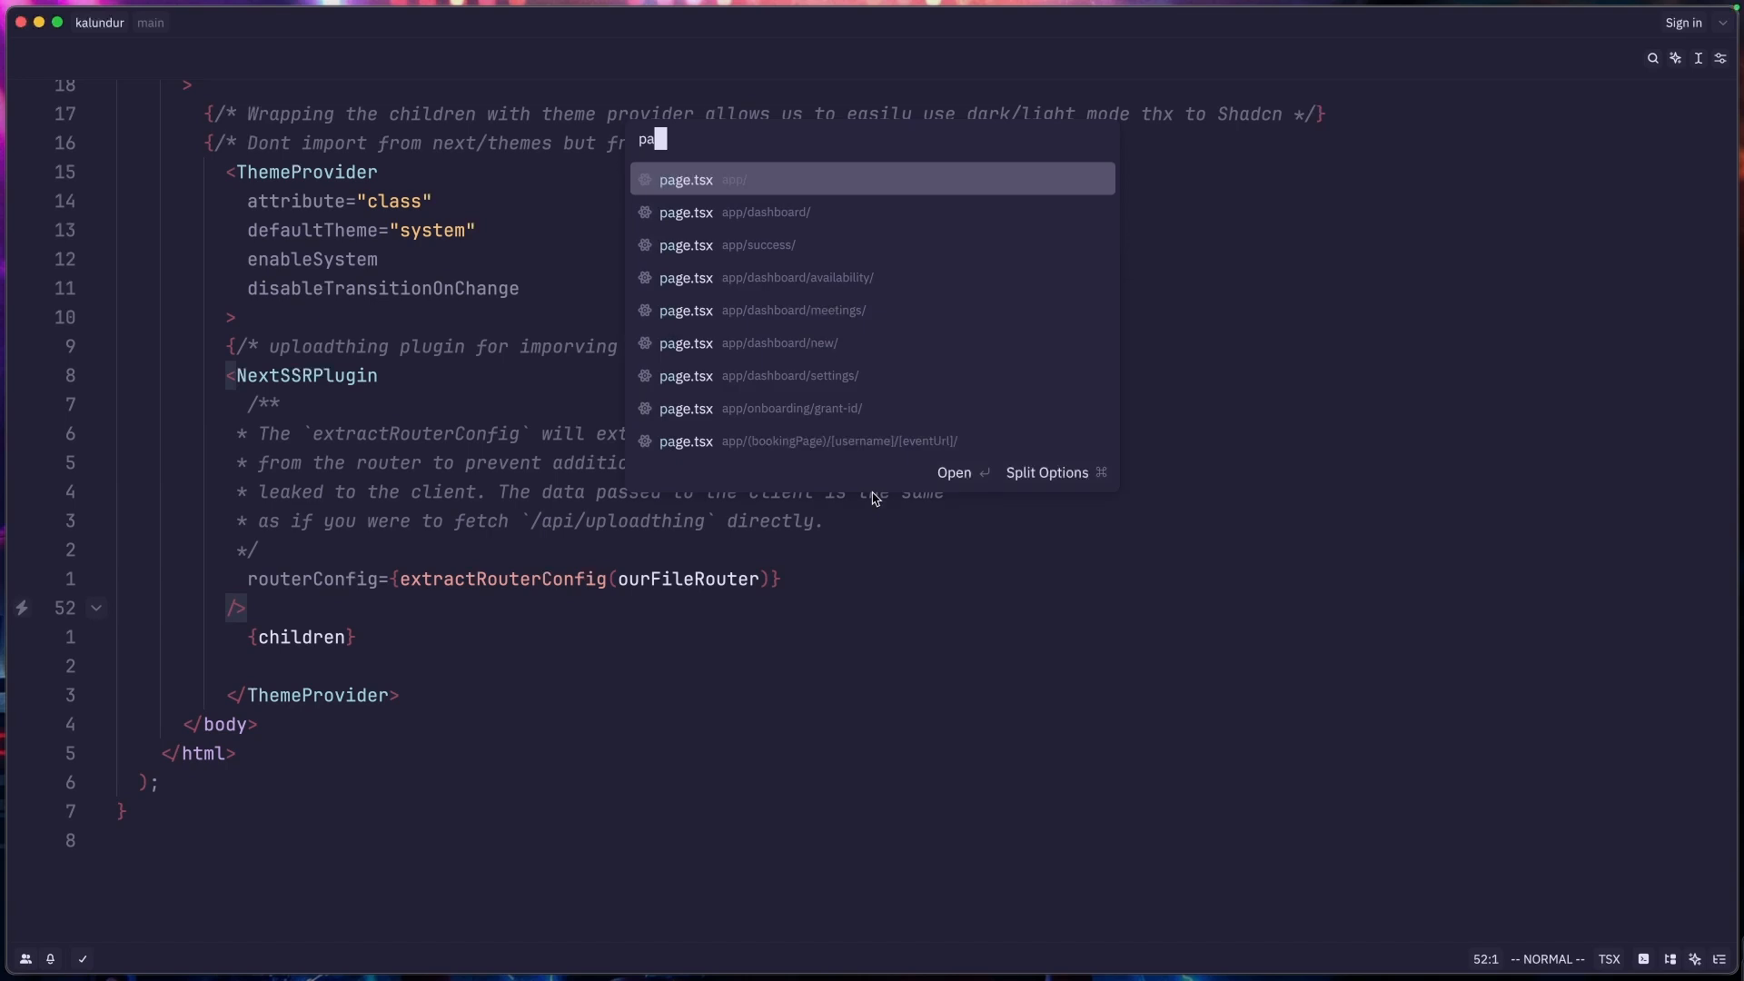